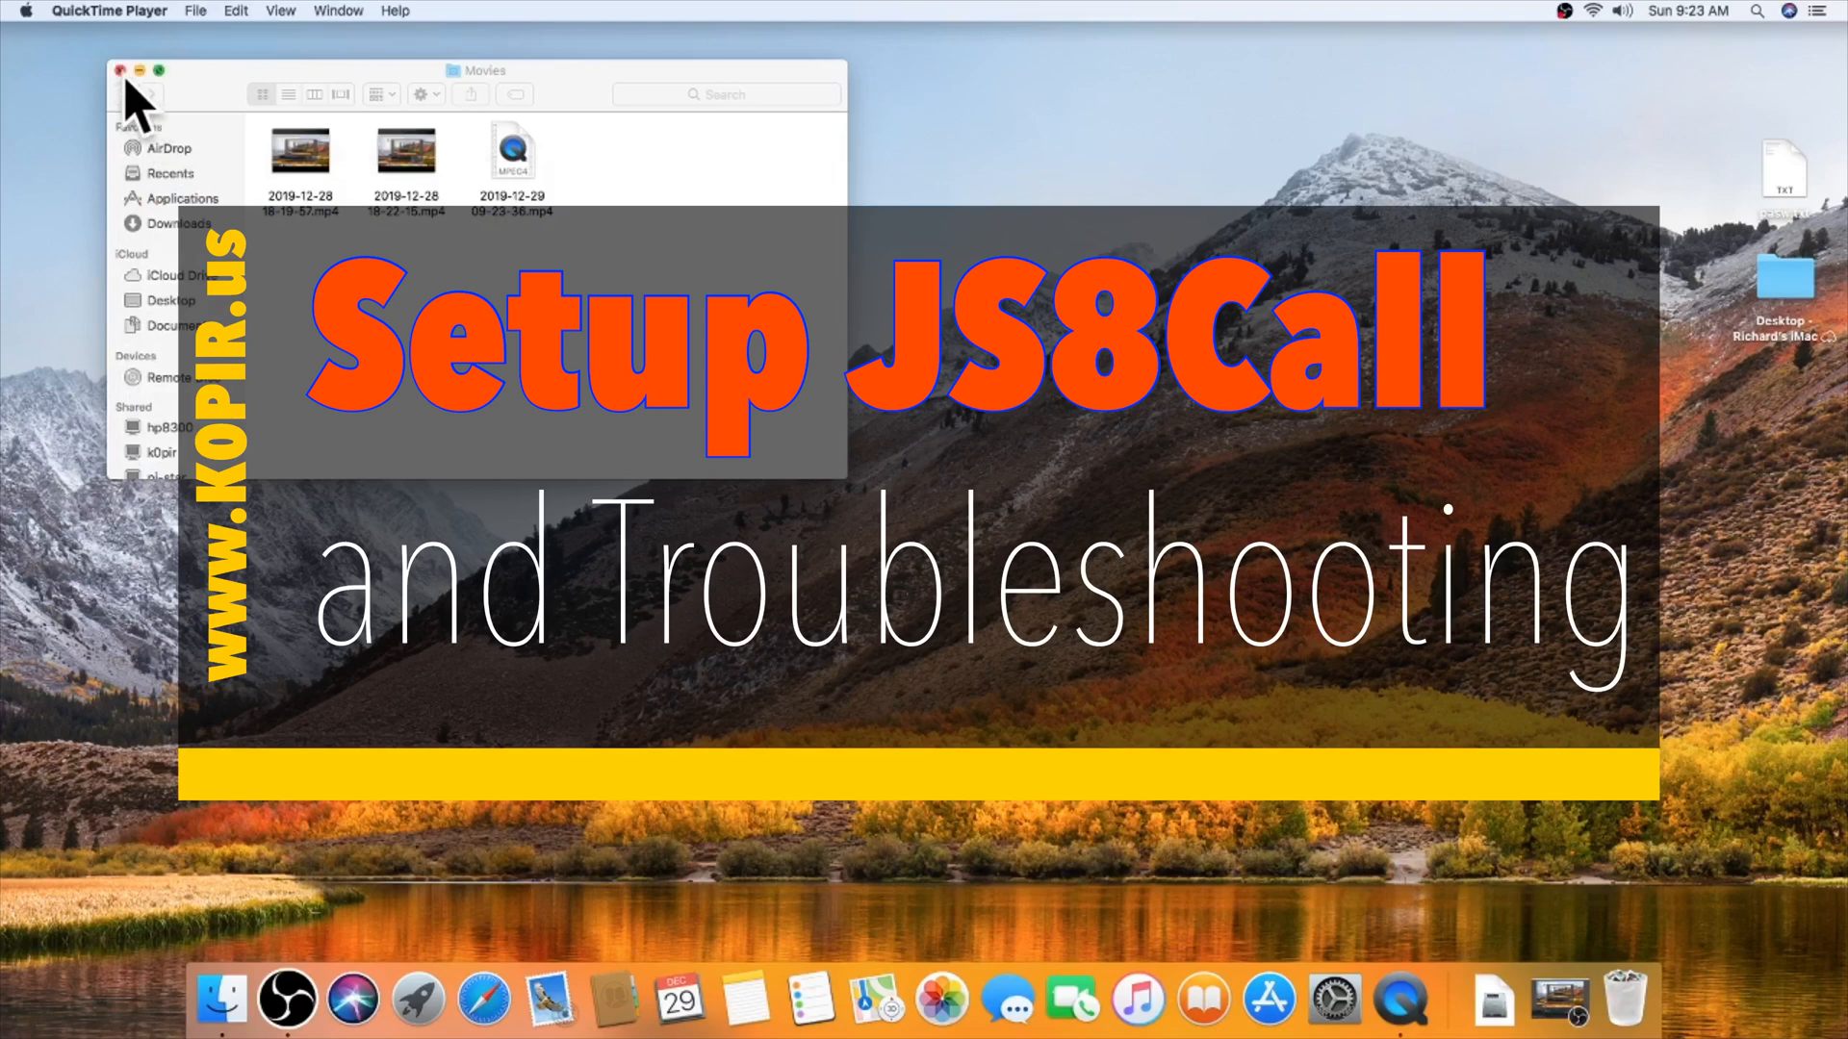
Step: Close the Movies Finder window, leaving a clear desktop
left_click(119, 71)
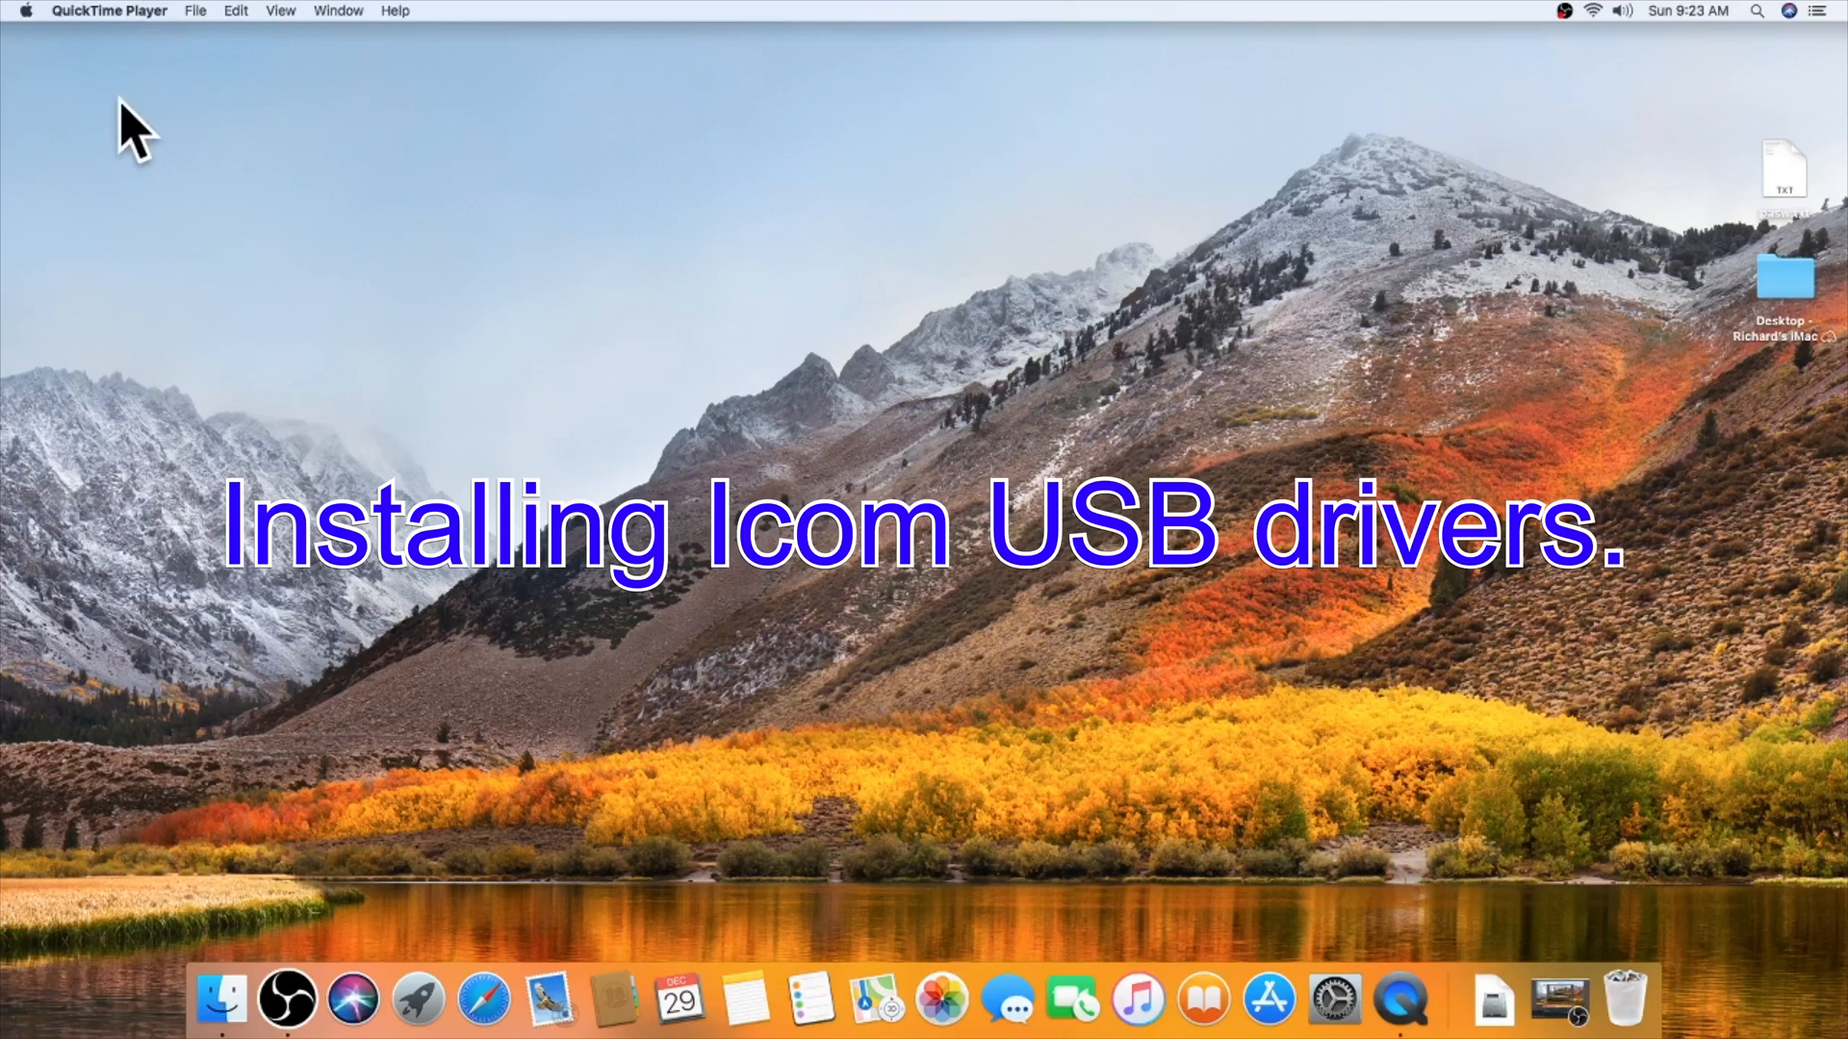
mouse_move(364, 677)
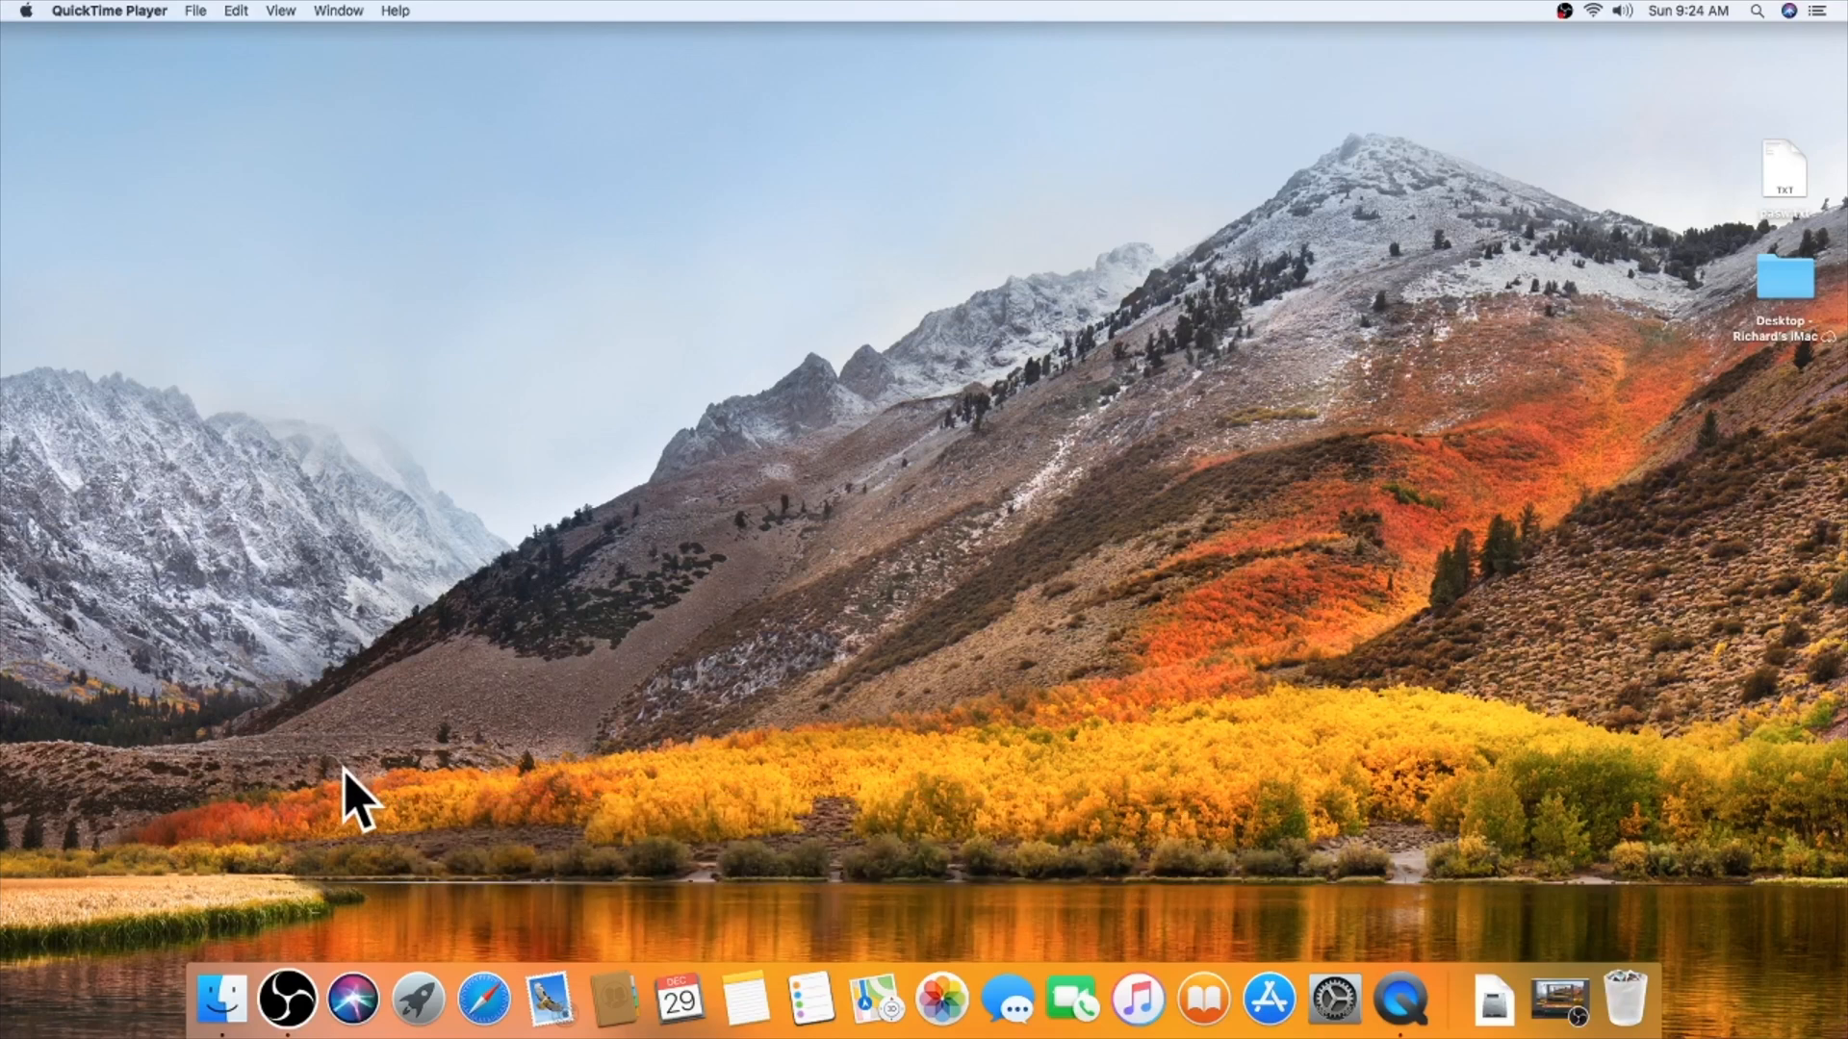
Step: Launch Safari, search 'mldx' and open the dogparksoftware.com MacLoggerDX result
left_click(485, 1001)
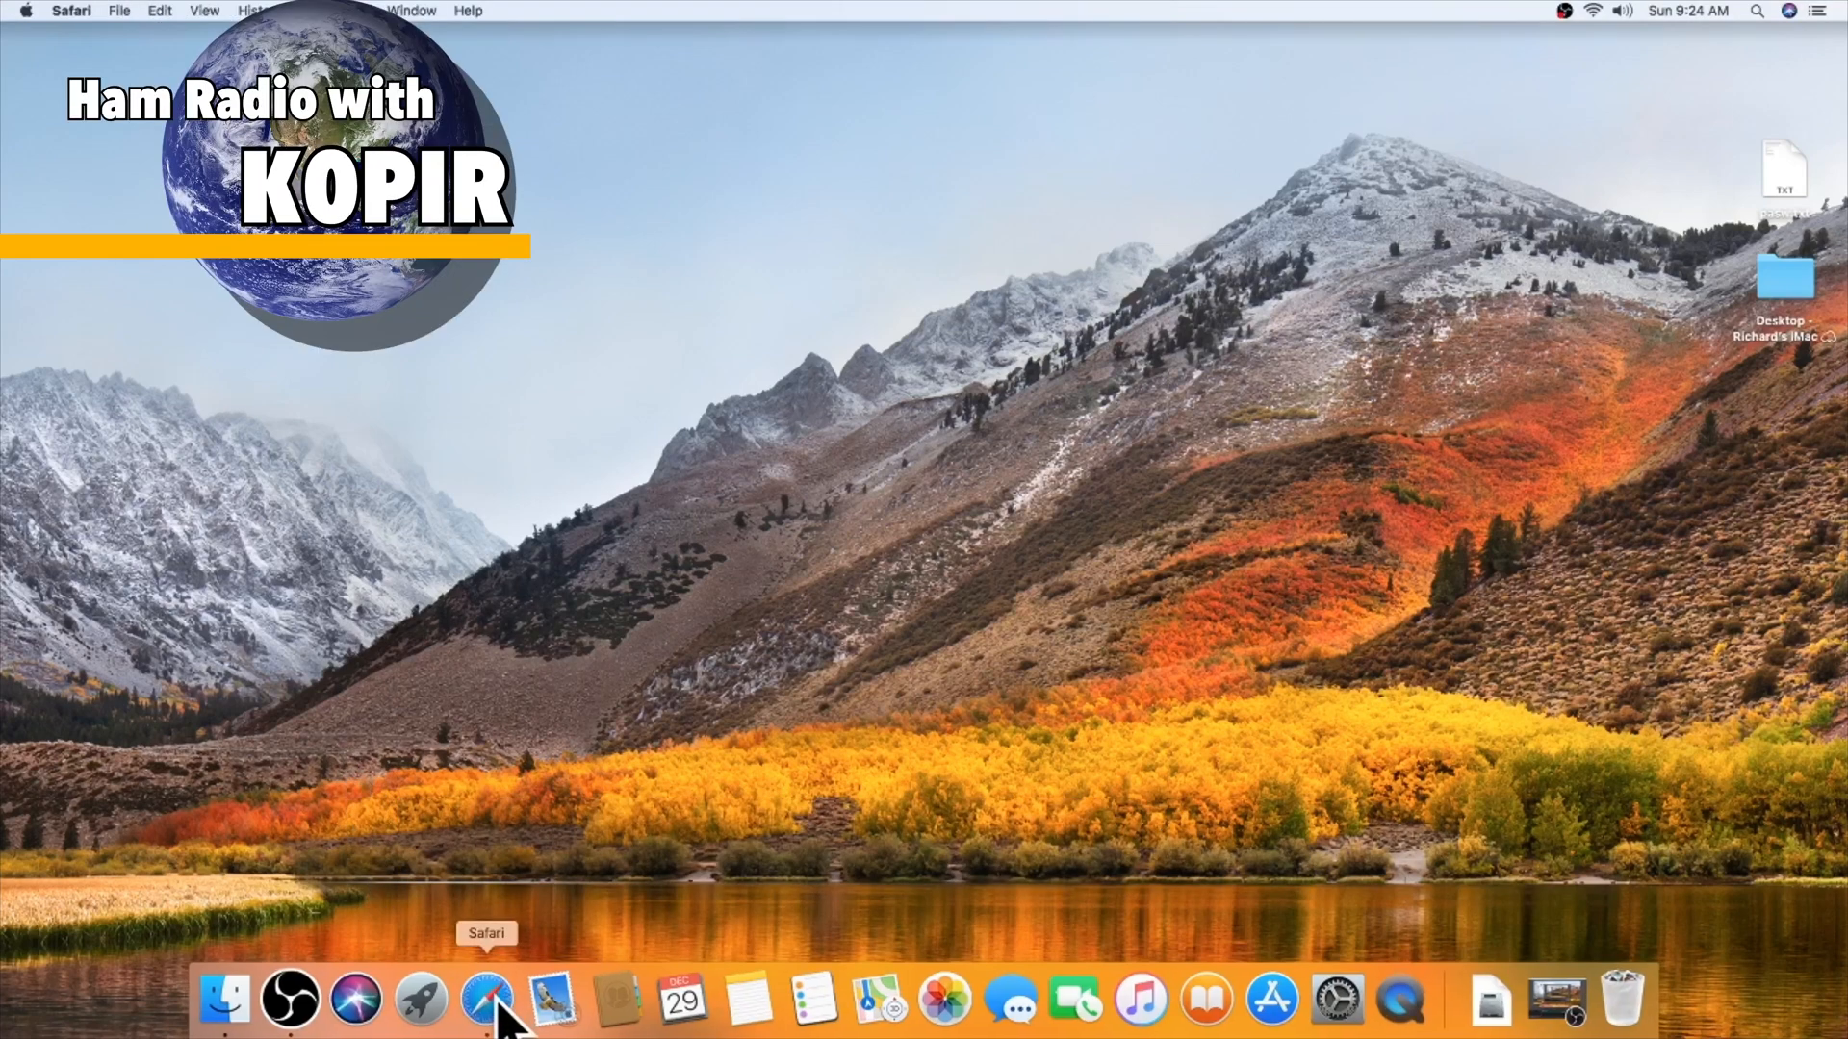
left_click(485, 1001)
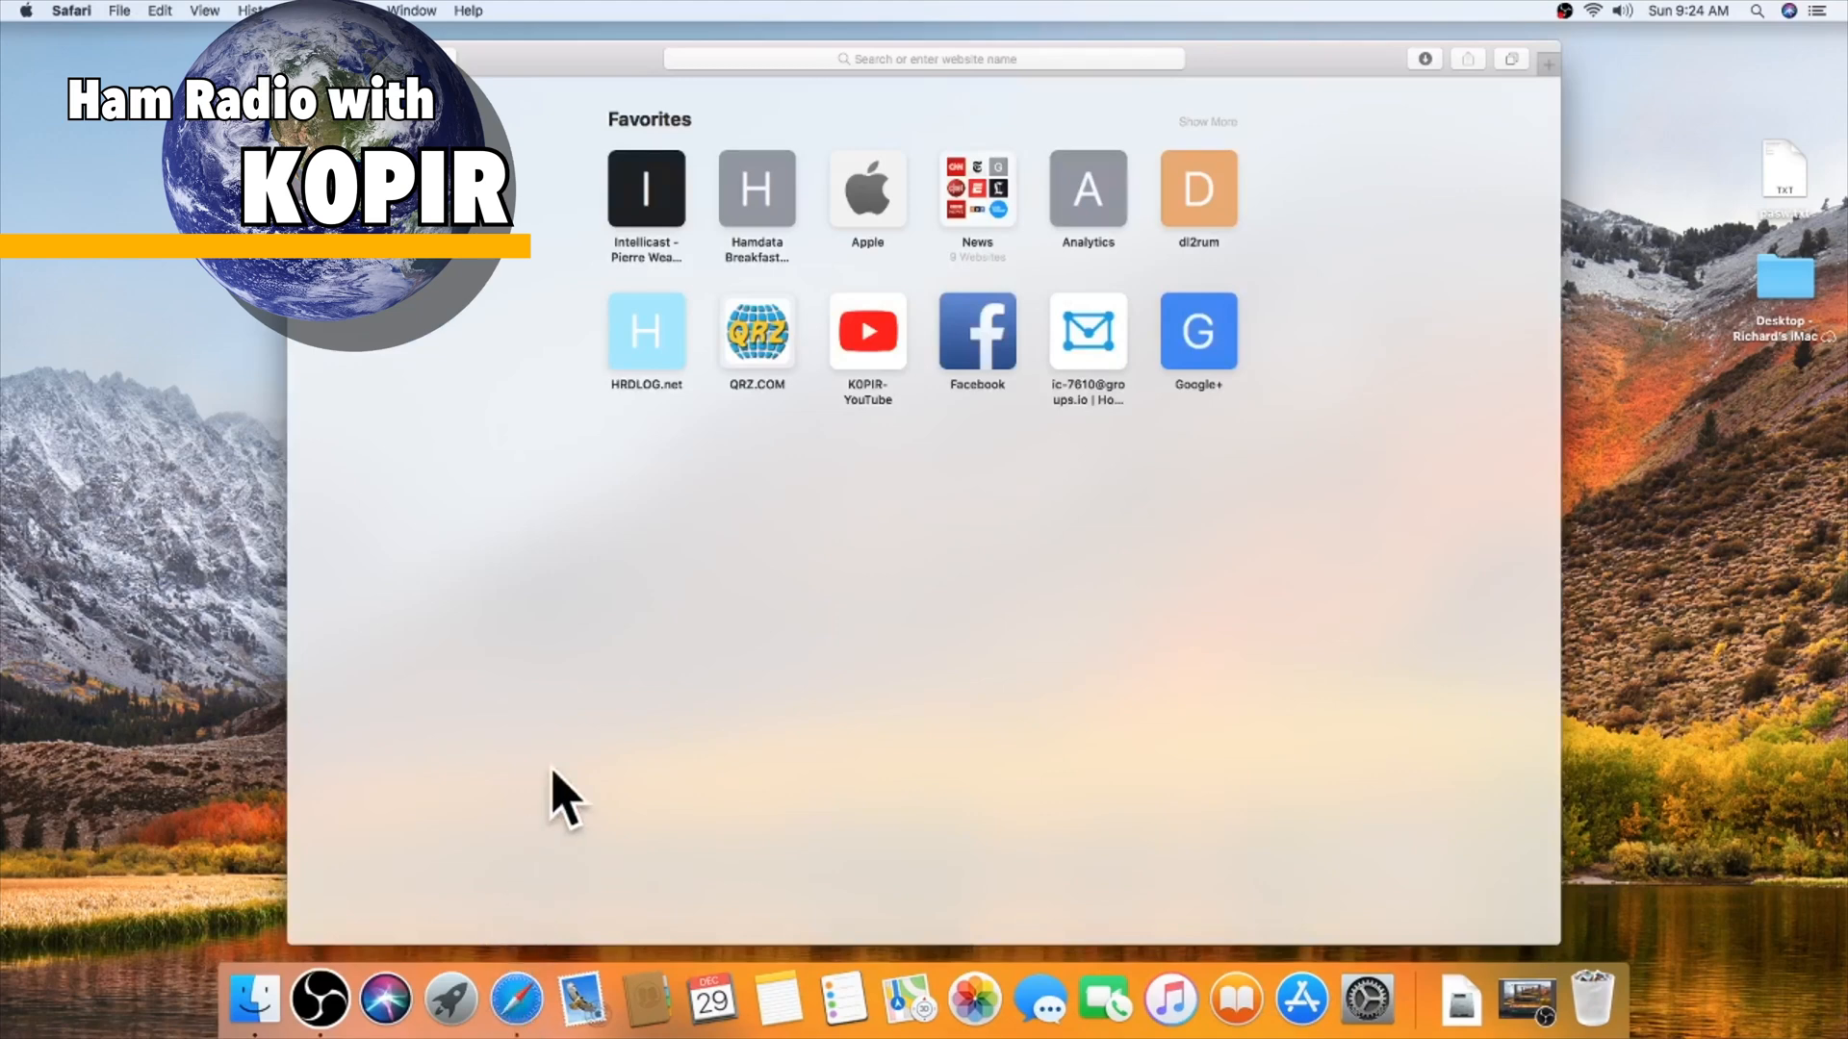
left_click(922, 58)
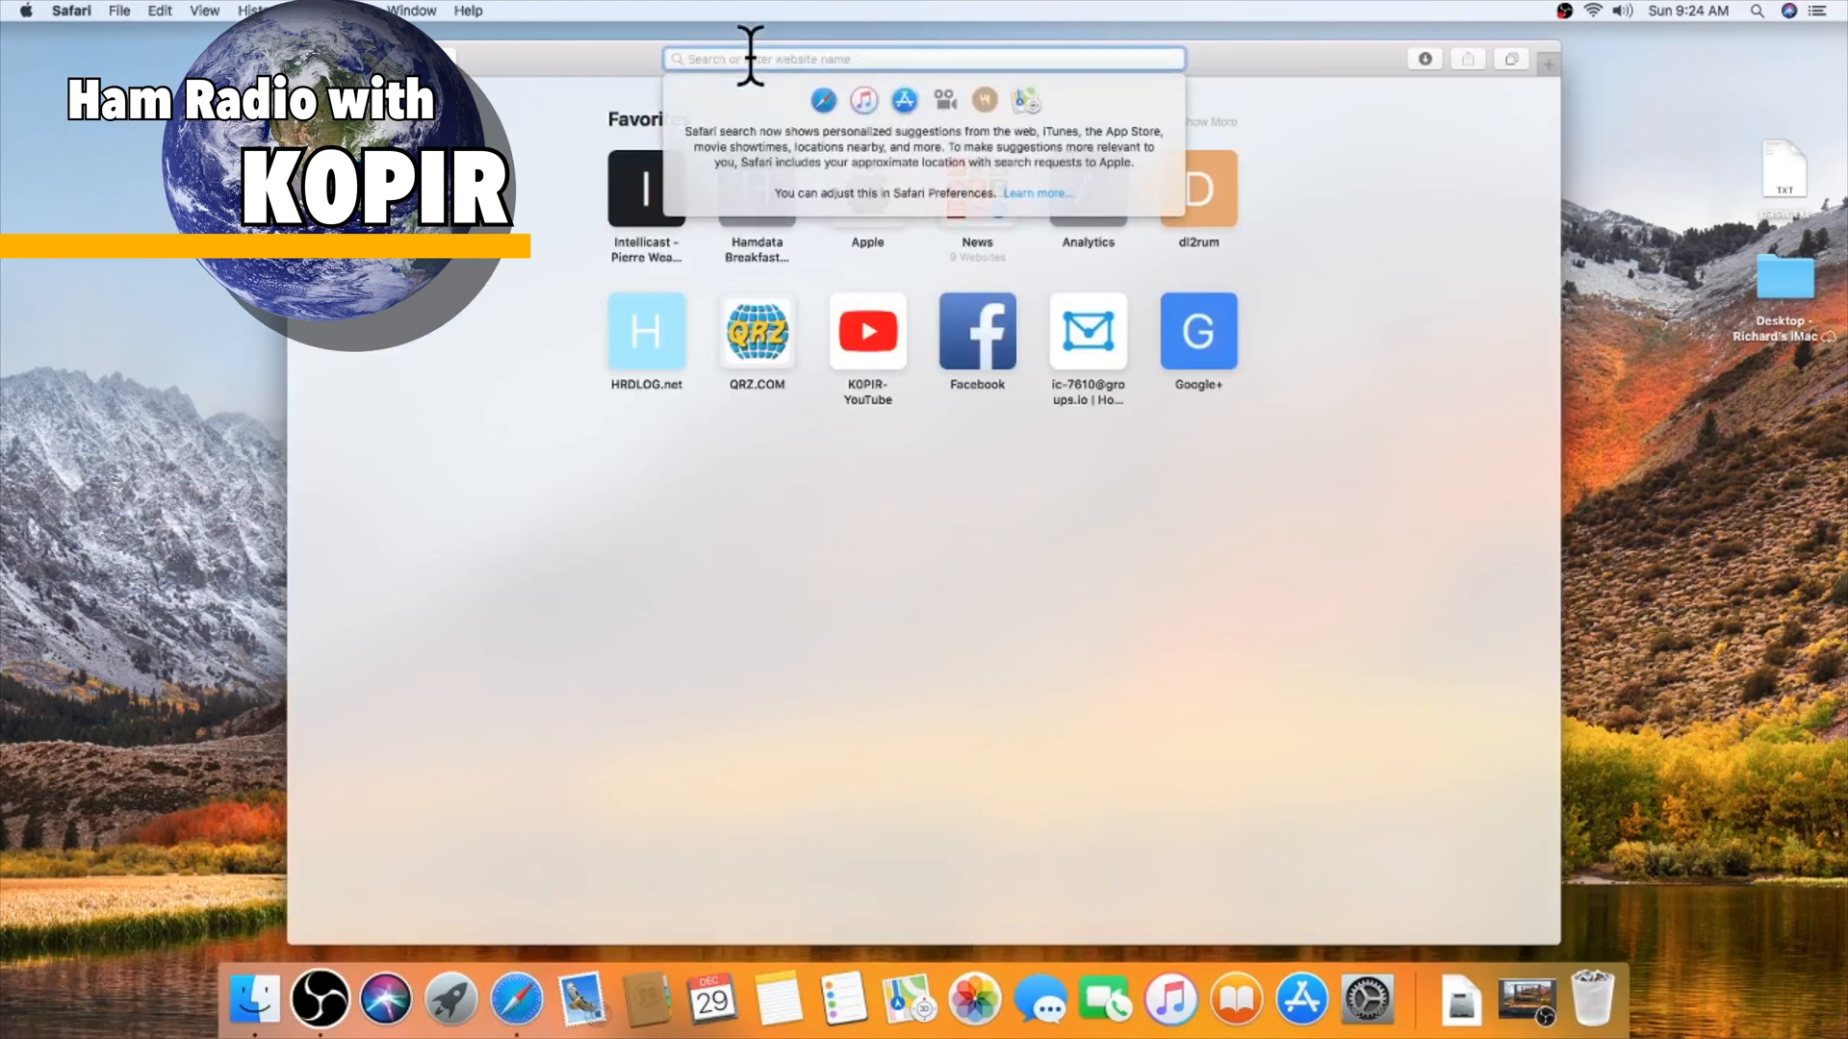
type("mldx")
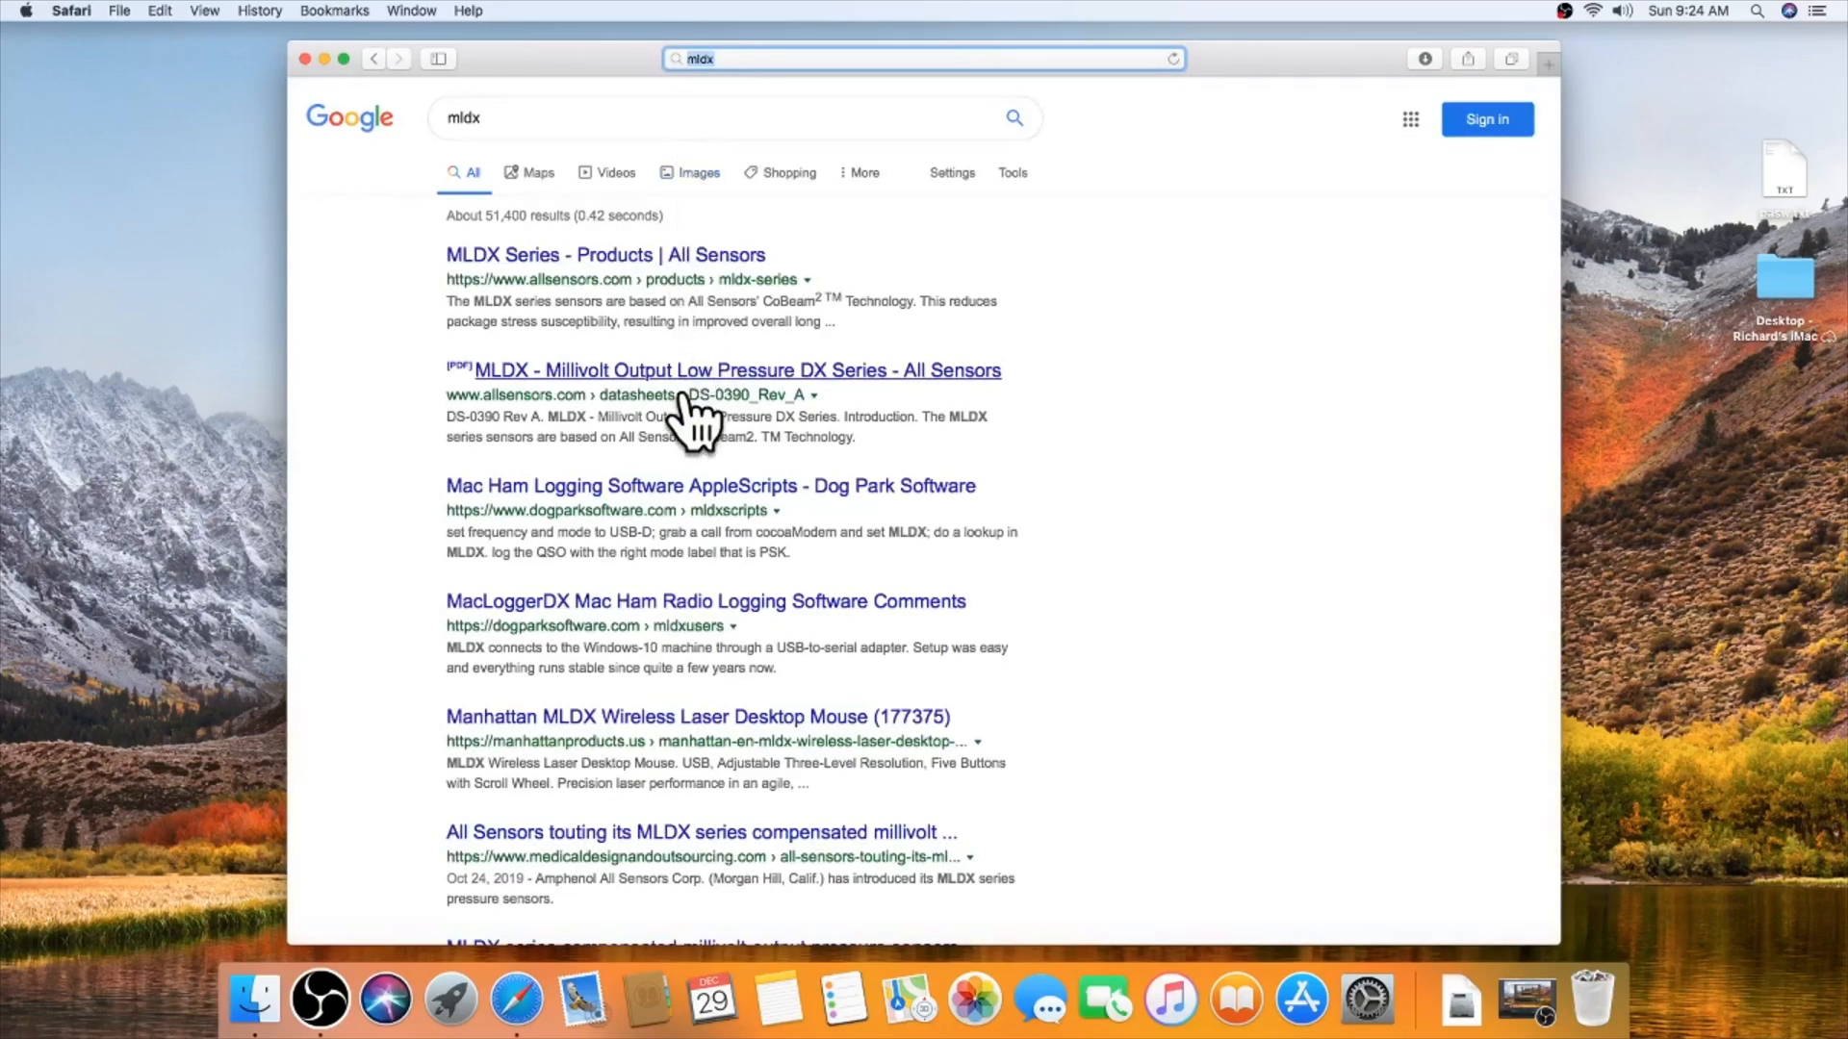
mouse_move(658, 594)
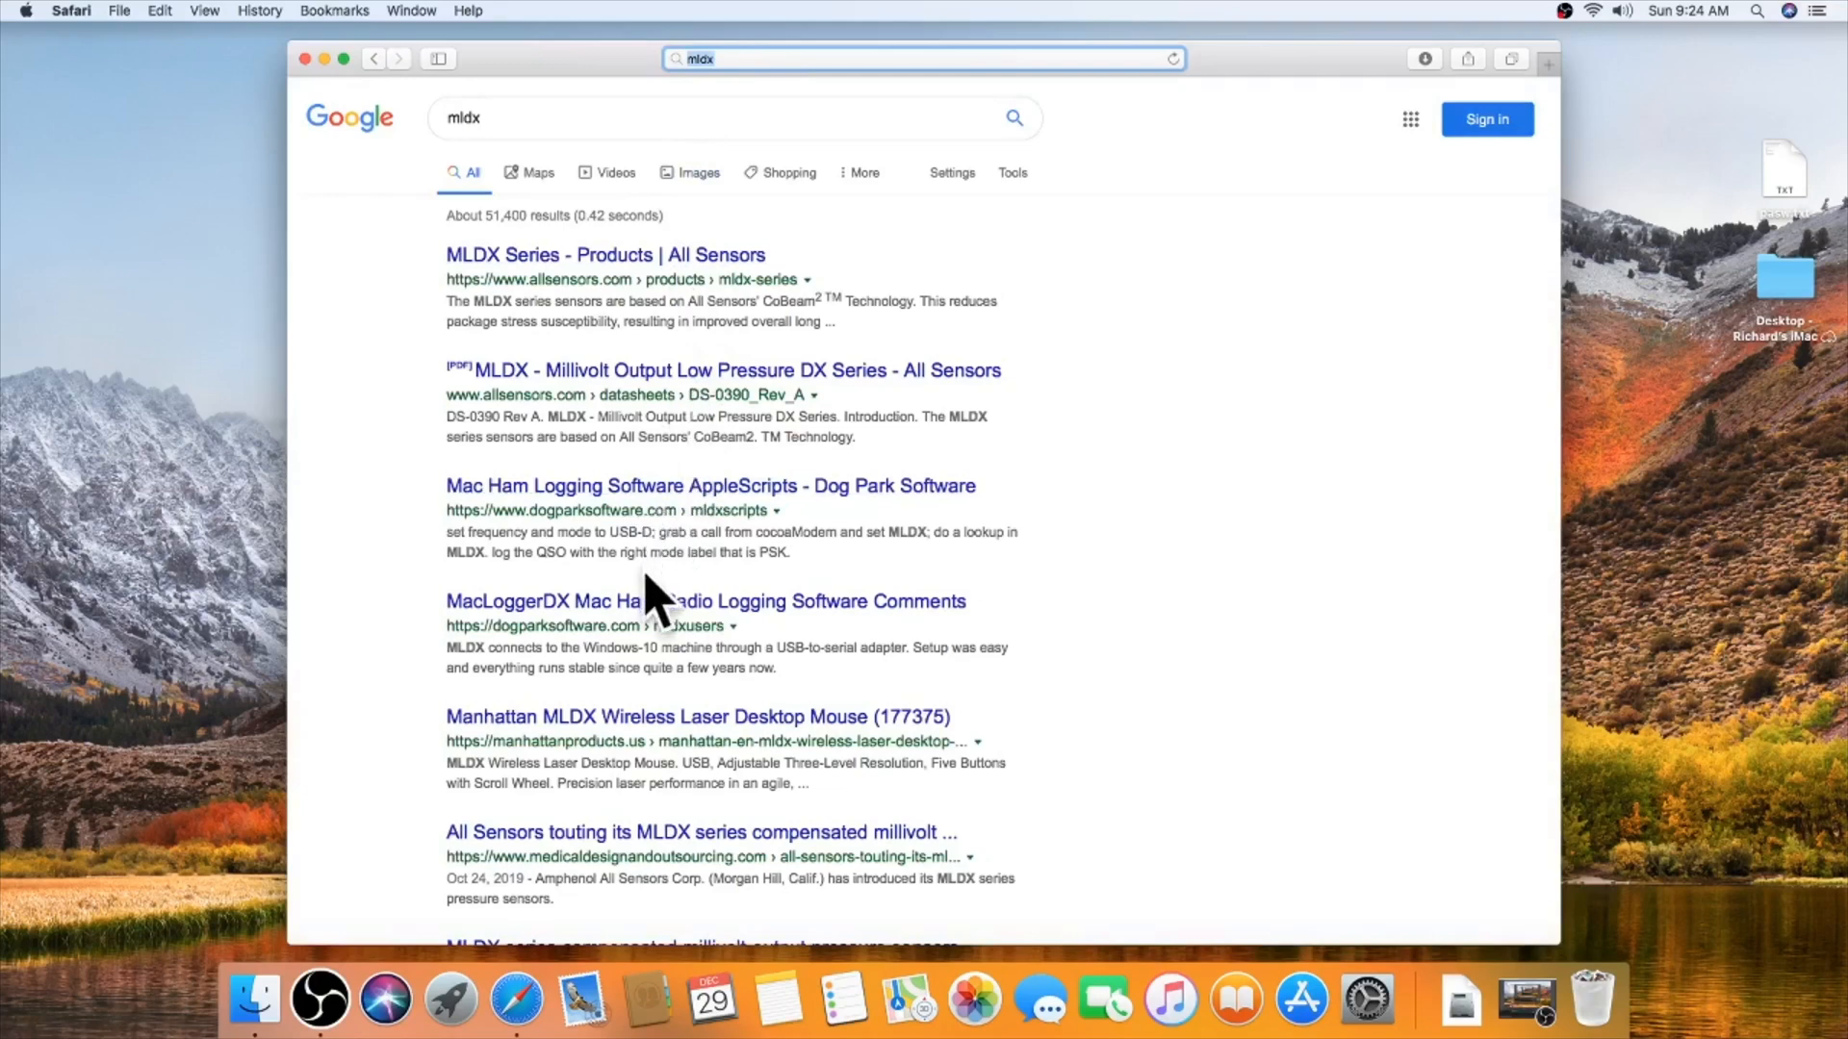
left_click(705, 601)
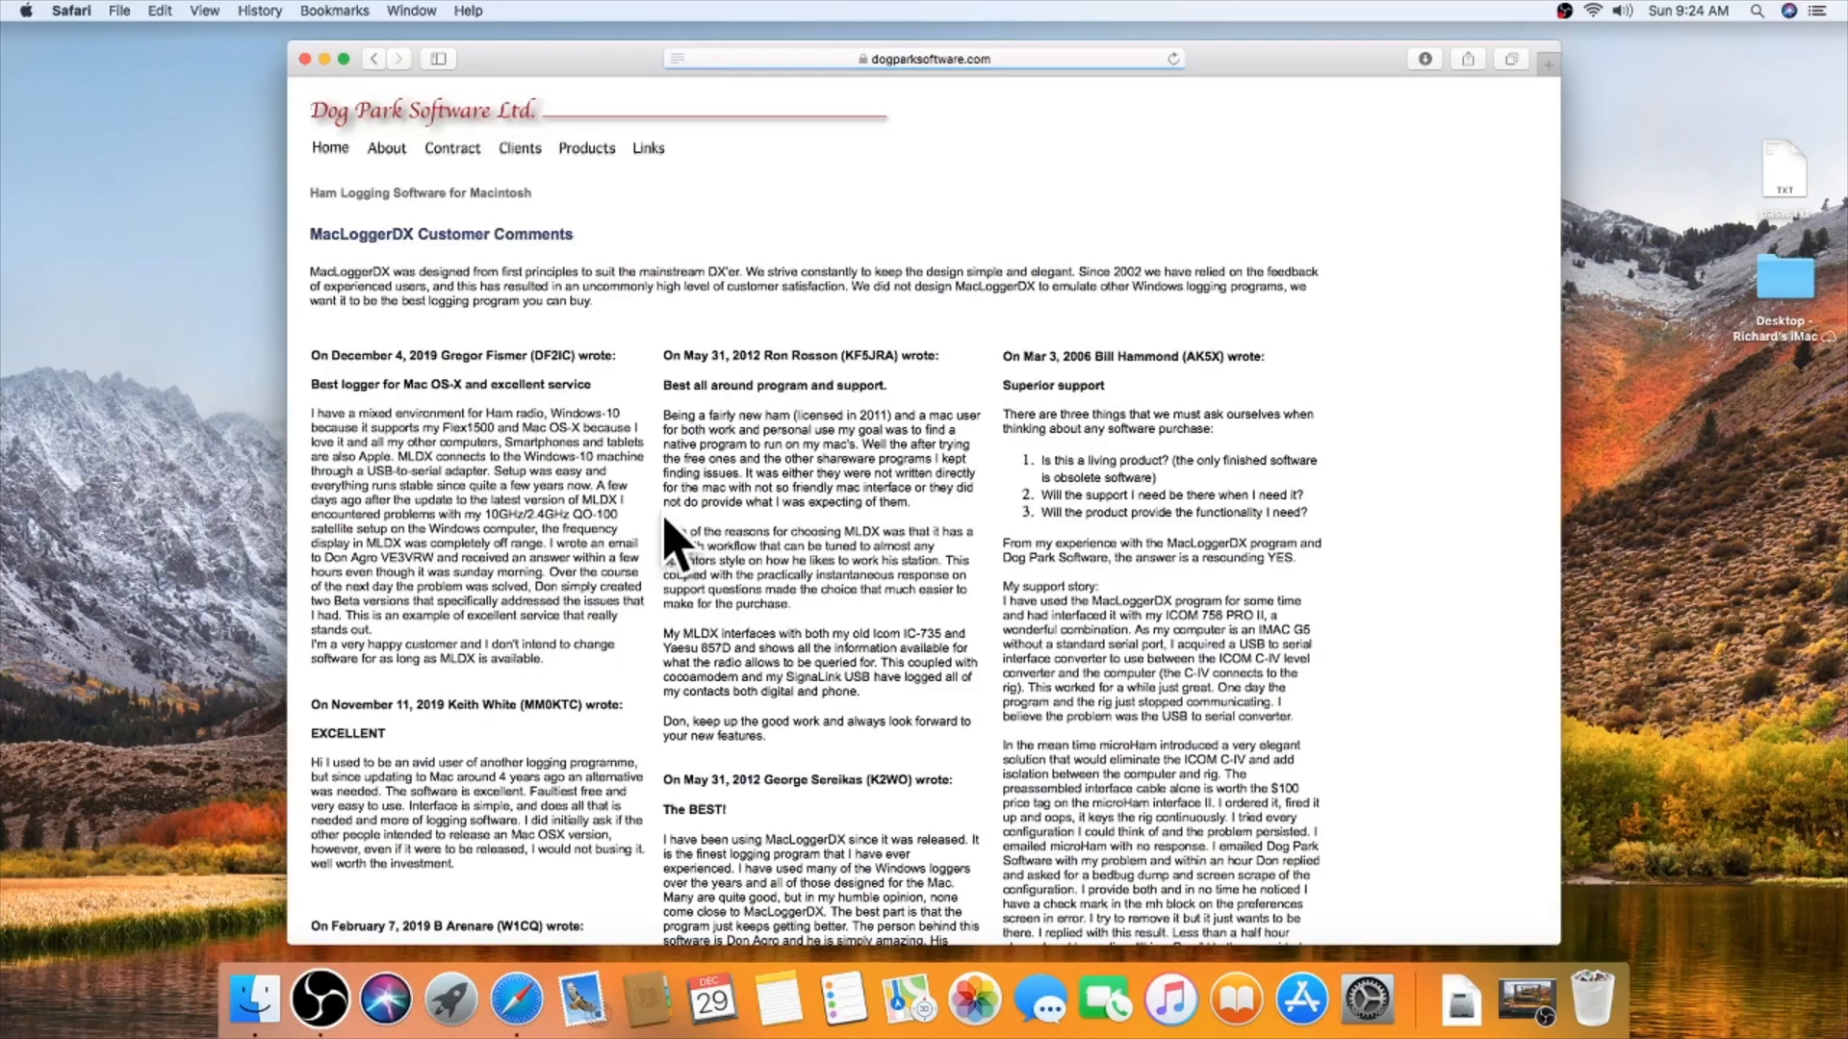
mouse_move(642, 229)
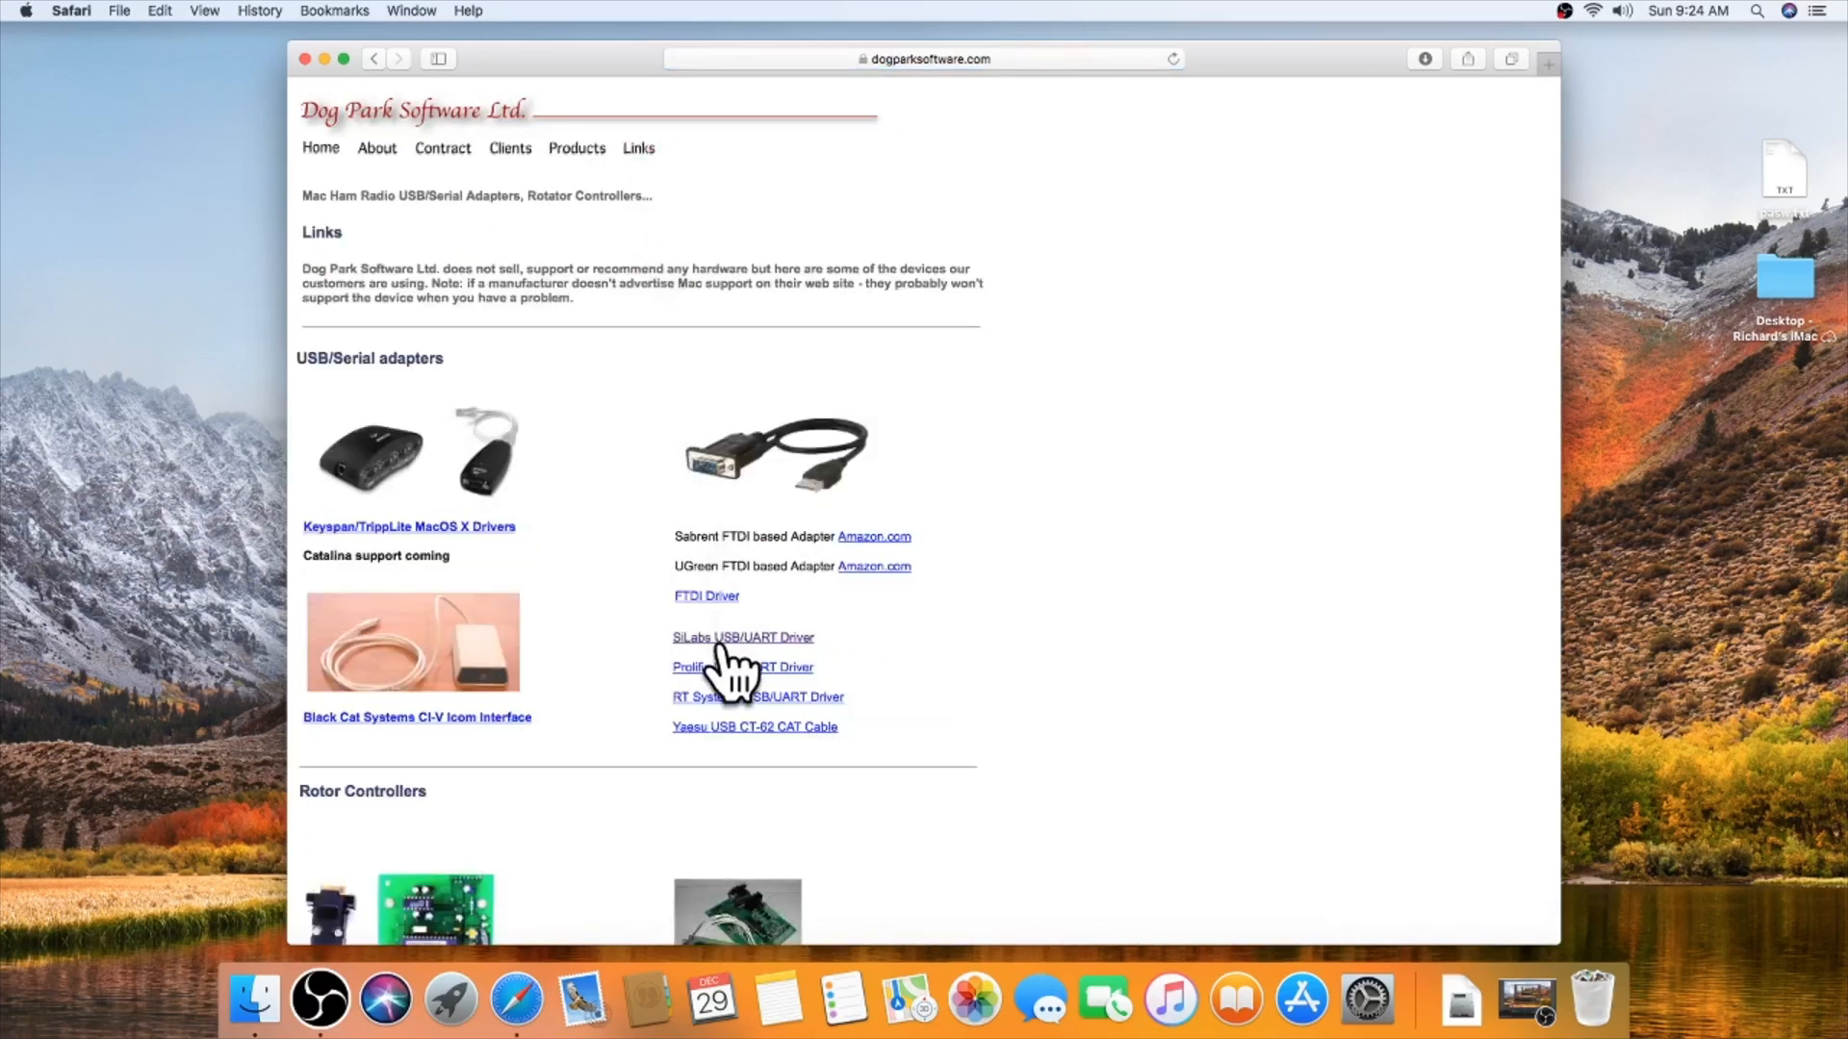
Step: From the SiLabs CP210x USB/UART driver page, download the Mac OSX VCP driver, allowing downloads from silabs.com
left_click(743, 637)
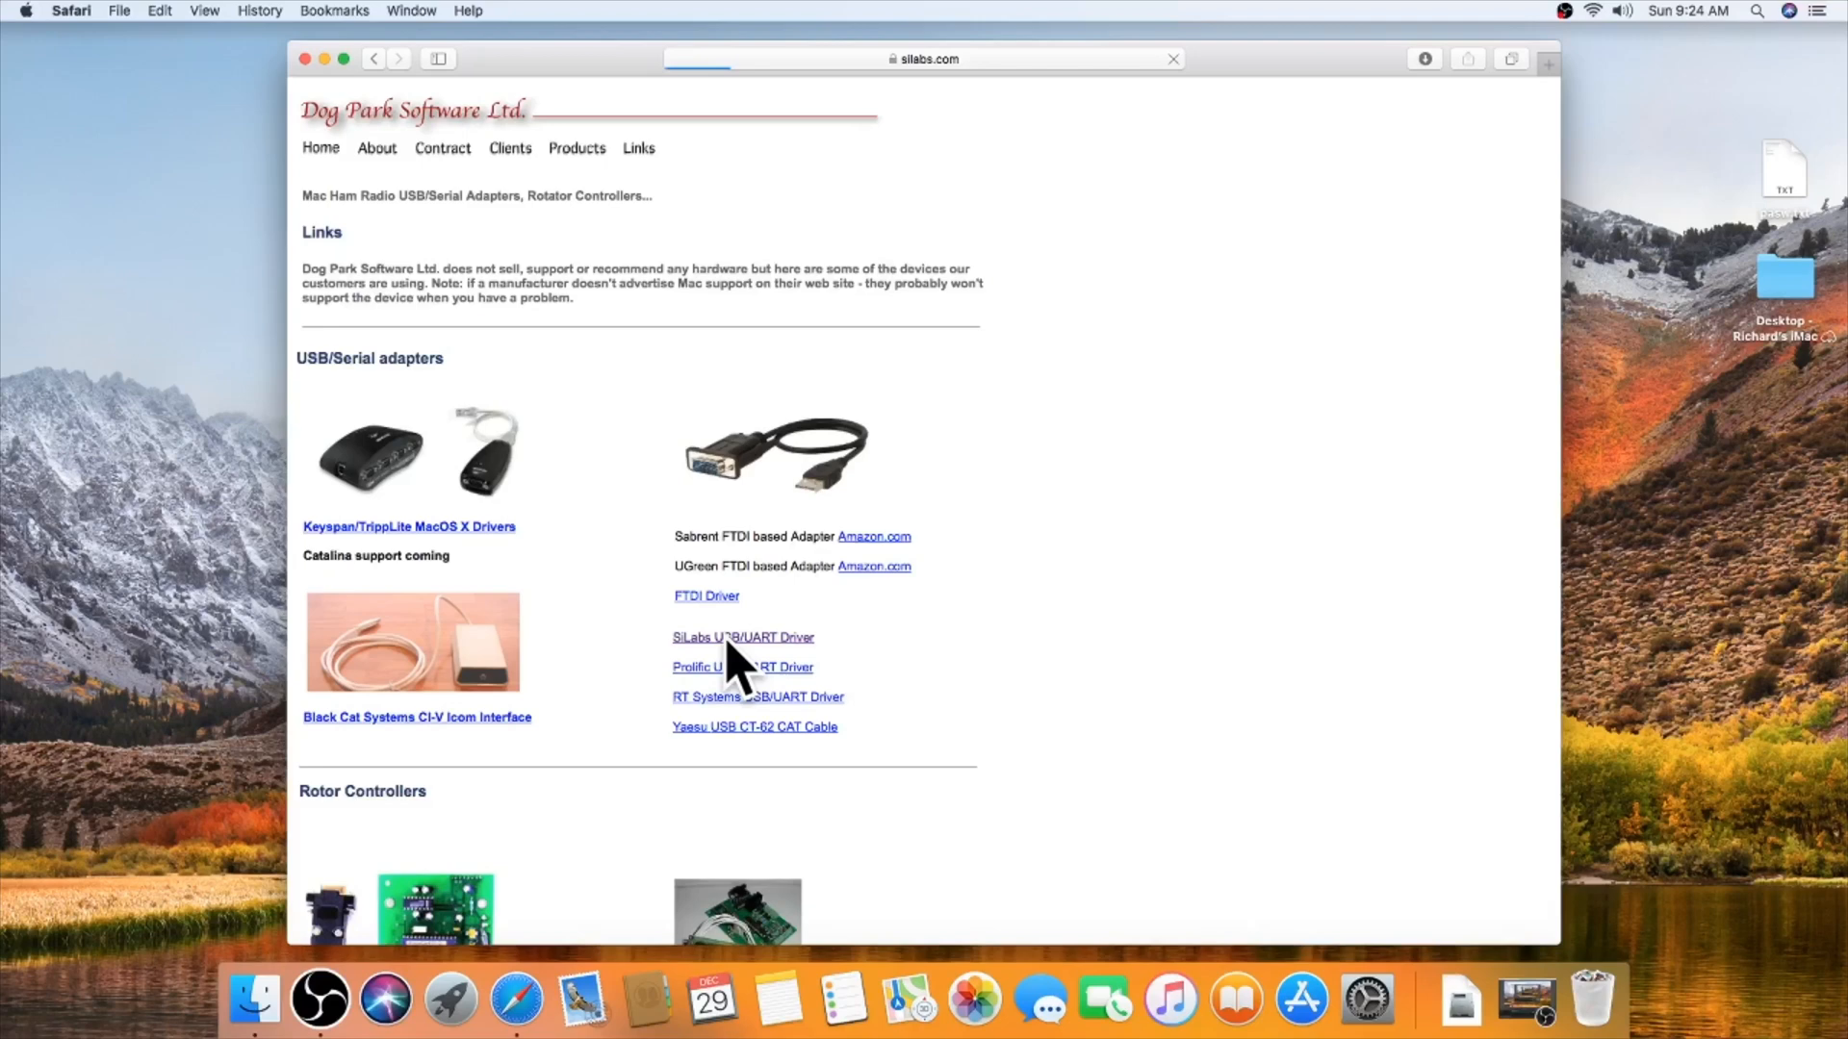
left_click(743, 637)
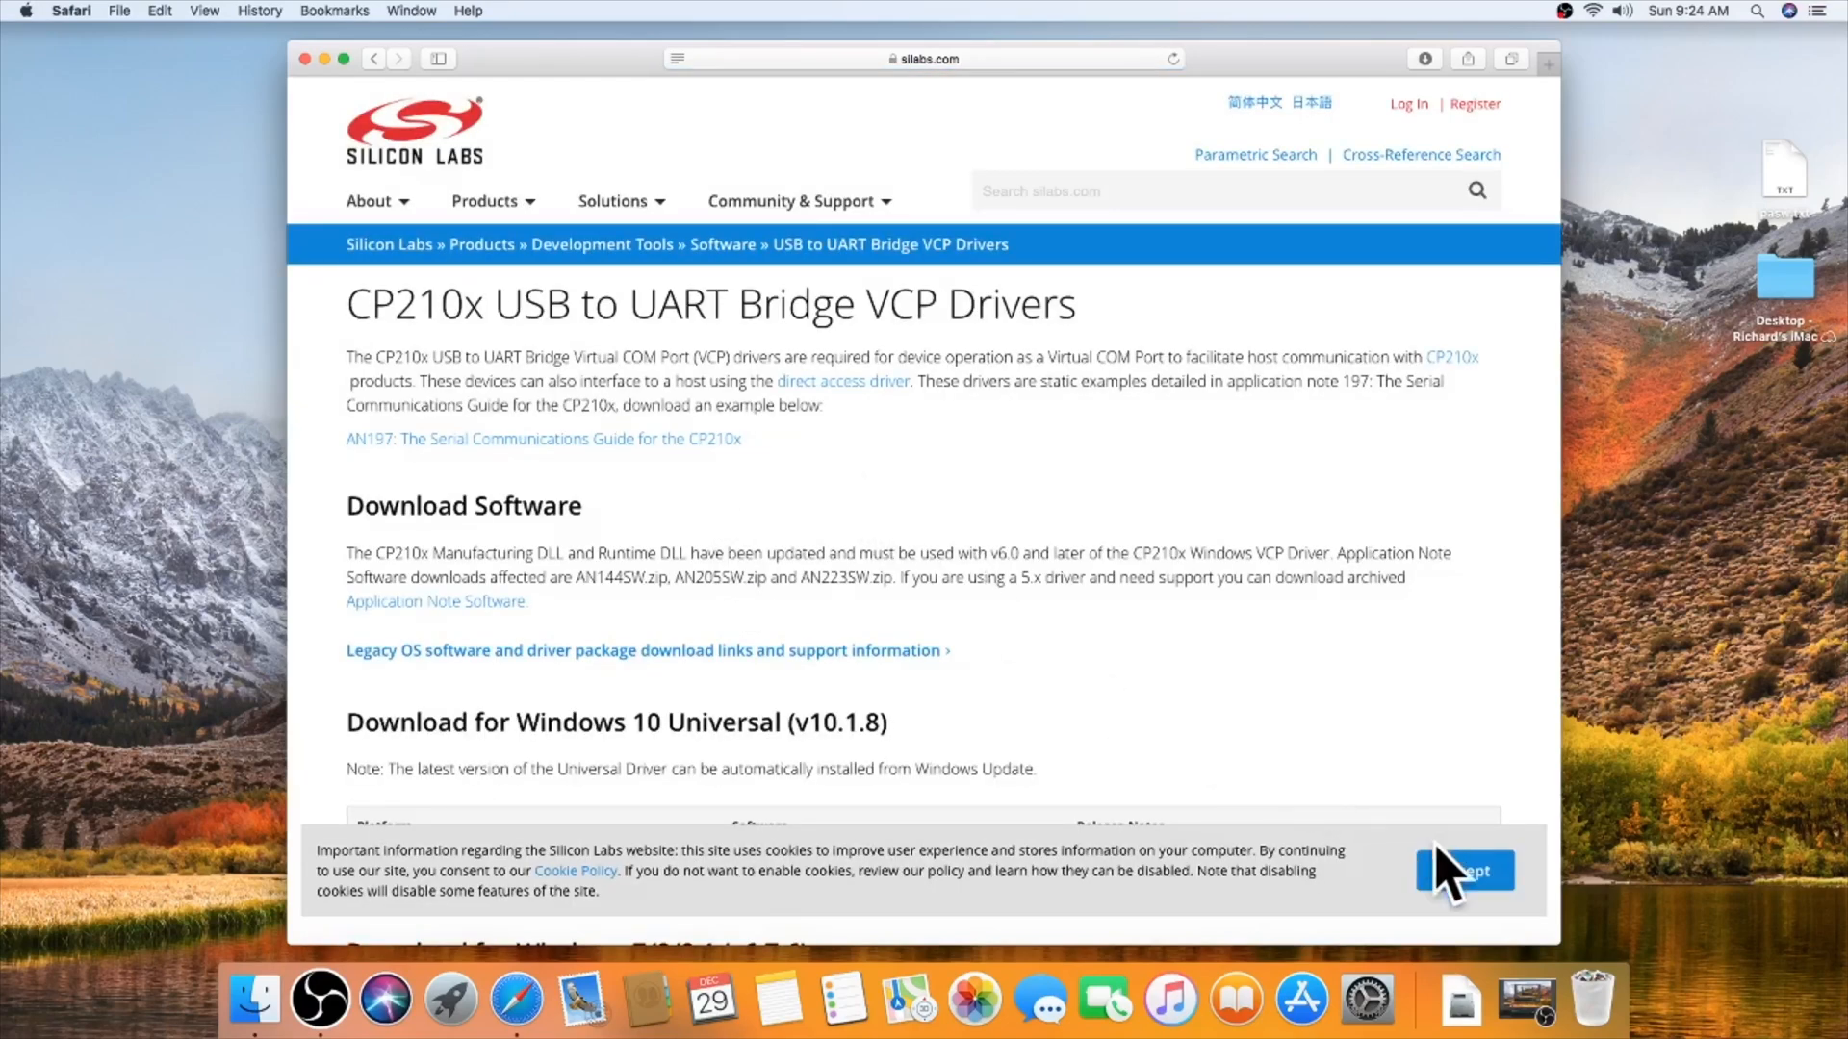
scroll("down", 3)
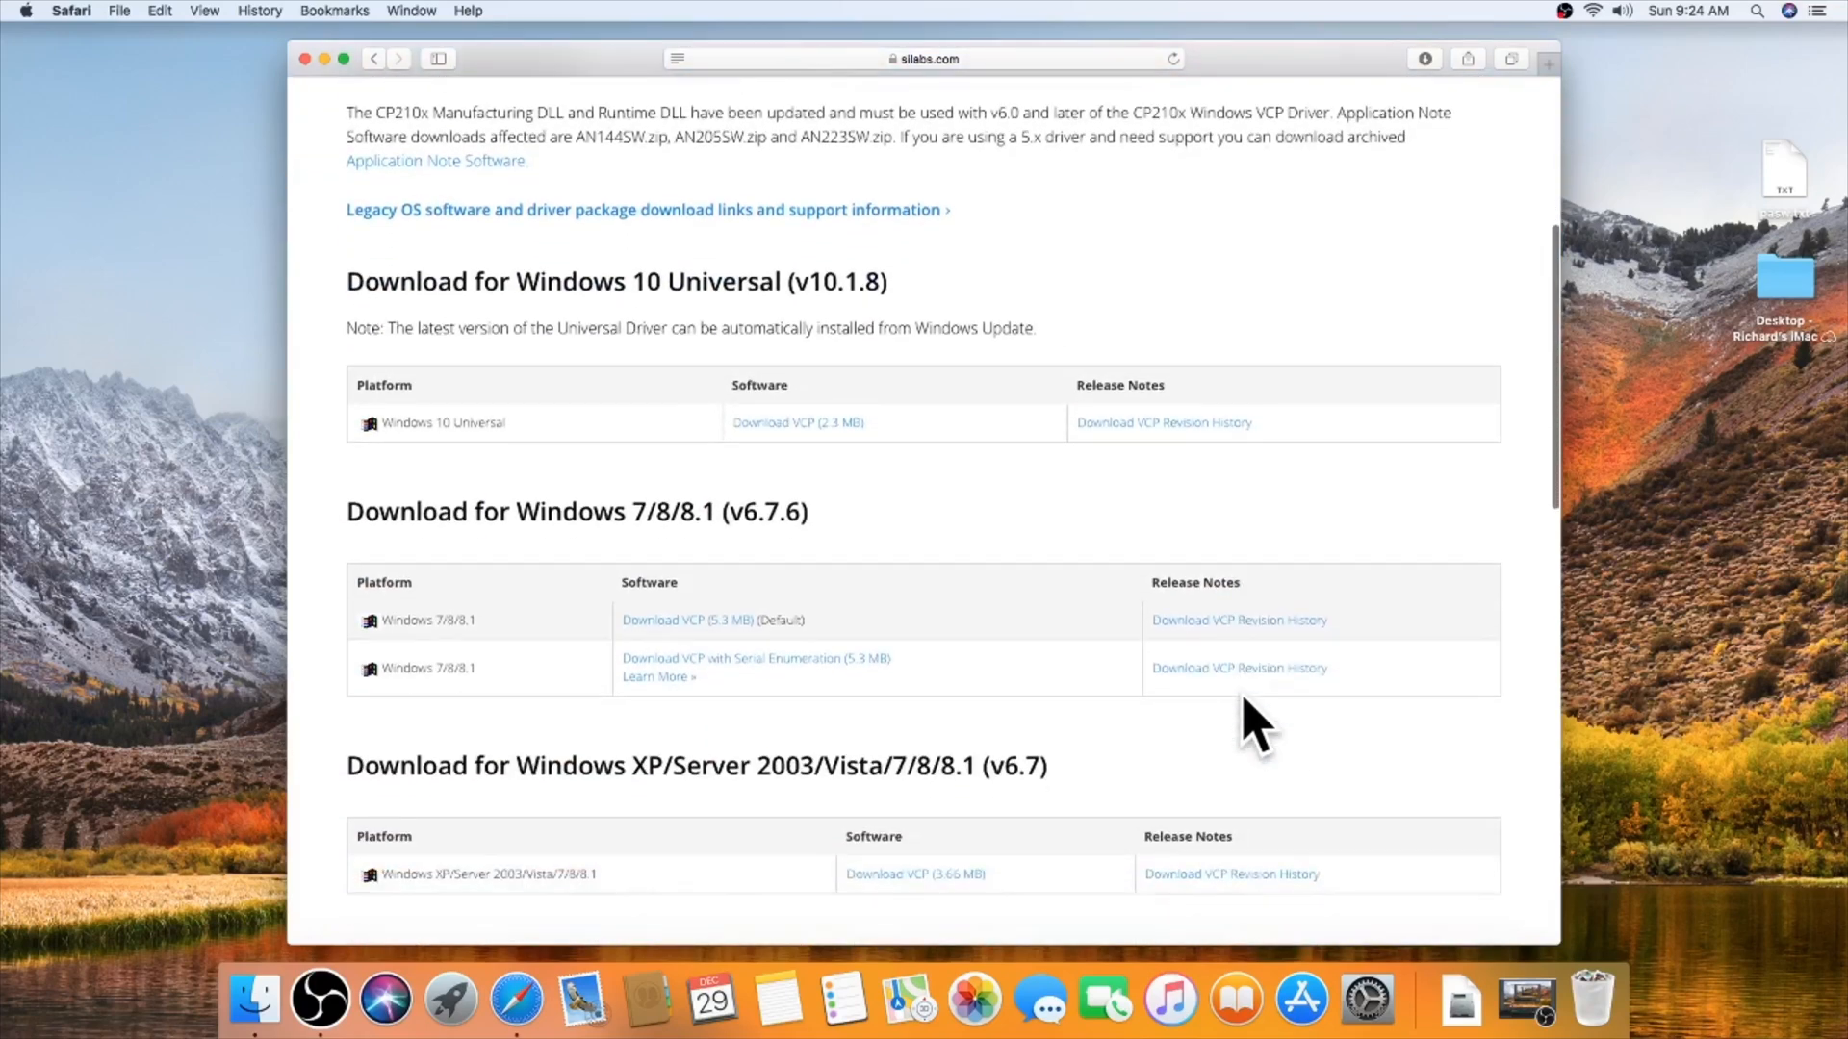
scroll("down", 3)
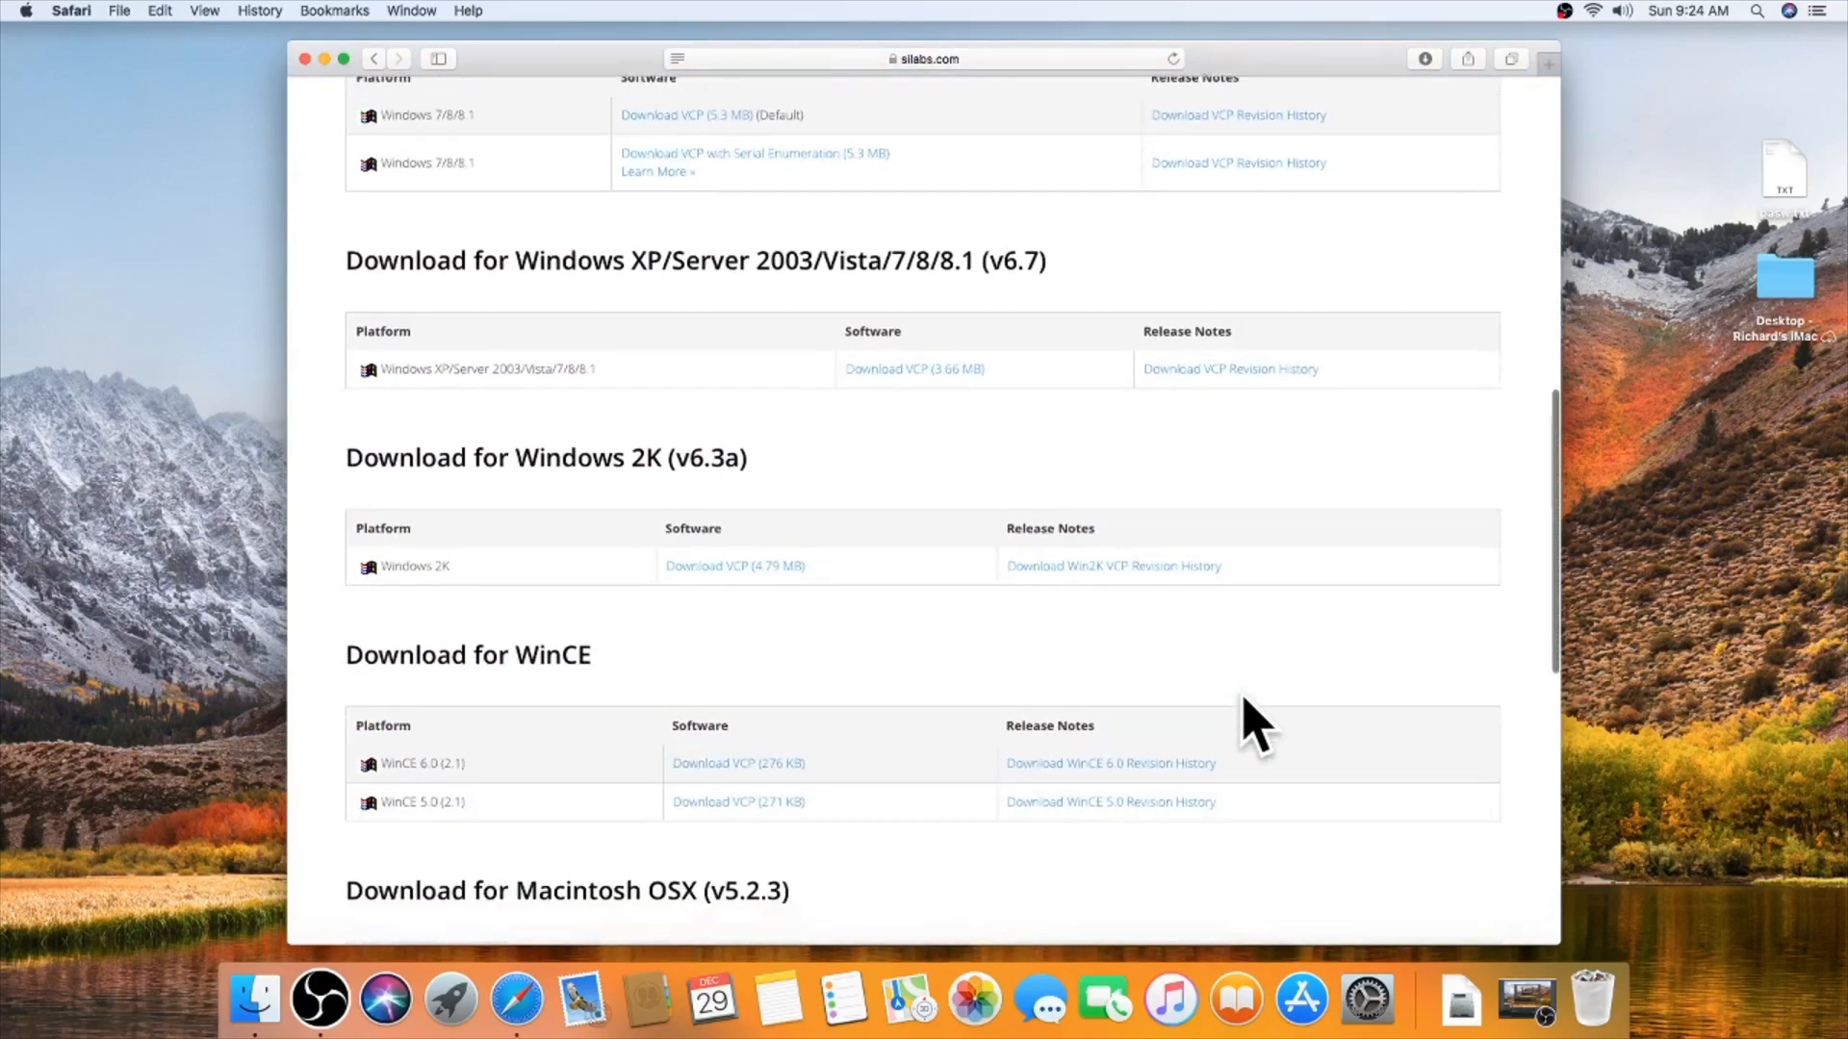
scroll("down", 3)
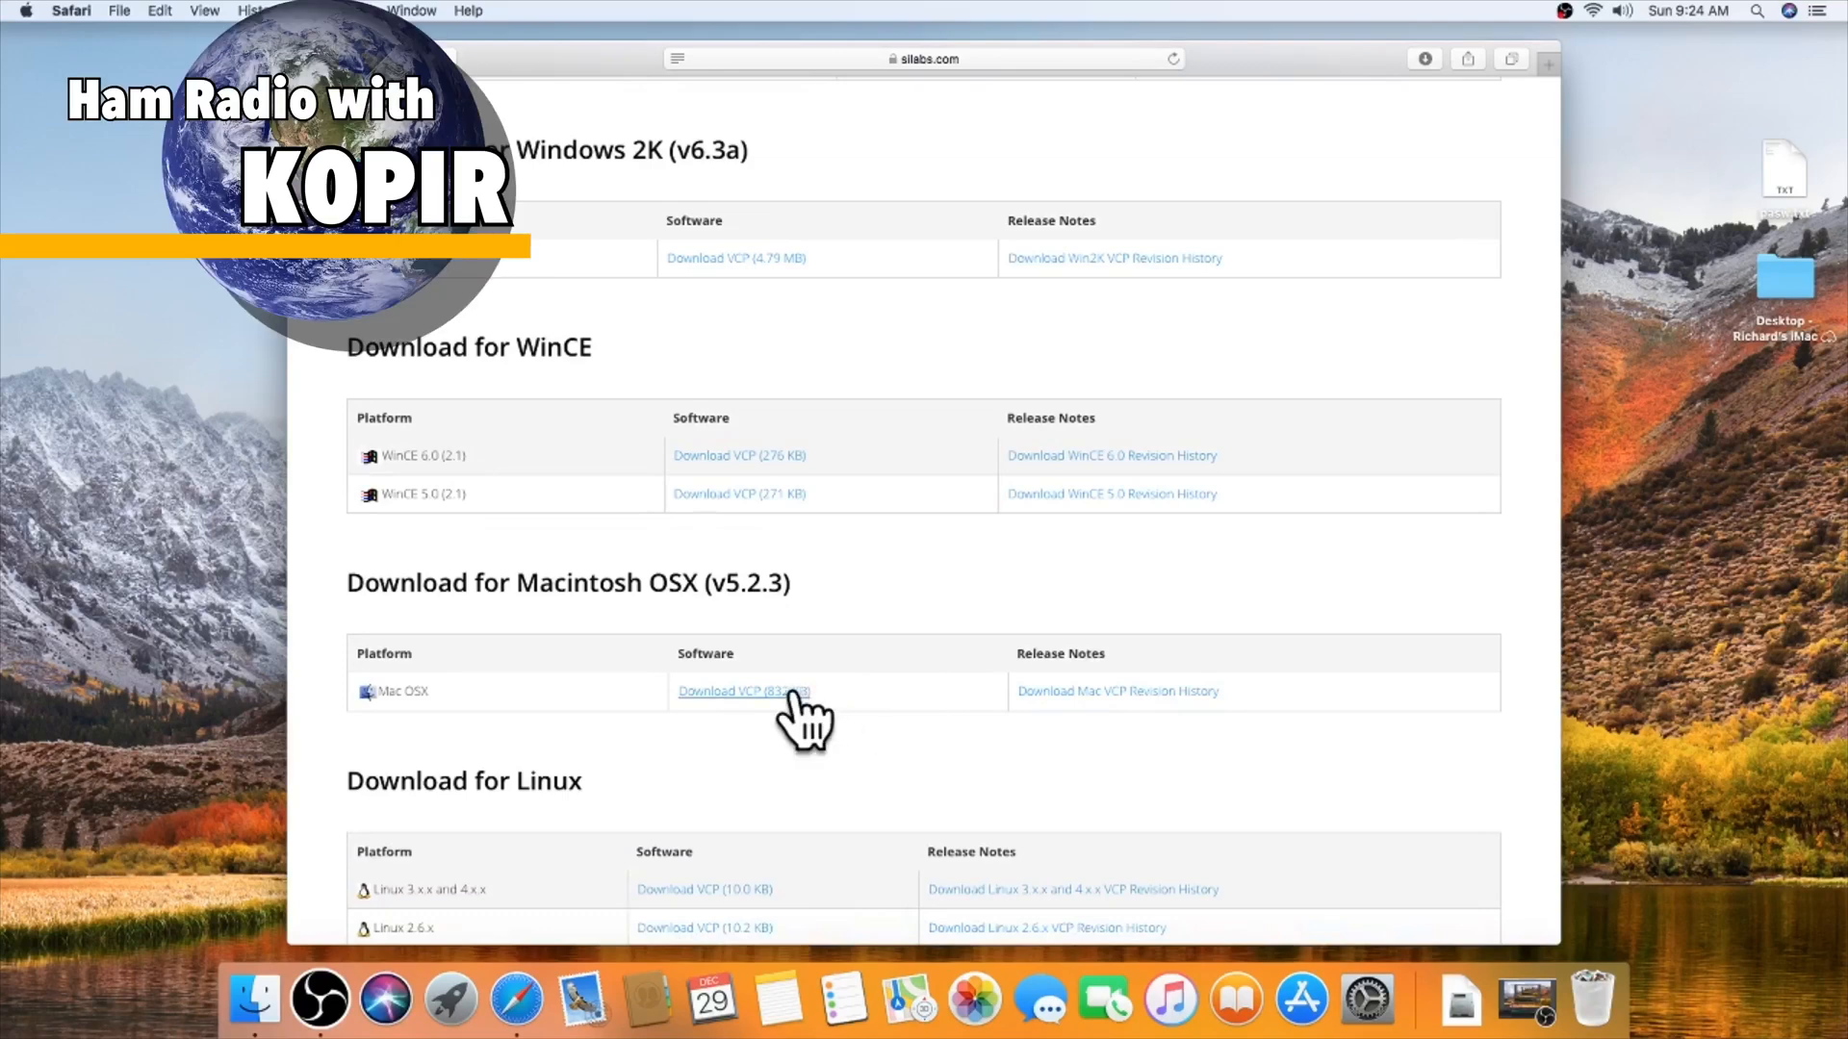
left_click(743, 691)
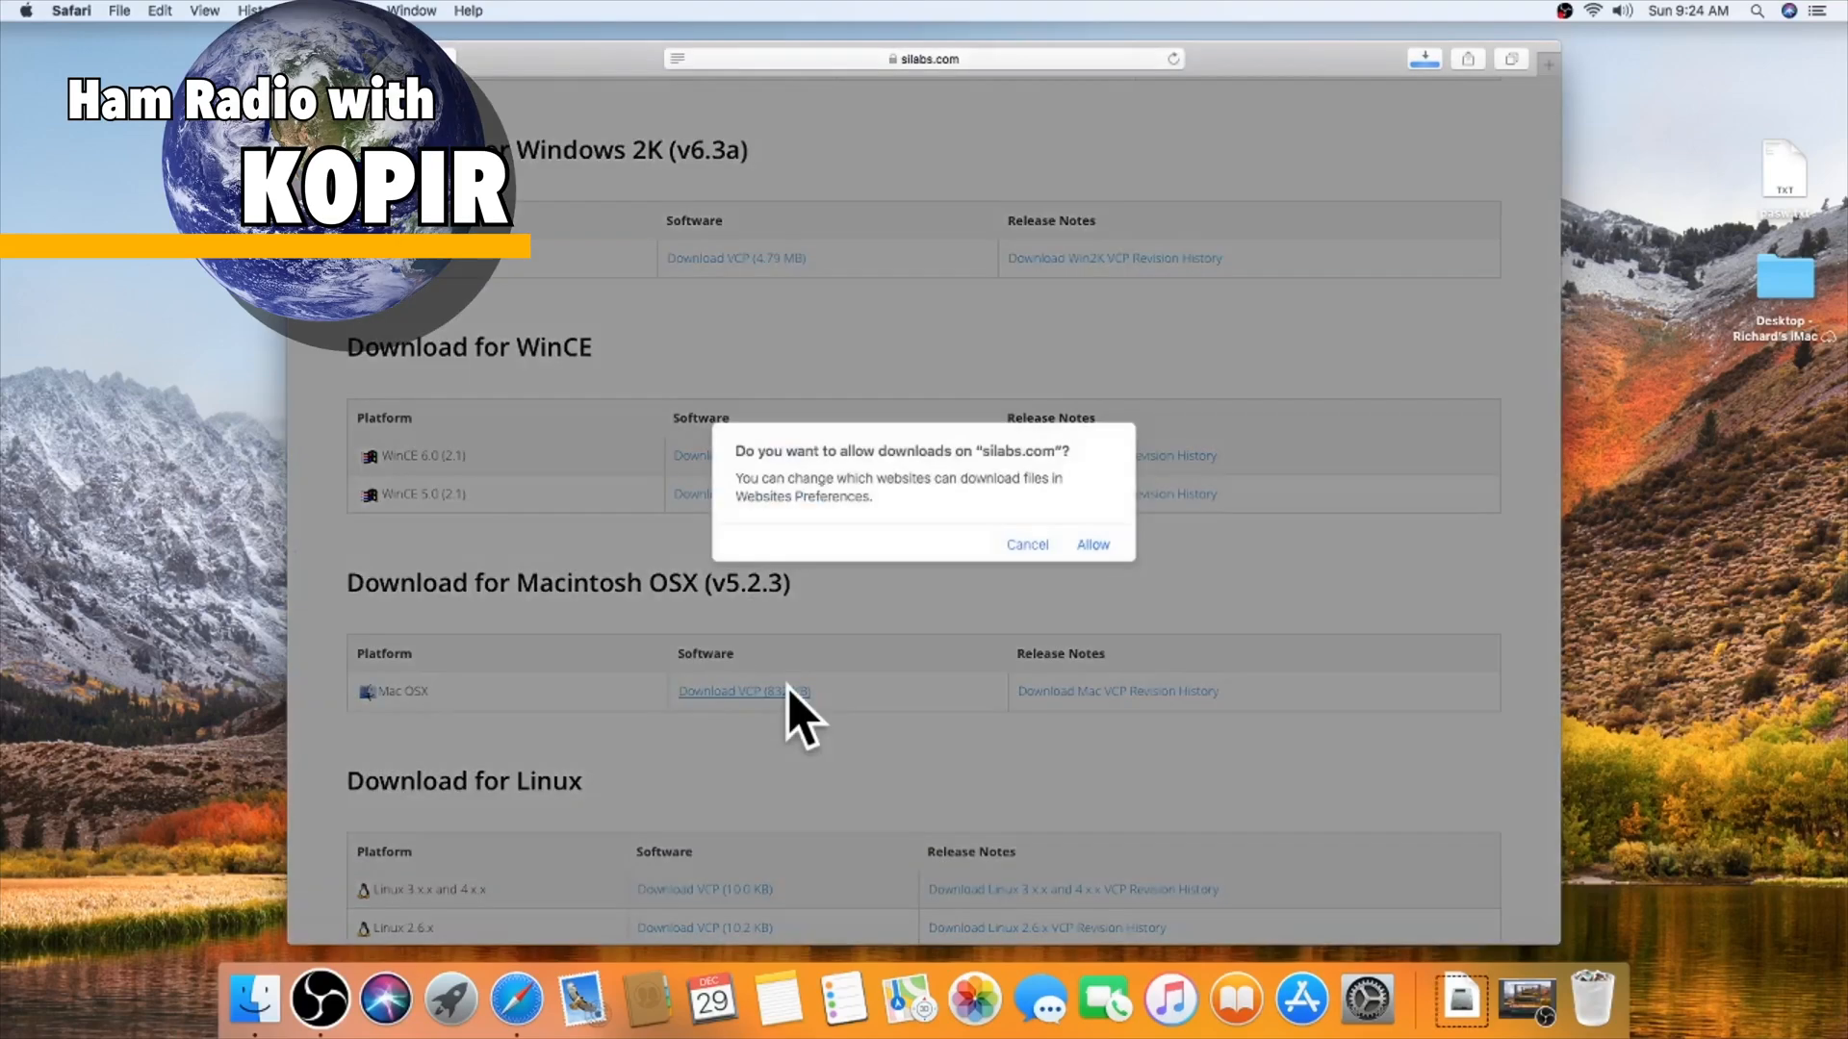
left_click(1089, 543)
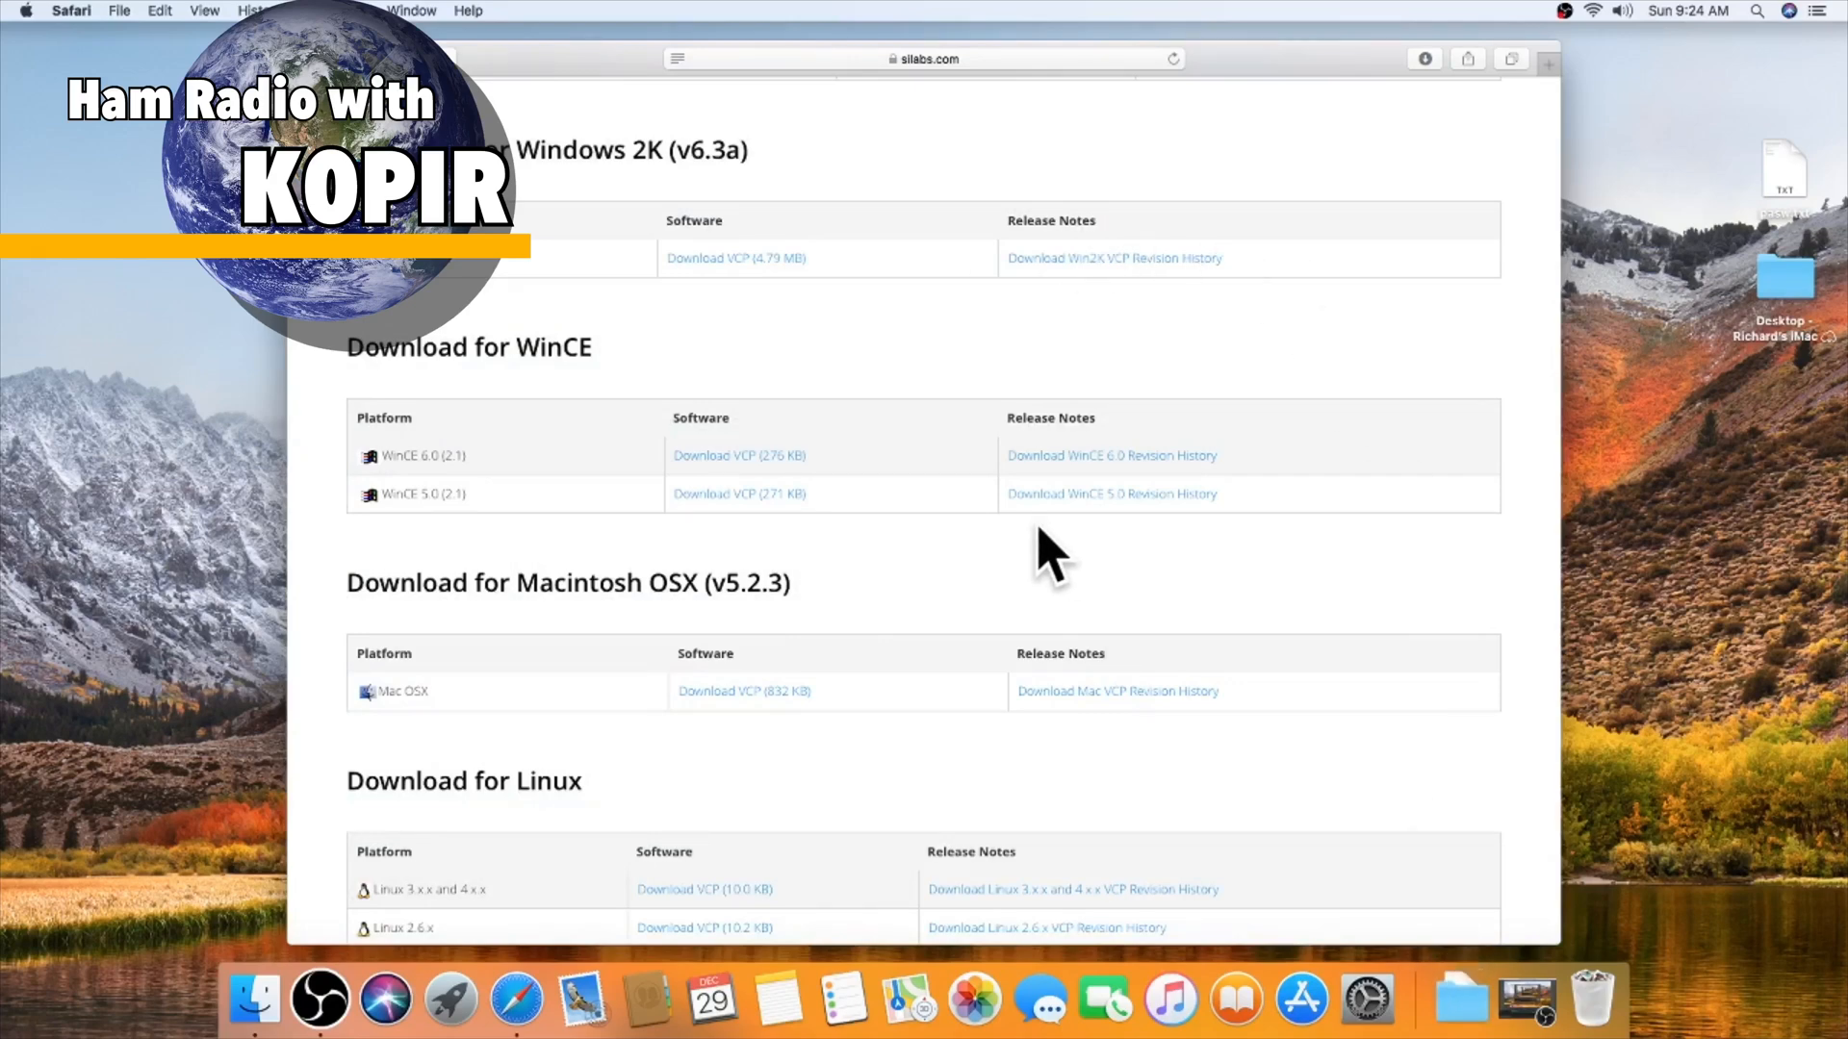
mouse_move(718, 589)
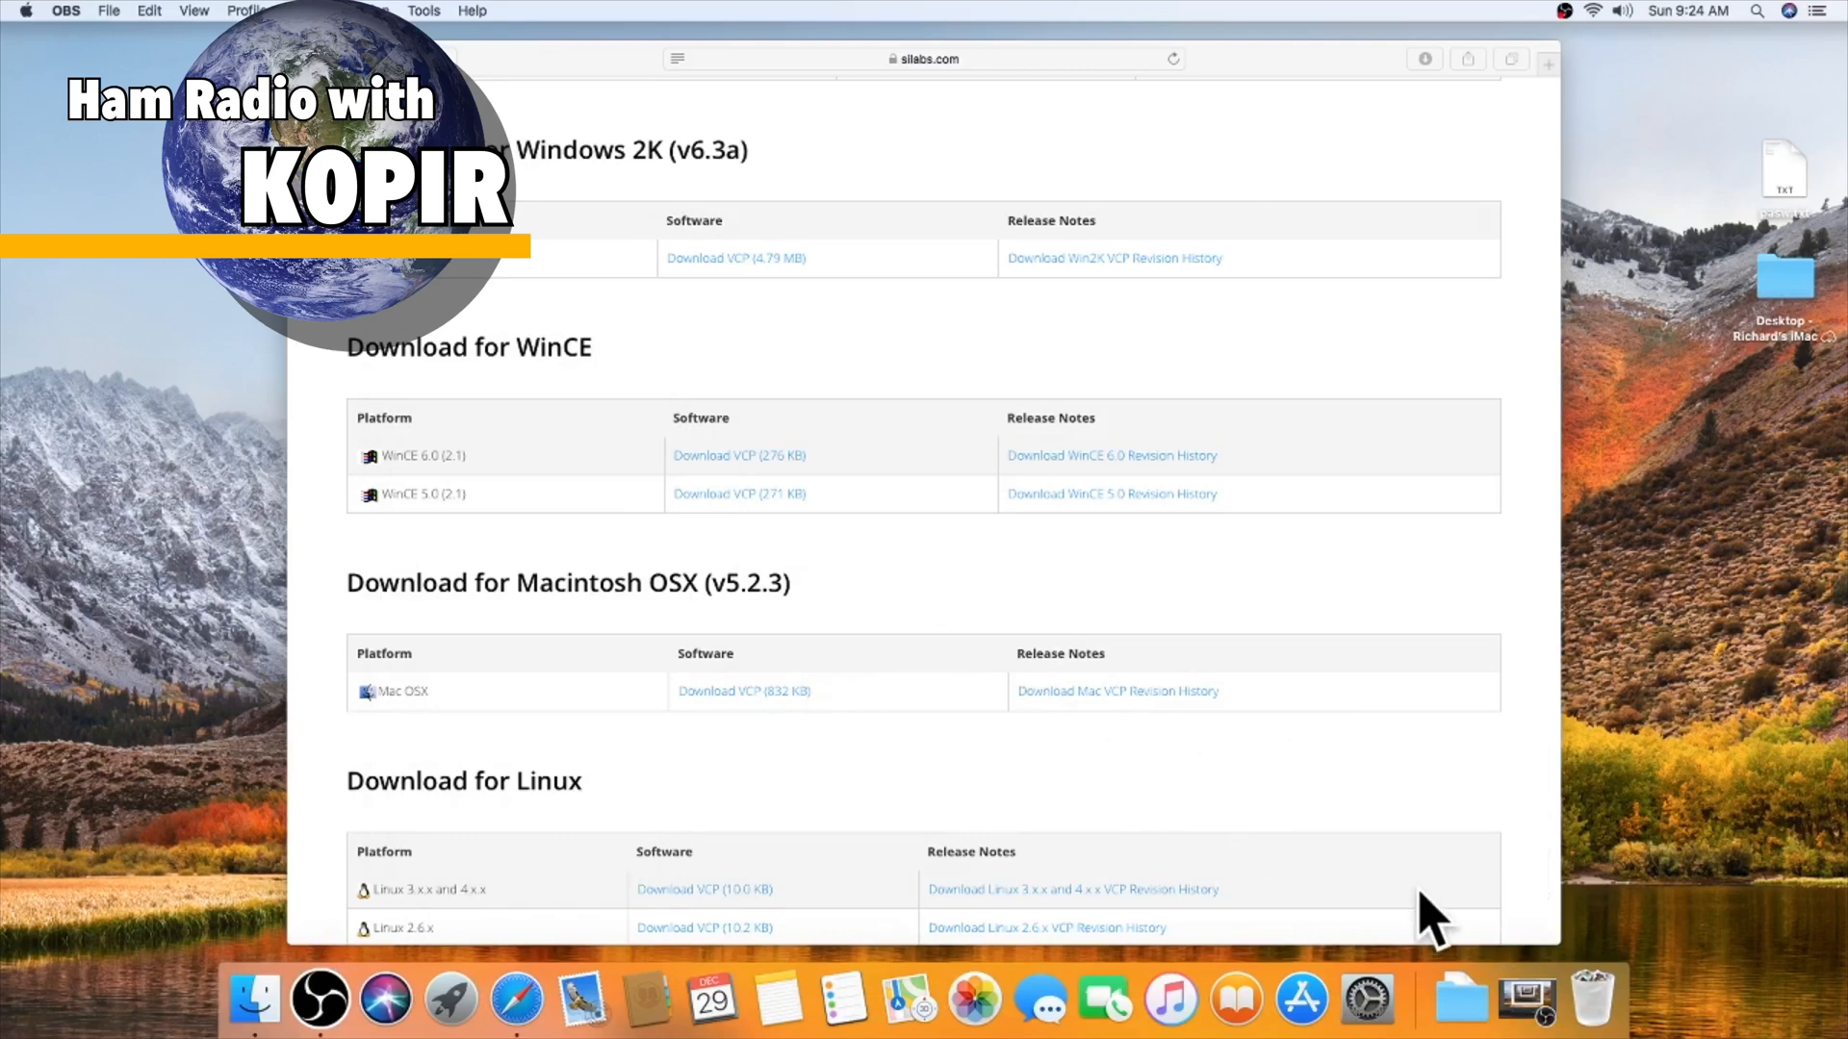
Step: Mount SiLabsUSBDriverDisk.dmg from Downloads and launch the Install CP210x VCP Driver installer
left_click(1461, 999)
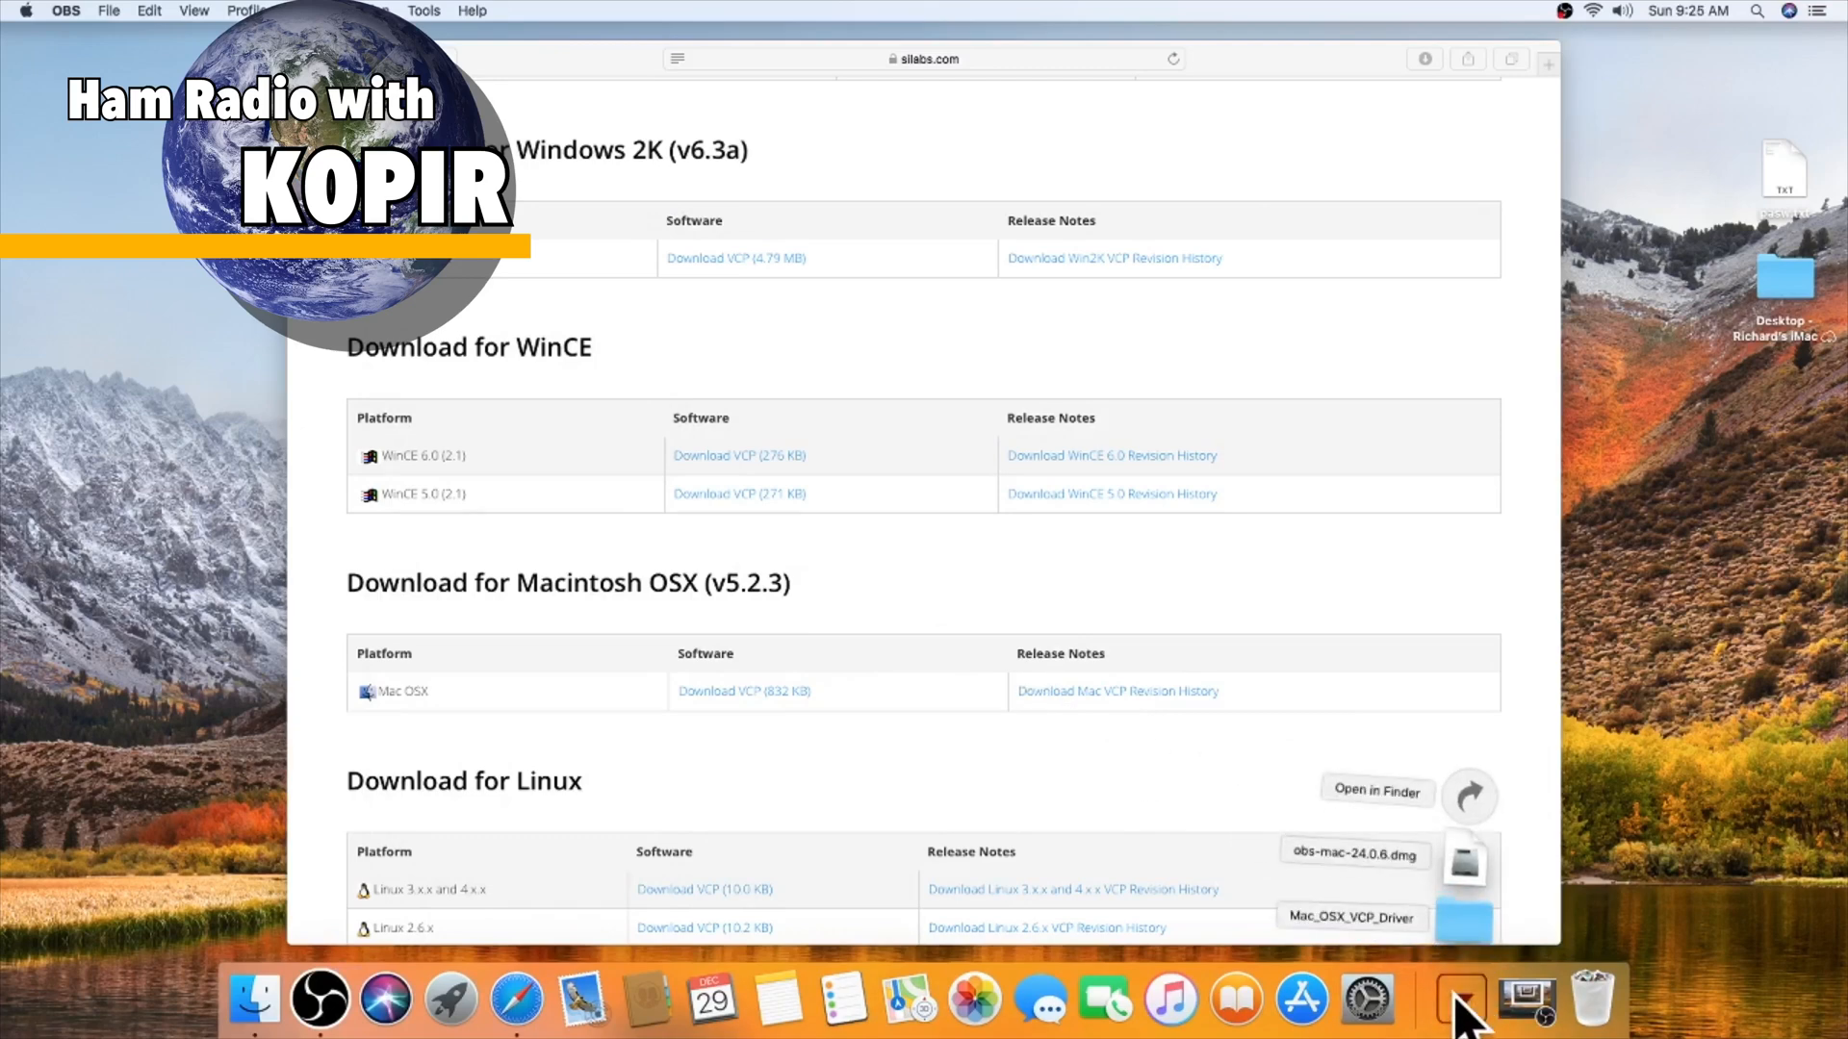
mouse_move(1473, 895)
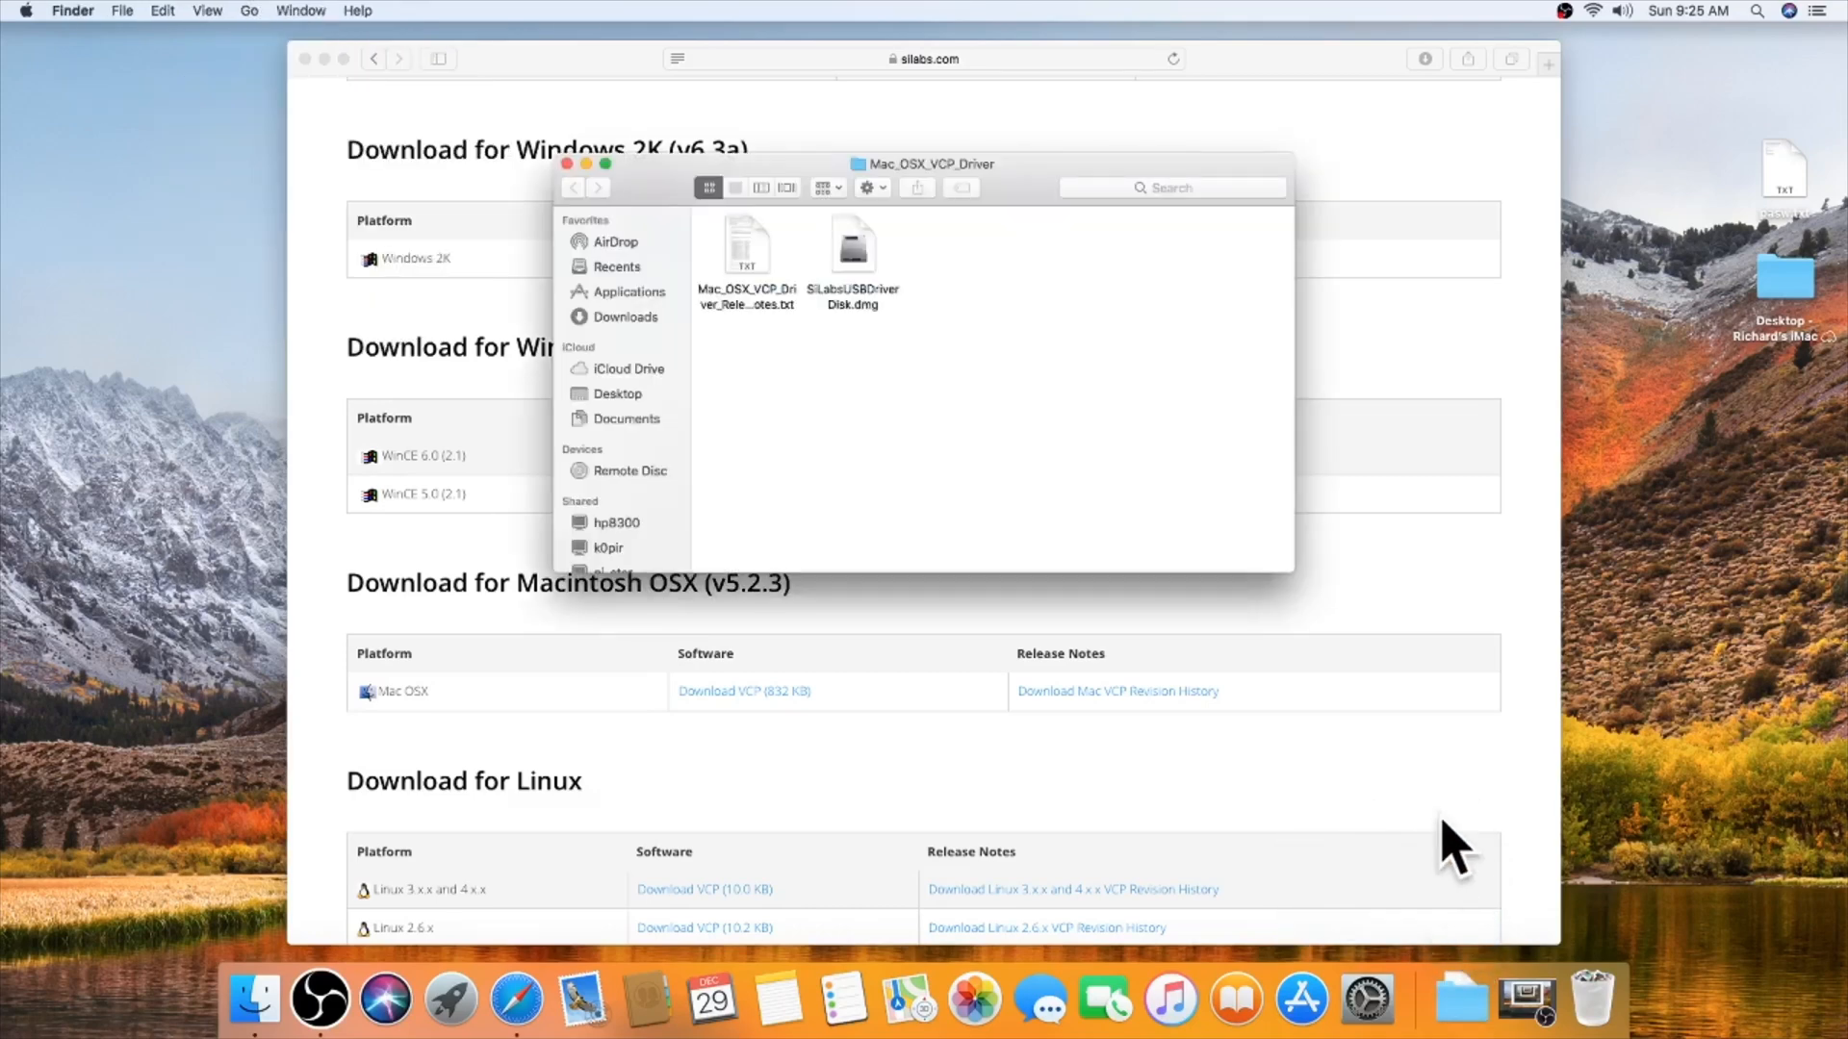
mouse_move(871, 329)
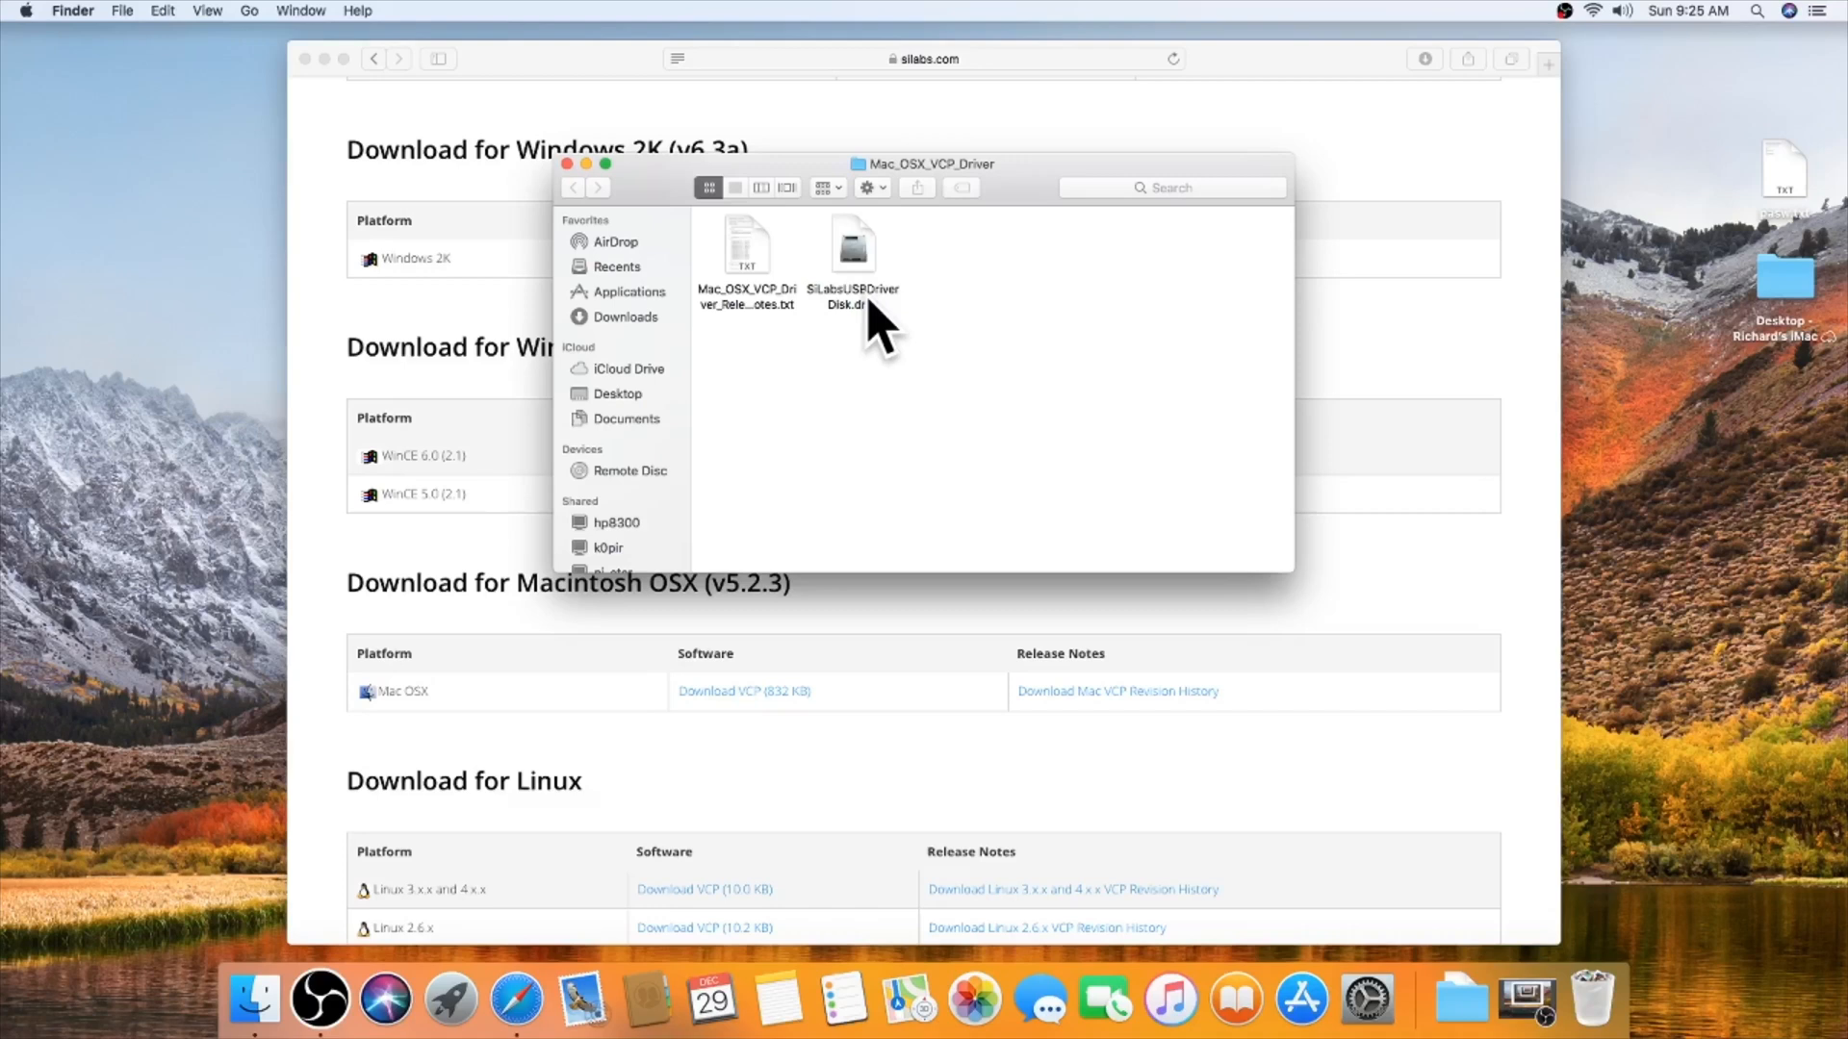
left_click(853, 244)
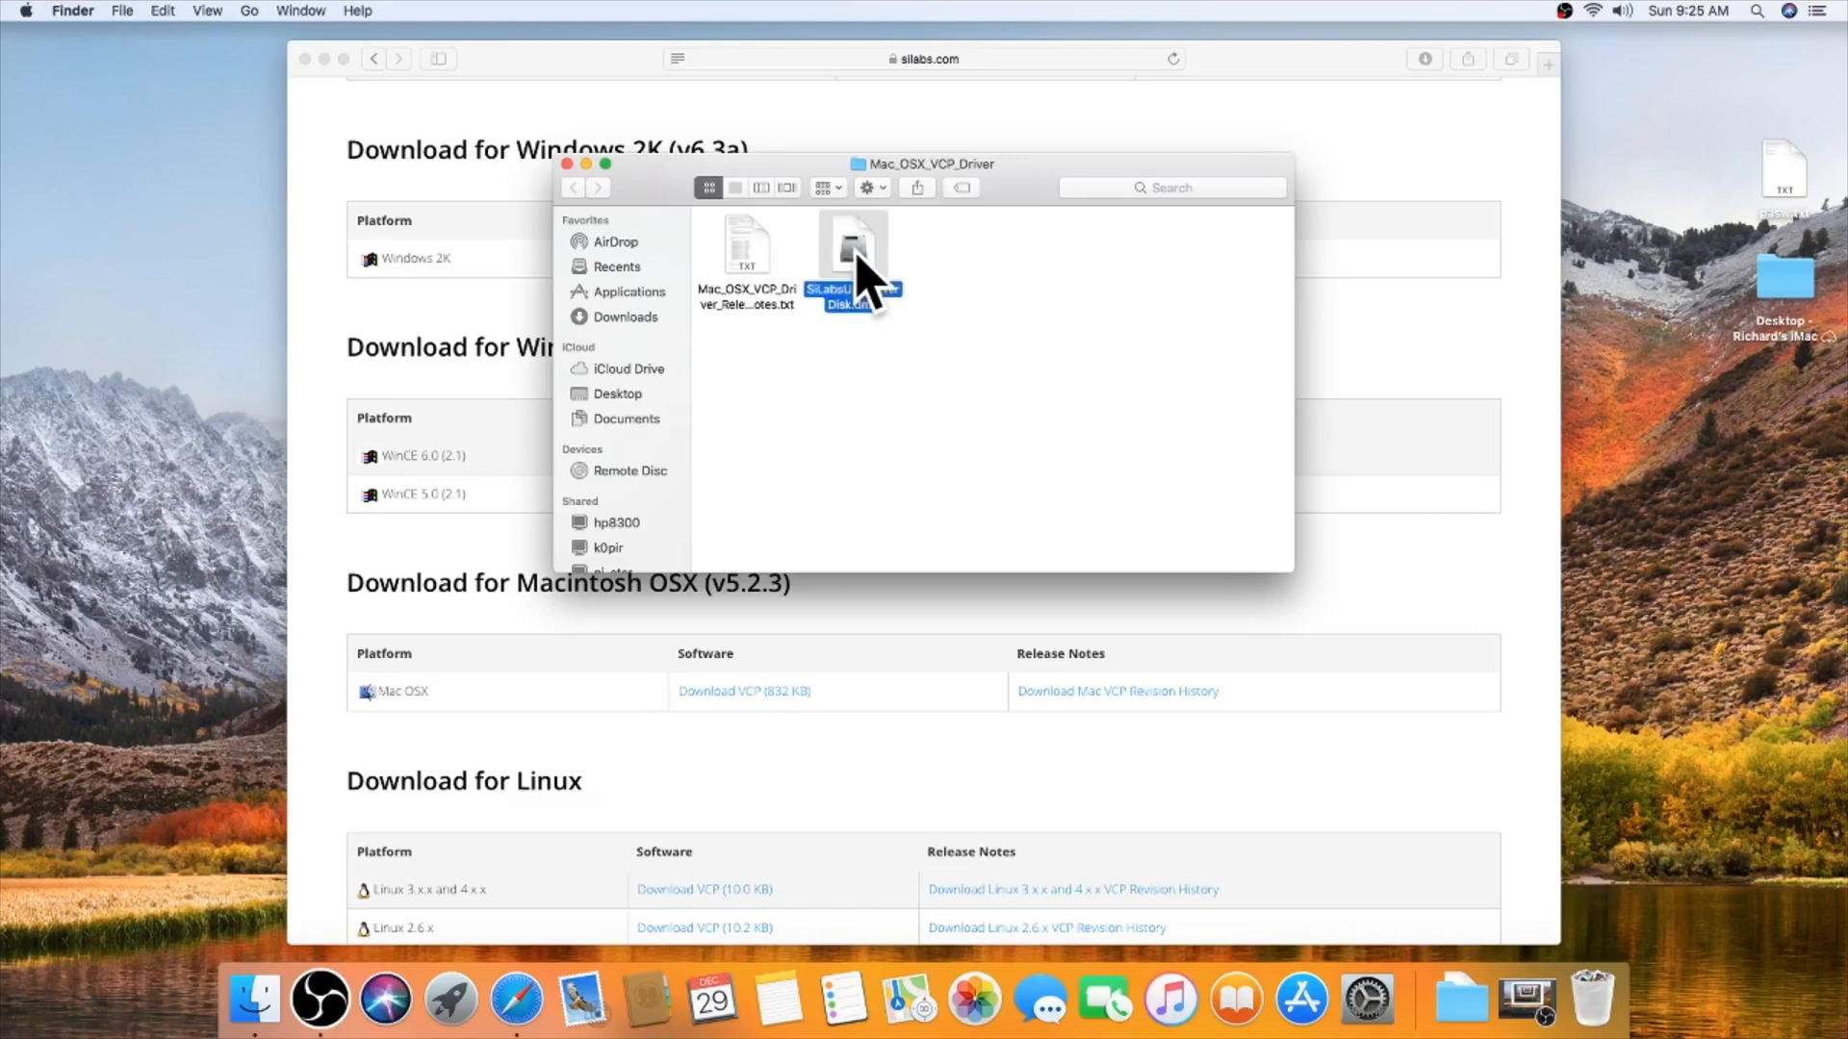
double_click(850, 248)
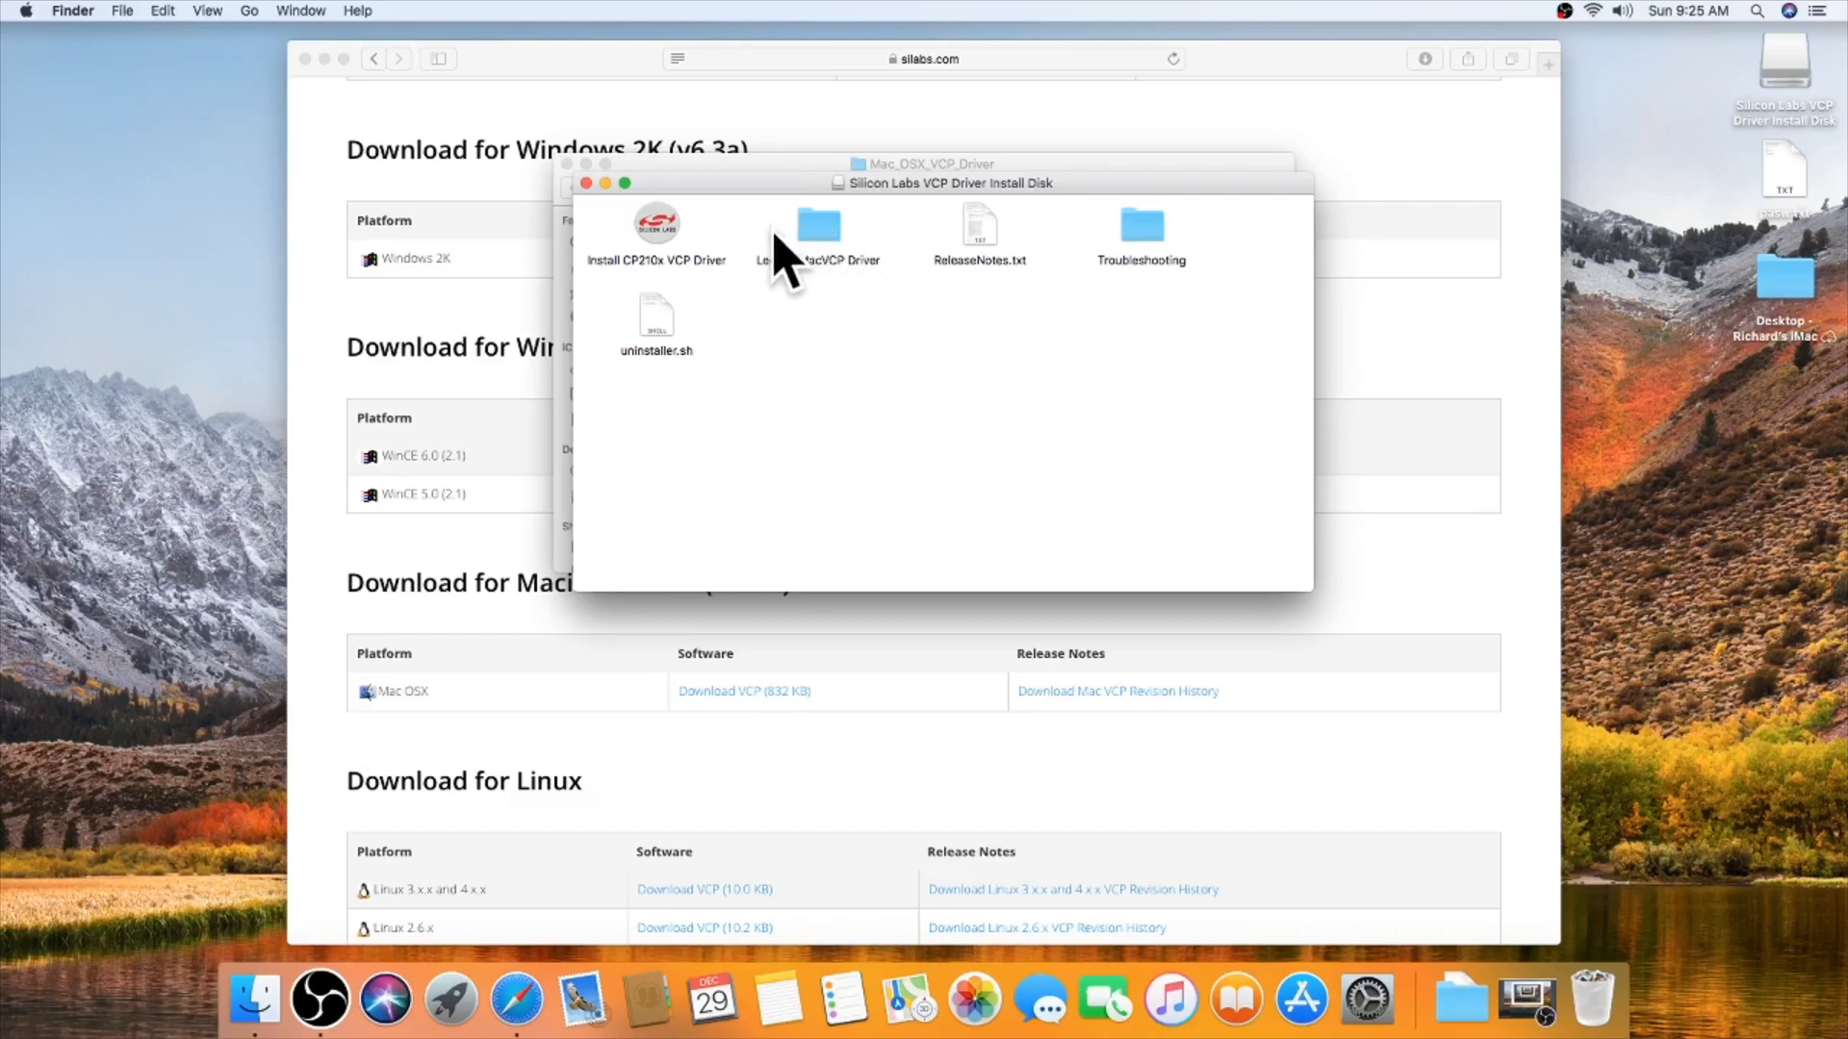
left_click(654, 223)
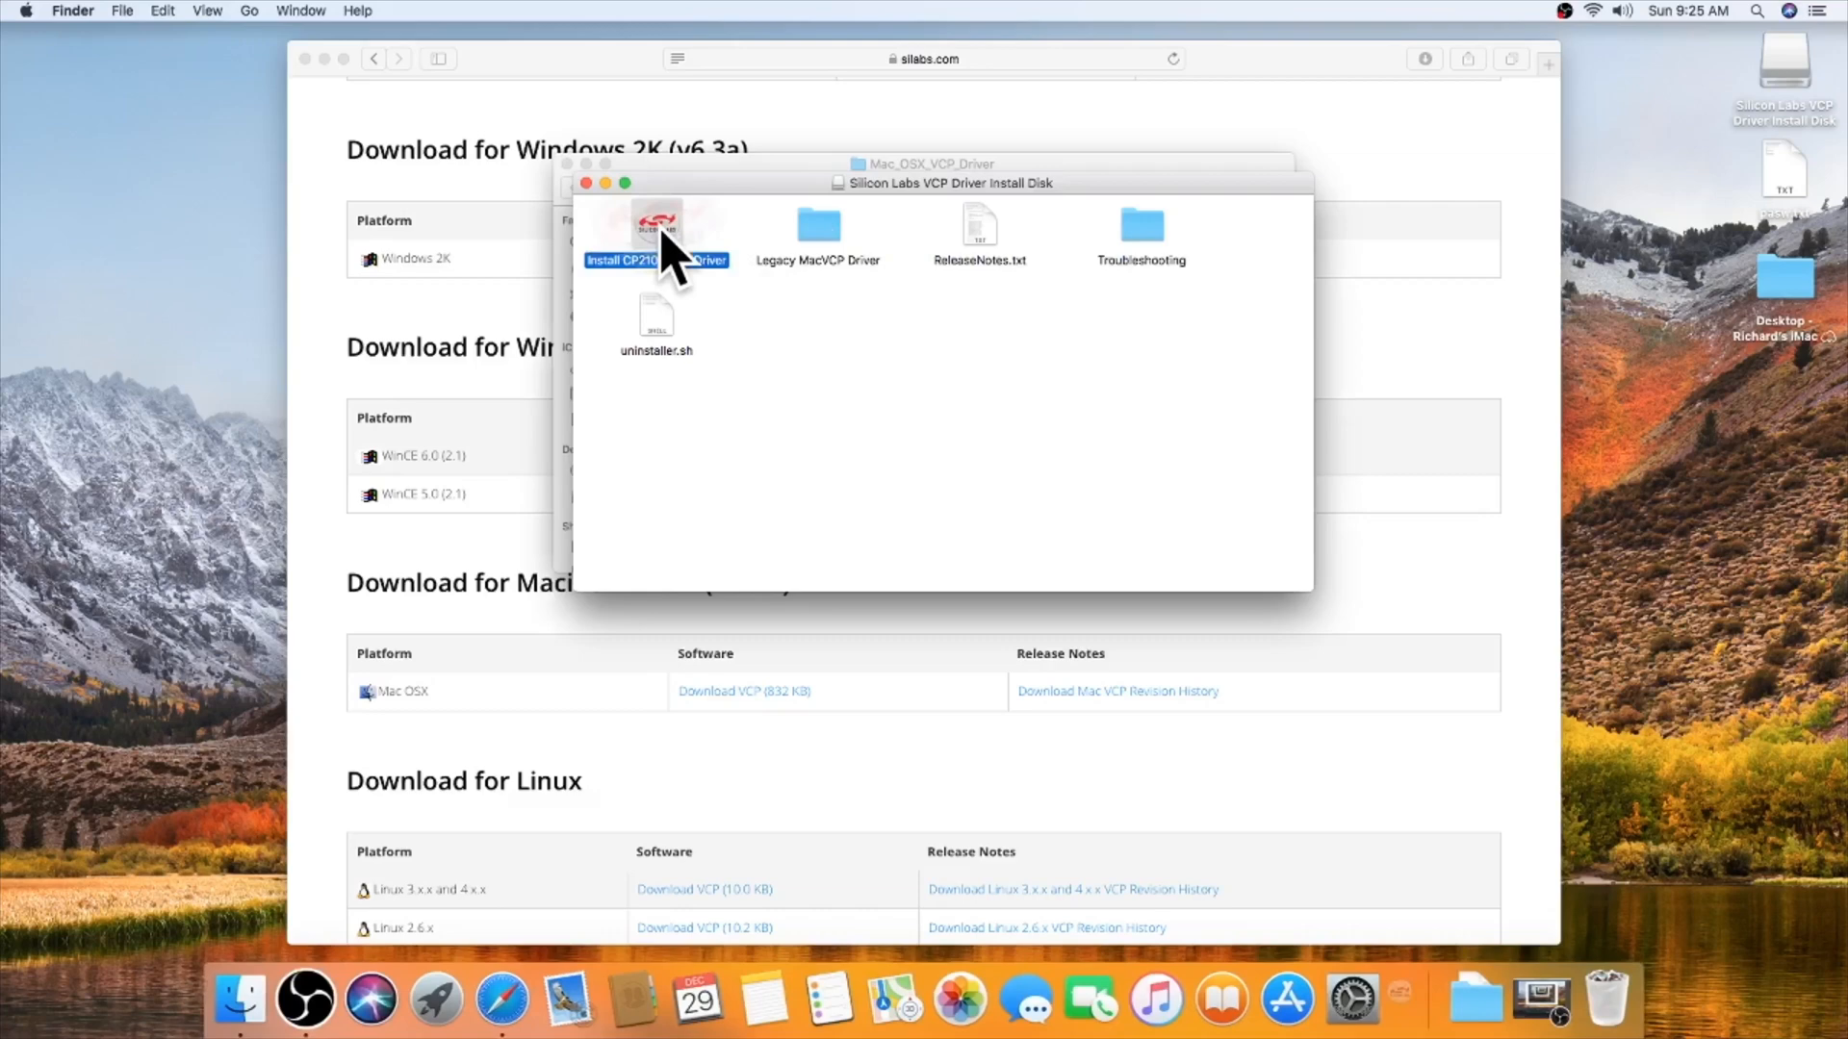
double_click(657, 224)
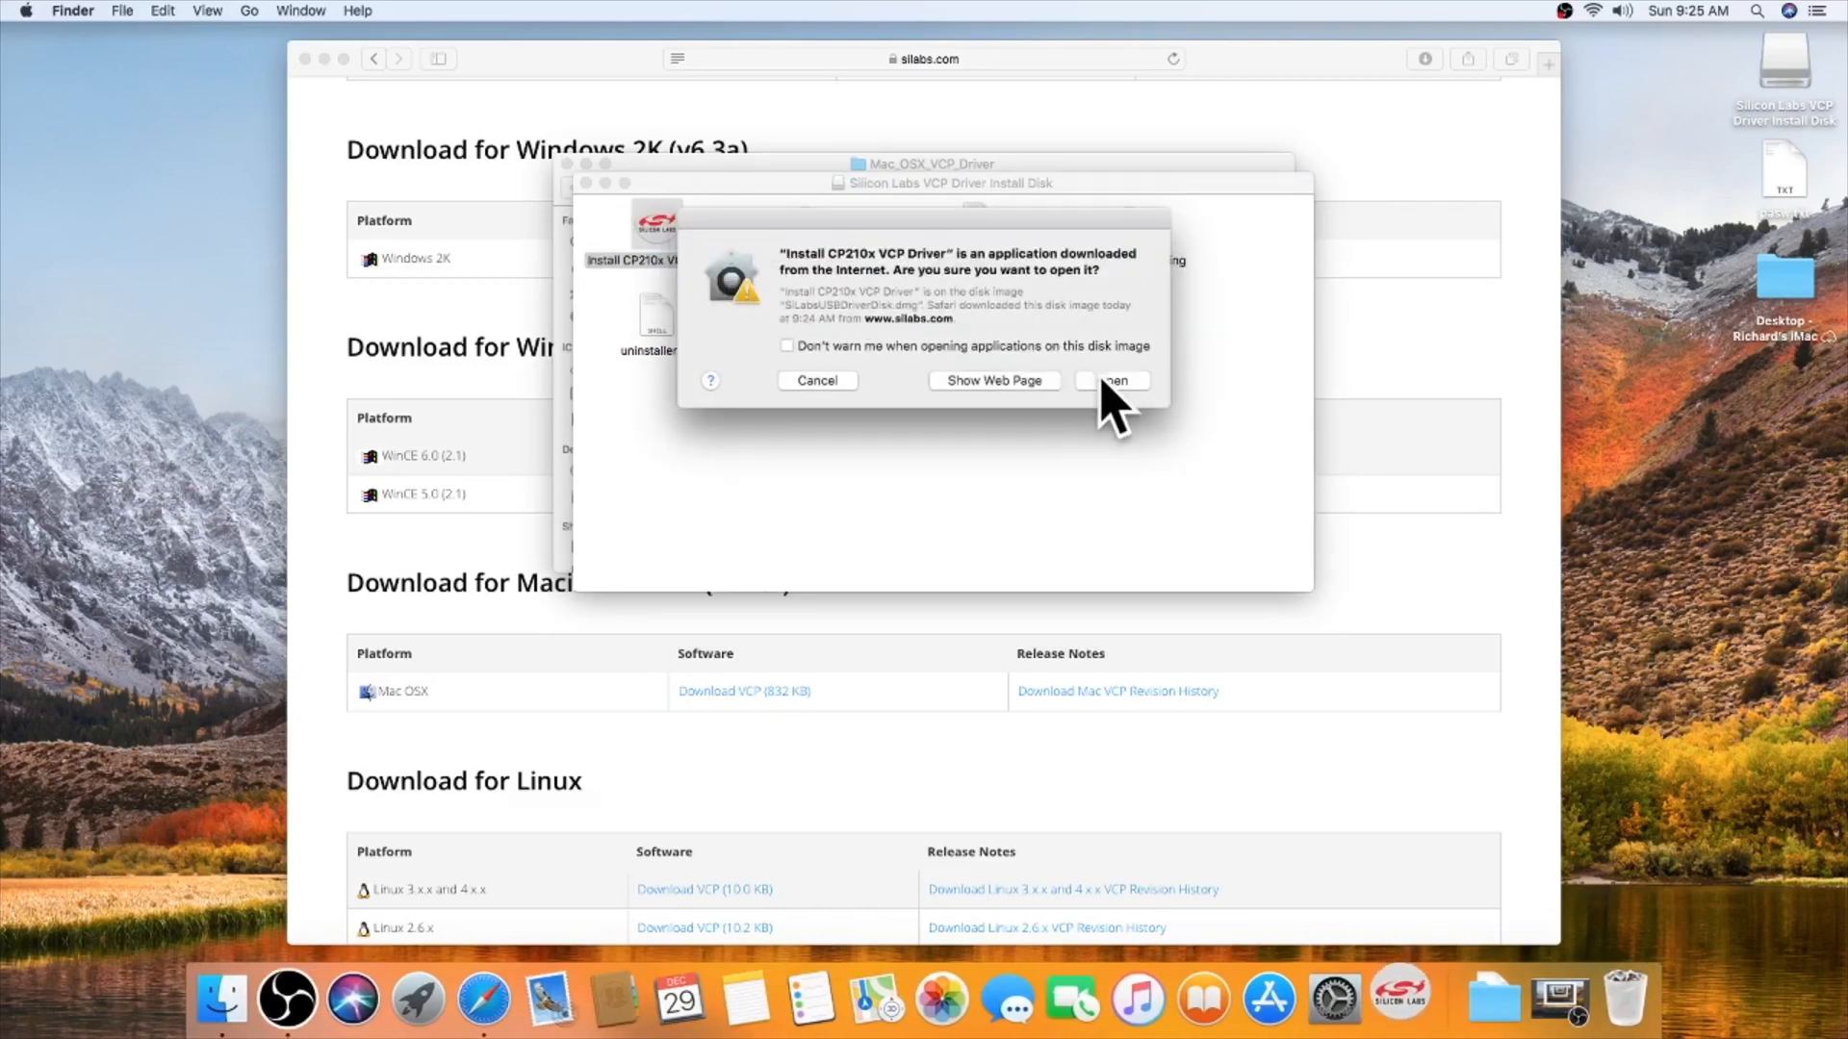
Step: Confirm opening the installer, agree to the license and authorize installing driver version 5.2.4
left_click(1109, 380)
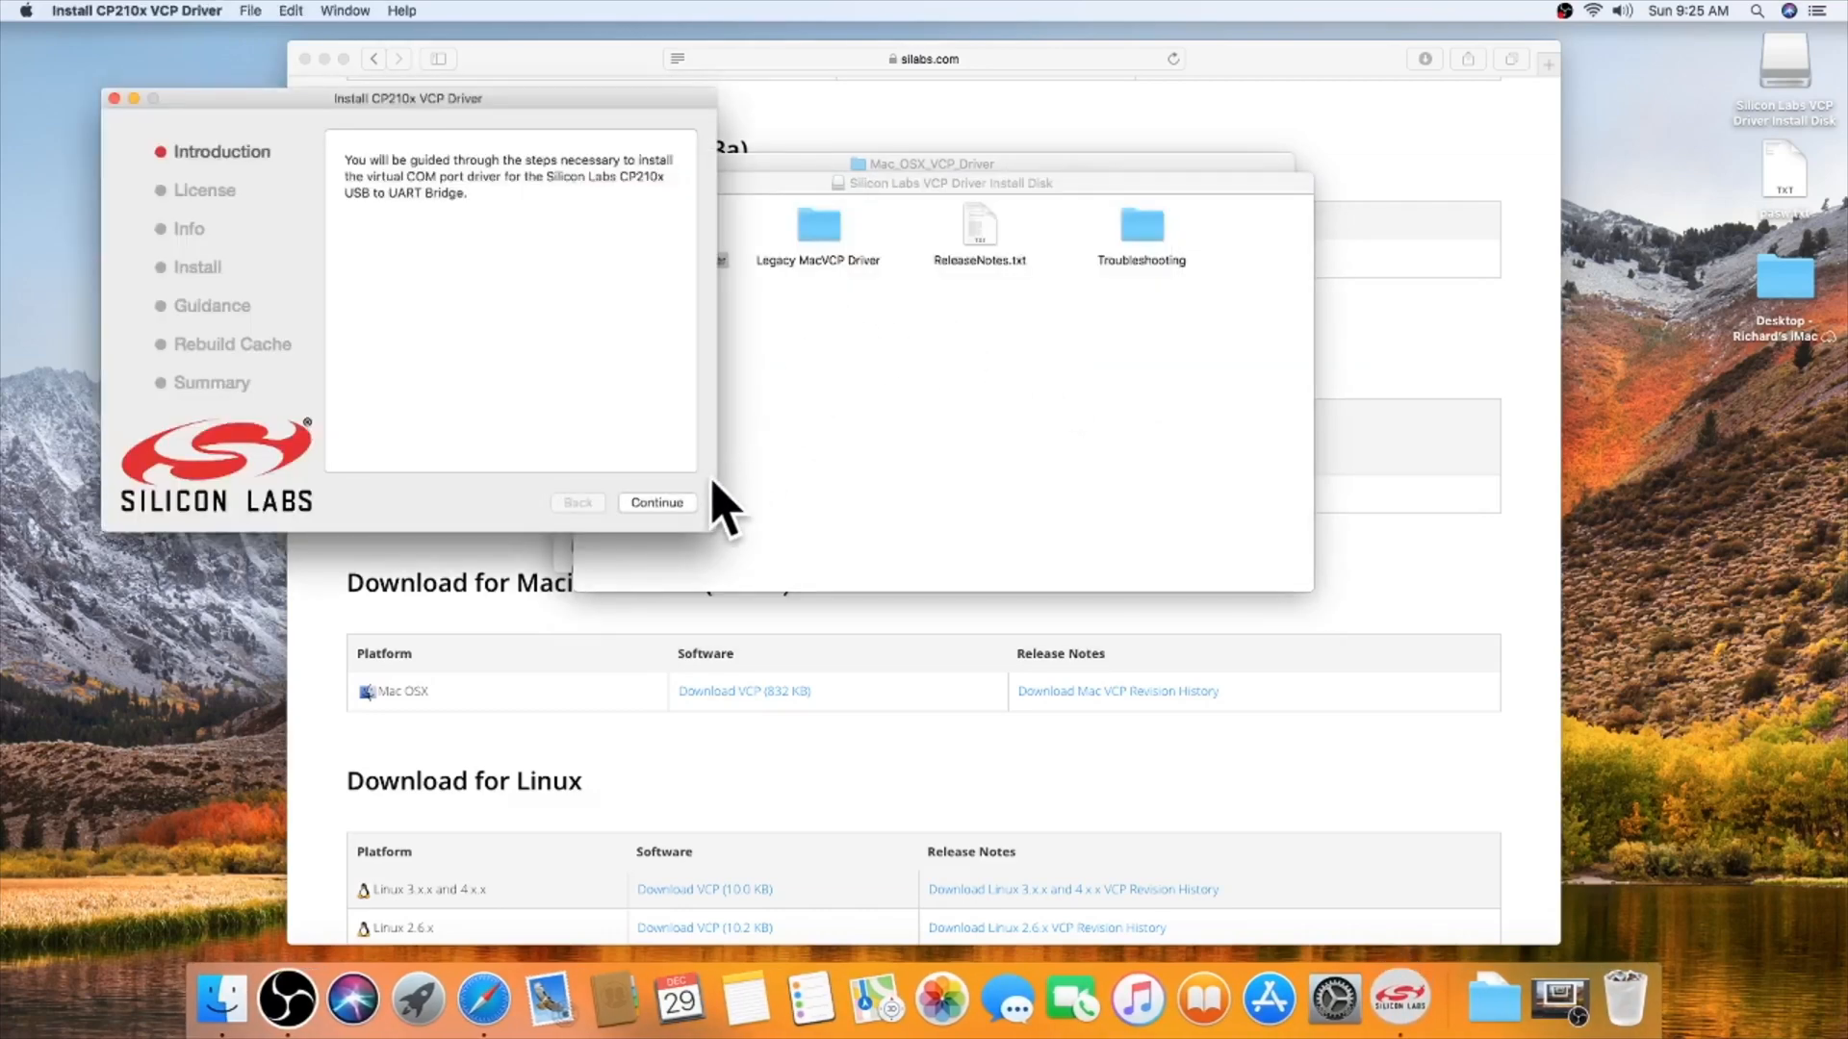
left_click(655, 503)
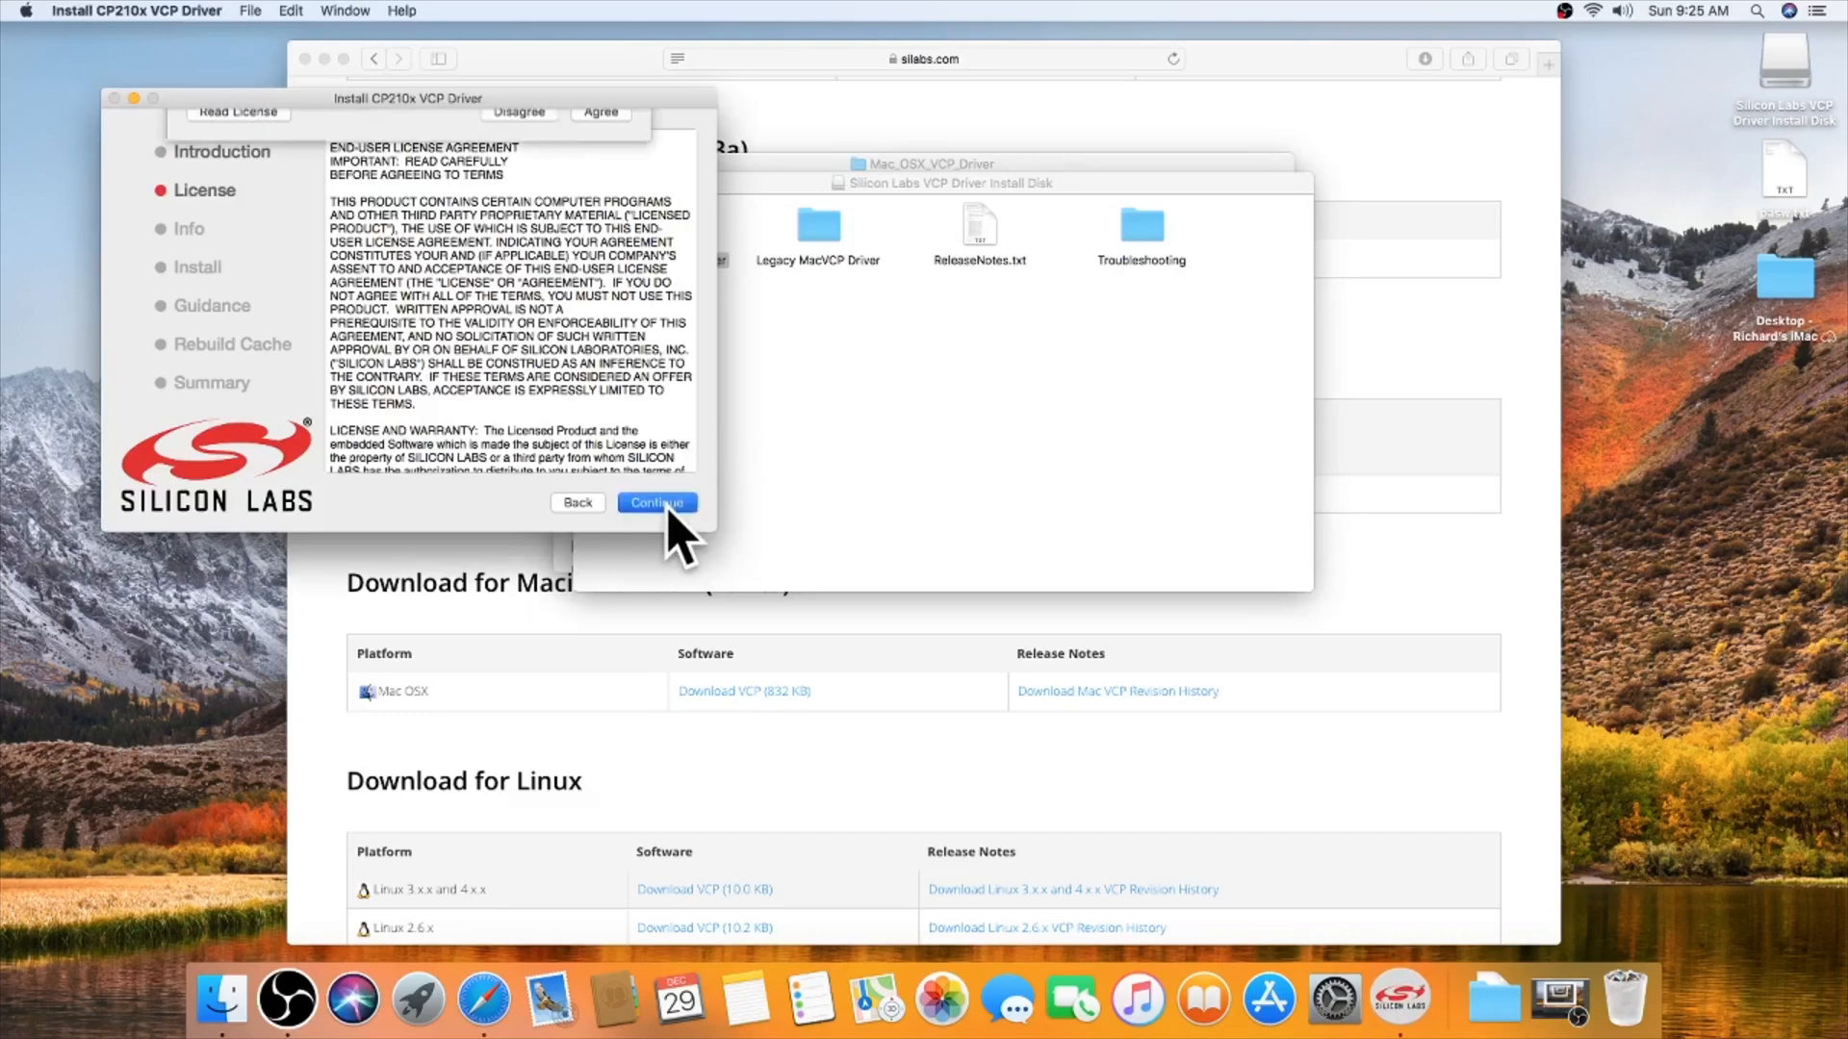
left_click(654, 503)
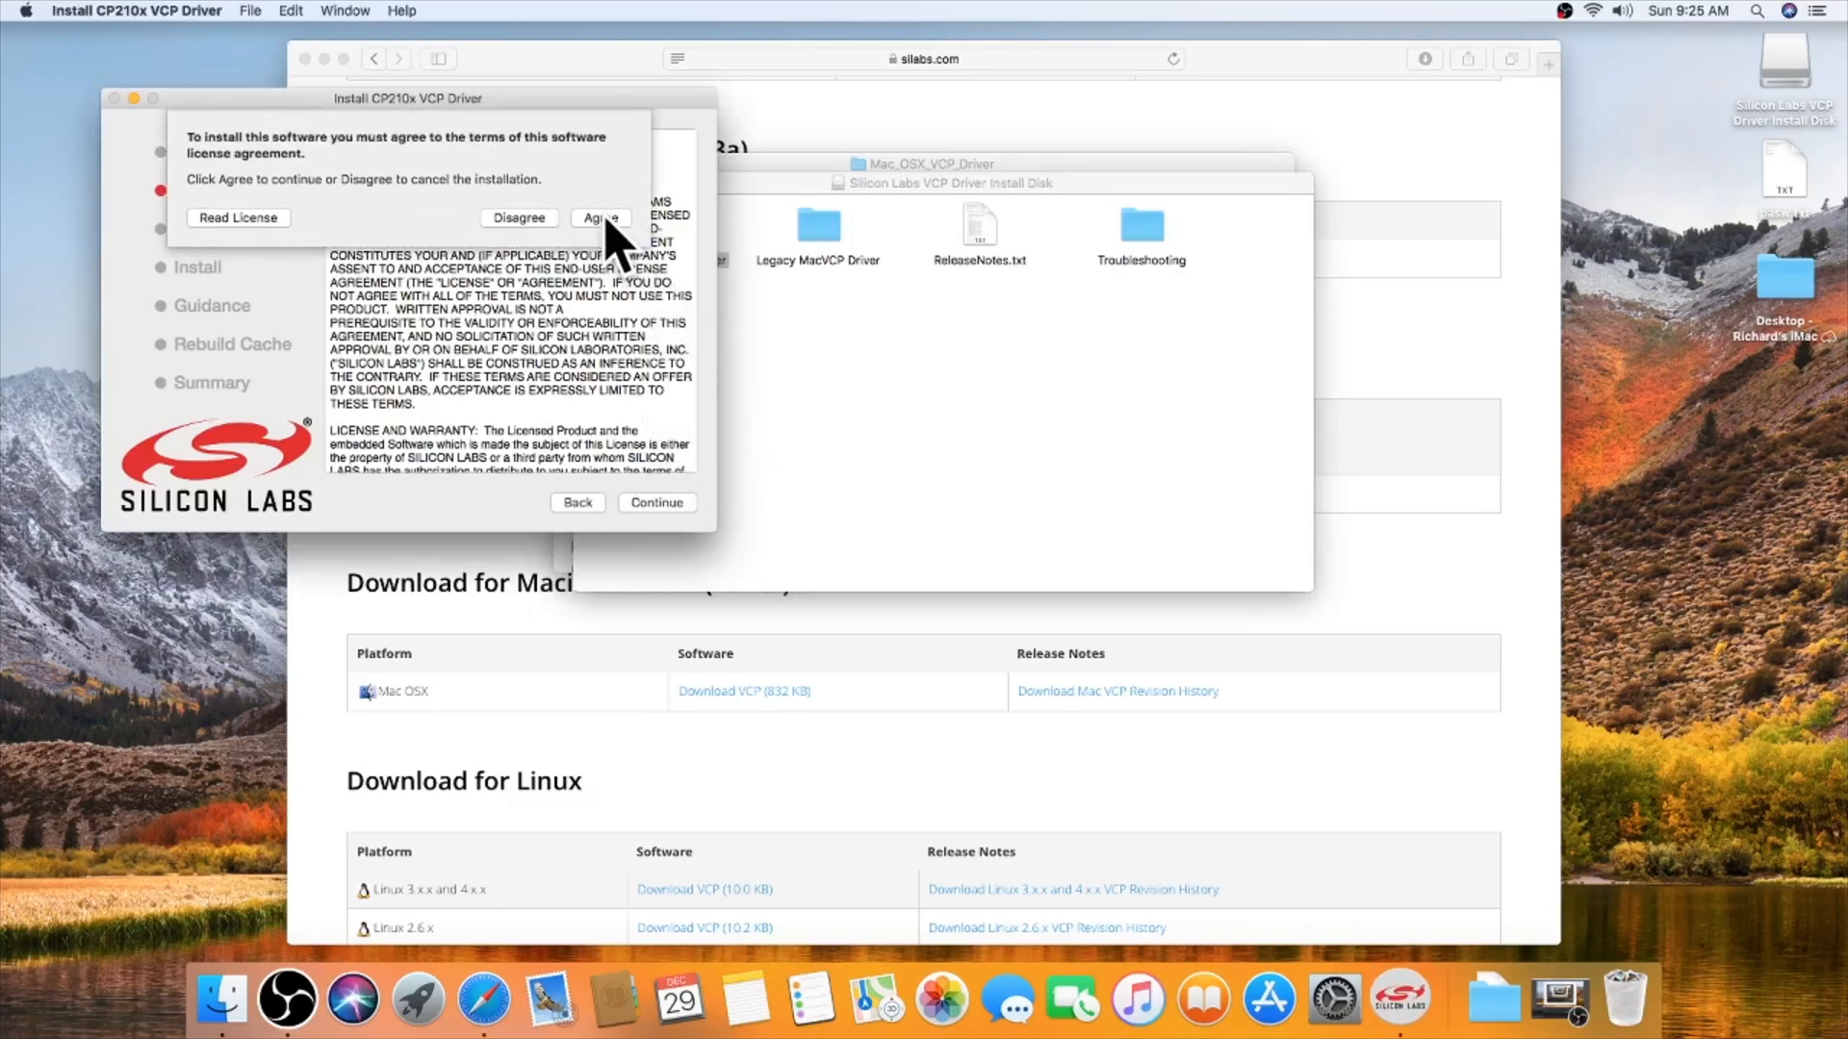
left_click(601, 218)
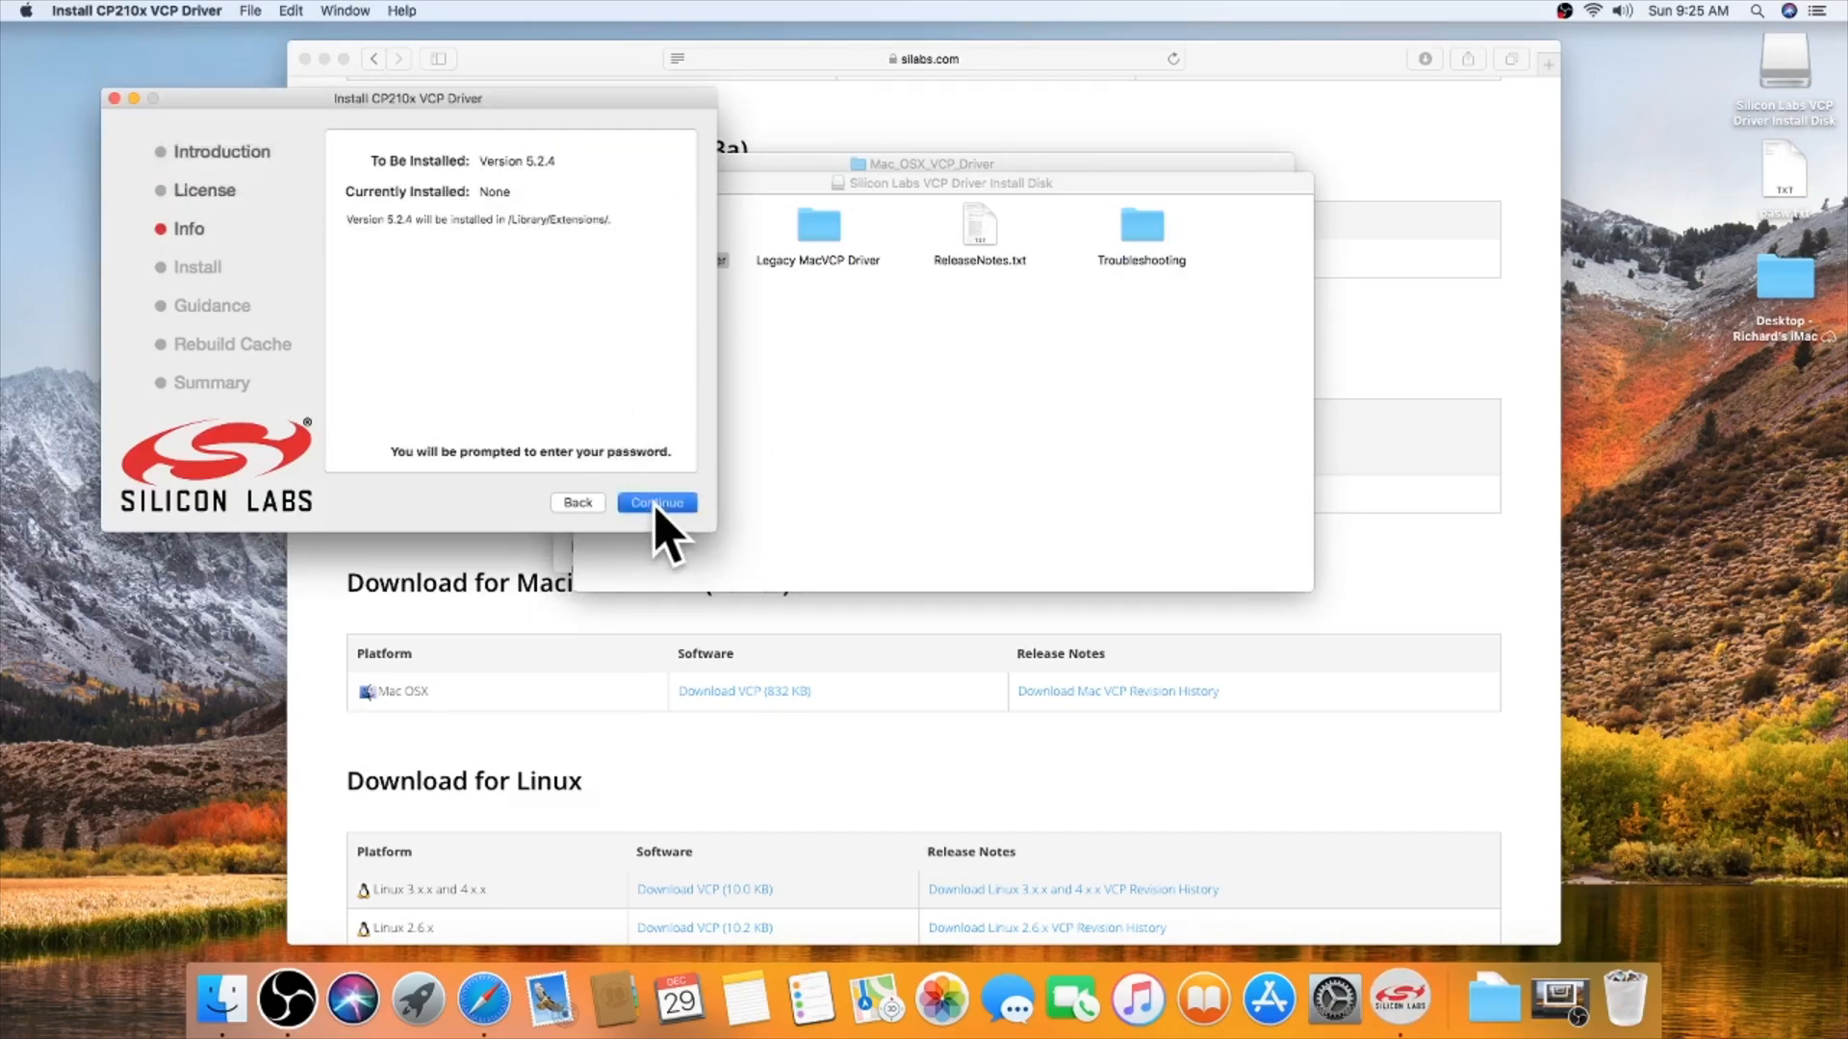
left_click(654, 502)
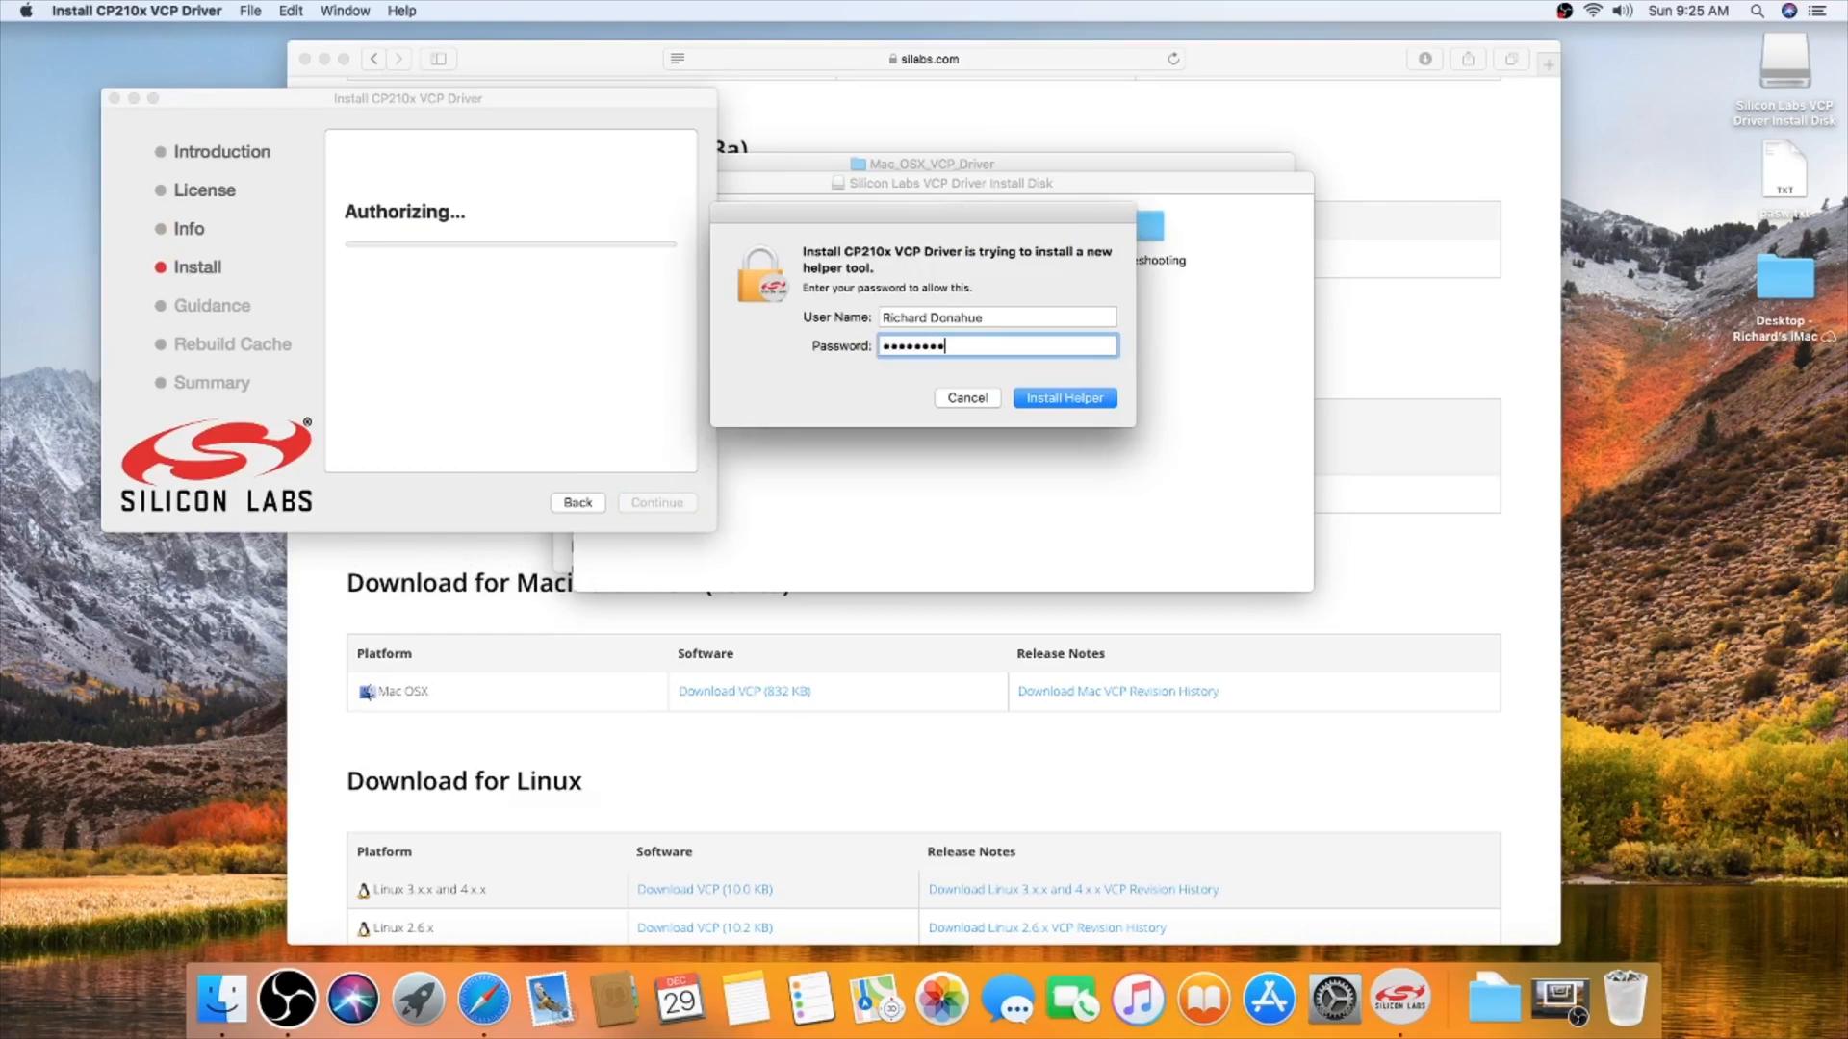
left_click(1063, 397)
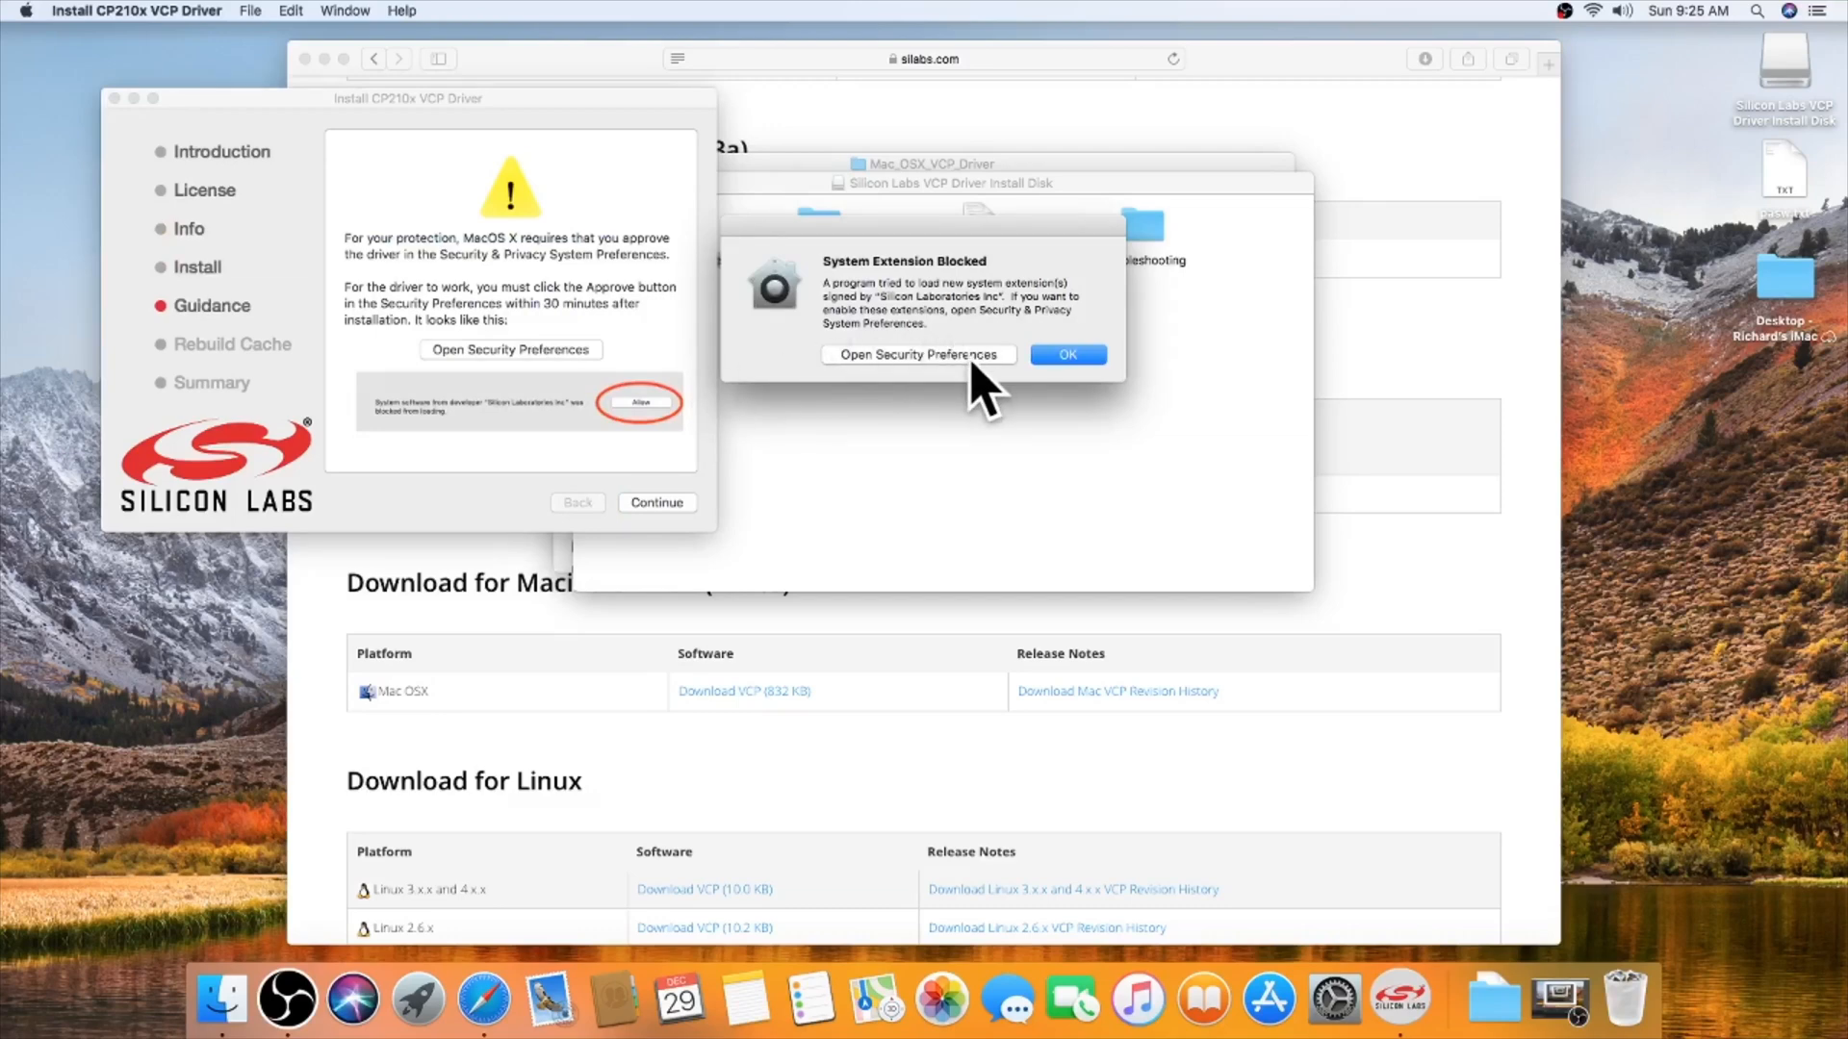
Step: Unlock Security & Privacy with the password and allow the blocked Silicon Laboratories software to load
left_click(918, 354)
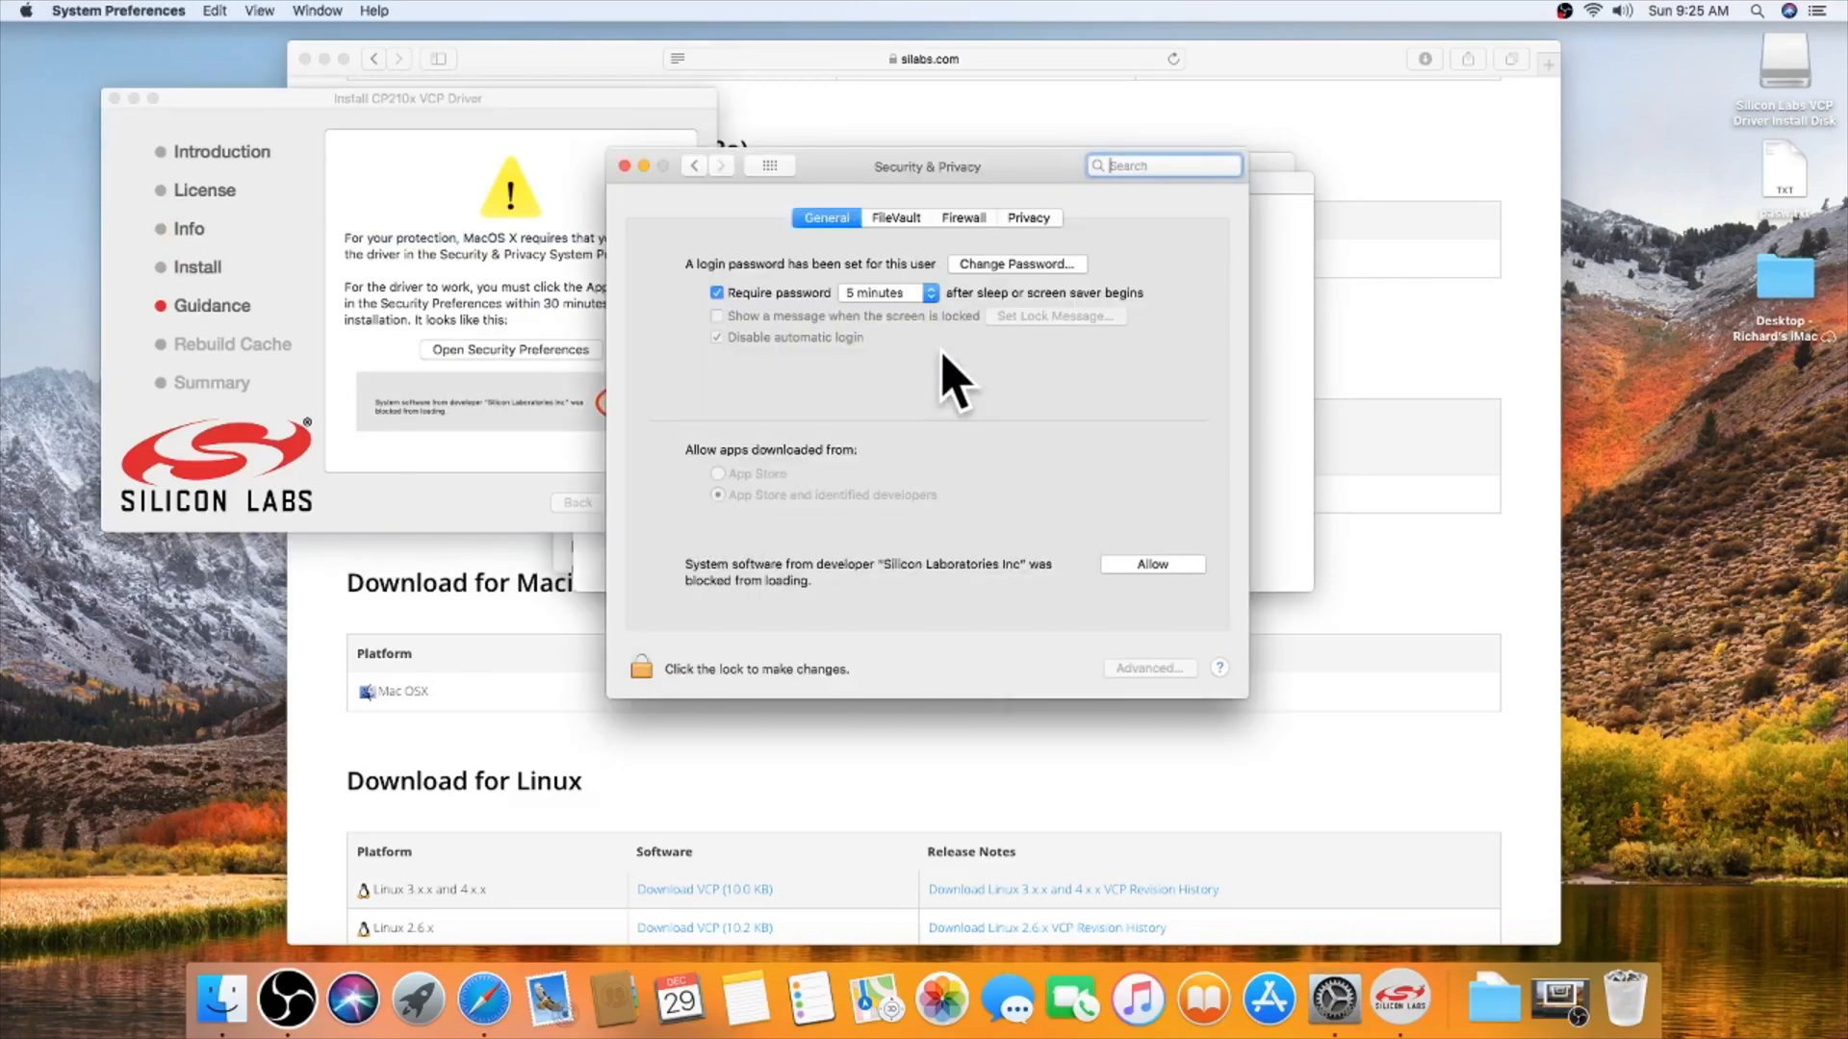
mouse_move(937, 311)
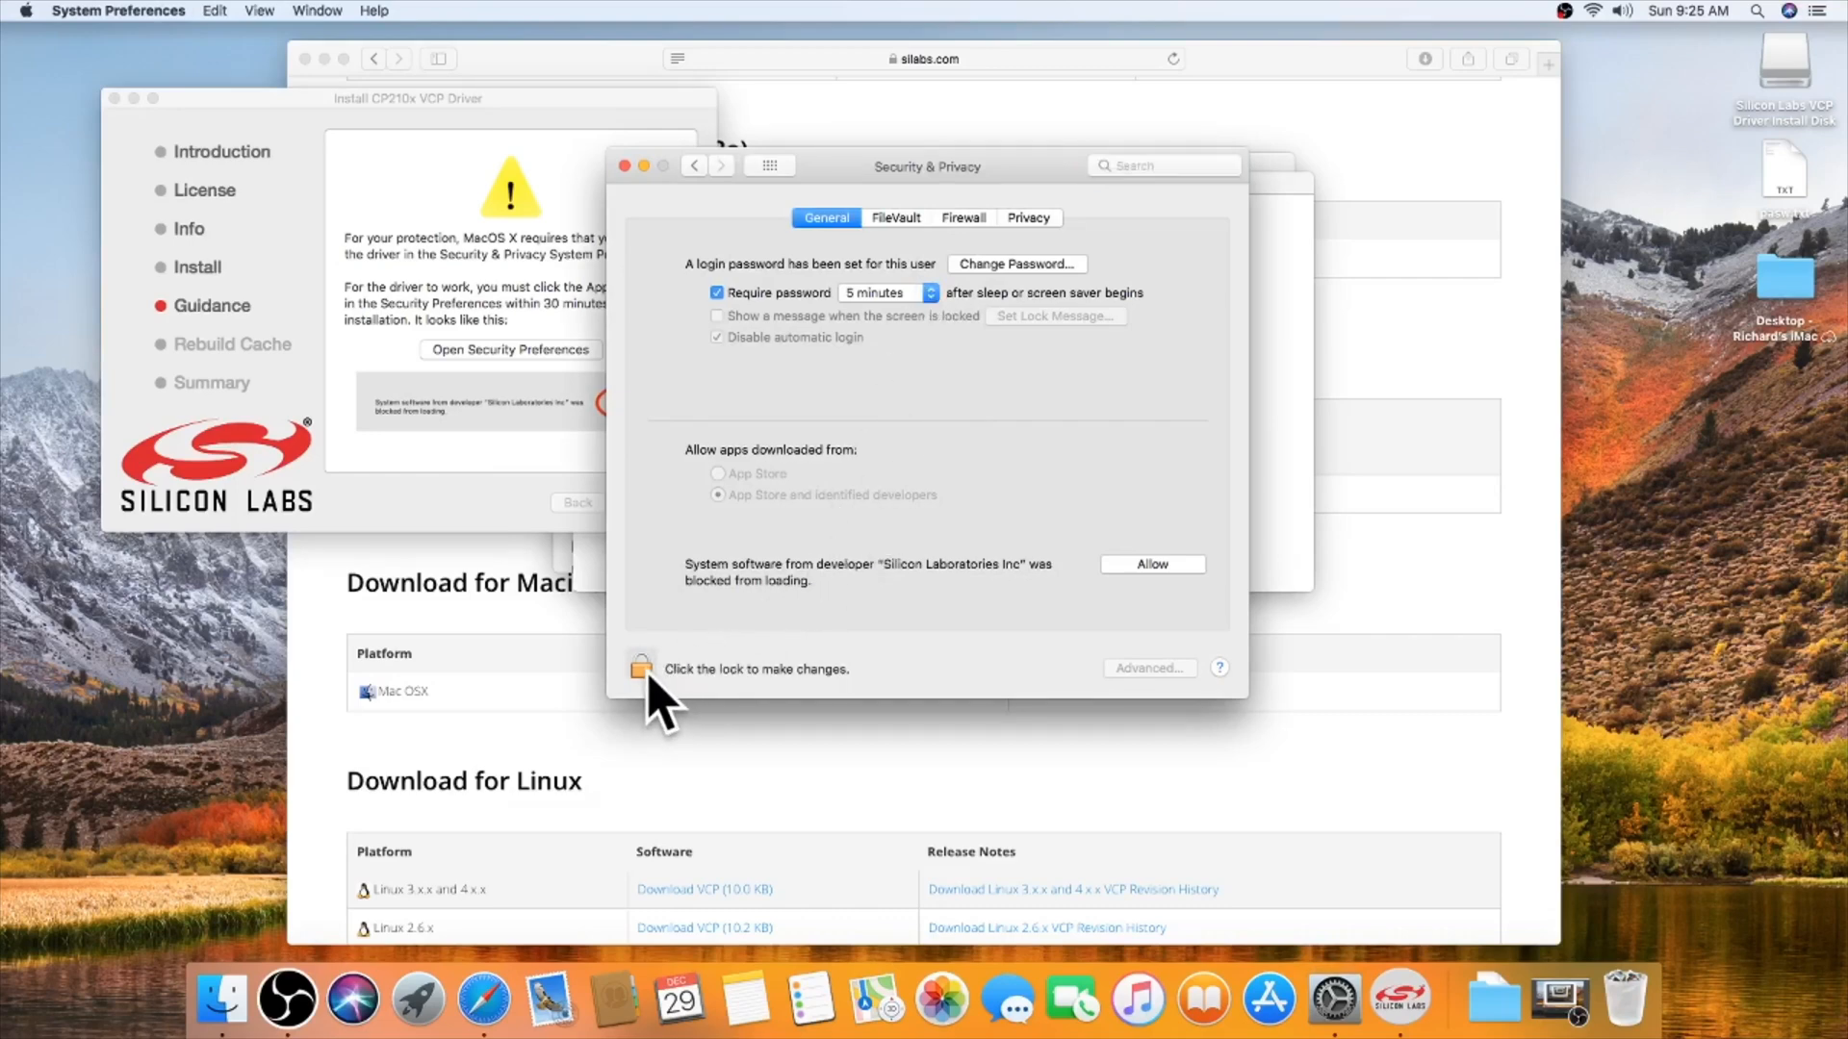
left_click(641, 668)
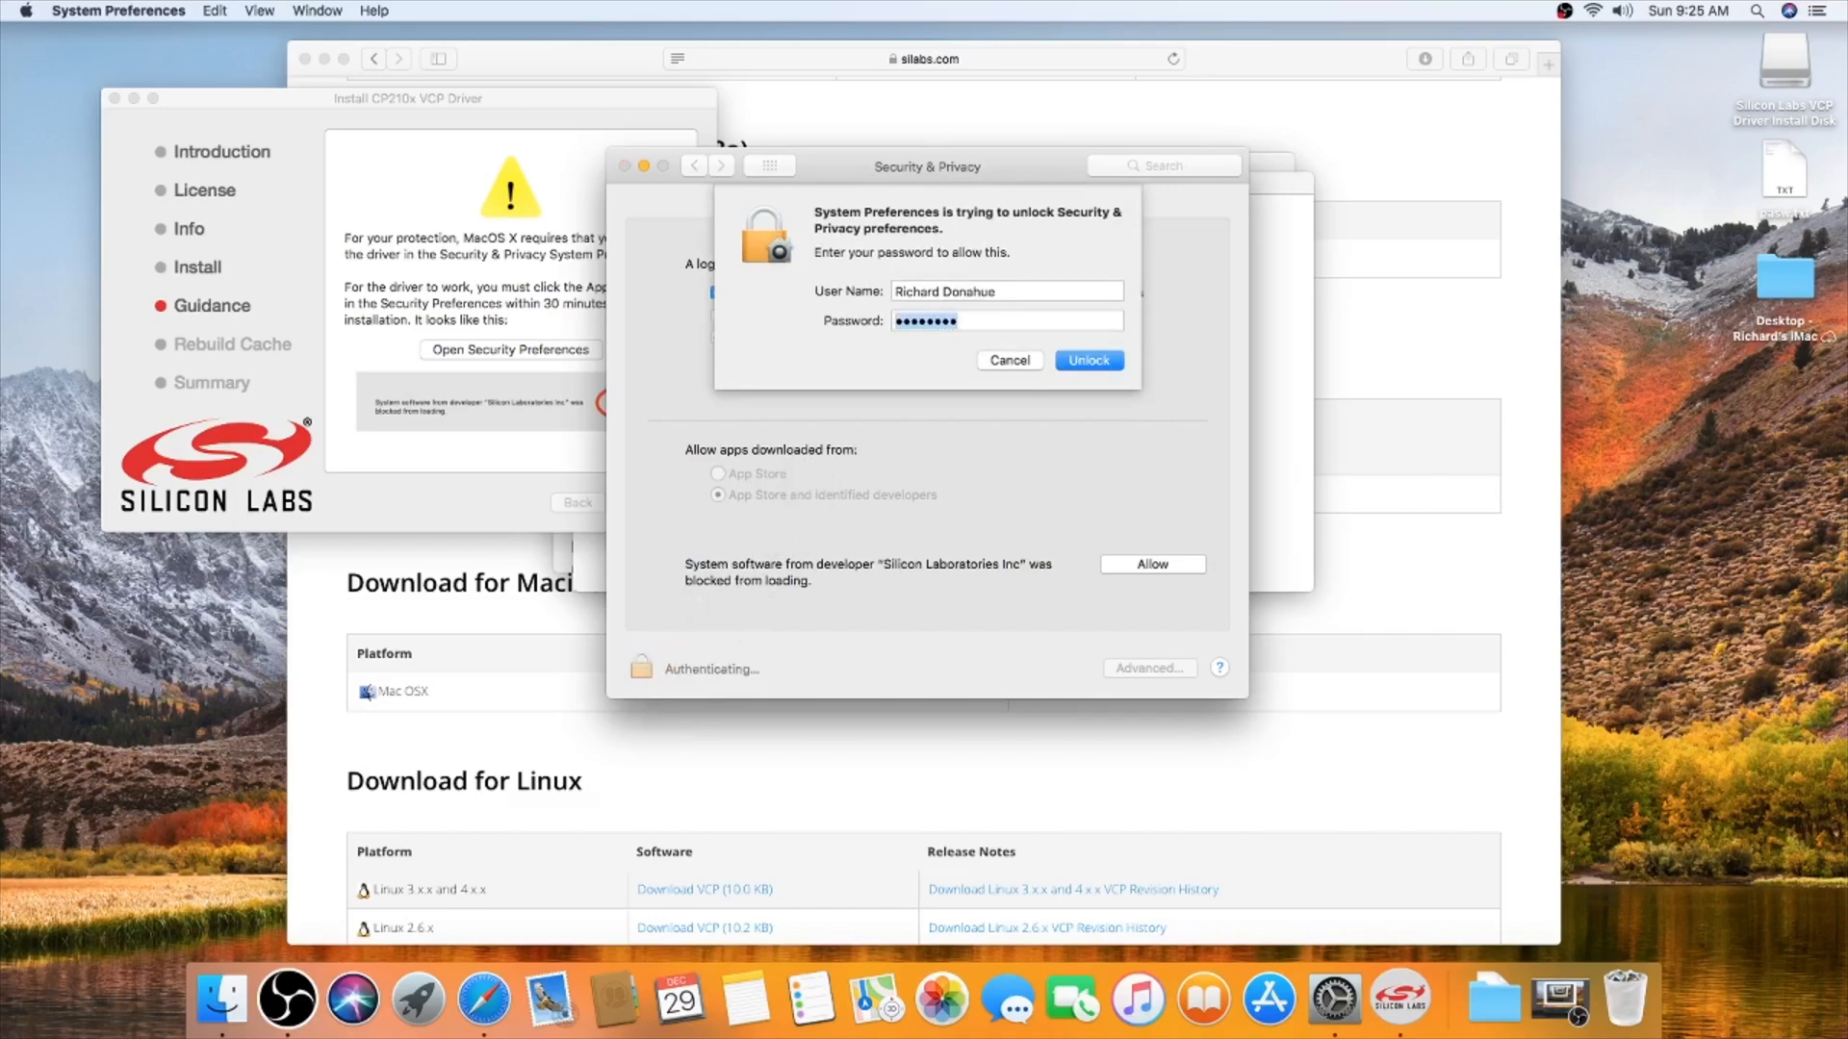
left_click(1085, 360)
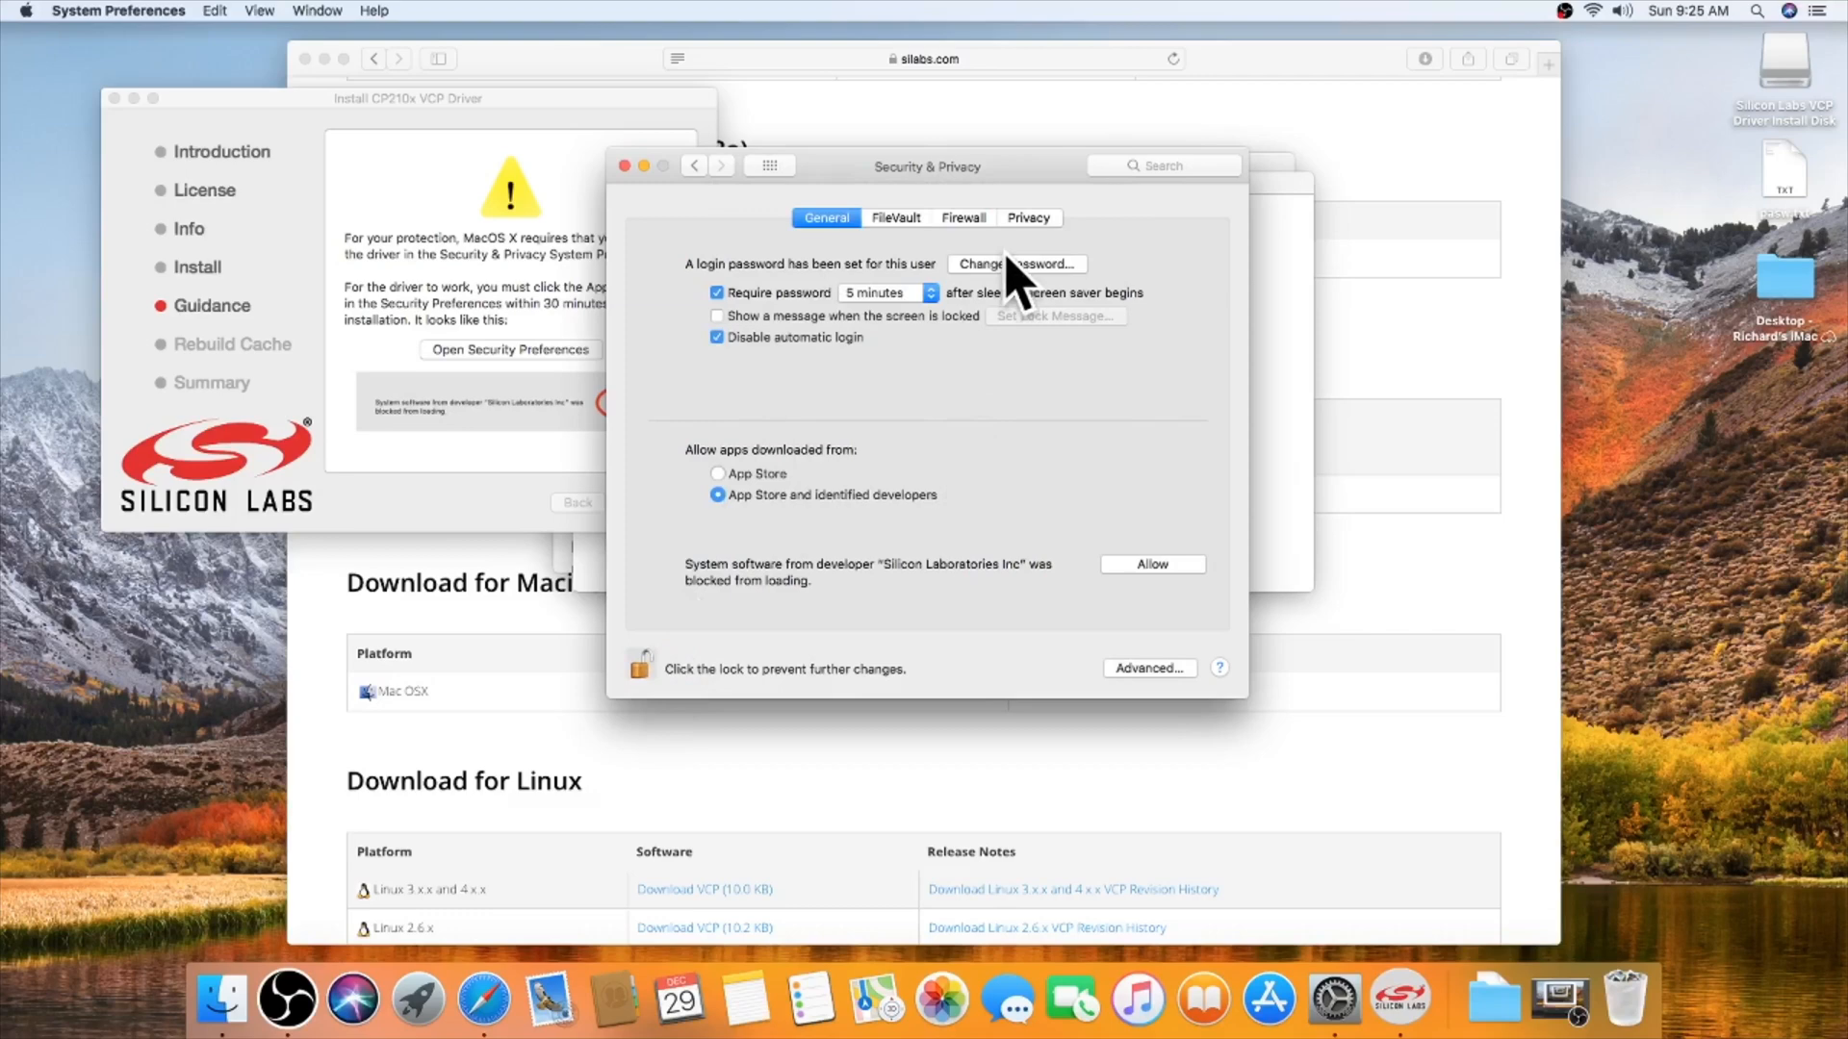
left_click(1027, 217)
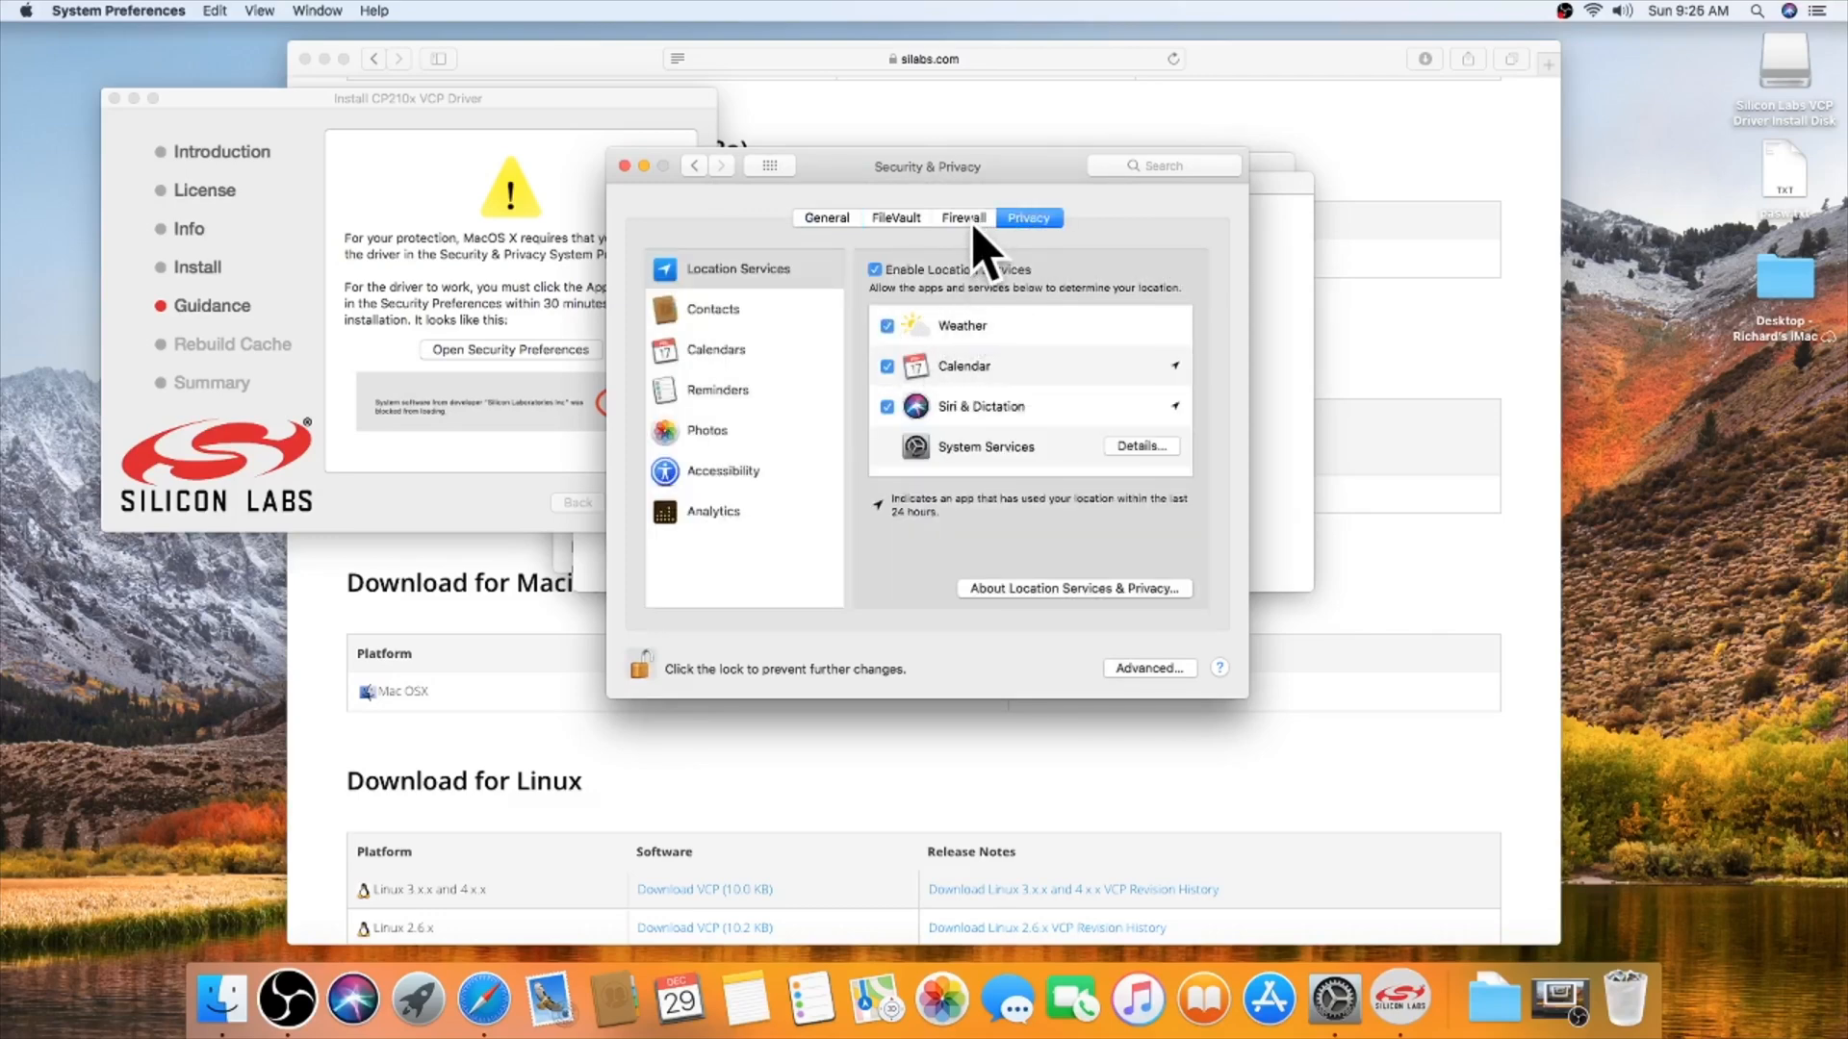
left_click(826, 218)
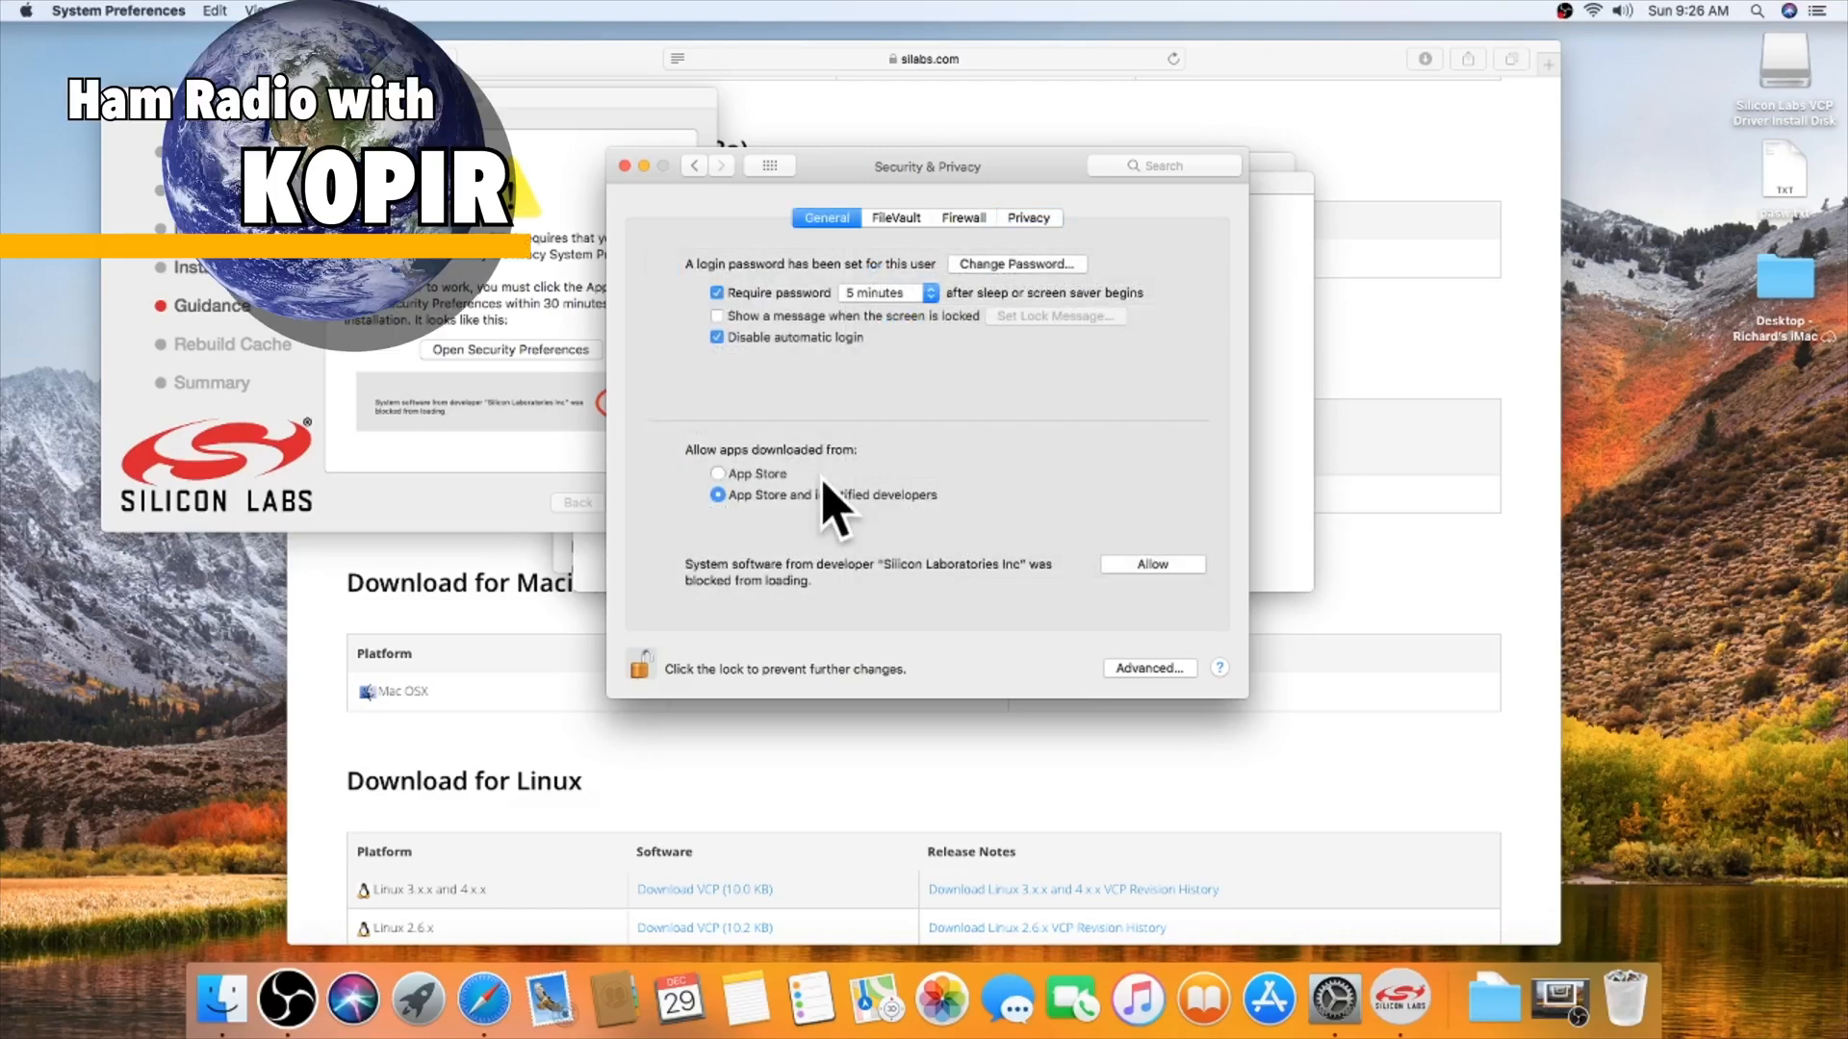
left_click(1151, 564)
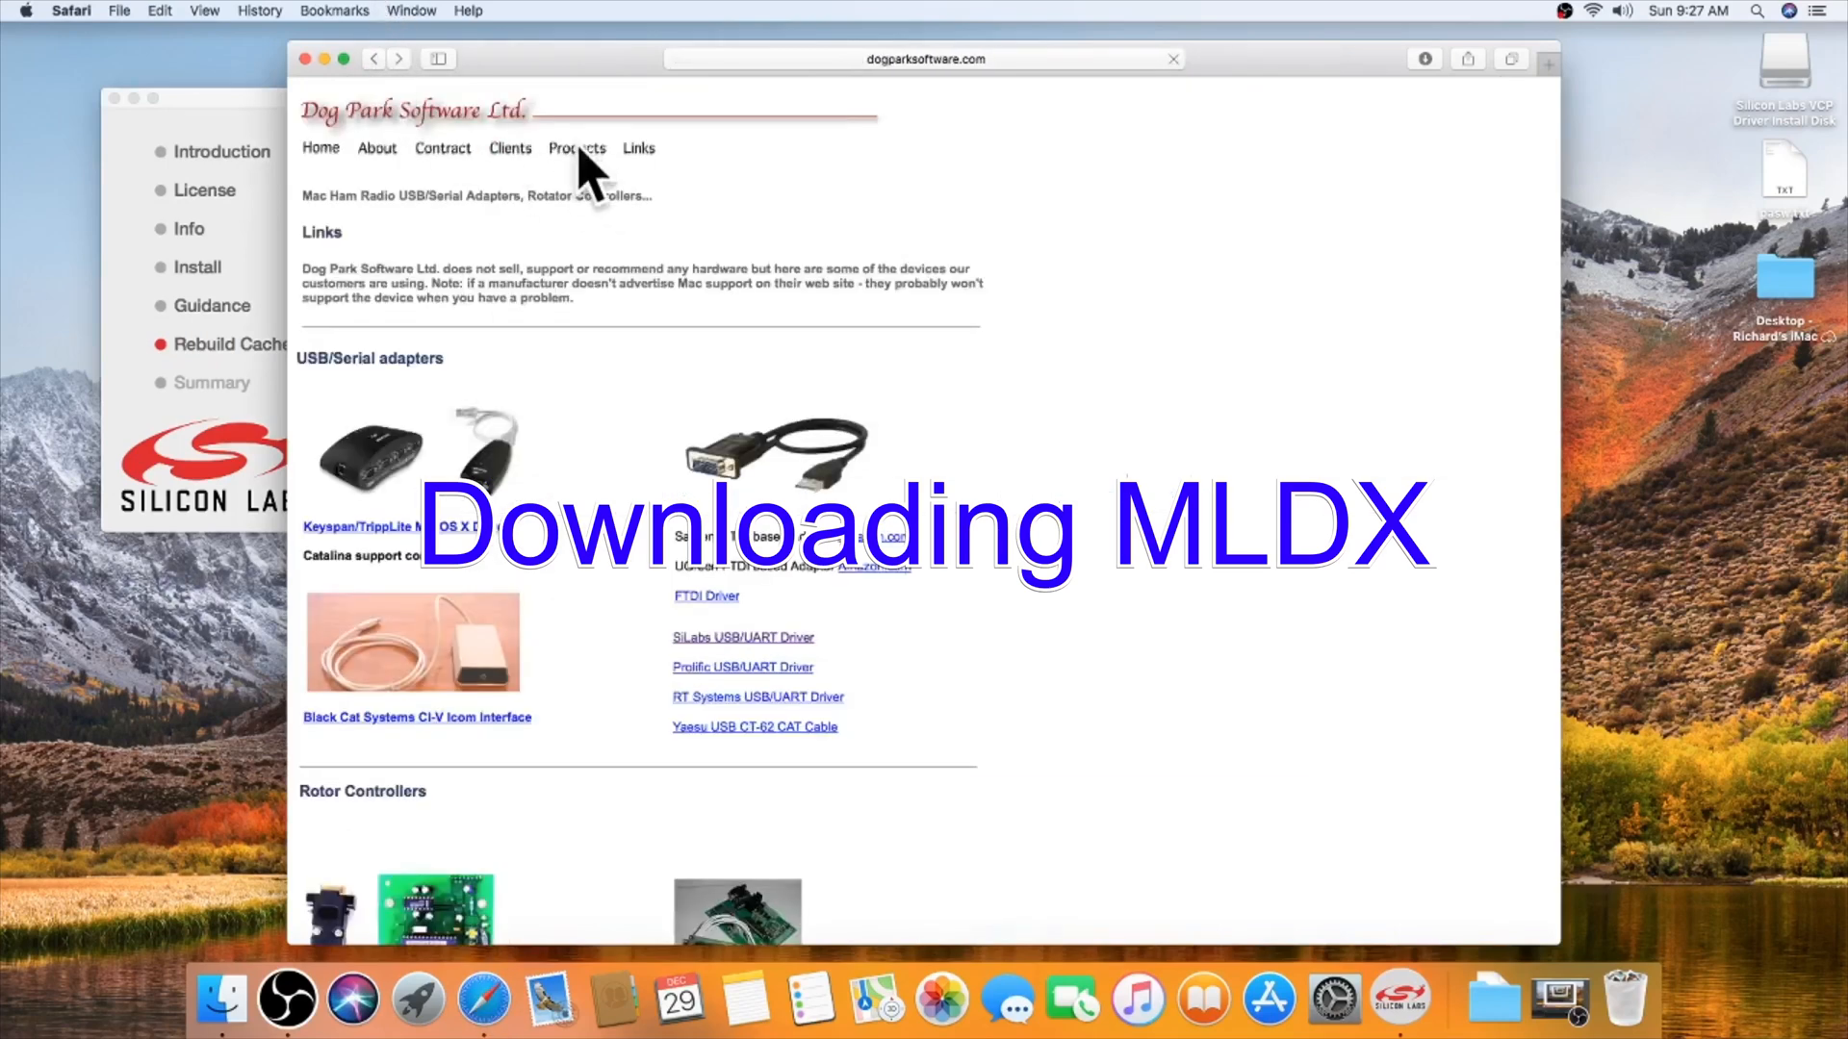
Step: From the MacLoggerDX Products page, download v6.26, permitting downloads from dogparksoftware.com
left_click(329, 135)
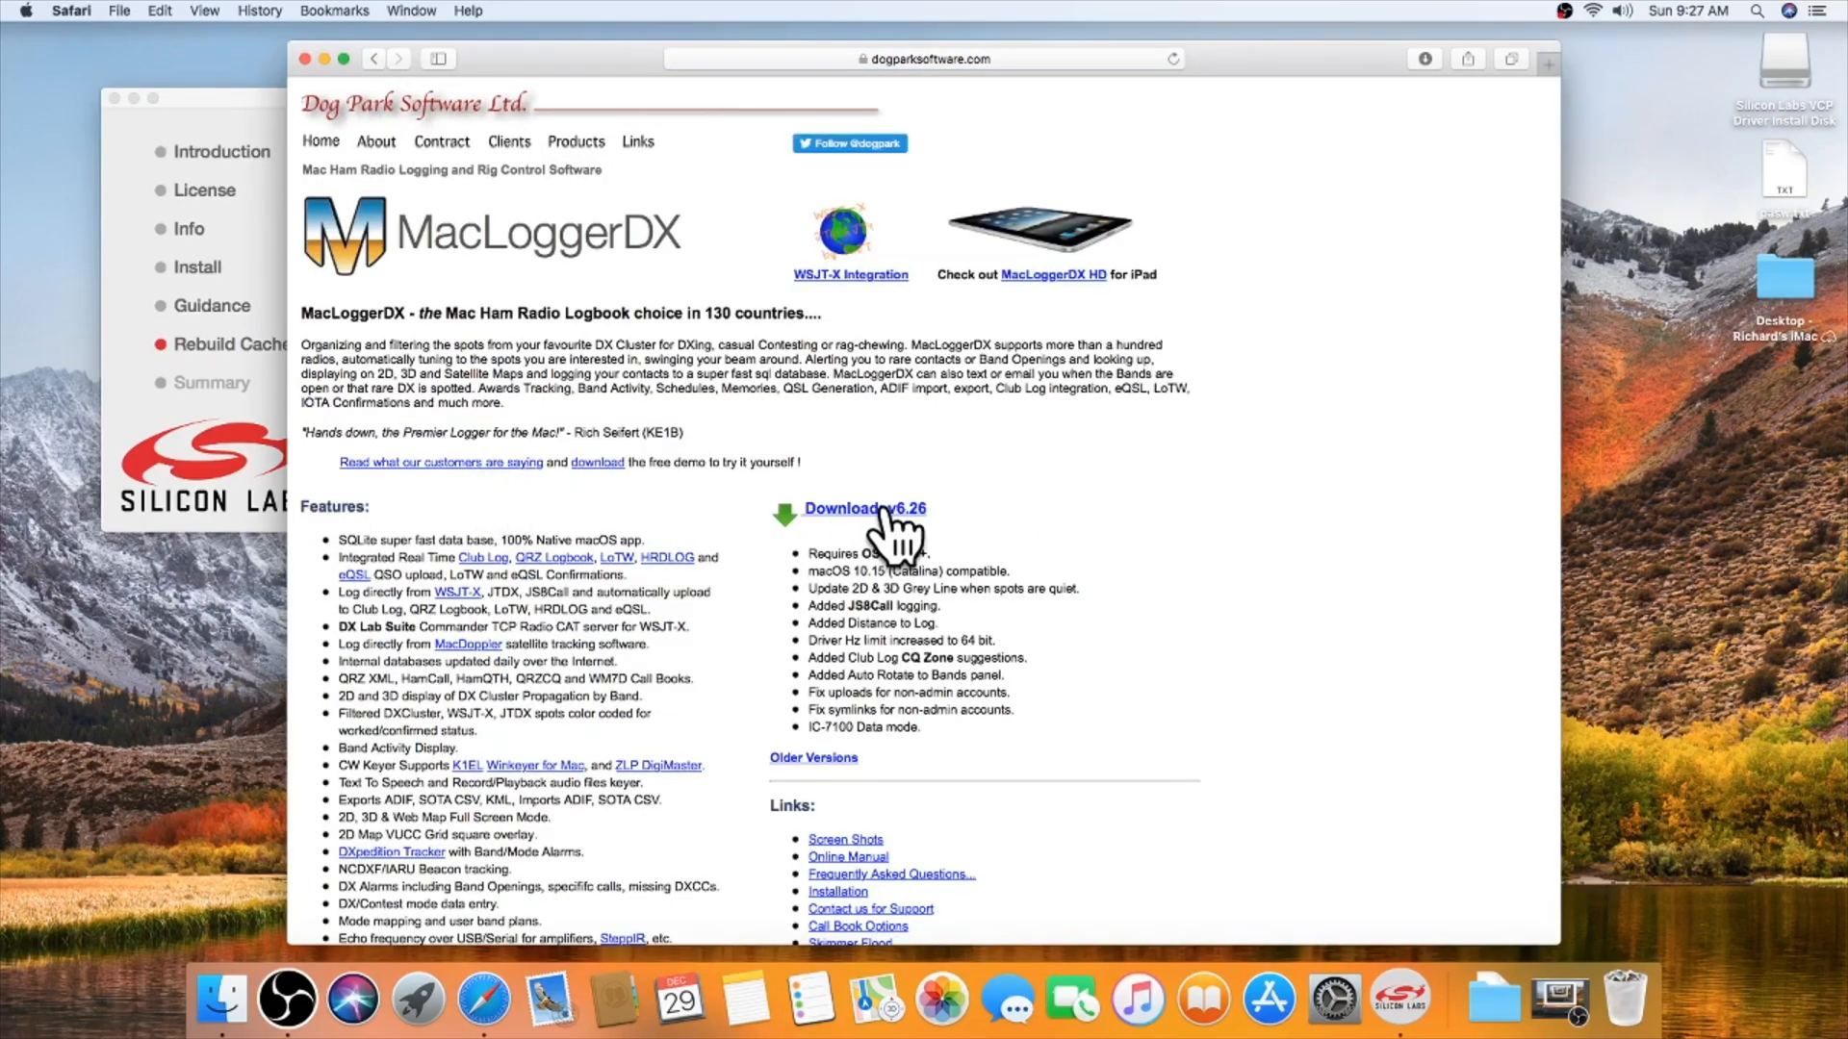
left_click(864, 508)
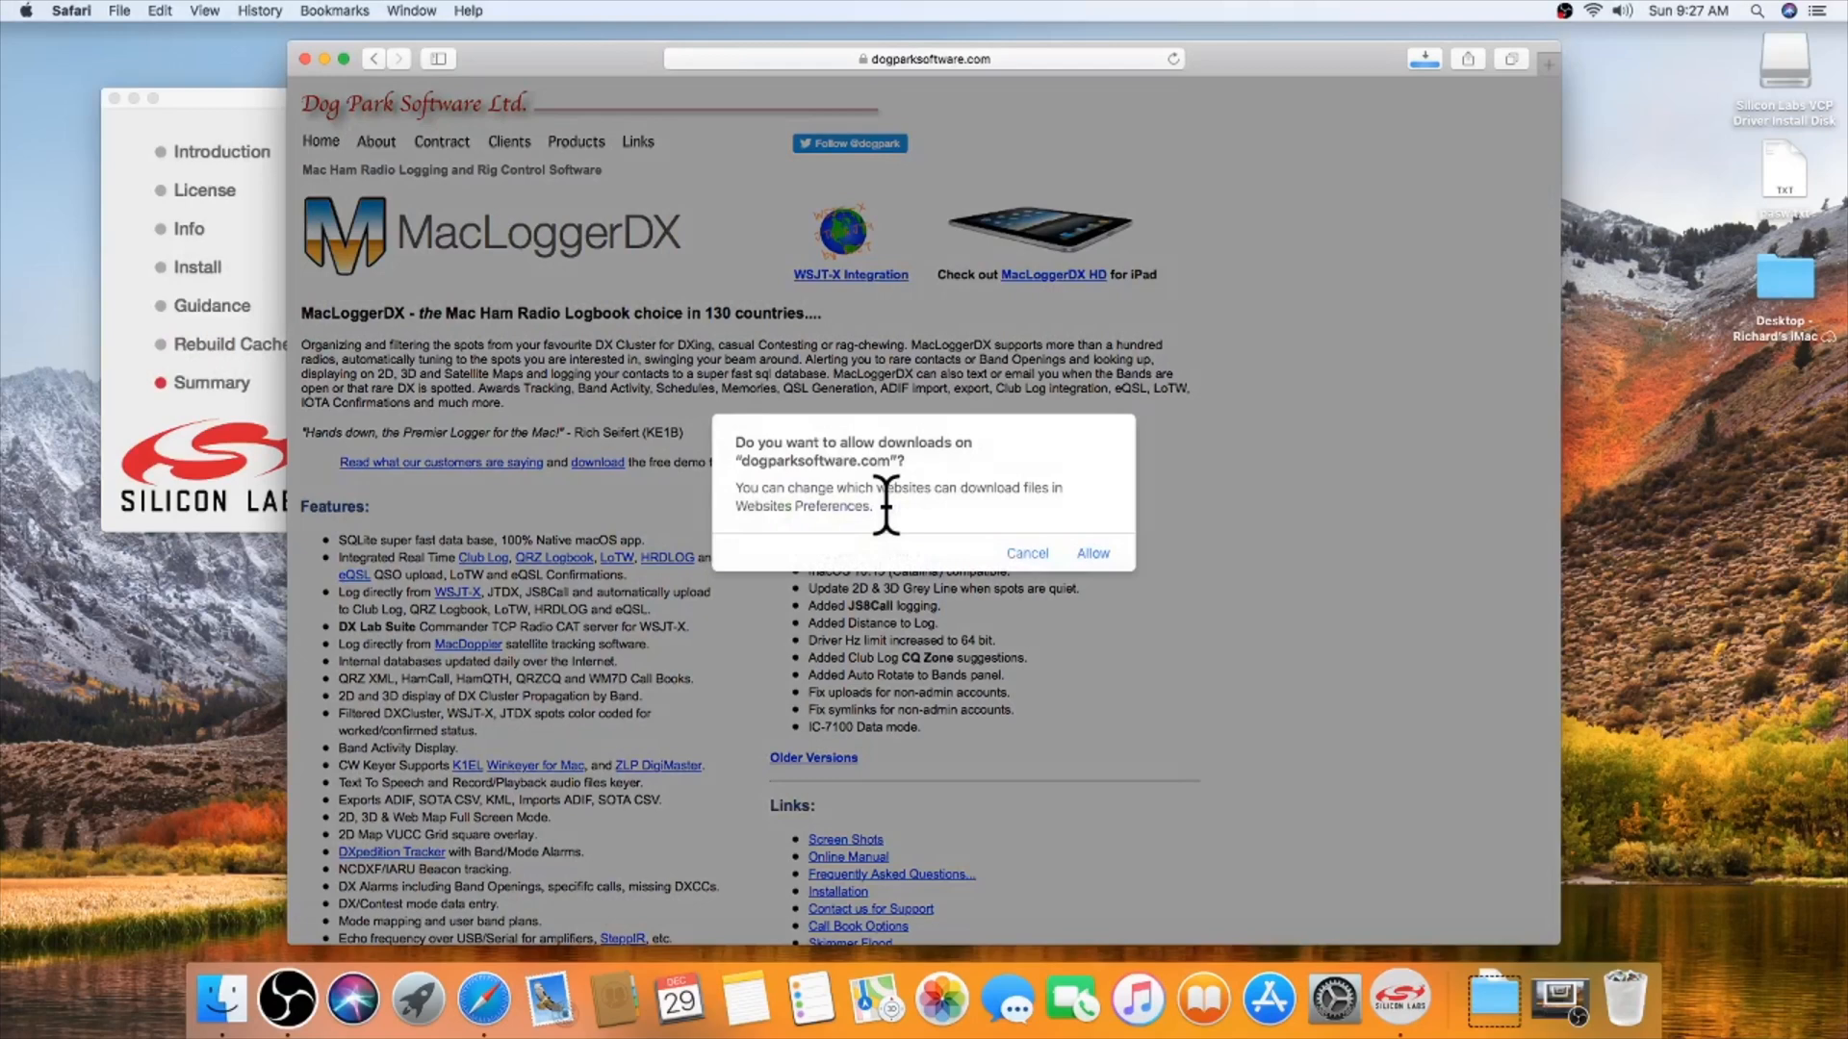
left_click(1089, 553)
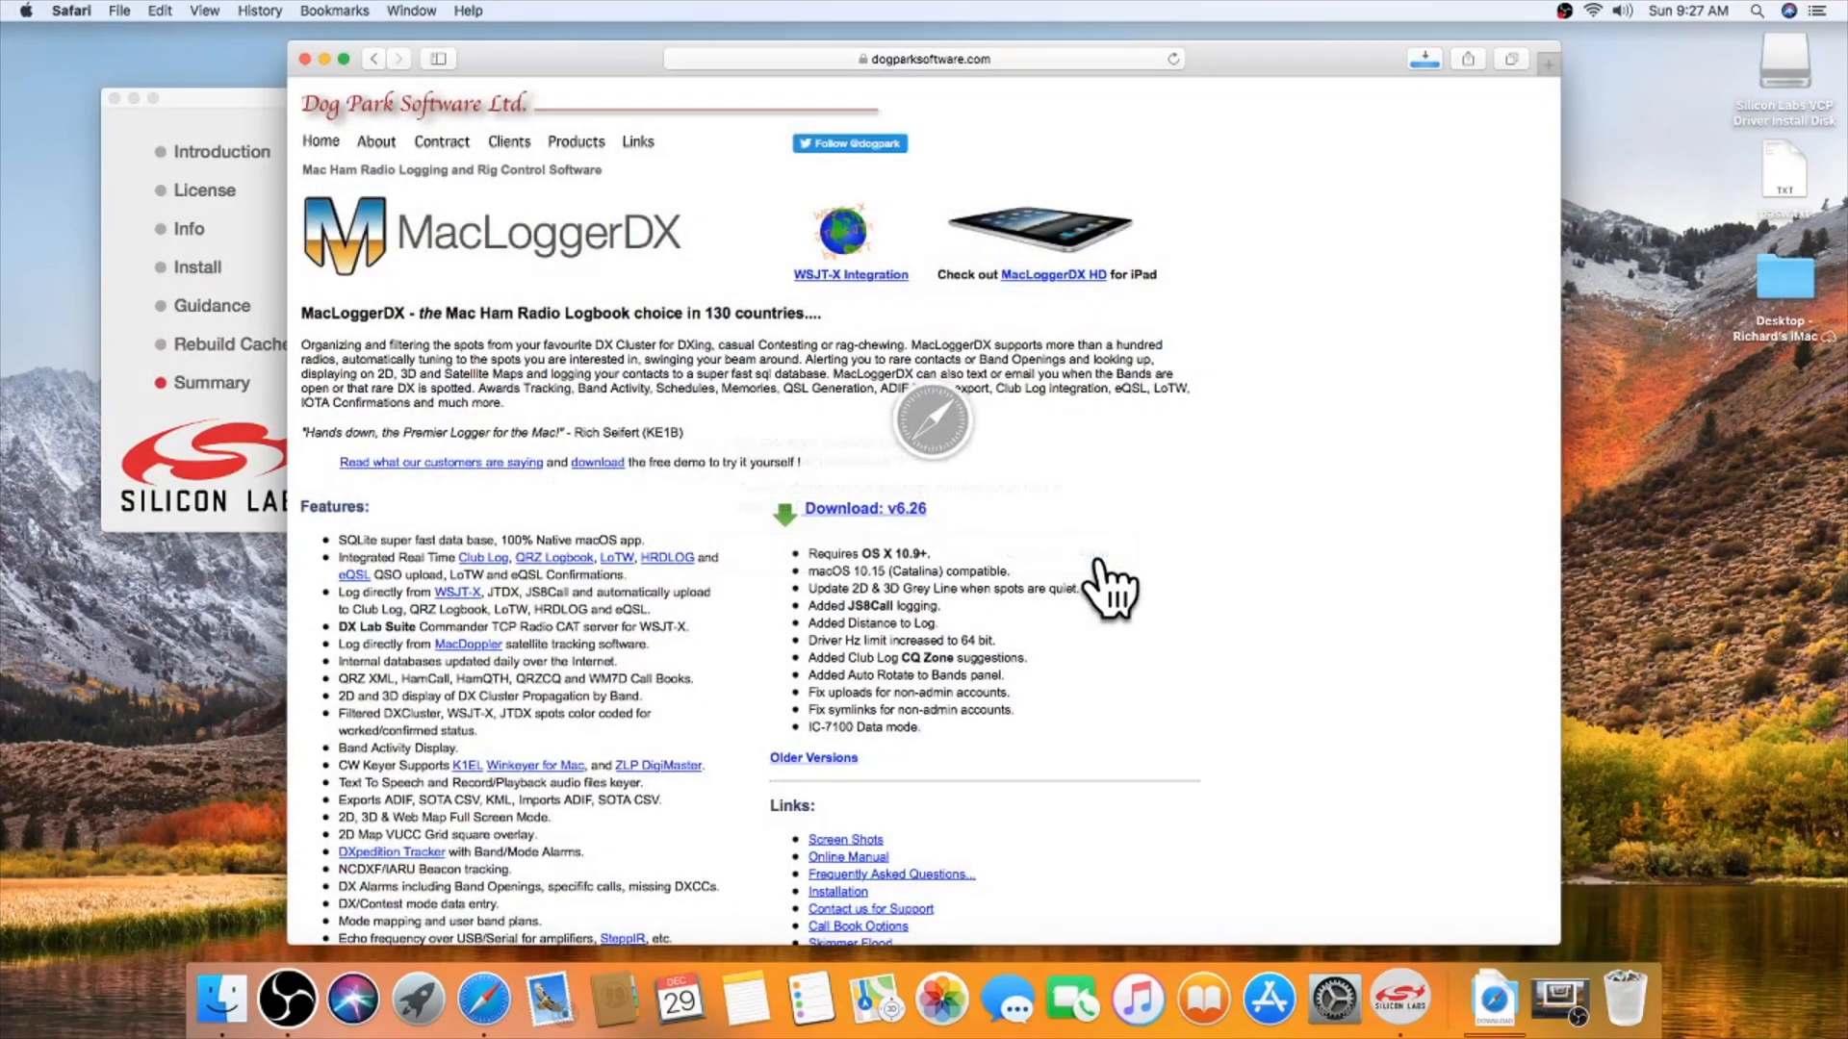
mouse_move(1115, 577)
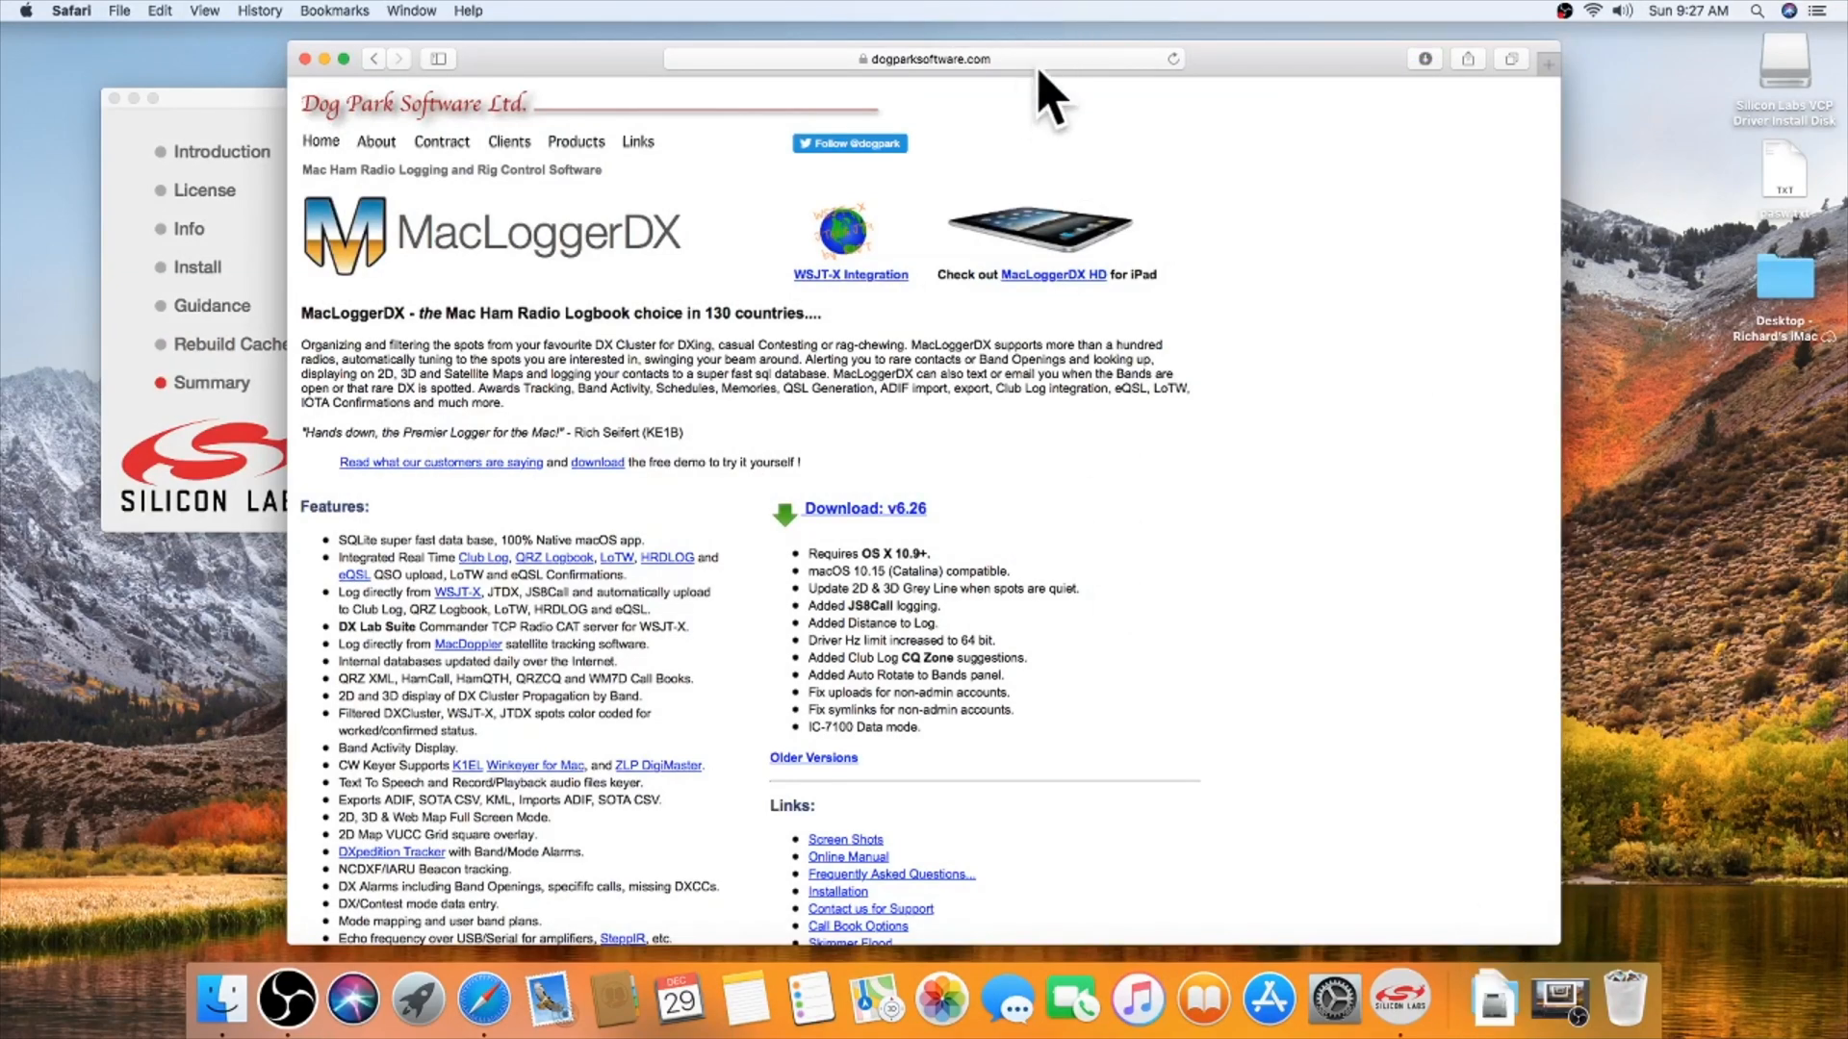
Step: Search 'js8call downloads', download the macOS JS8Call .dmg from the Latest Download Links page, and close the finished driver installer
left_click(926, 58)
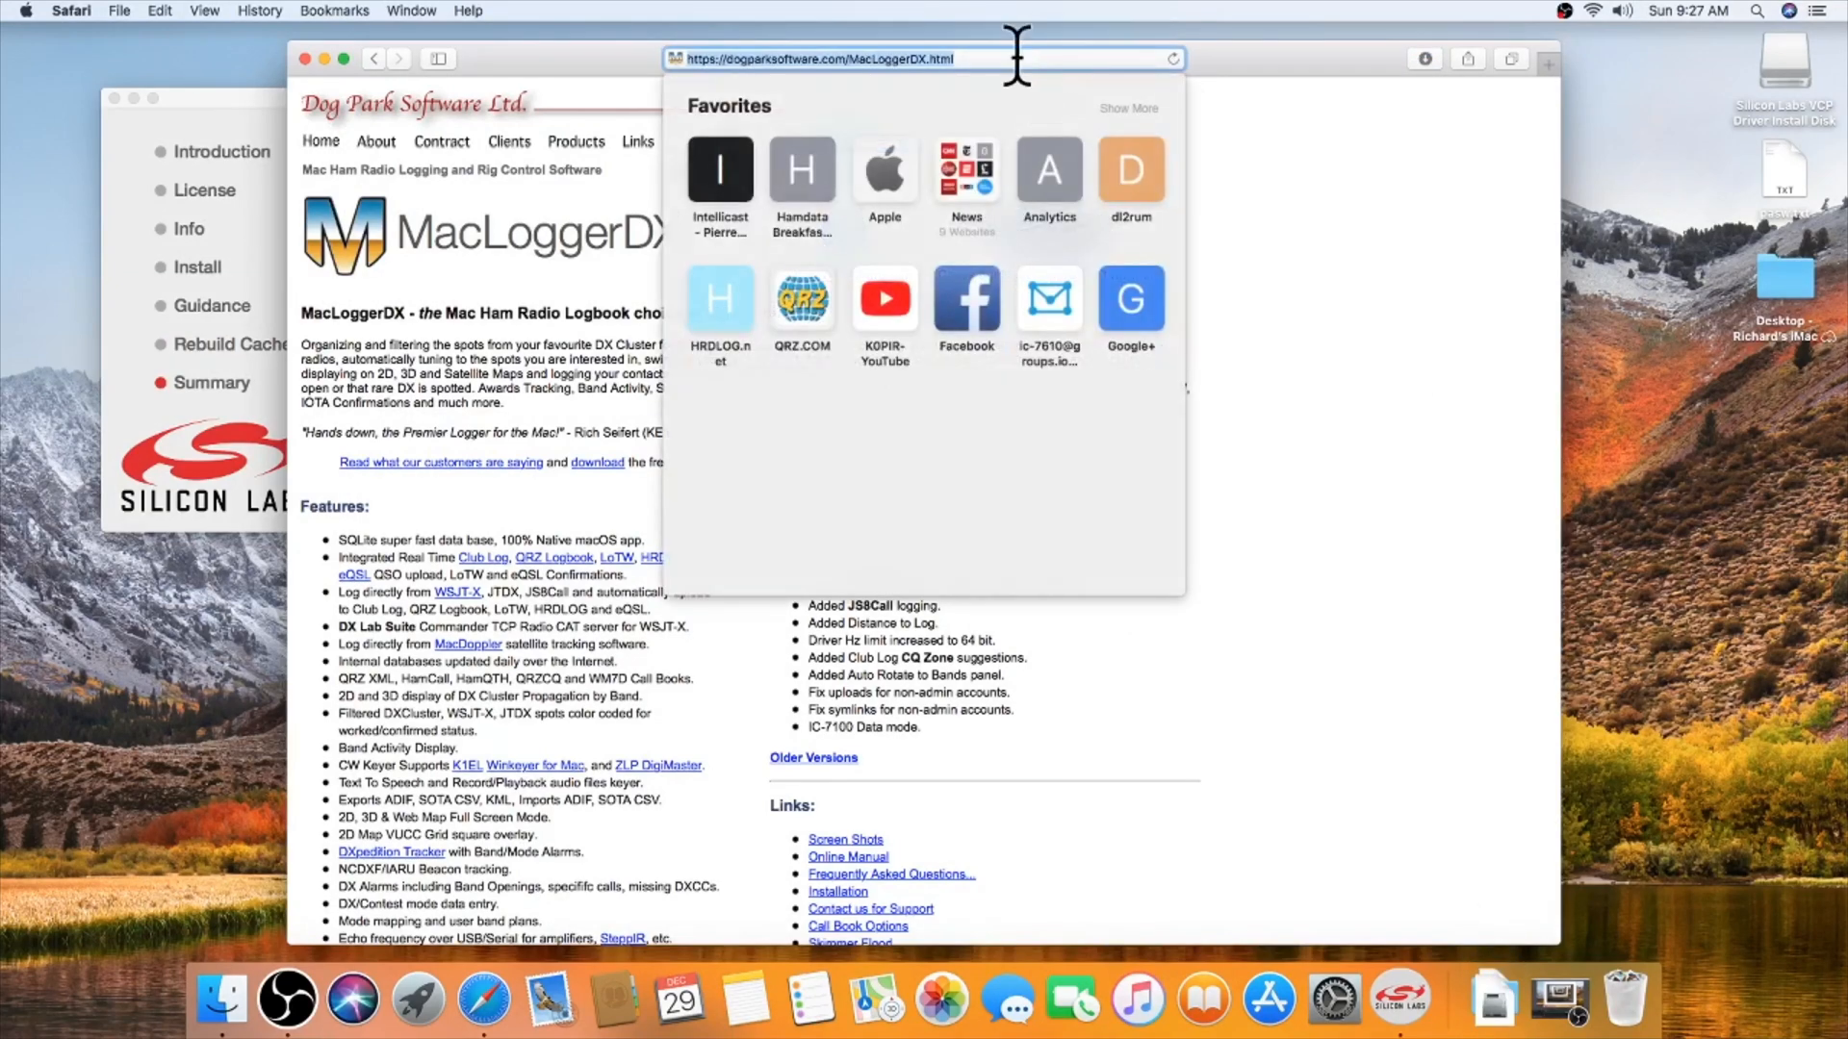
type("js8call downloads")
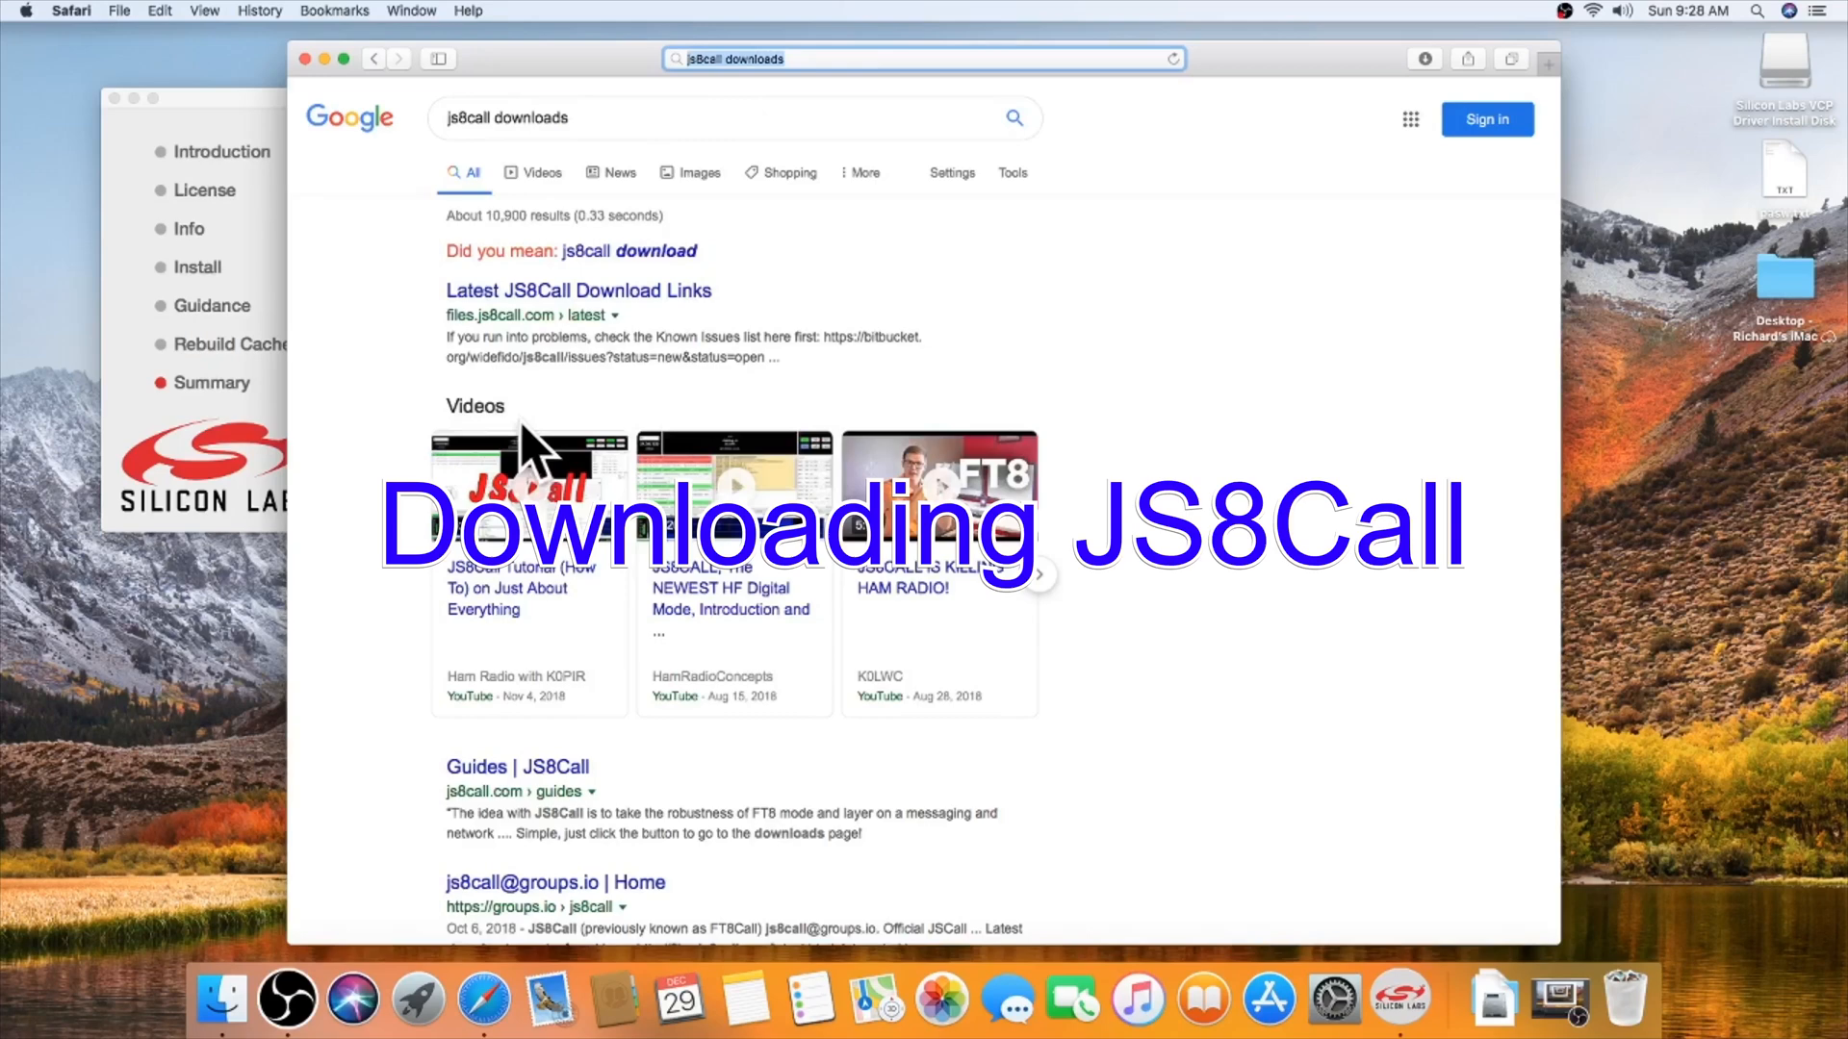
left_click(577, 291)
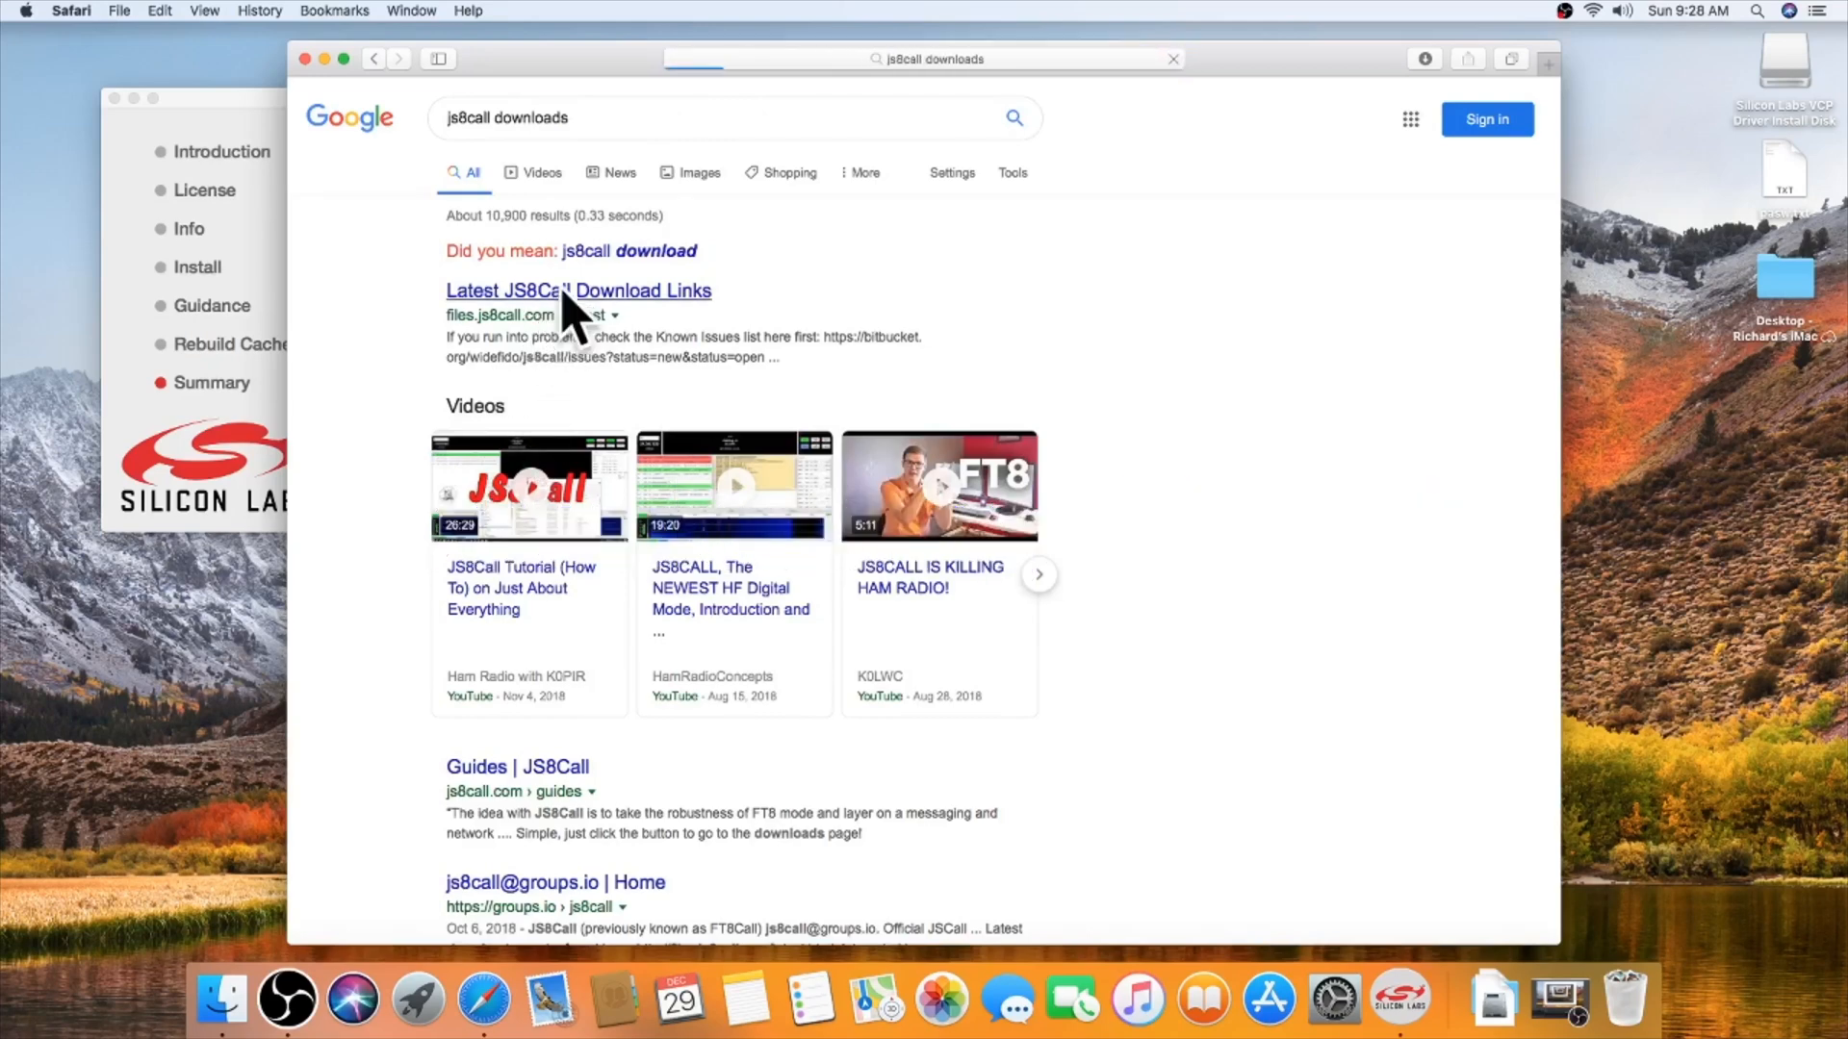
left_click(577, 291)
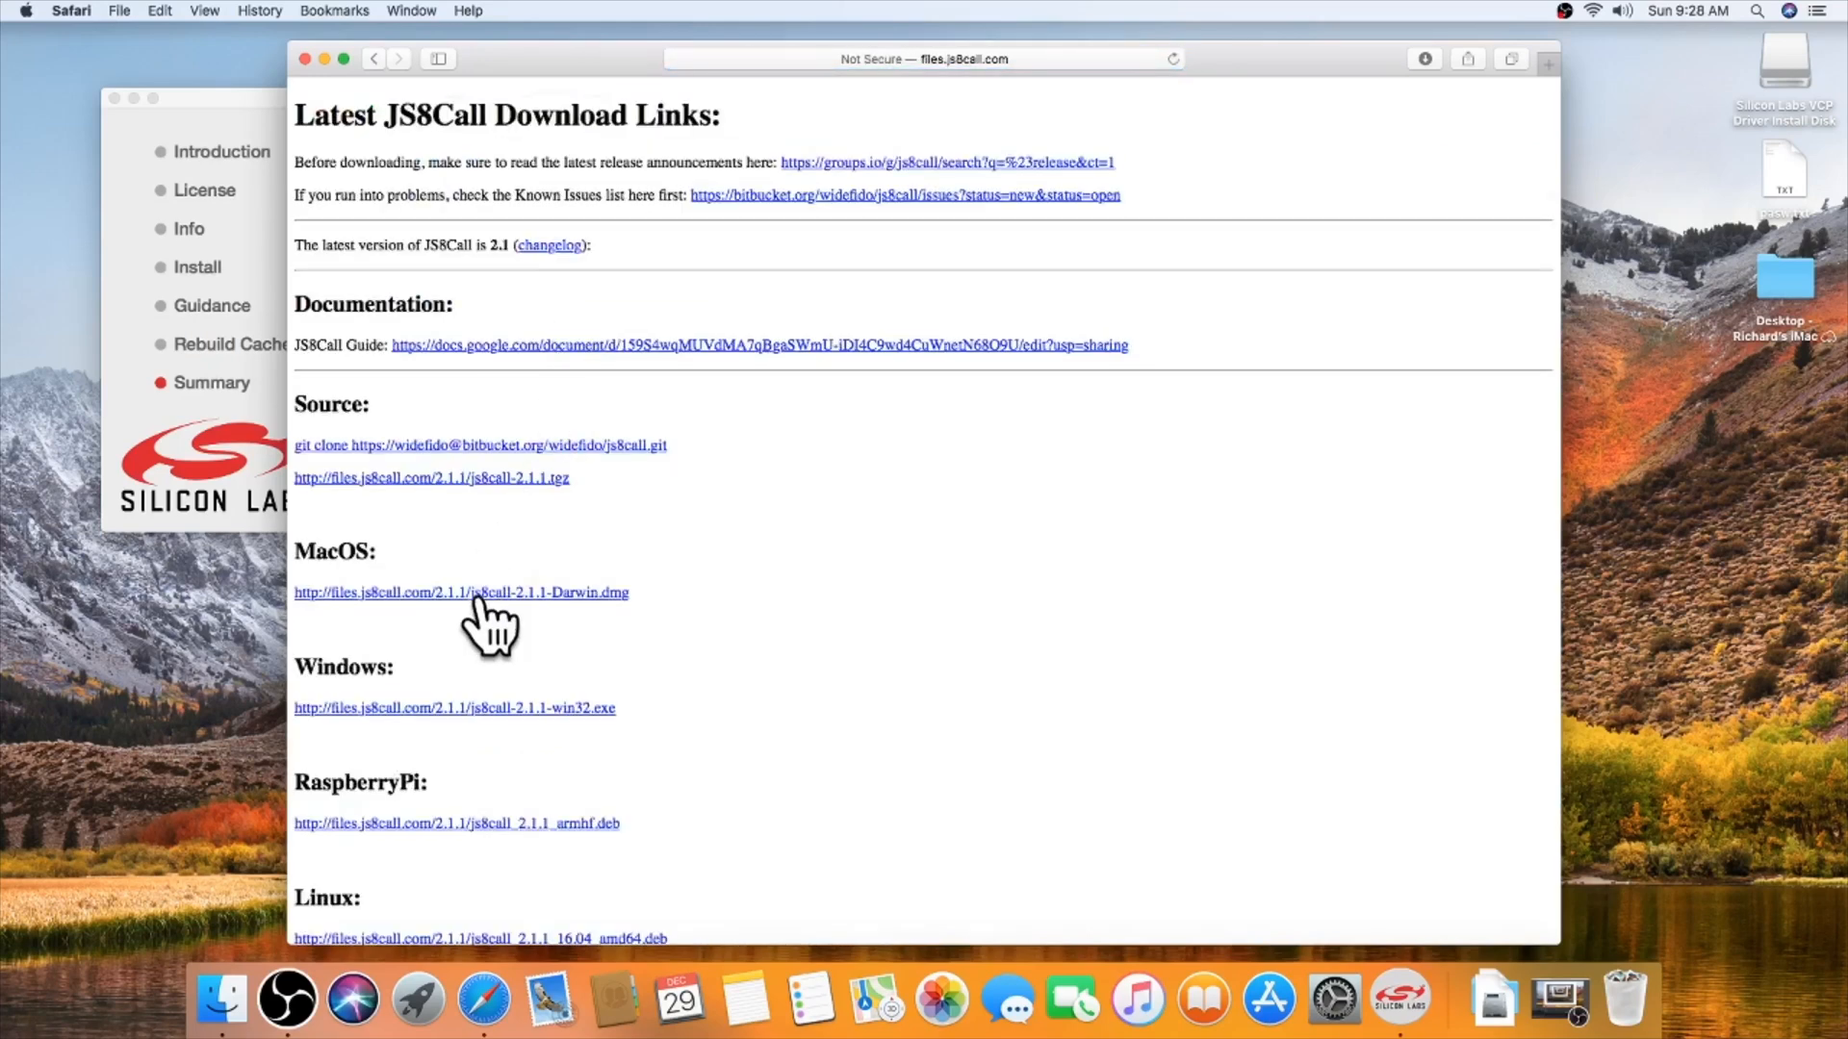
left_click(460, 591)
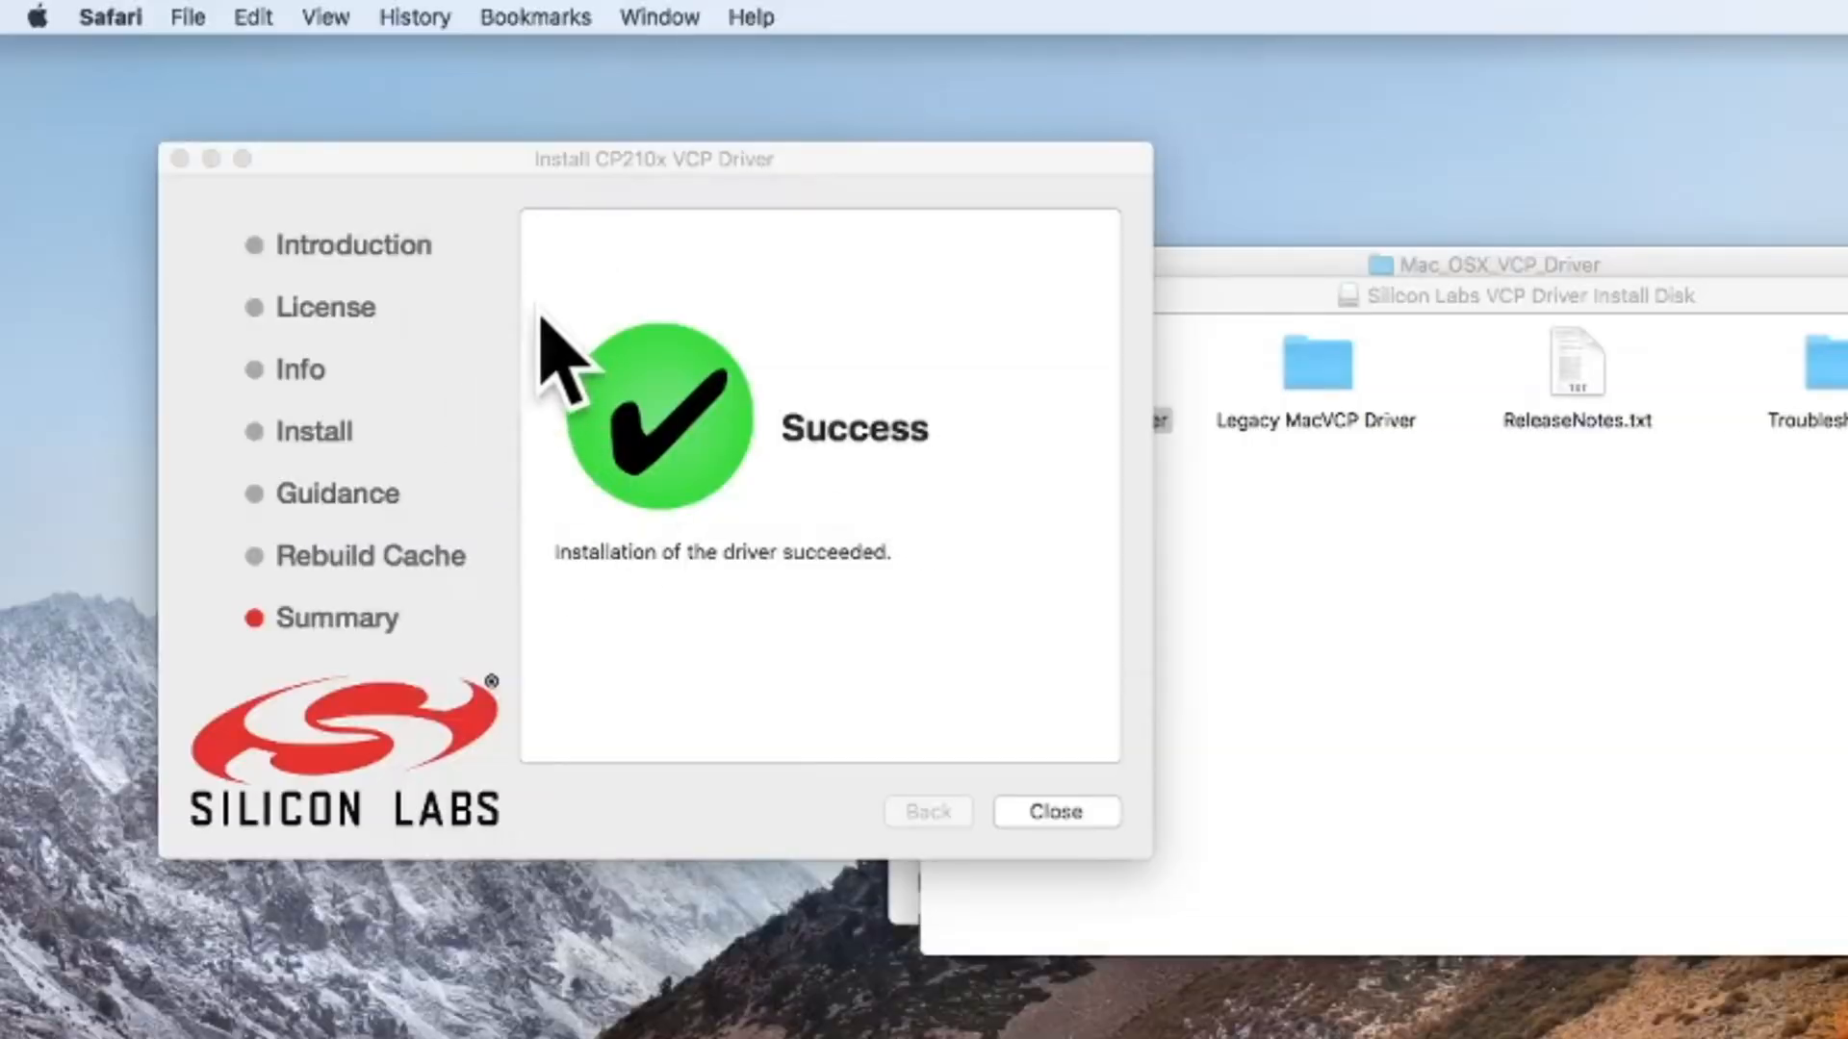
left_click(1053, 812)
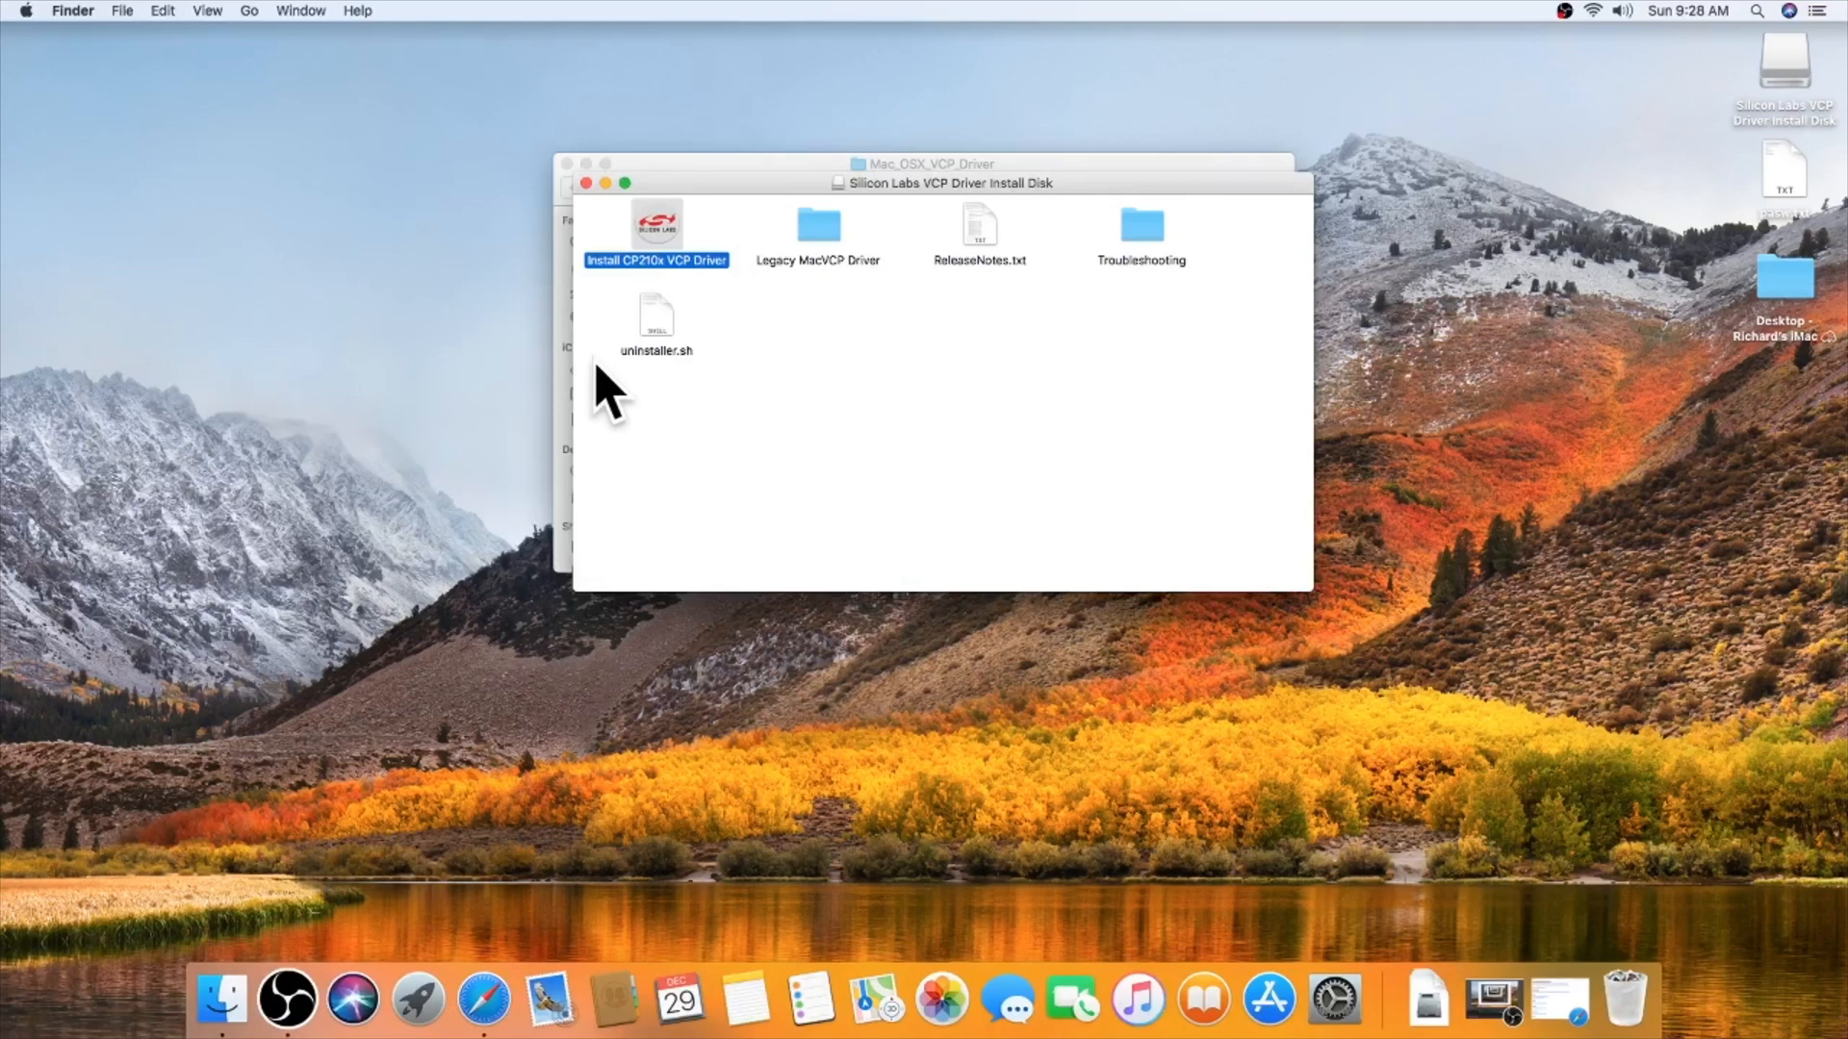
mouse_move(1624, 38)
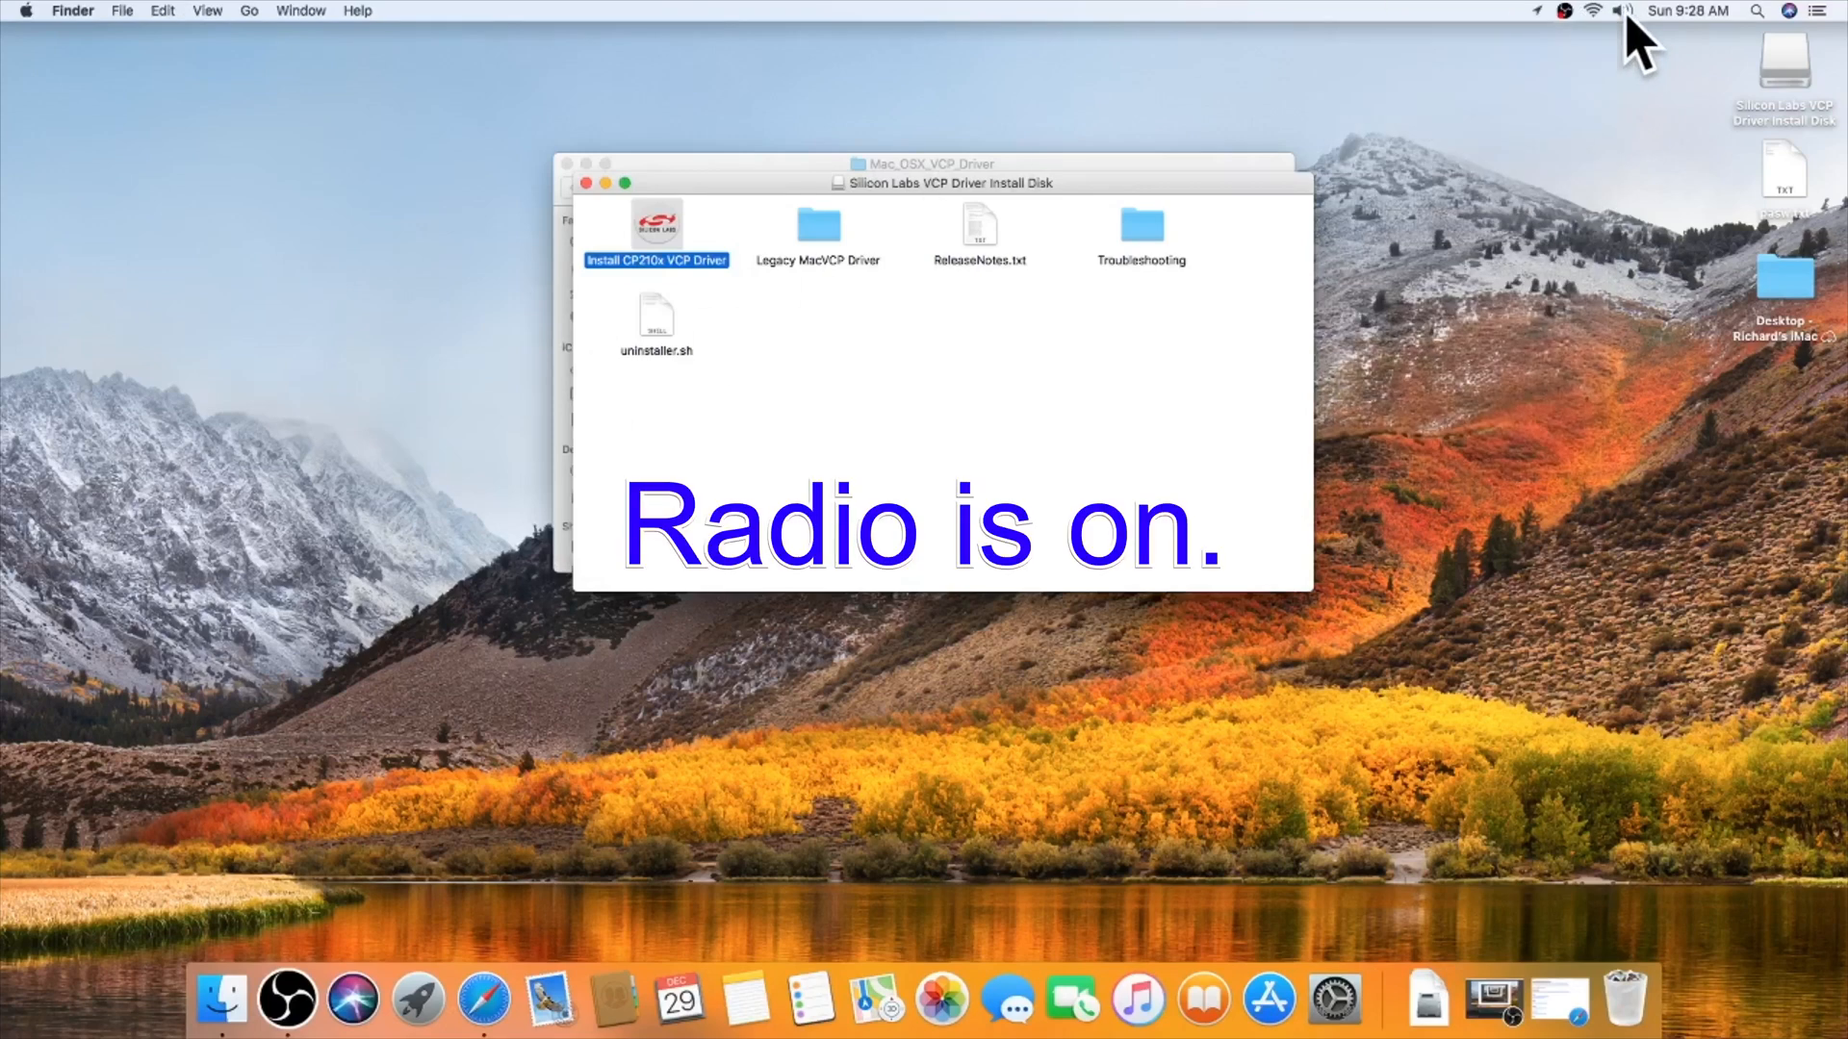
left_click(1622, 12)
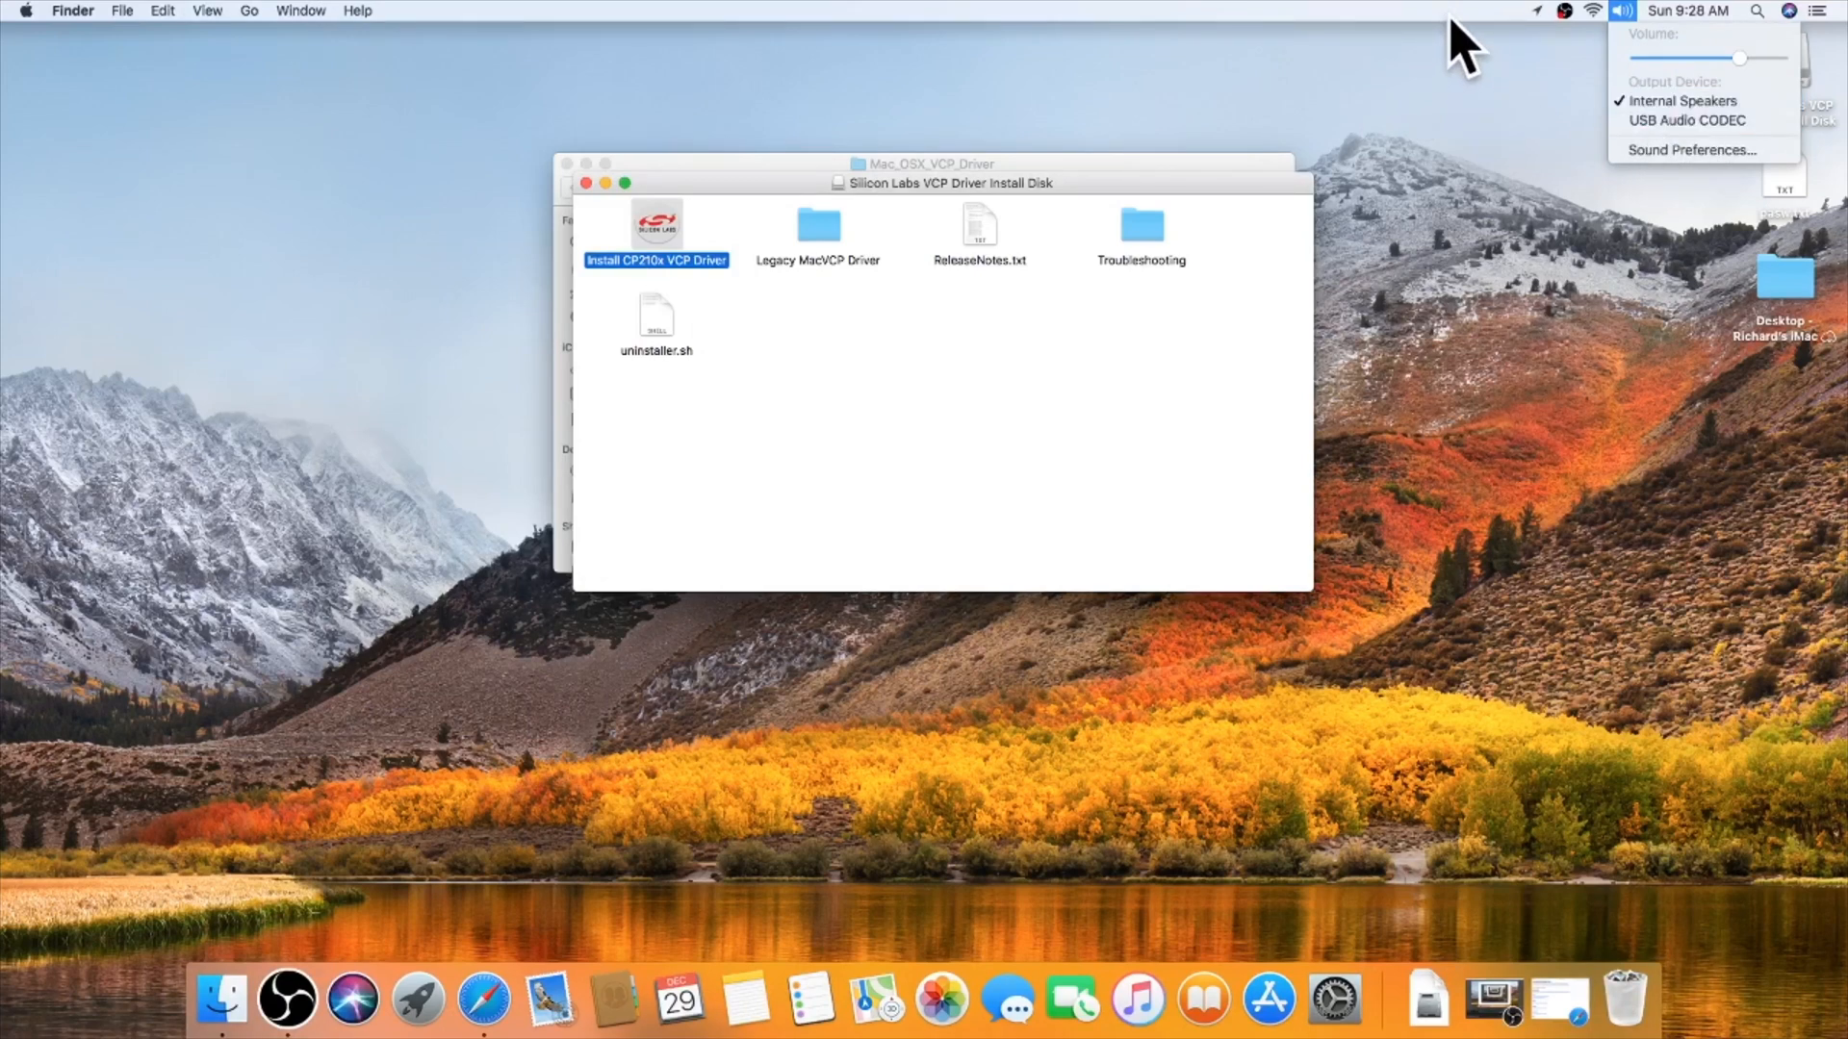
left_click(1623, 12)
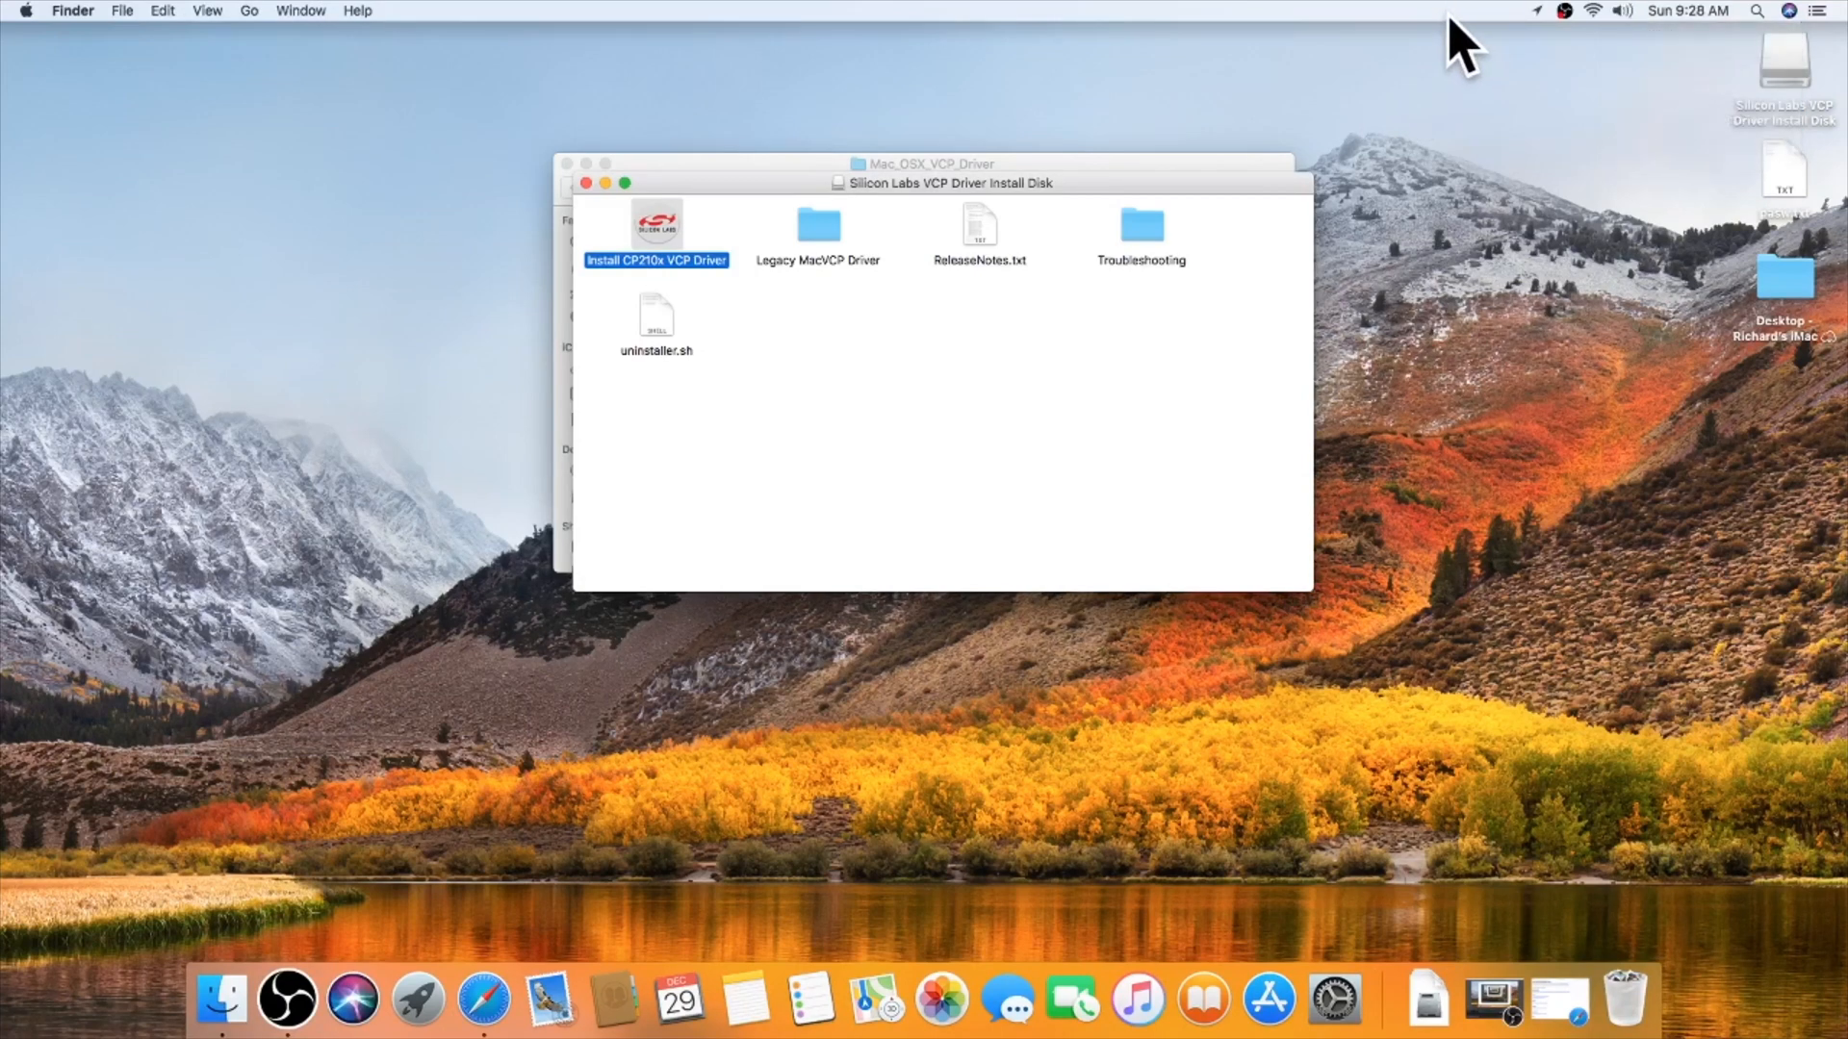
mouse_move(1626, 1010)
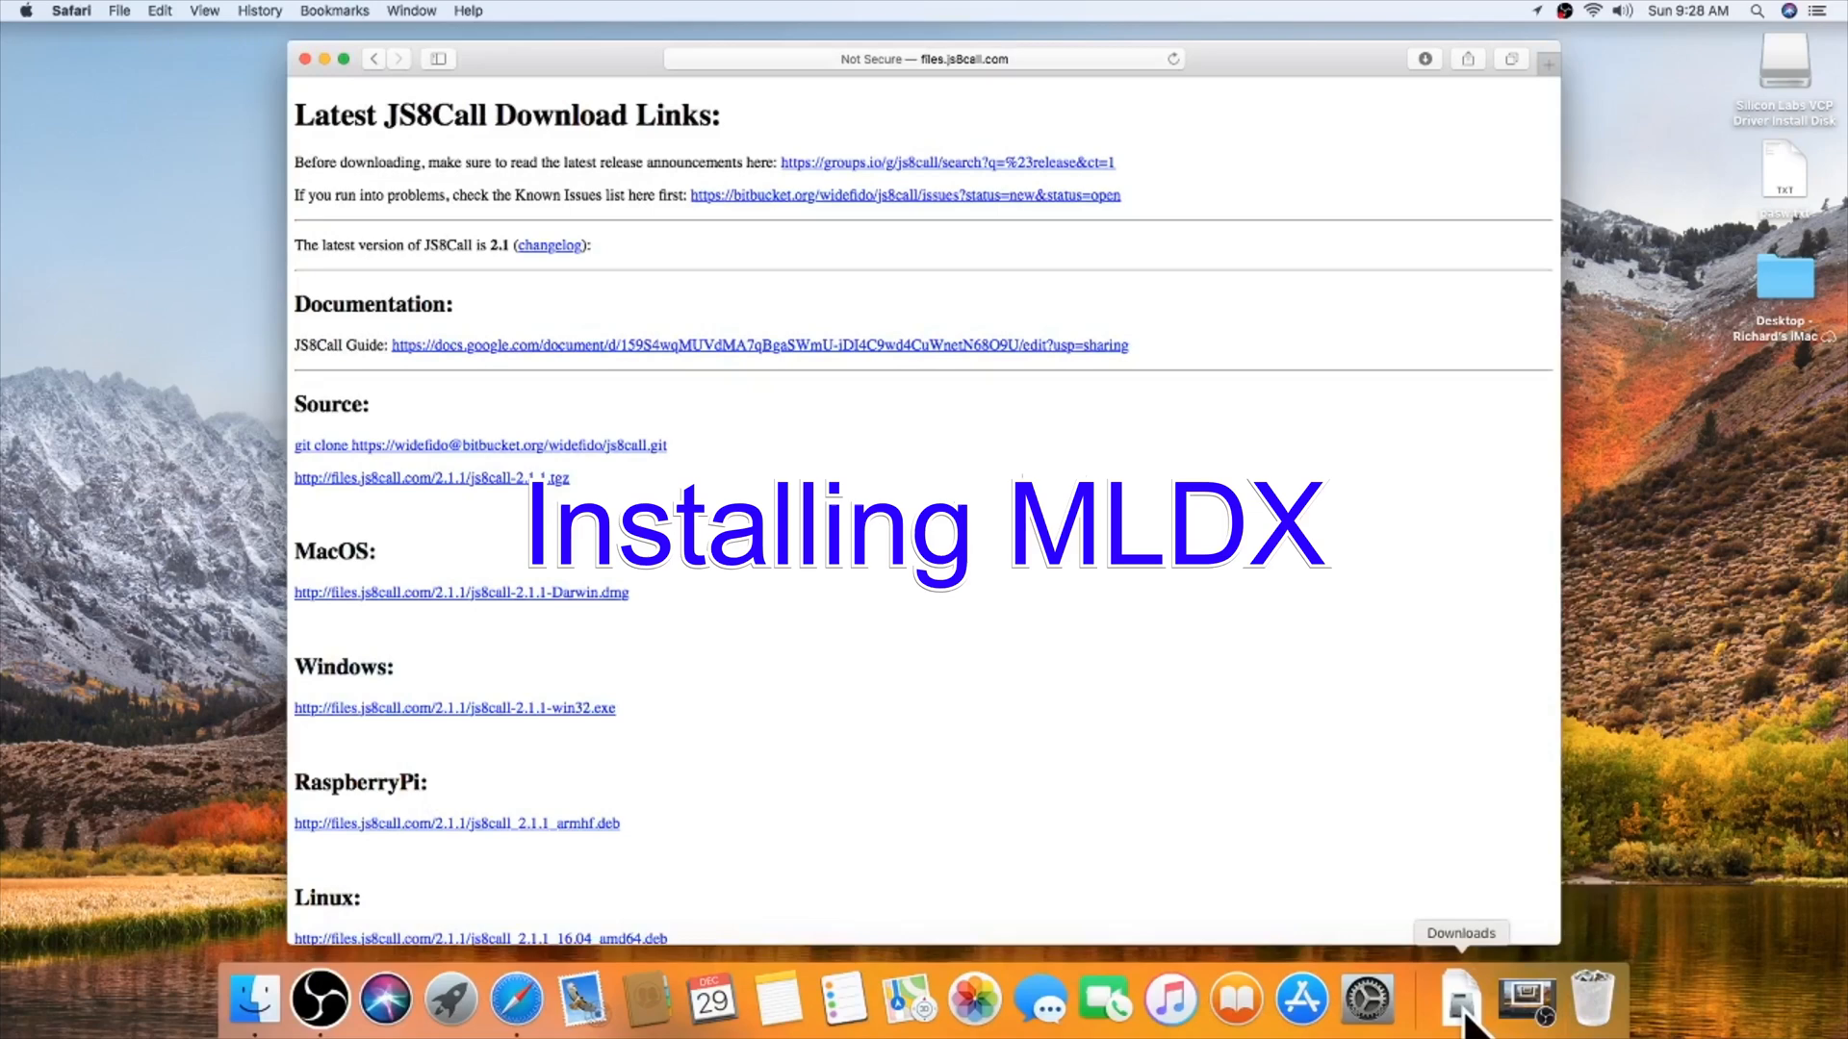
Step: Mount the MacLoggerDX disk image from Downloads and drag MacLoggerDX onto the Applications folder
left_click(1461, 999)
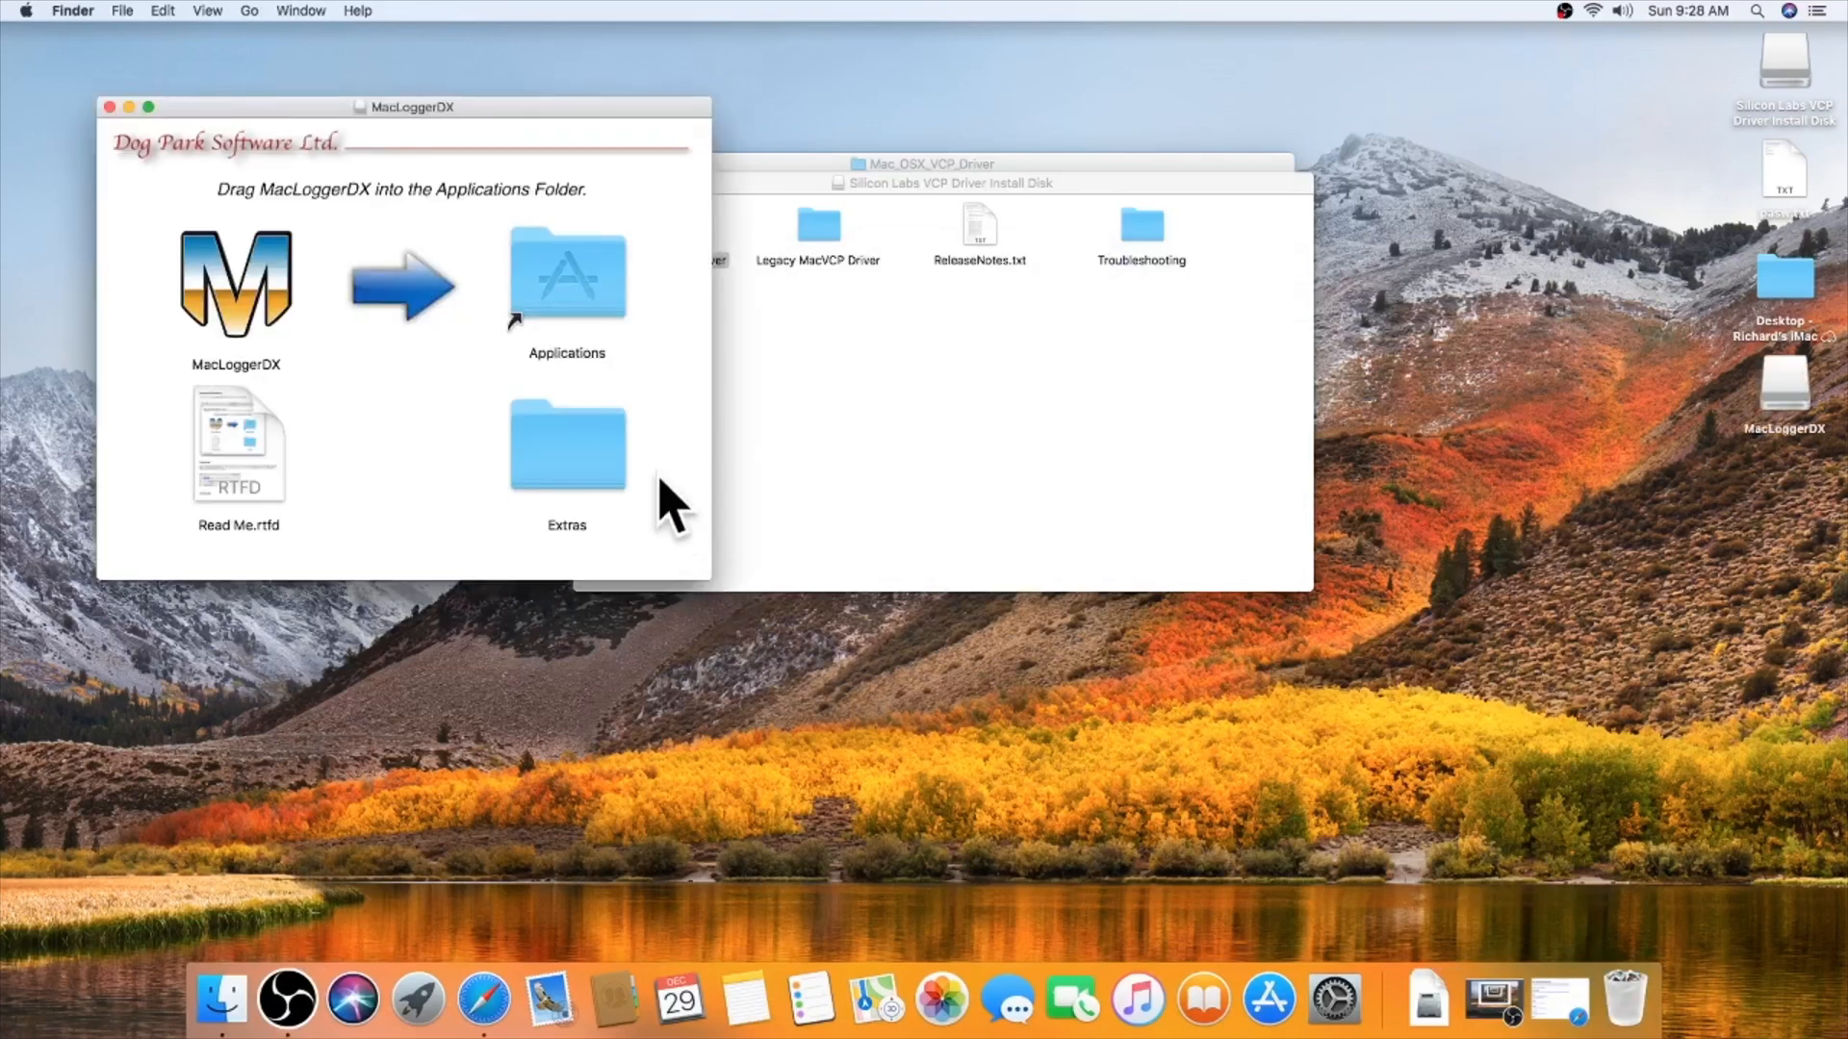
left_click_drag(235, 281, 523, 283)
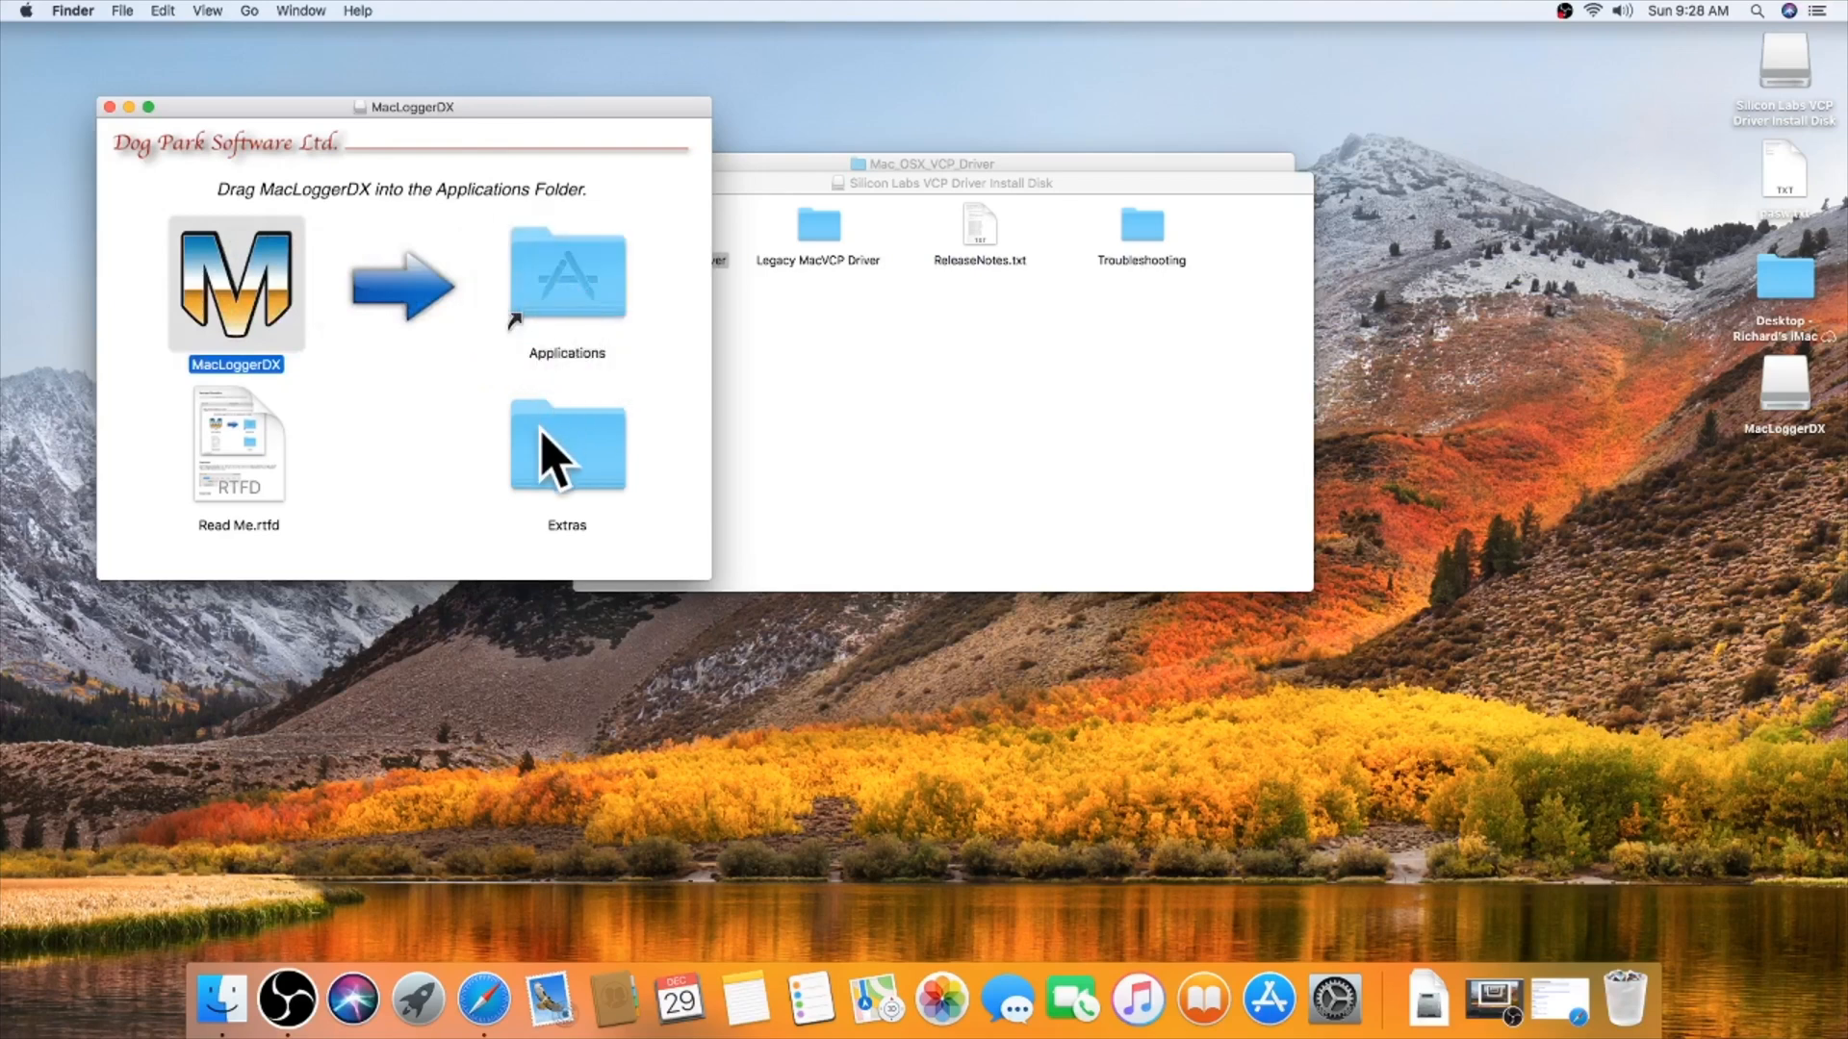
mouse_move(564, 492)
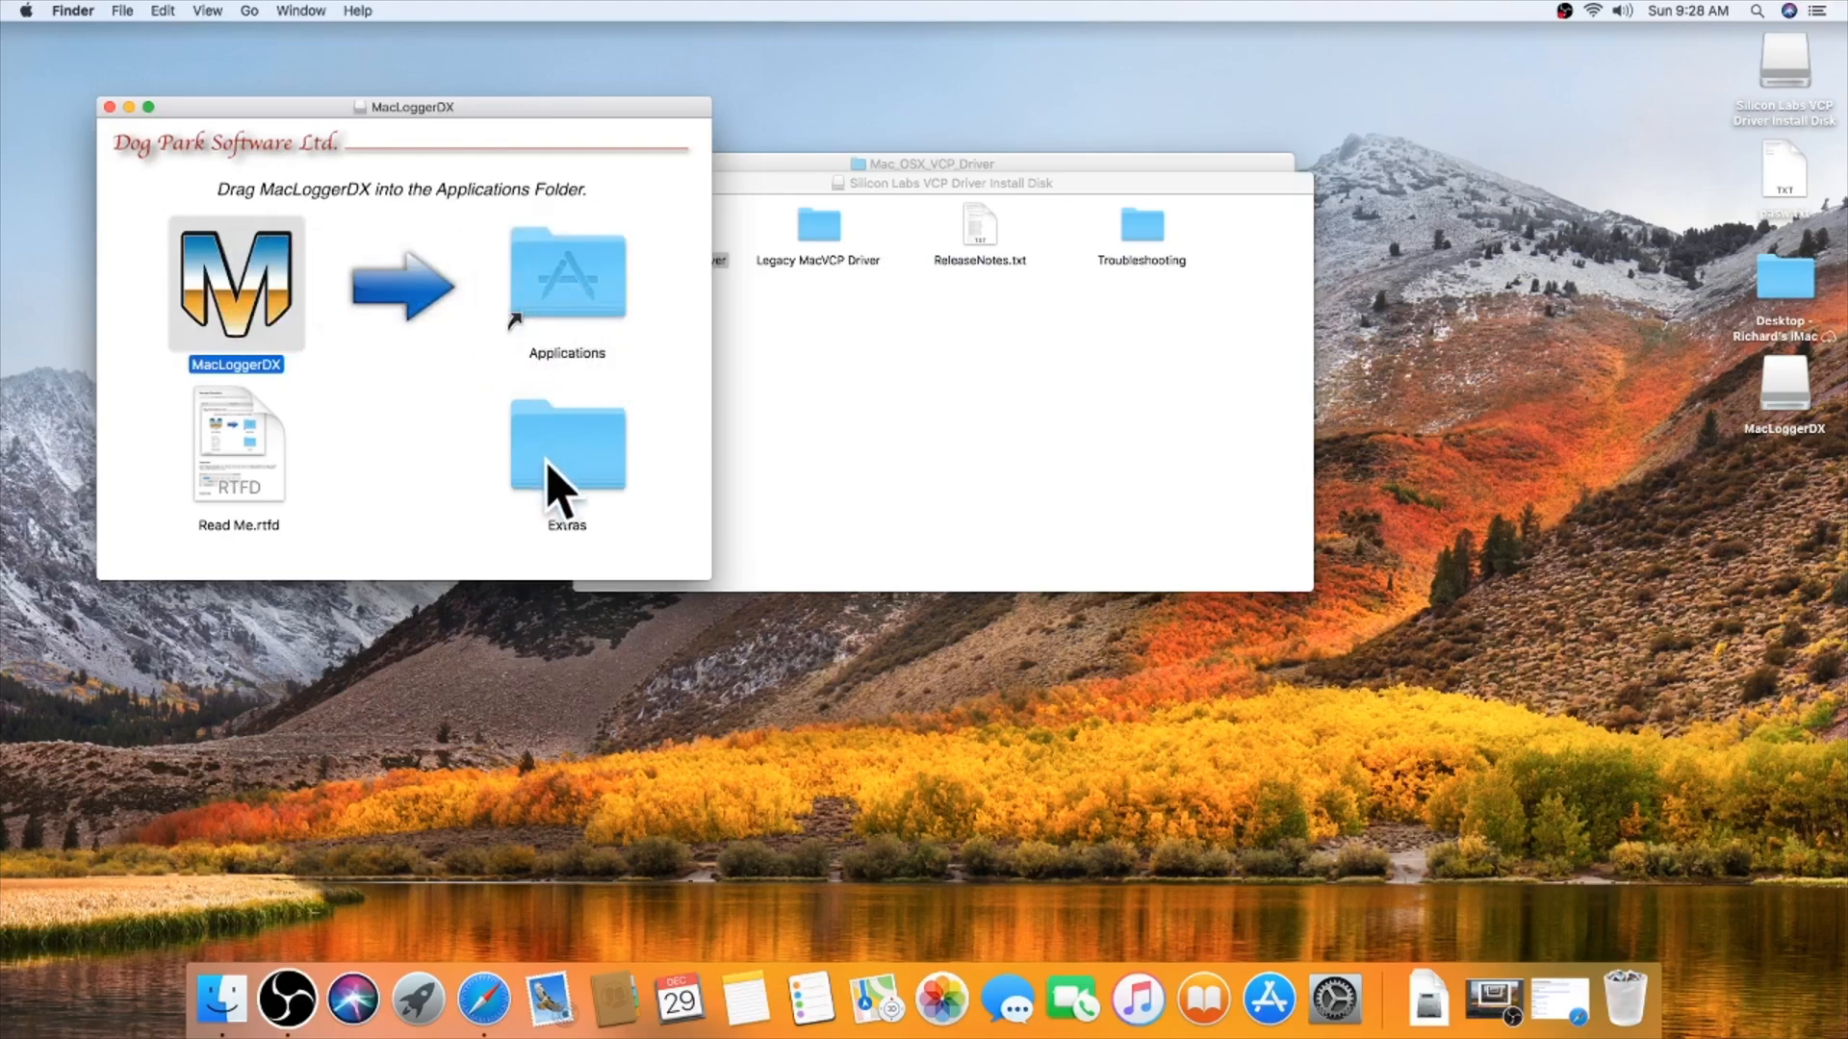
left_click_drag(235, 281, 566, 274)
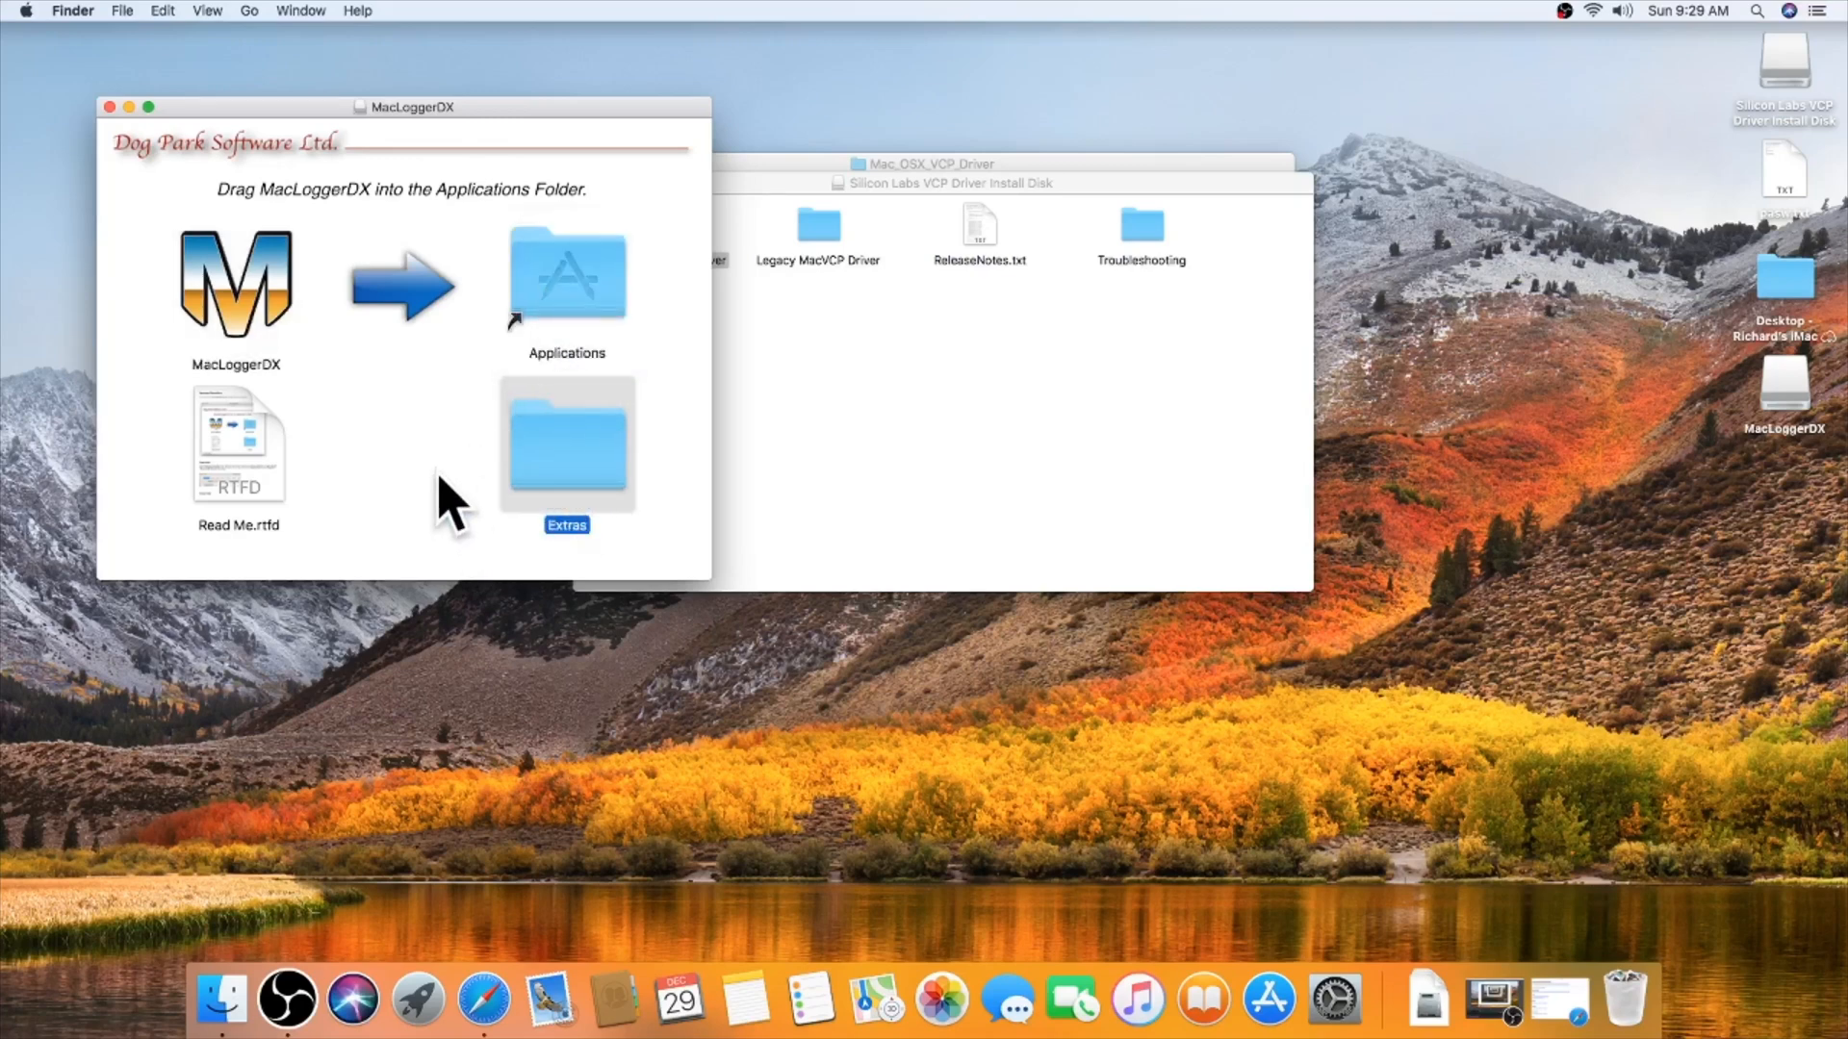
Step: Read the MacLoggerDX Read Me.rtfd in TextEdit, skipping the missing-font download
left_click(239, 445)
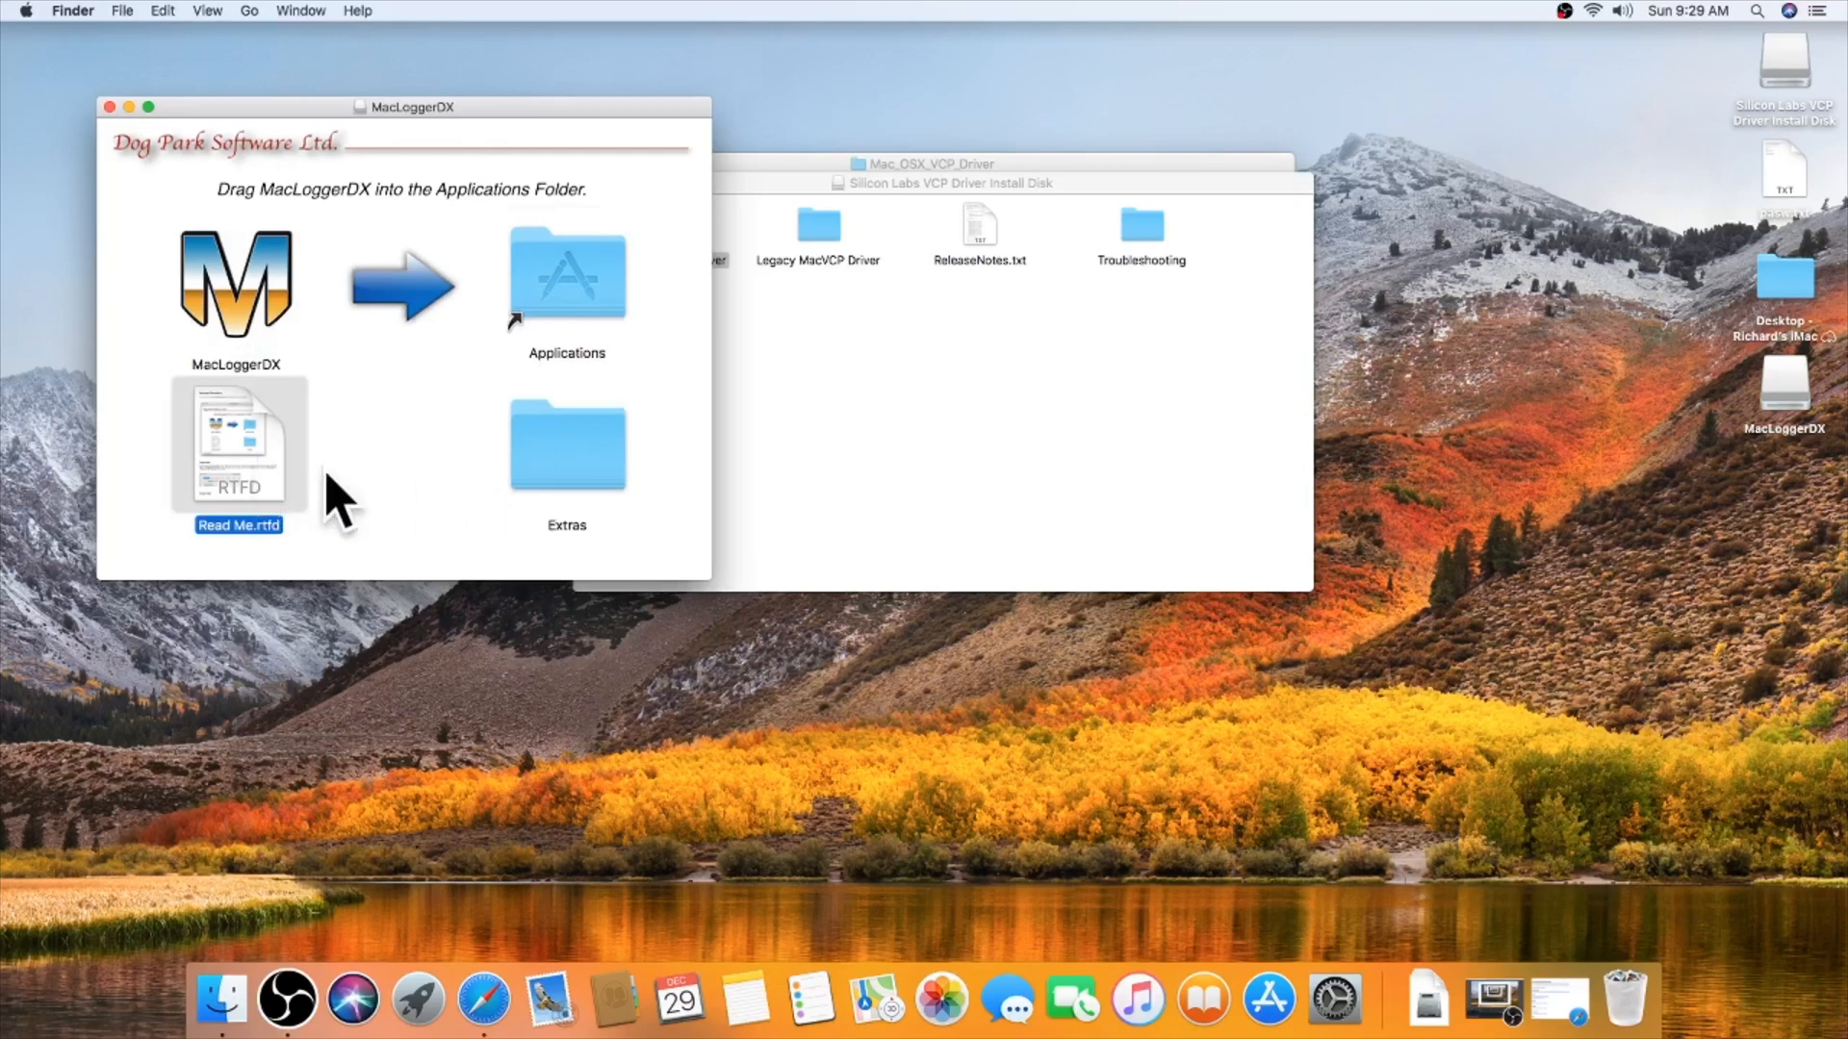
double_click(239, 442)
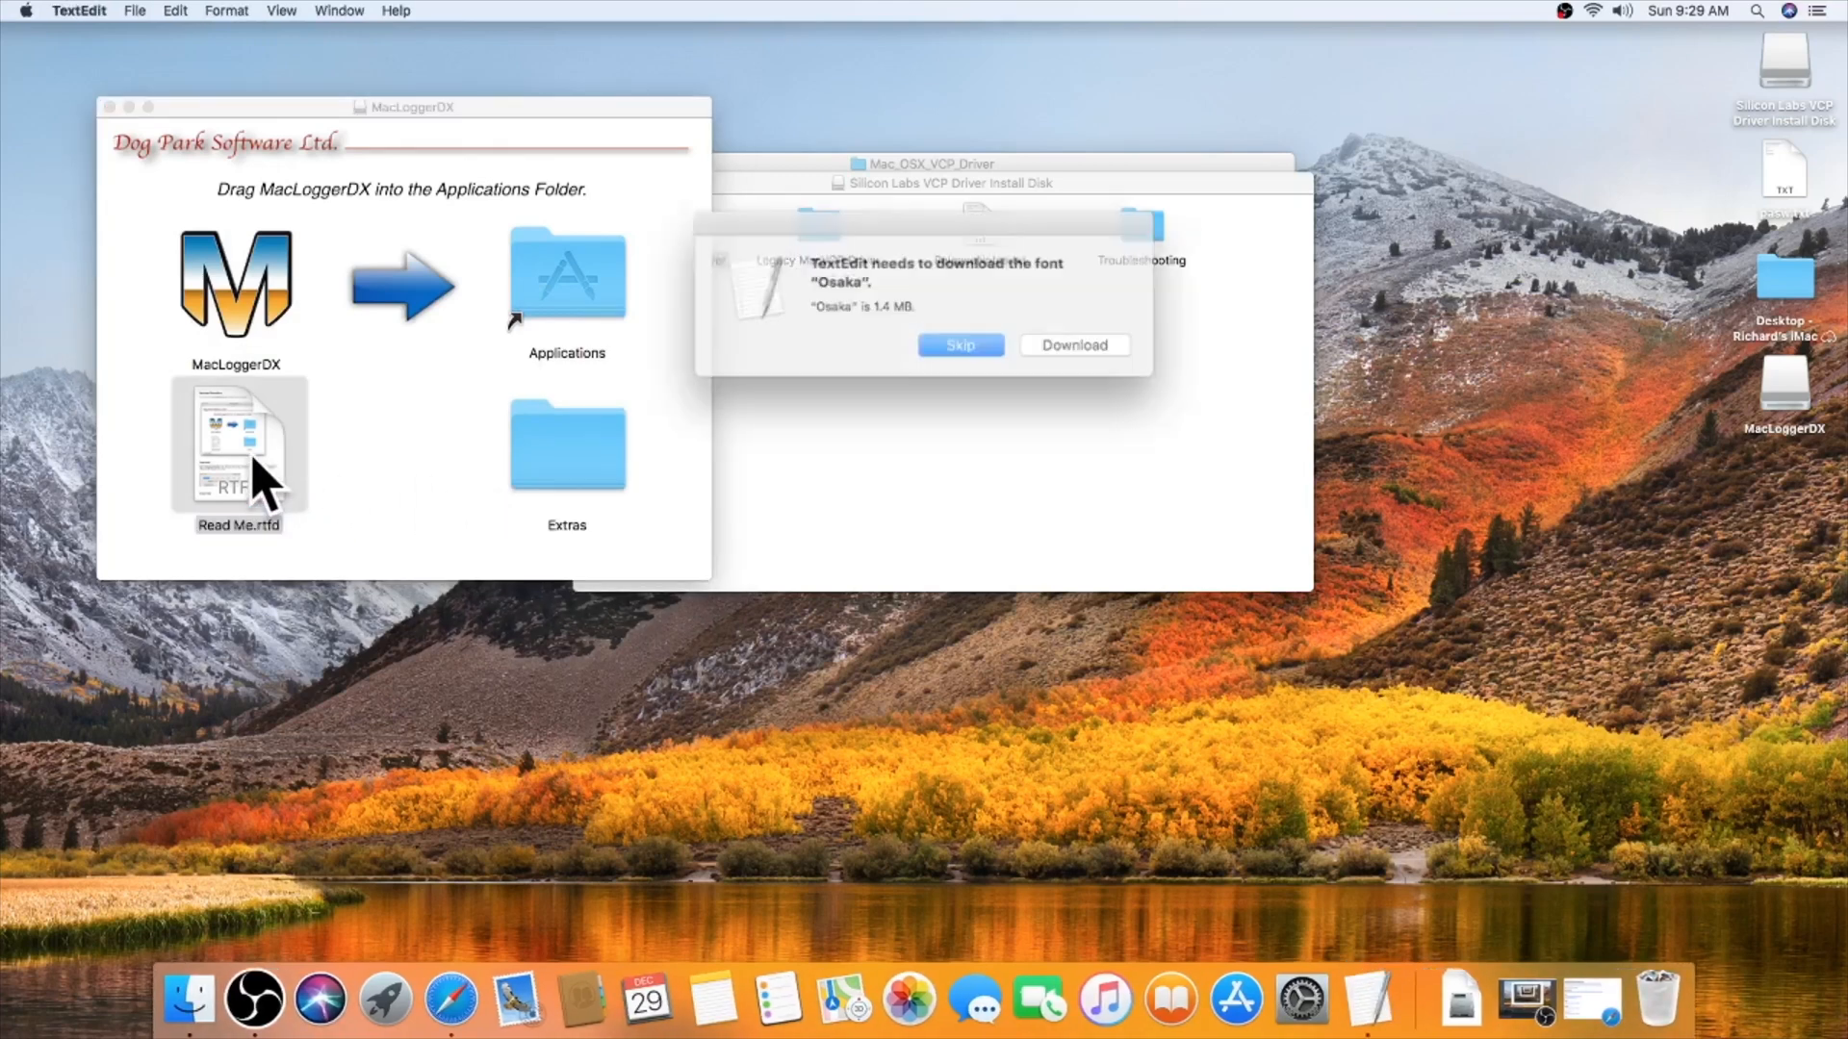
left_click(1072, 345)
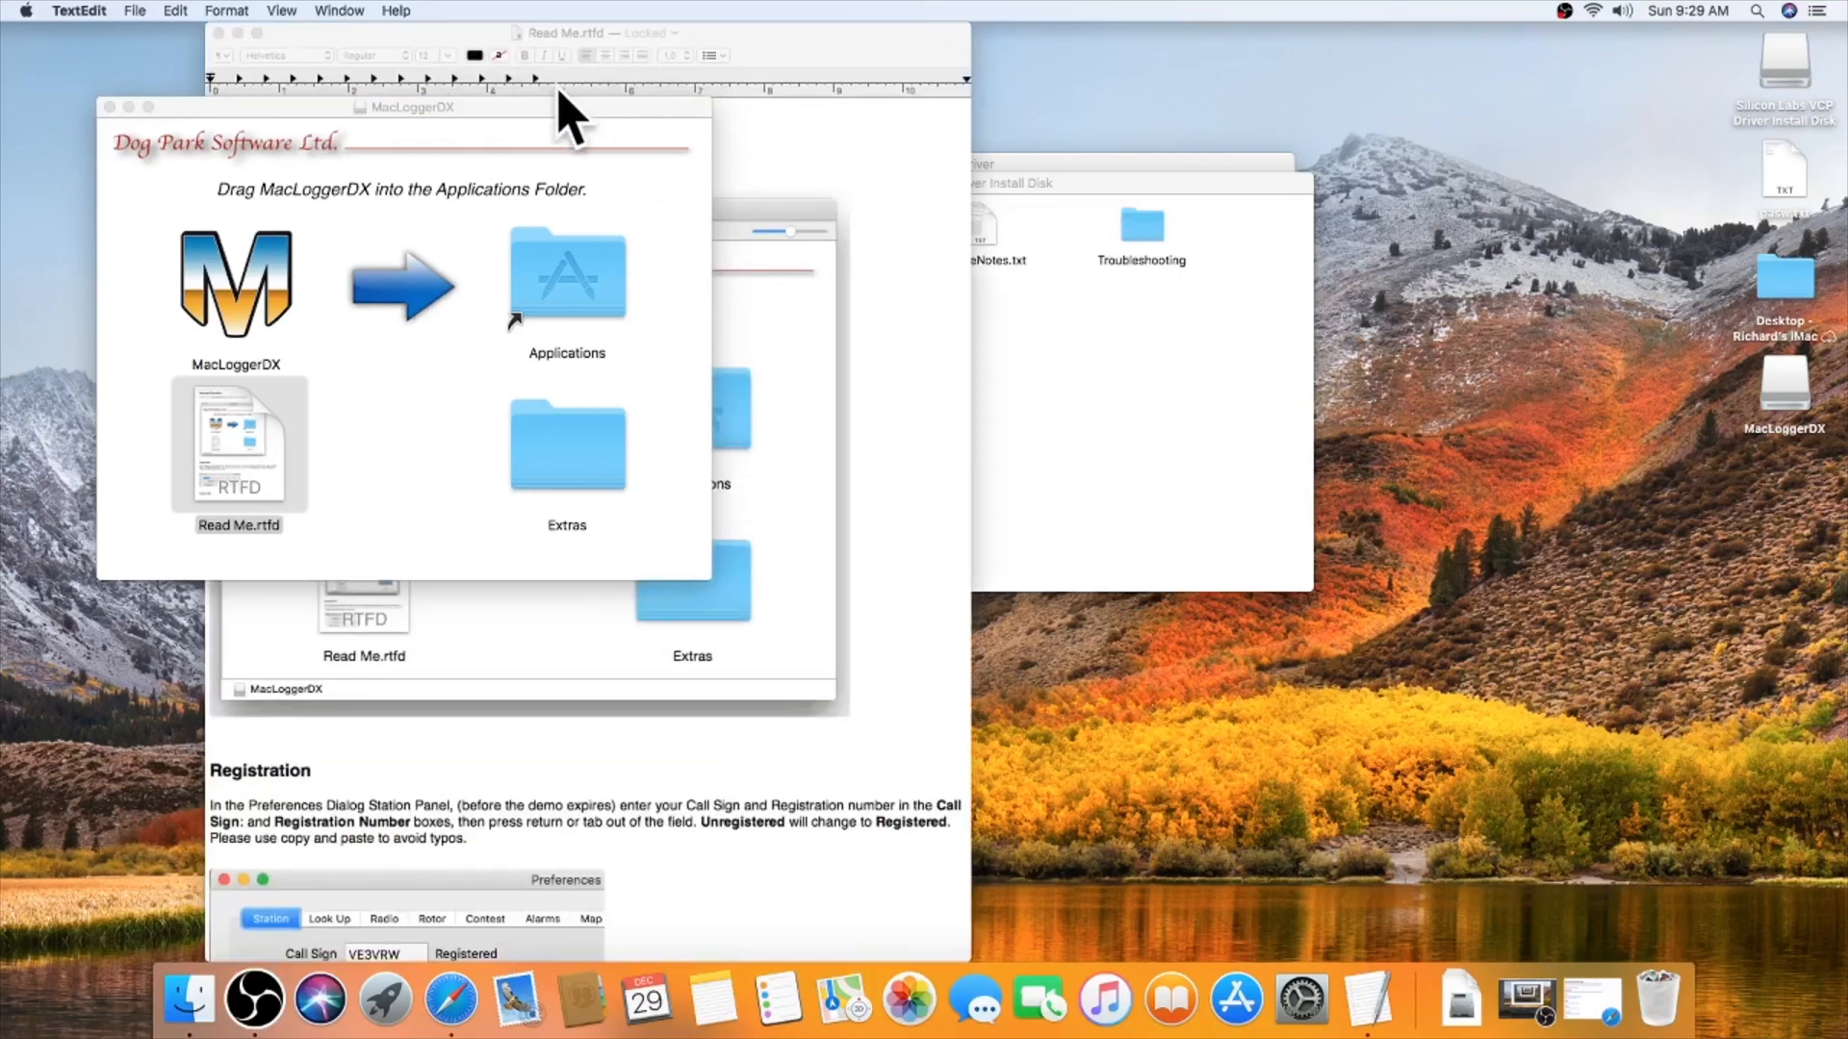
left_click(114, 108)
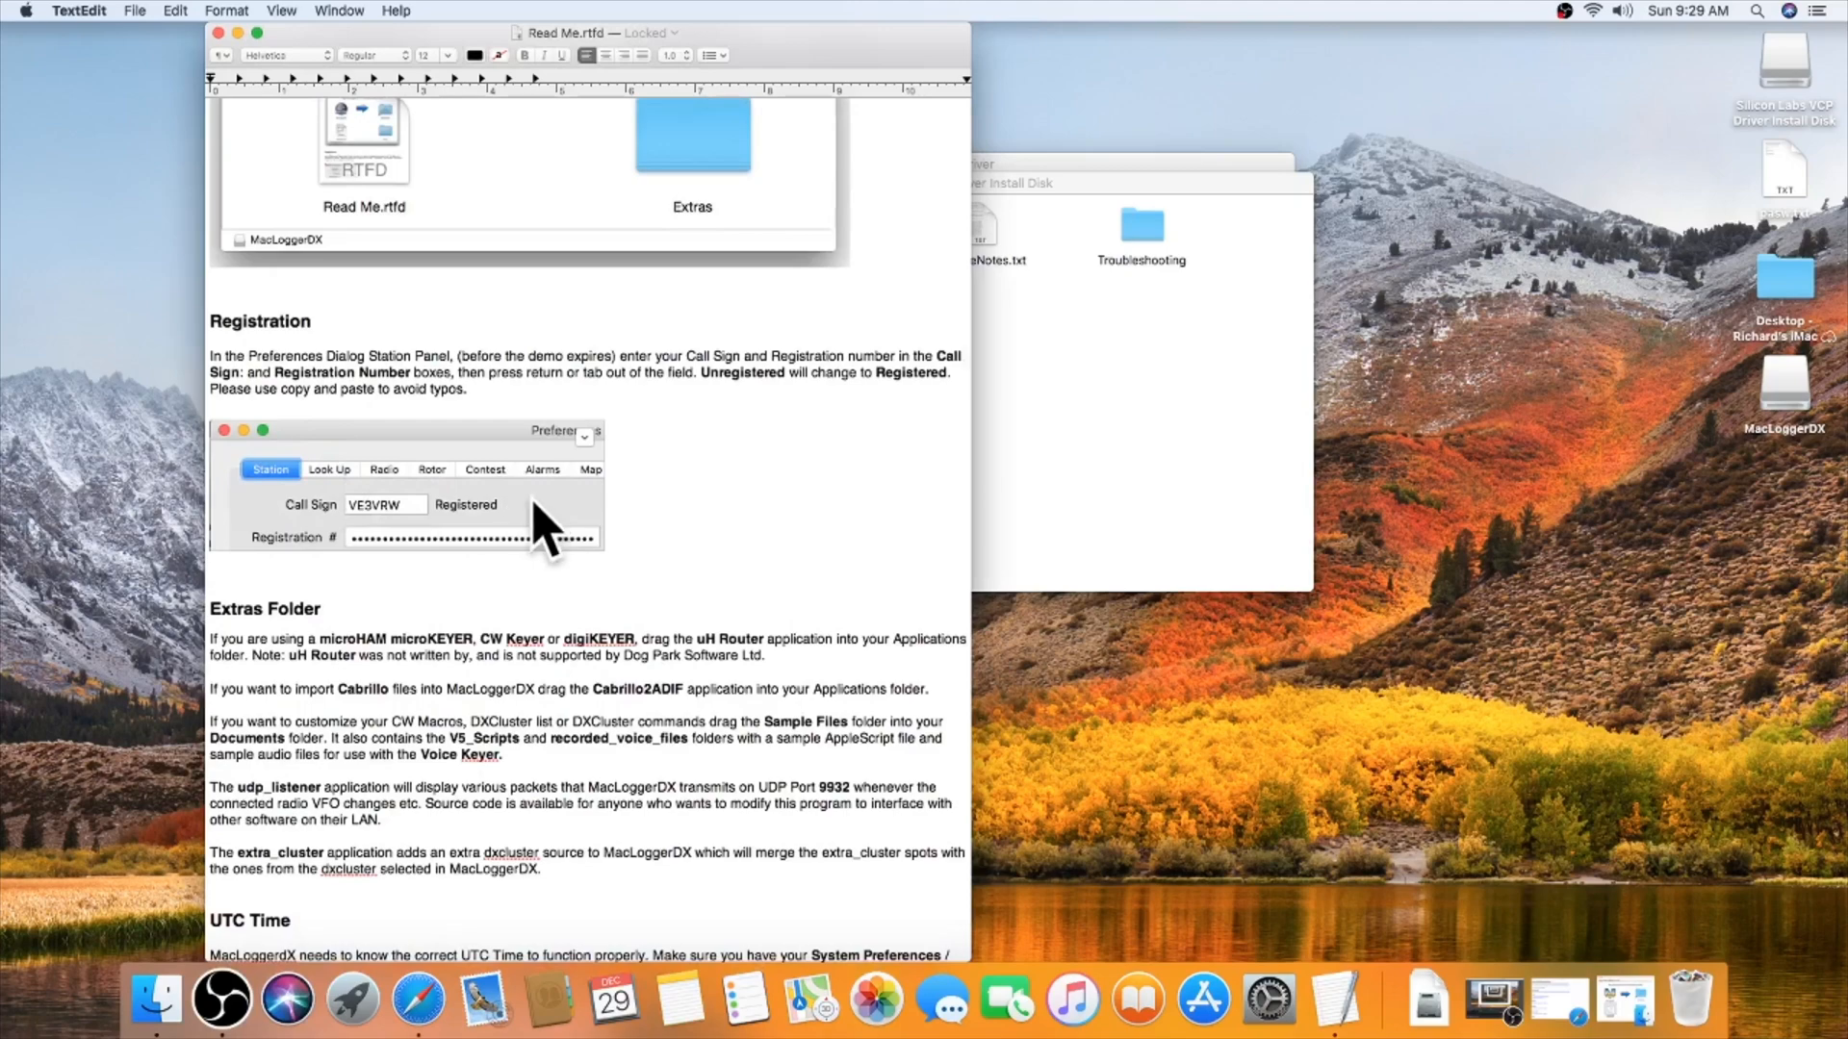
scroll("down", 3)
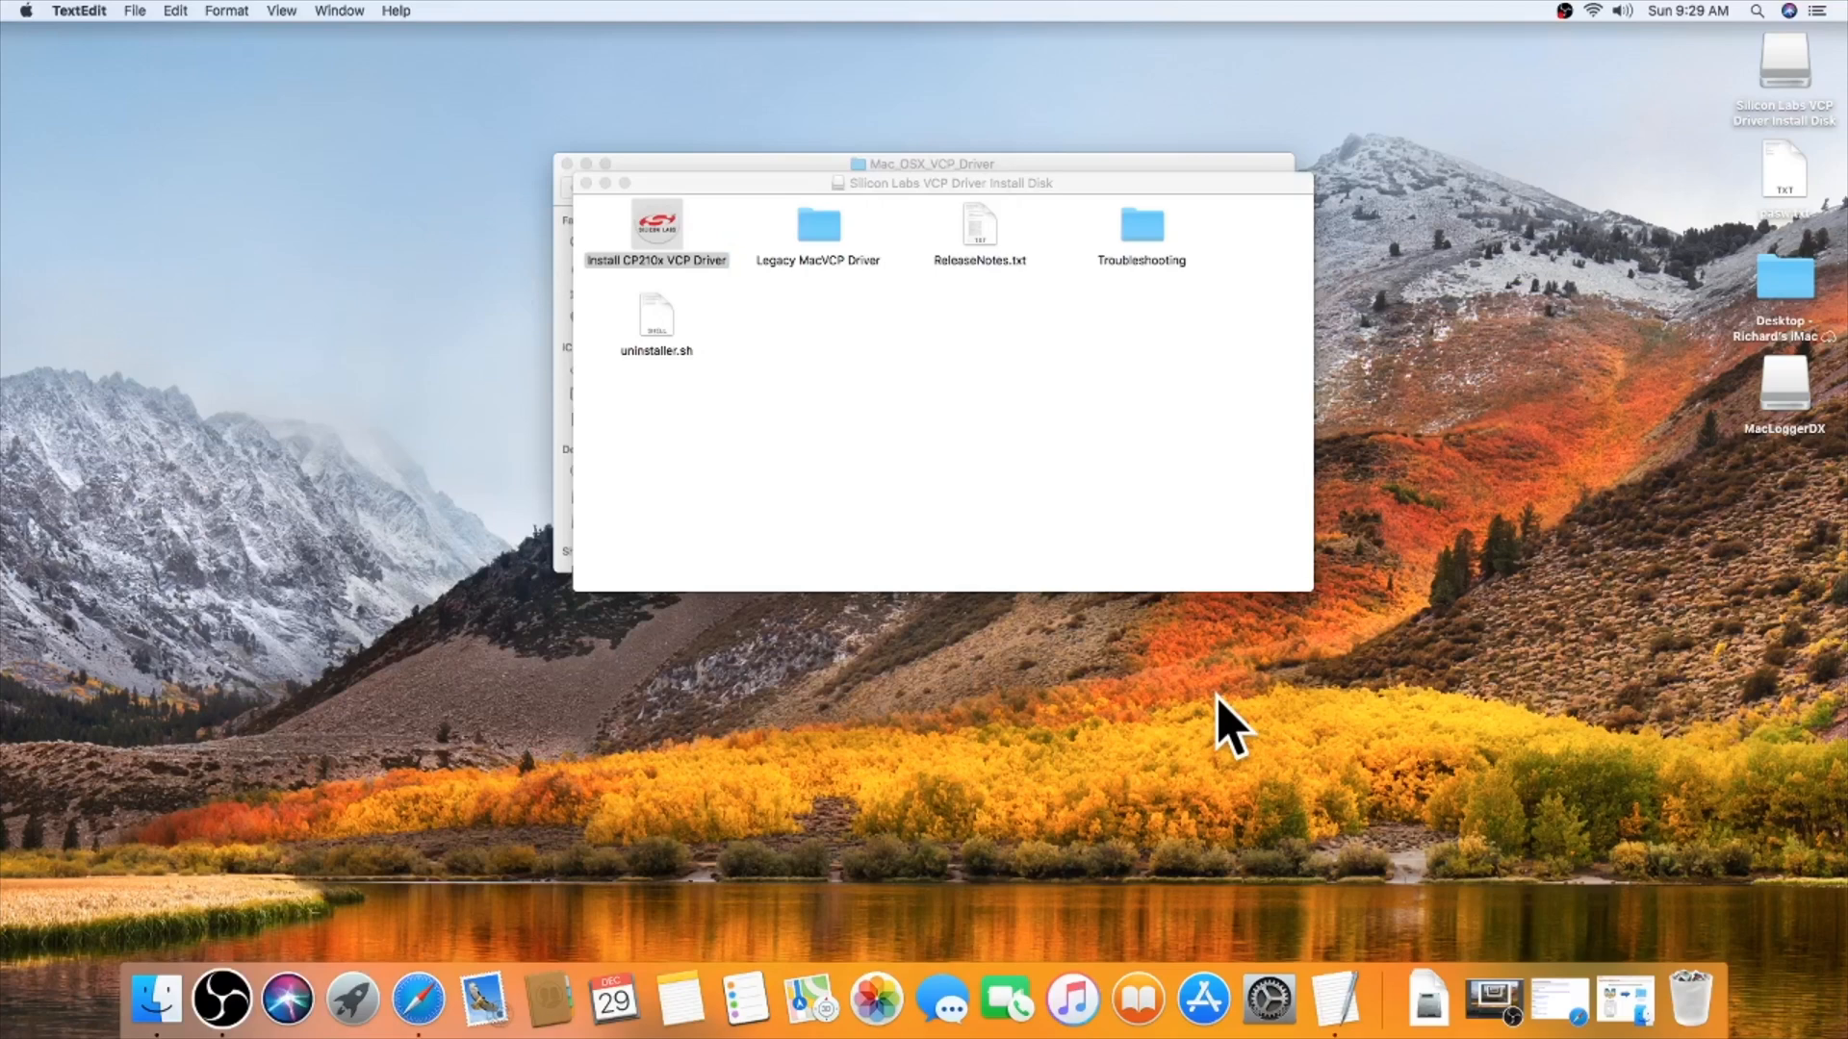
mouse_move(600, 206)
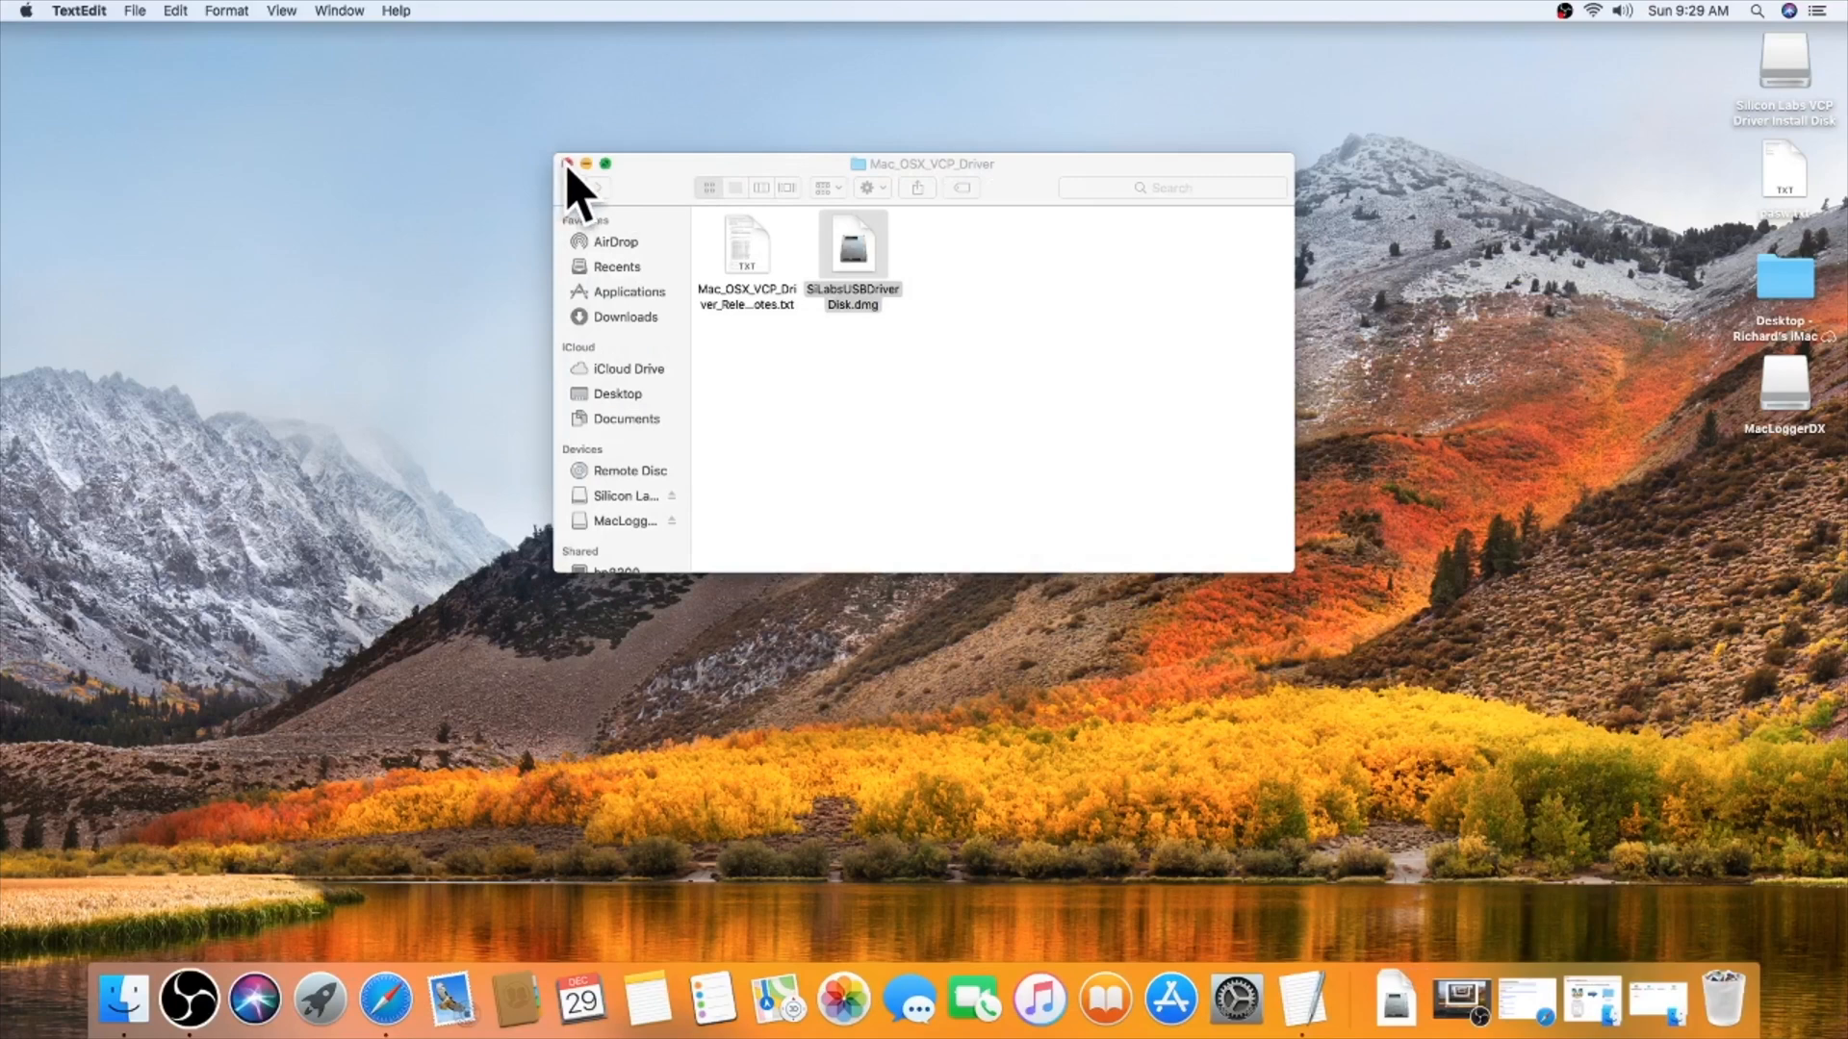
Step: Open the Silicon Labs VCP Driver Install Disk and a second Finder window showing Applications
left_click(566, 163)
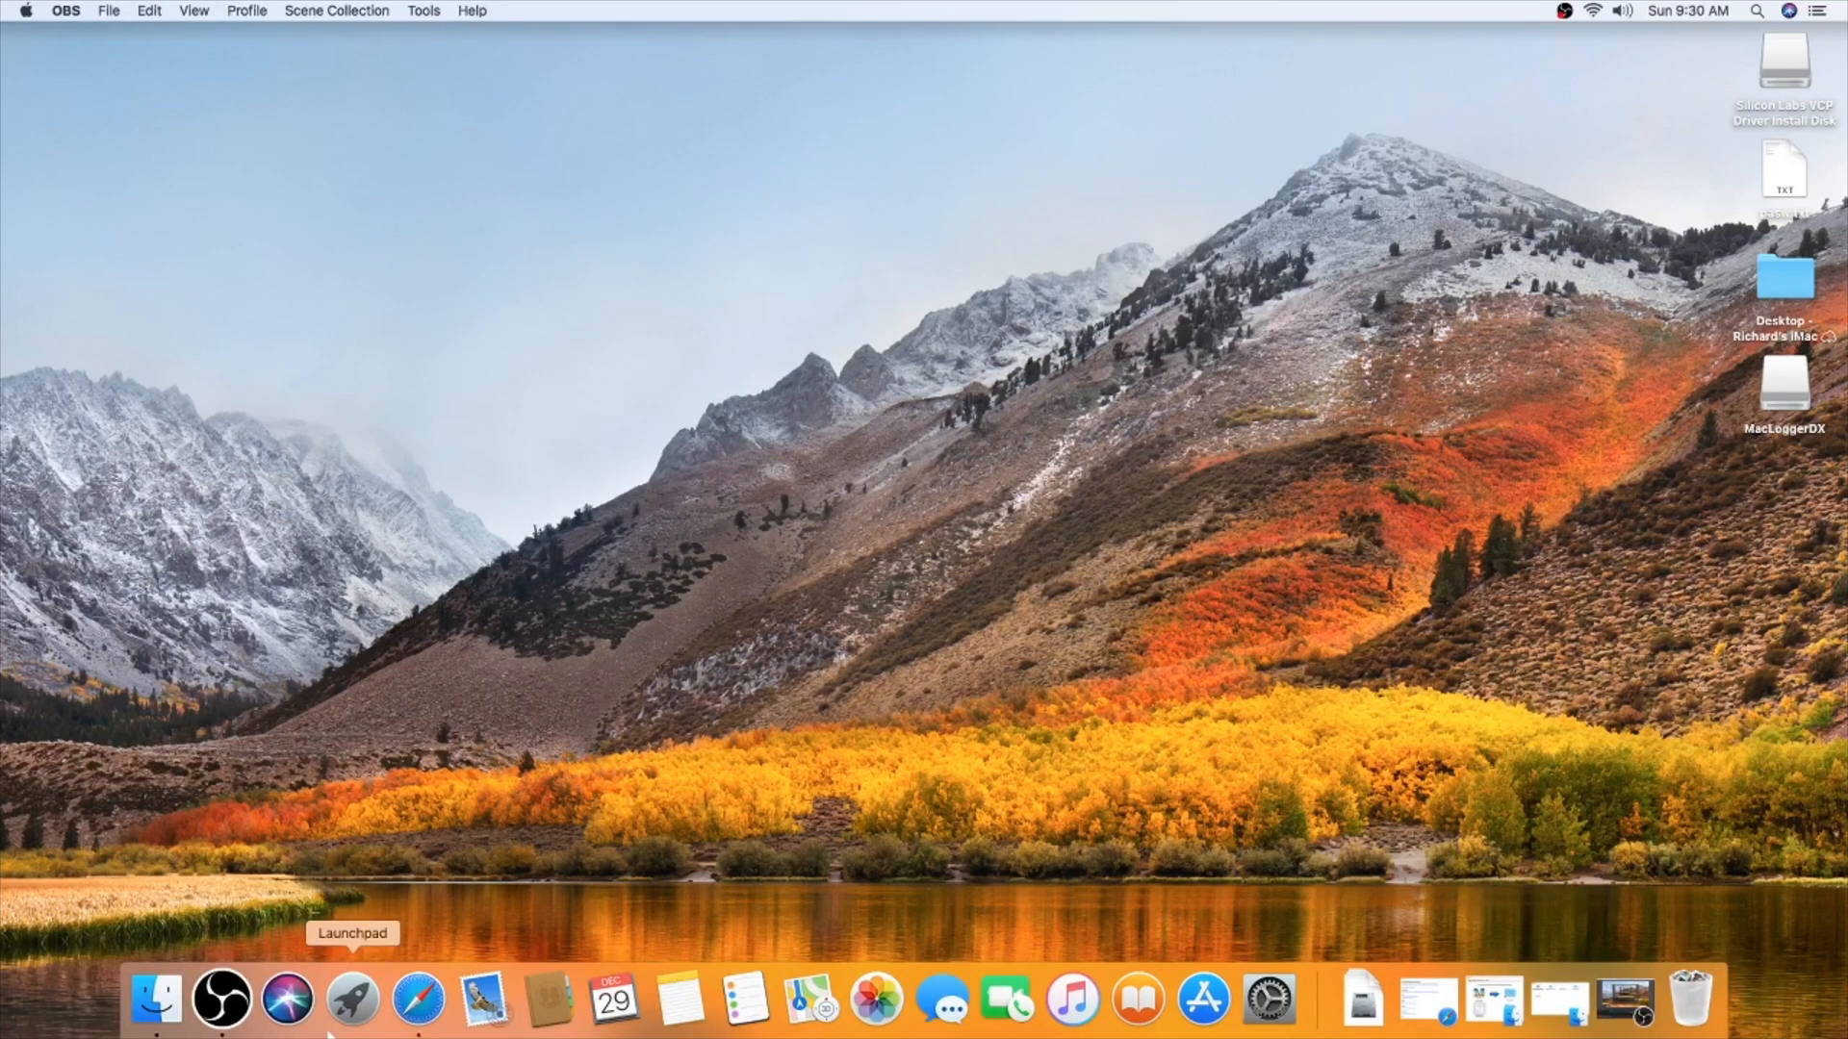
double_click(1782, 58)
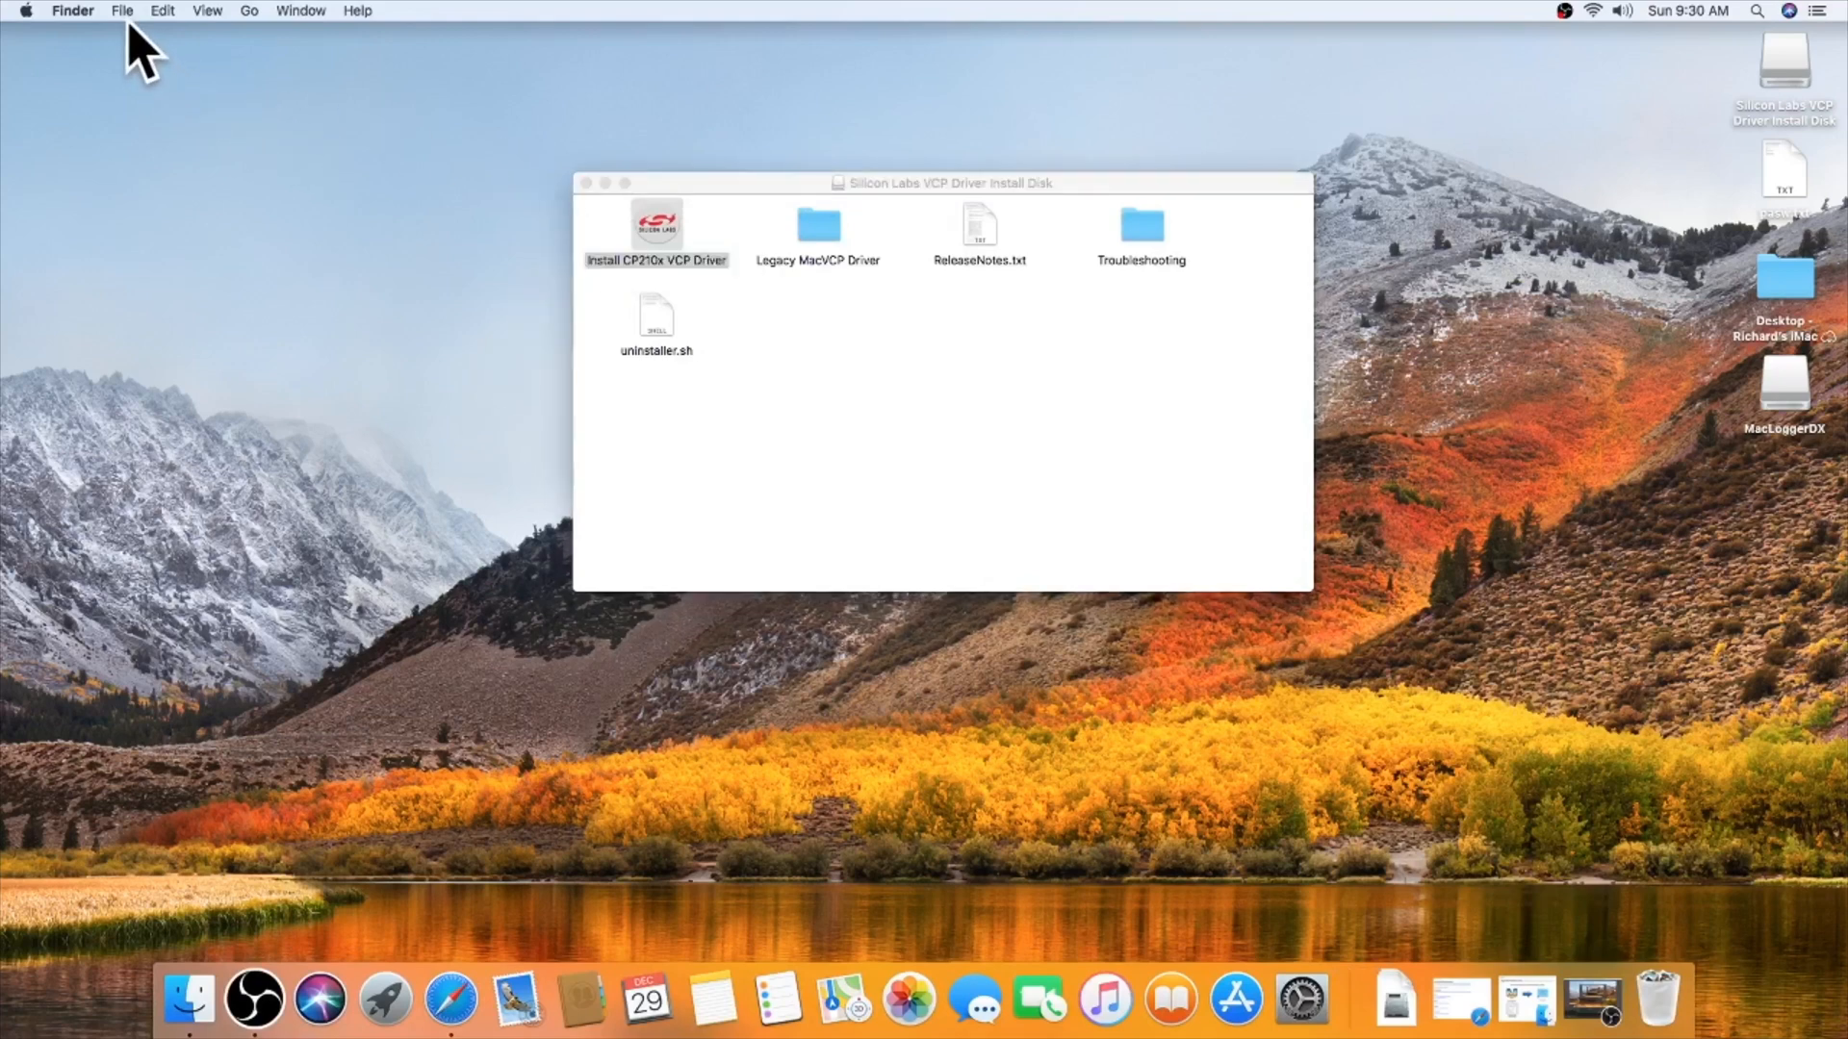
left_click(121, 11)
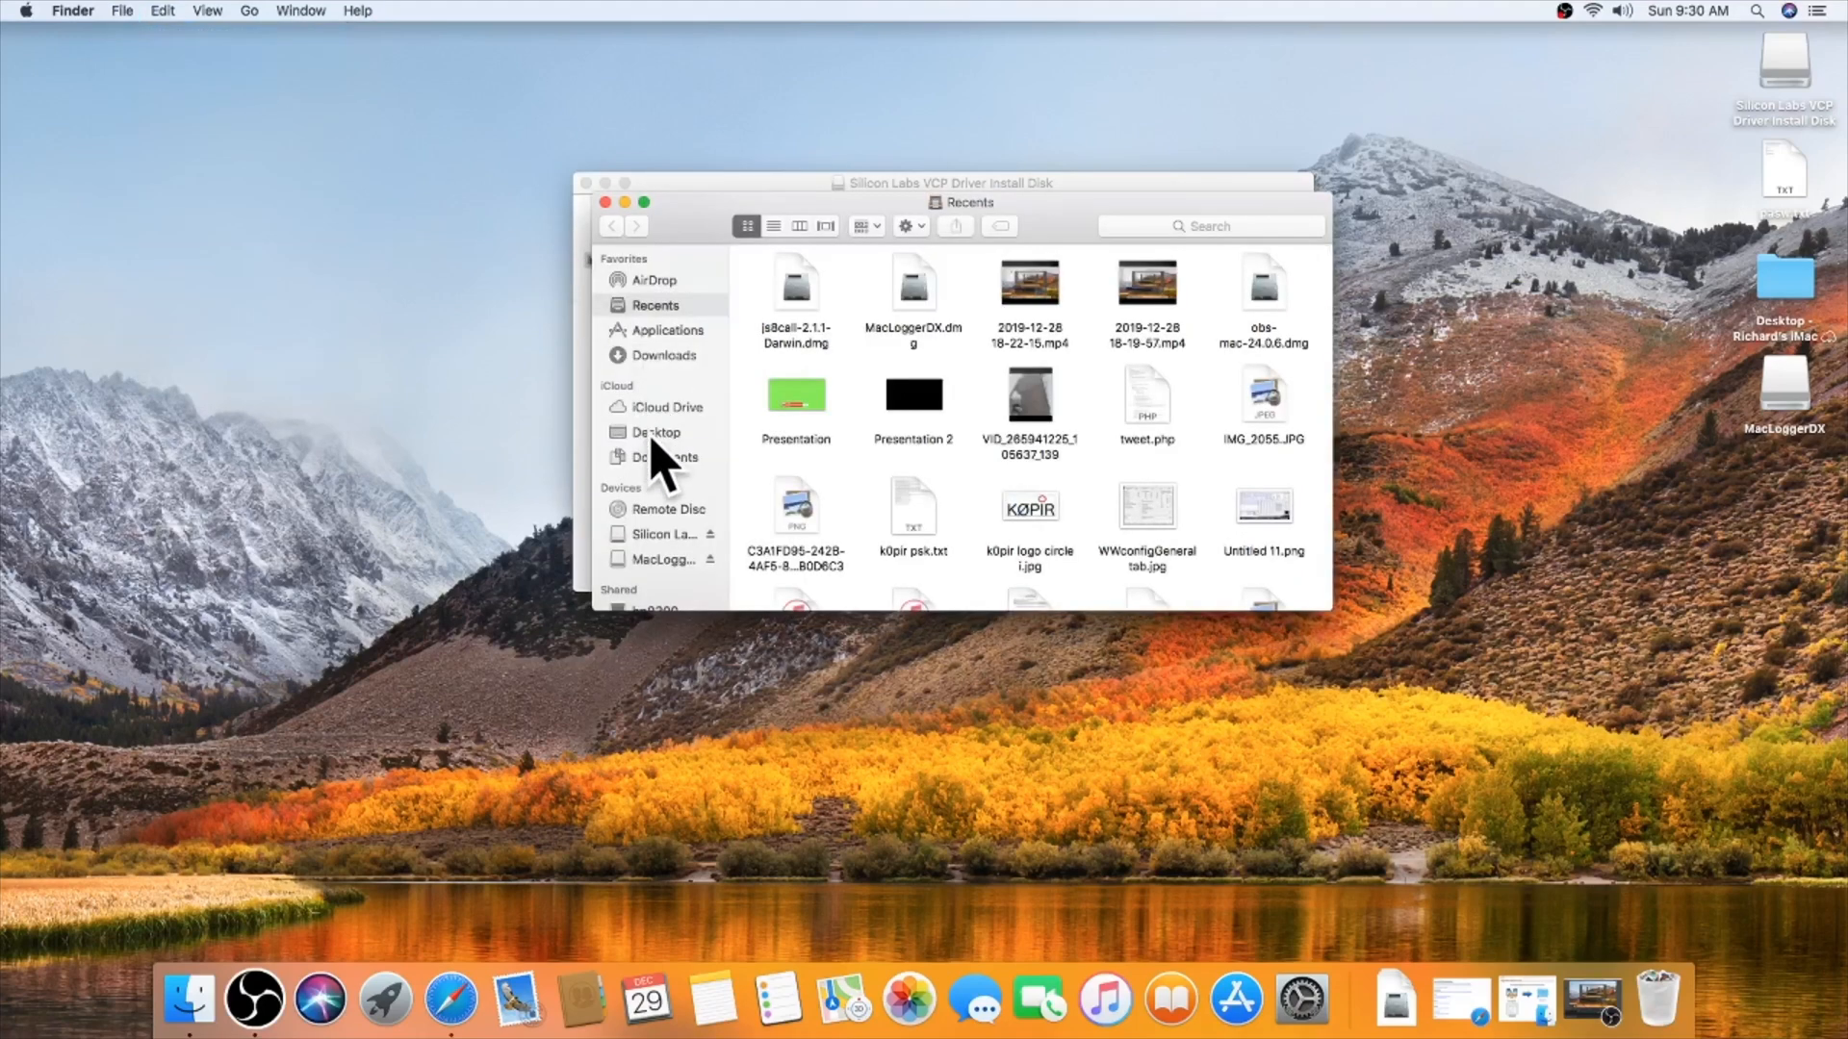
left_click(667, 329)
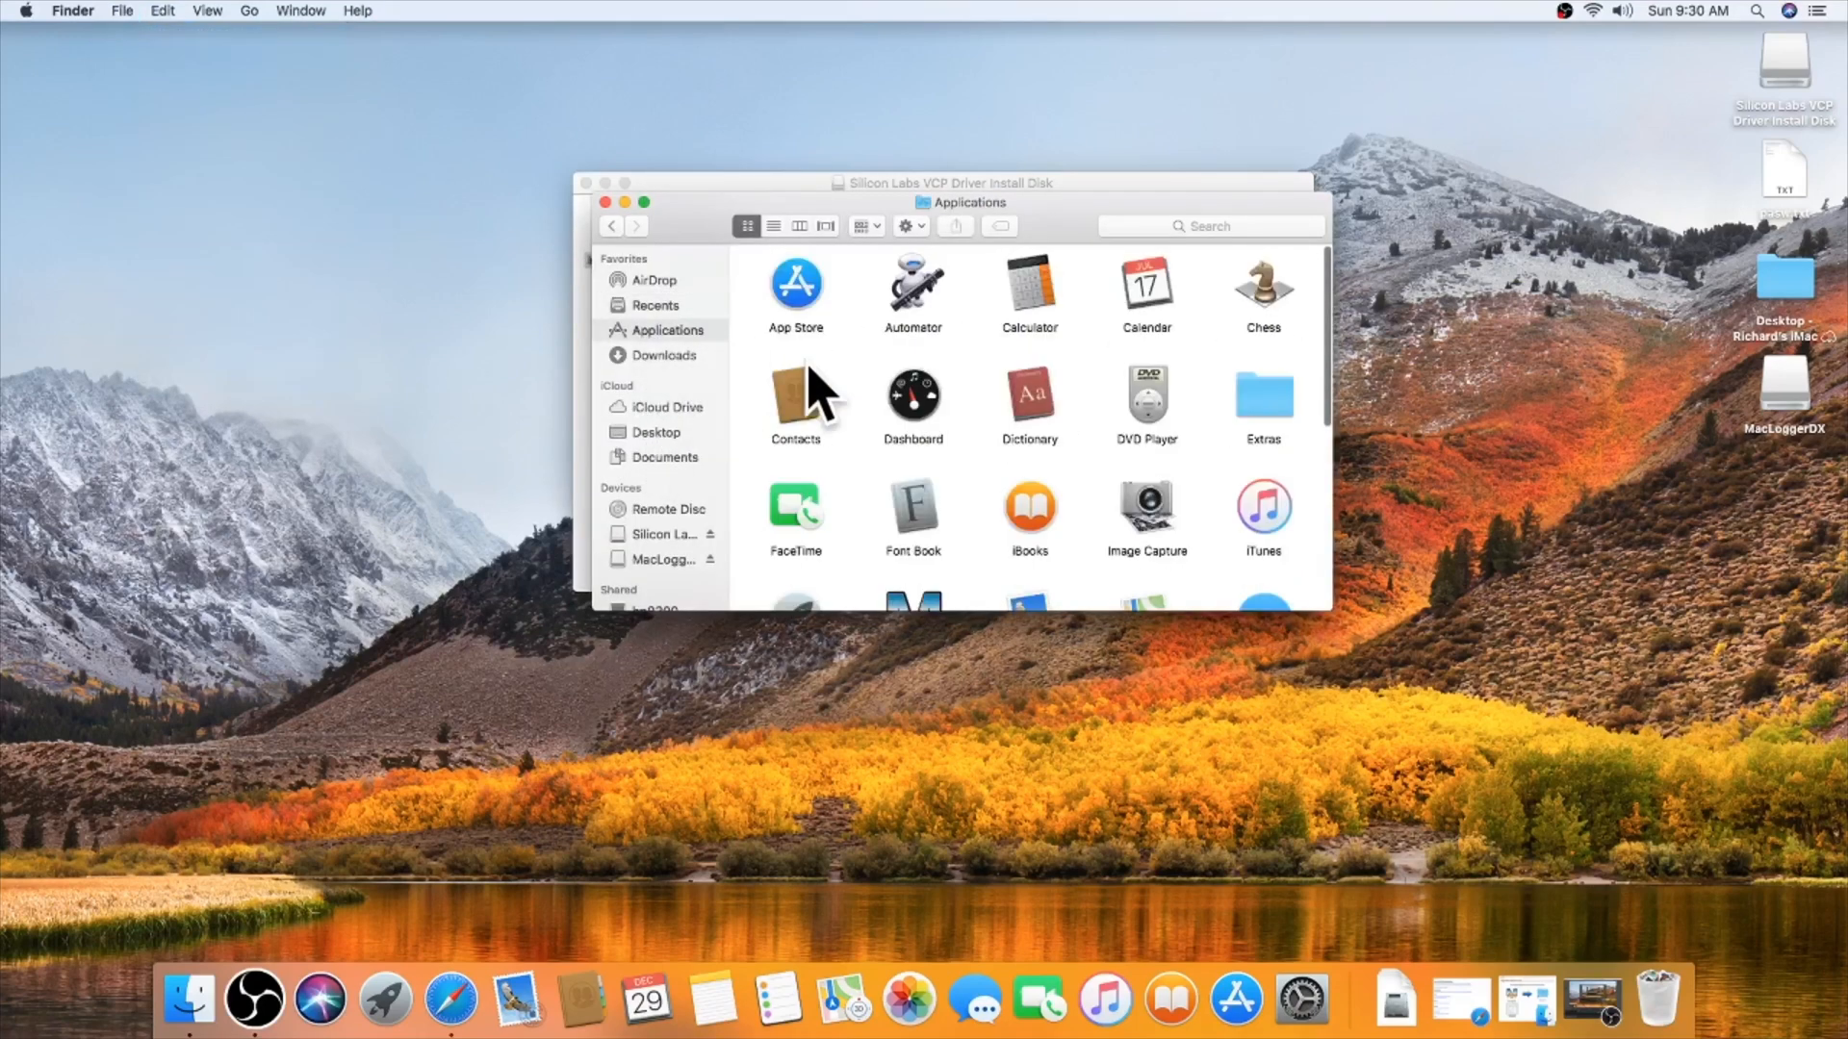
scroll("down", 3)
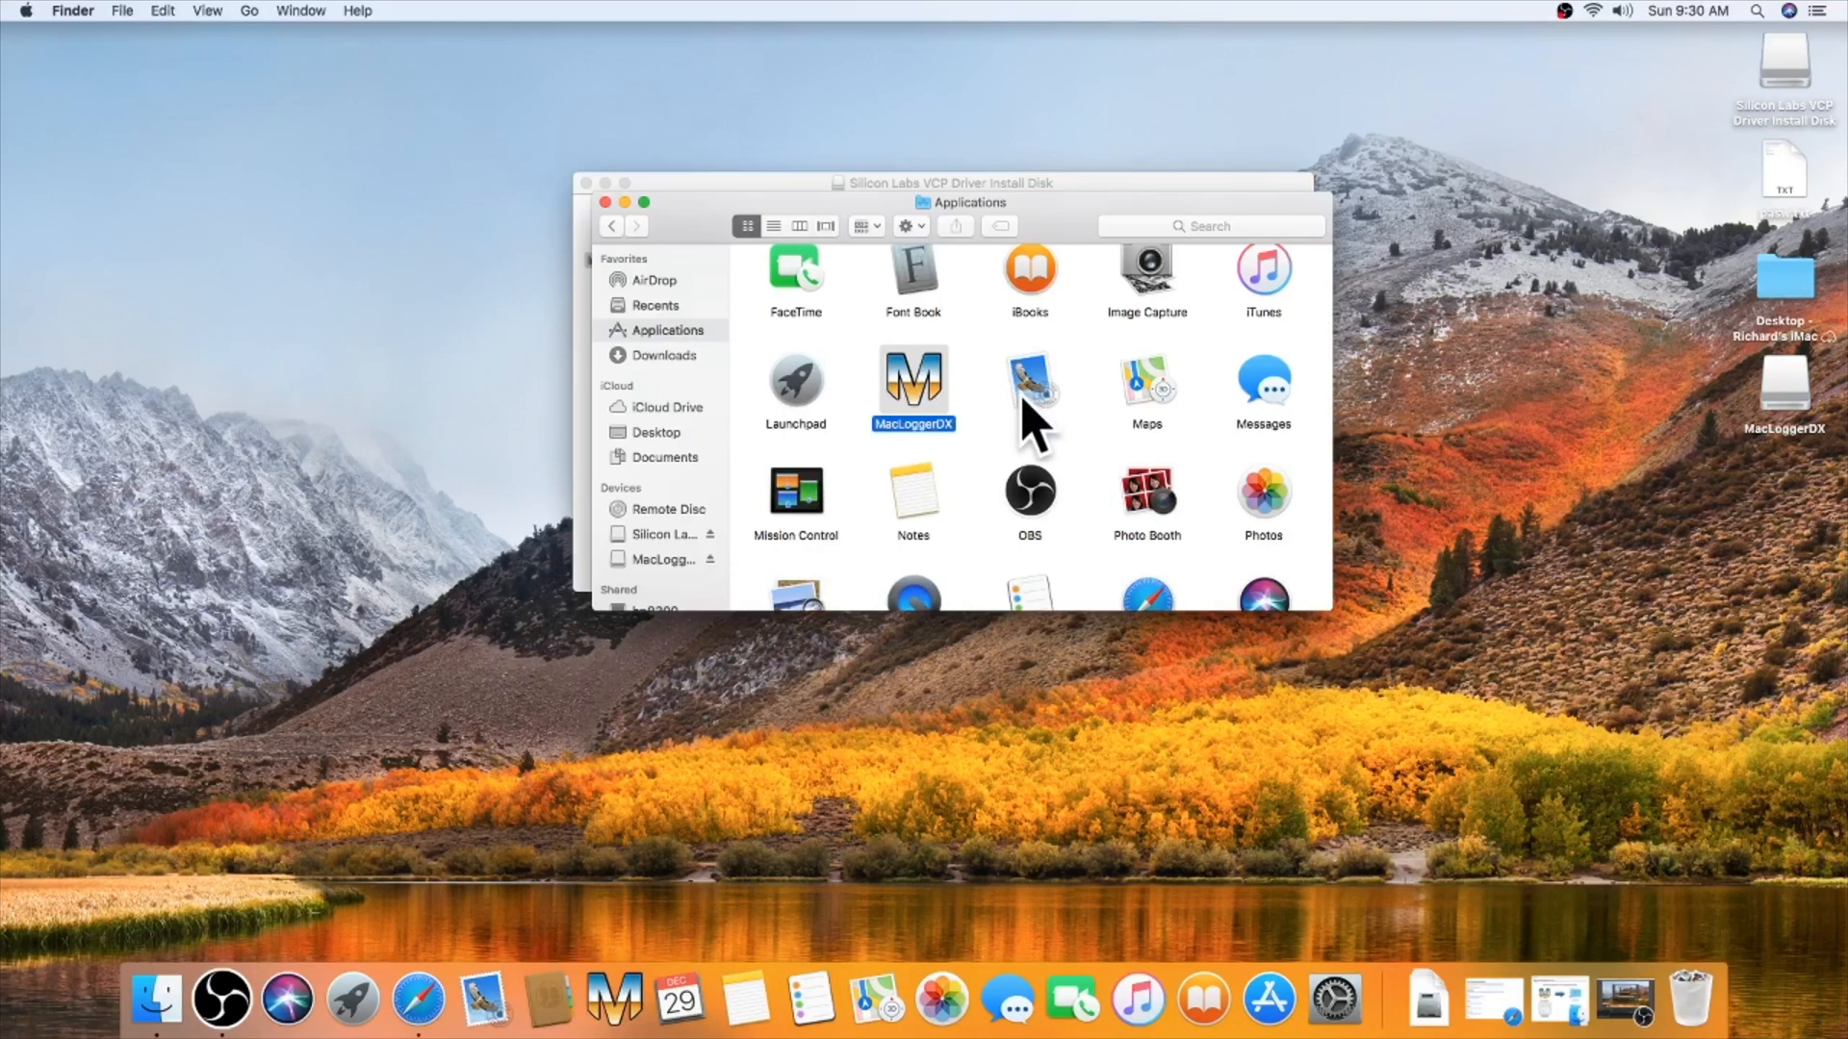
mouse_move(1644, 972)
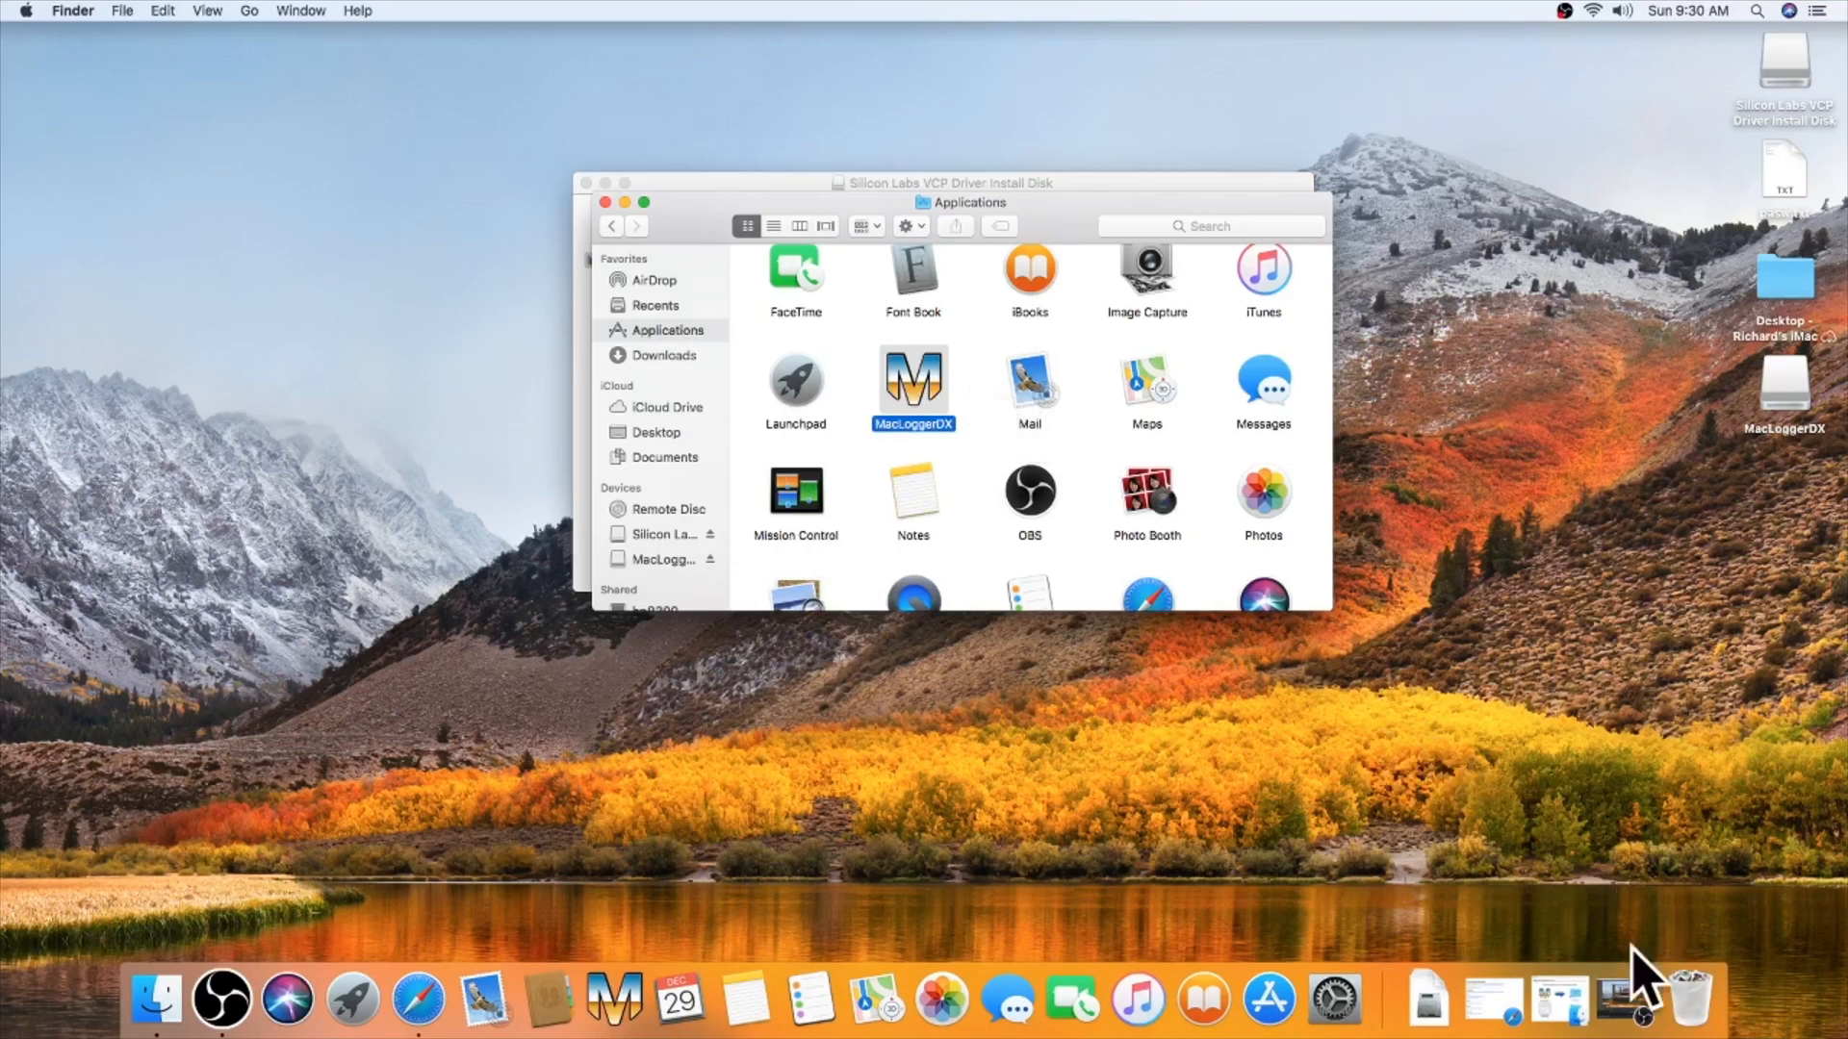
mouse_move(1628, 997)
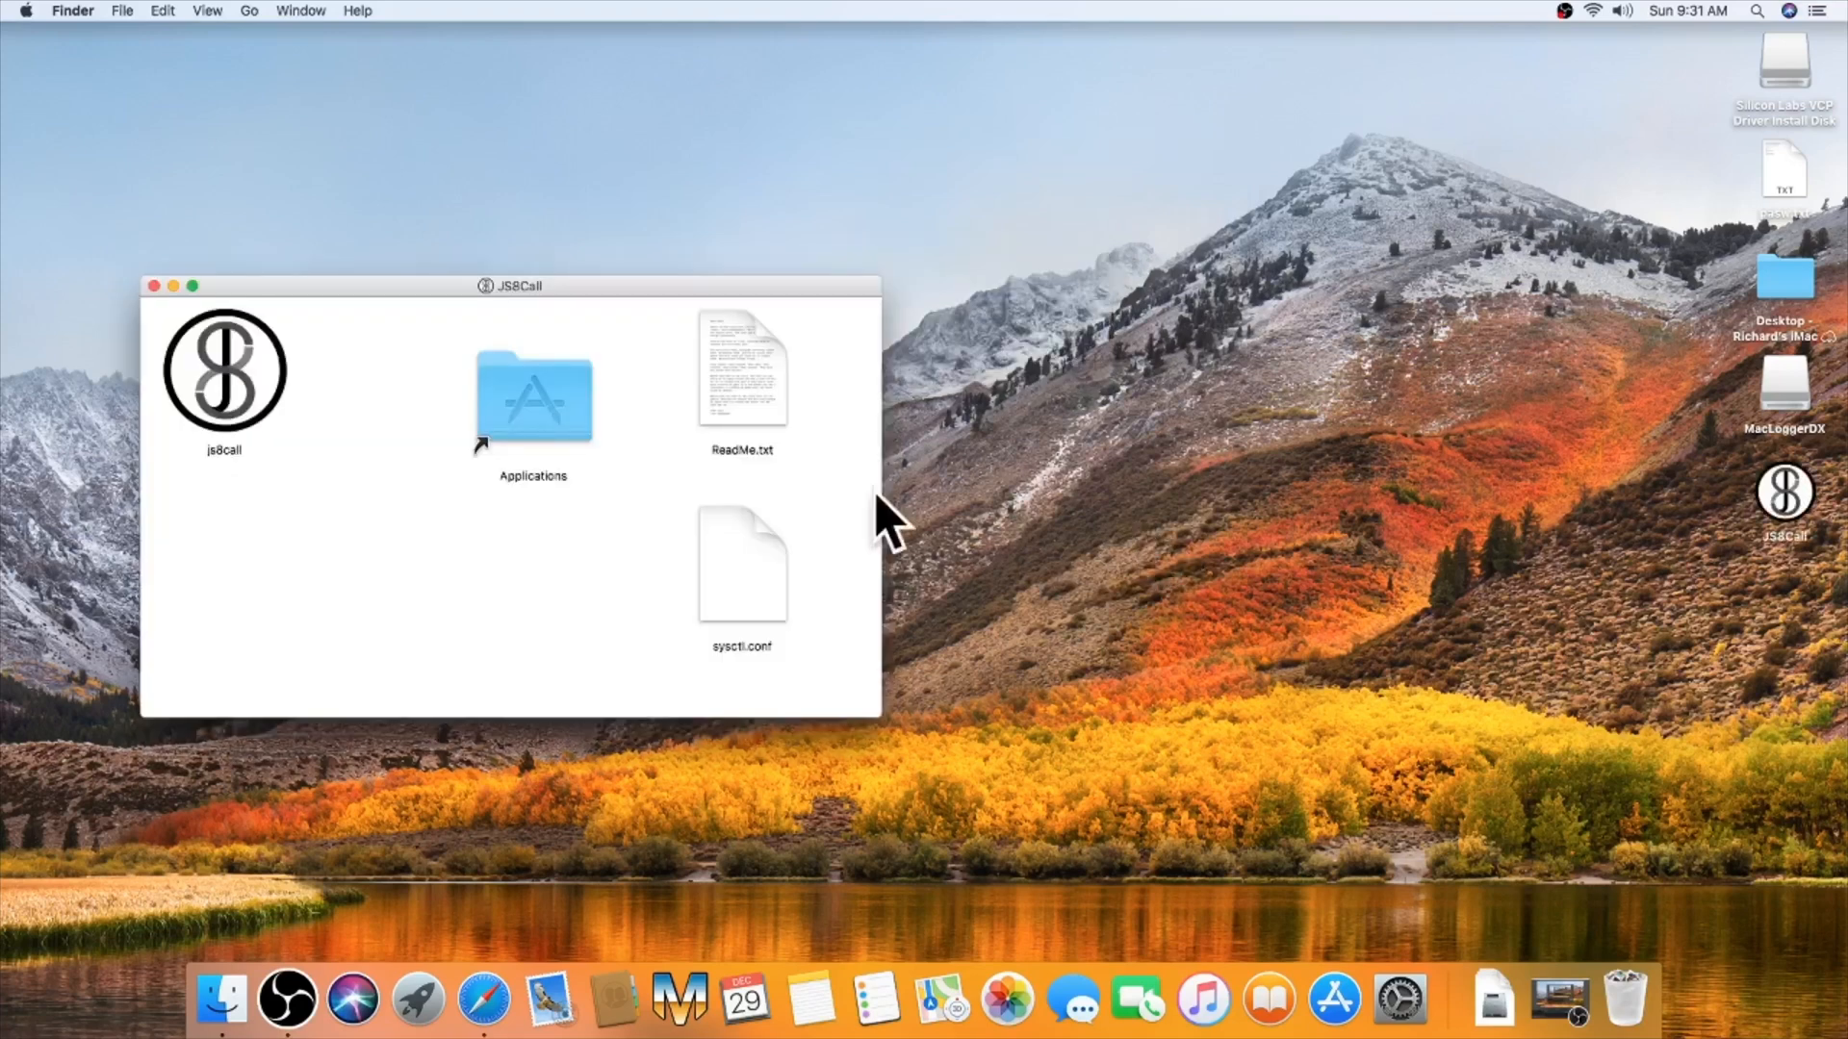
Step: Drag js8call into Applications, open ReadMe.txt, and copy sysctl.conf to the desktop
left_click_drag(223, 369, 533, 394)
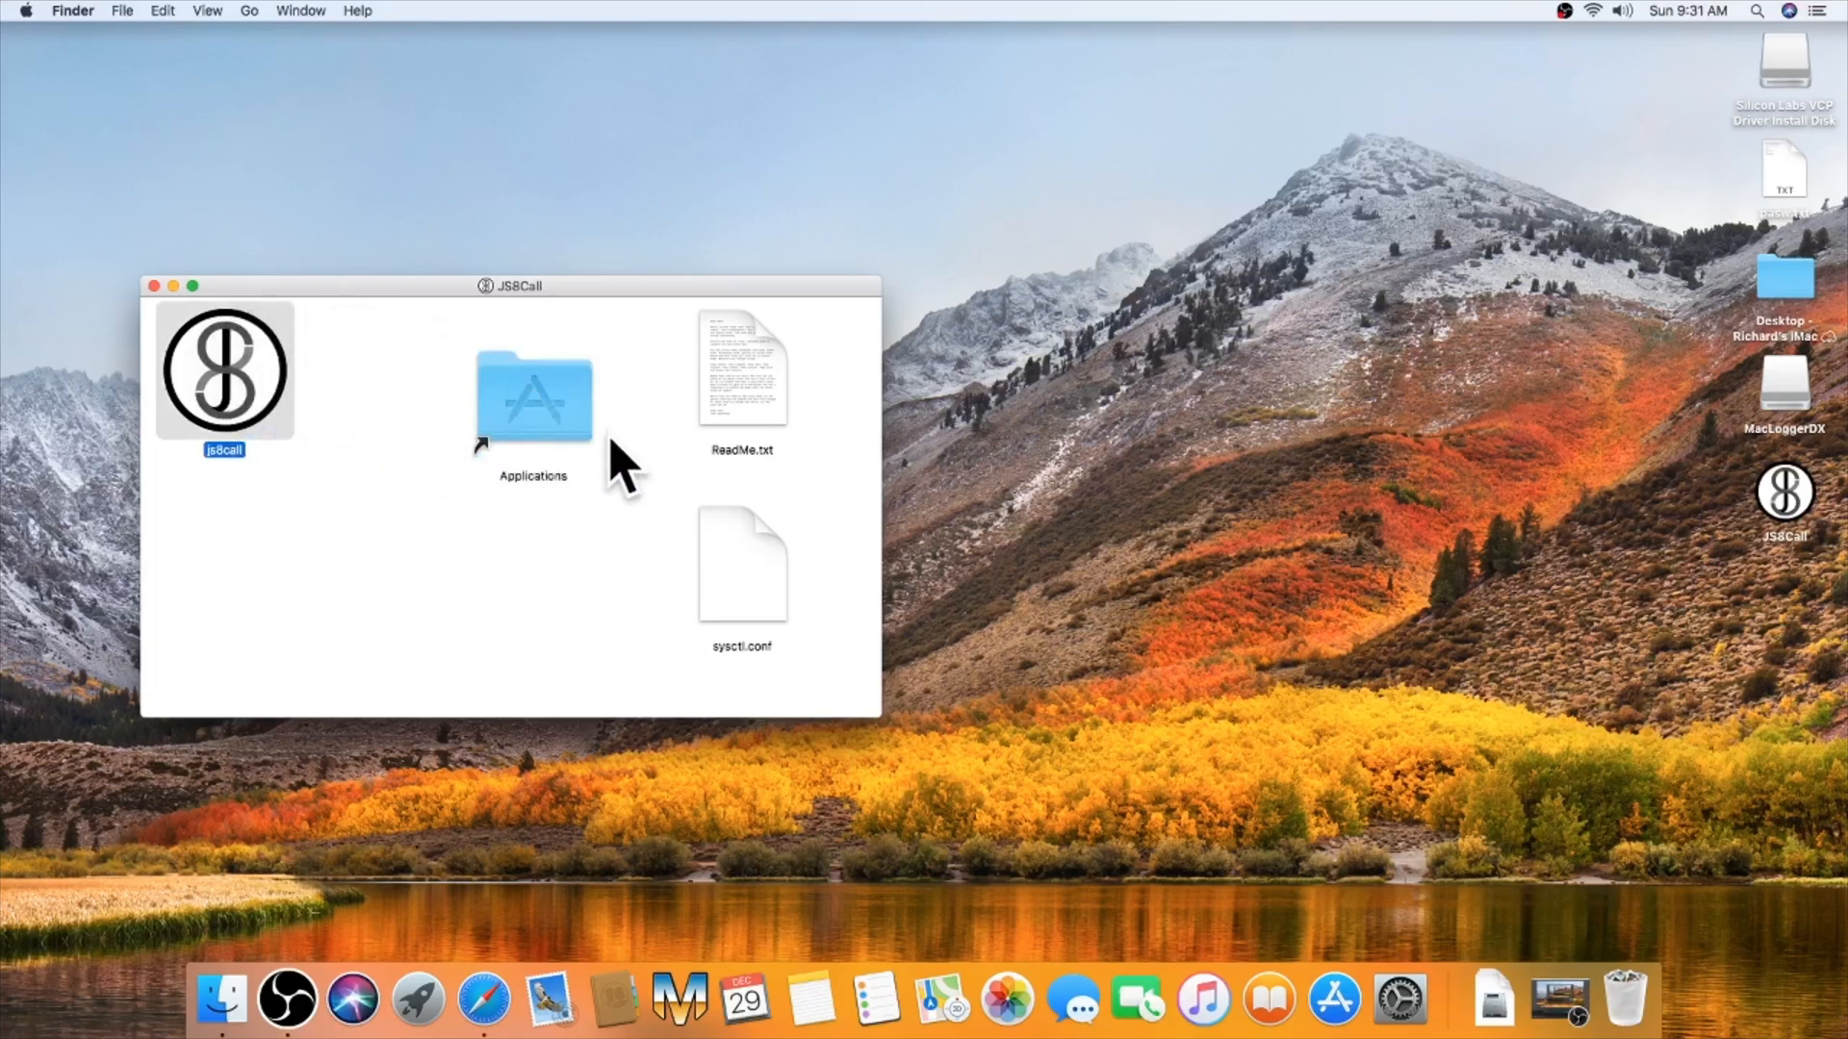
mouse_move(643, 448)
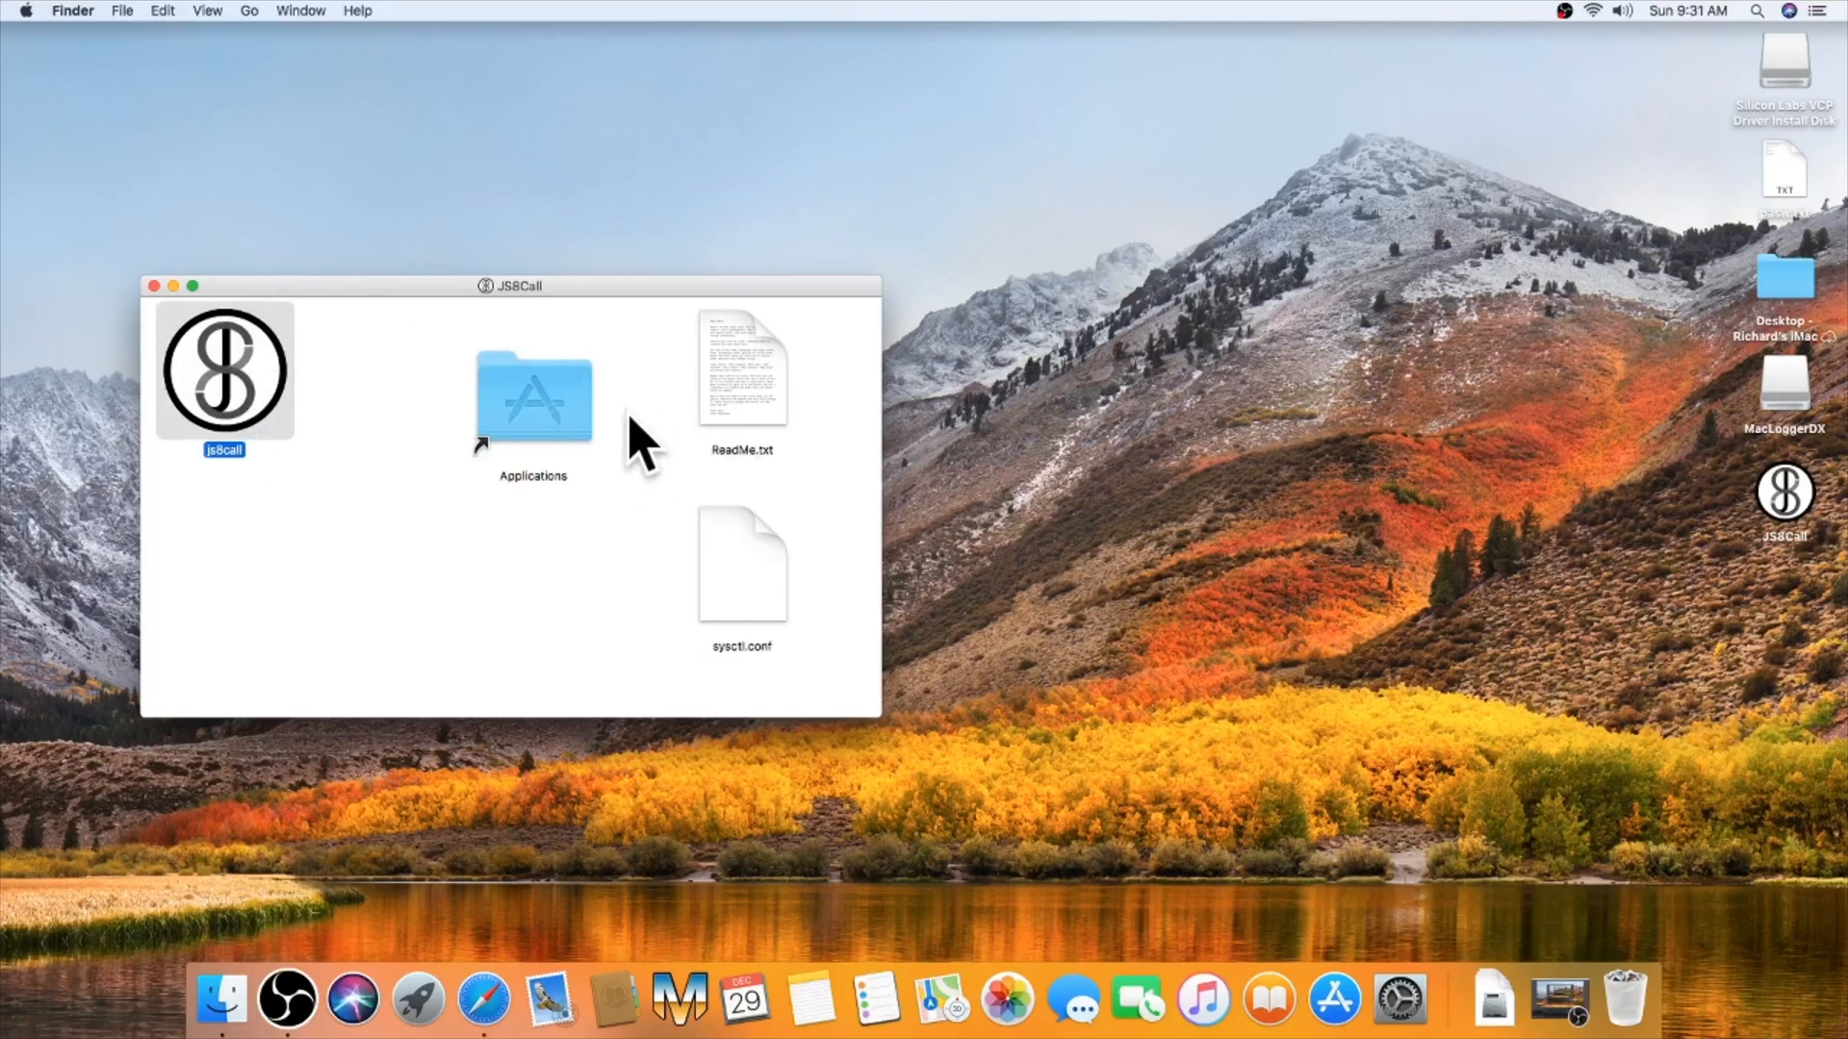
double_click(741, 369)
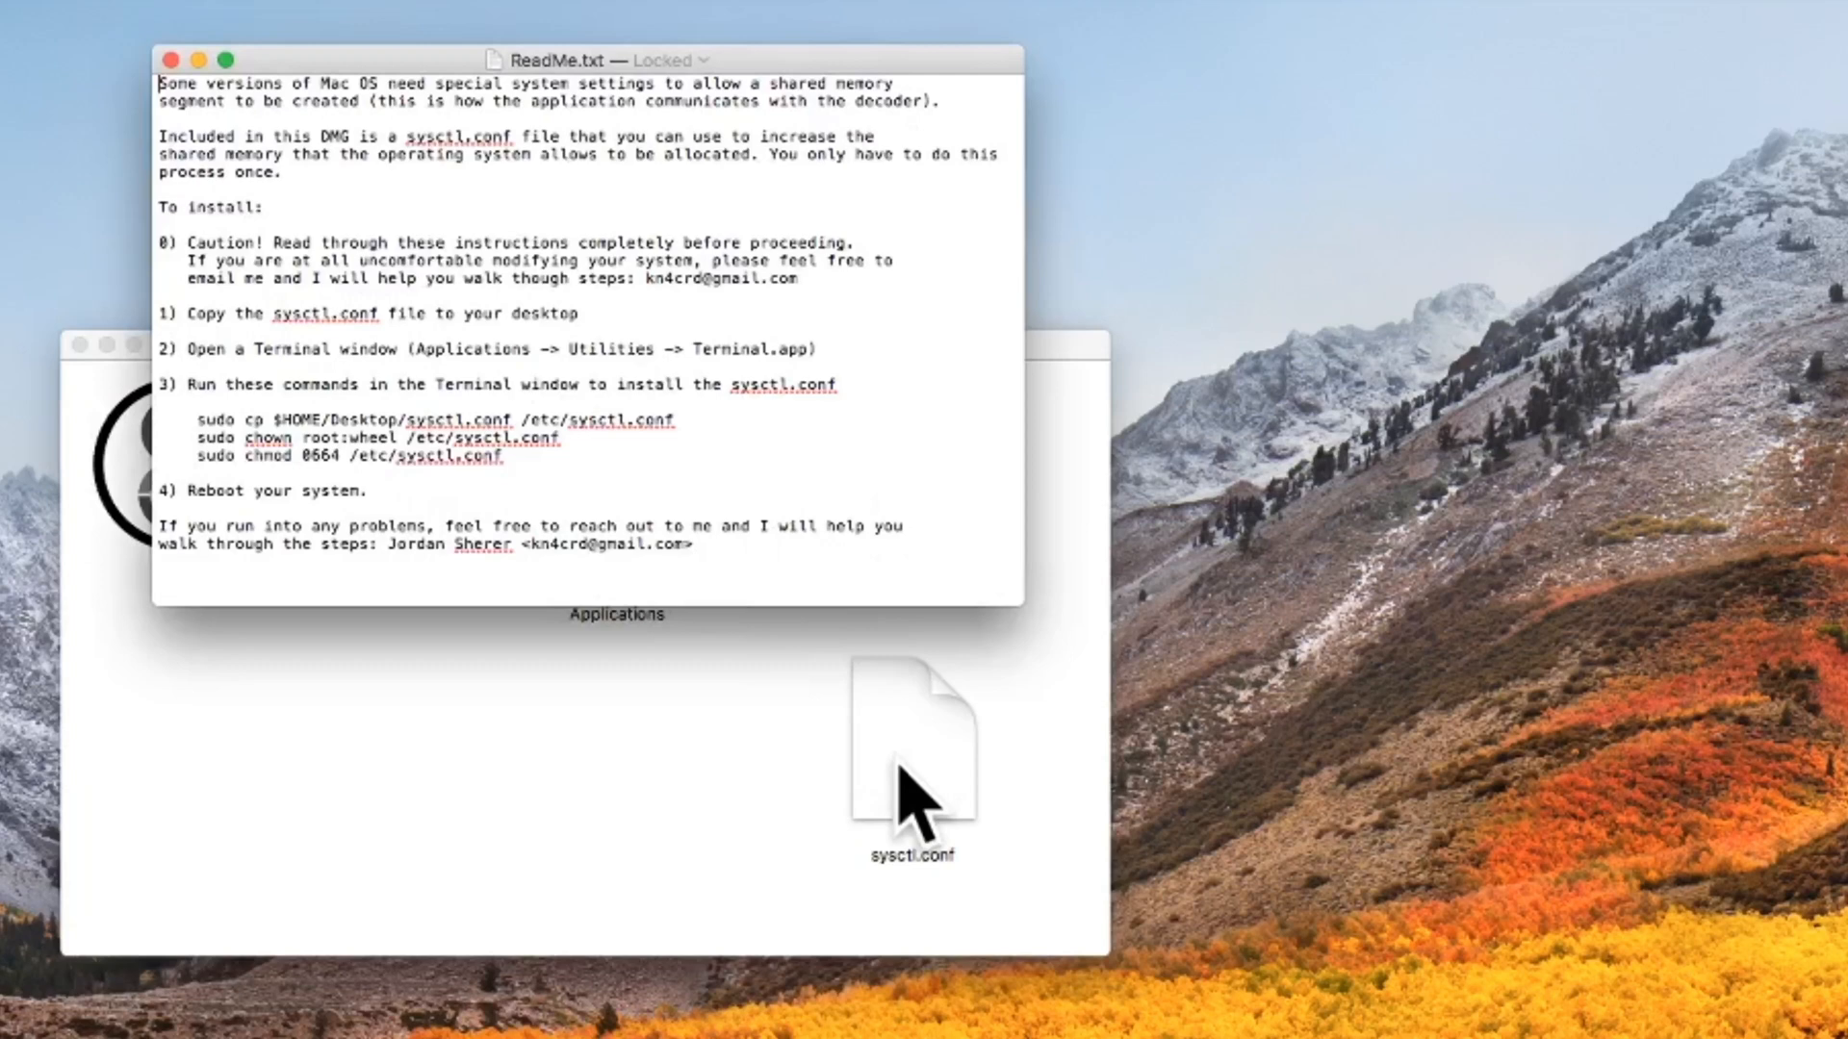
left_click_drag(911, 749, 1513, 683)
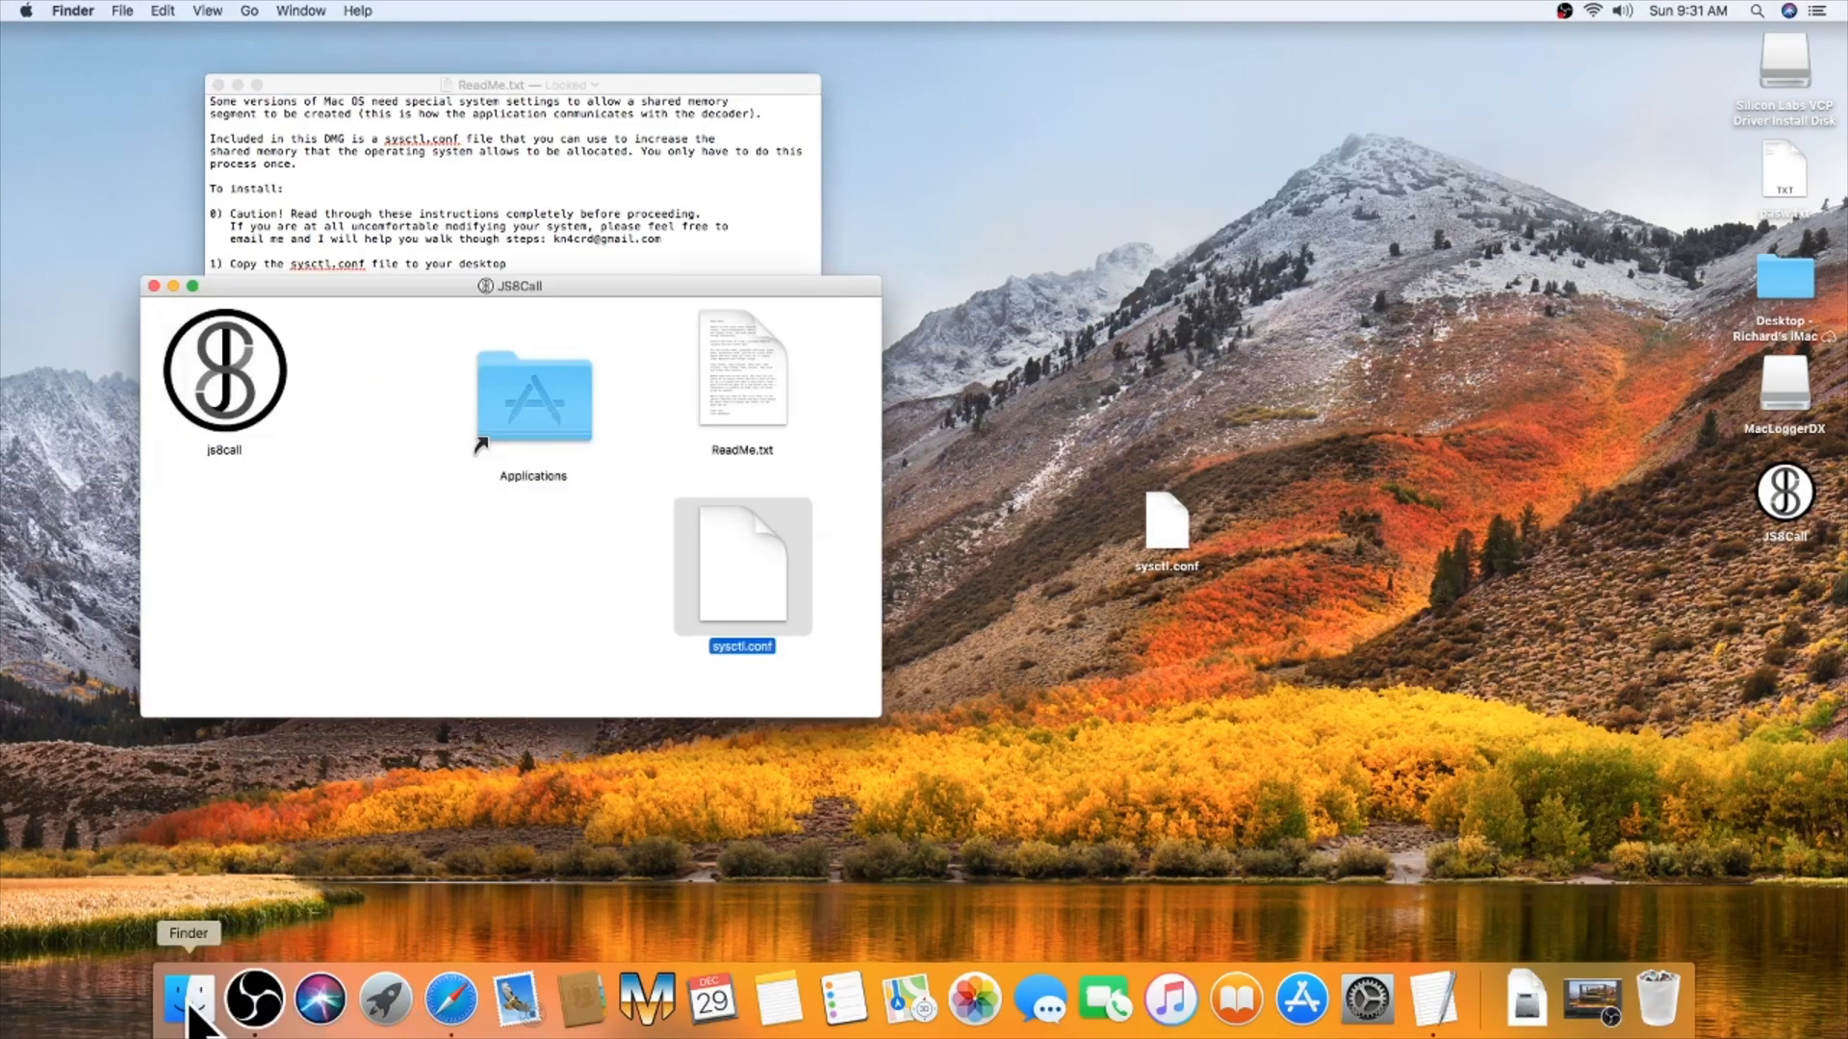
Step: Navigate Applications > Utilities and launch Terminal
double_click(531, 398)
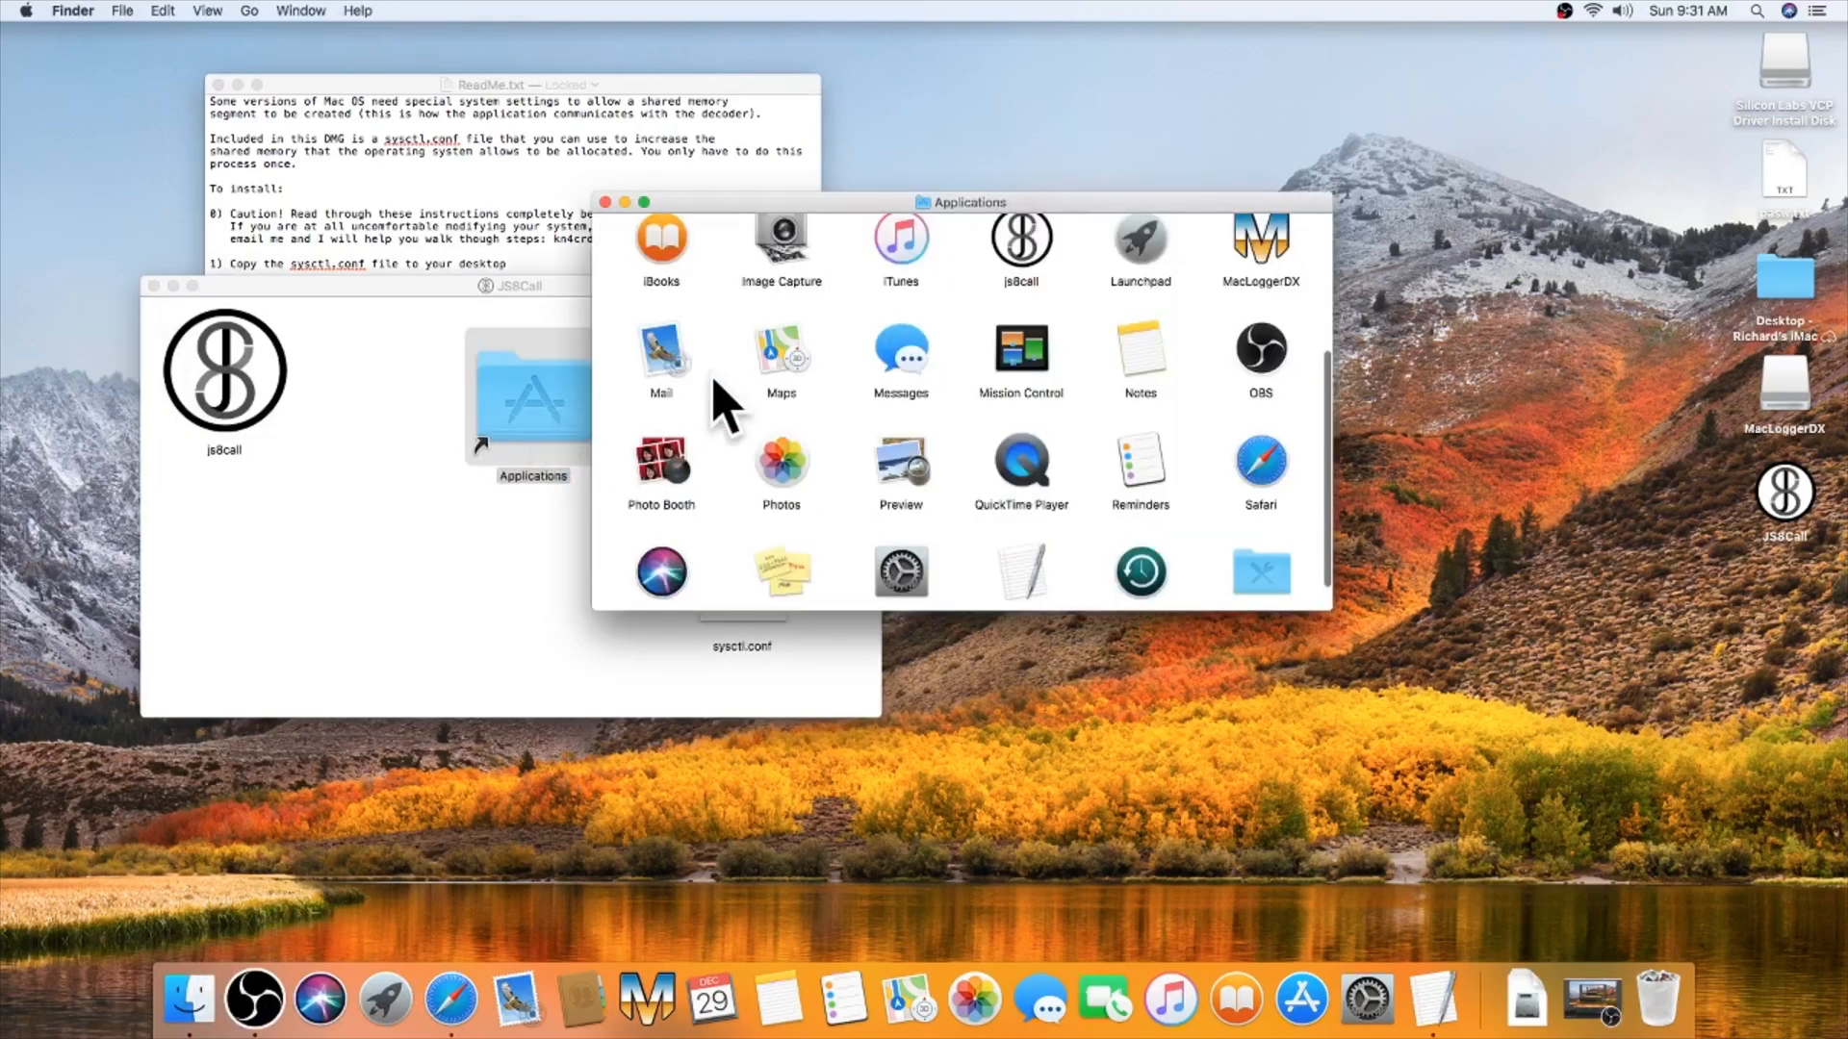
scroll("up", 3)
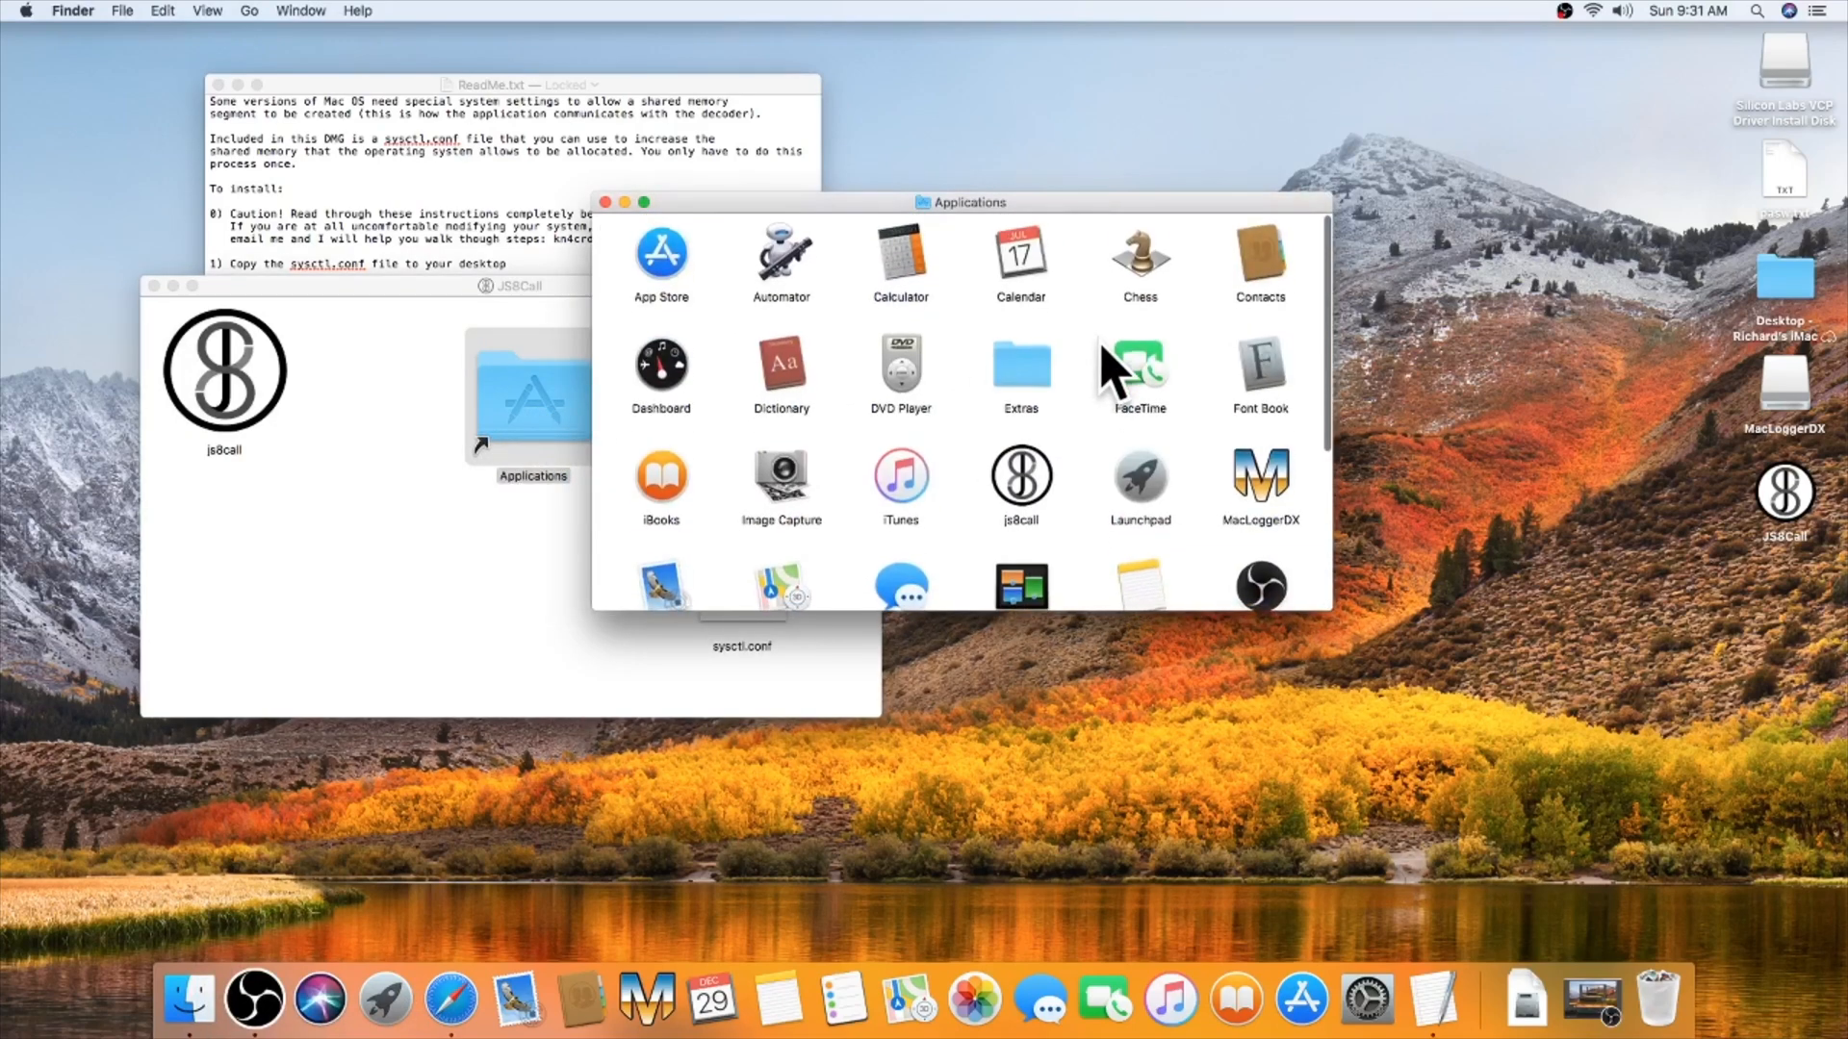
scroll("down", 3)
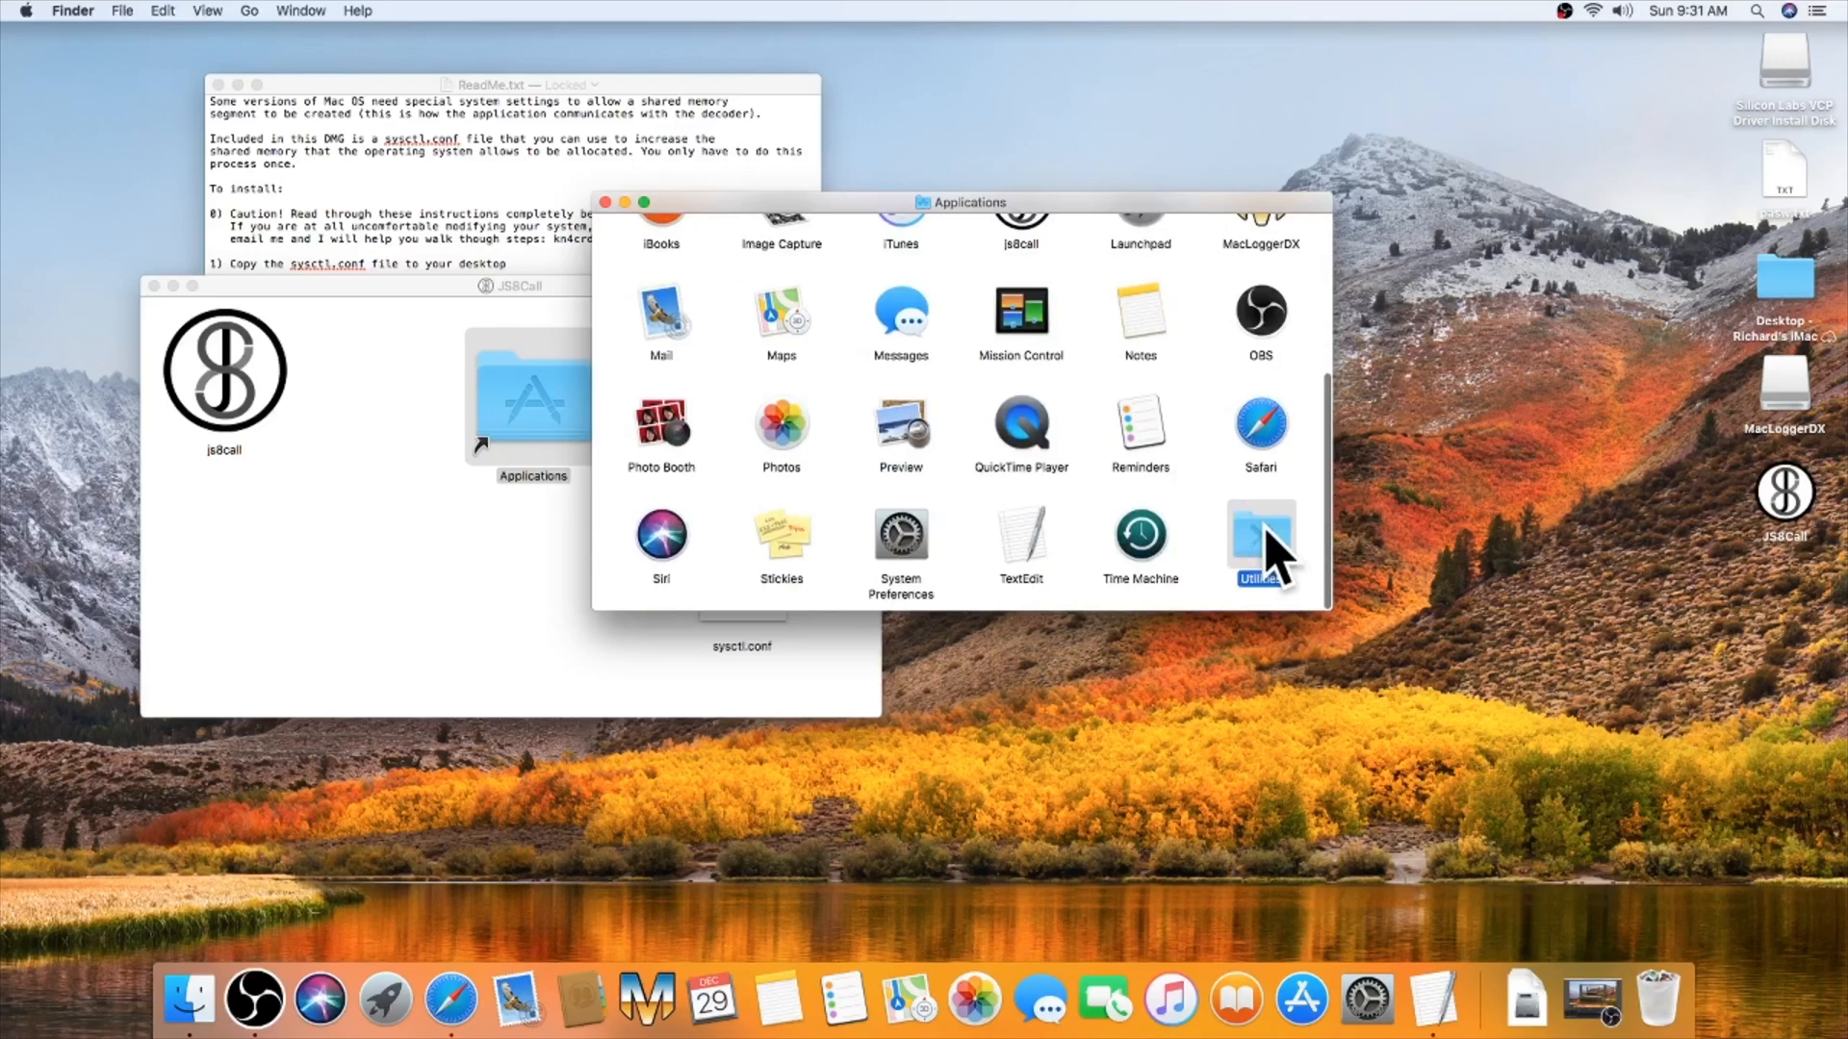
double_click(1259, 523)
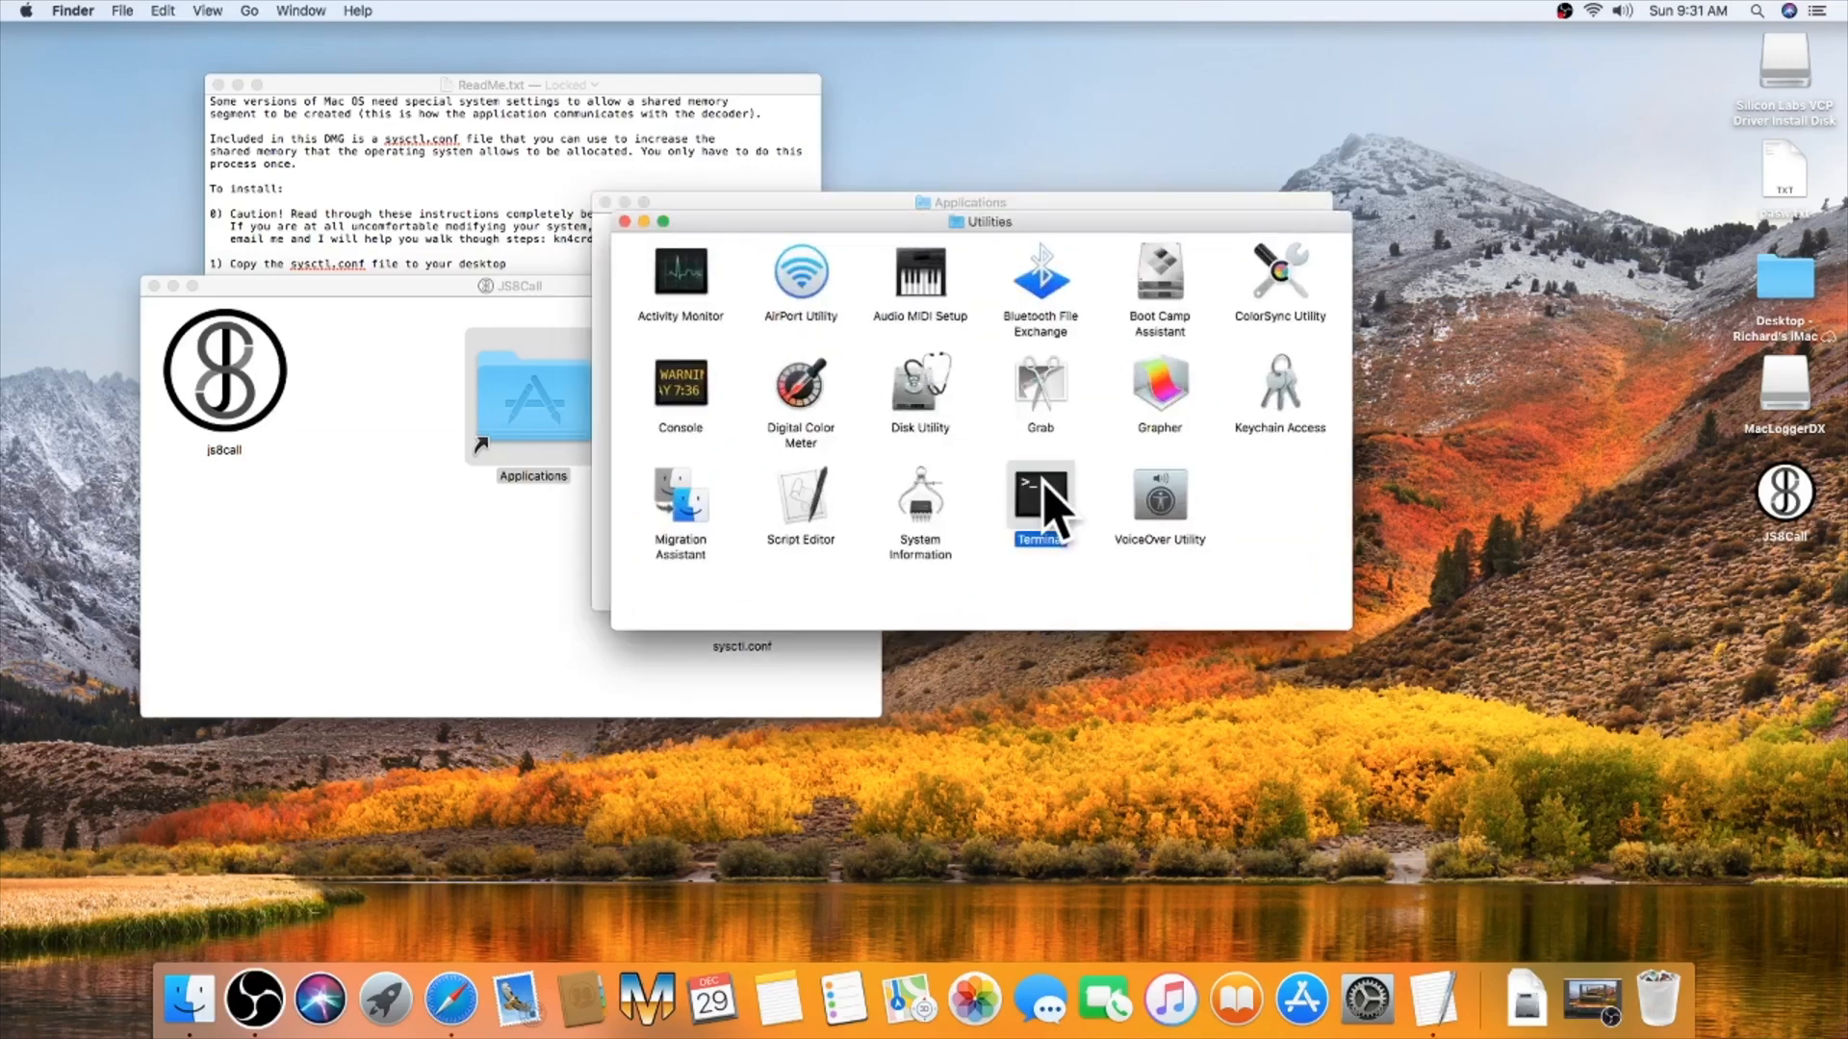
double_click(1038, 484)
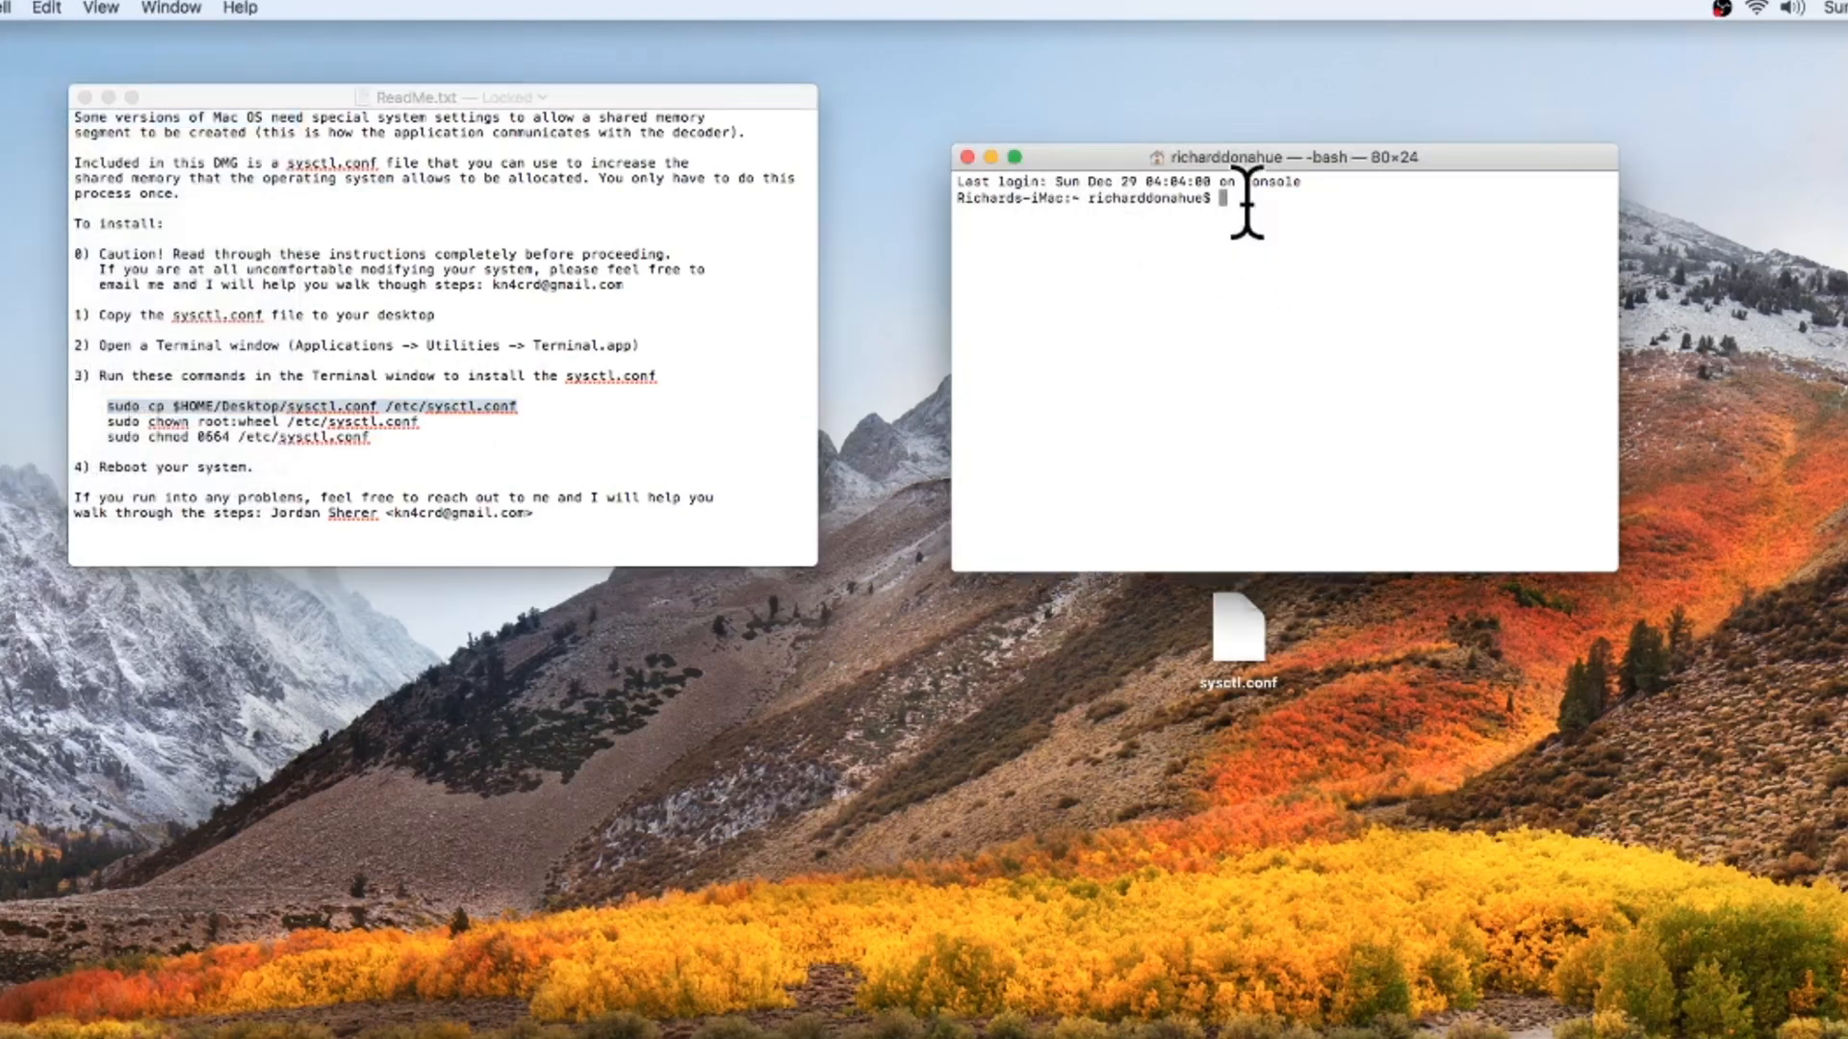
mouse_move(1201, 195)
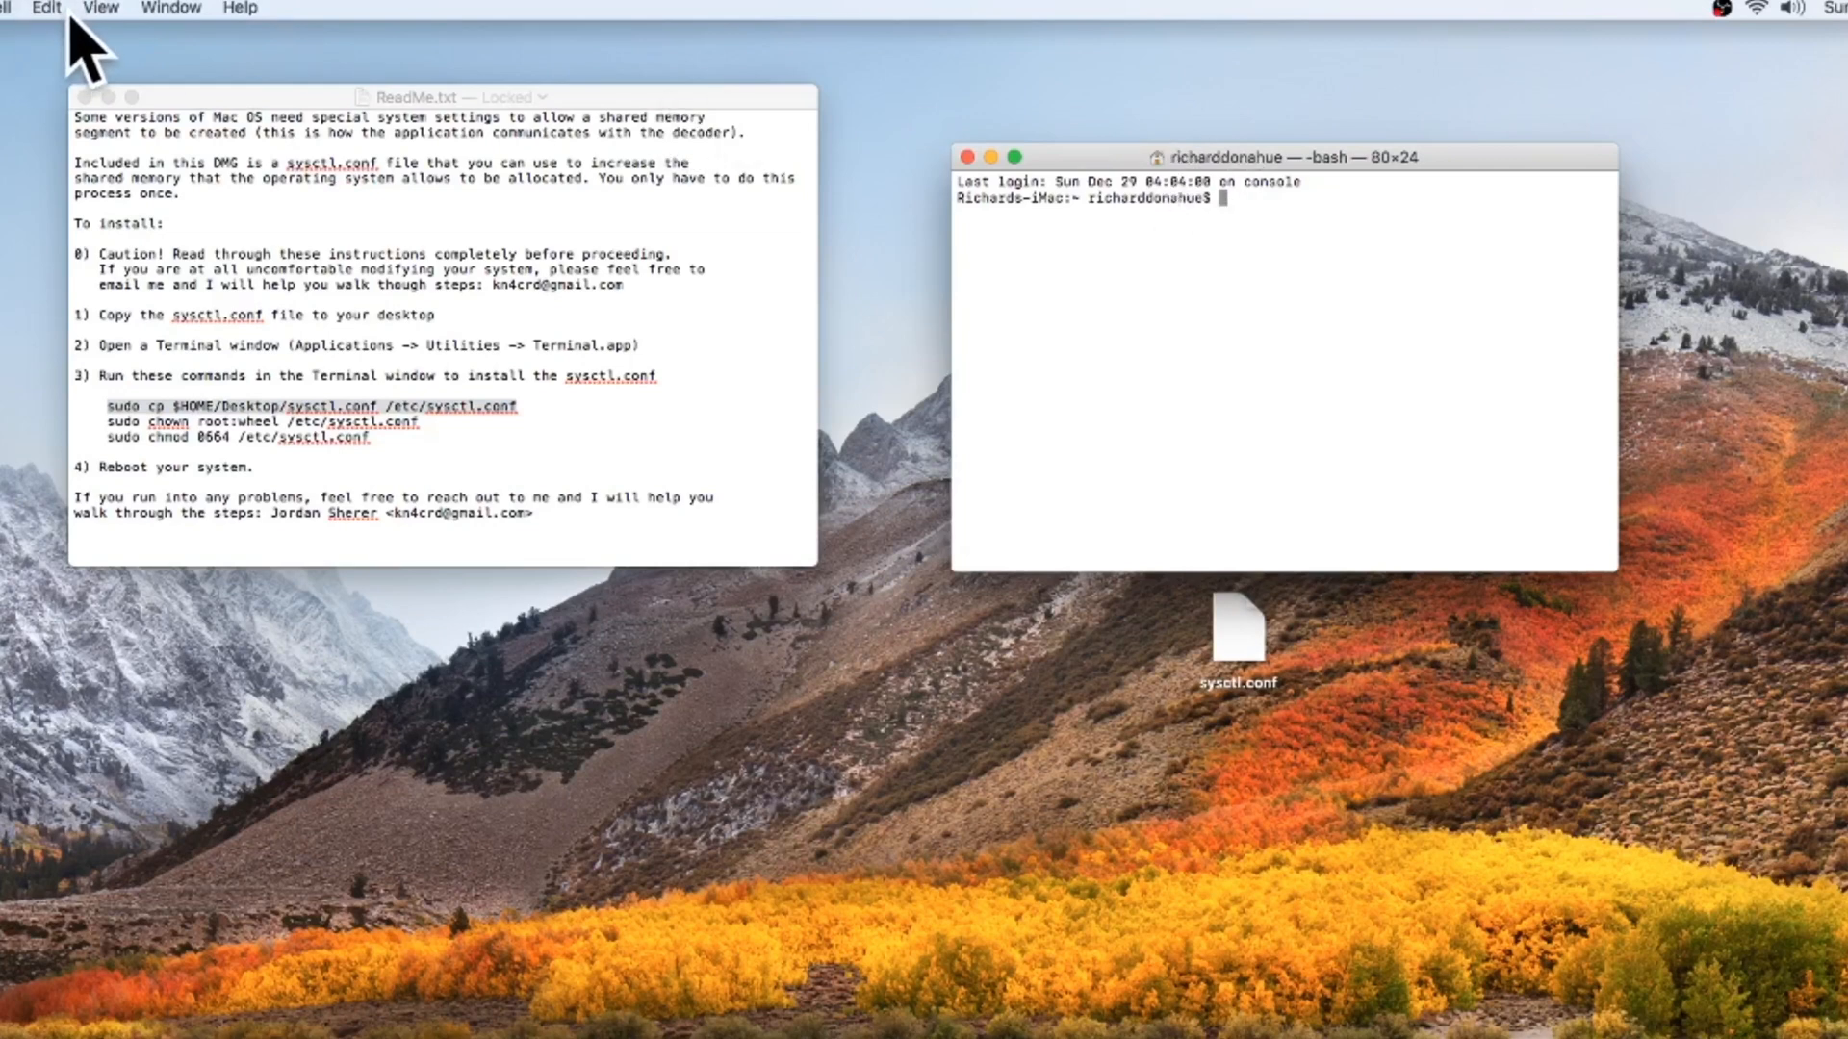
Step: Paste and run the sudo copy and chown commands for sysctl.conf in Terminal
left_click(44, 8)
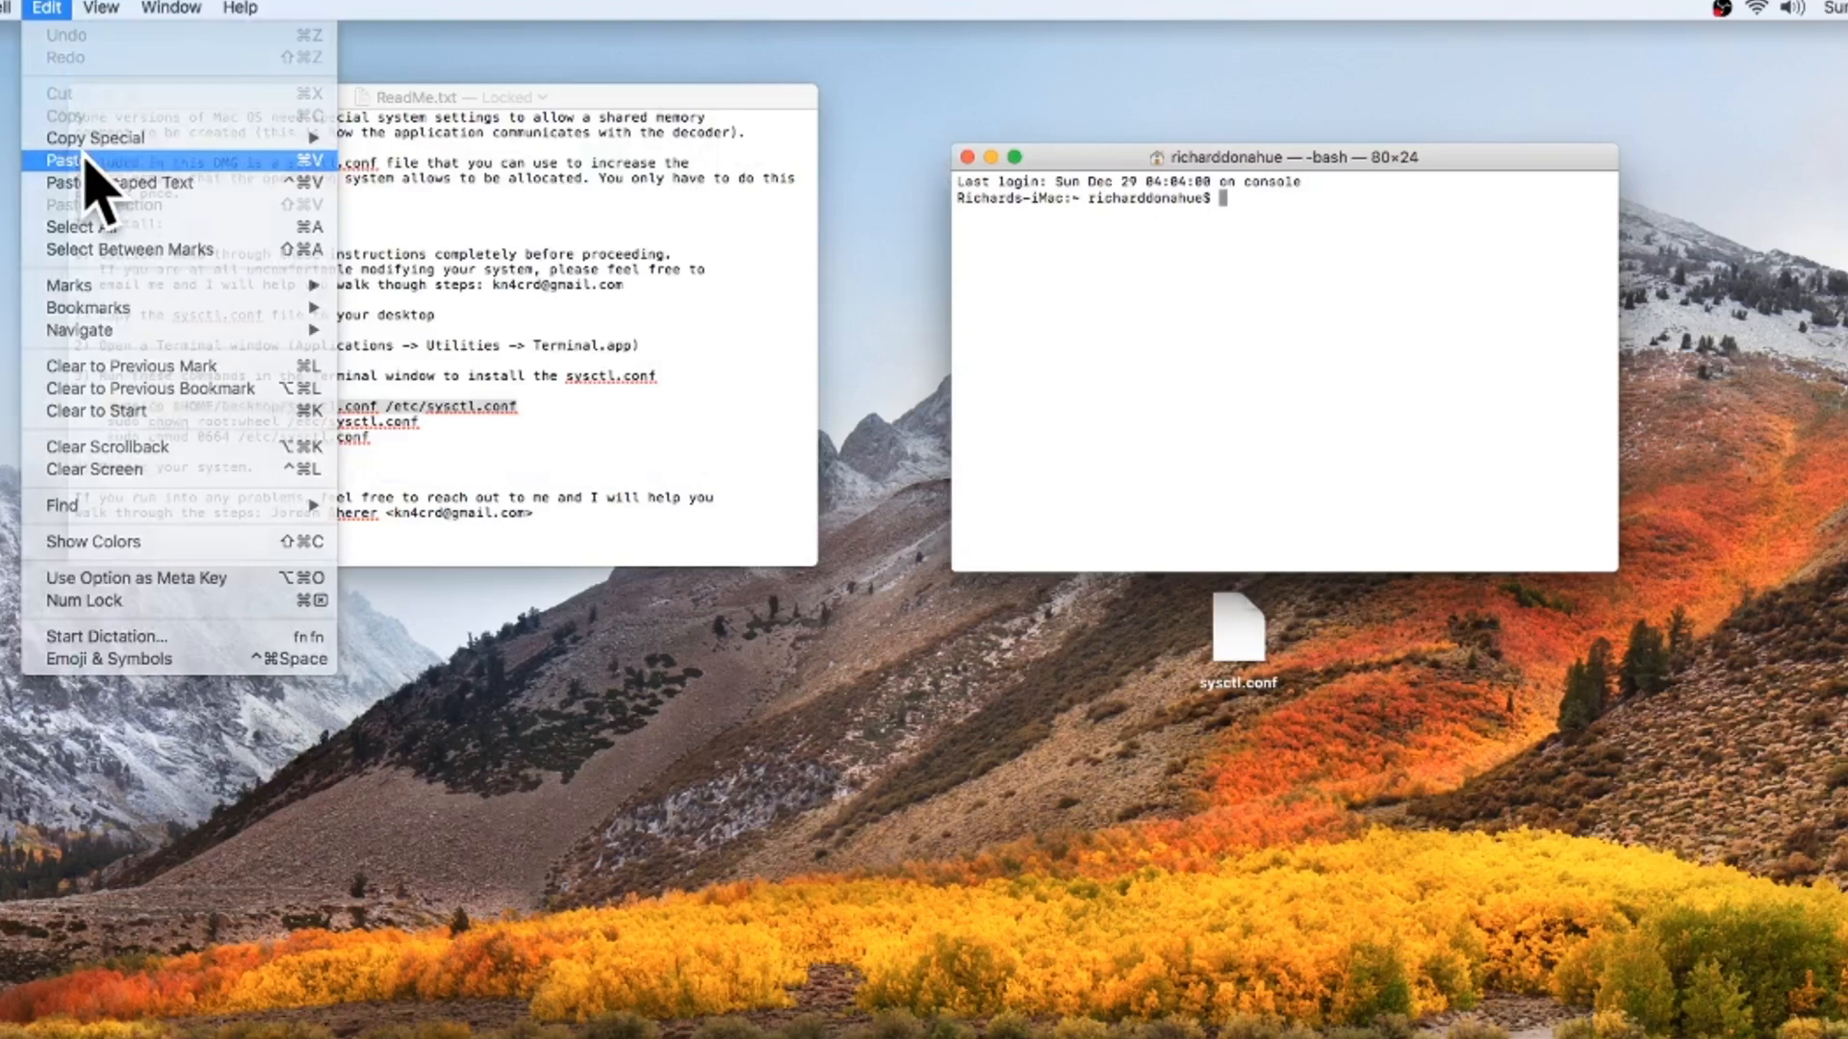
left_click(67, 160)
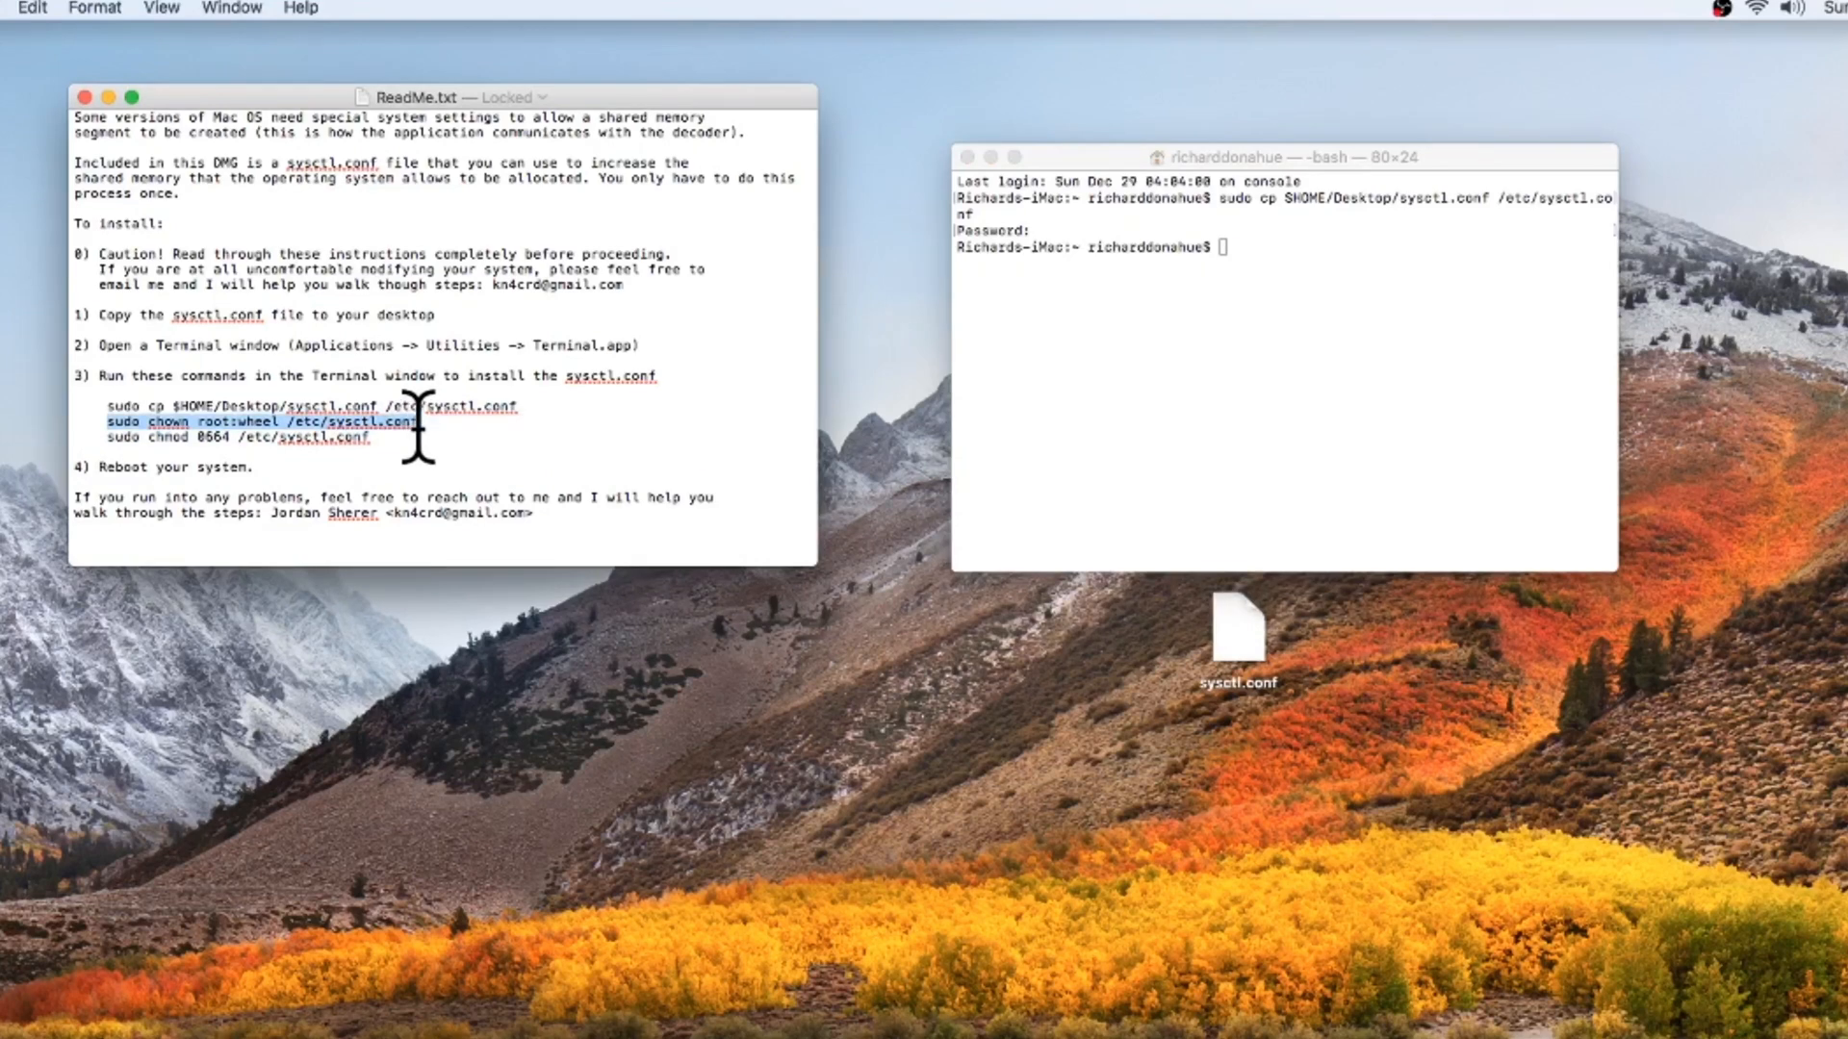
left_click(33, 8)
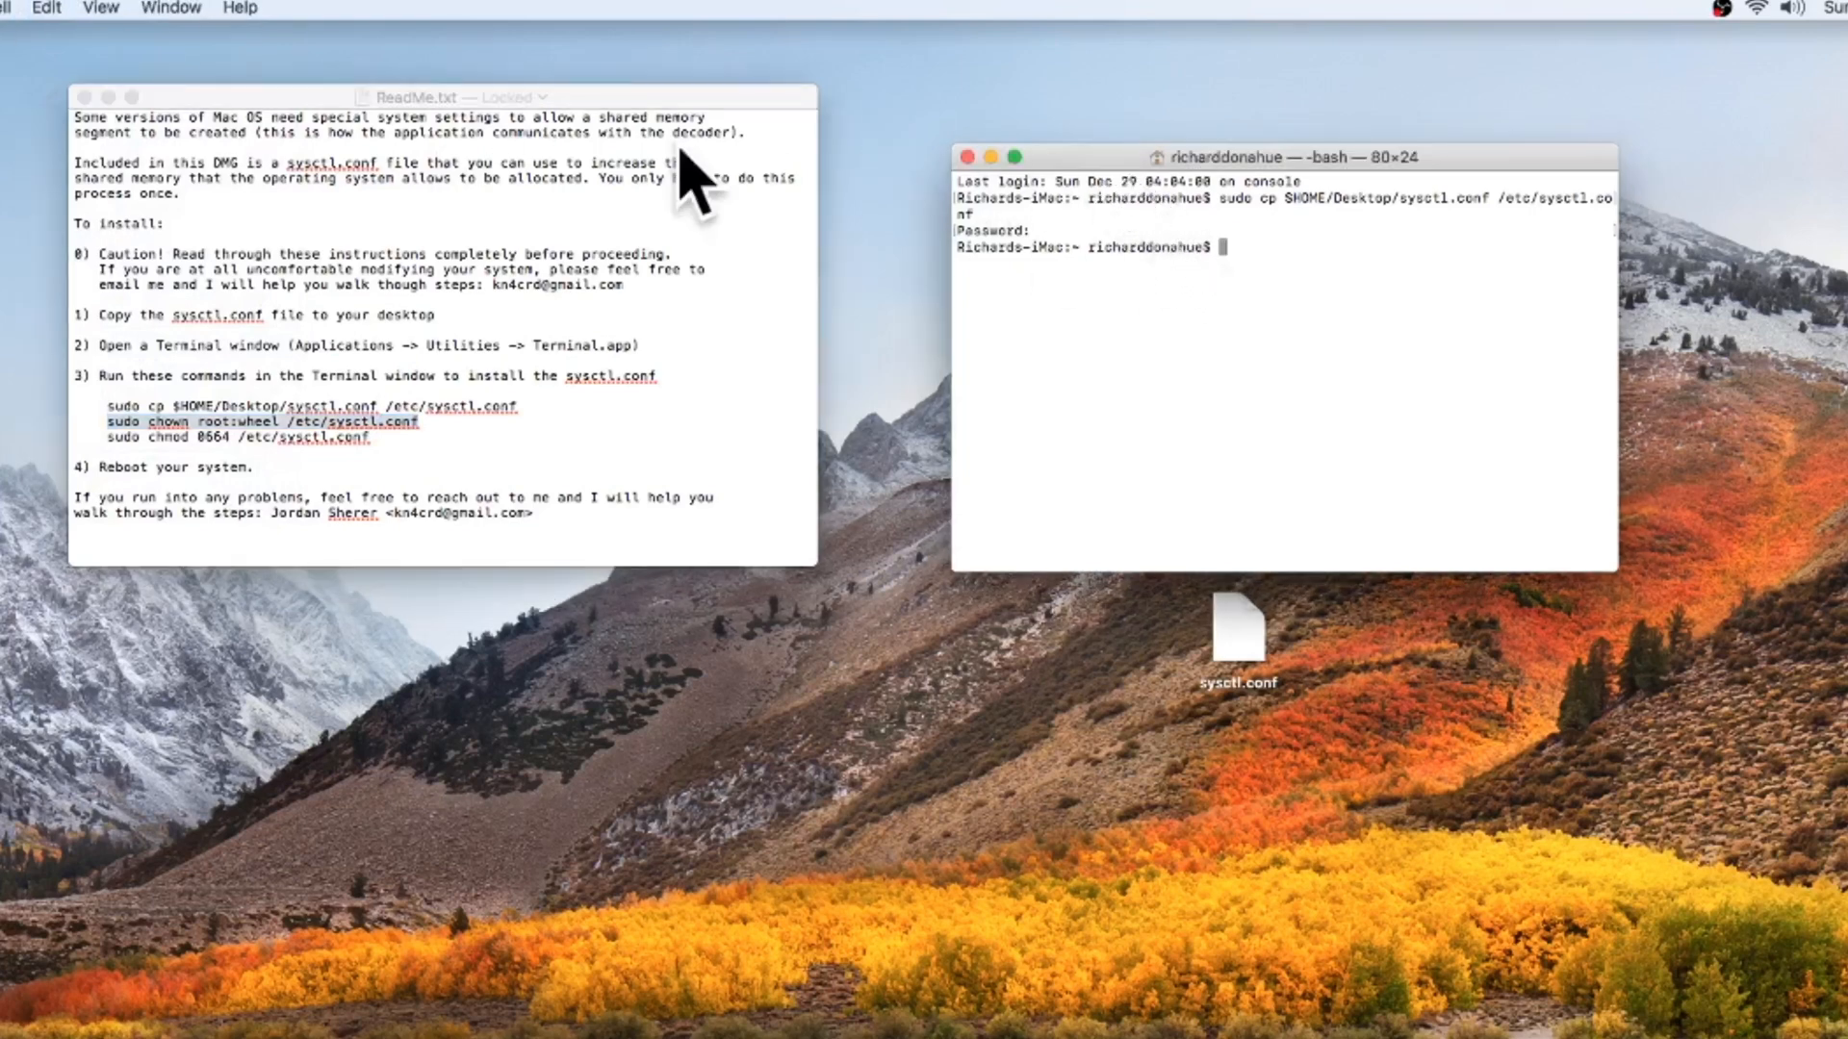
left_click(46, 8)
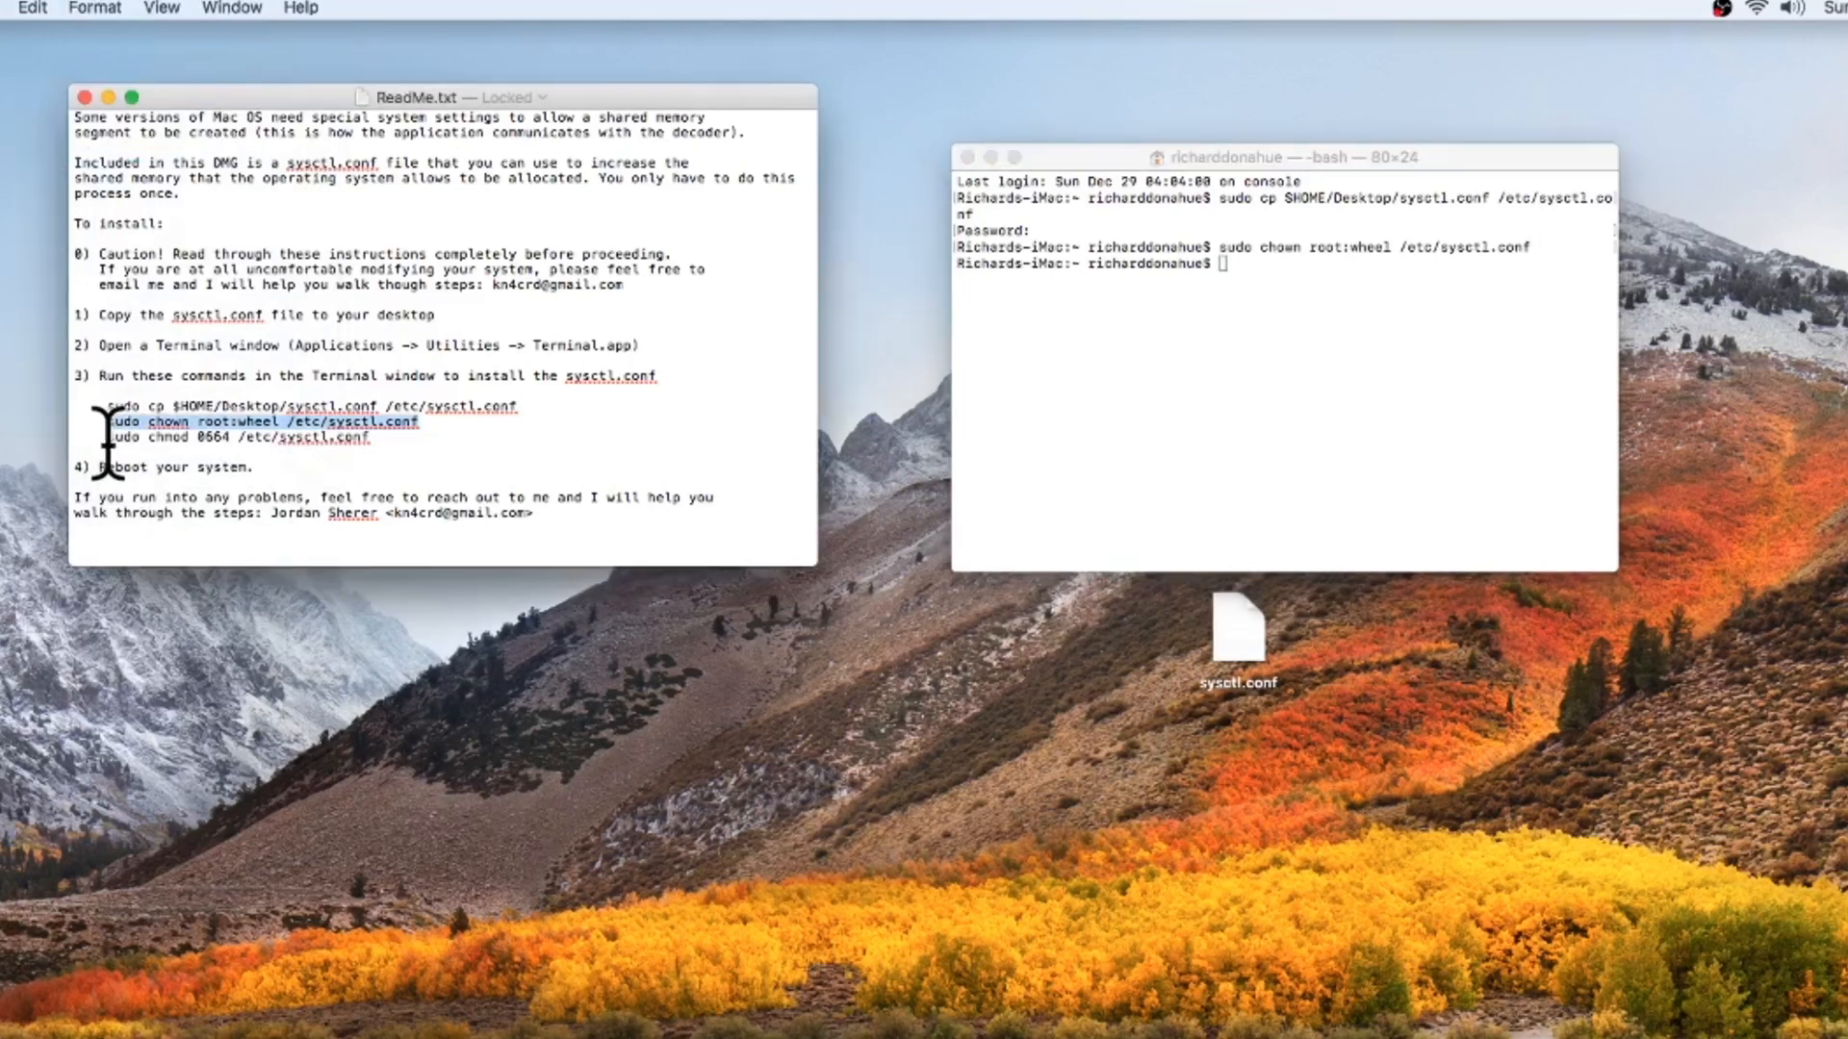
Step: Run the sudo chmod 0664 command from the ReadMe, then start a restart from the Apple menu
left_click_drag(100, 422, 365, 436)
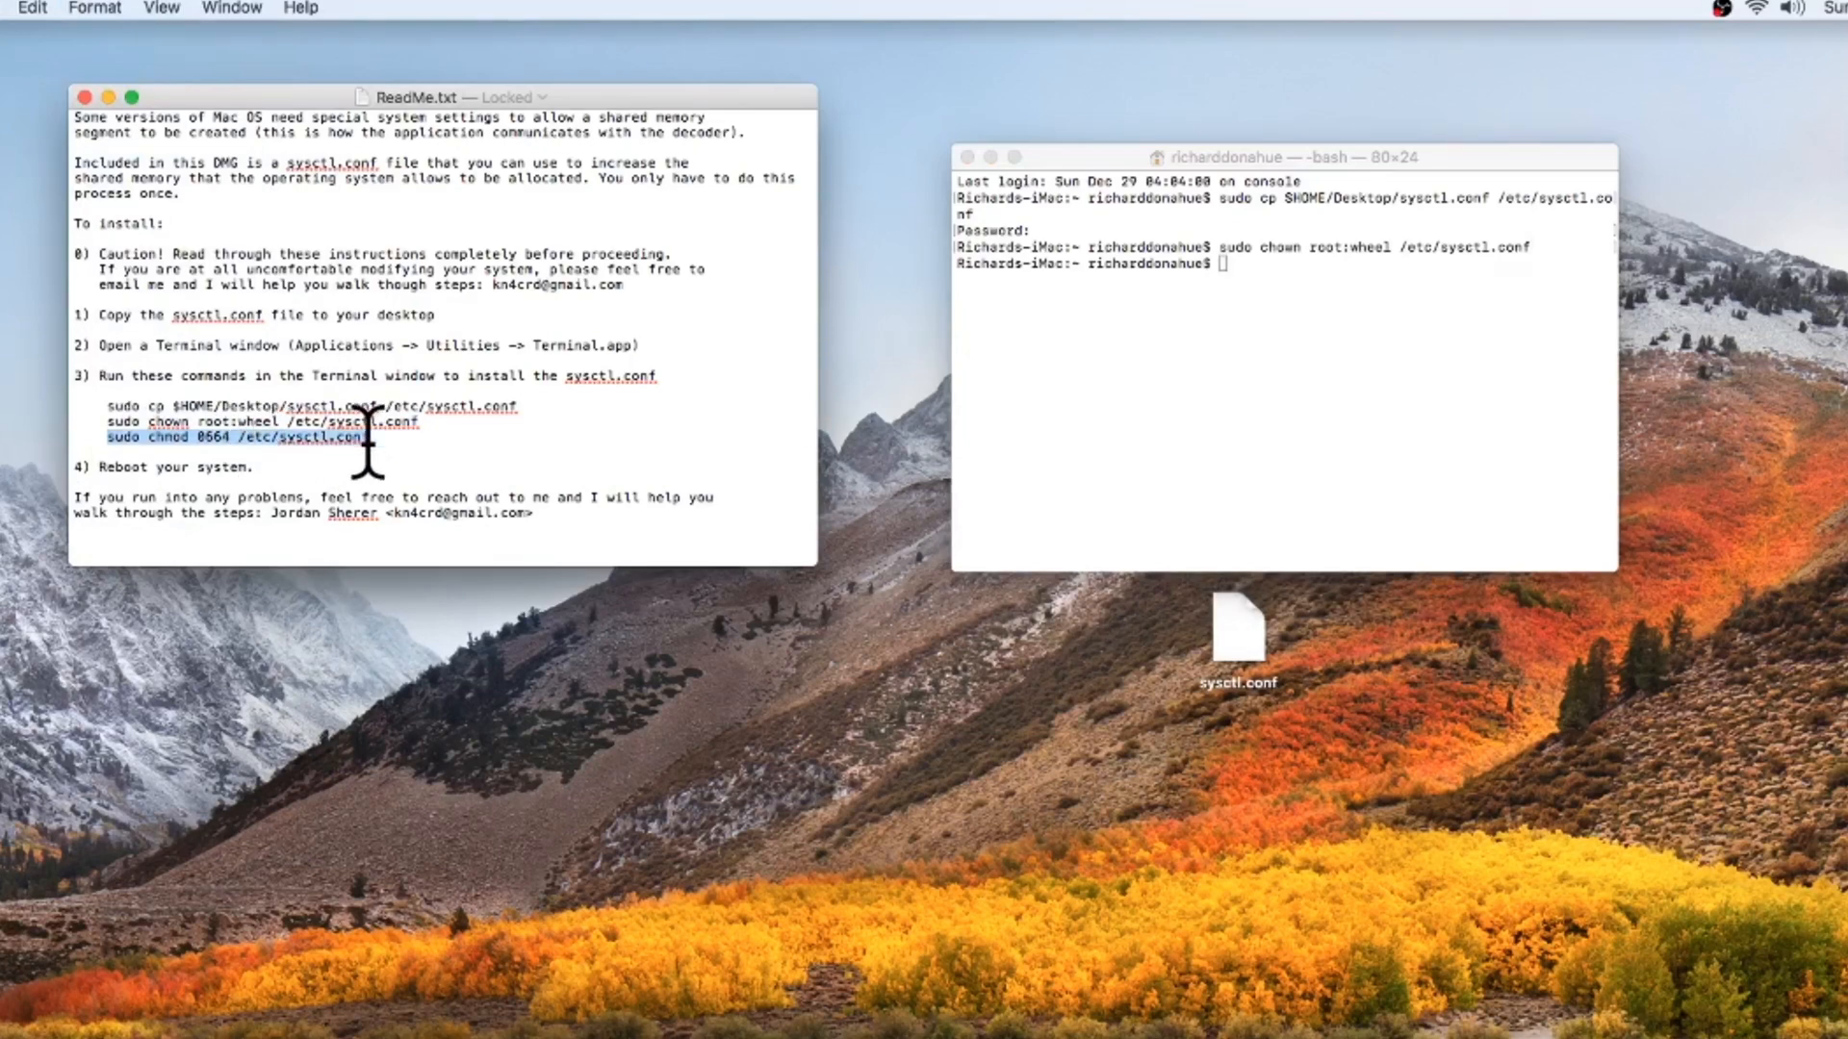
left_click(32, 7)
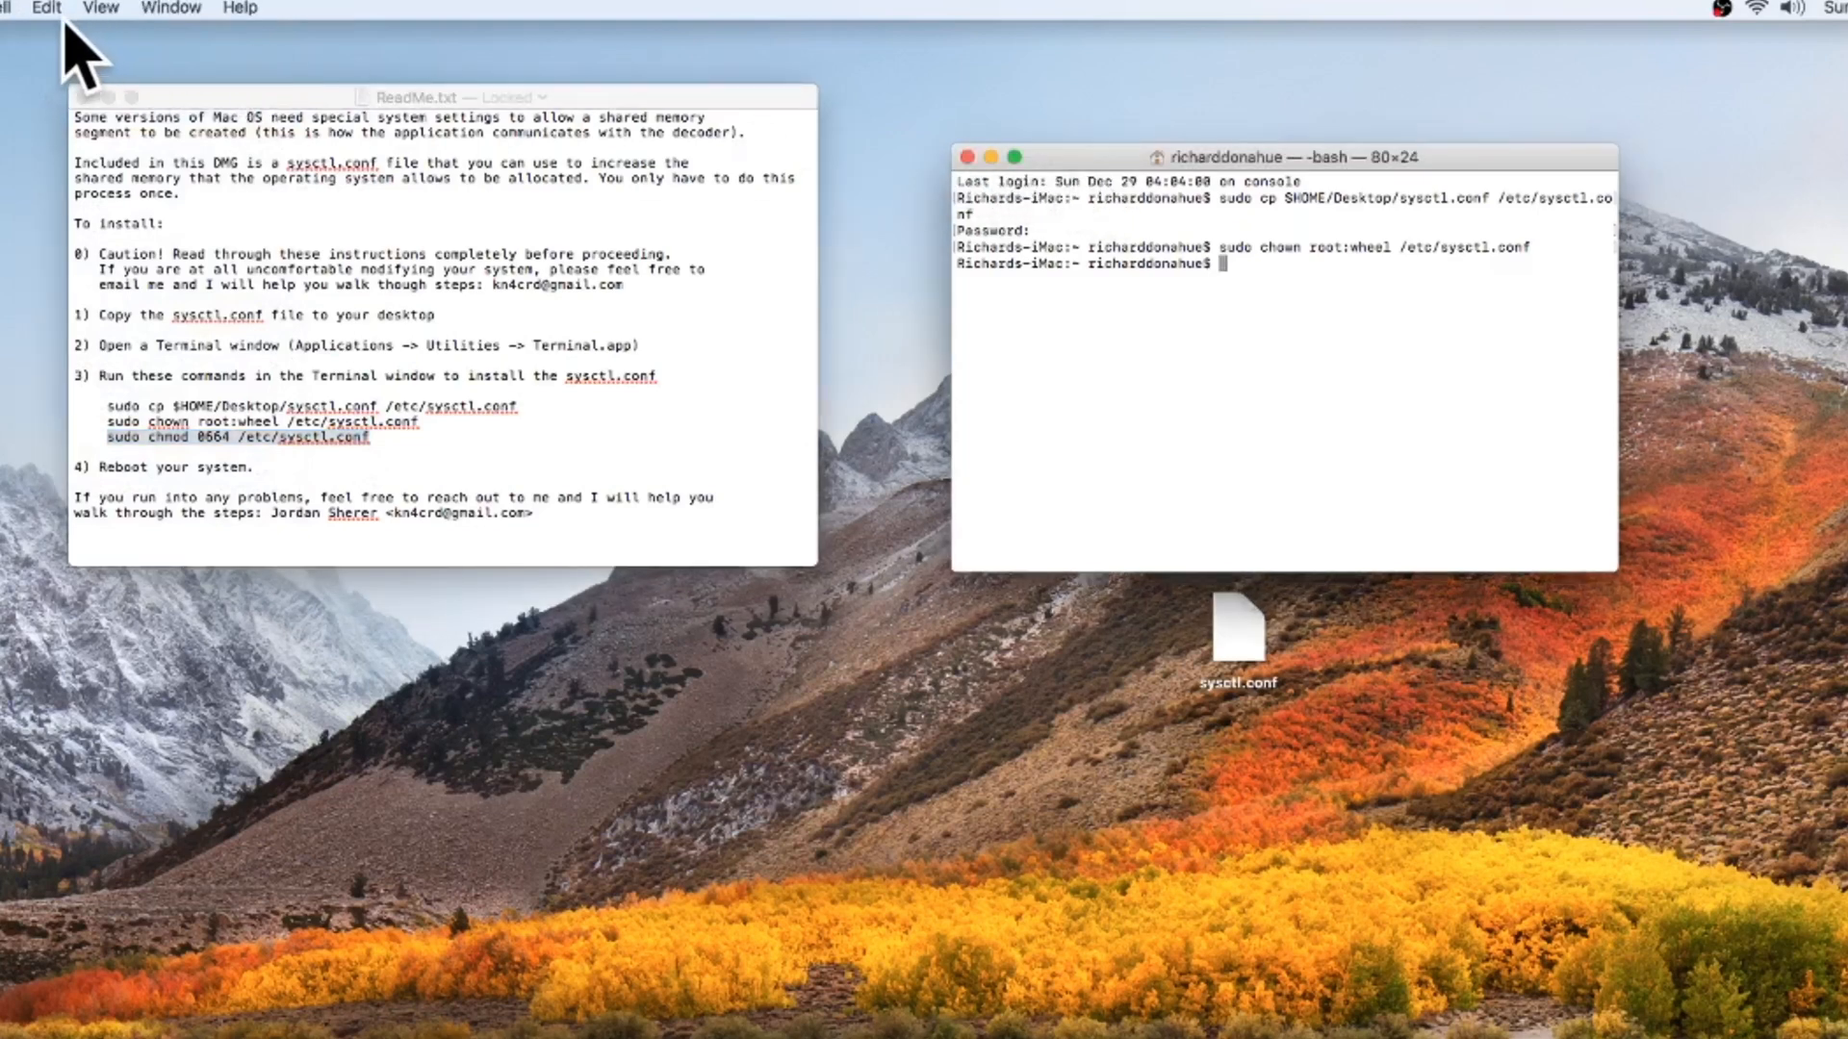
left_click(47, 8)
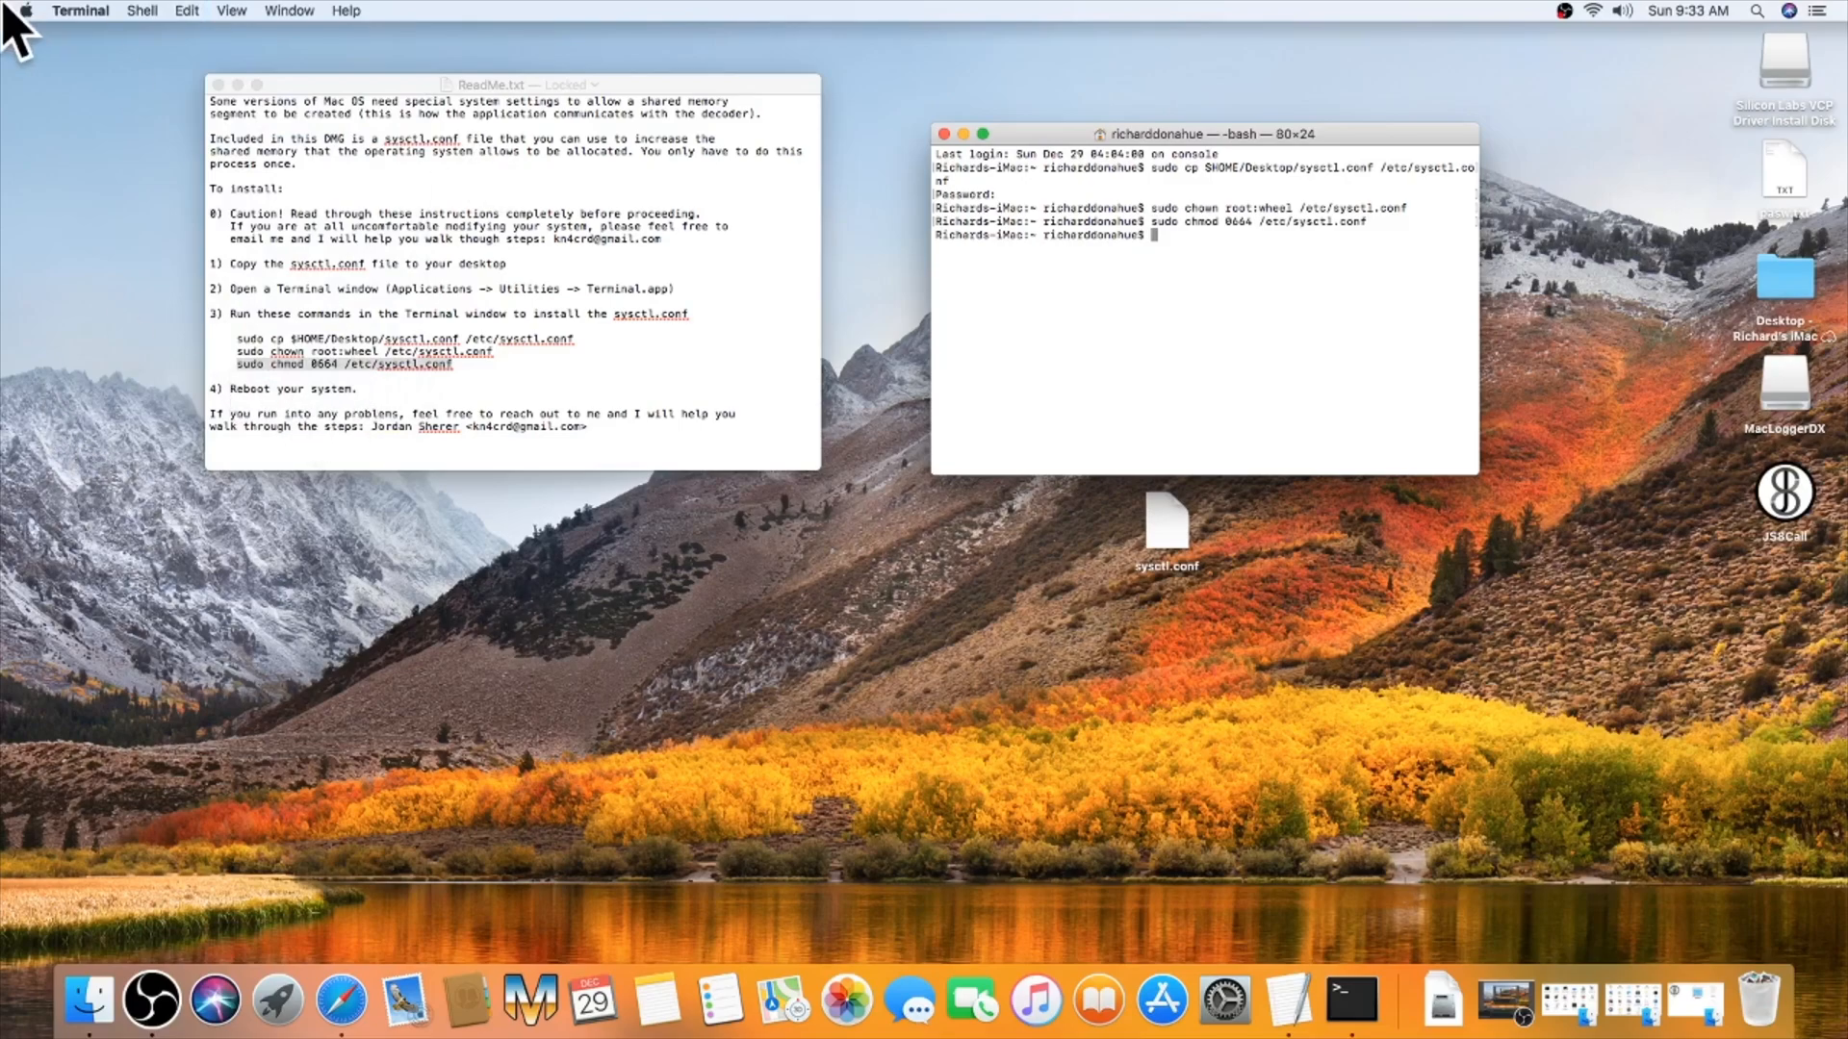
left_click(15, 12)
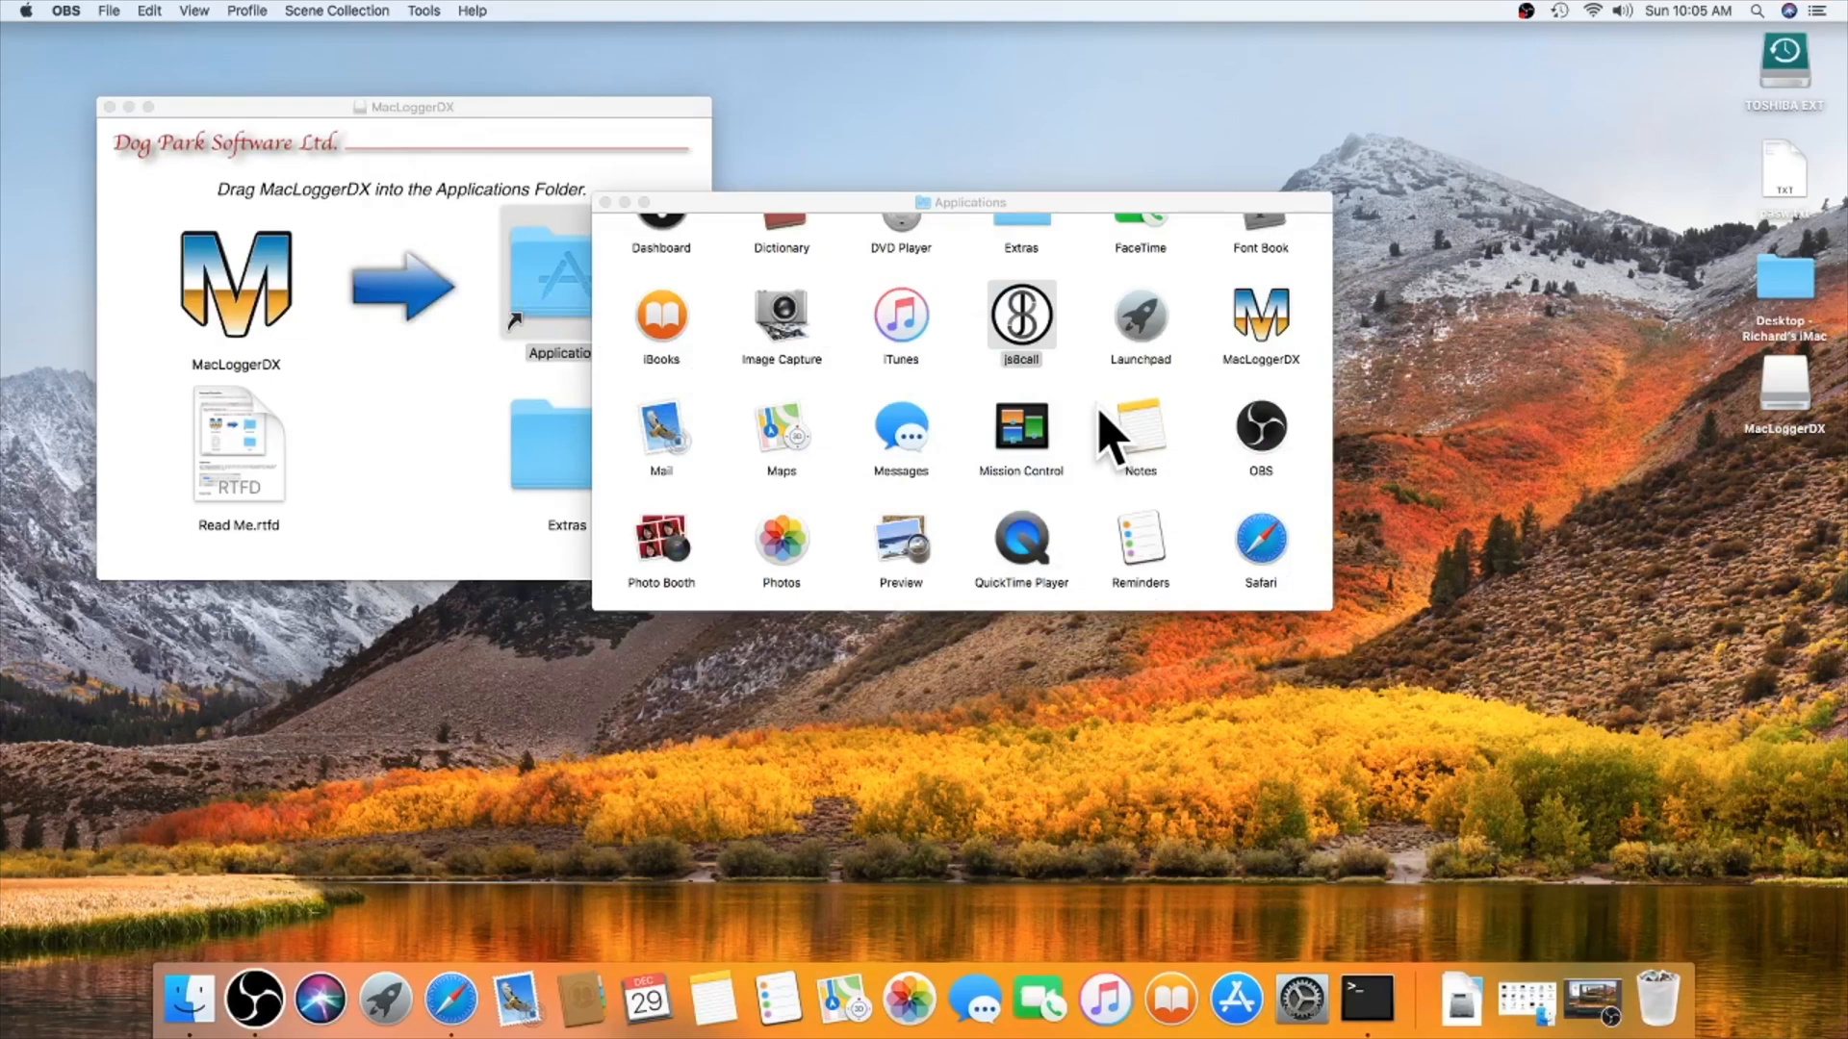
mouse_move(1109, 406)
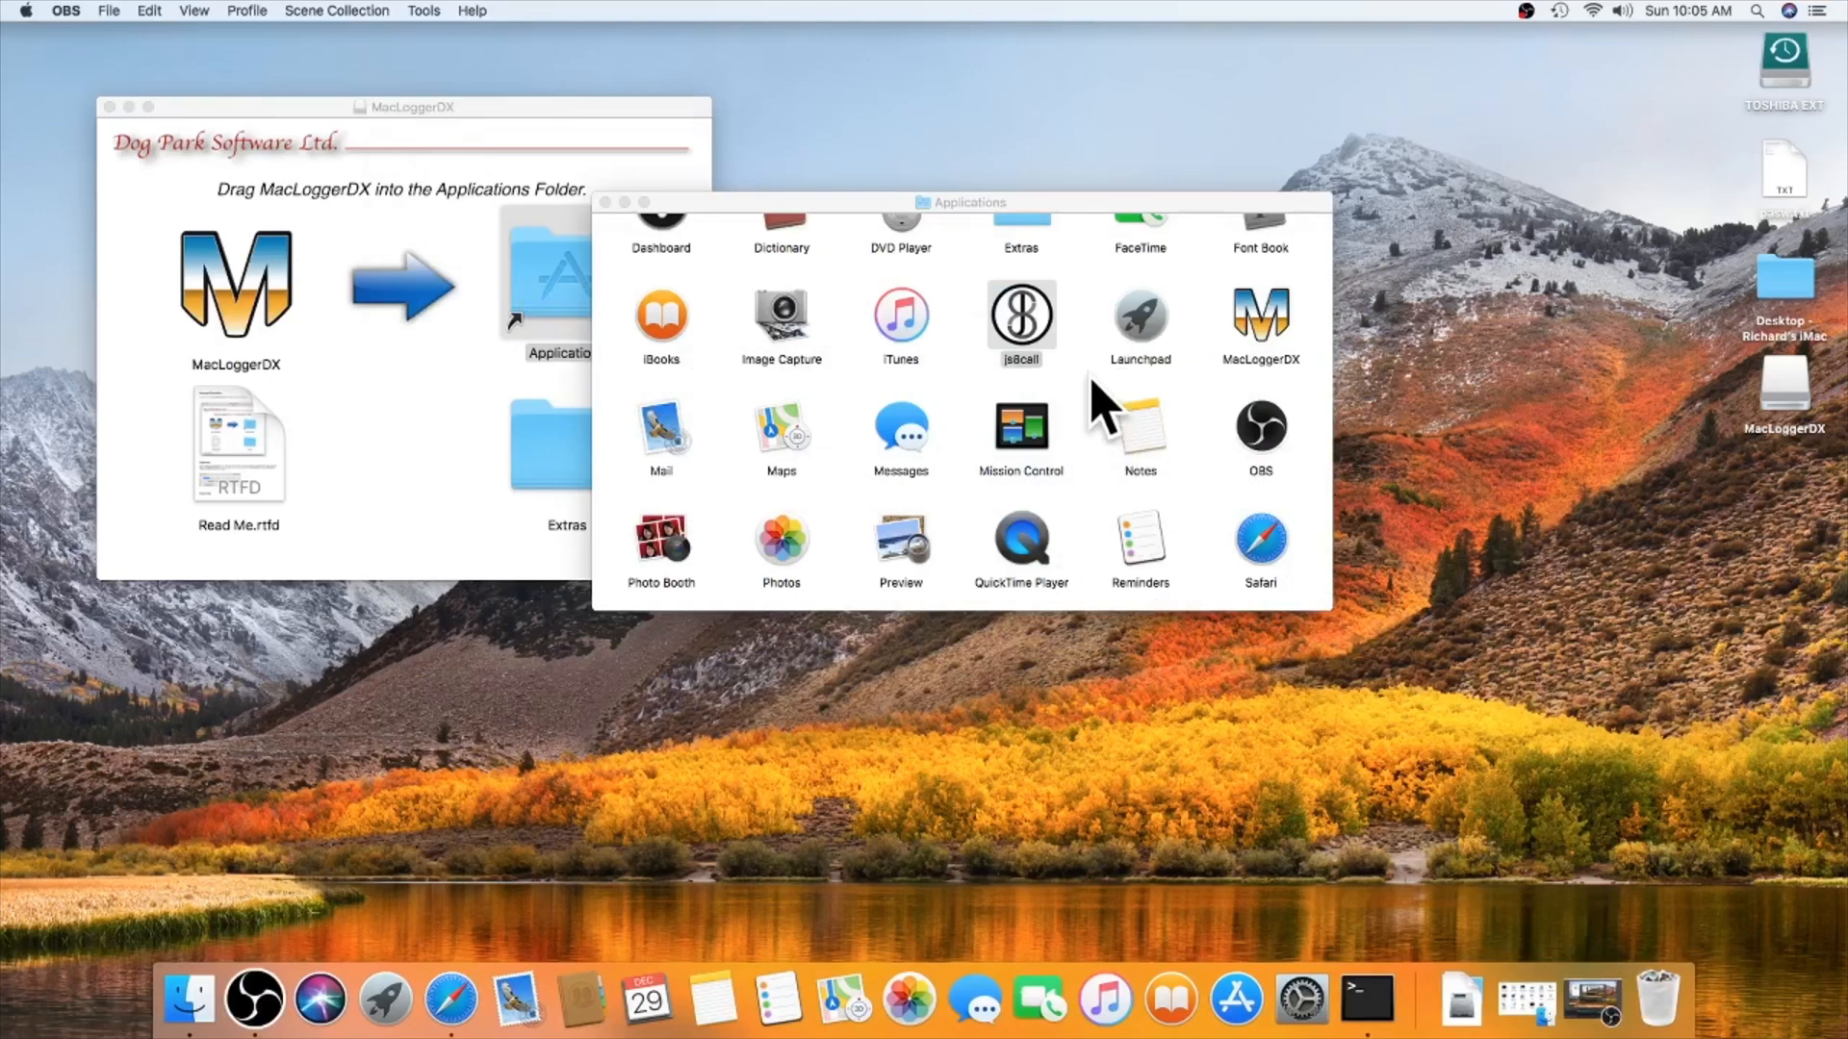
mouse_move(1055, 342)
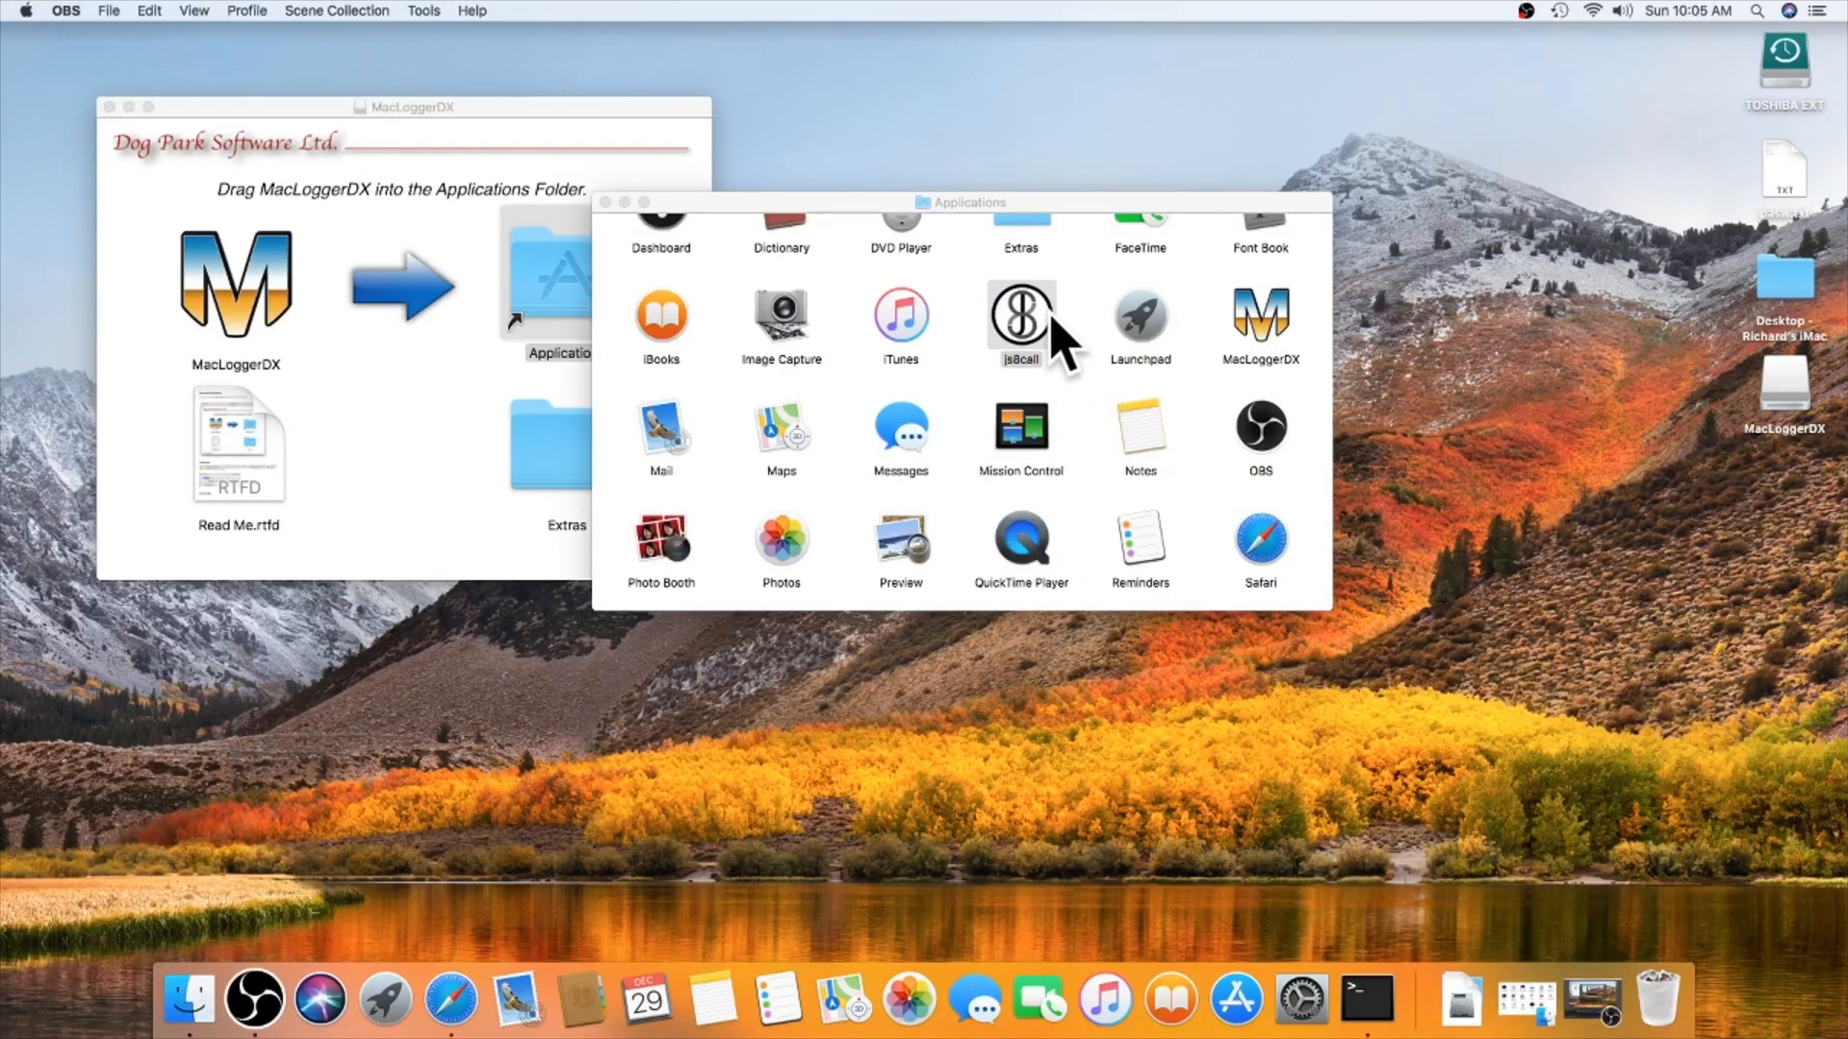
mouse_move(1036, 354)
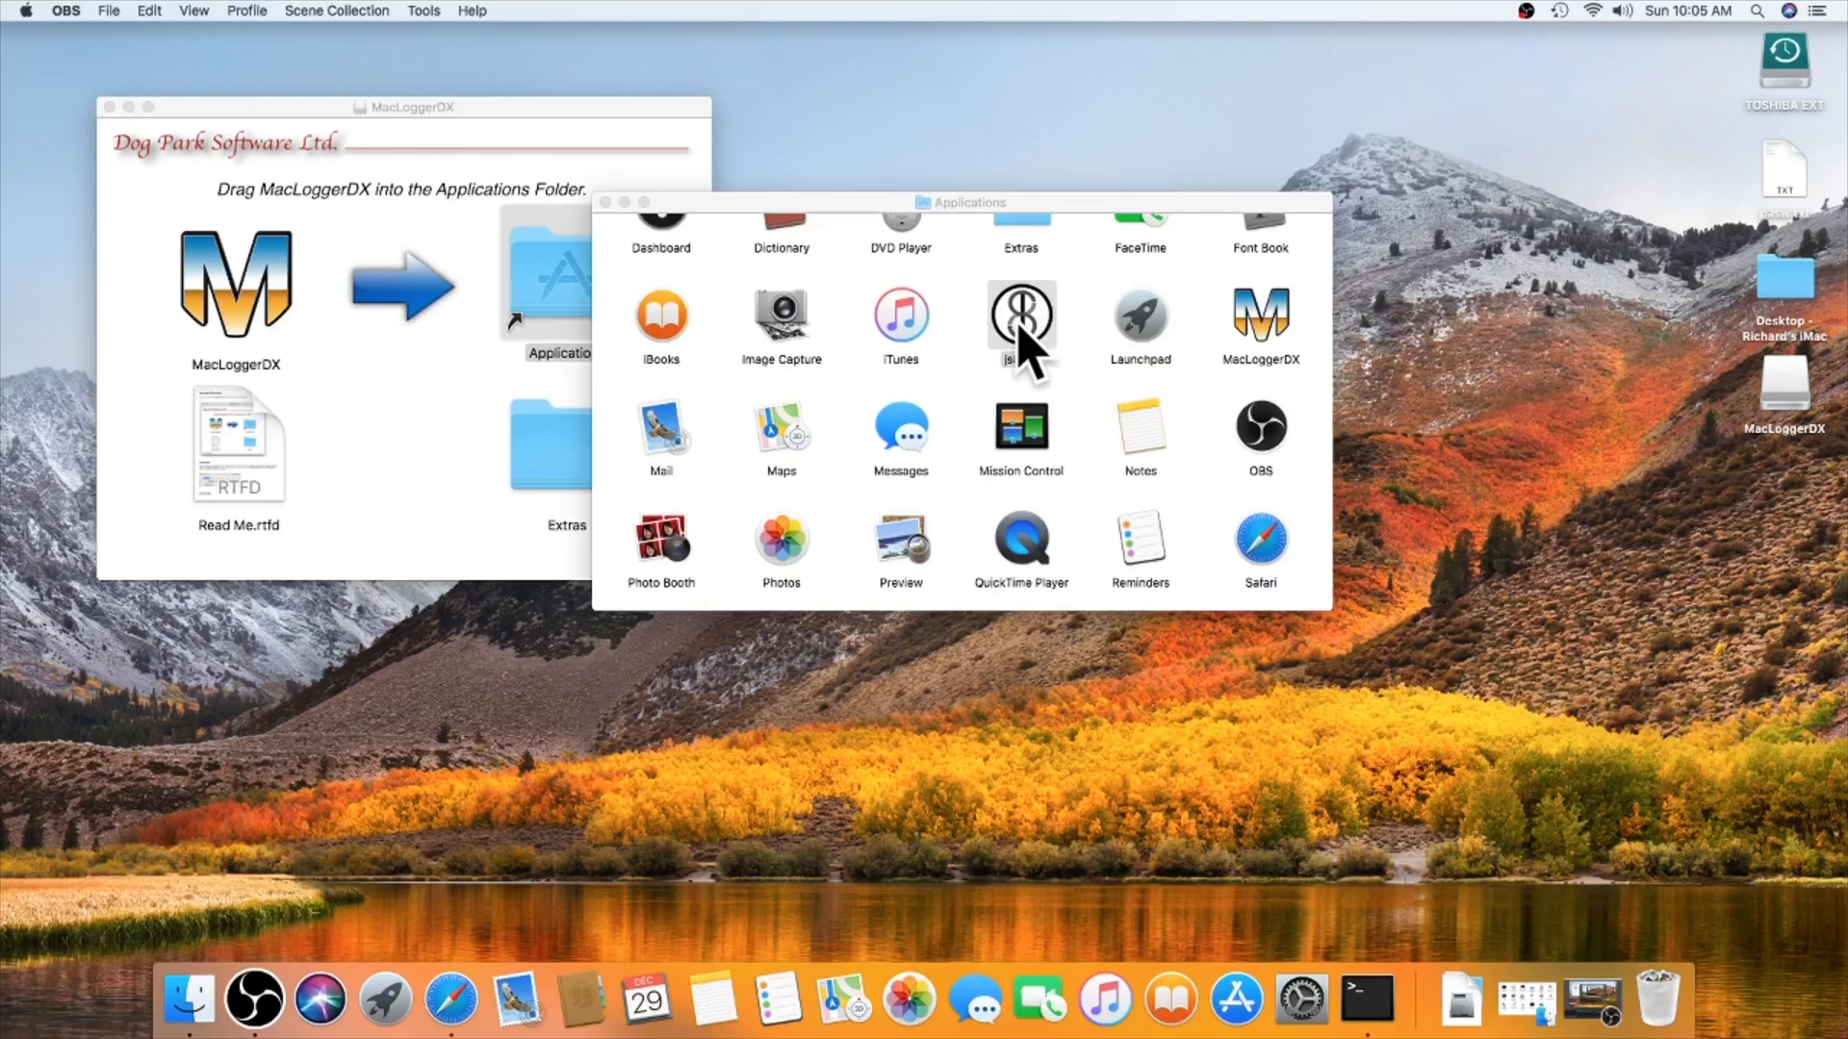
Step: Launch js8call from Applications via the right-click Open command
right_click(1021, 318)
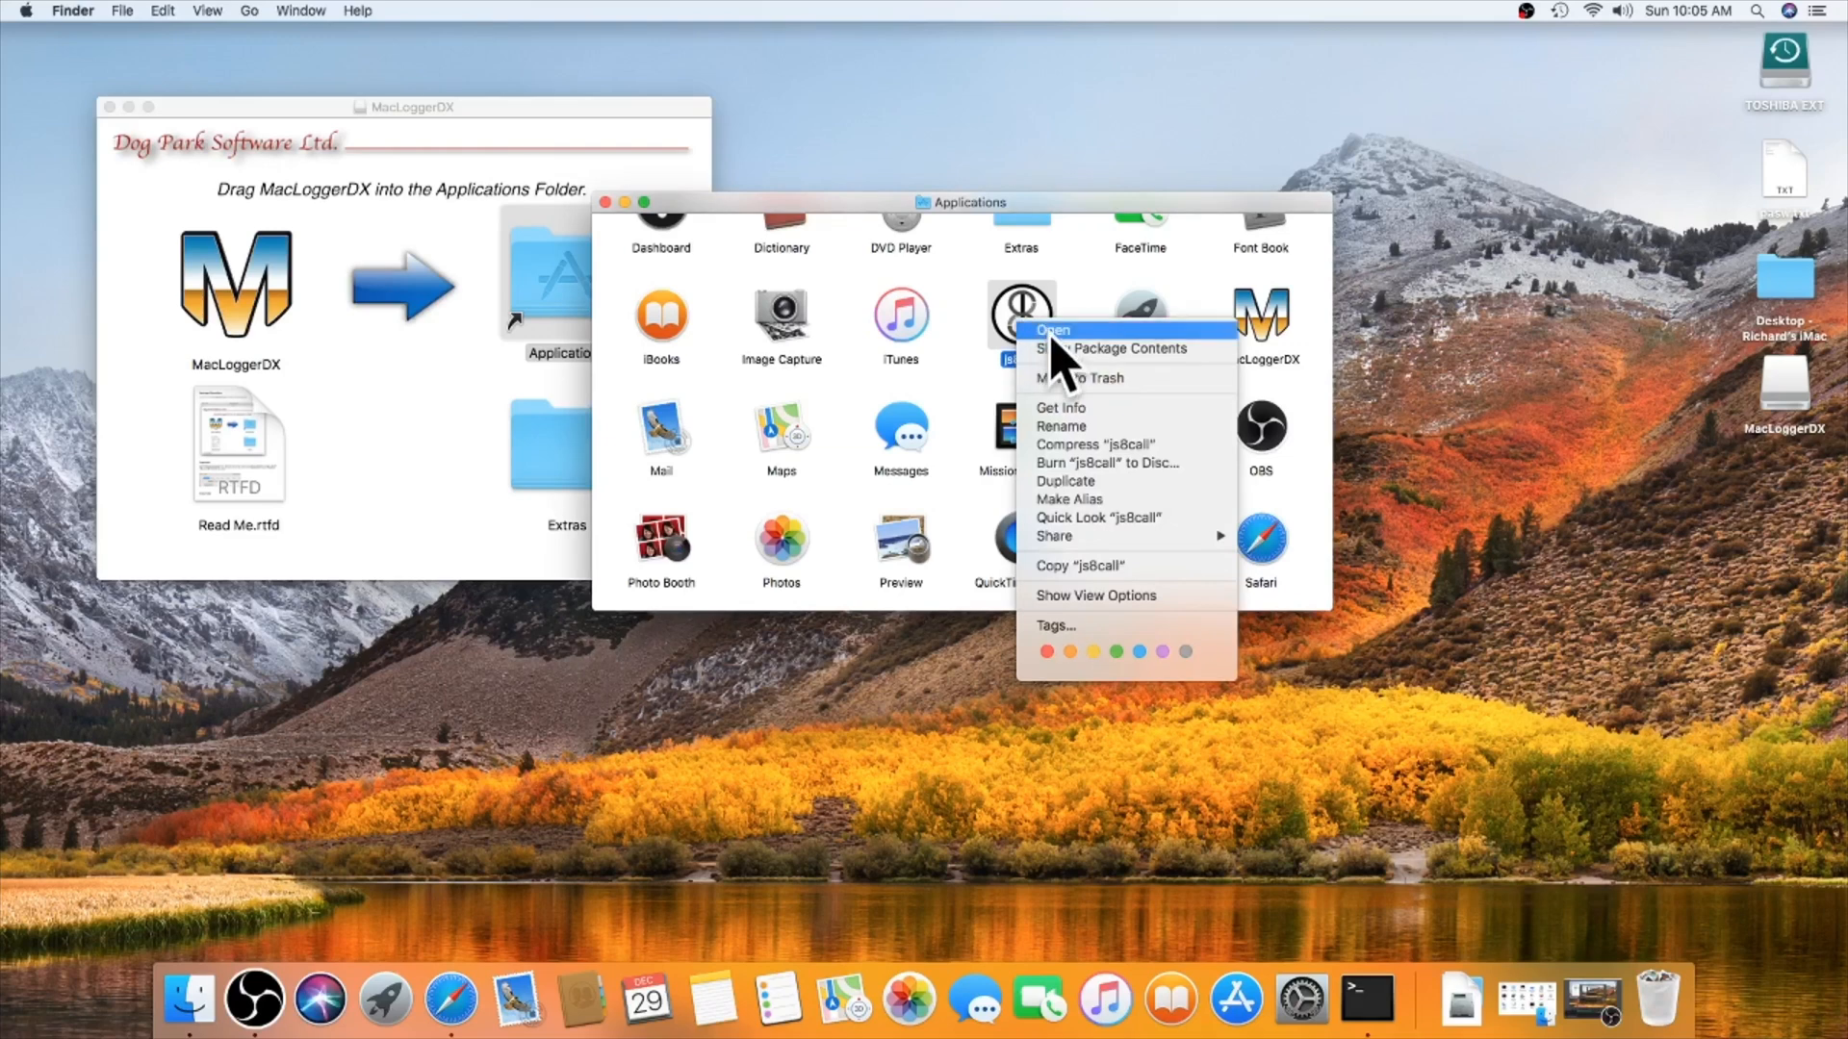
left_click(1049, 329)
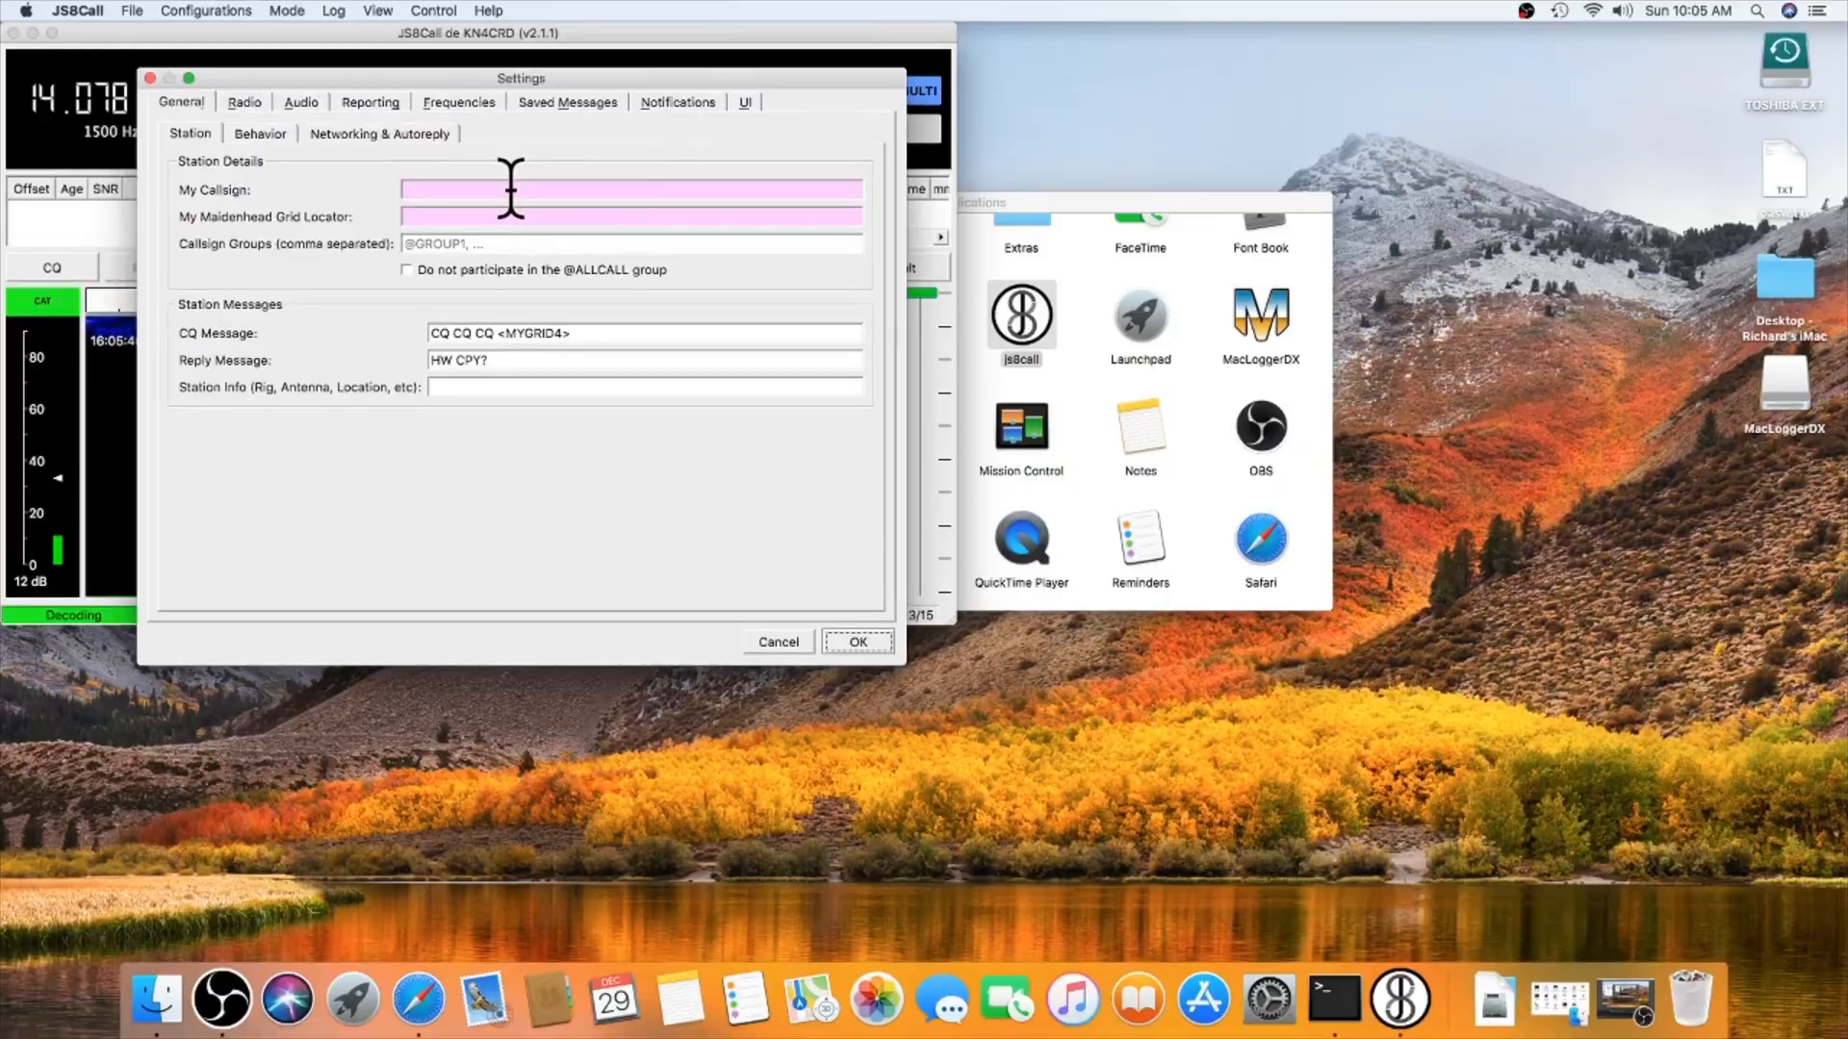
Step: Enter callsign K0PIR and Maidenhead grid locator DN94 in the station details
type("K")
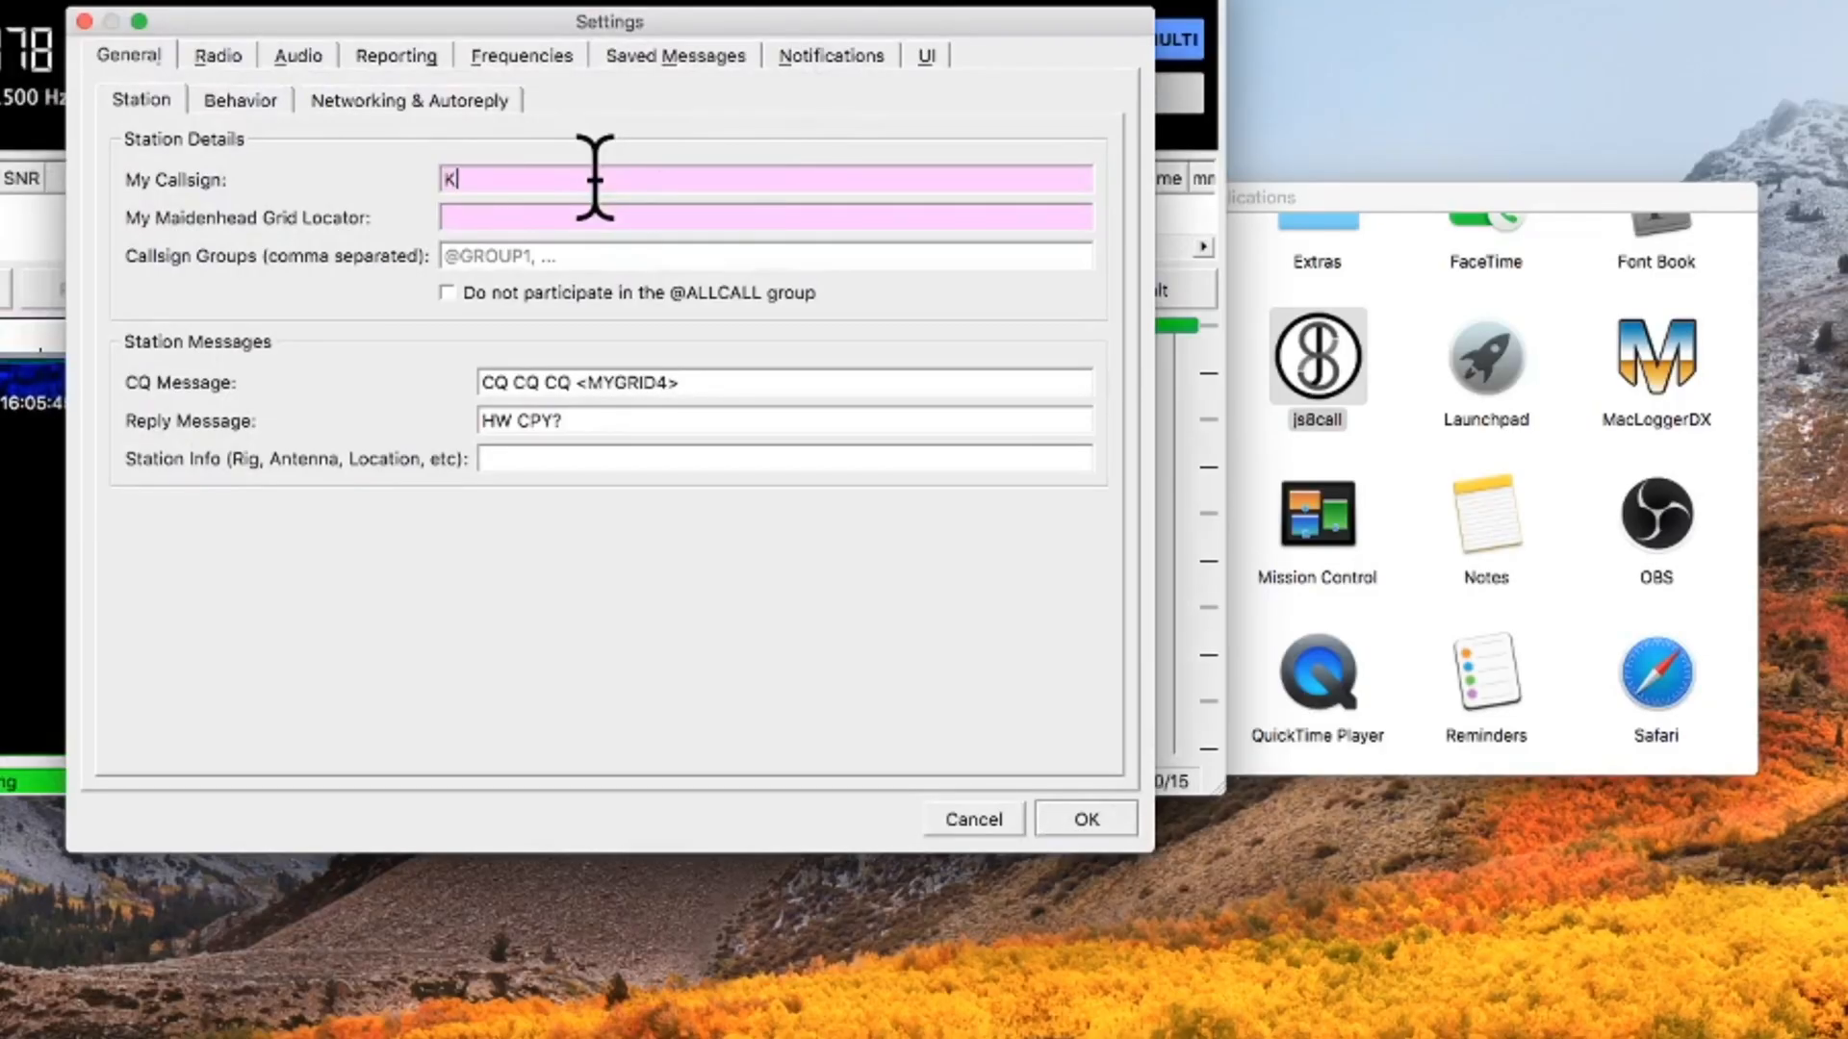
type("0PIR")
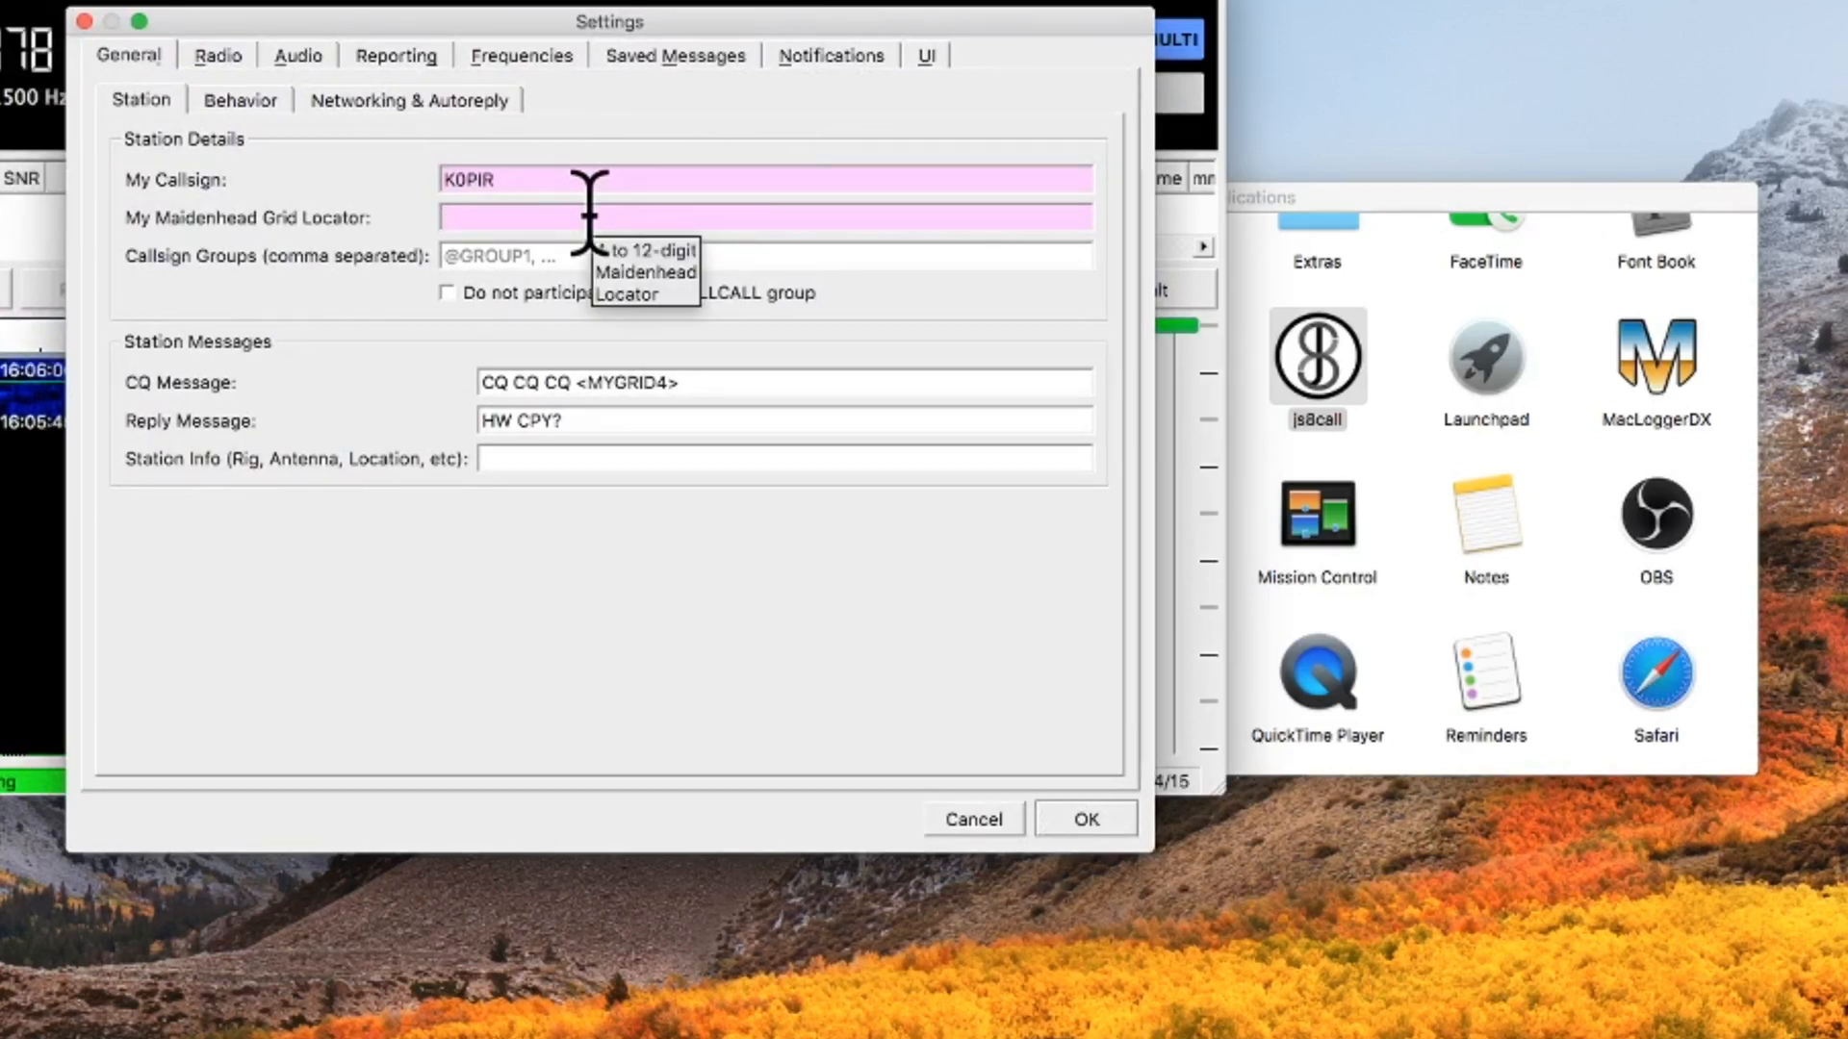
type("DN9")
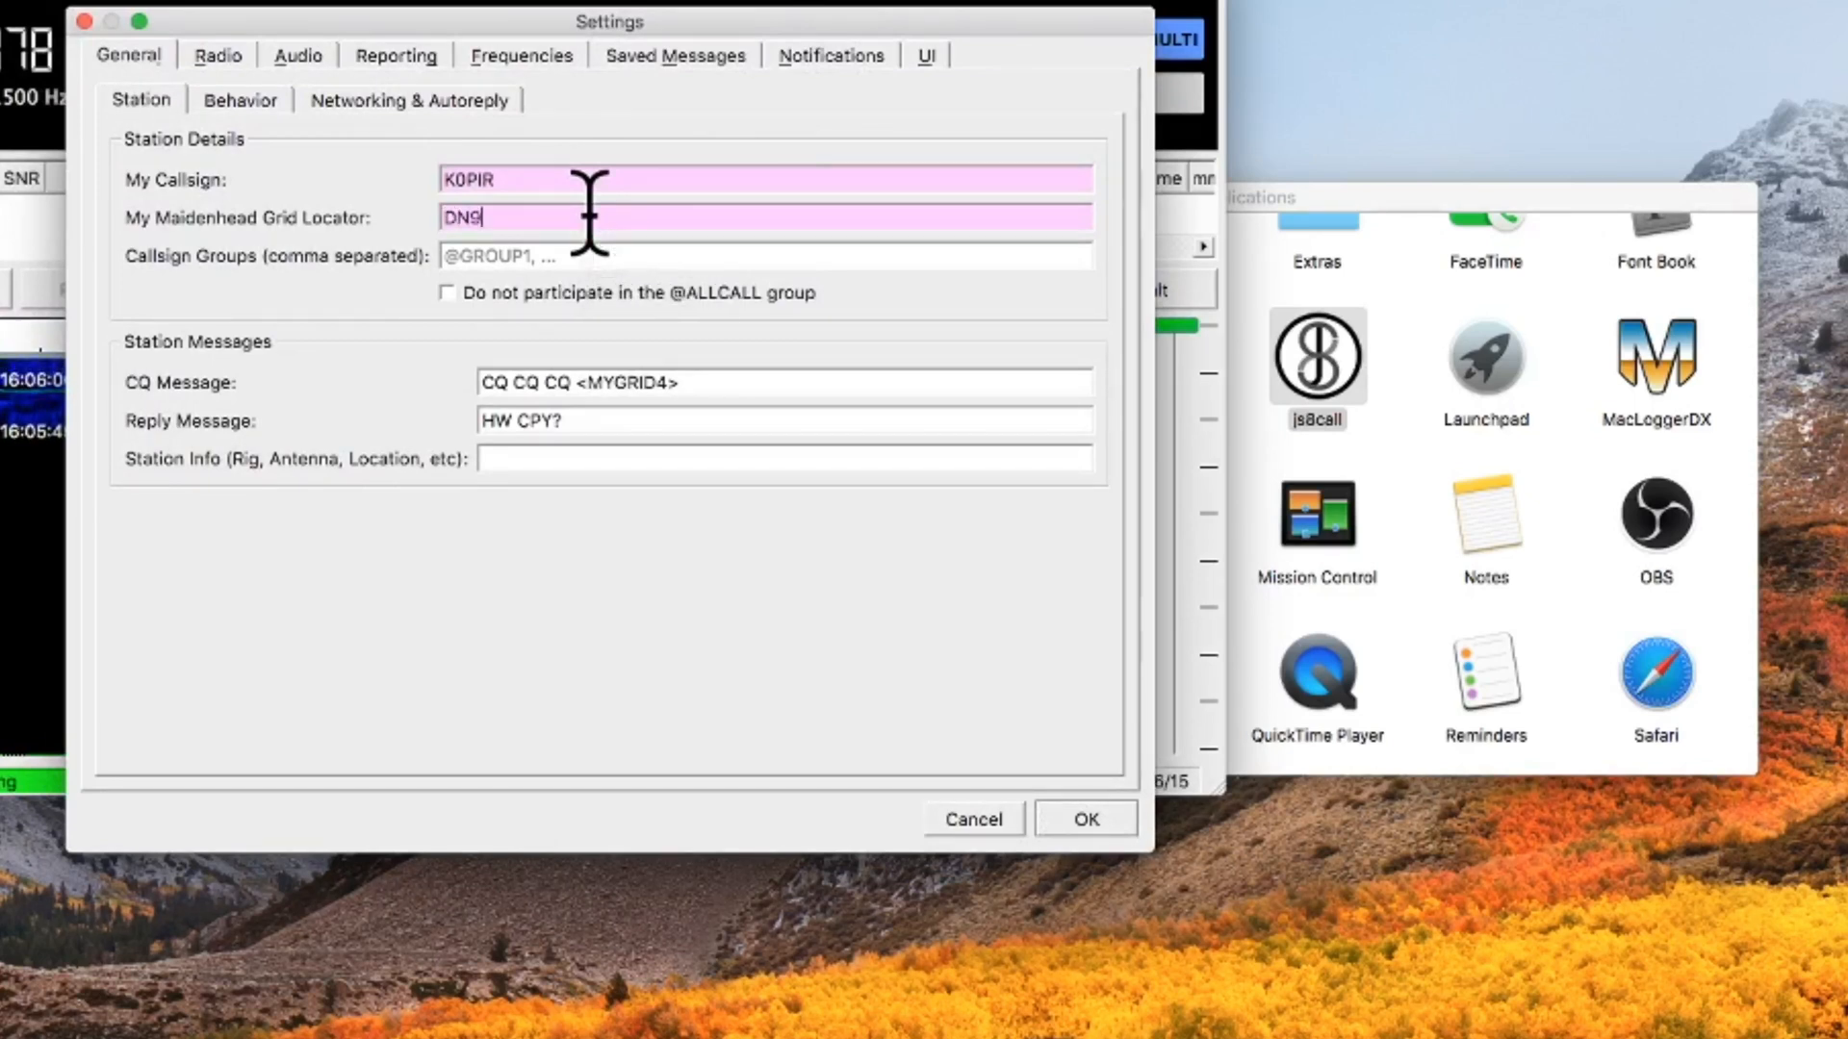
type("4")
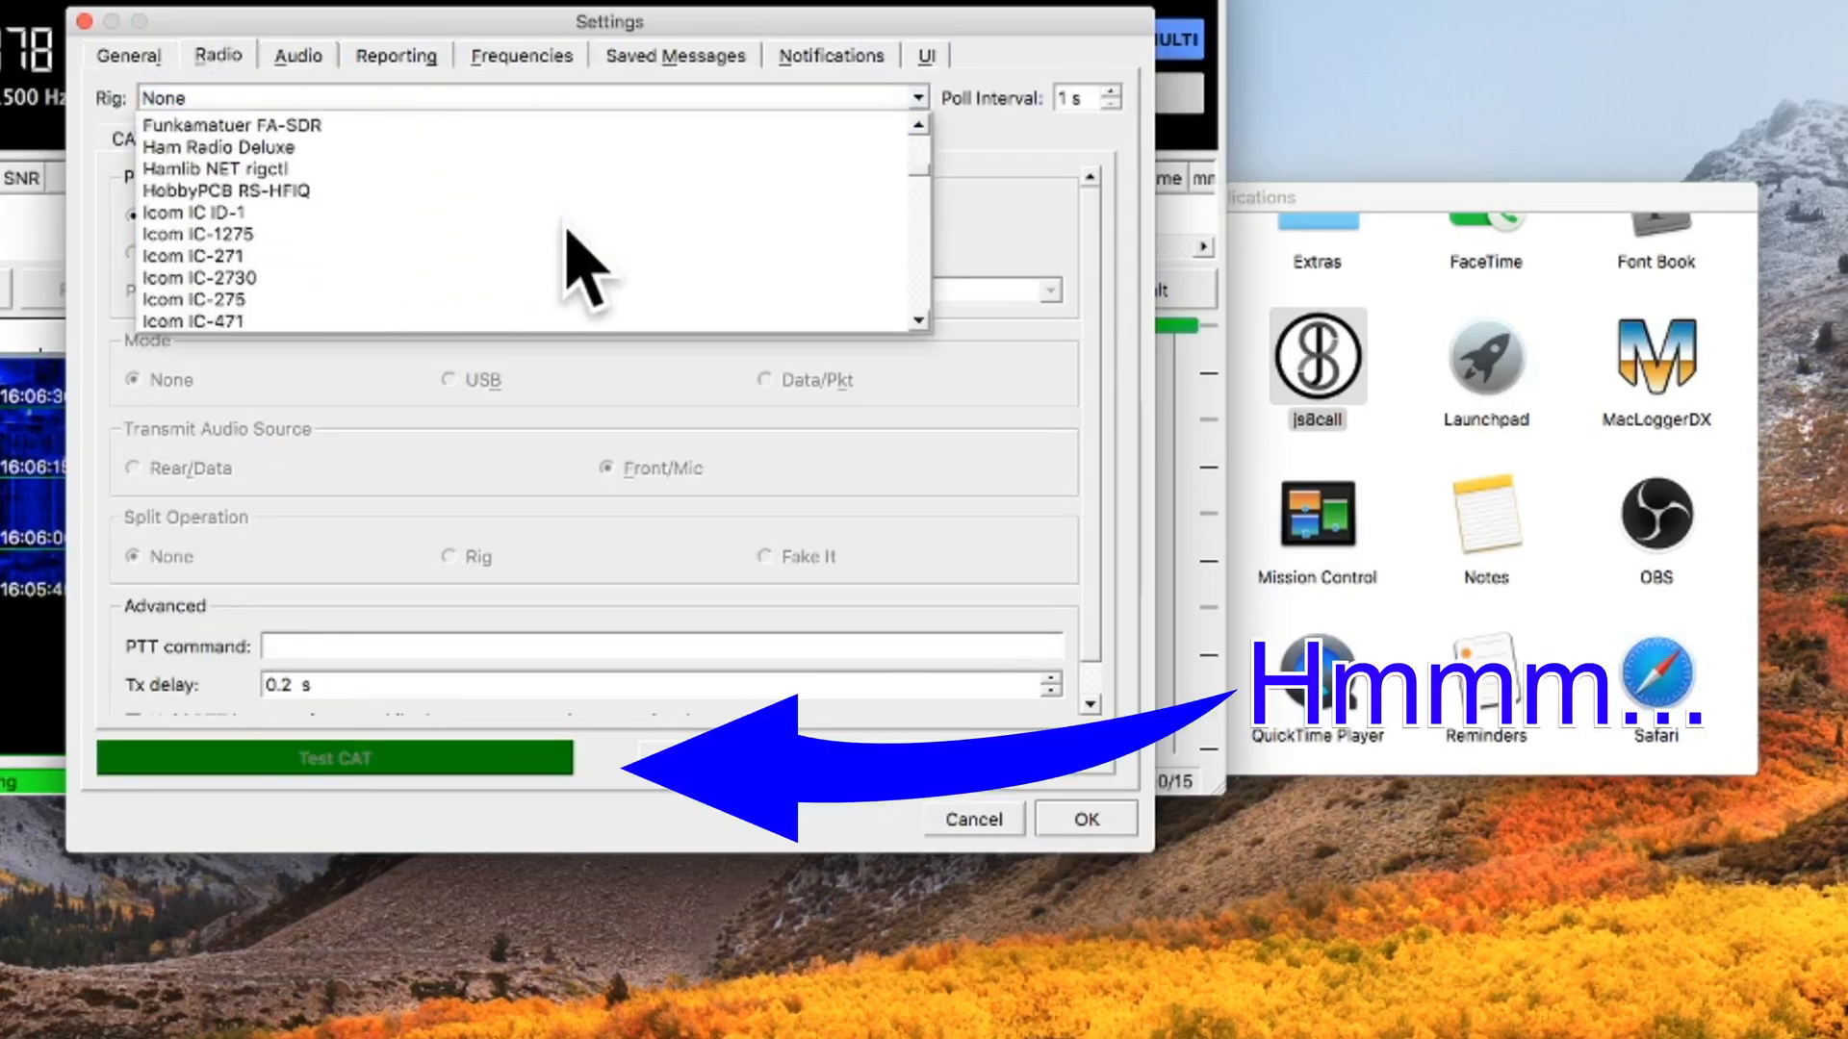
Step: Select Icom IC-7610 as the rig on the Radio tab
scroll("down", 3)
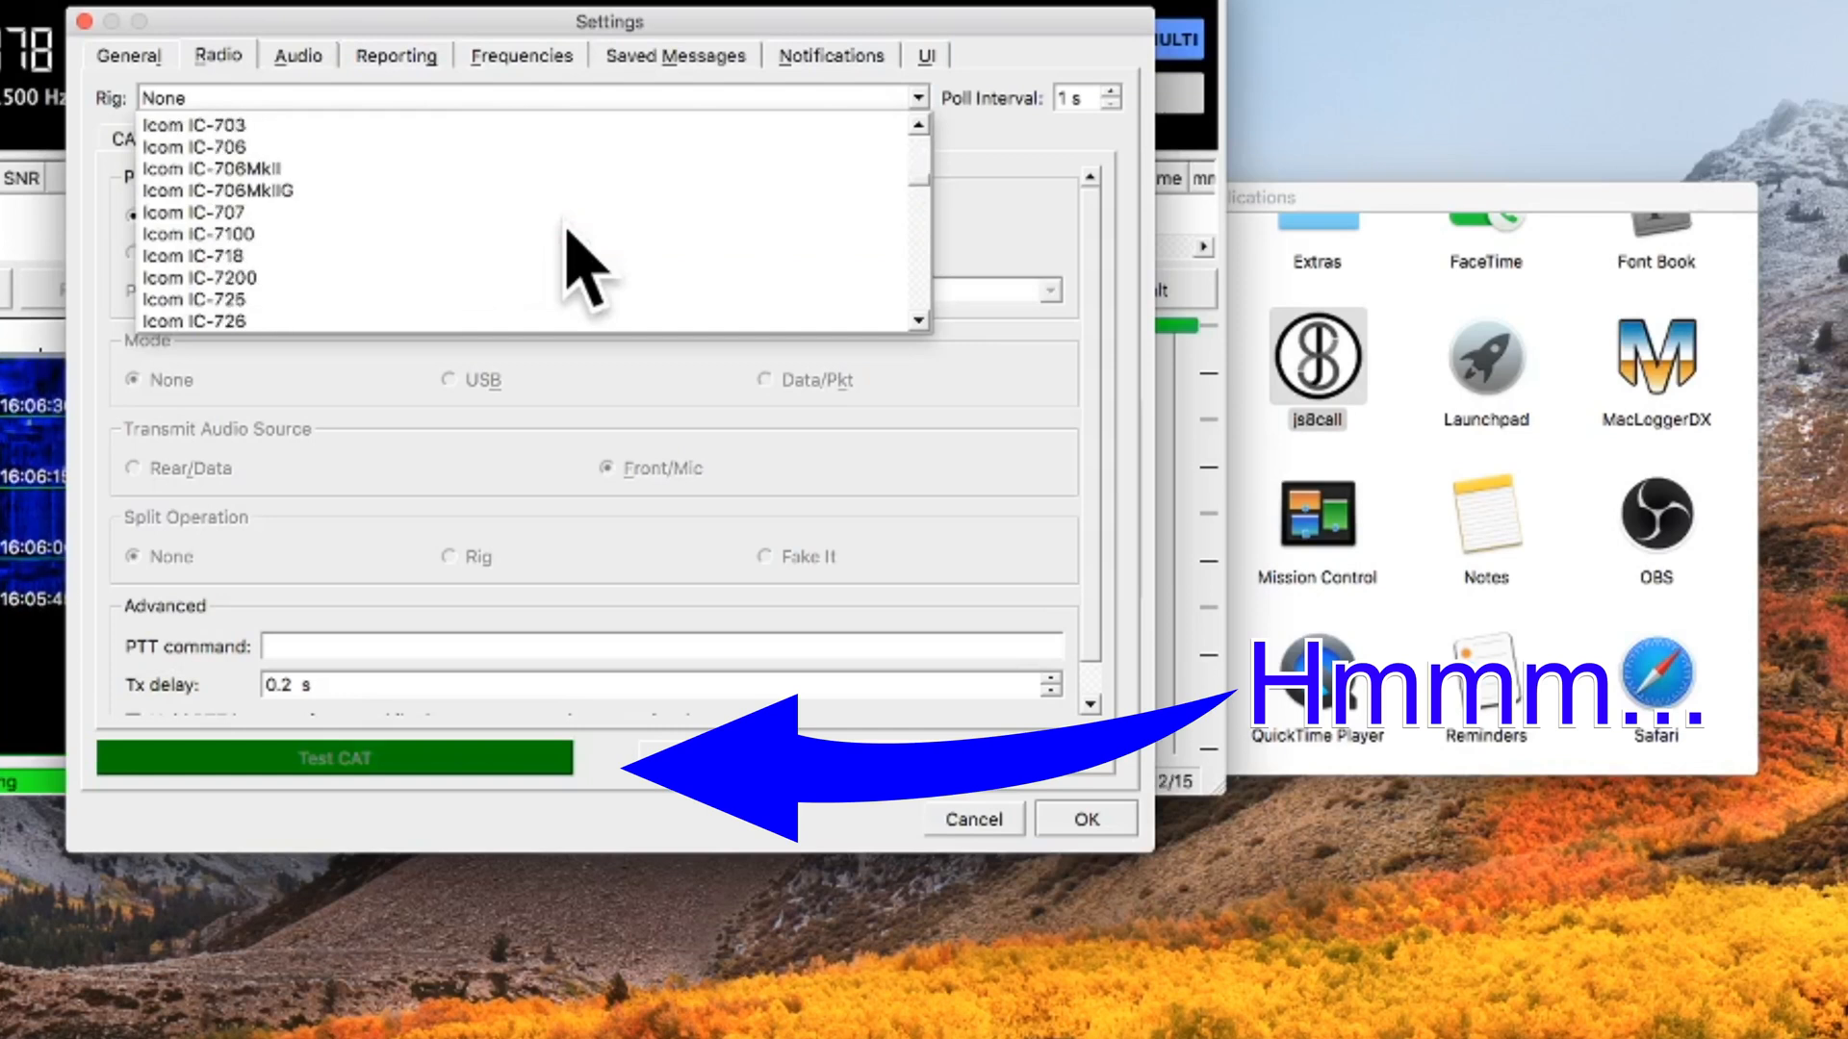
scroll("down", 3)
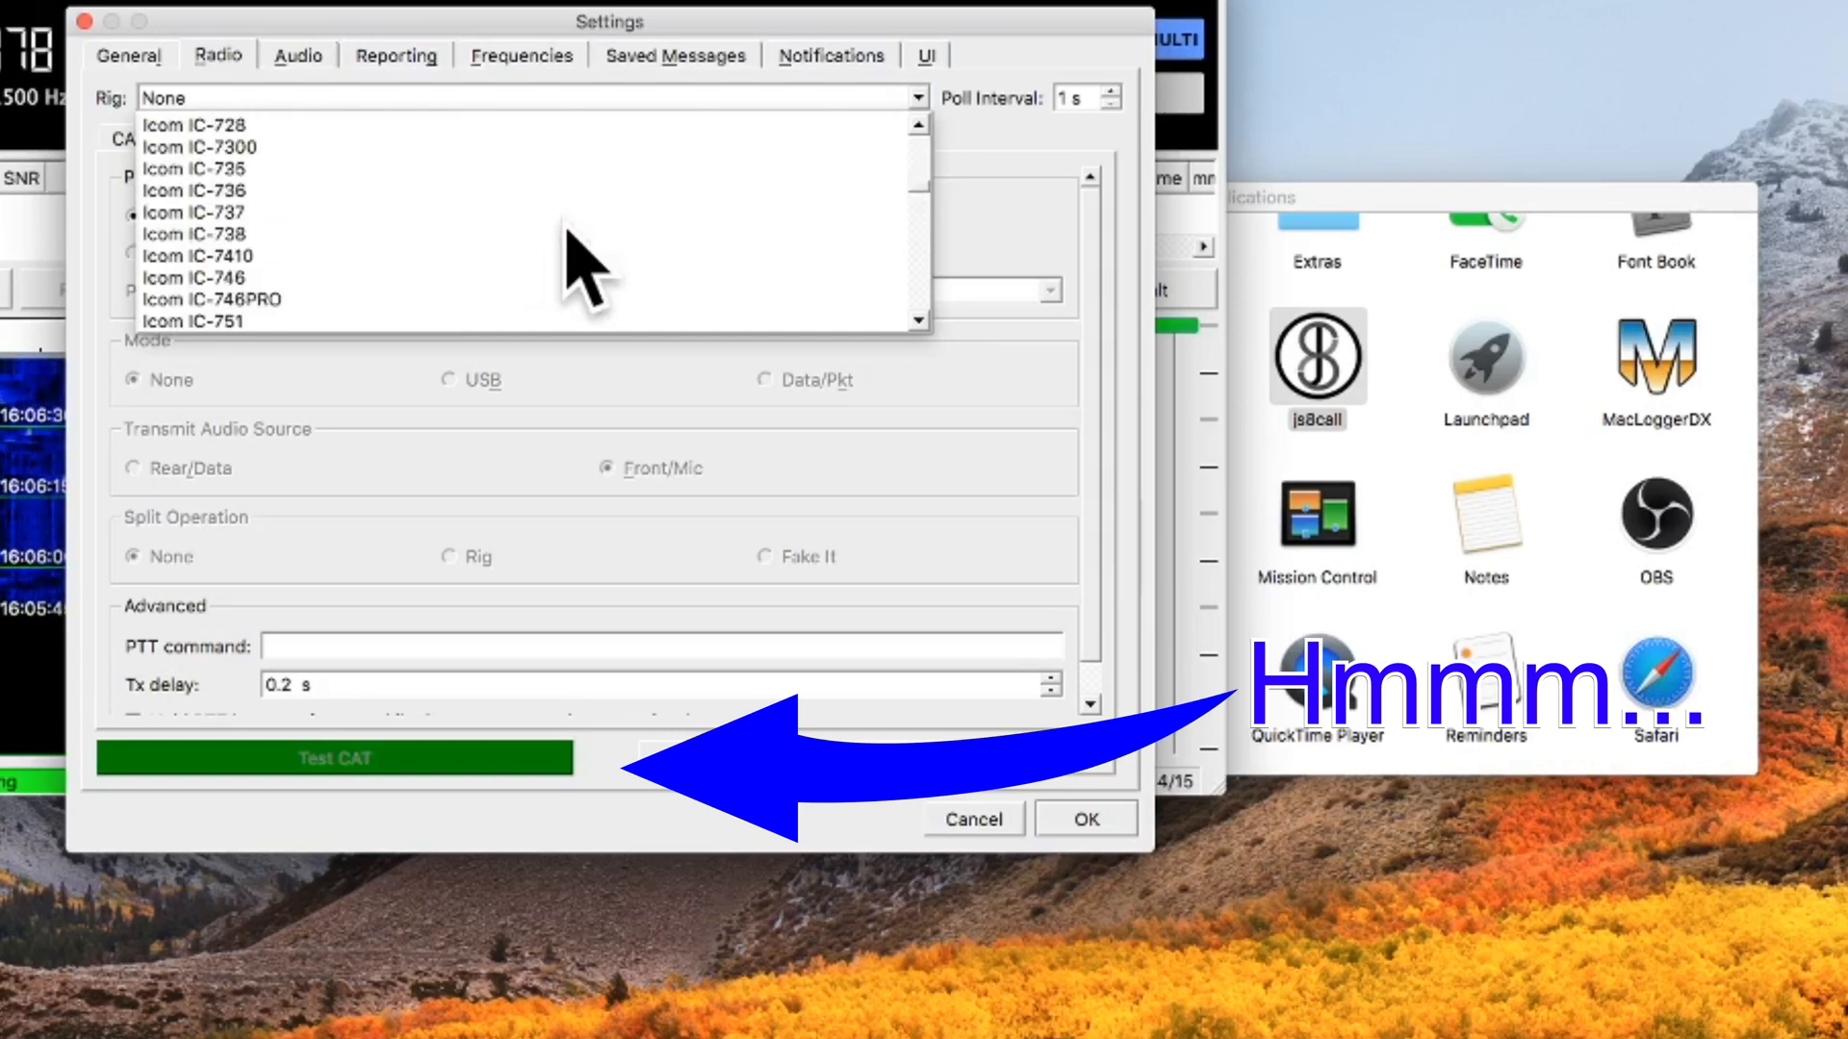
scroll("down", 3)
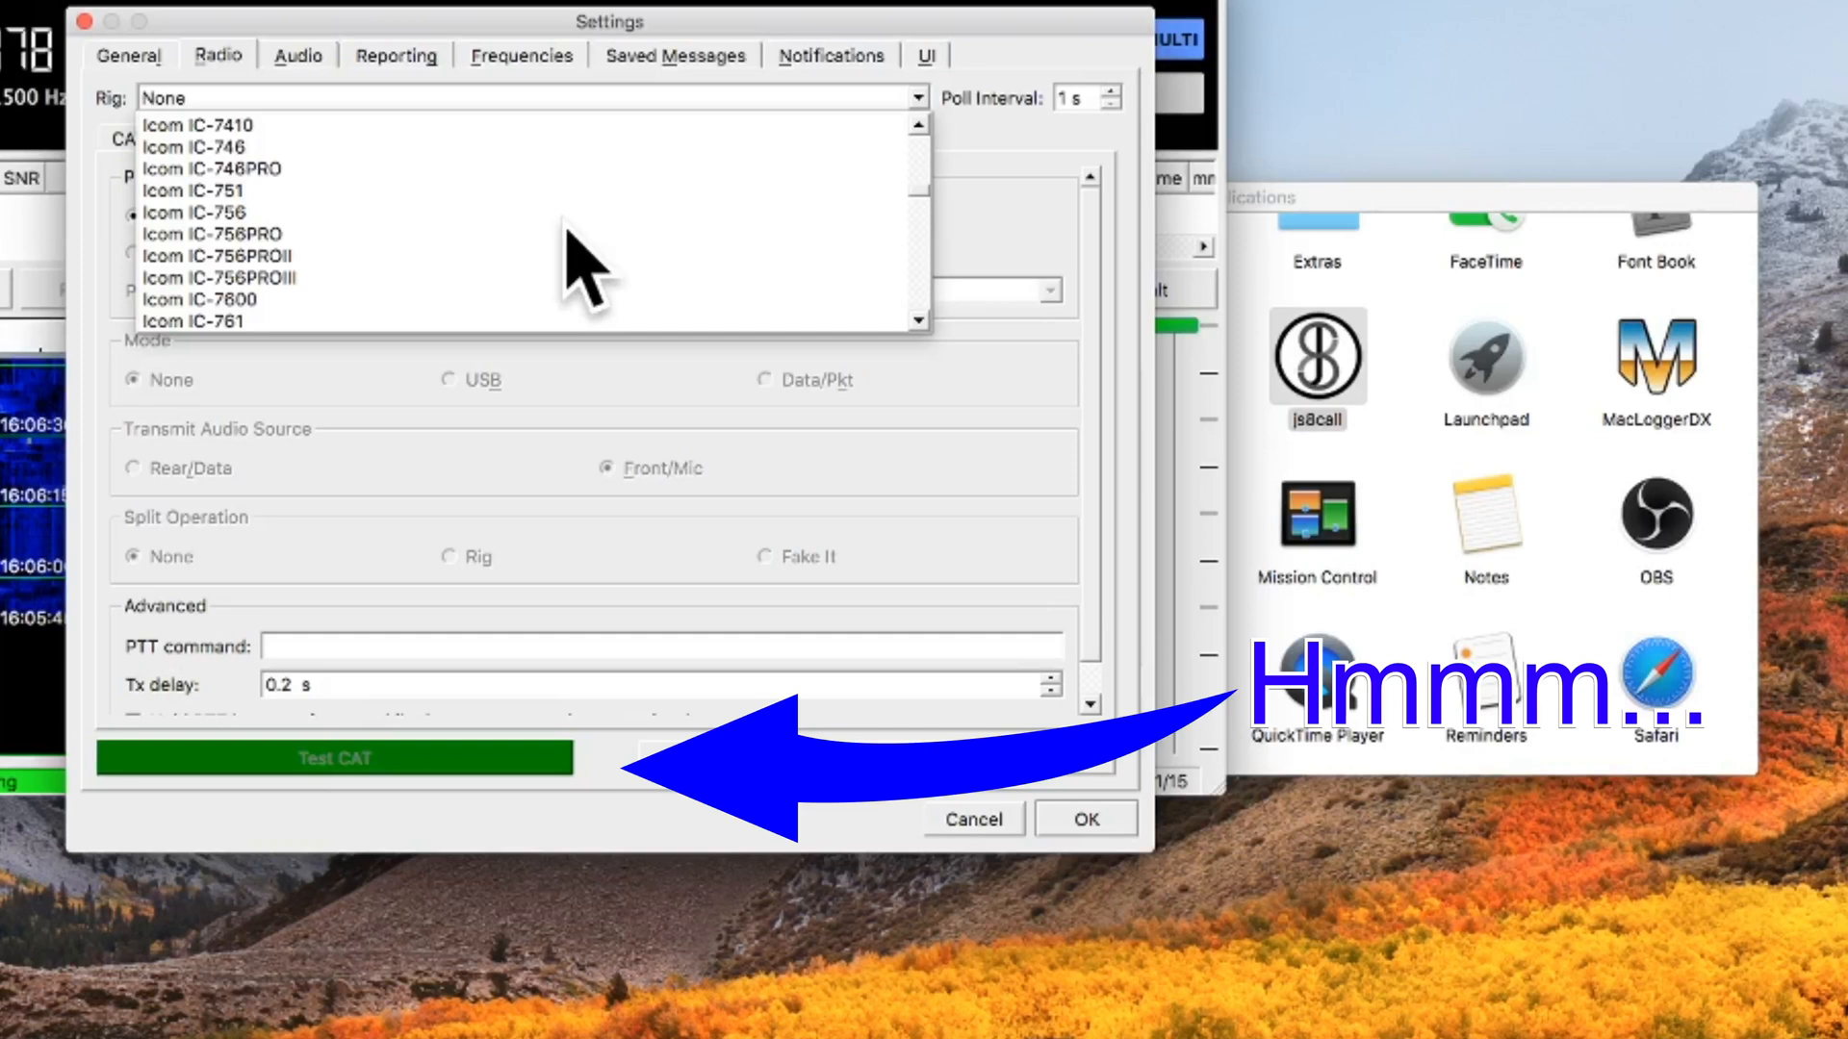
left_click(194, 342)
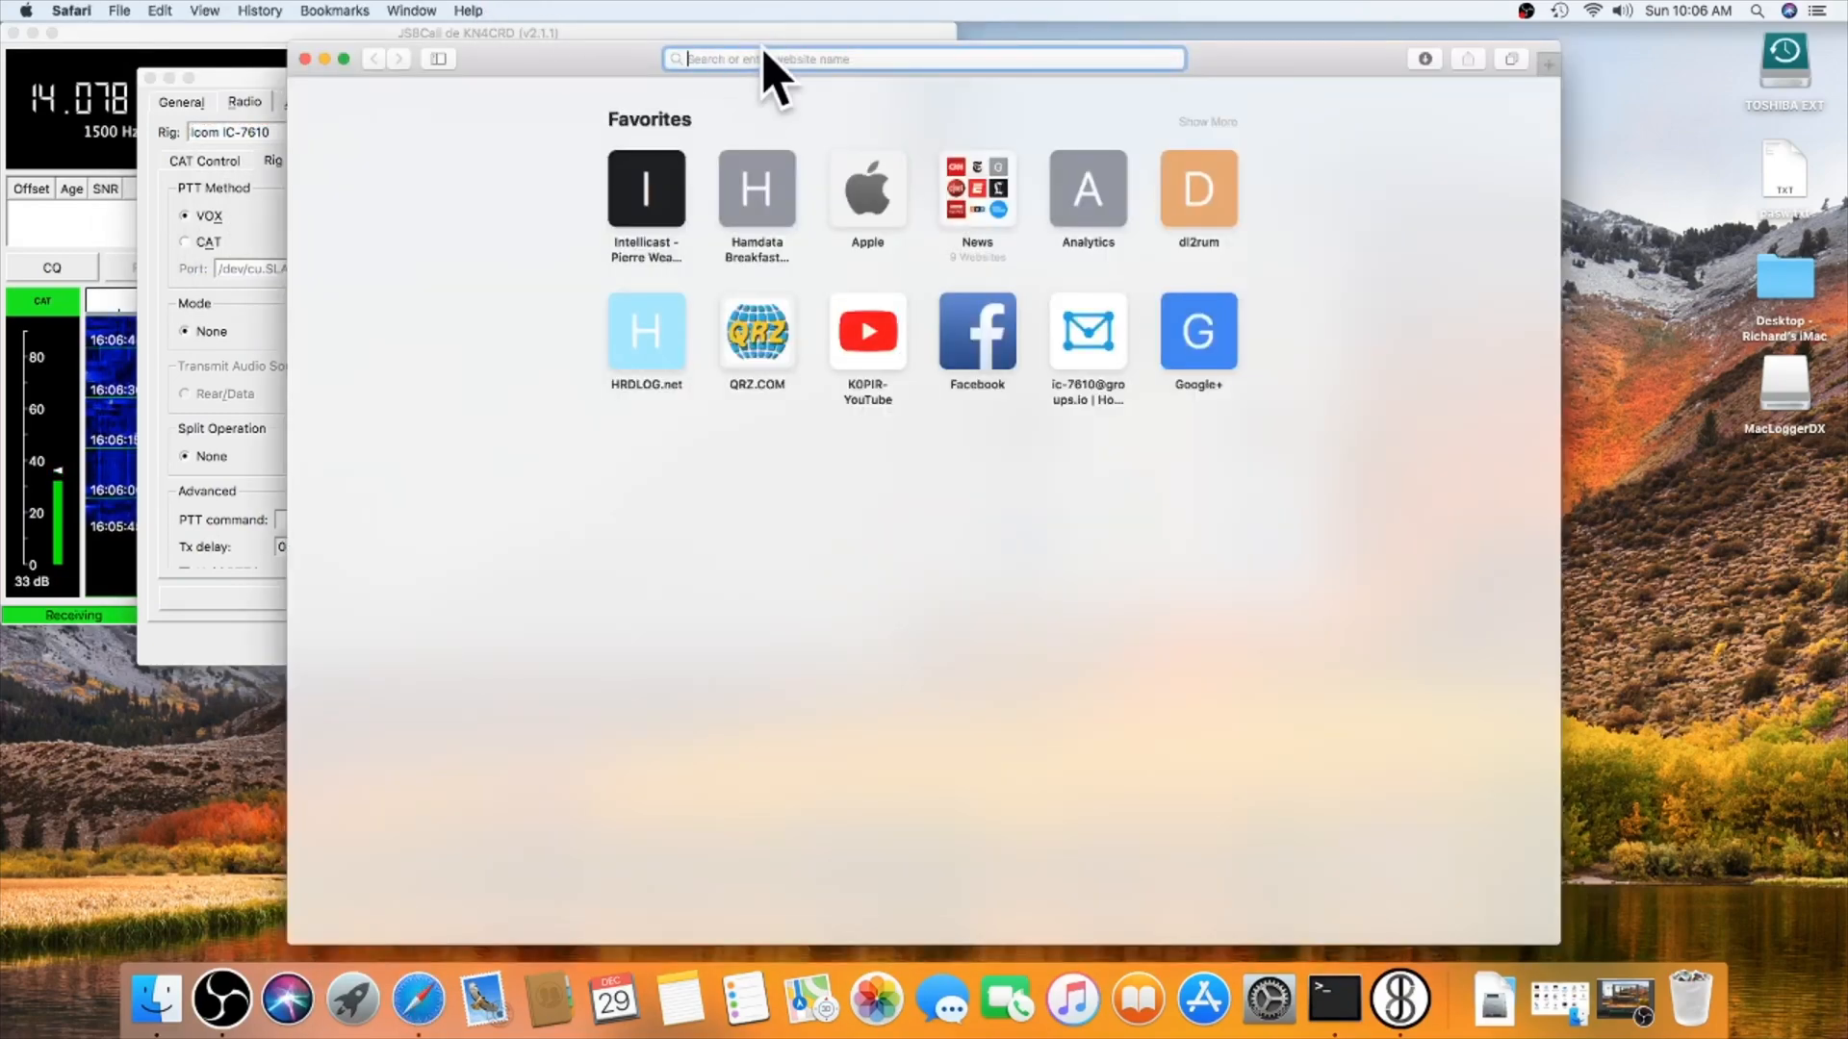
Step: Search 'icom 7610 discovery' in Safari and open the Discover 7610 page on w7ay.net
type("icom 7610 discovery")
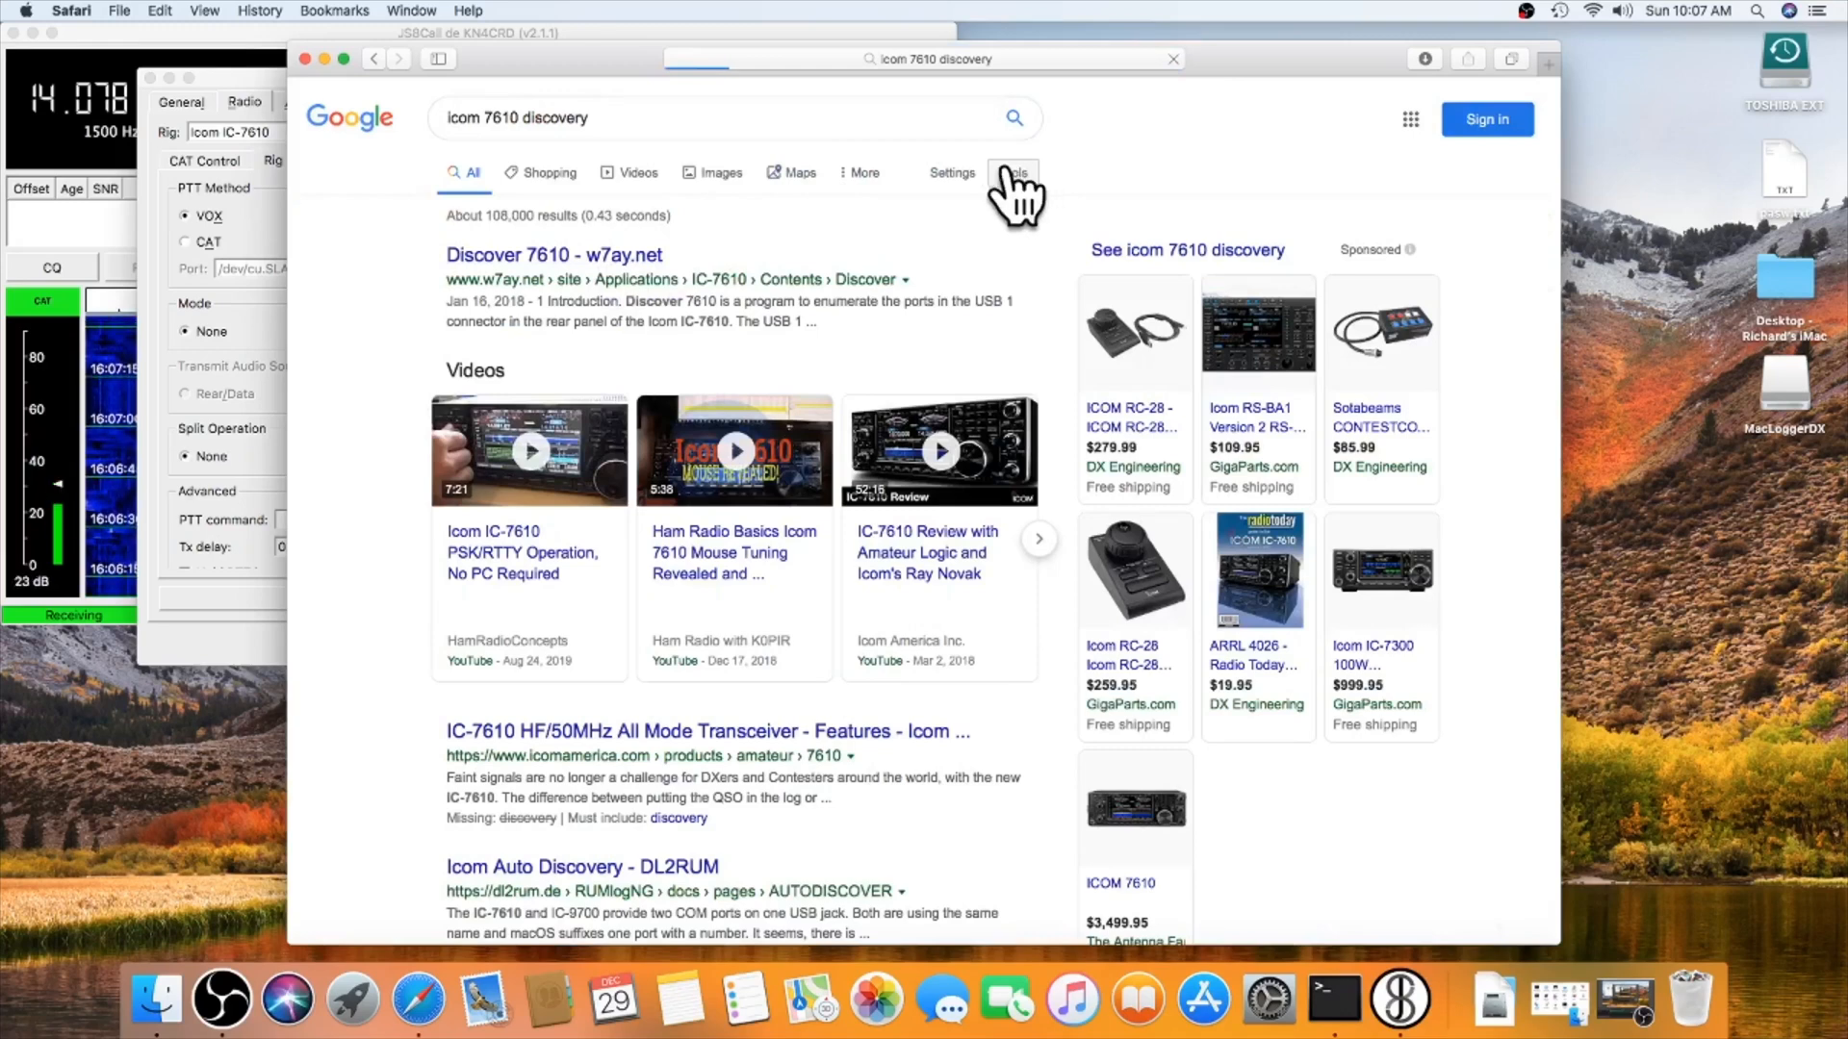
left_click(554, 254)
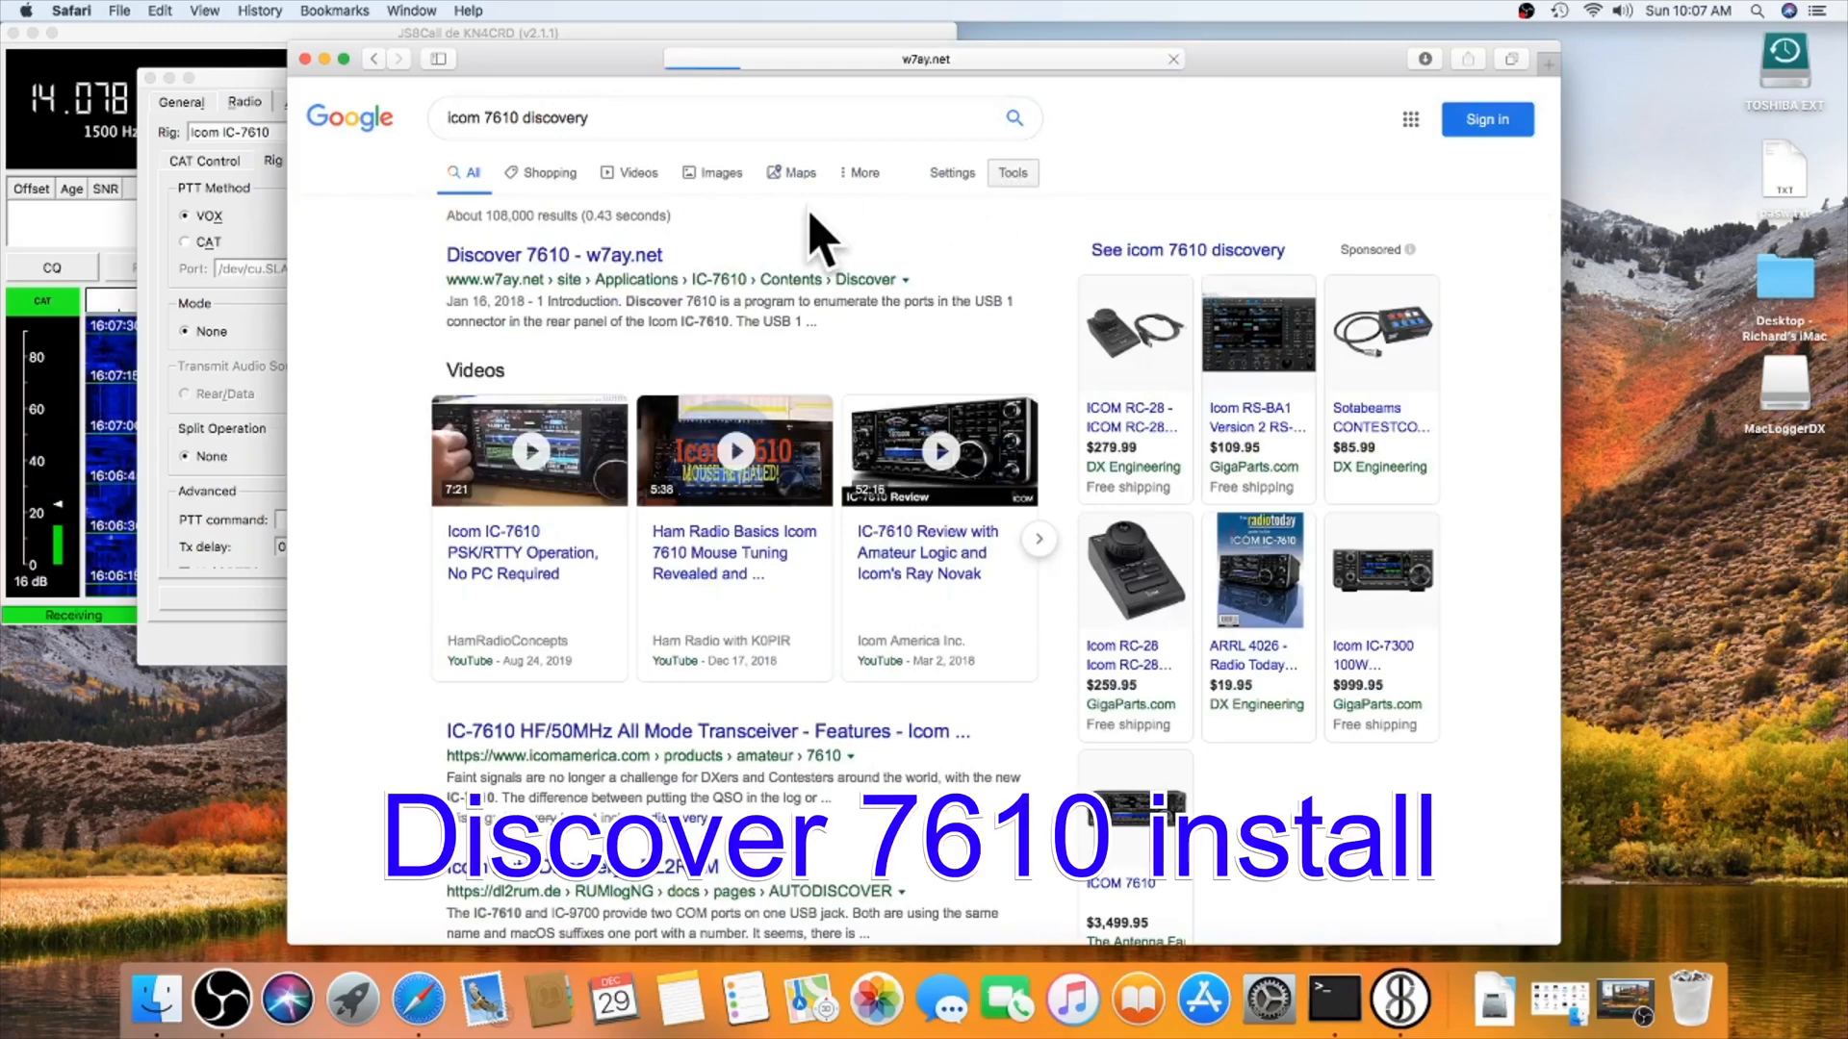
left_click(553, 254)
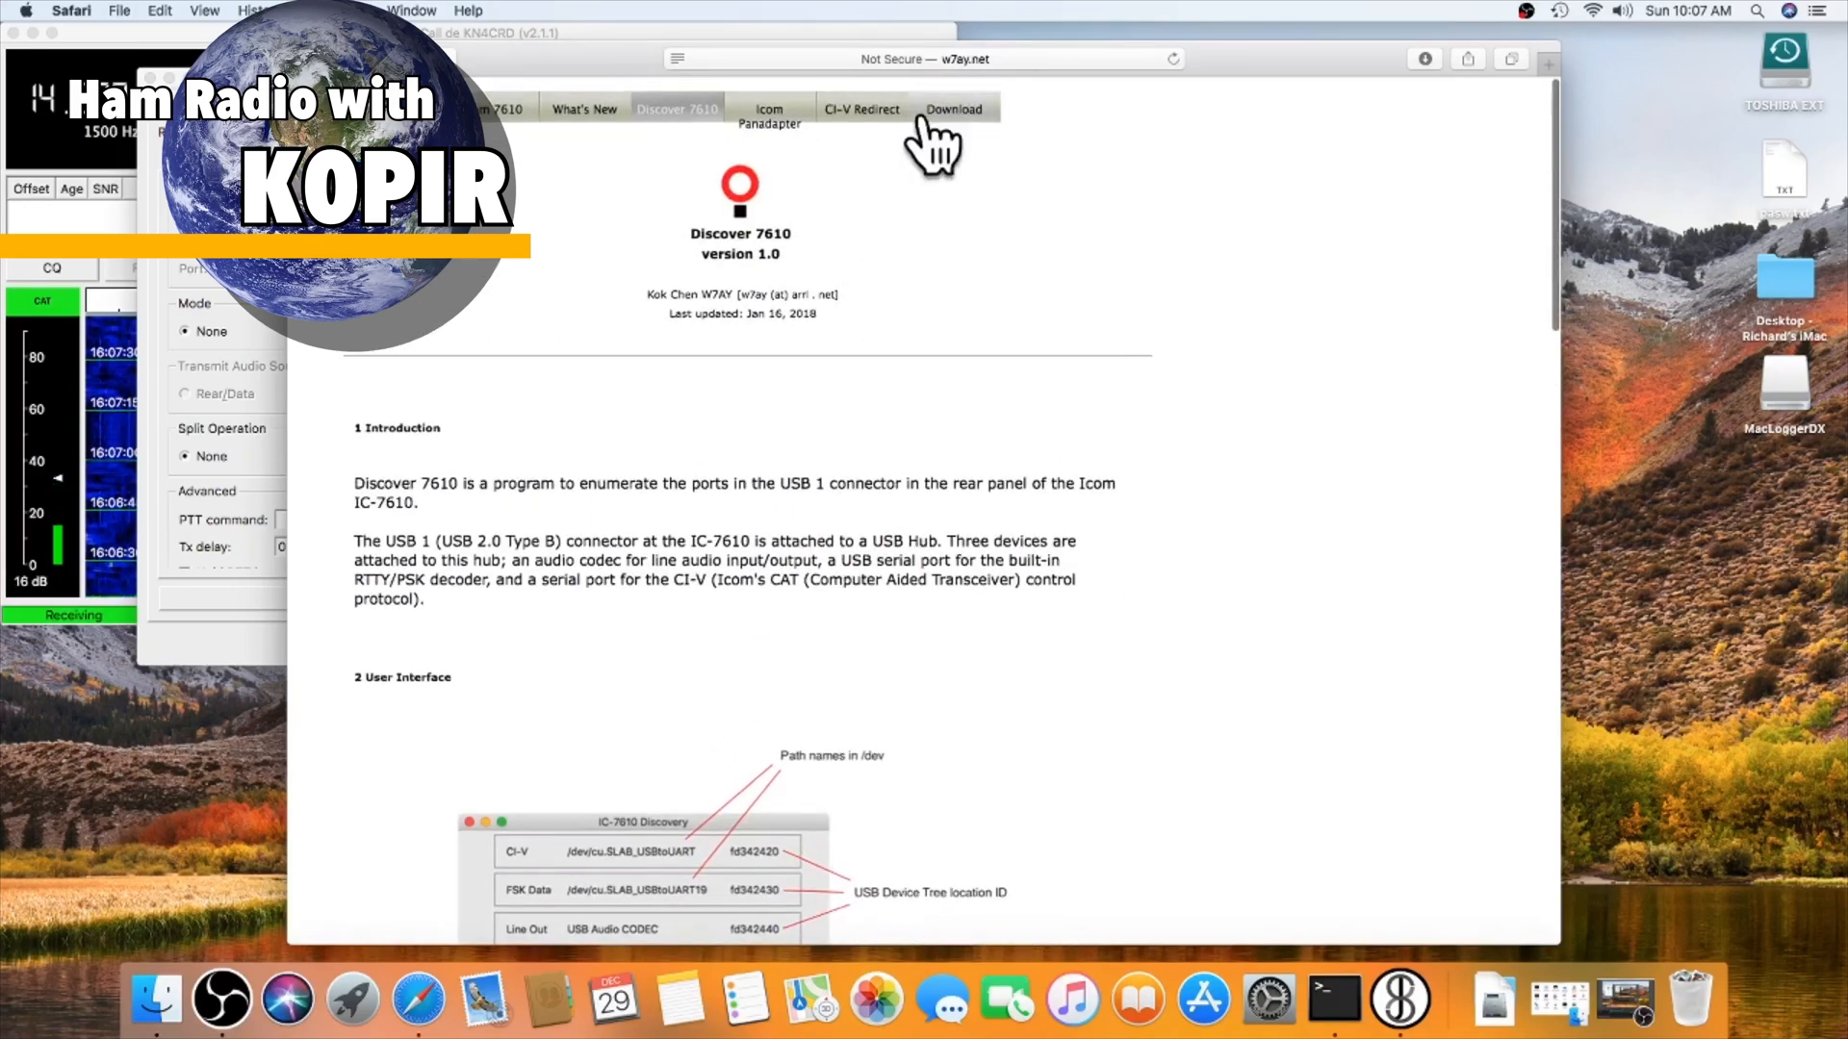
scroll("down", 3)
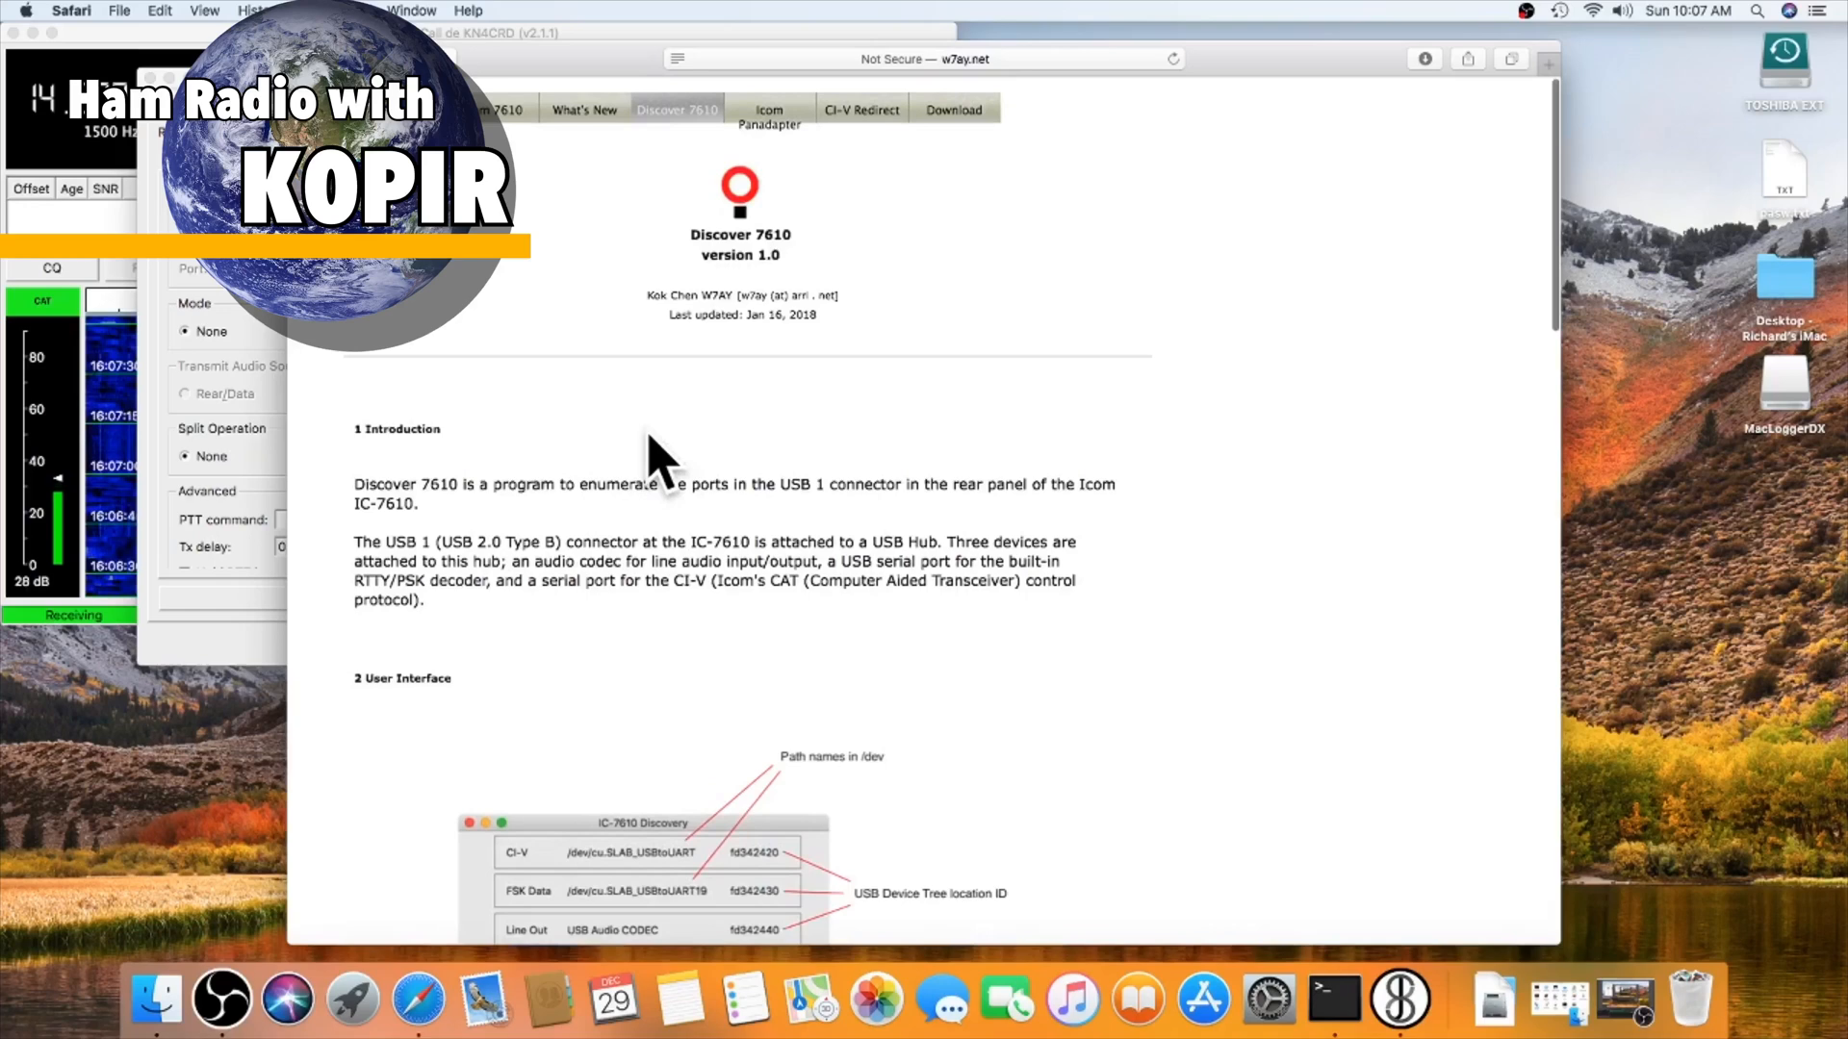
scroll("down", 3)
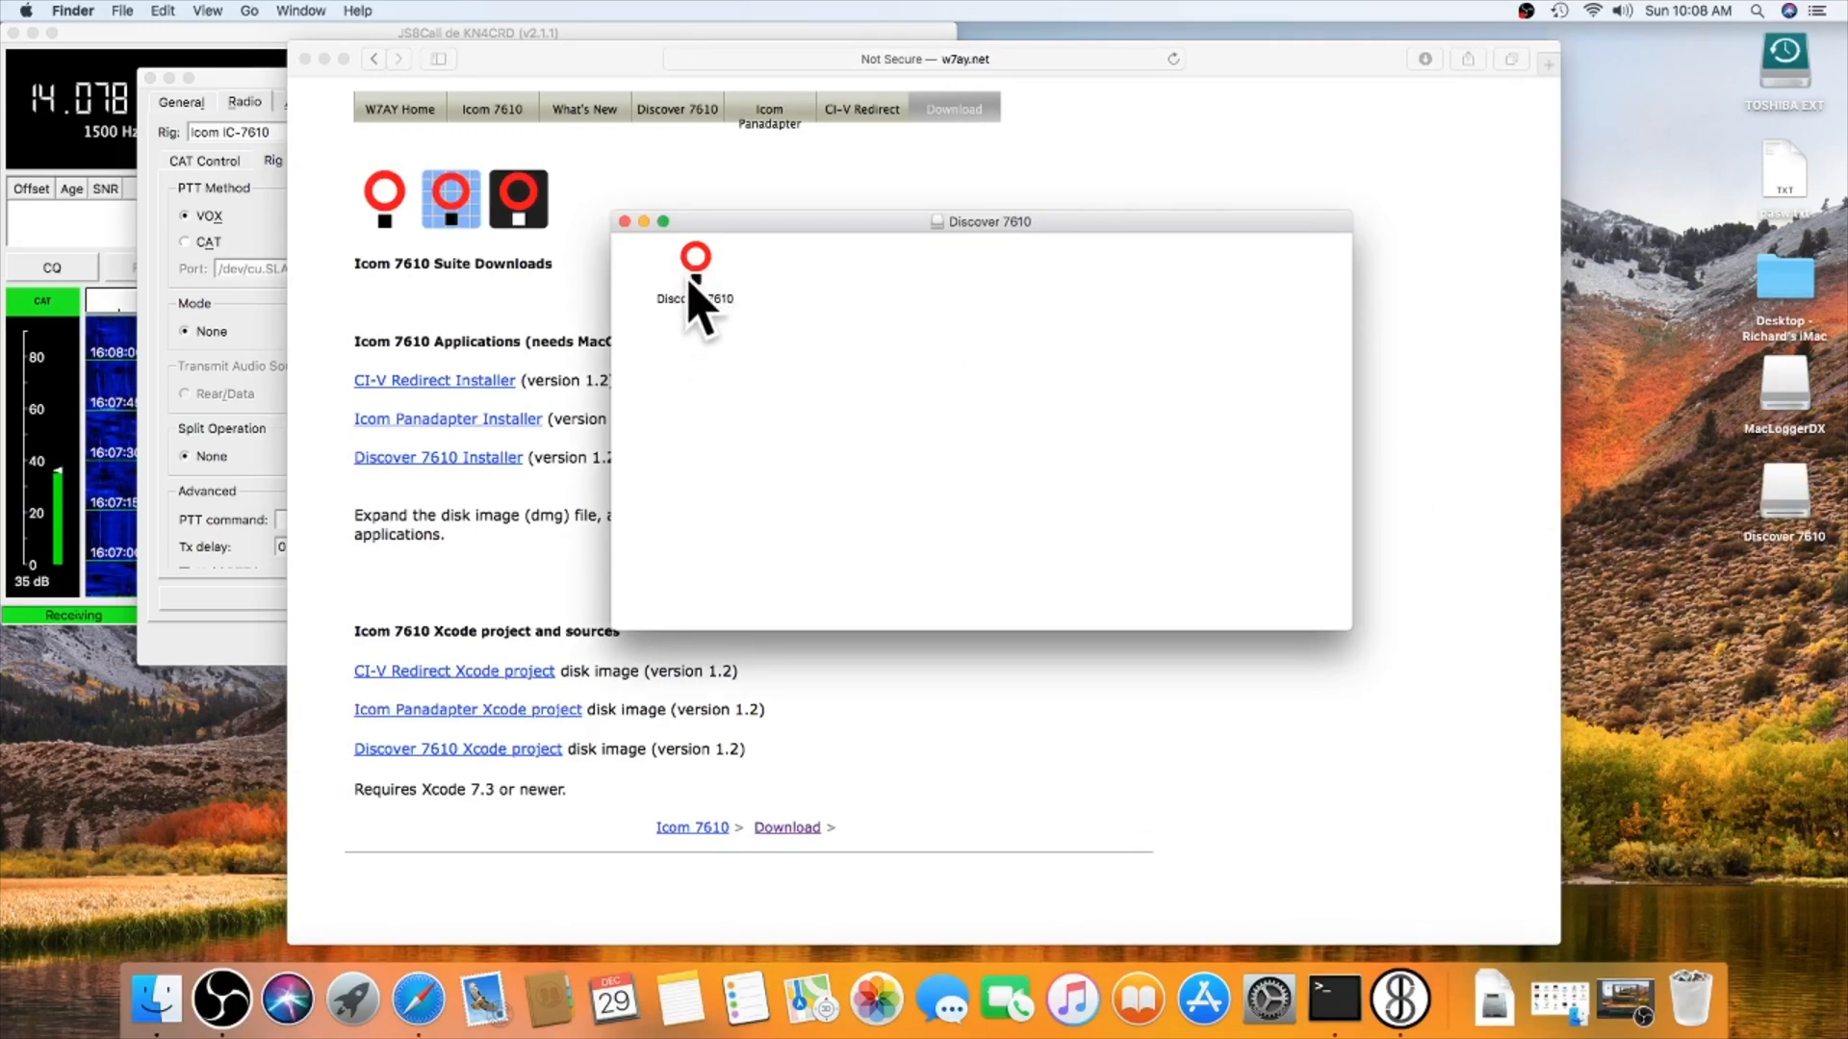
mouse_move(156, 1001)
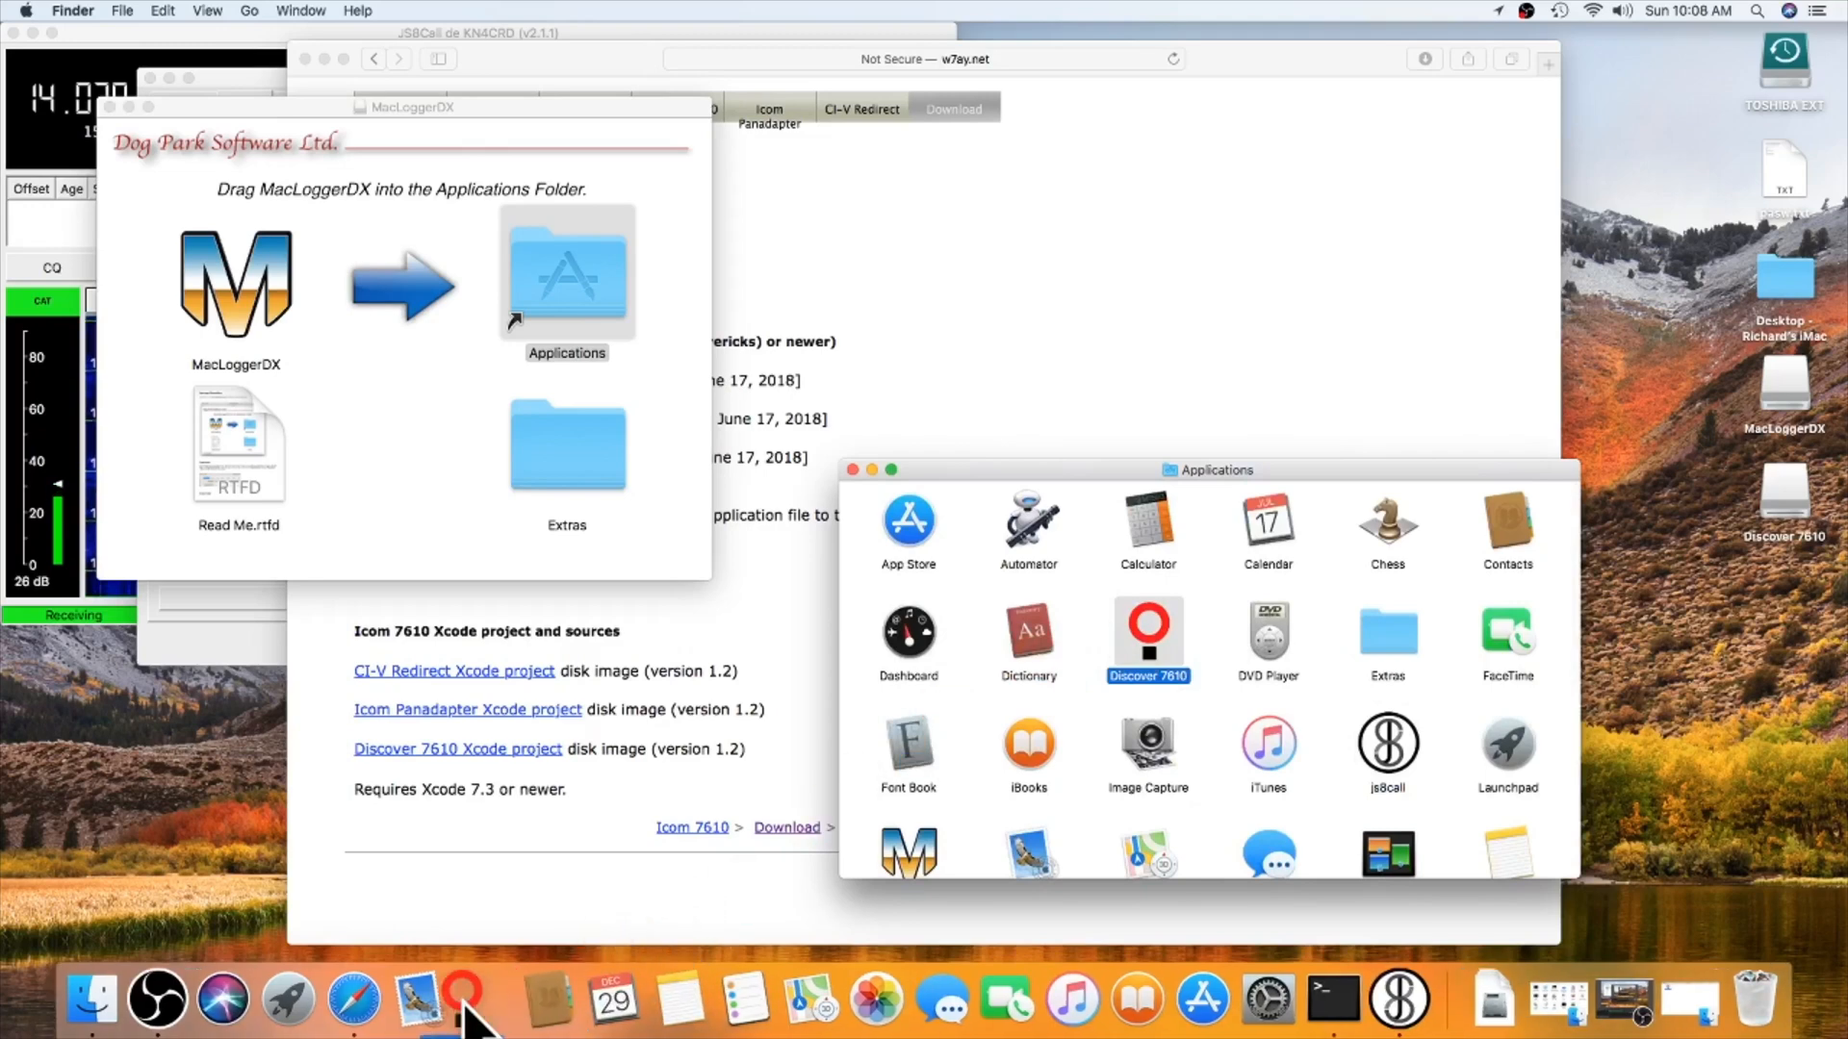
mouse_move(572, 1006)
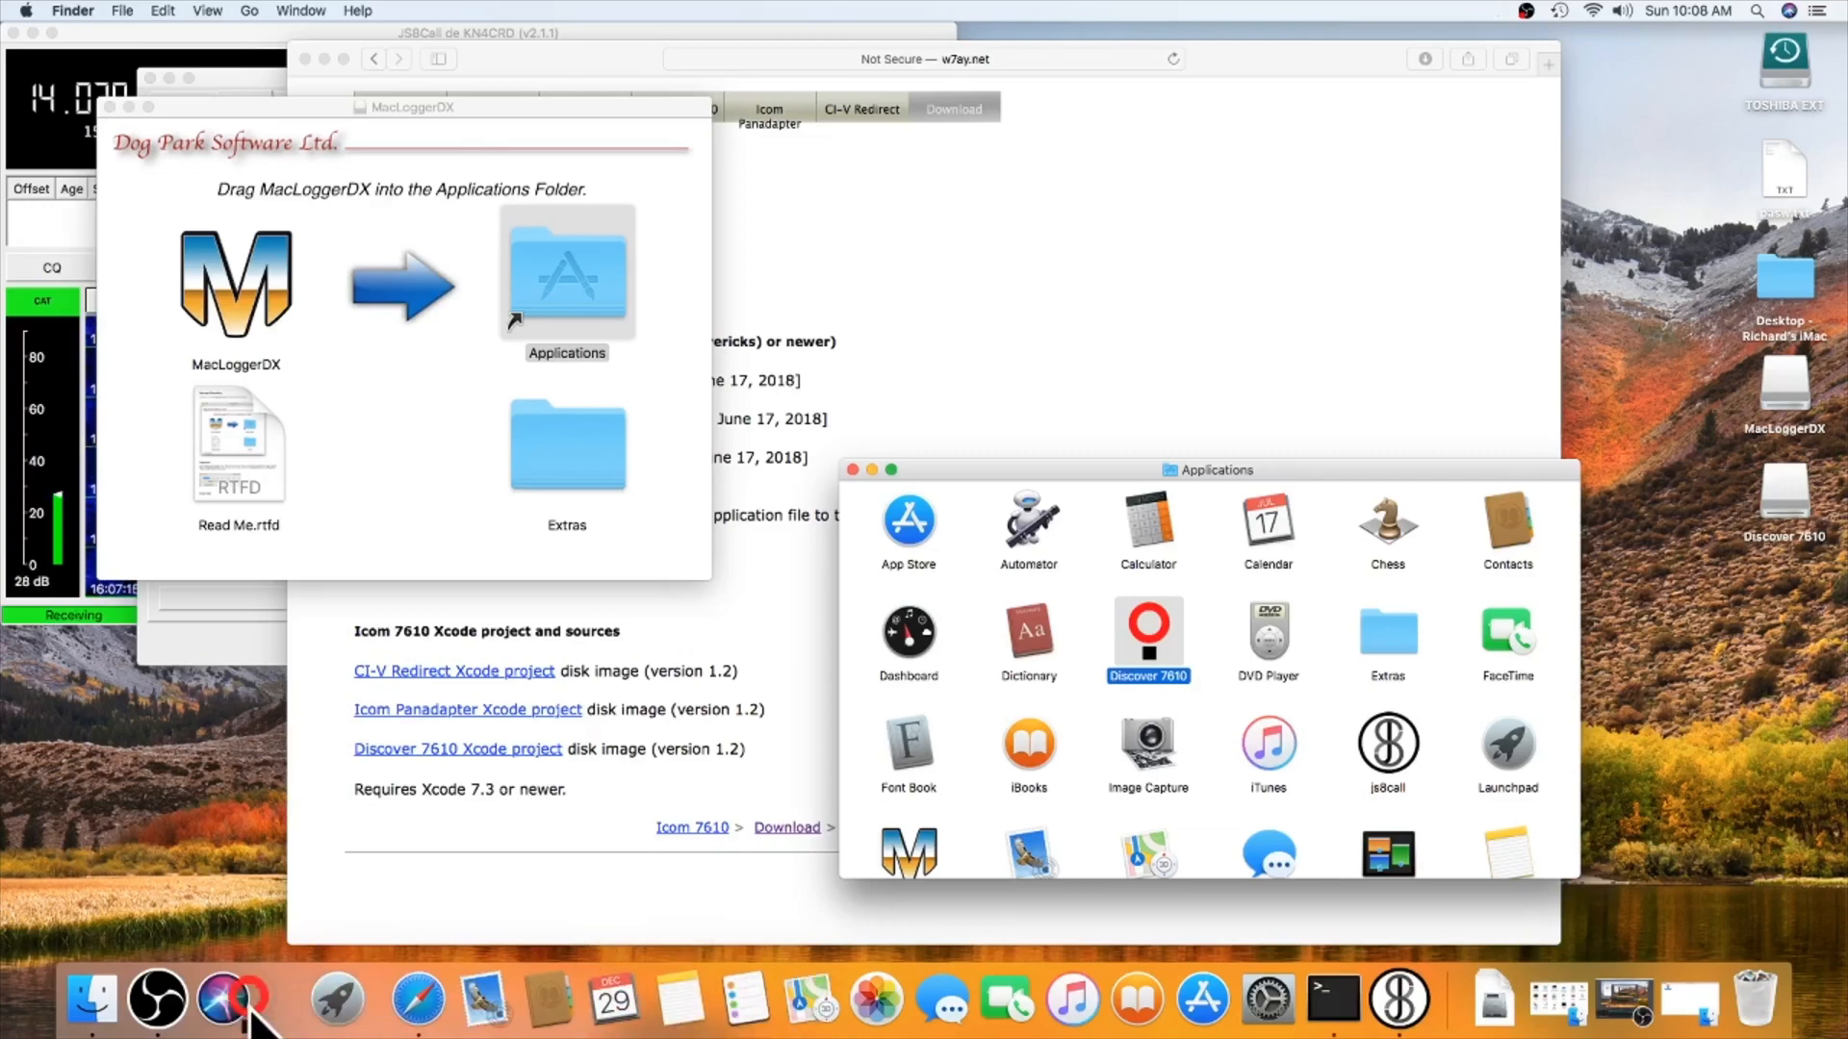
mouse_move(716, 931)
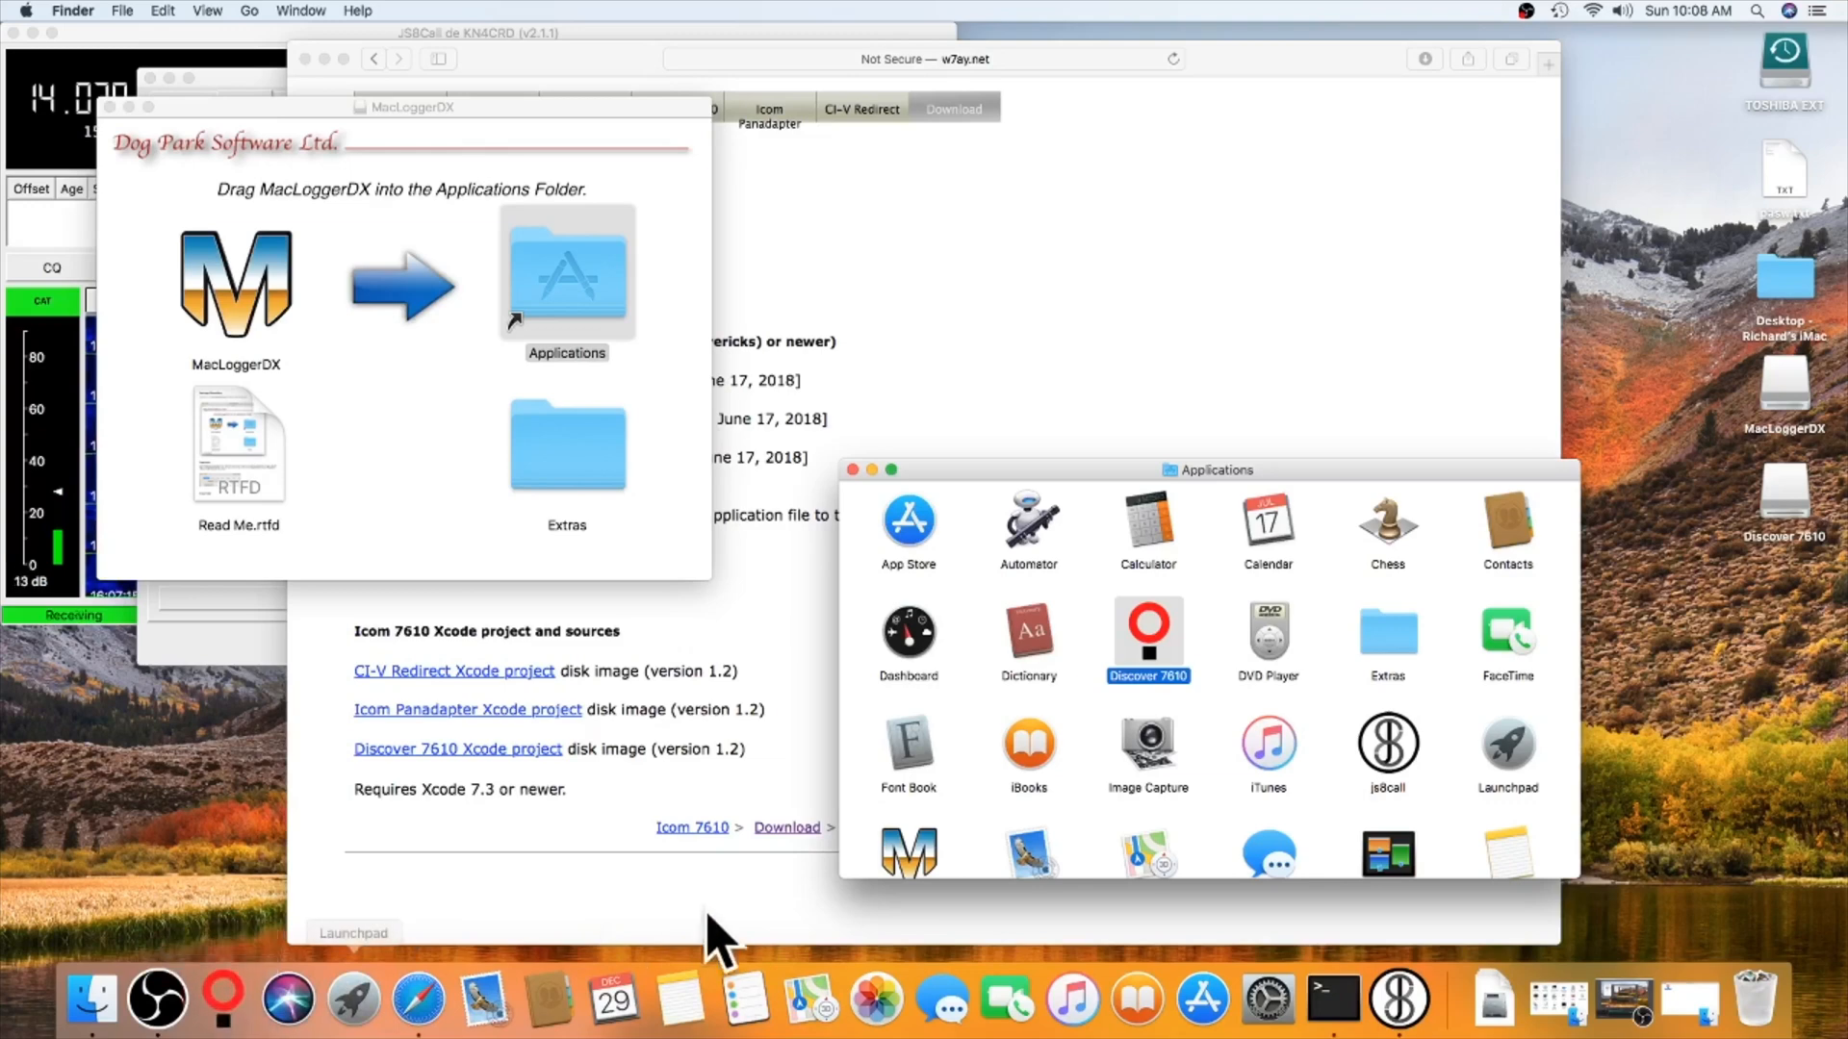
mouse_move(820, 537)
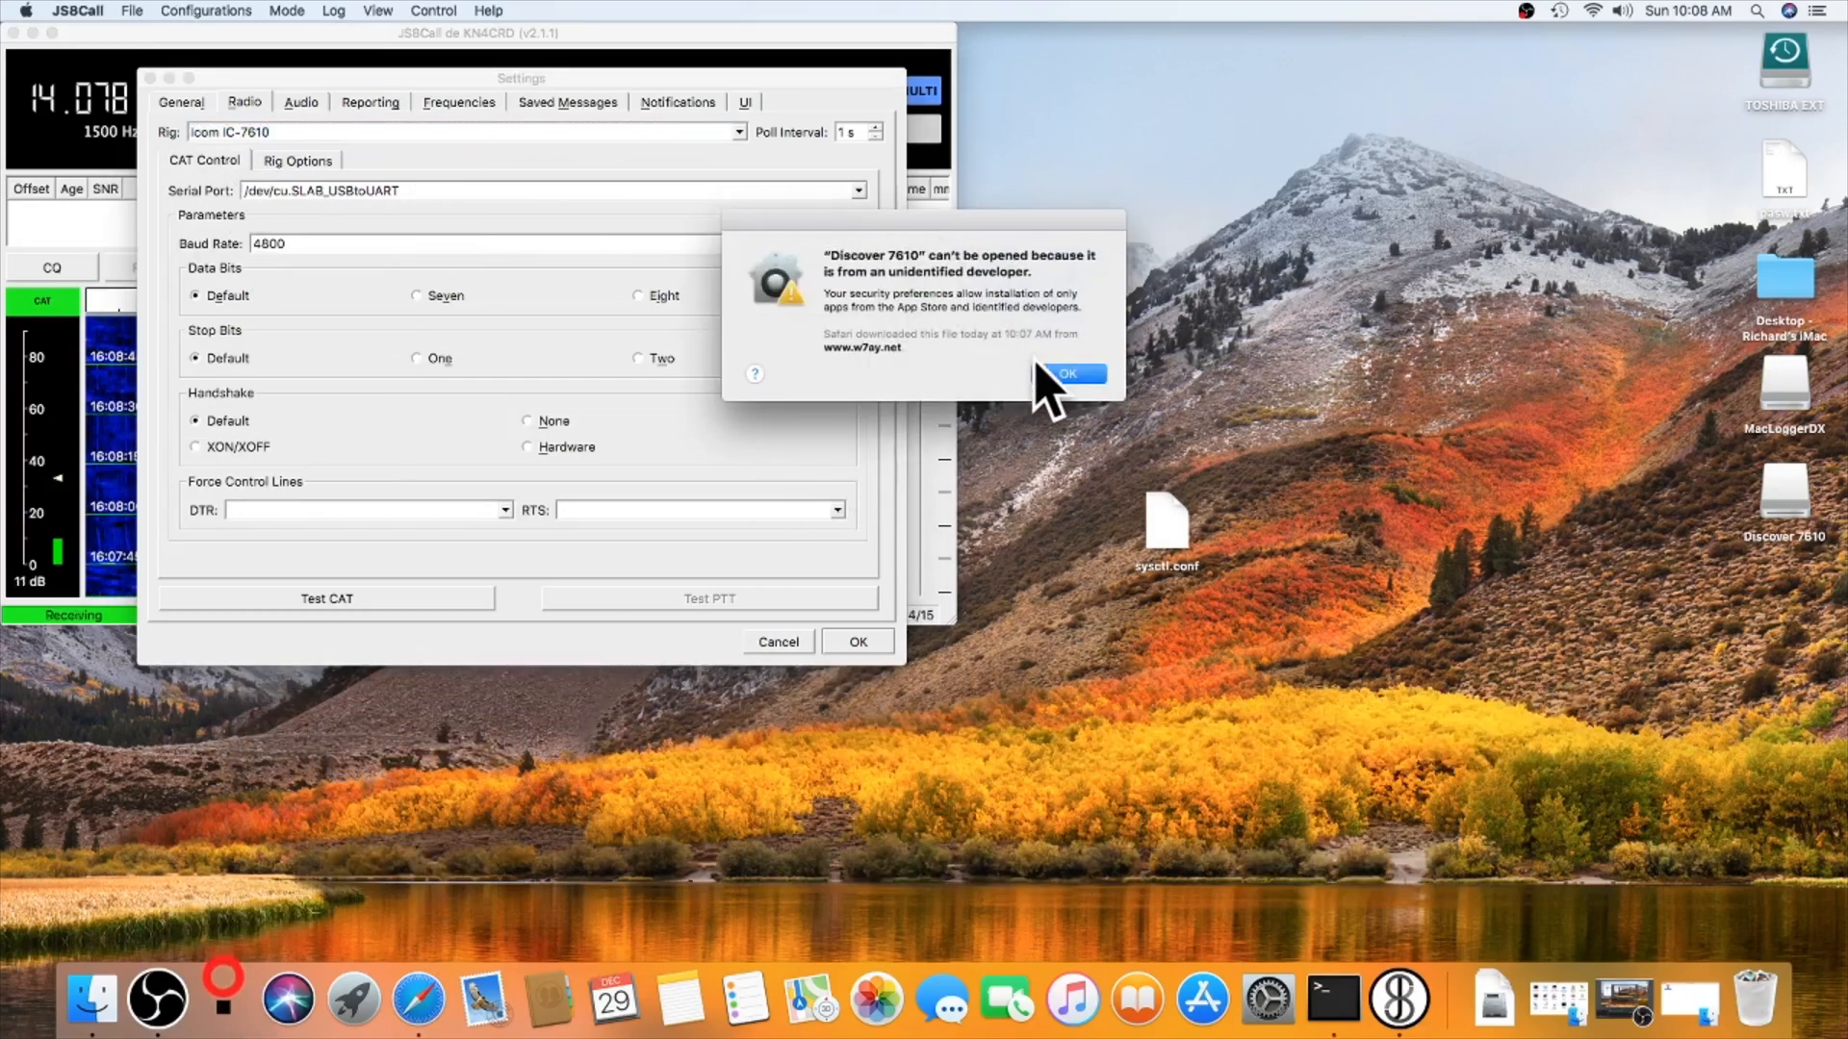
Step: Dismiss the unidentified-developer warning for Discover 7610
left_click(1065, 374)
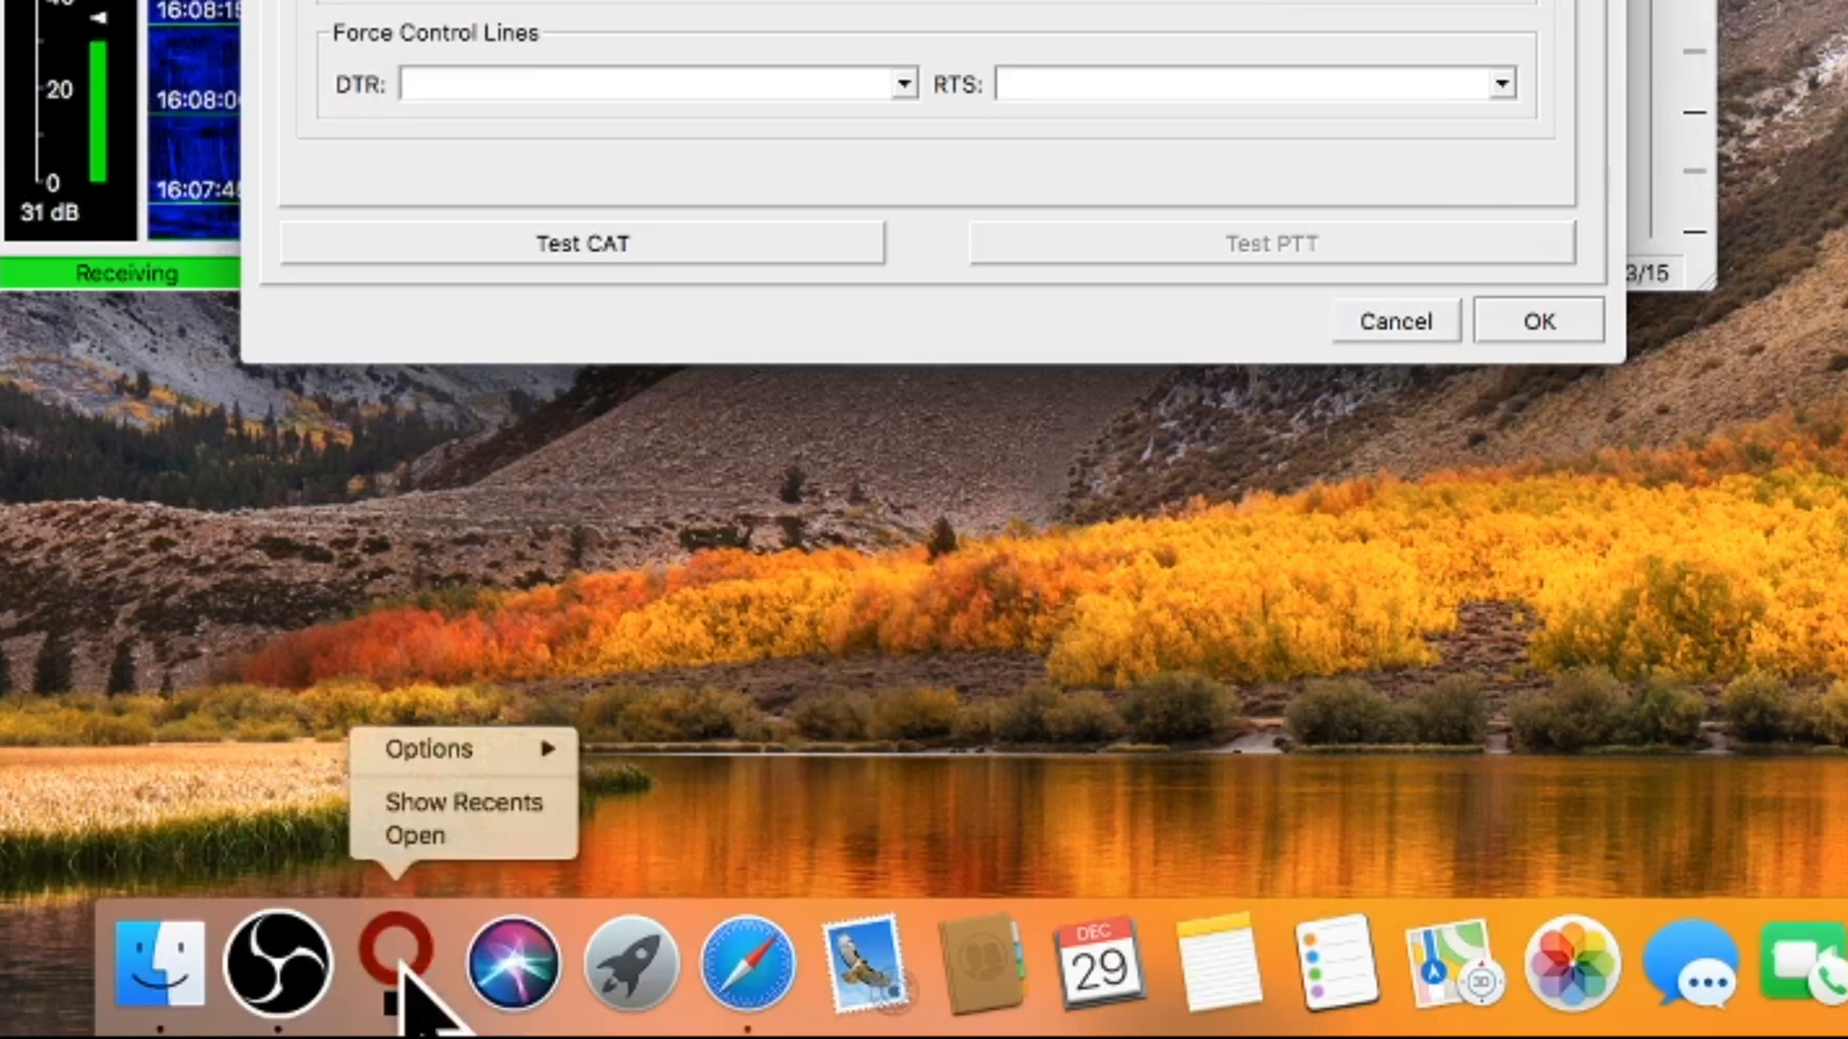
mouse_move(461, 749)
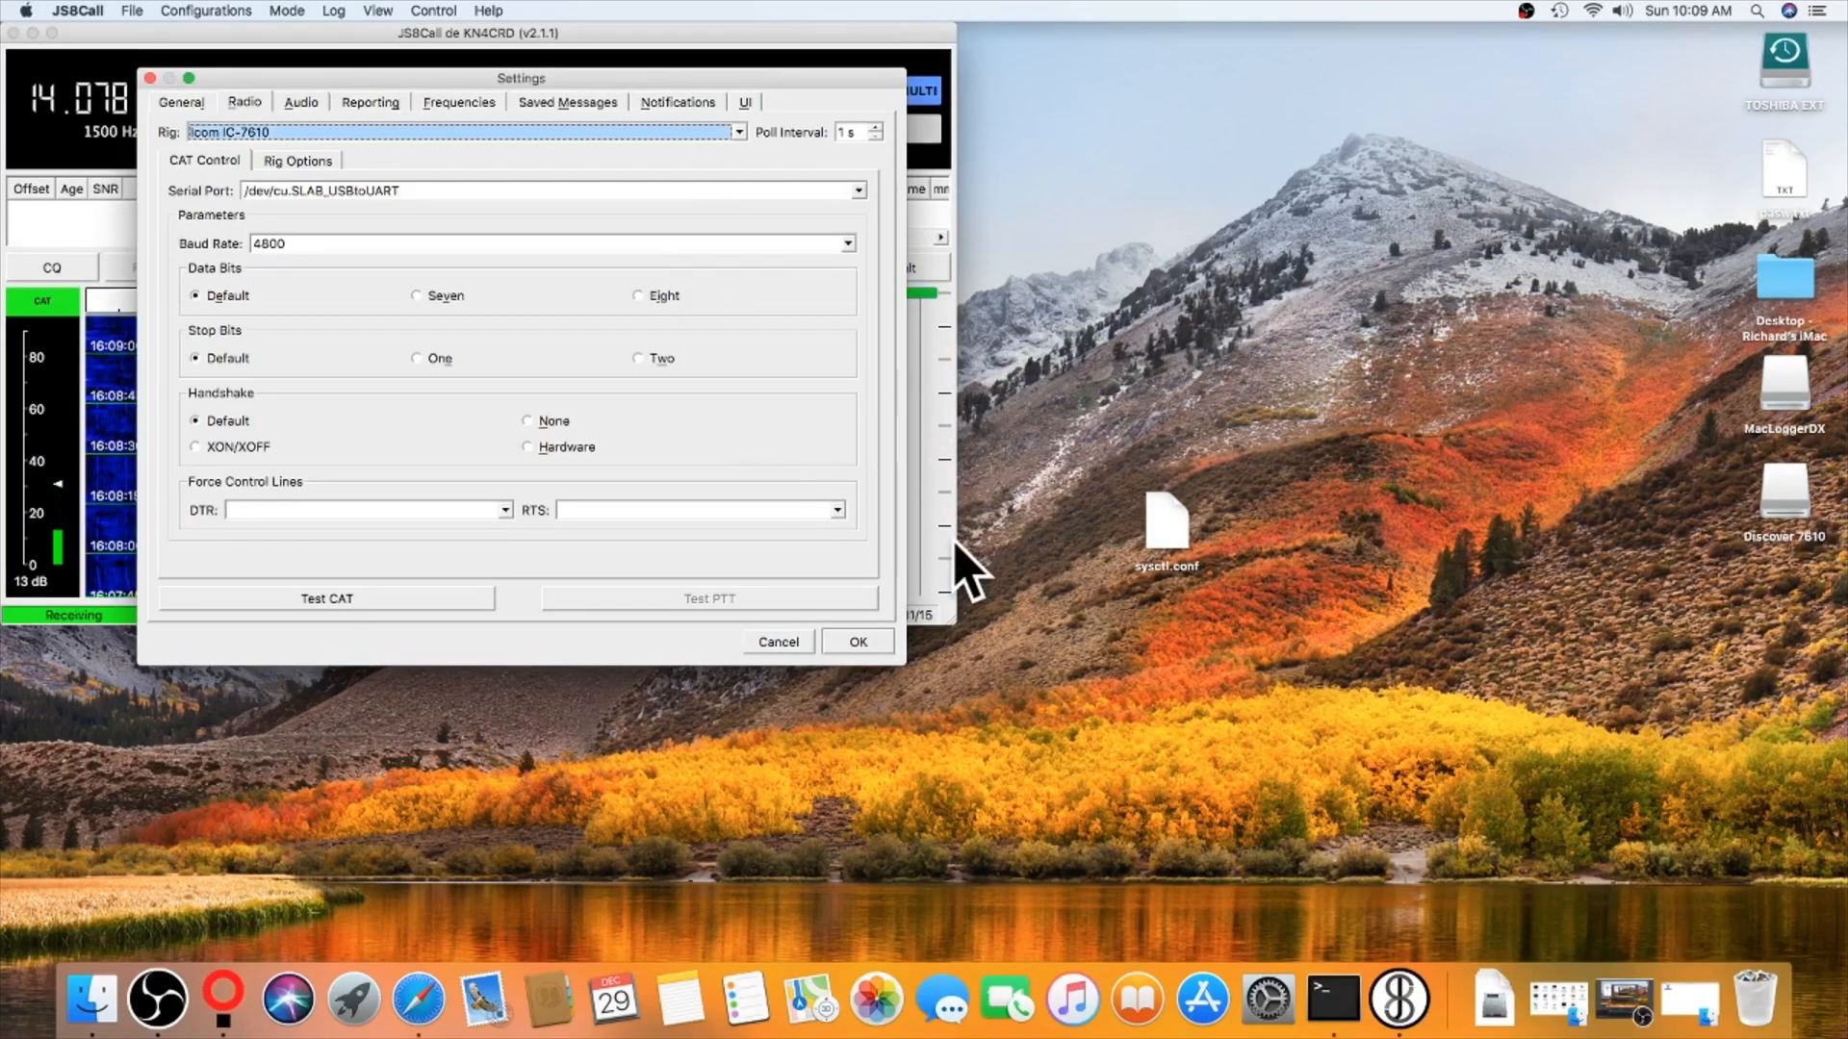
mouse_move(754, 177)
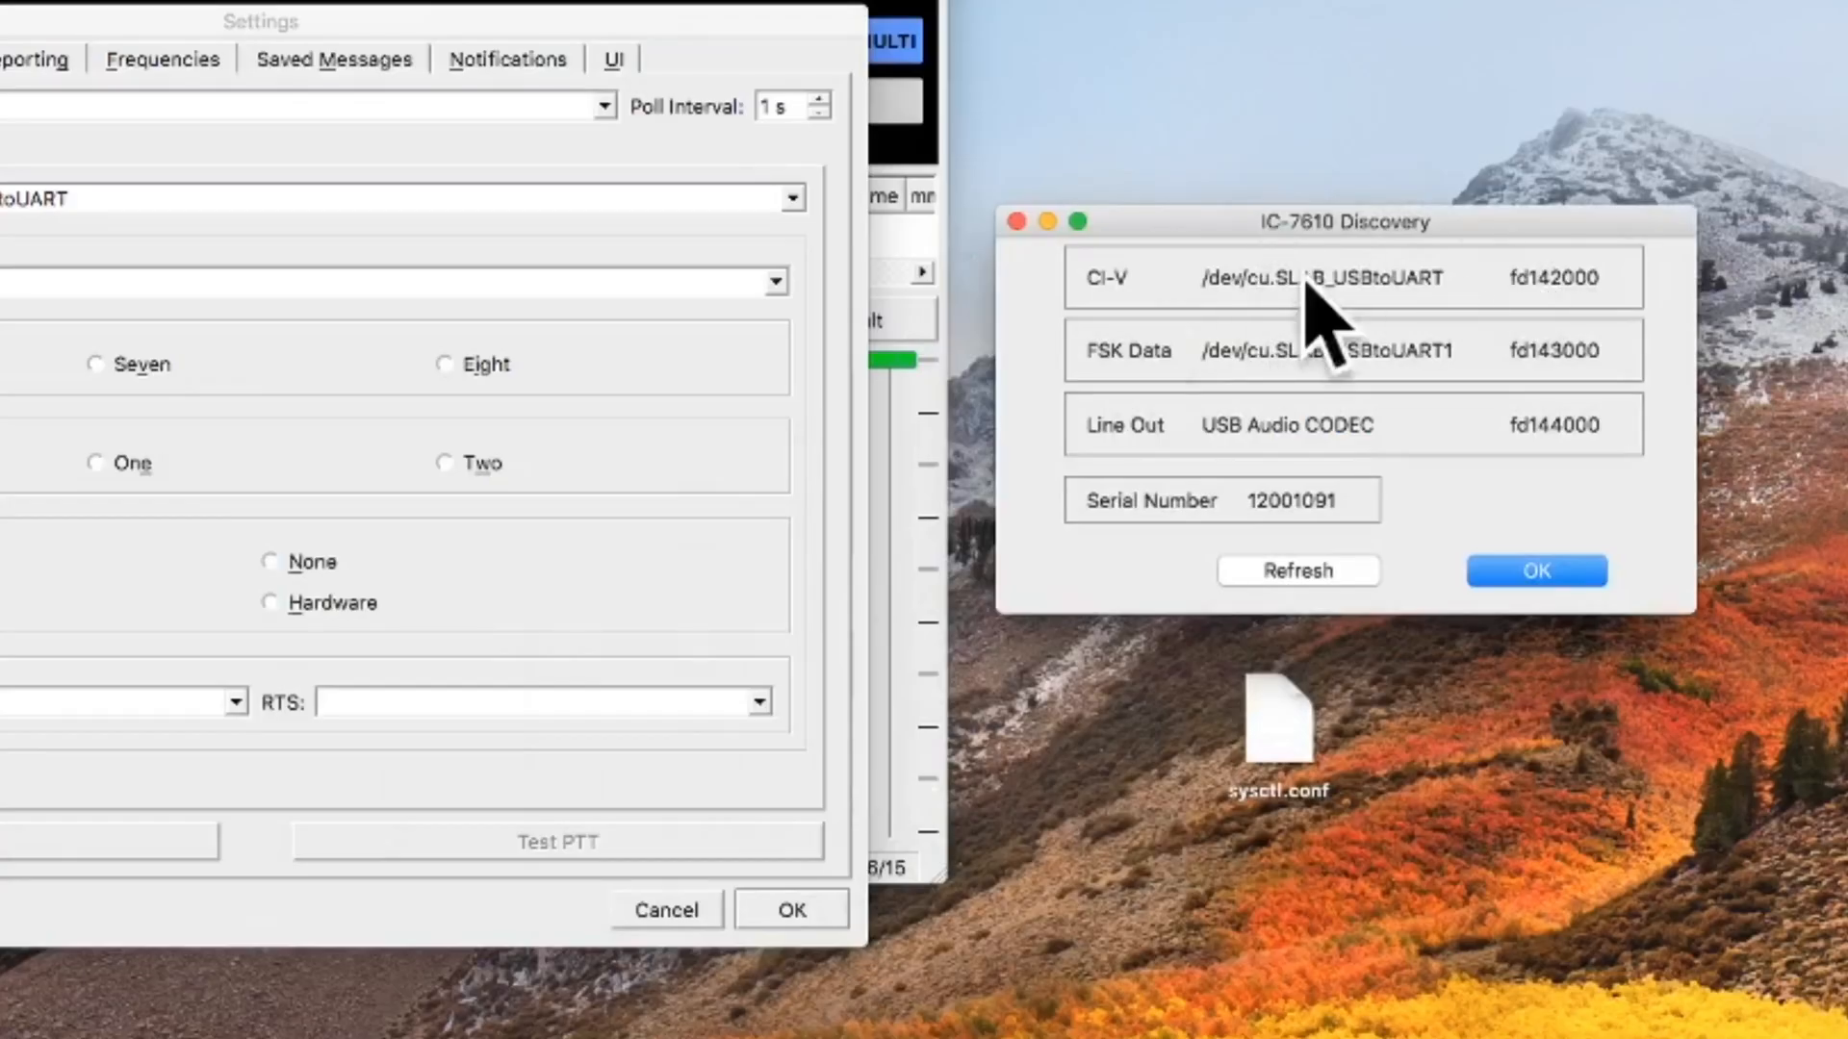
mouse_move(1455, 343)
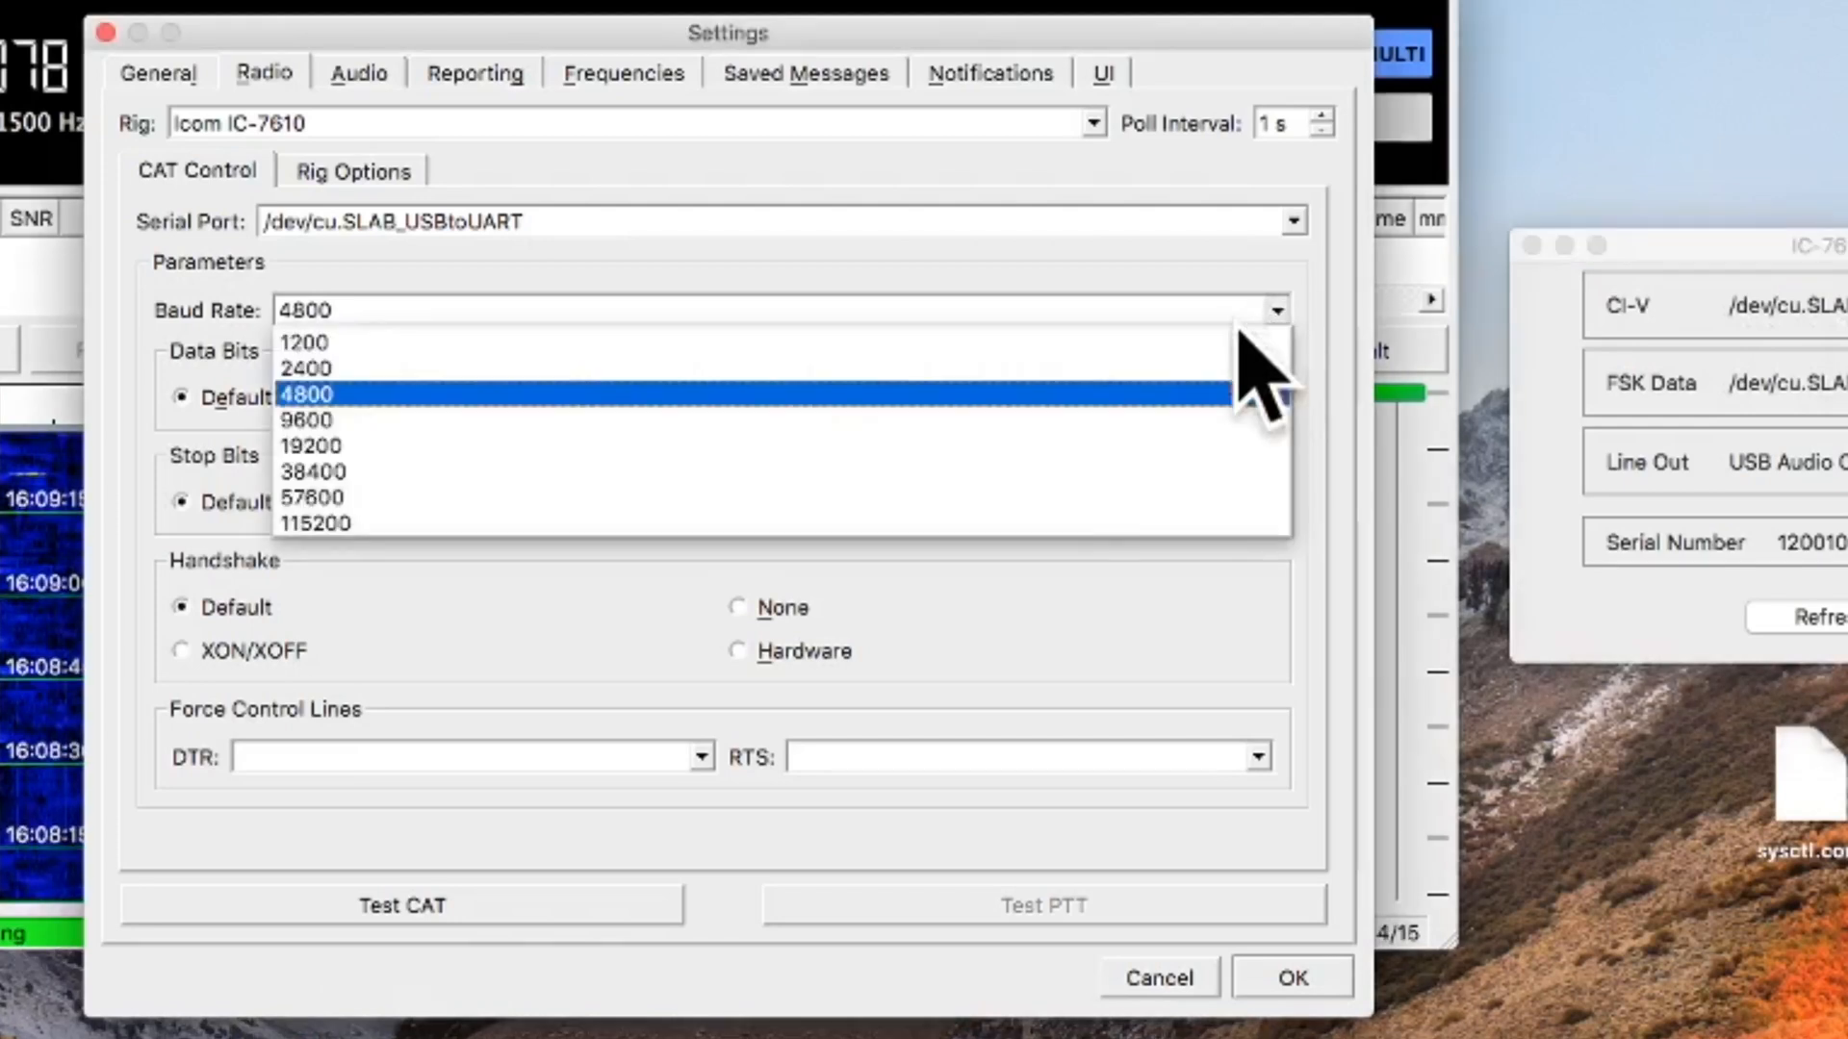
Step: Set the CAT baud rate to 115200 and run Test CAT until it passes
left_click(314, 524)
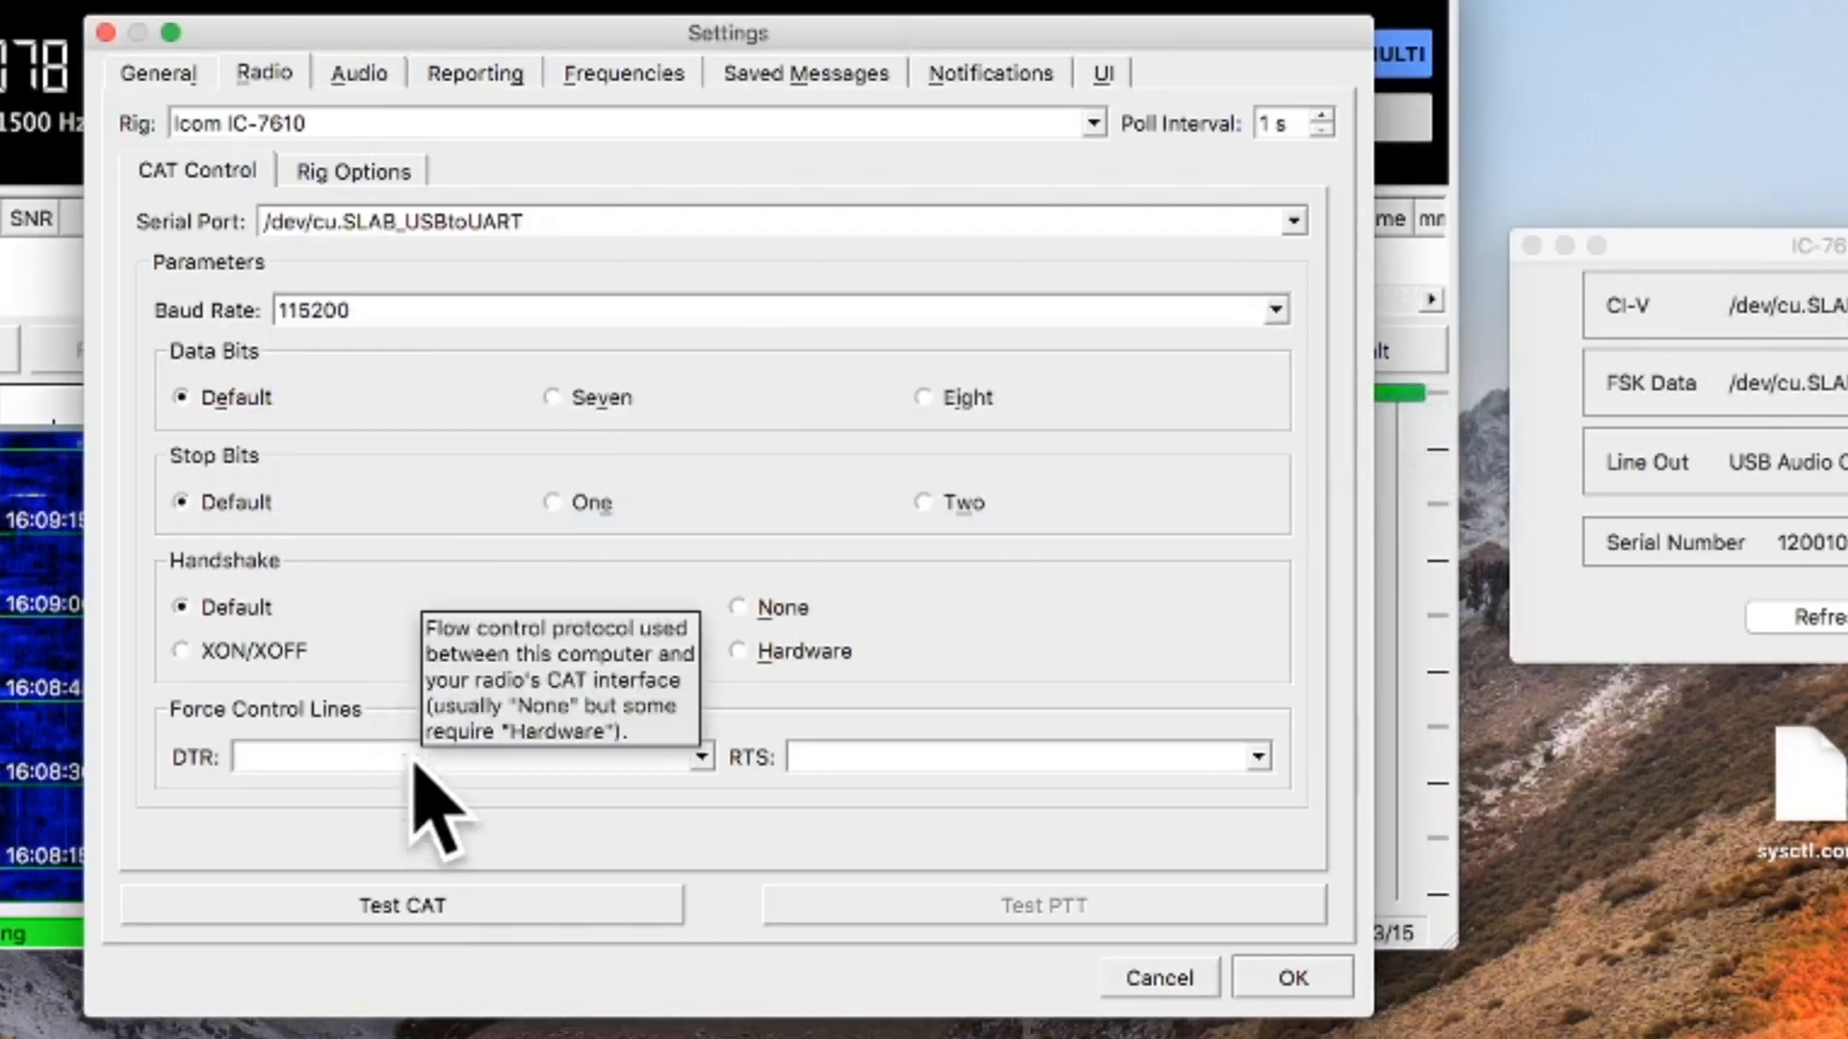
mouse_move(872, 706)
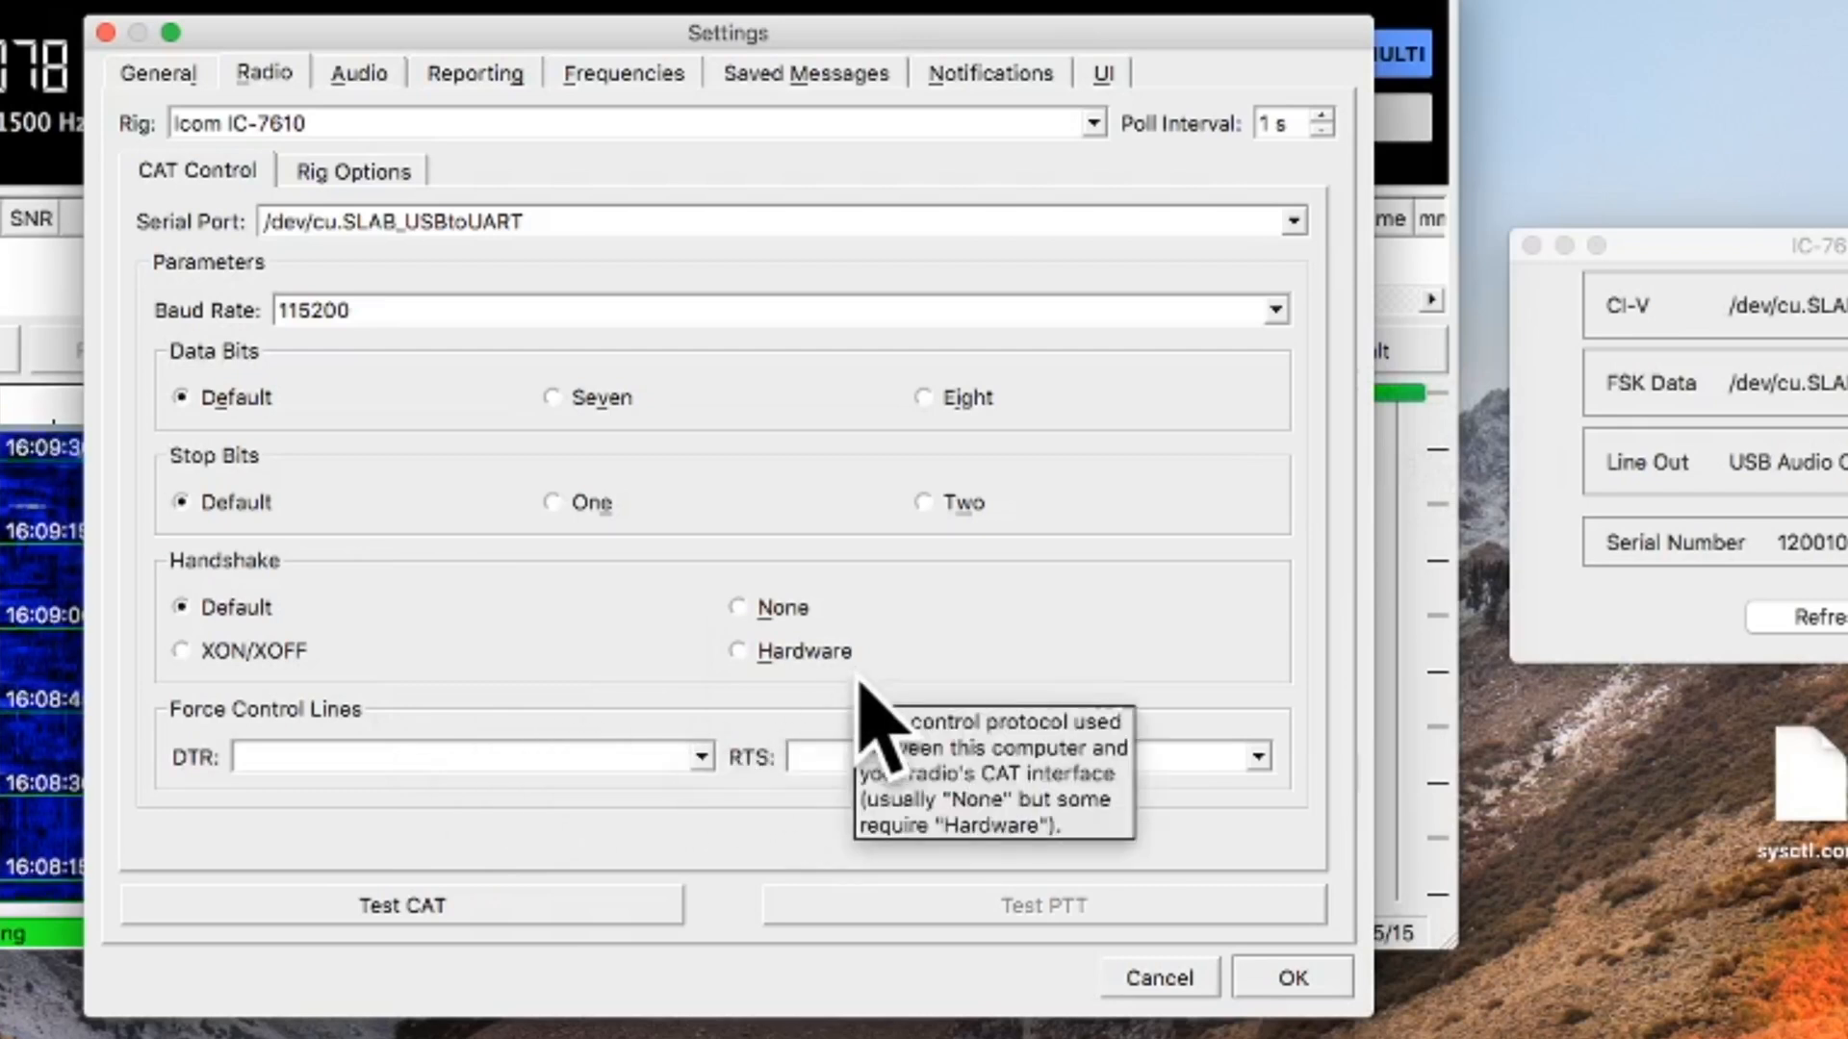
left_click(400, 905)
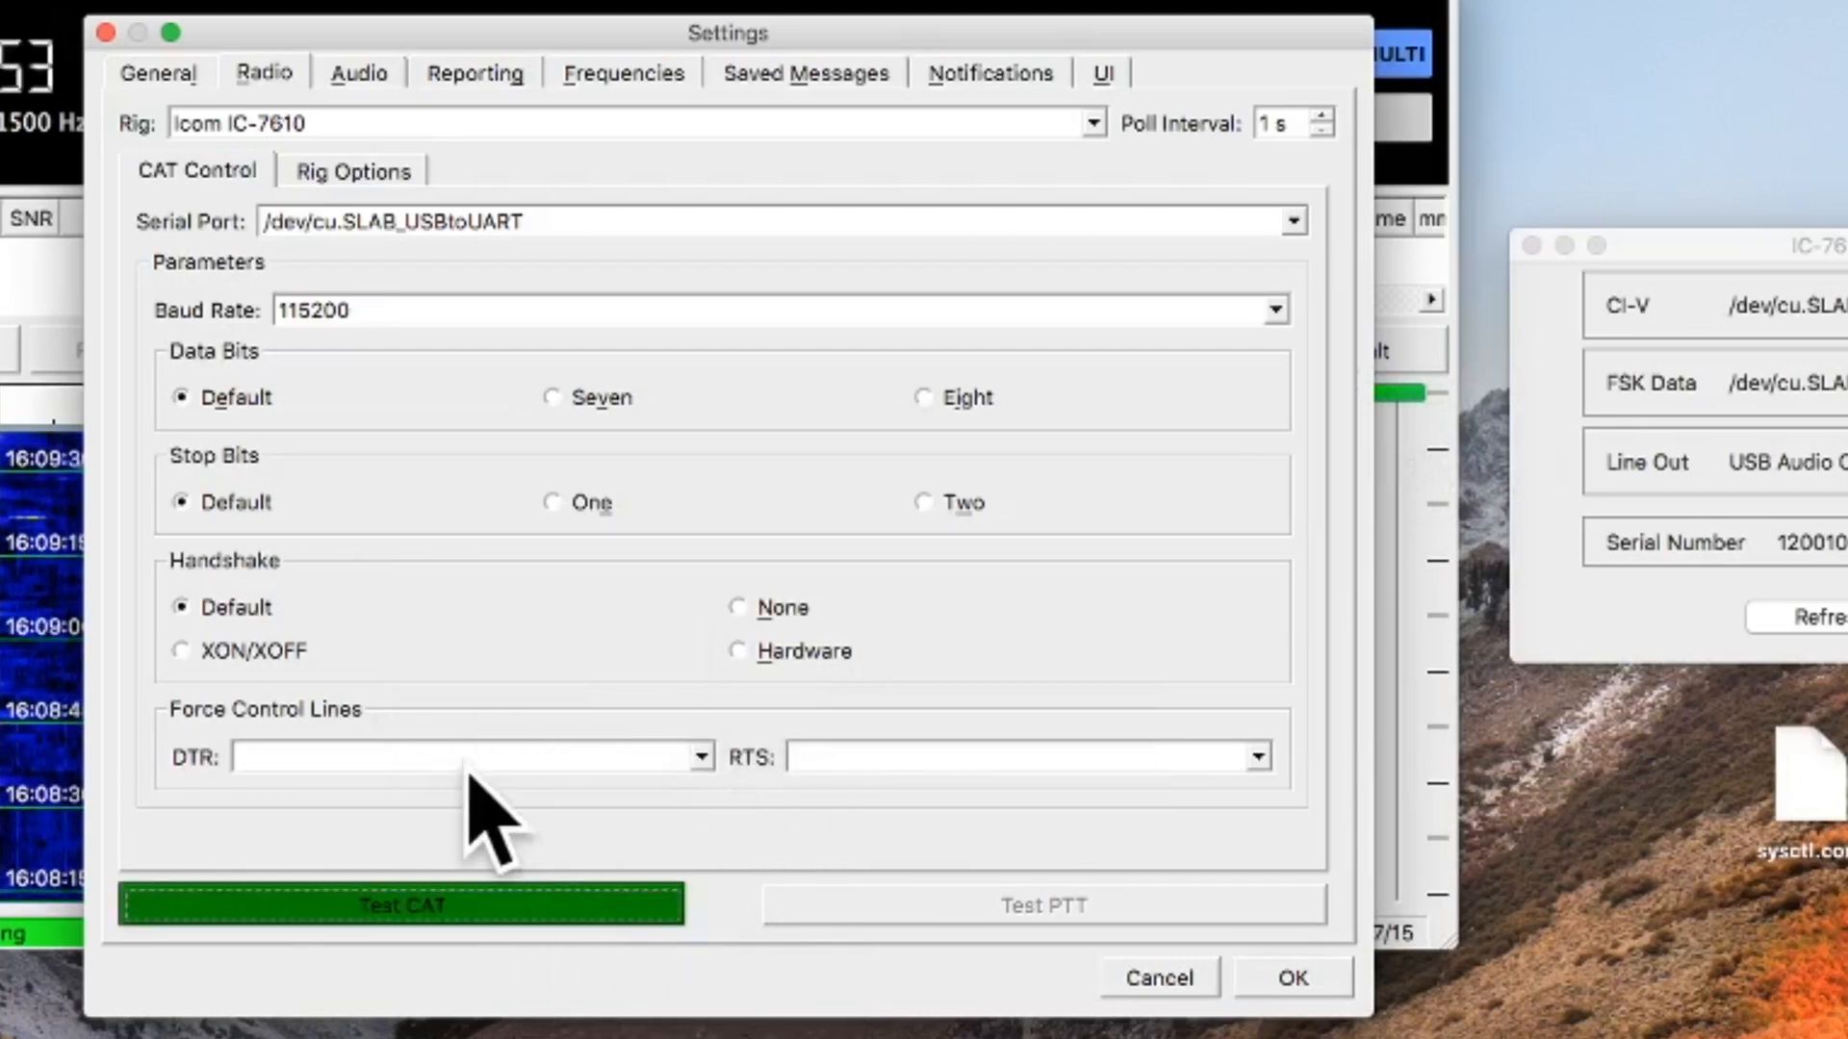
mouse_move(638, 826)
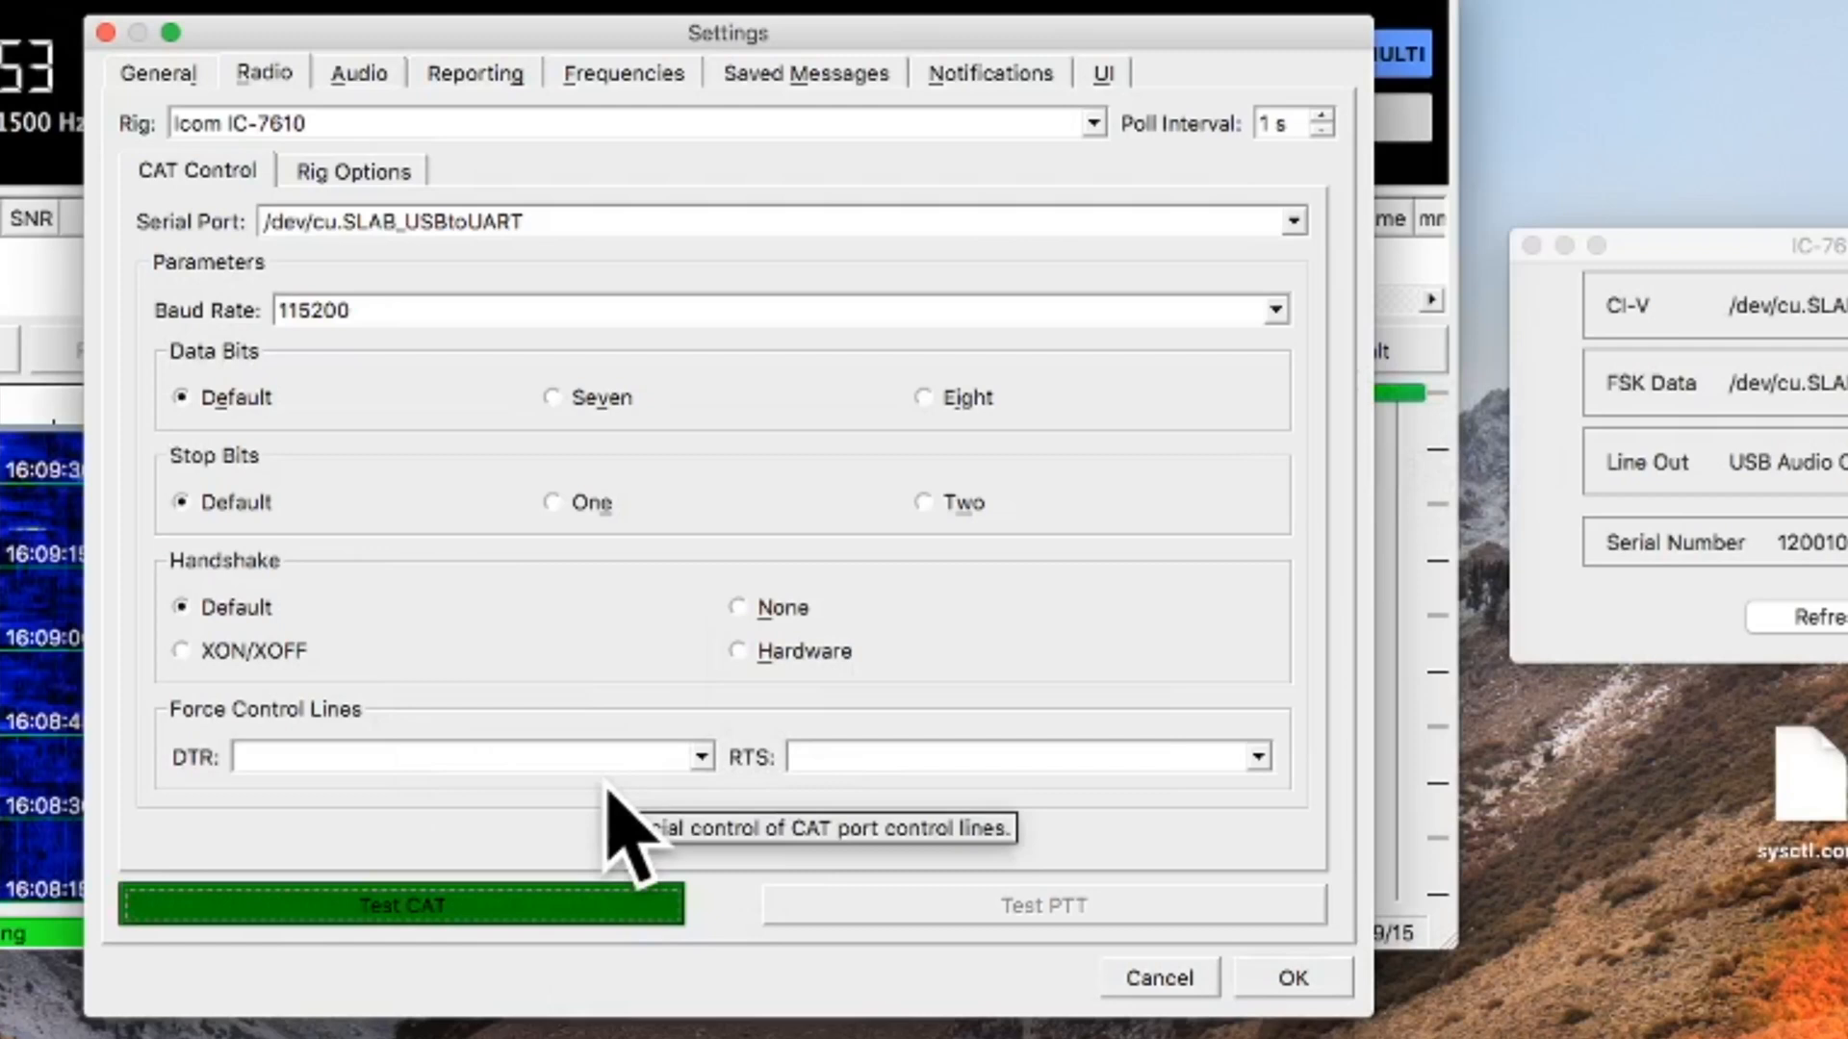
mouse_move(388, 235)
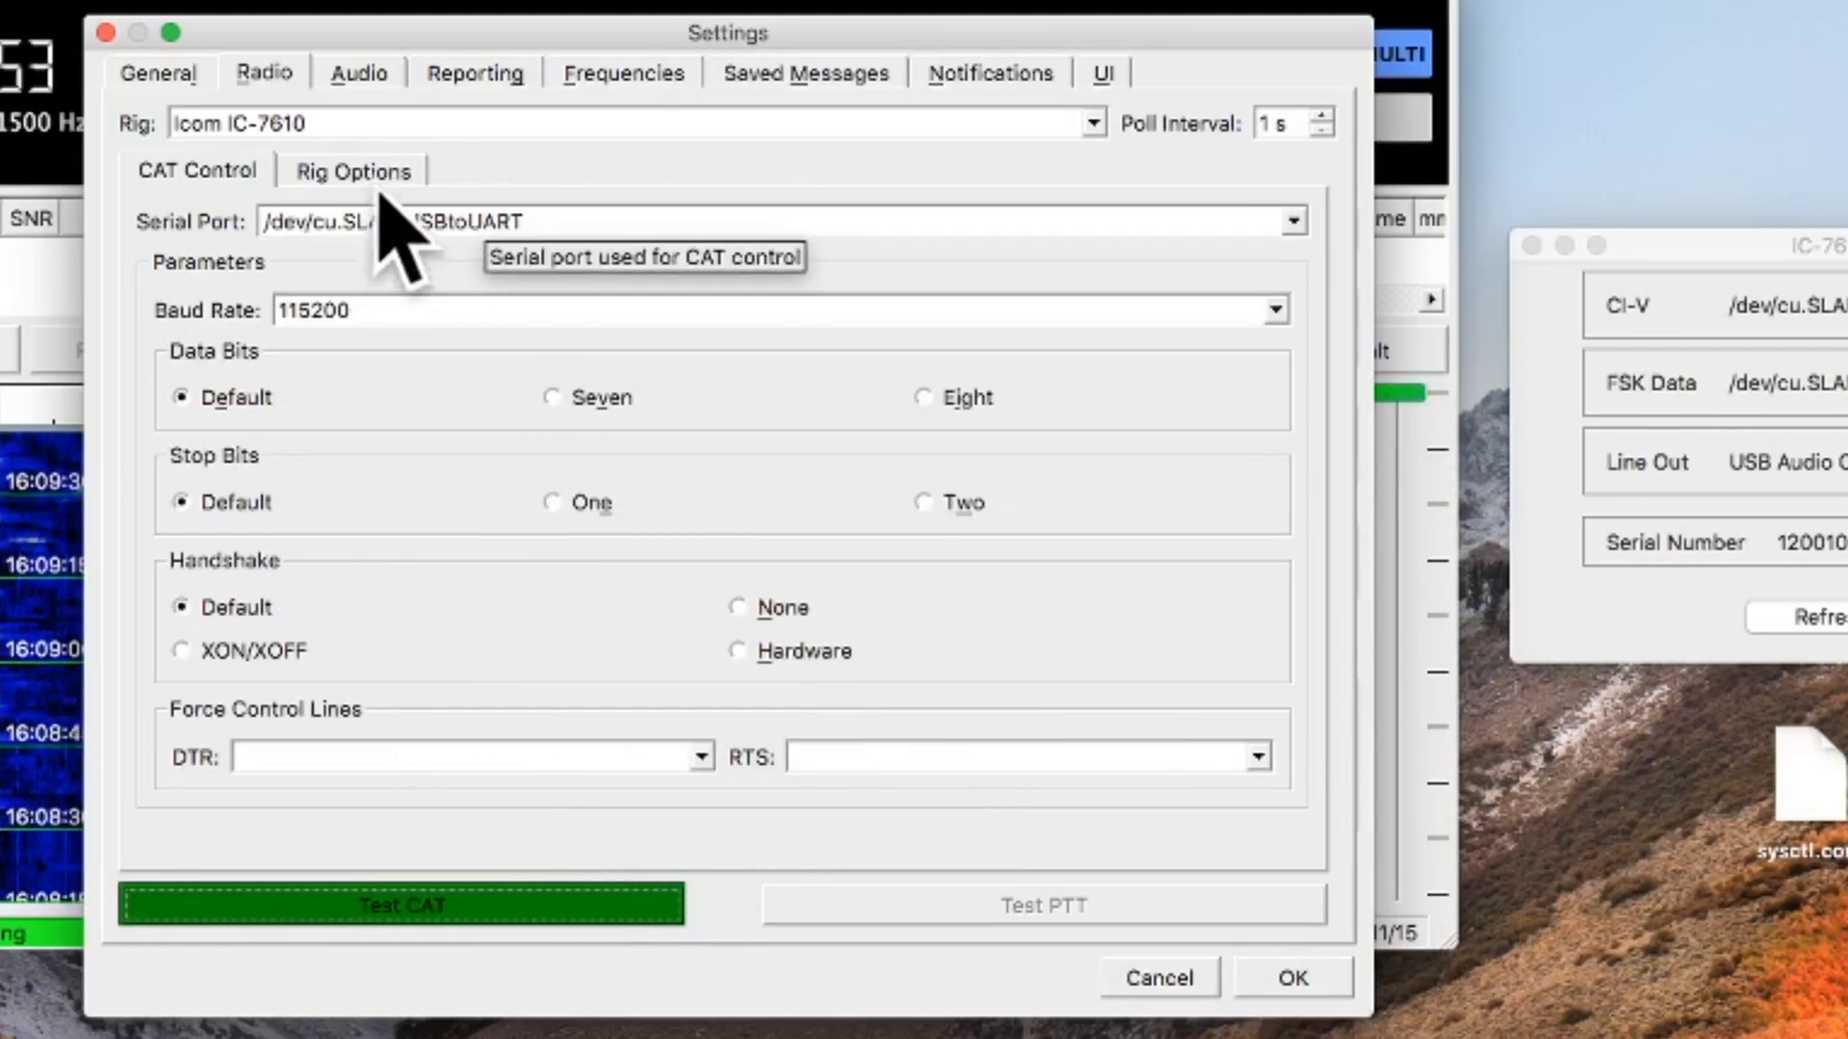
Step: In Rig Options set PTT to CAT, mode to Data/Pkt and split operation to Rig
left_click(350, 169)
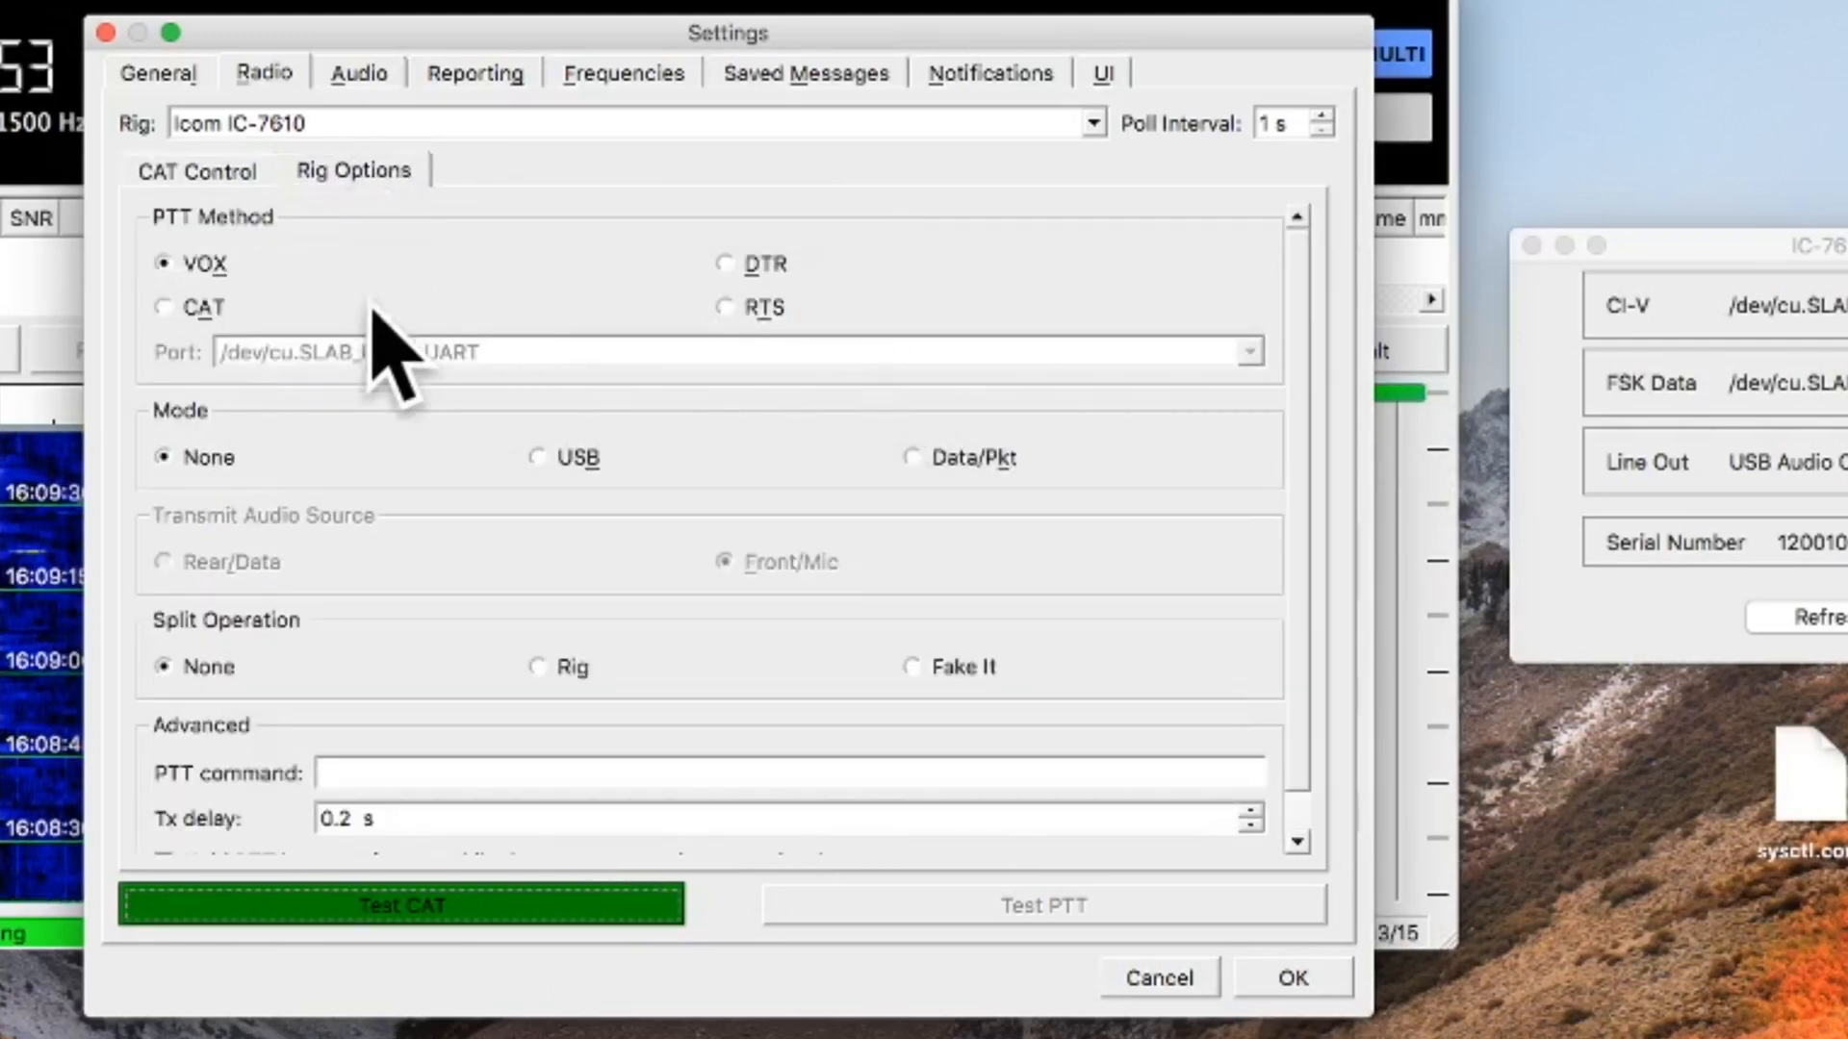
left_click(165, 308)
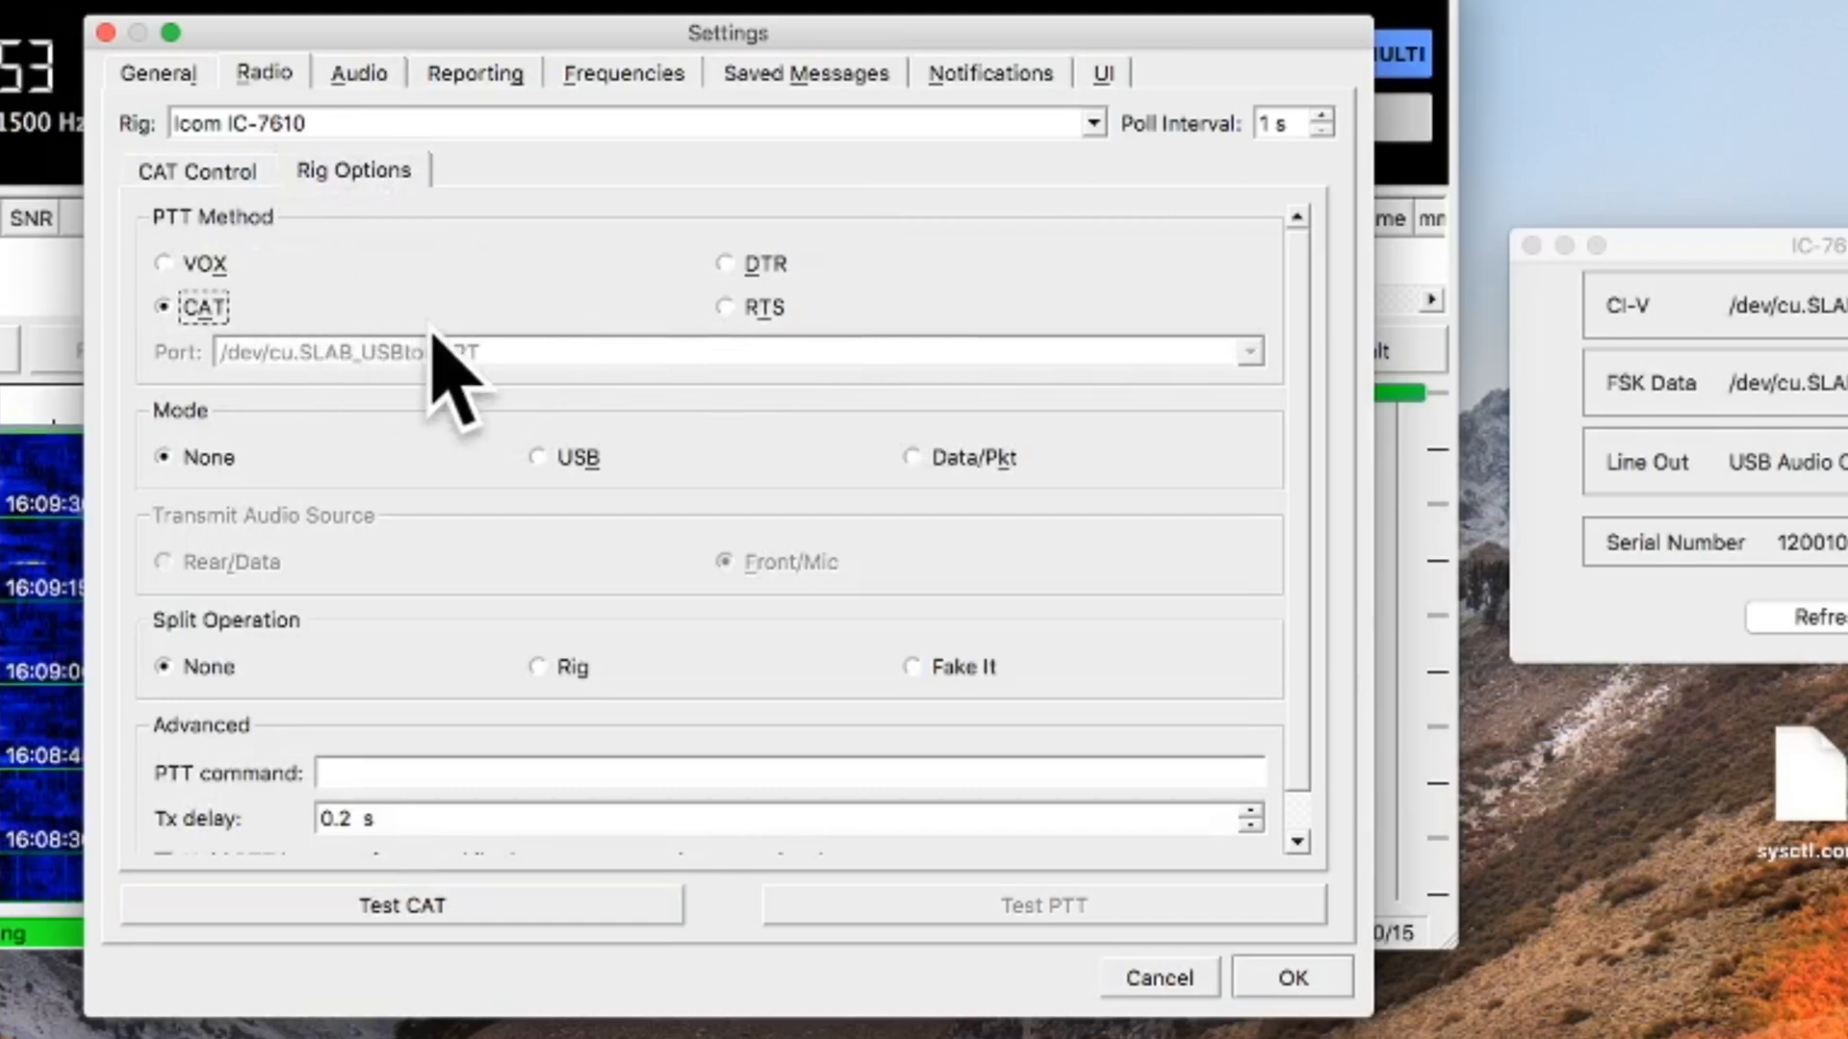
left_click(913, 458)
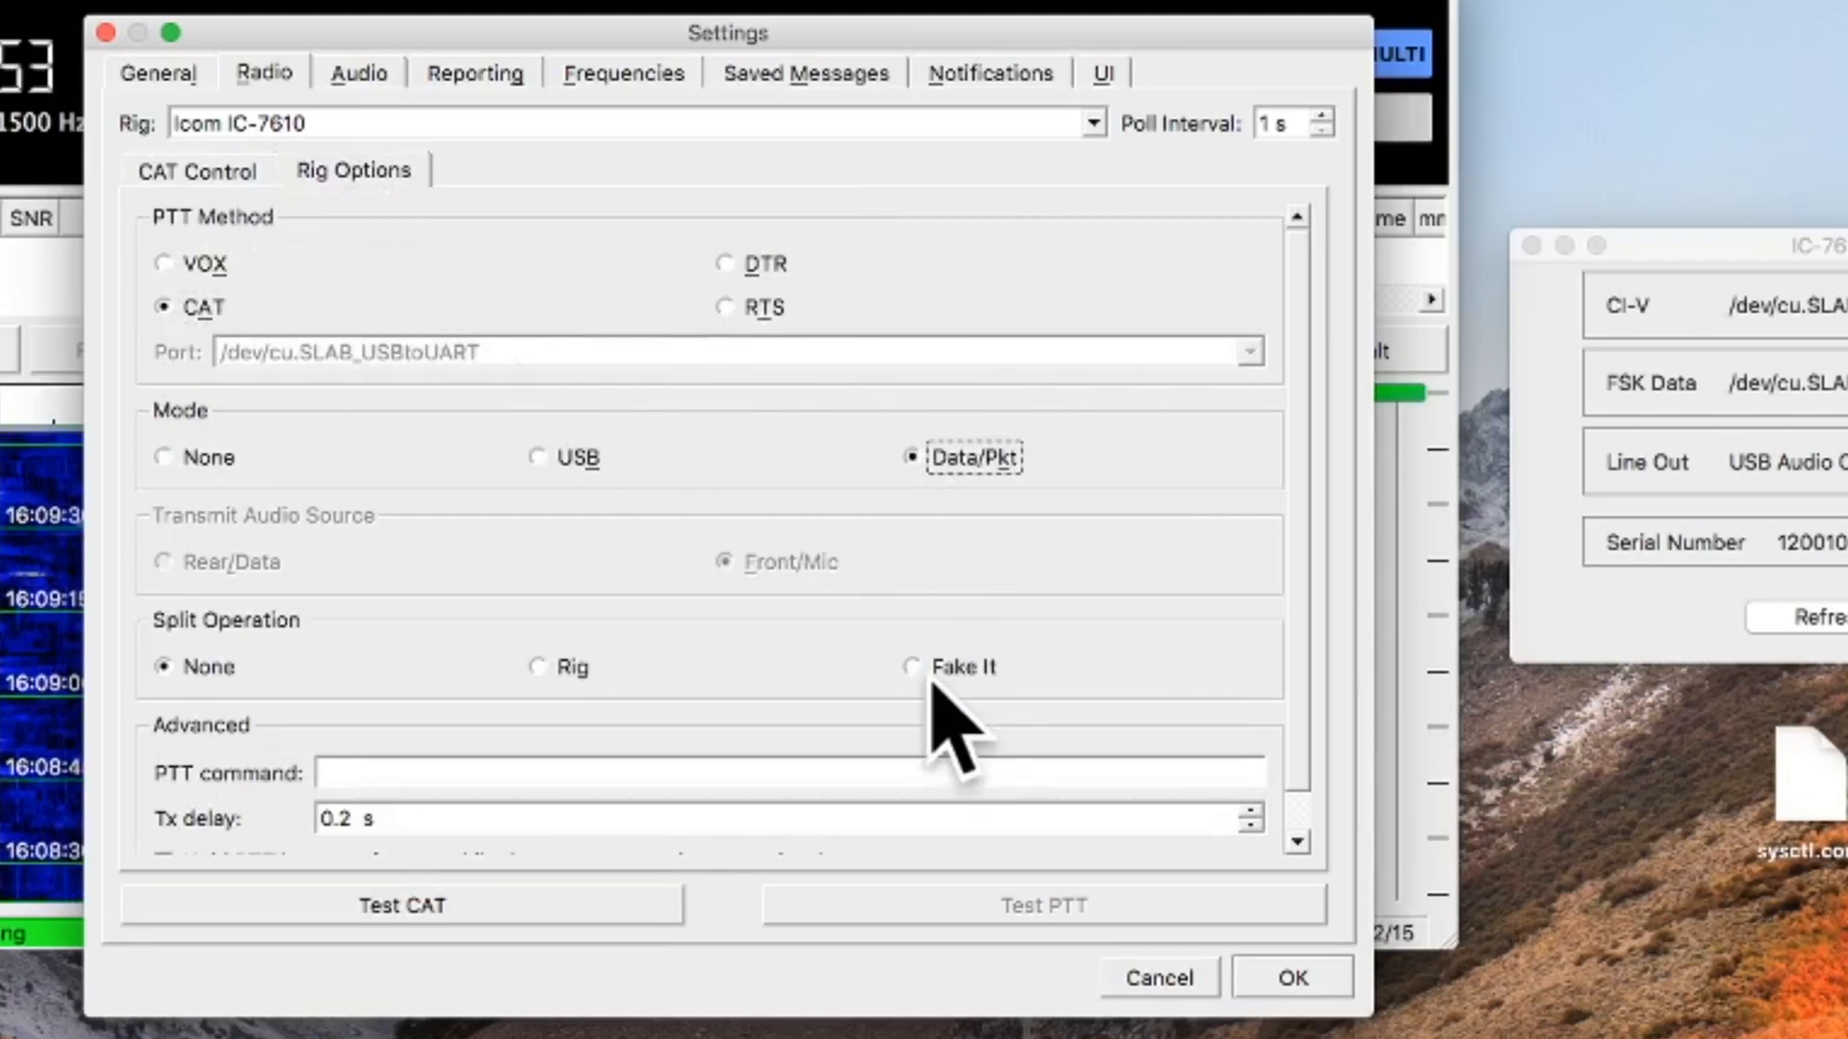
left_click(914, 666)
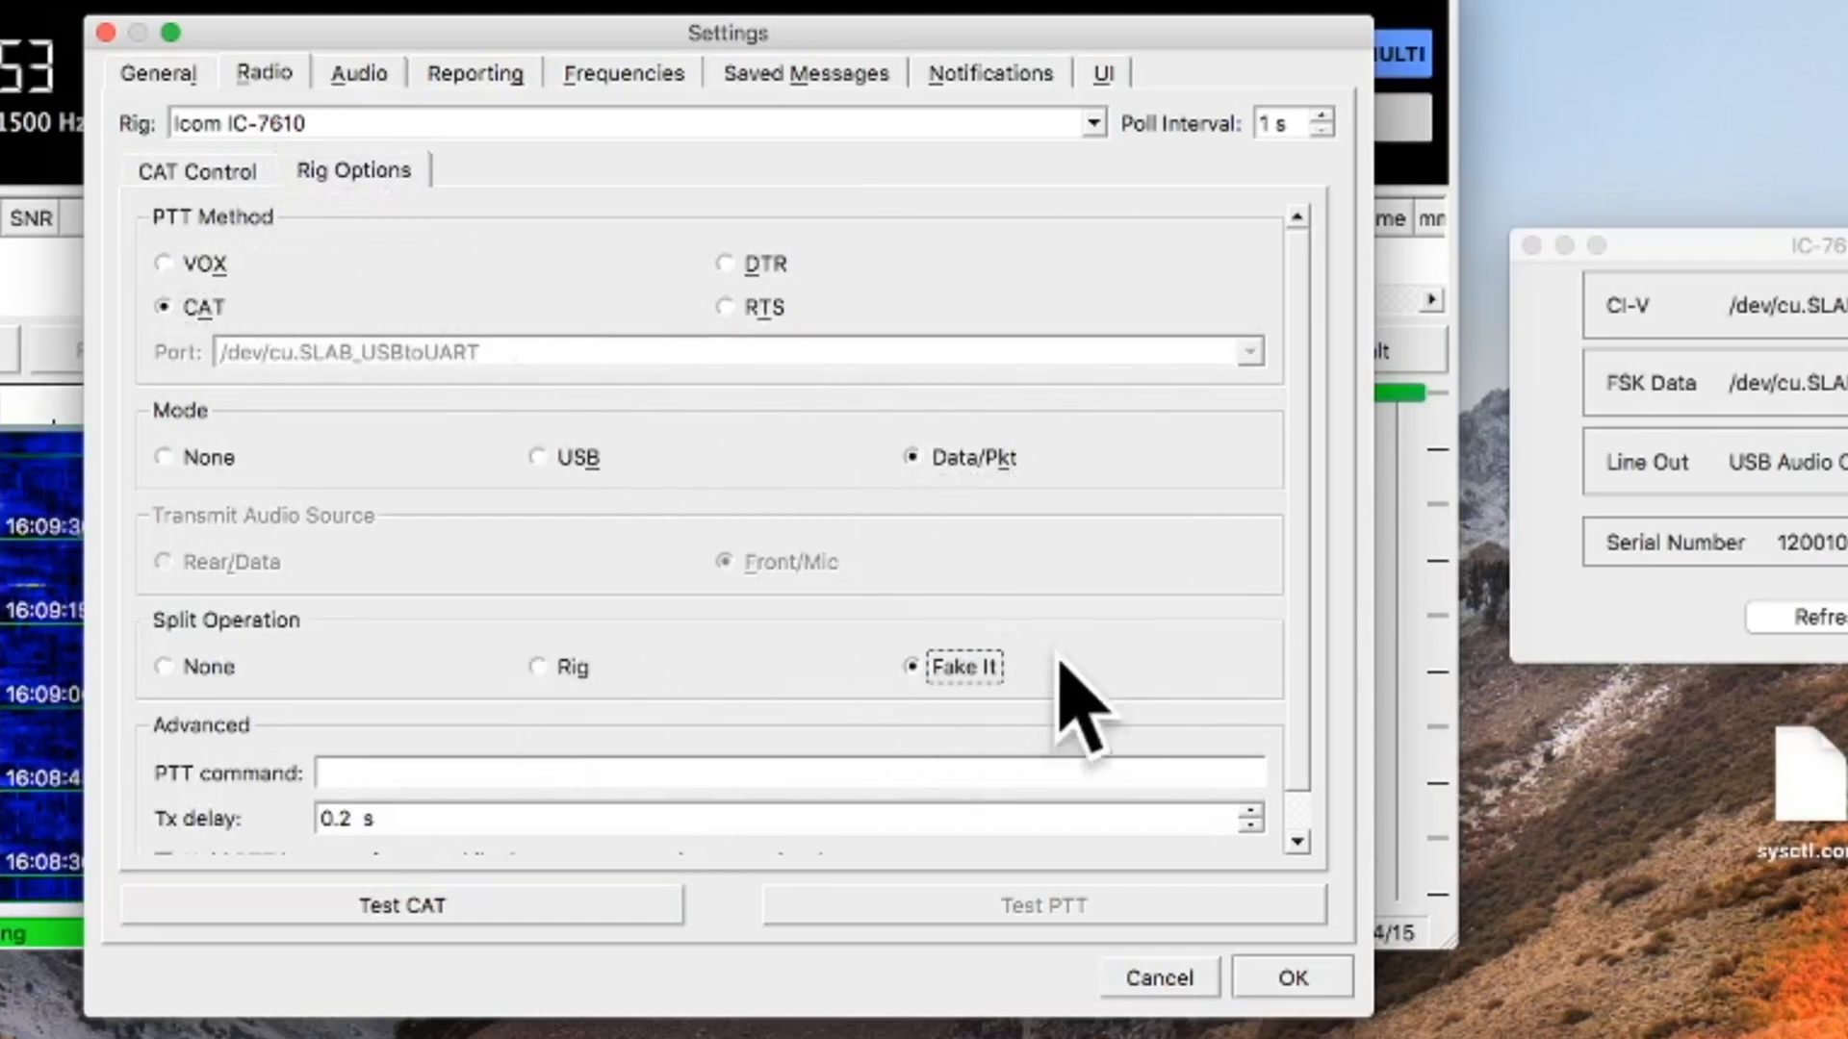
left_click(539, 668)
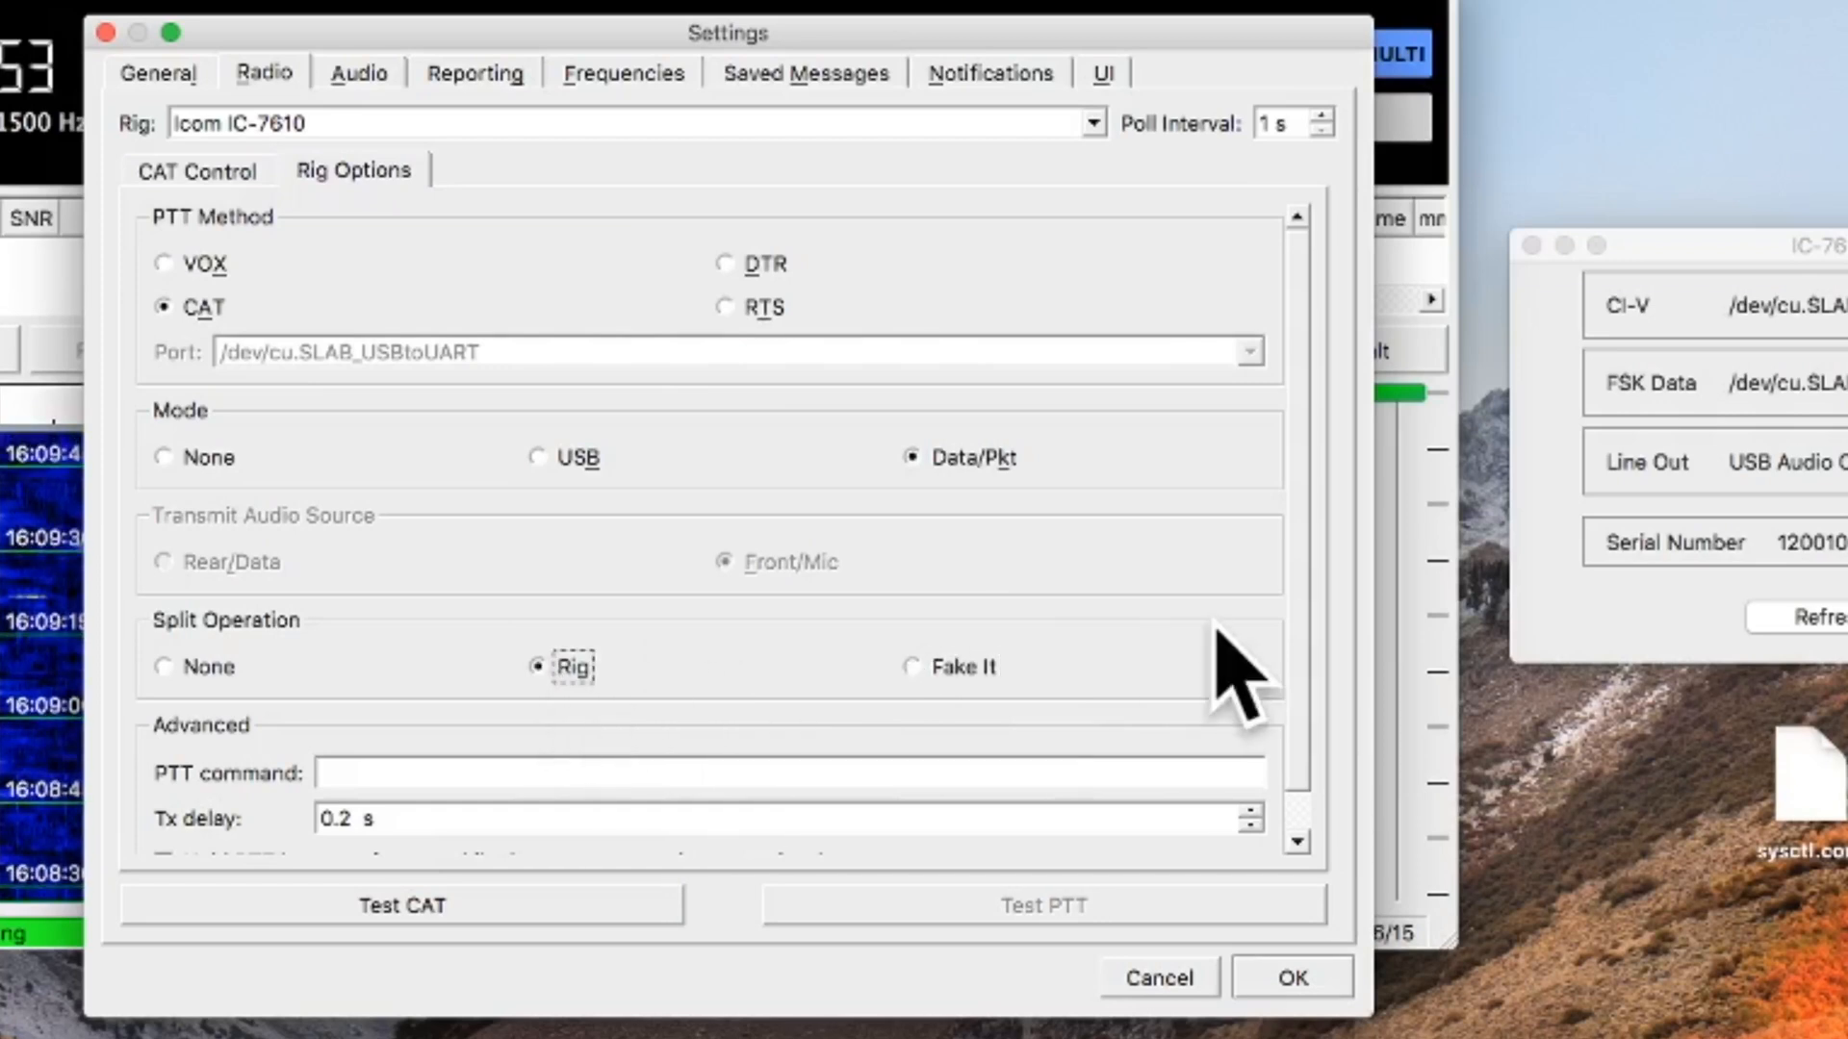
mouse_move(926, 726)
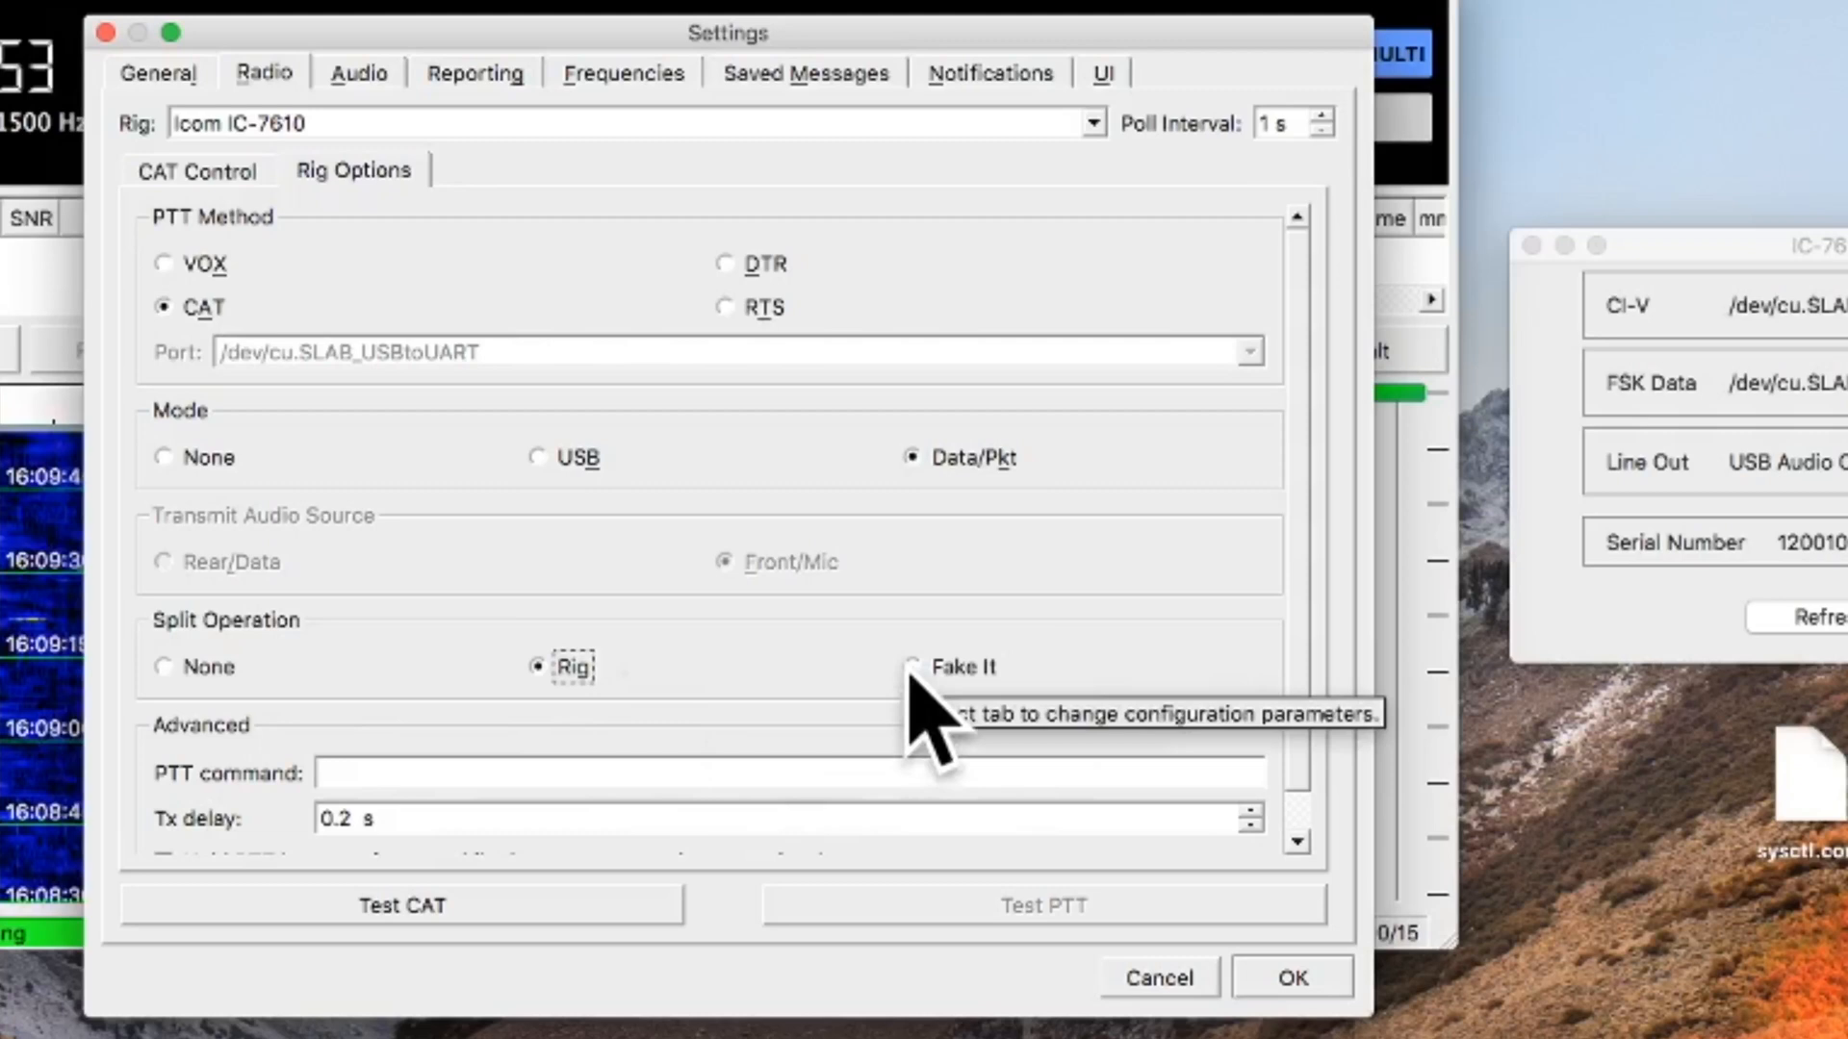
mouse_move(960, 706)
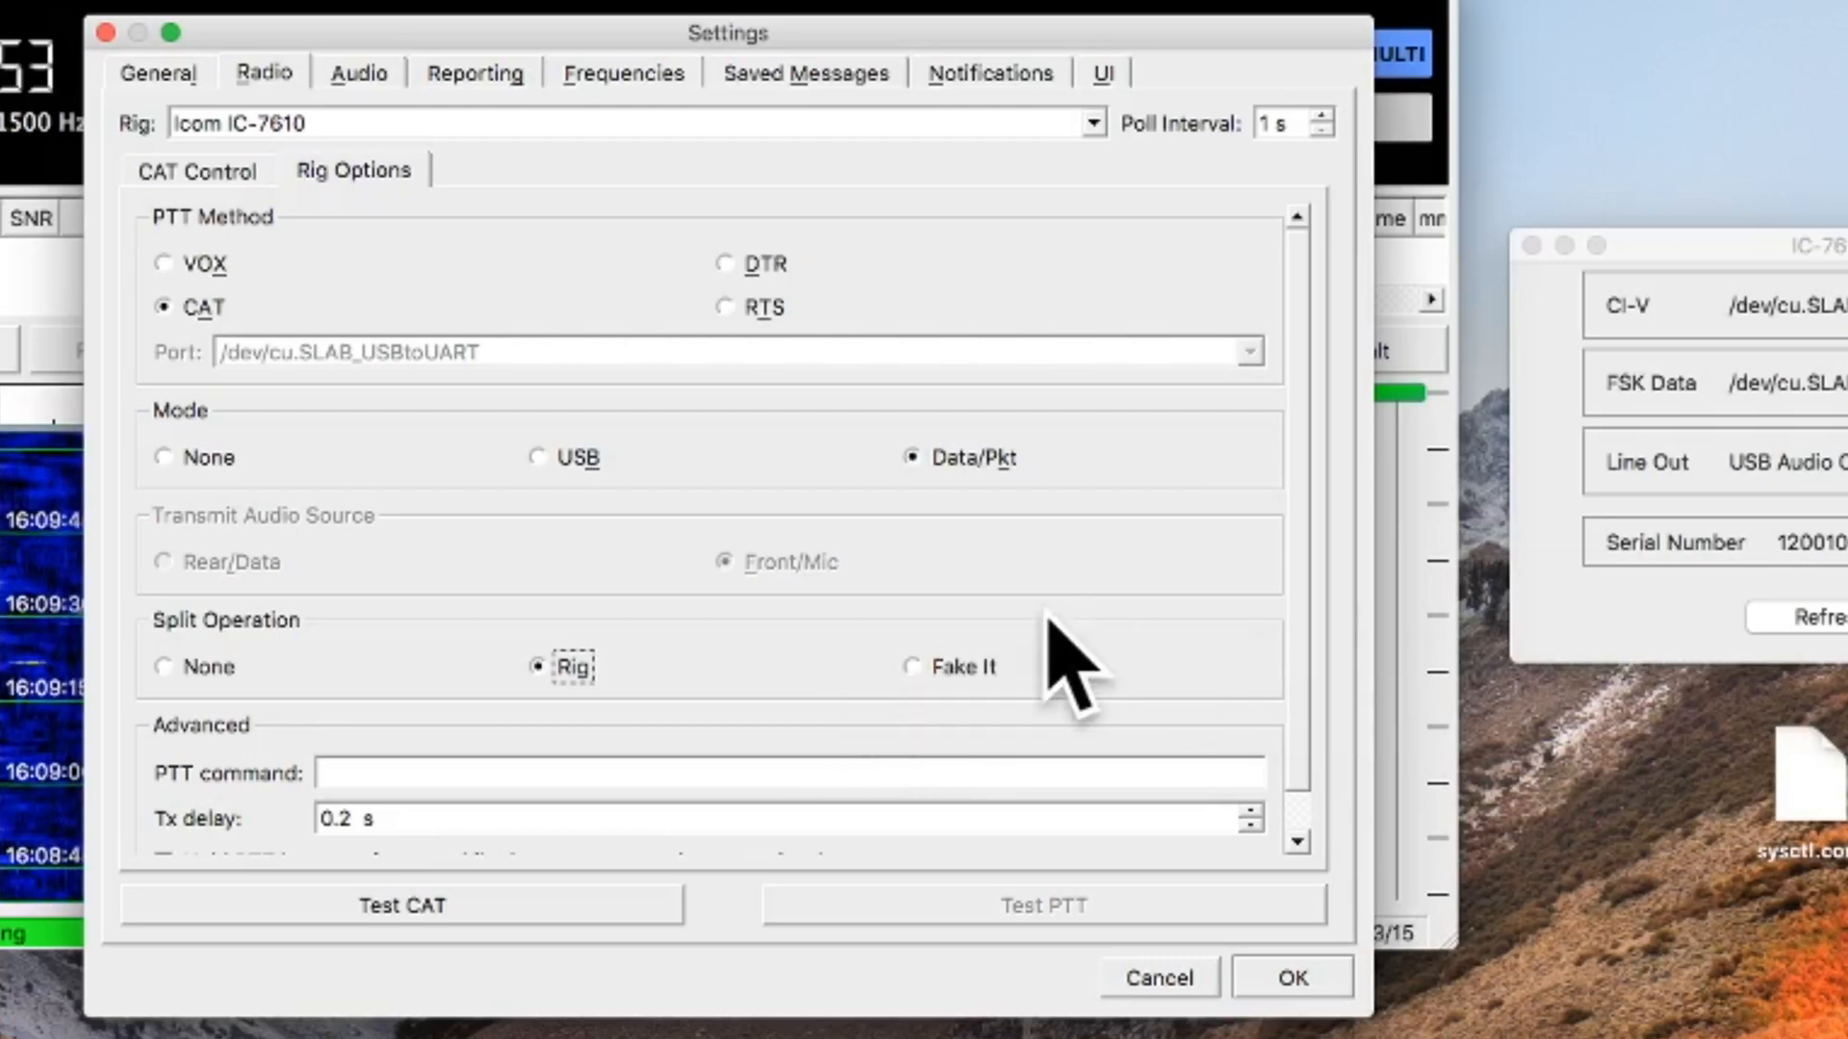
mouse_move(1060, 660)
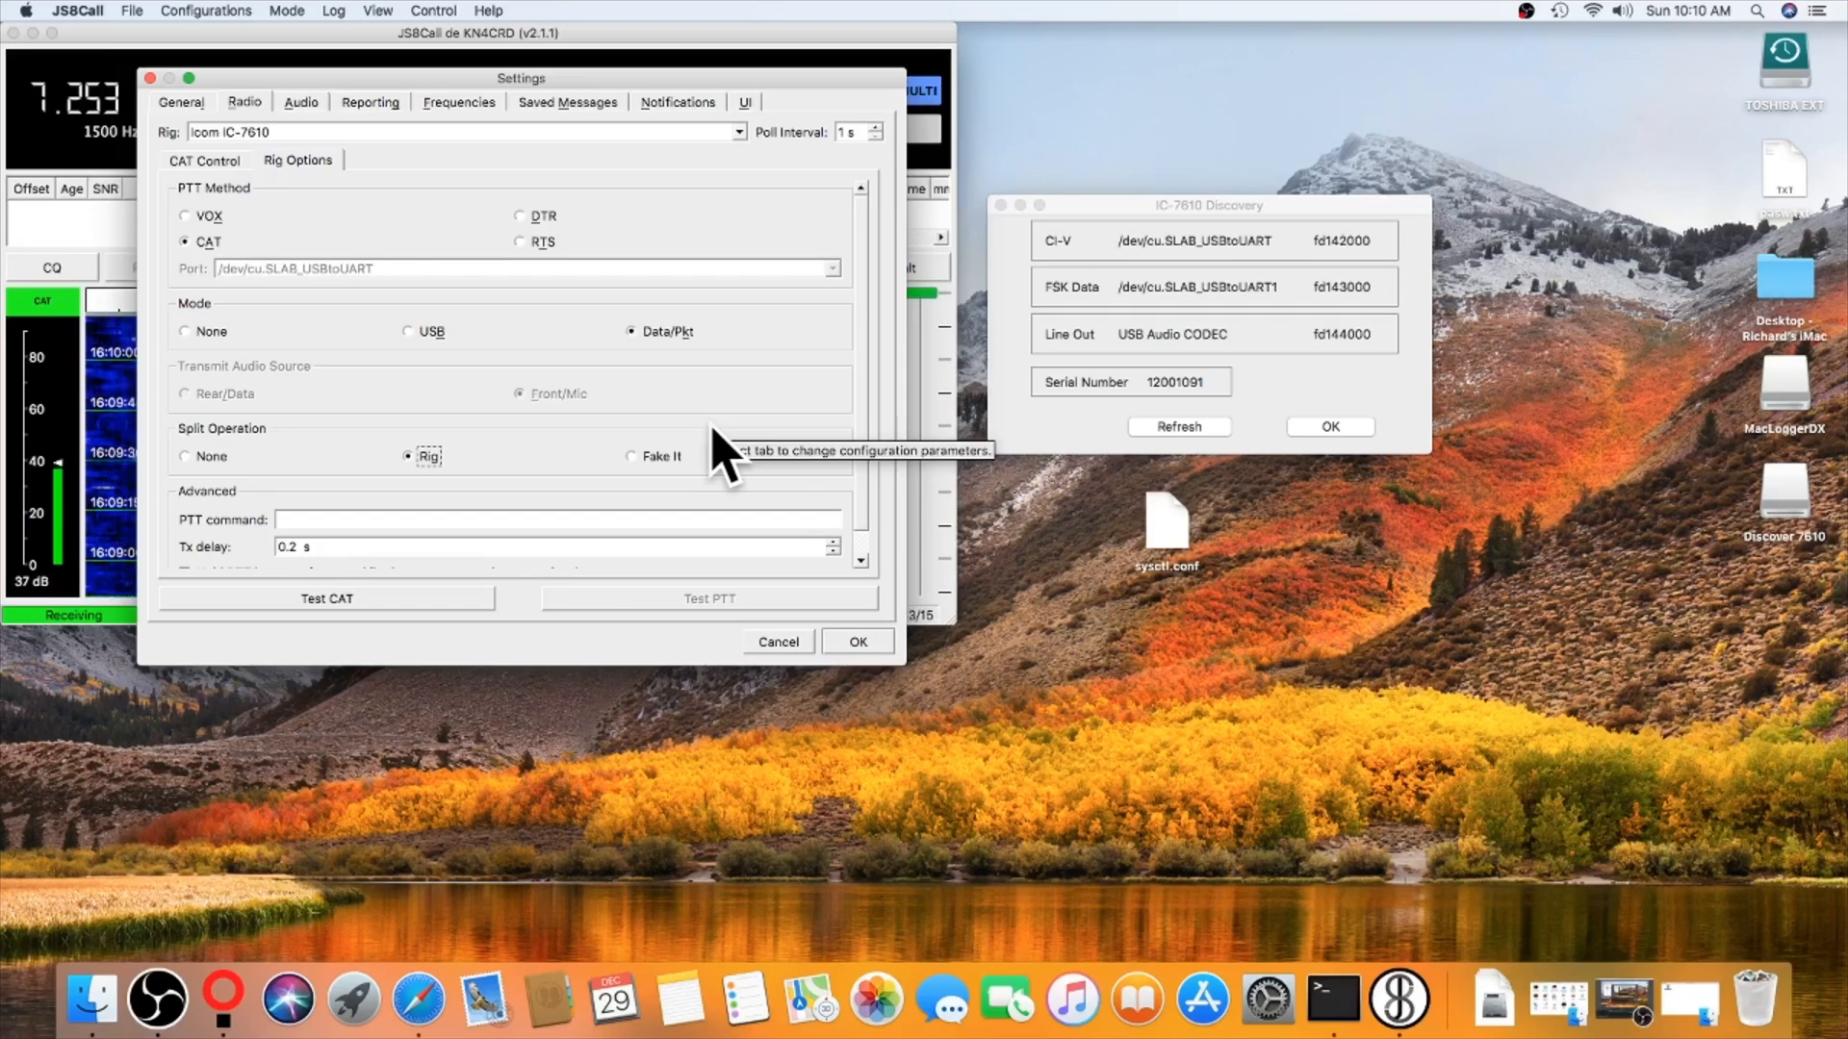
mouse_move(725, 454)
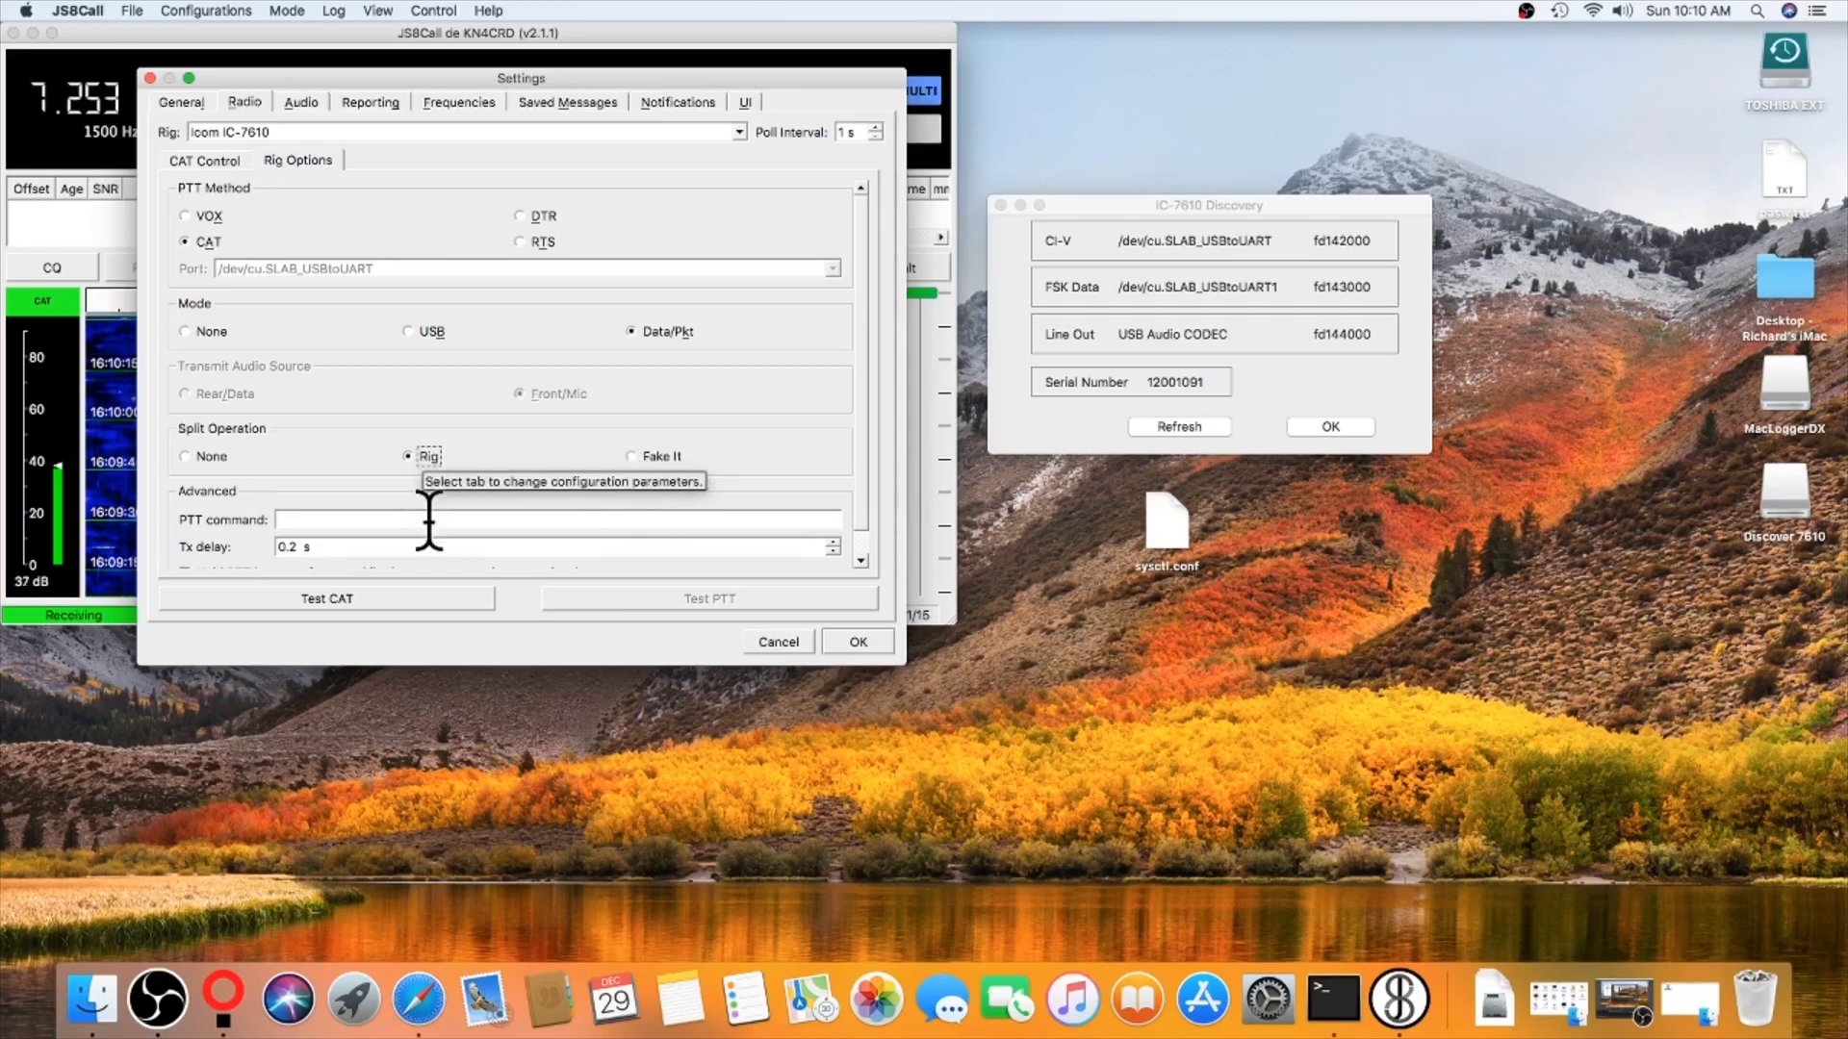
Step: Confirm Test CAT passes and set Modulation Soundcard Output to USB Audio CODEC
left_click(327, 599)
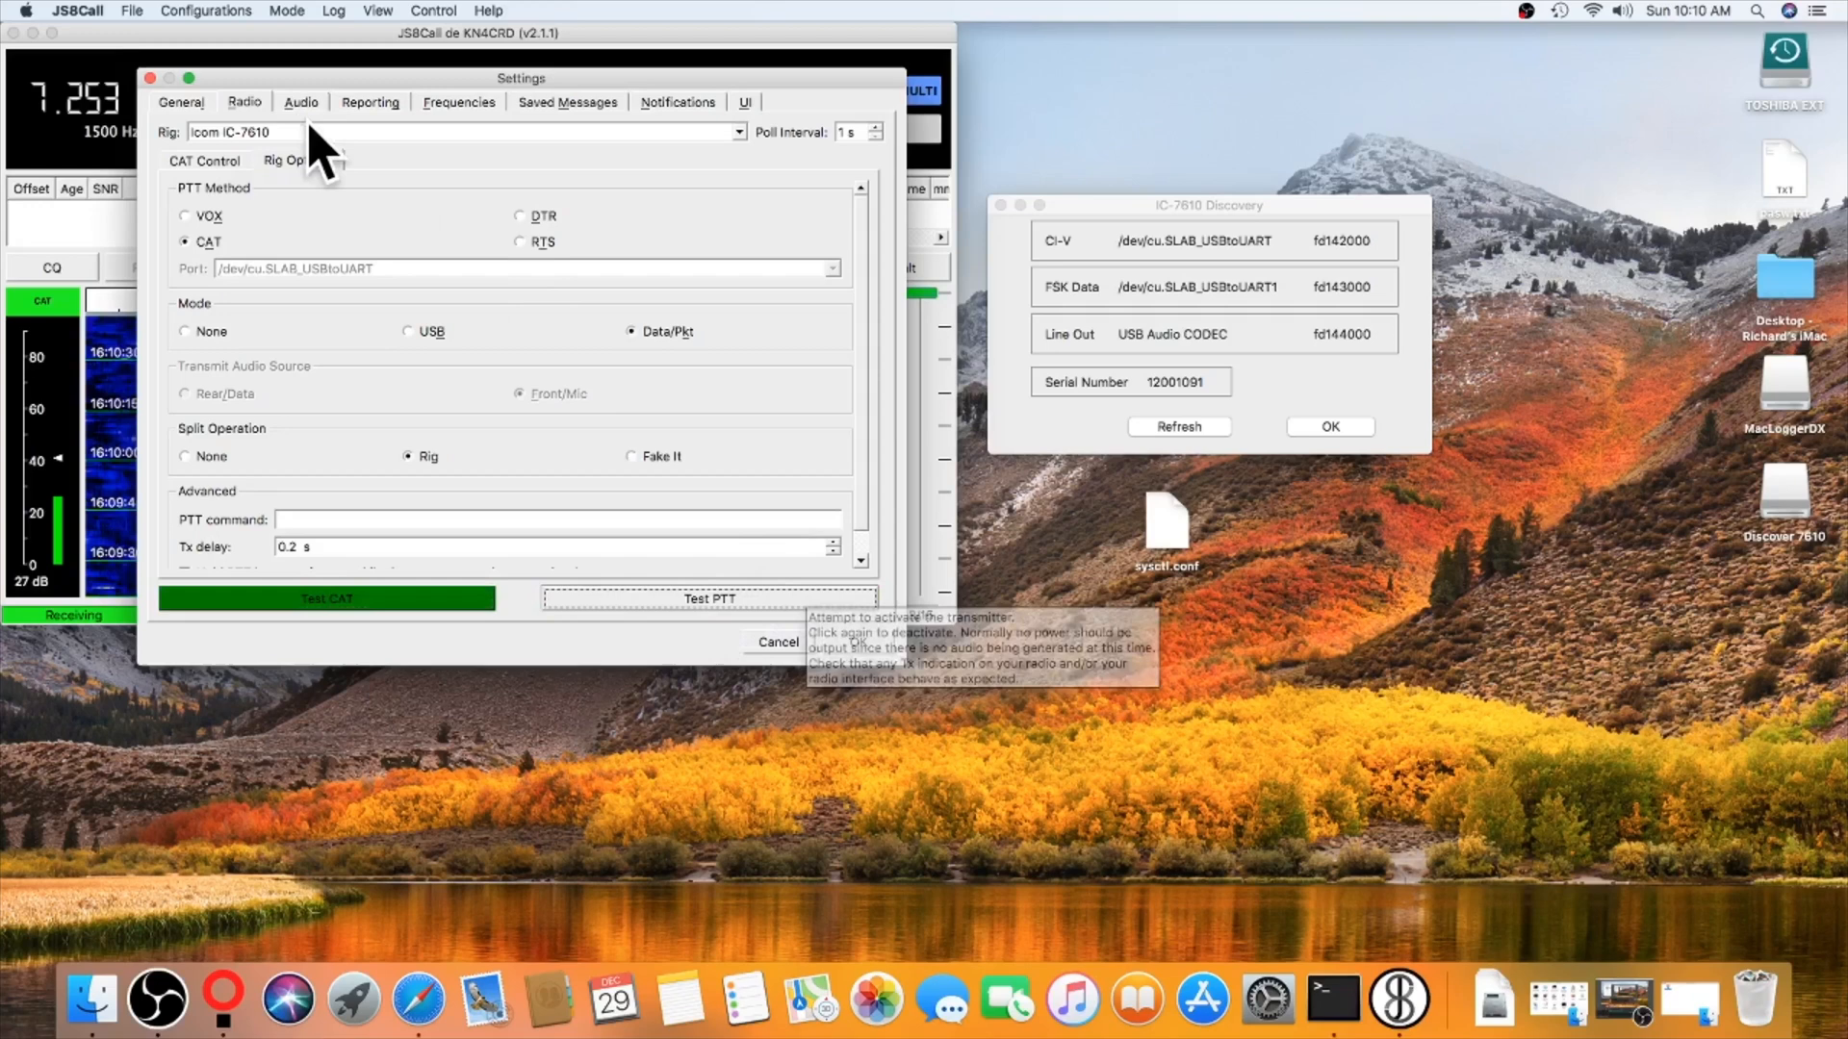
left_click(300, 102)
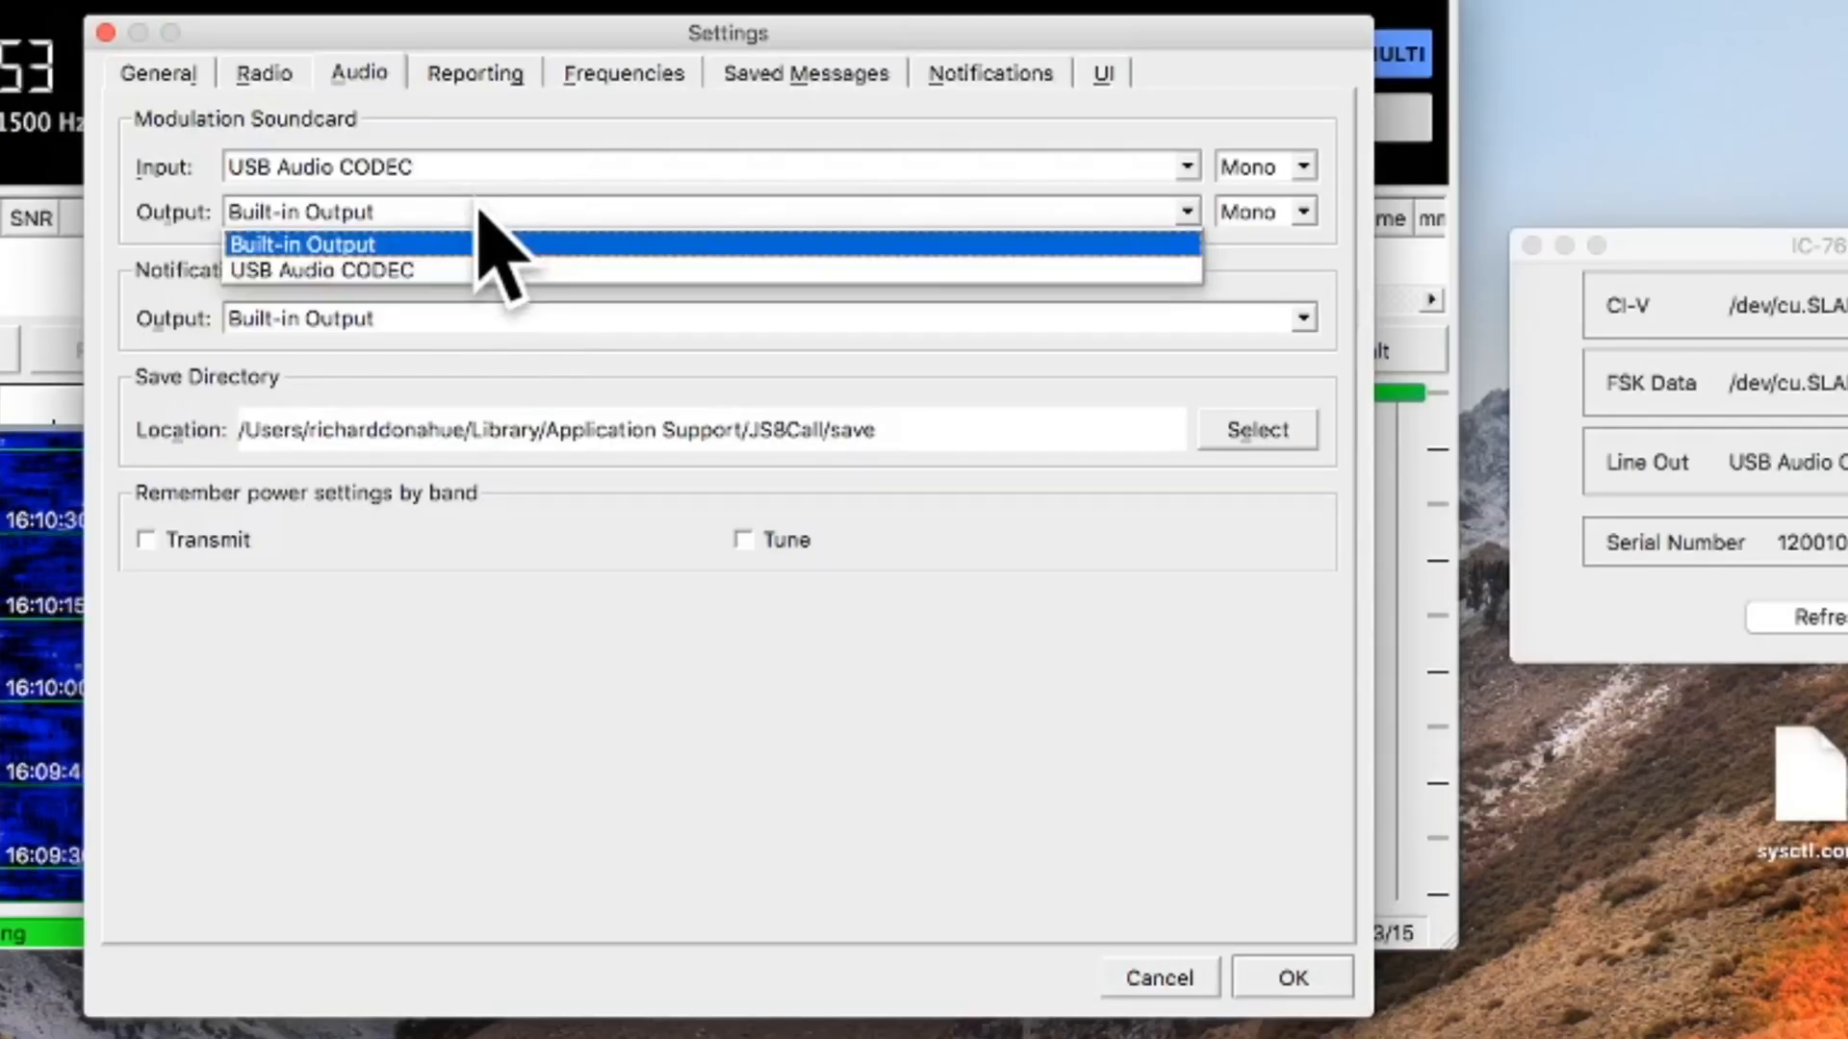
left_click(315, 272)
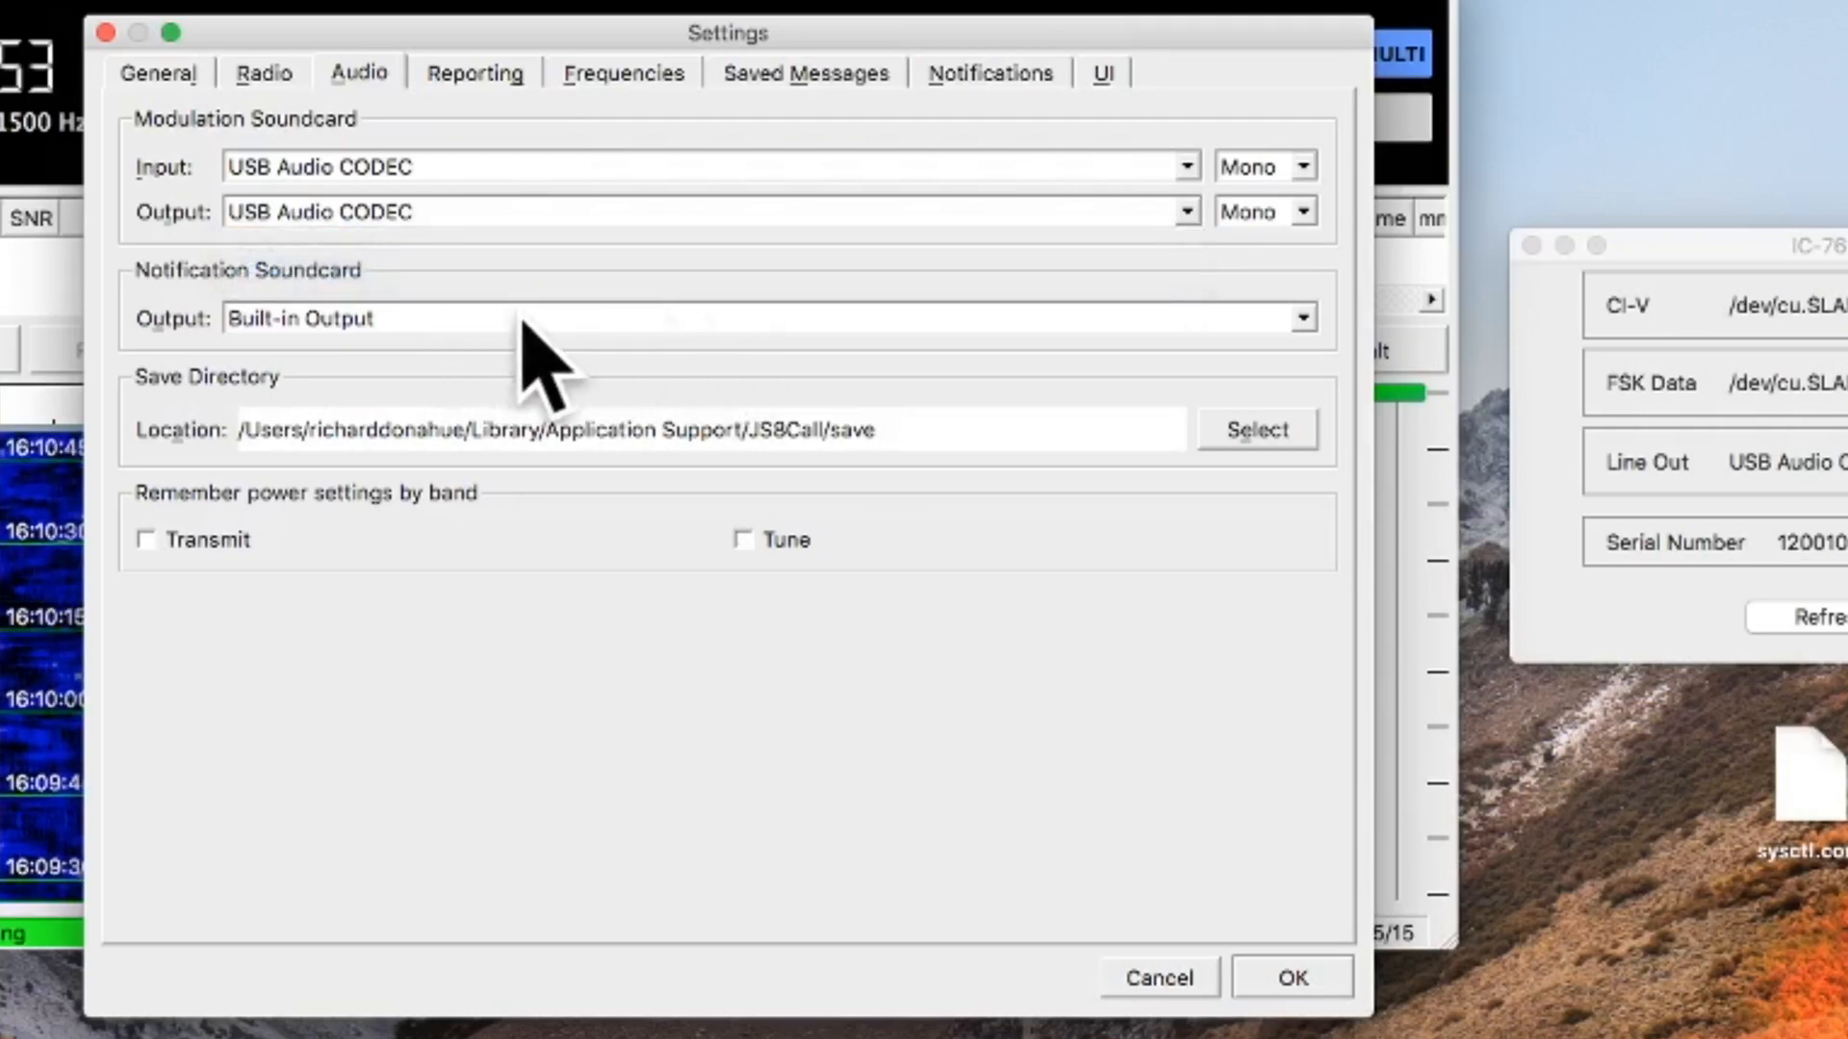
Step: Tick Enable UDP Server API, Accept UDP requests, and logged-contact sending to N3FJP and N1MM
left_click(475, 71)
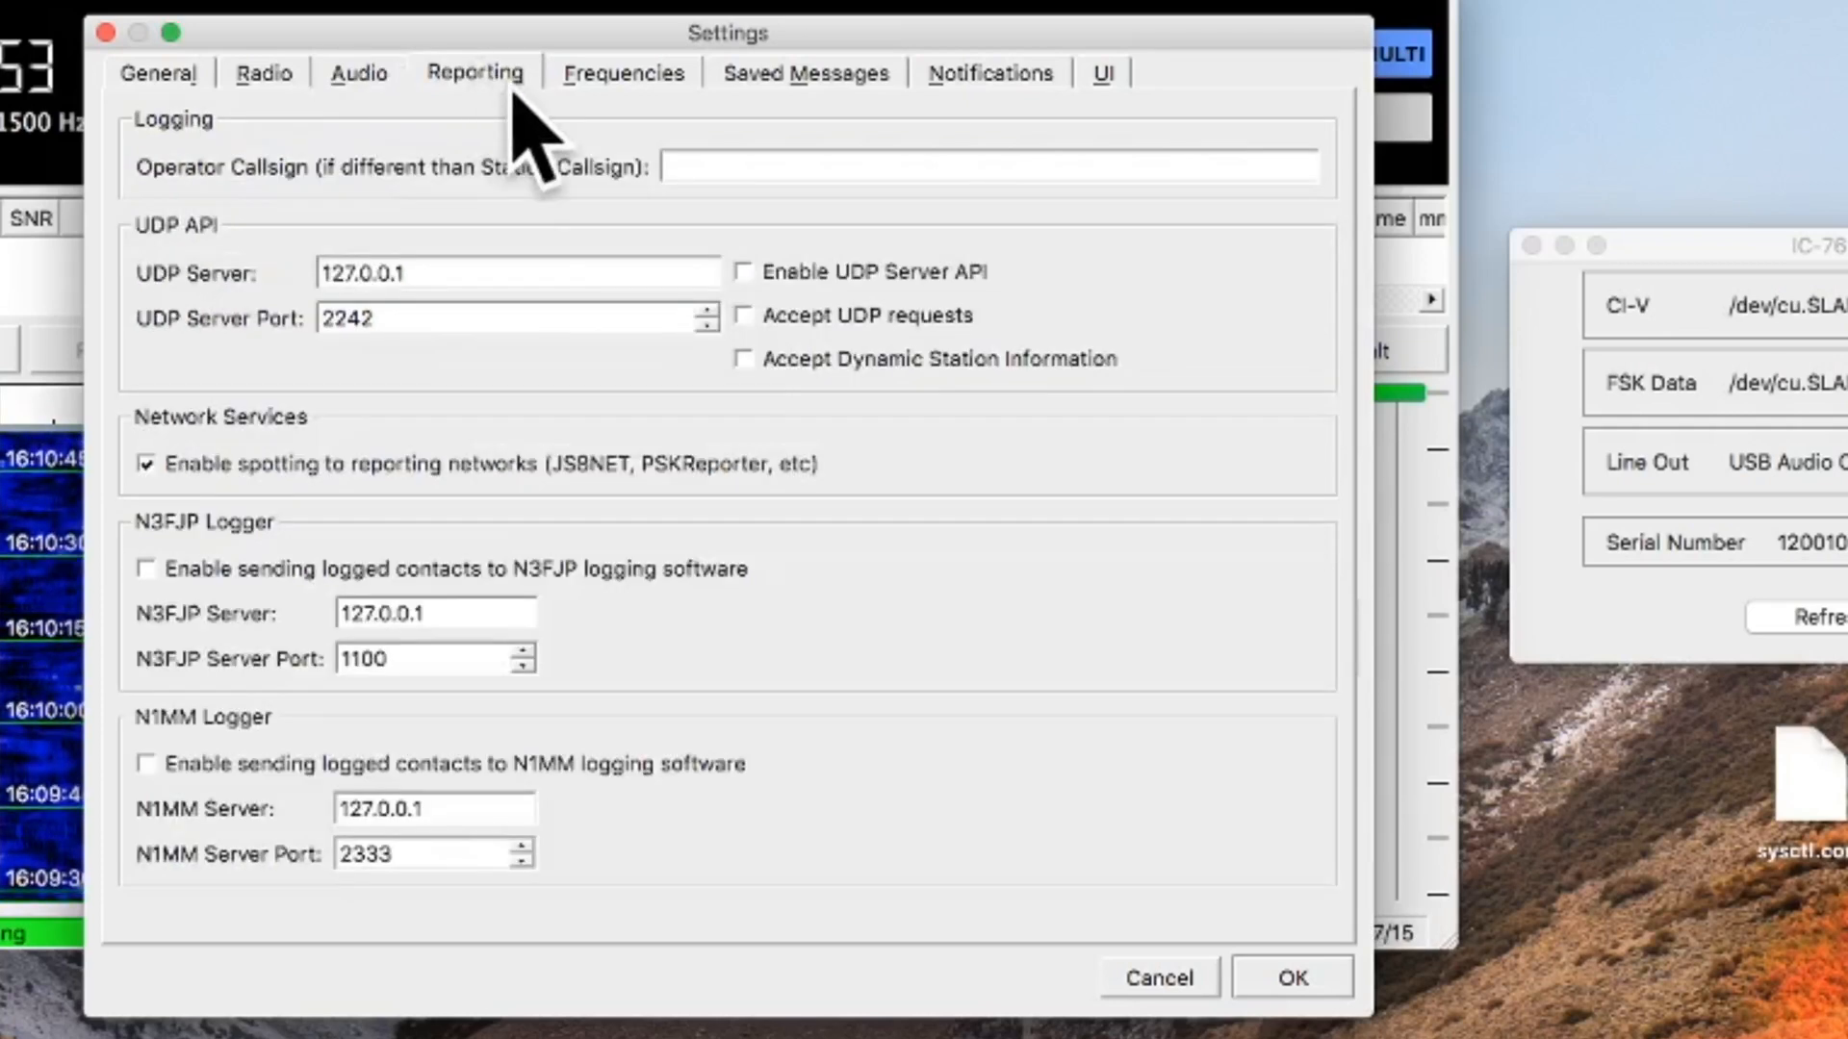
left_click(743, 272)
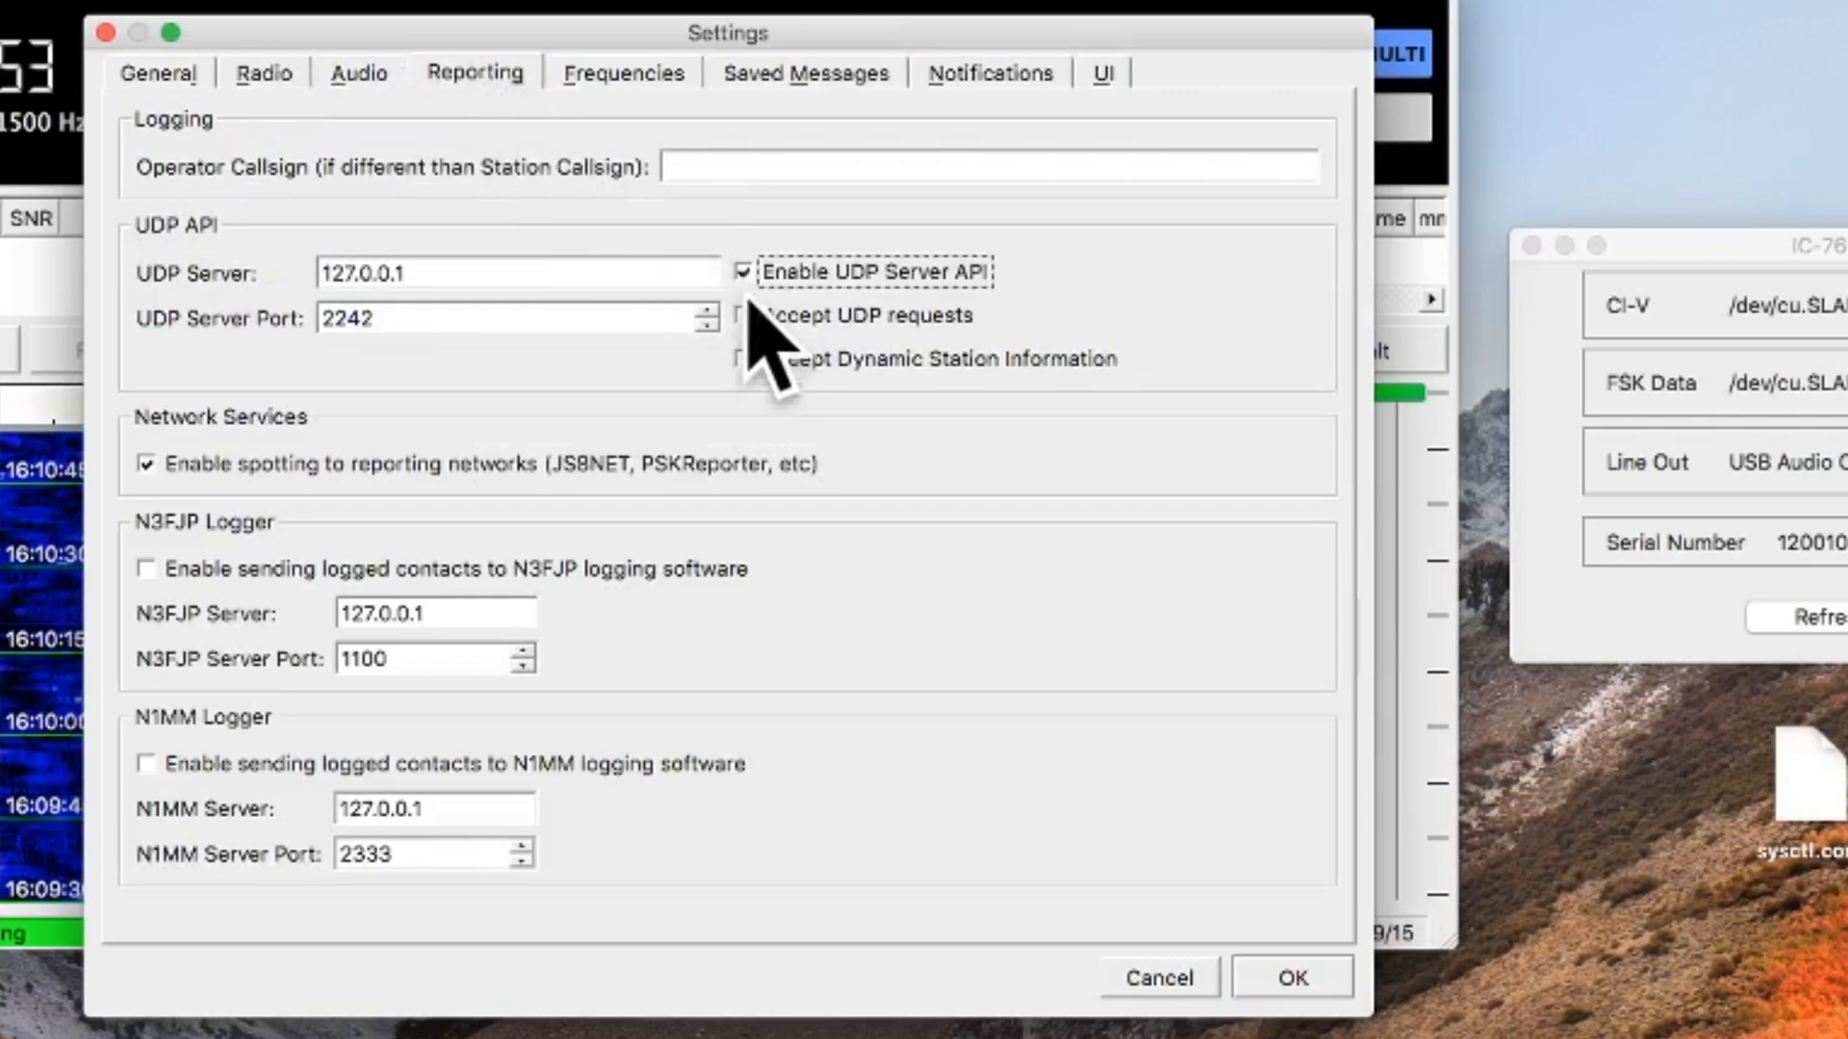
left_click(743, 358)
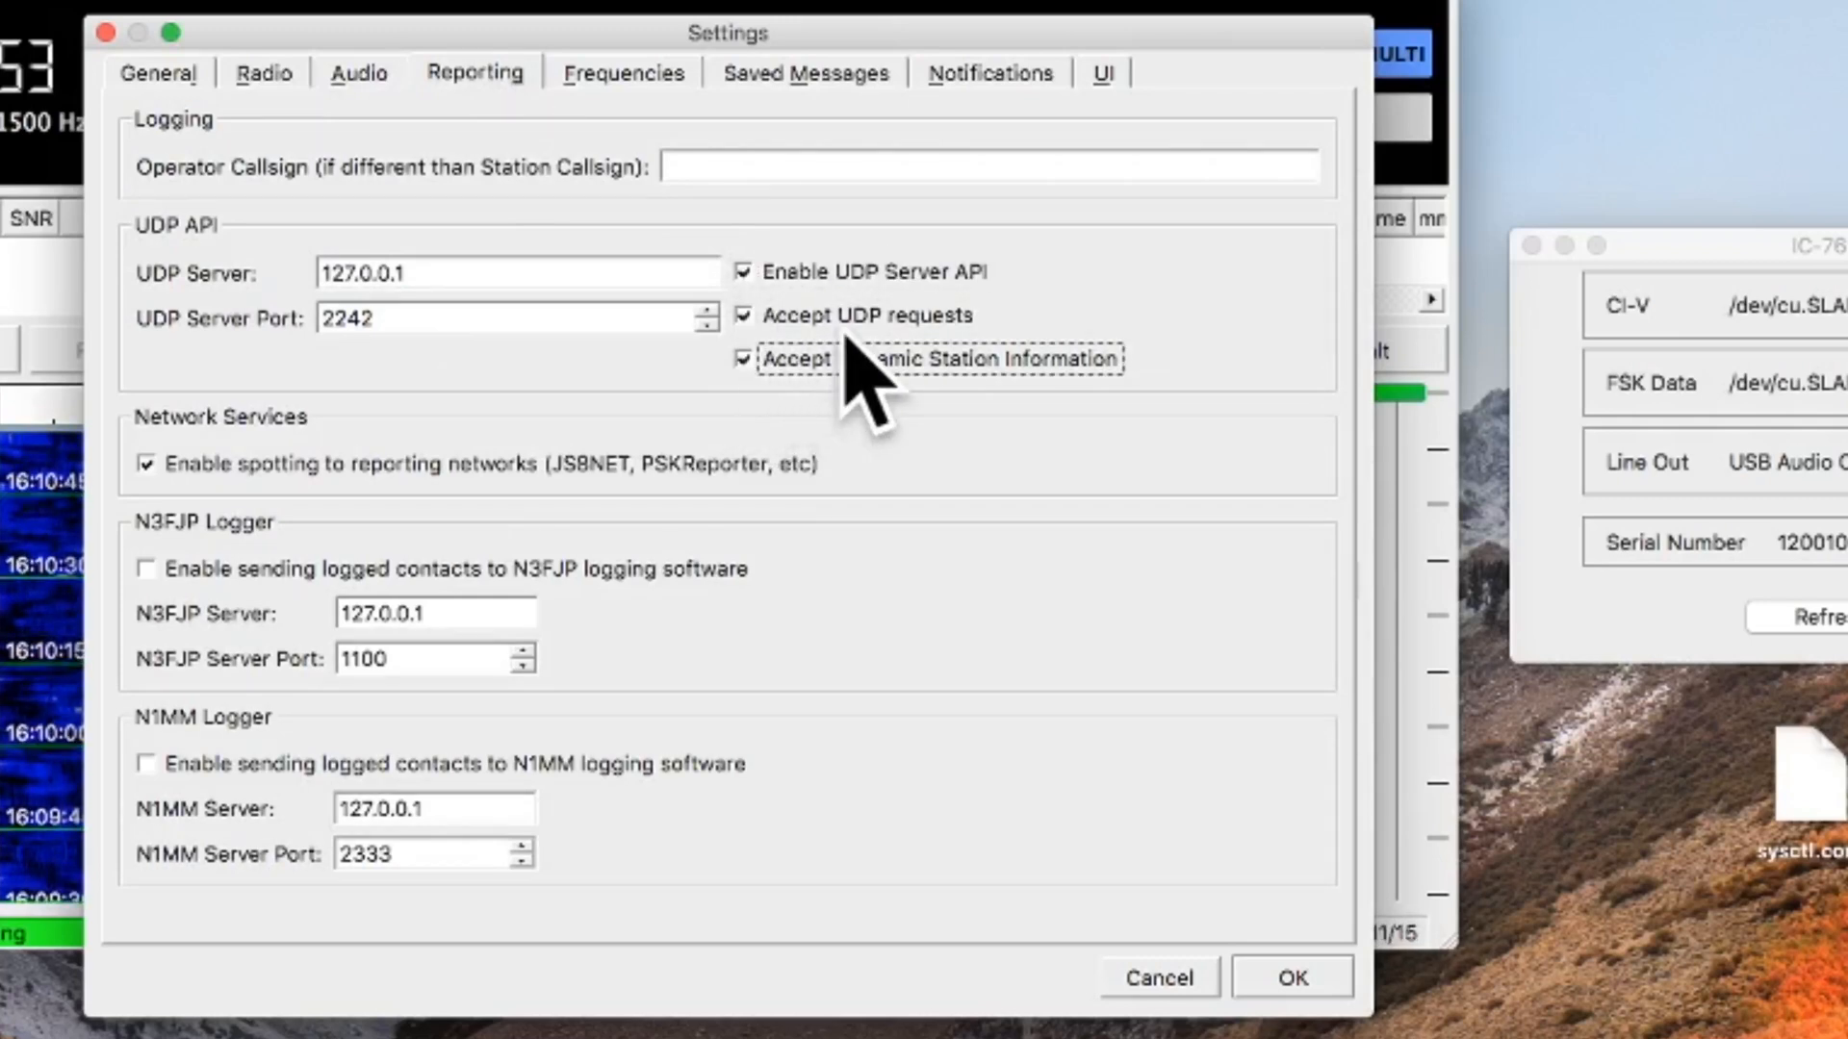
mouse_move(266, 577)
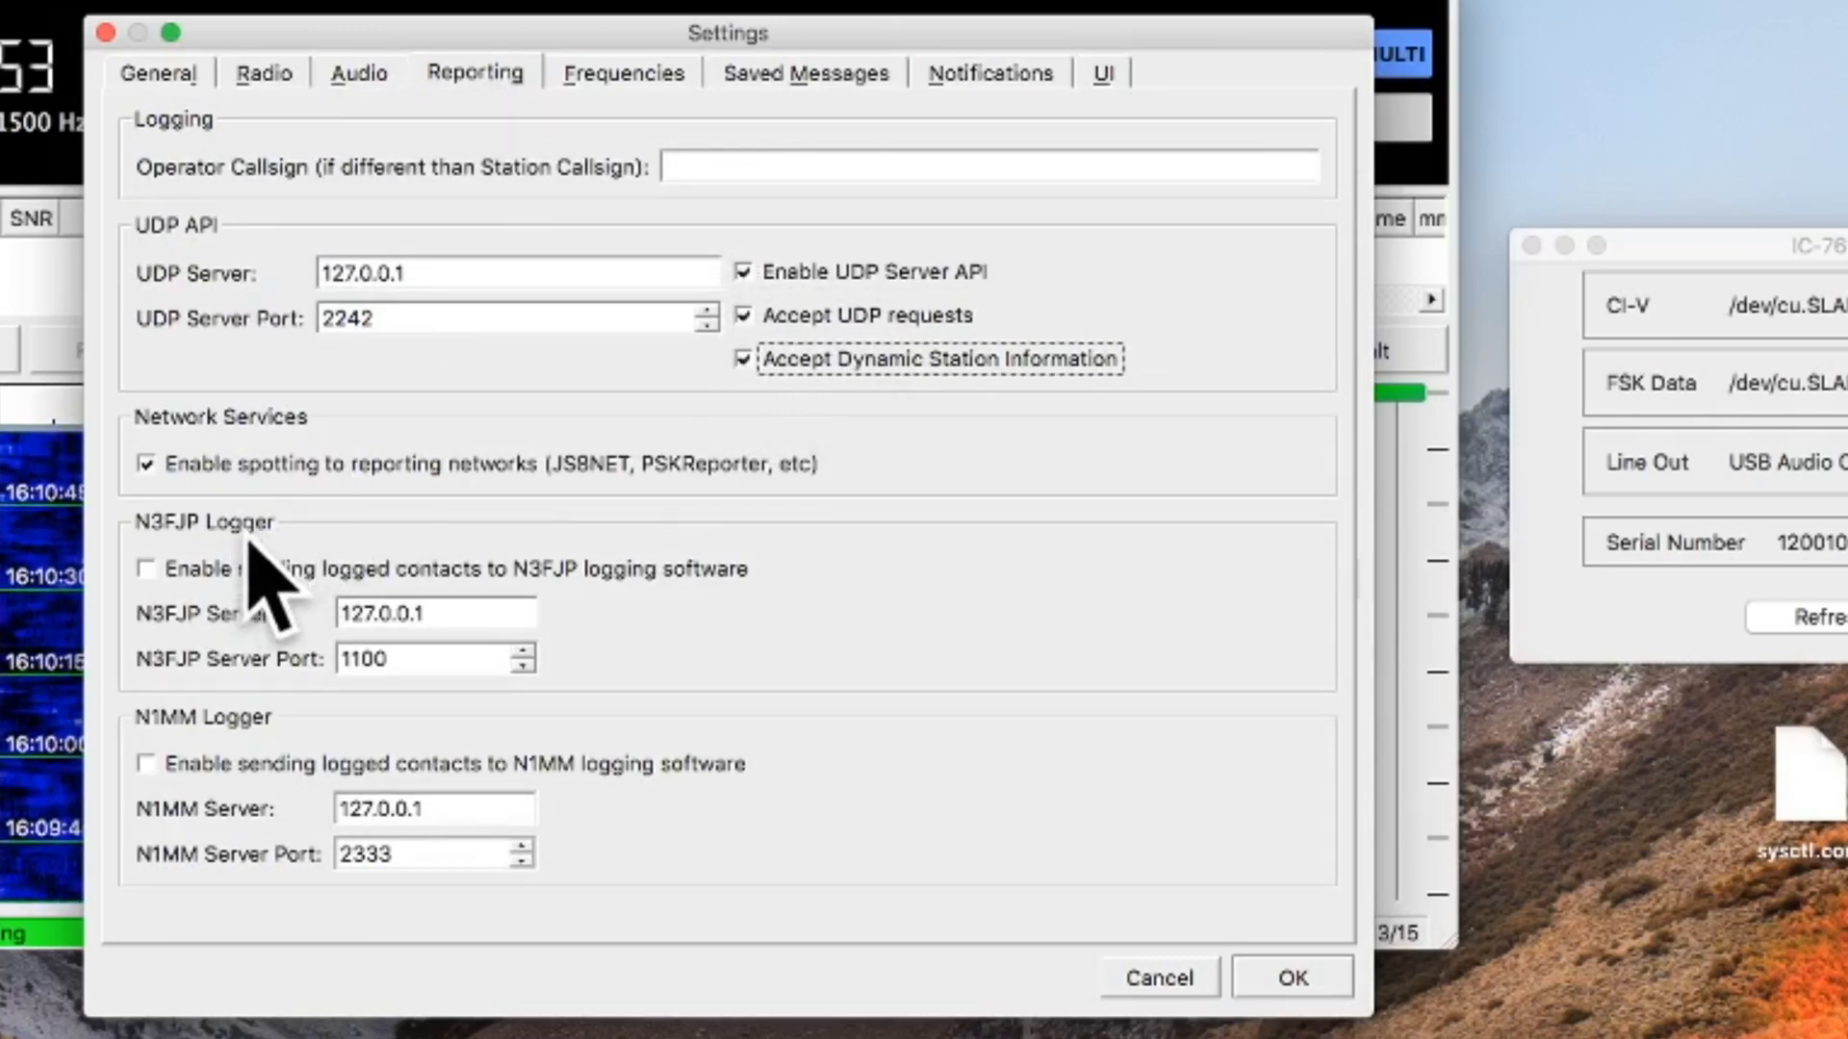
left_click(147, 568)
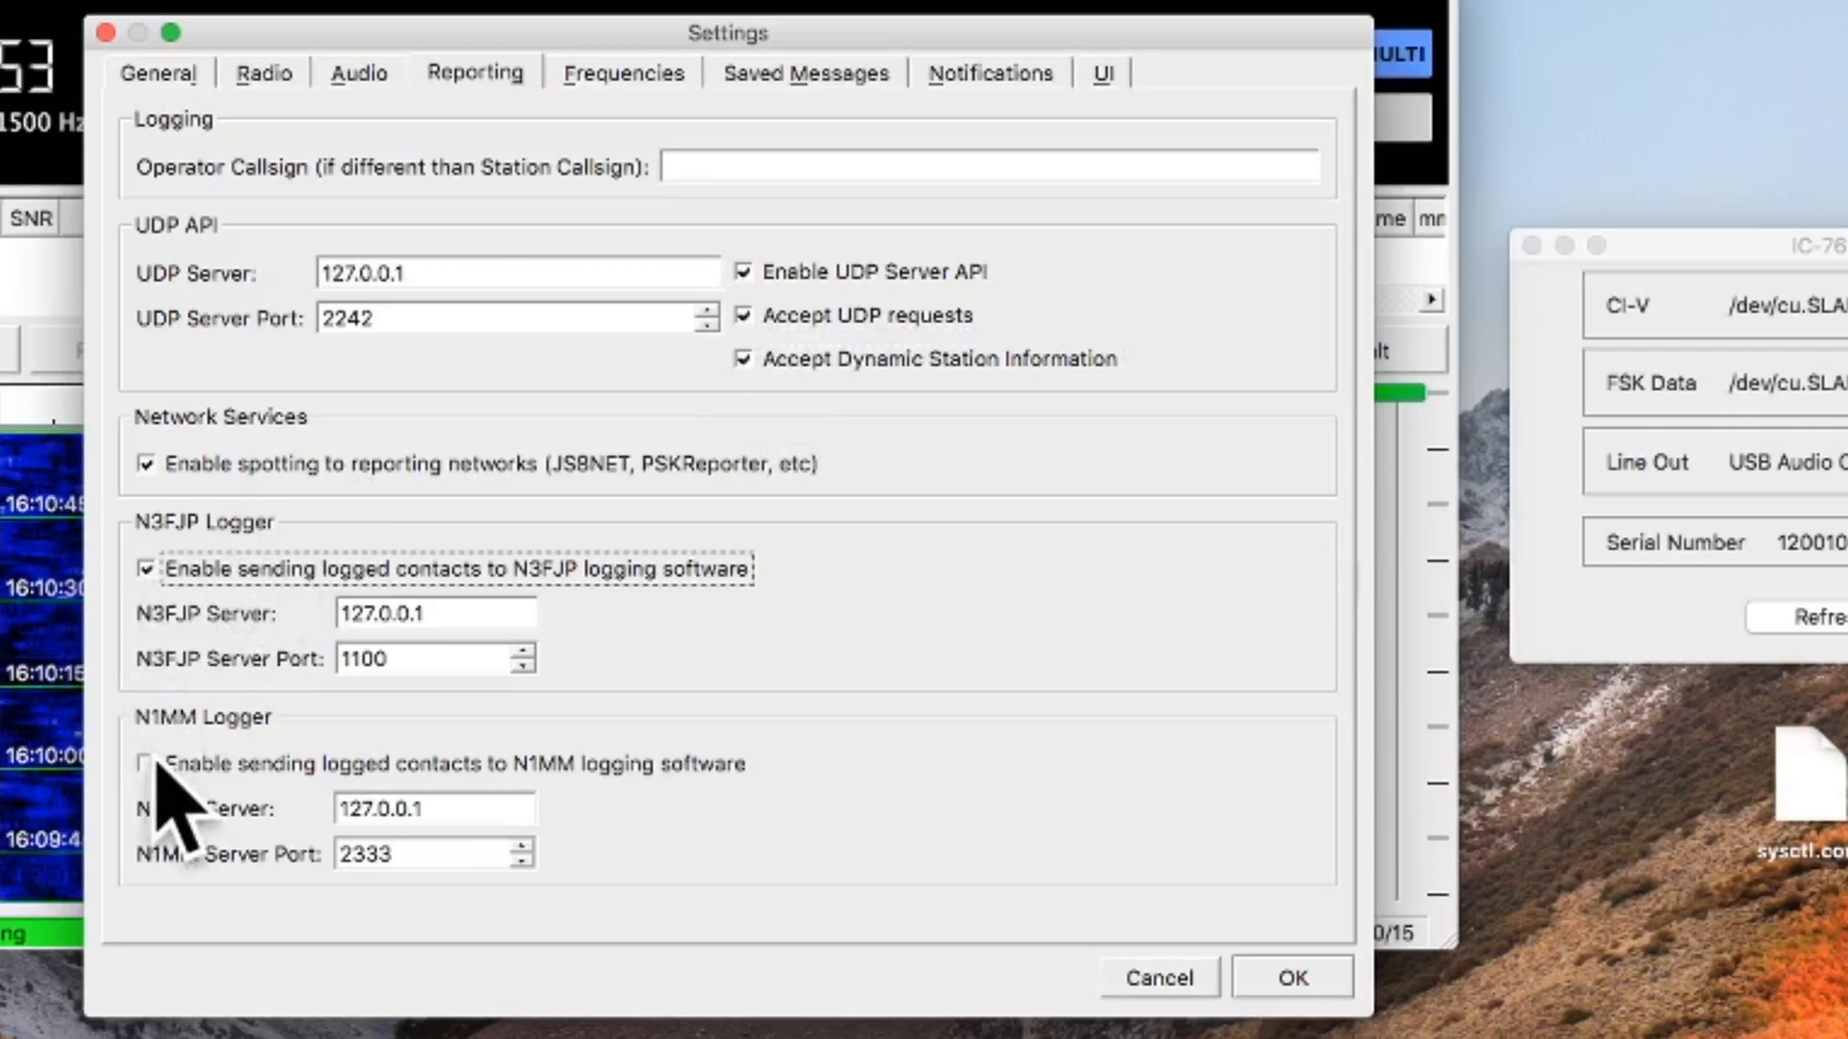
left_click(144, 764)
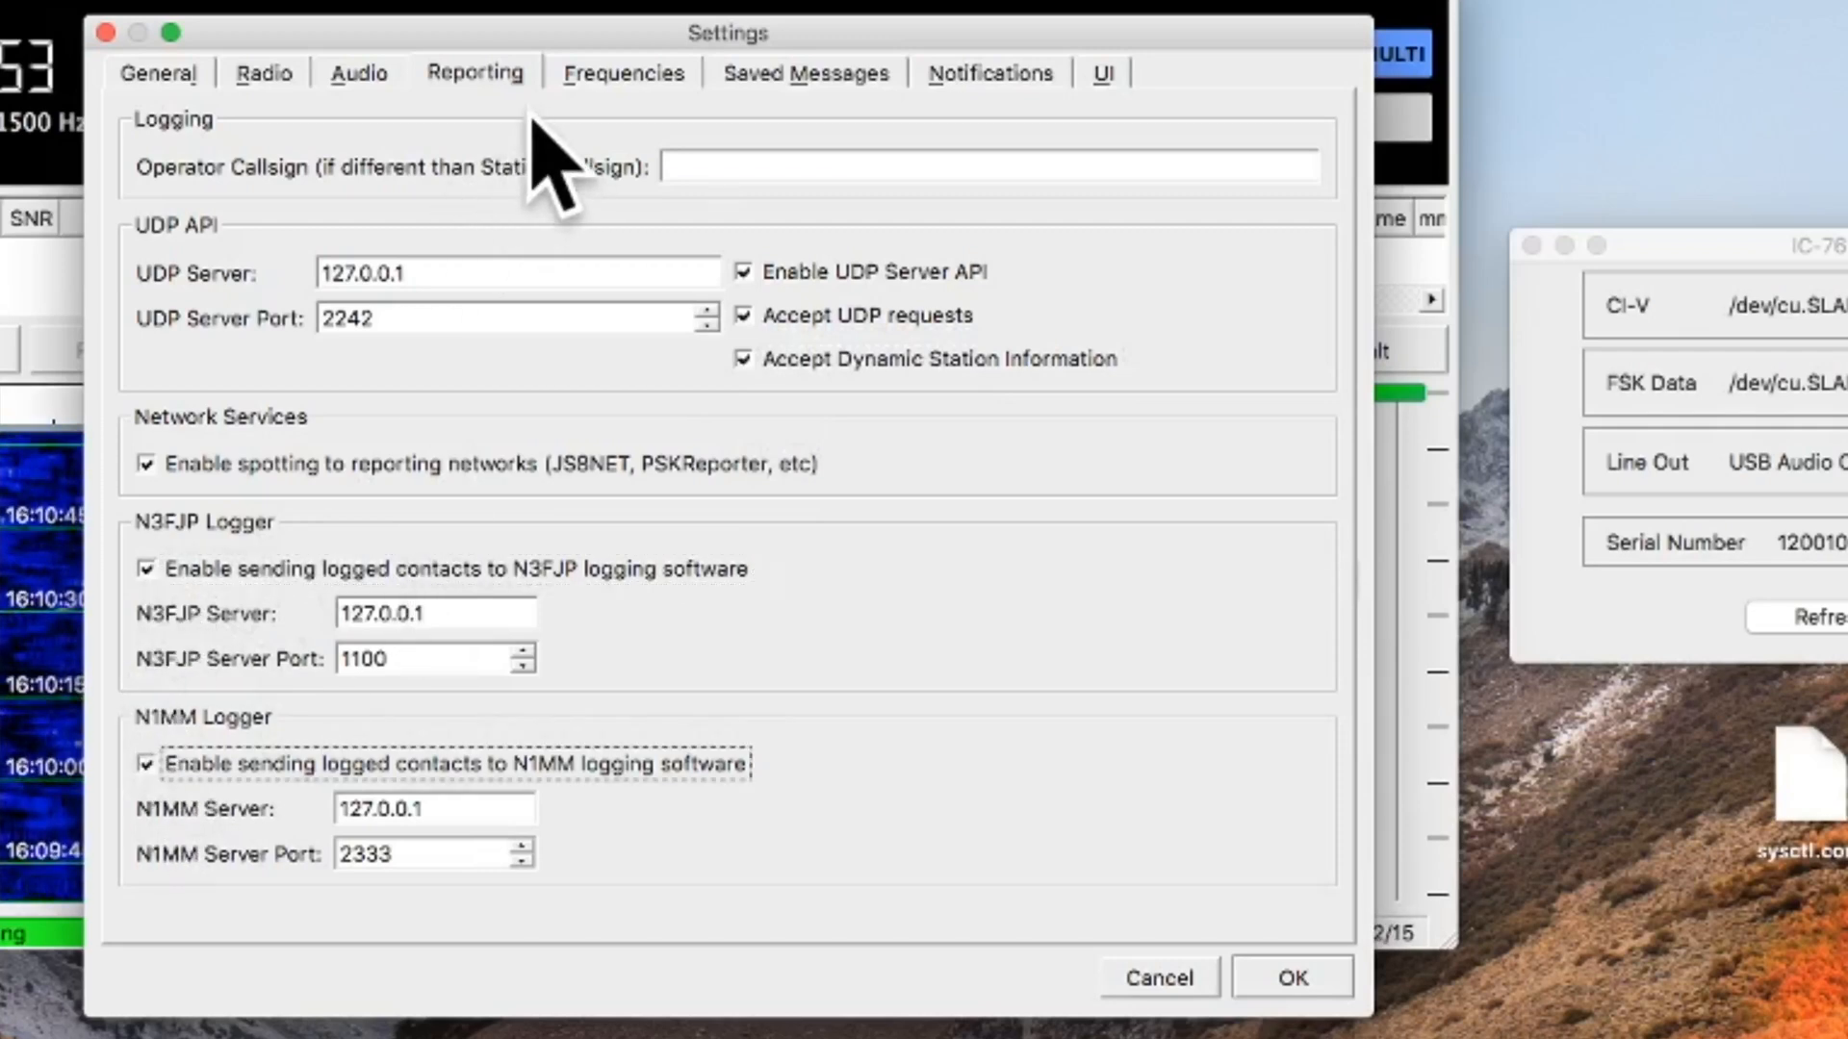
mouse_move(306, 83)
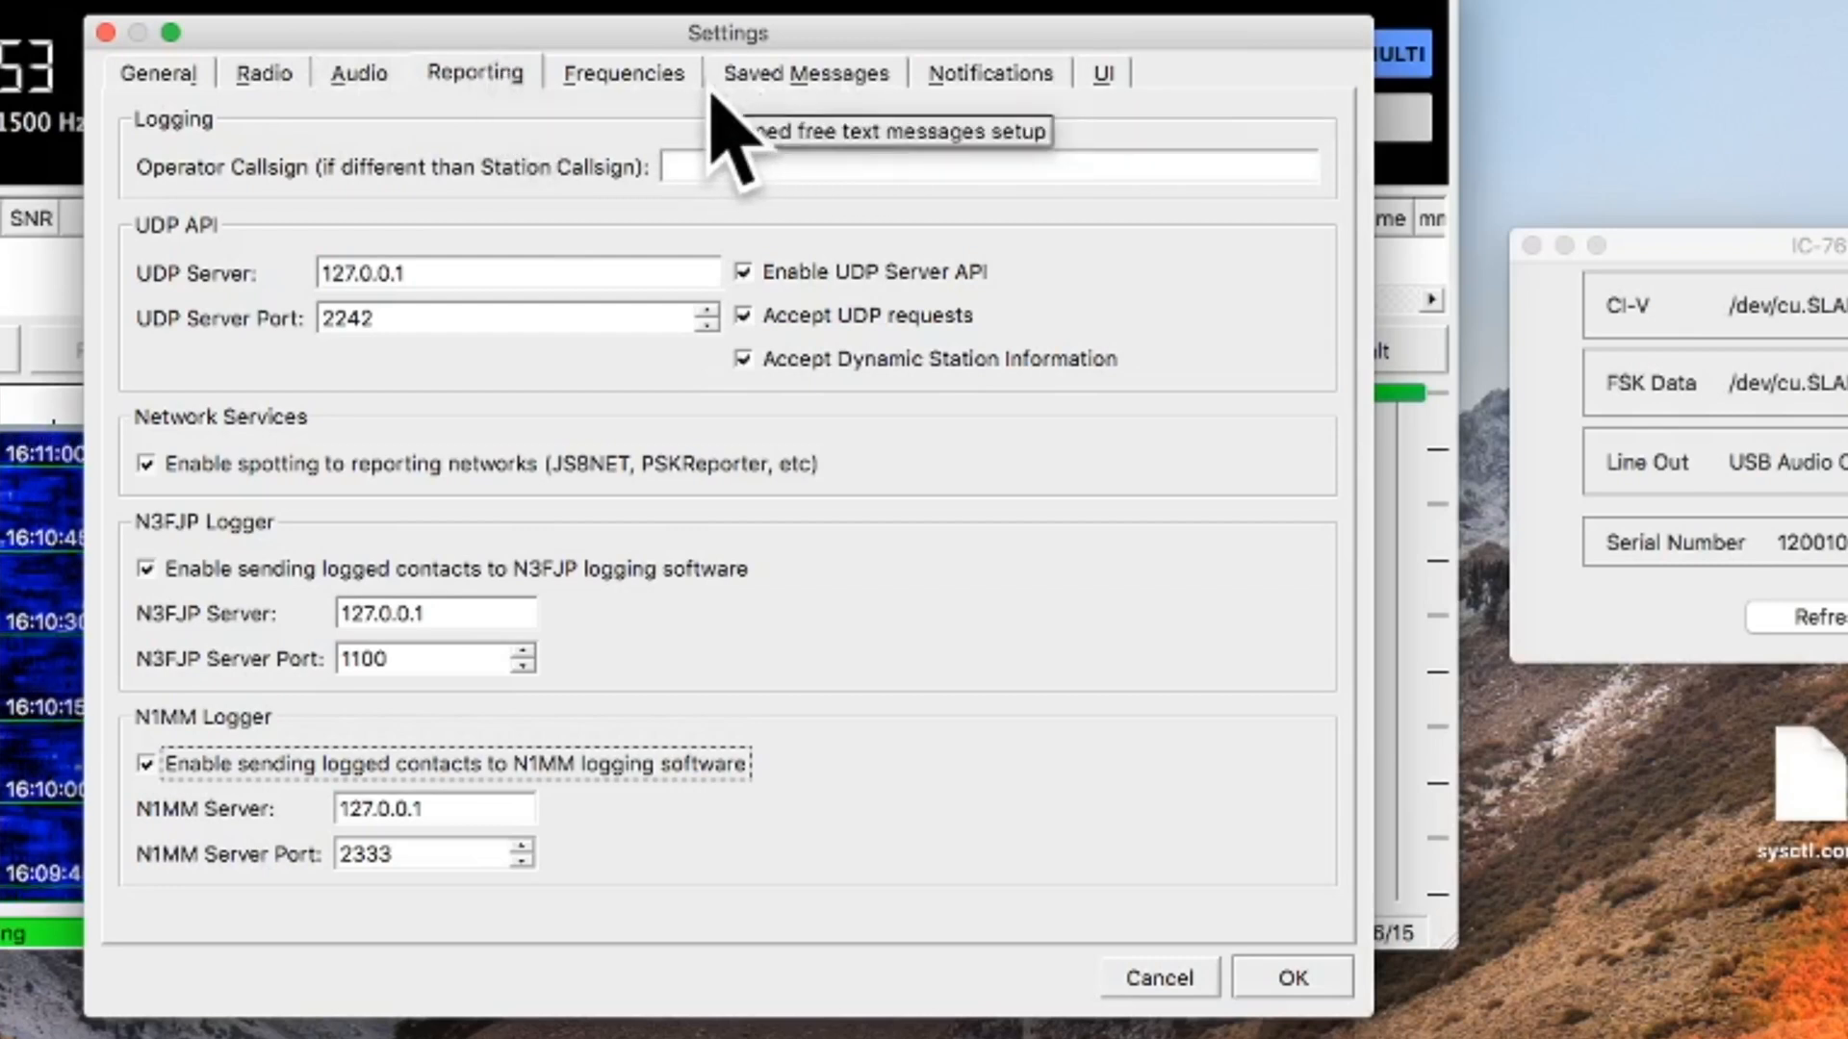
mouse_move(621, 71)
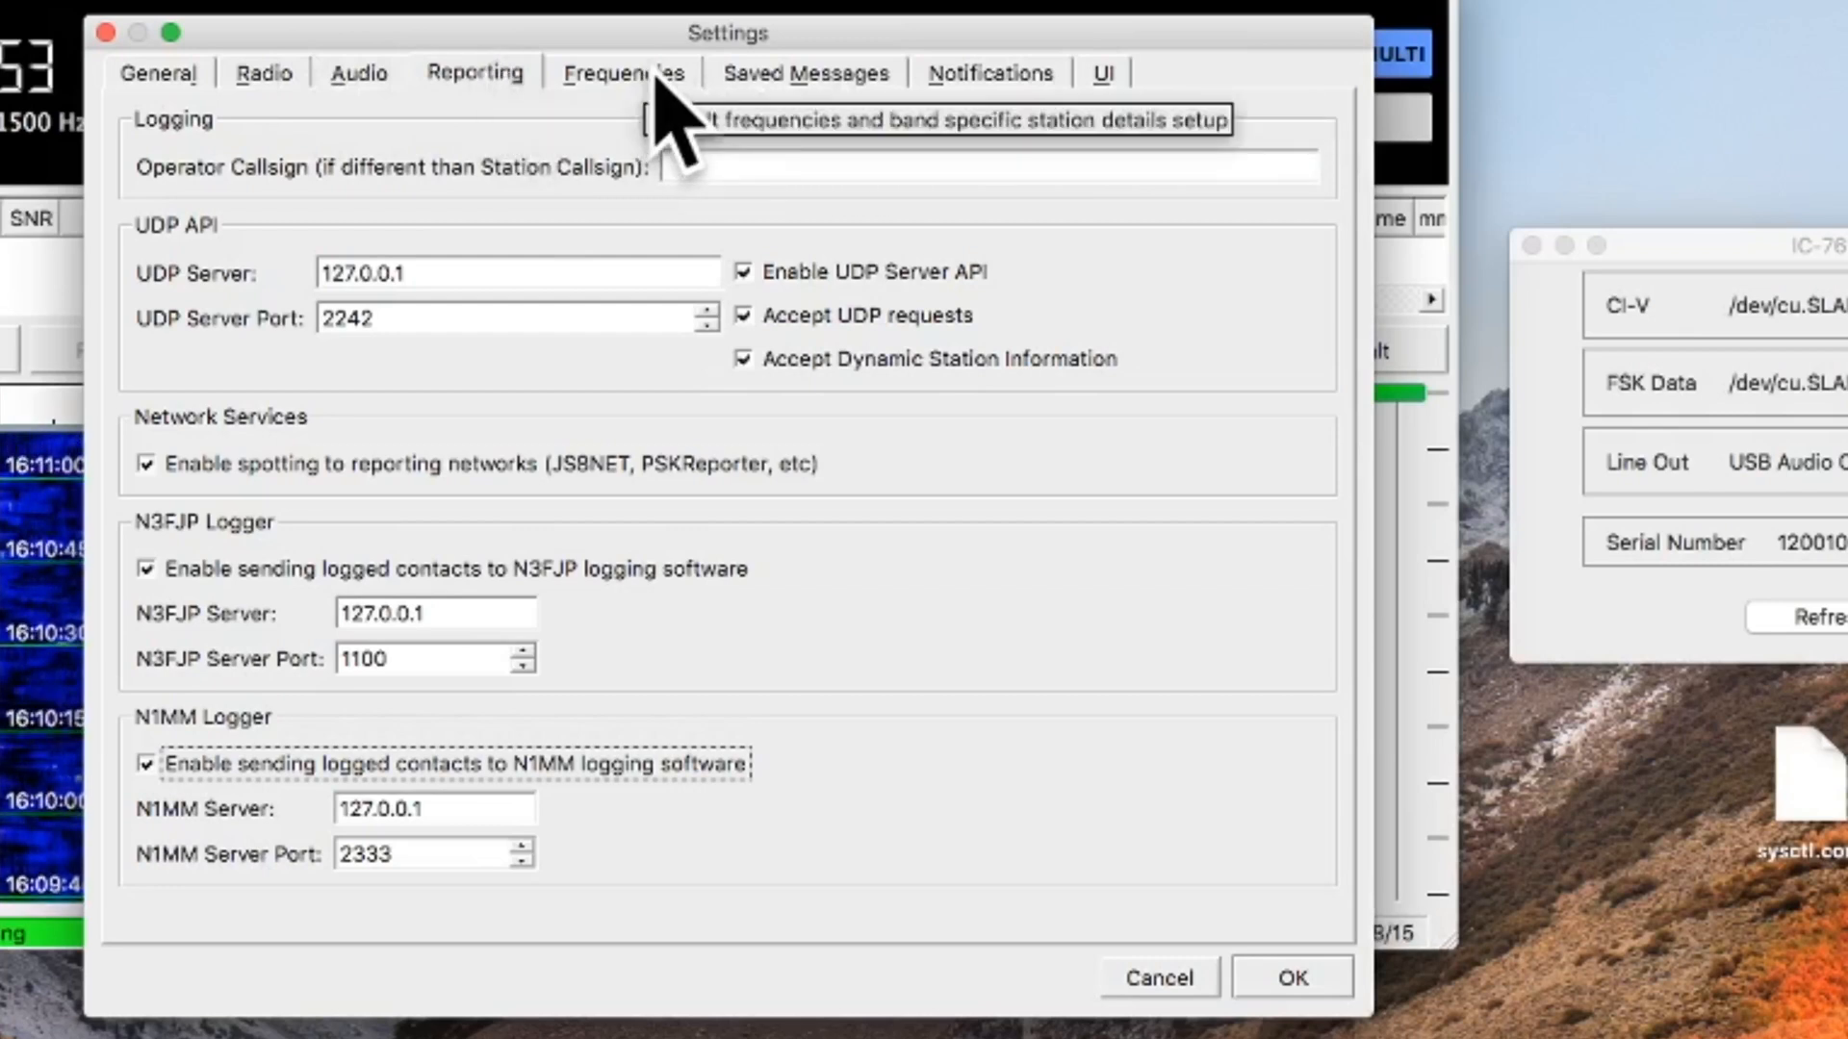
Step: Review Frequencies and Saved Messages, close settings and enlarge the main window on 7.253 MHz
left_click(622, 71)
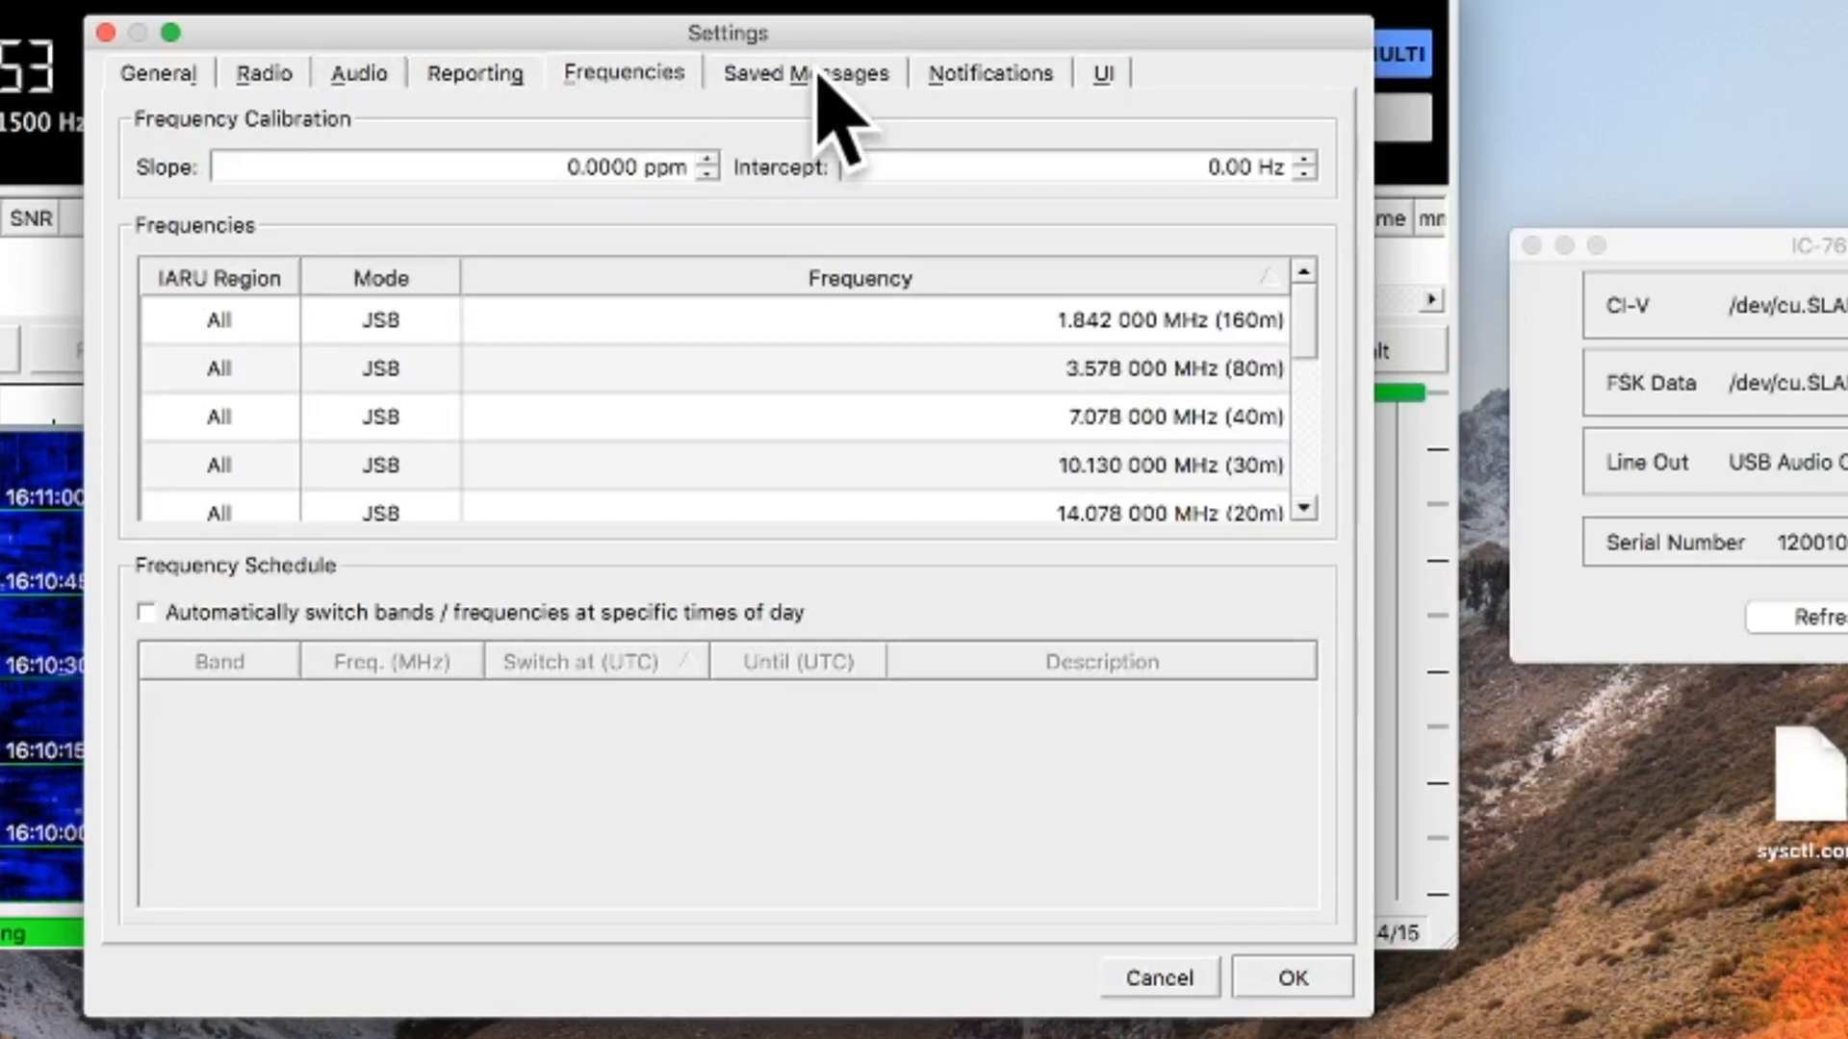
left_click(807, 71)
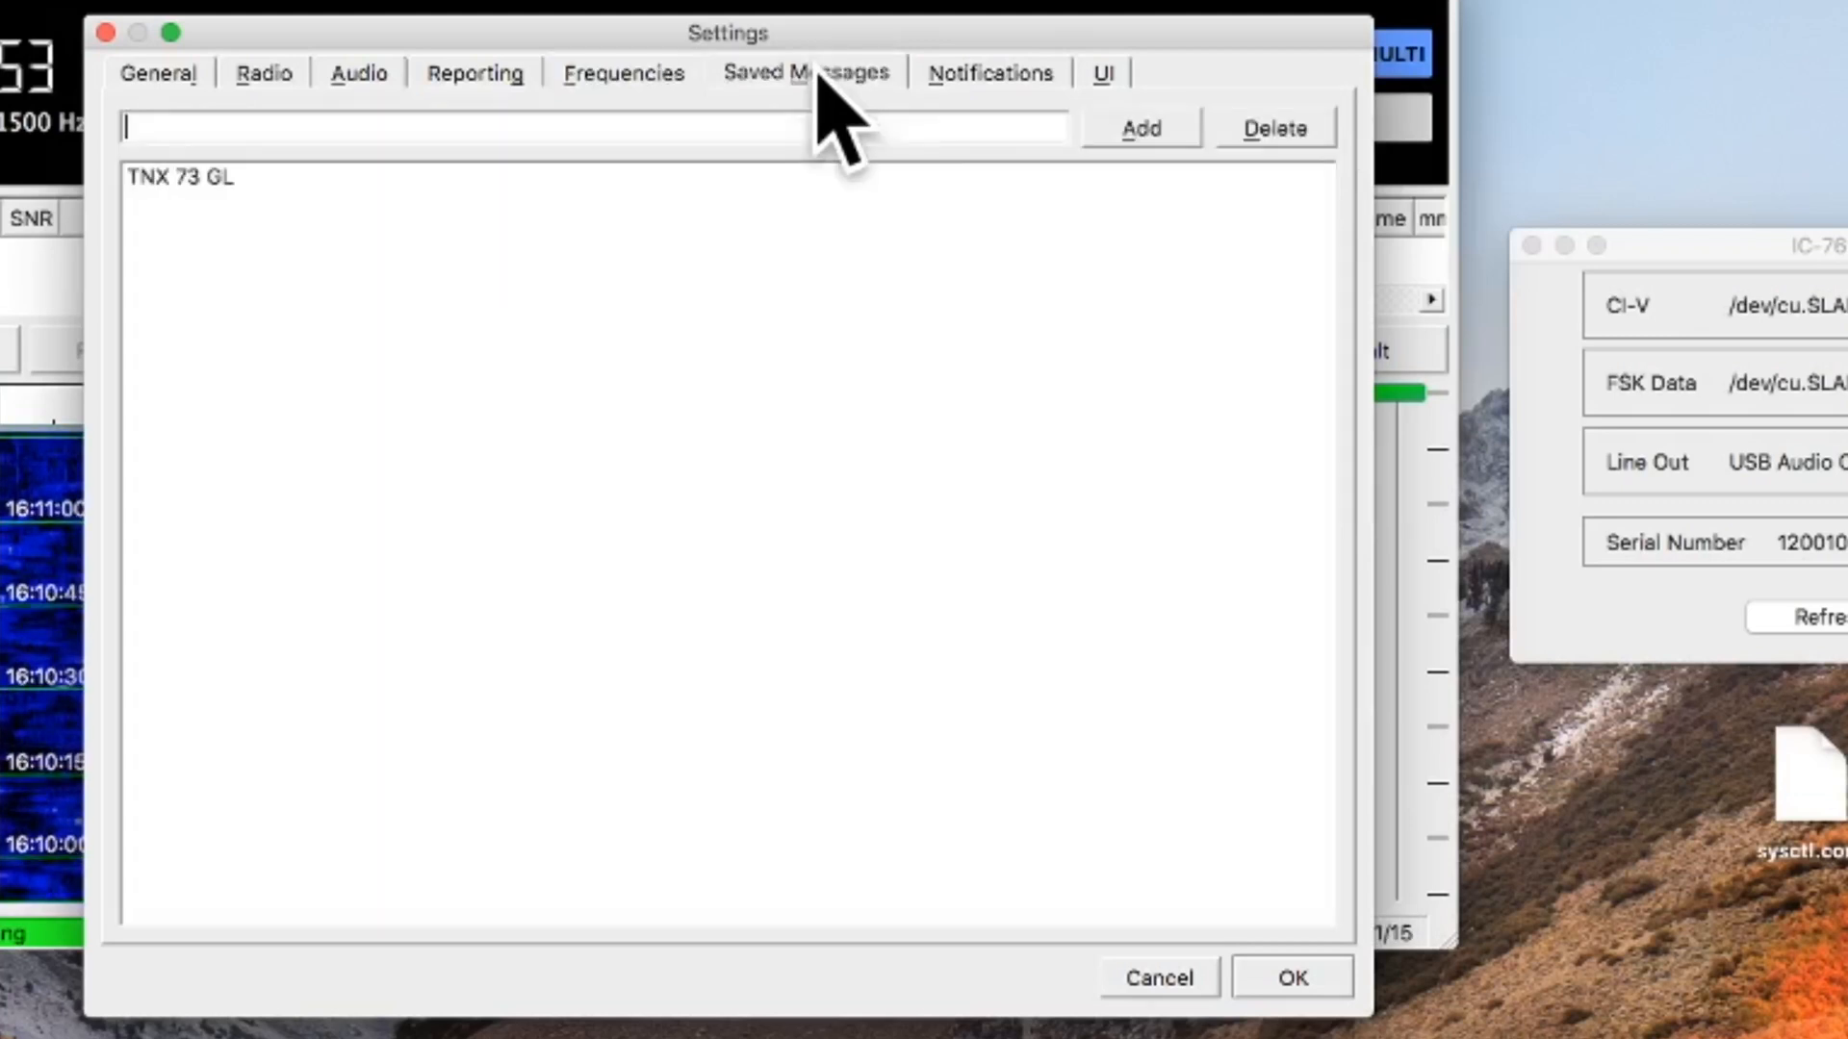
mouse_move(1020, 112)
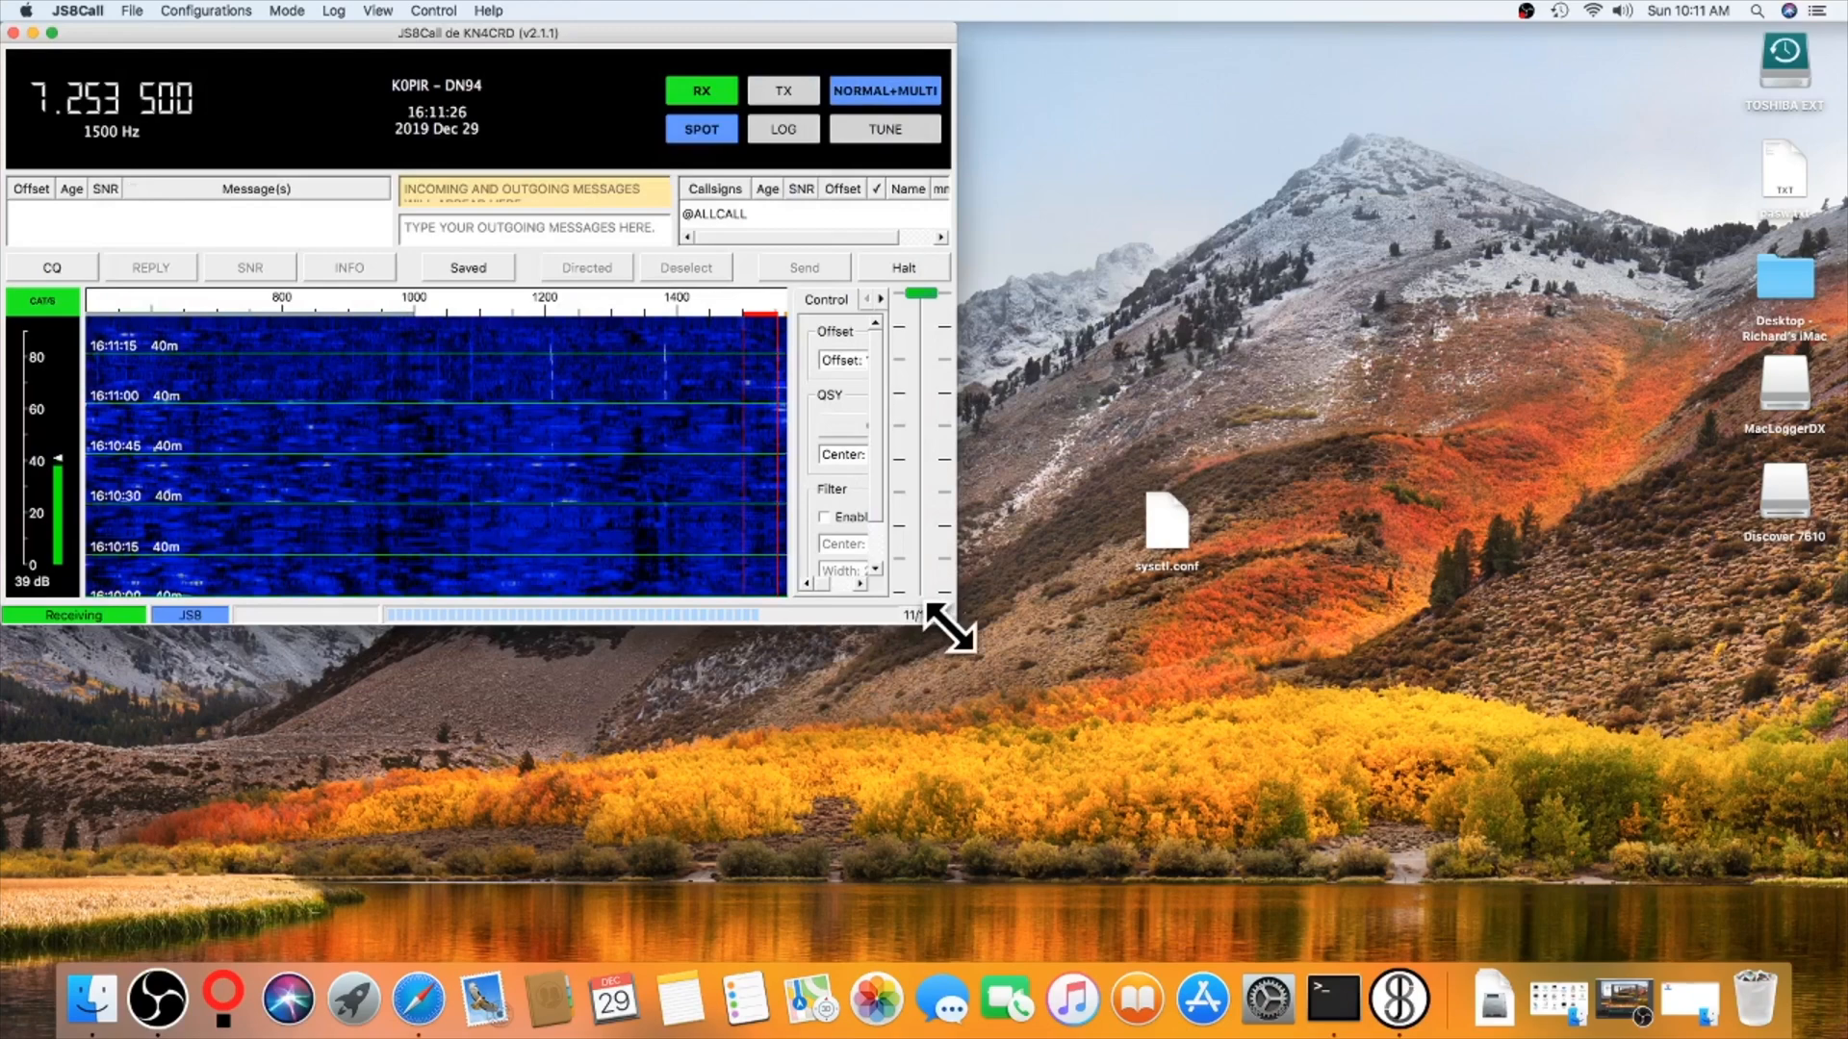
left_click_drag(952, 624, 1136, 766)
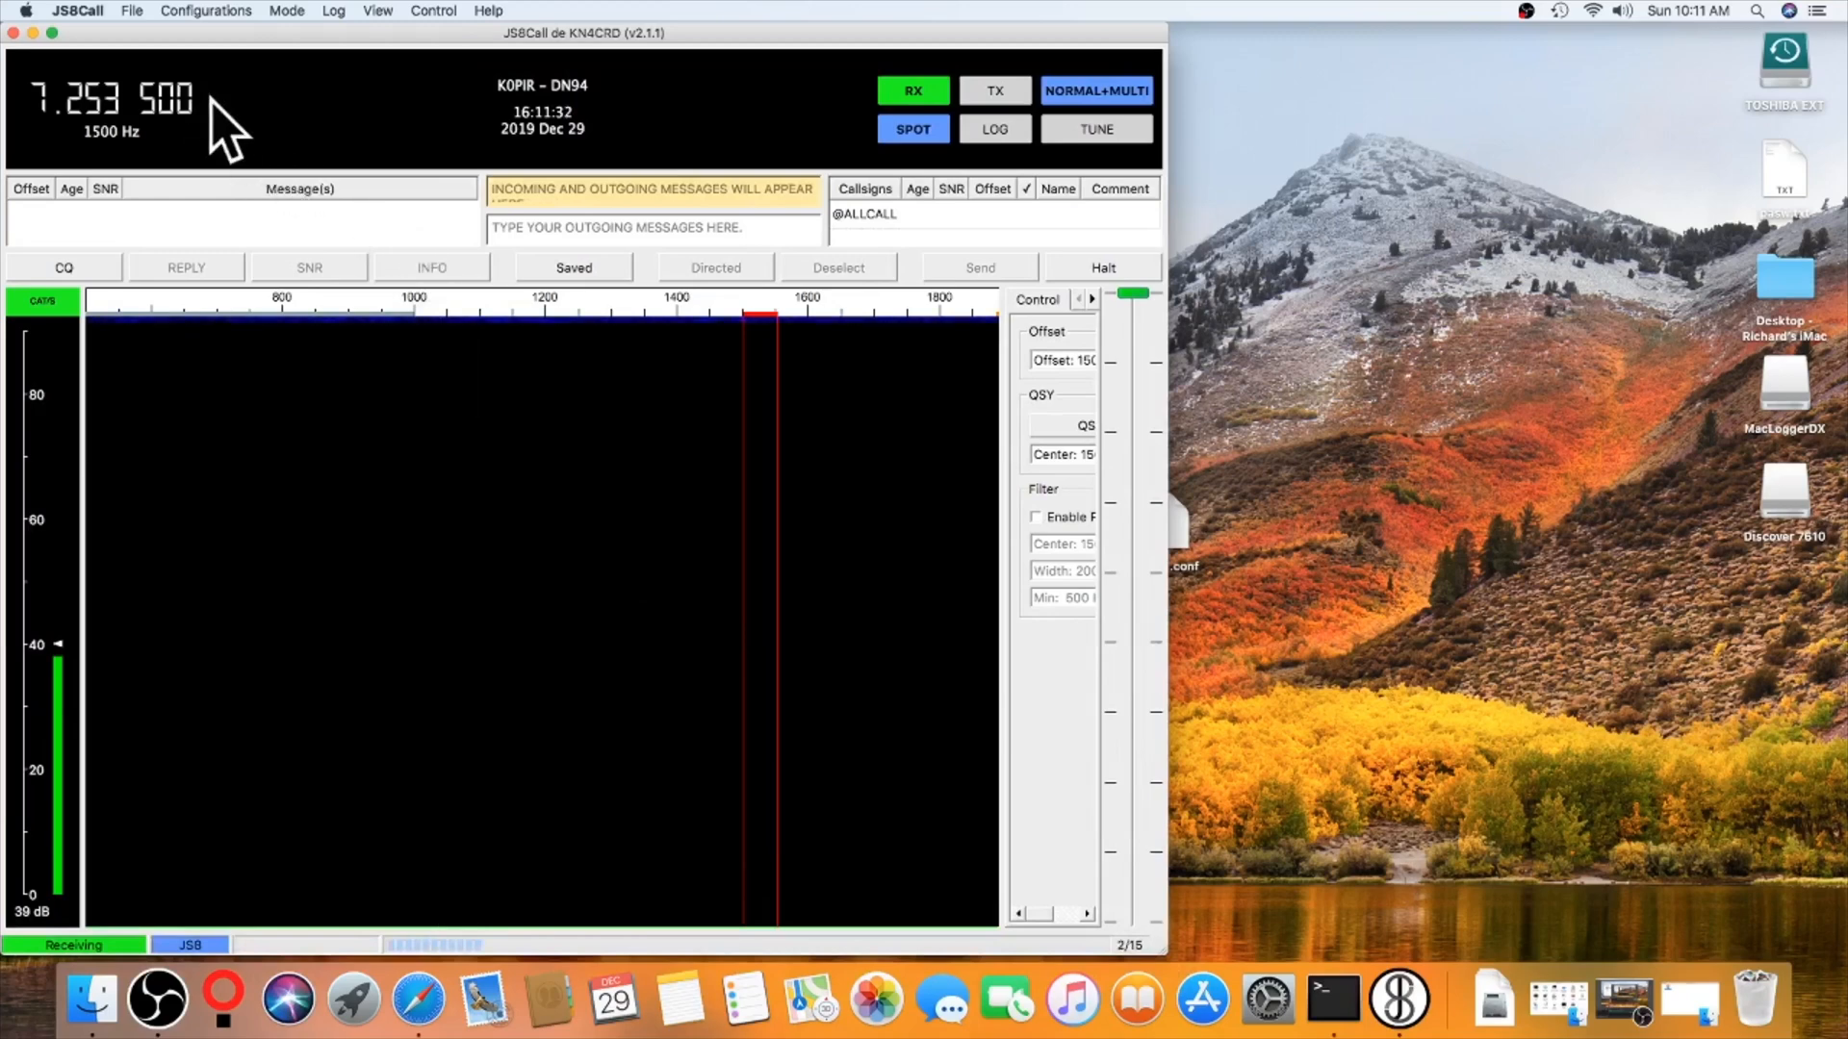
Step: Set the dial frequency to 7.078 MHz on the 40m band
left_click(111, 100)
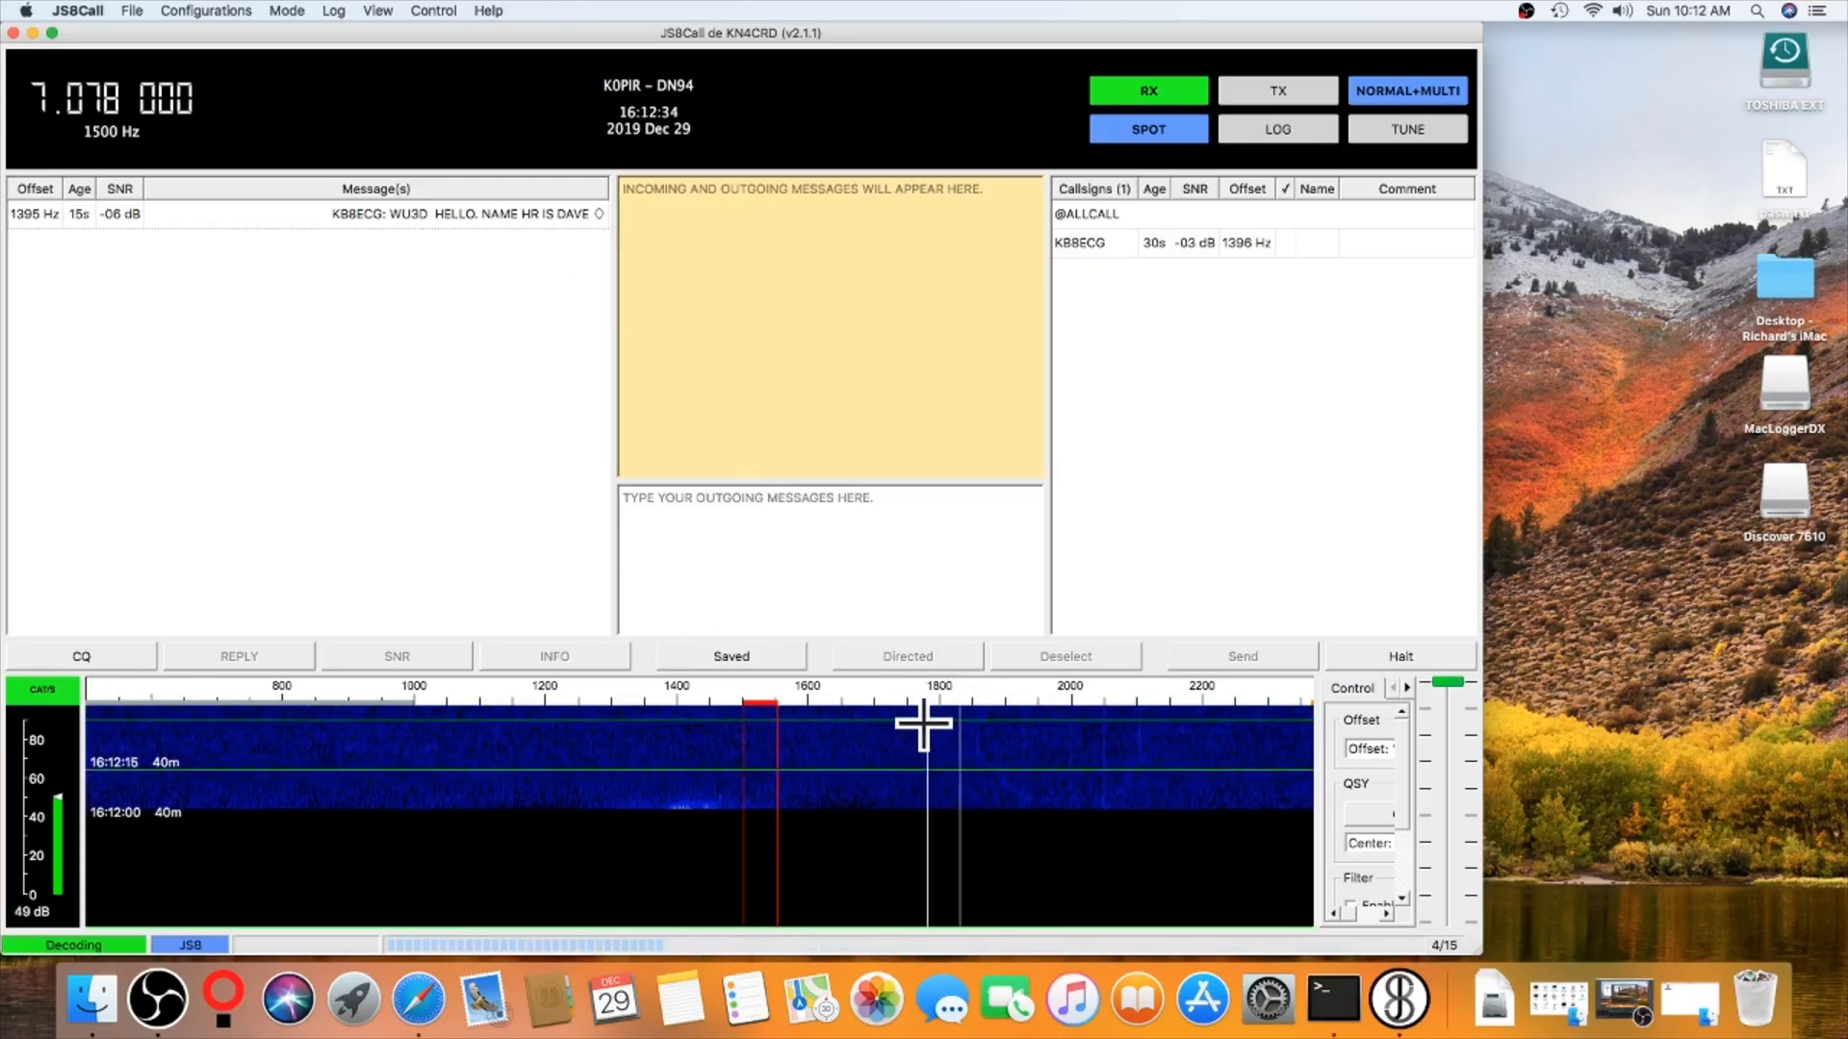
Step: Move the audio offset to 1780 Hz on the waterfall
left_click(926, 726)
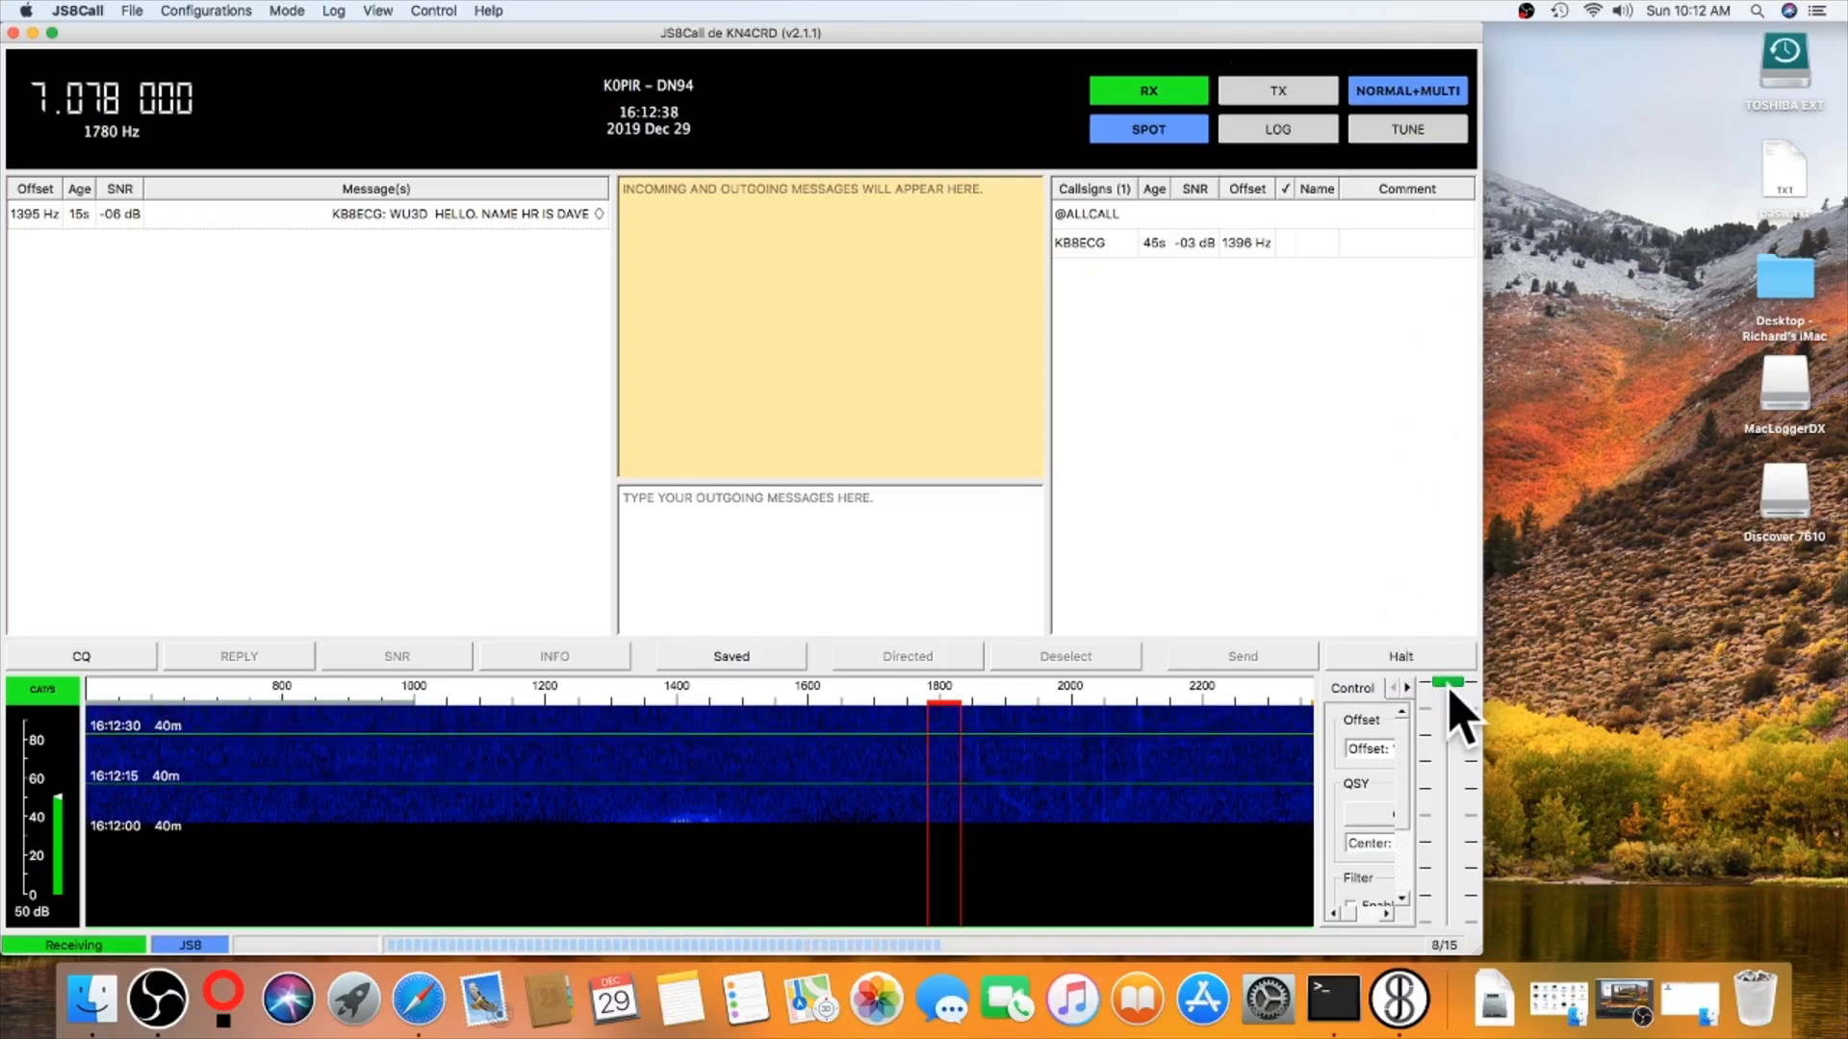
mouse_move(1449, 718)
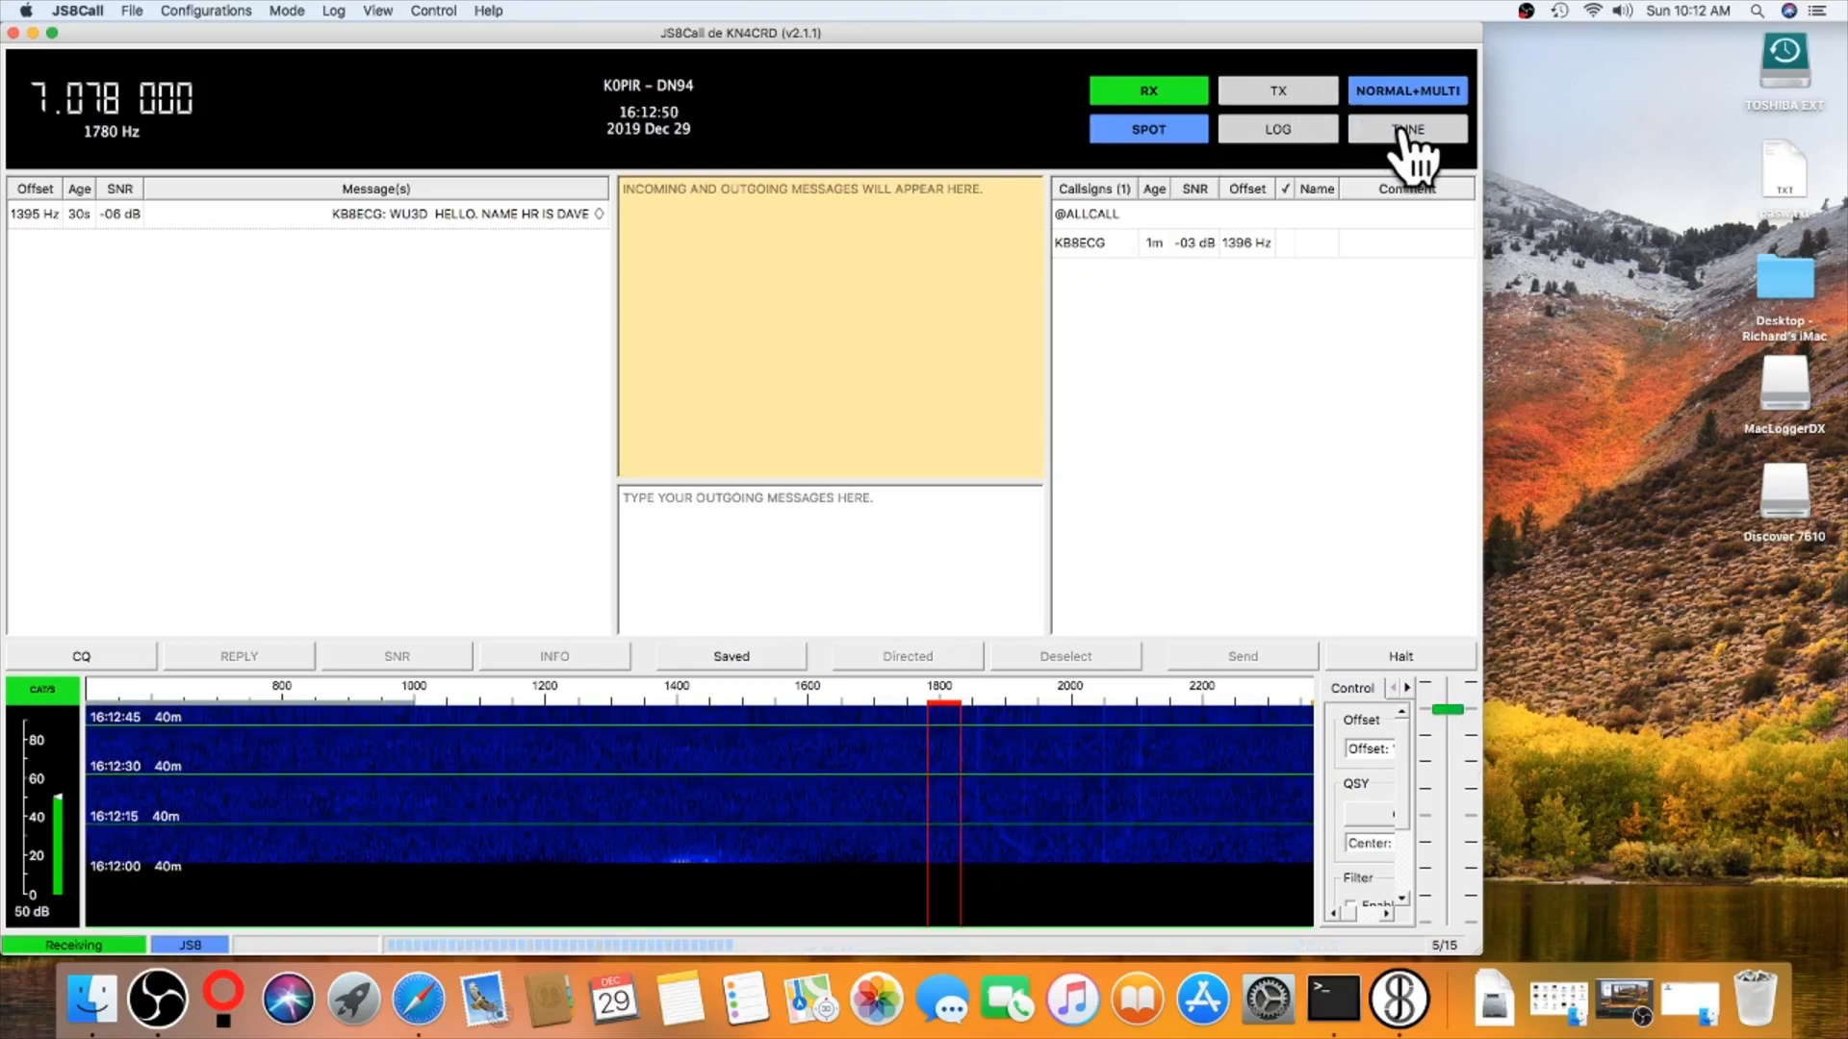
Step: Send two short TUNE transmissions and lower the transmit digital gain a little
left_click(1405, 129)
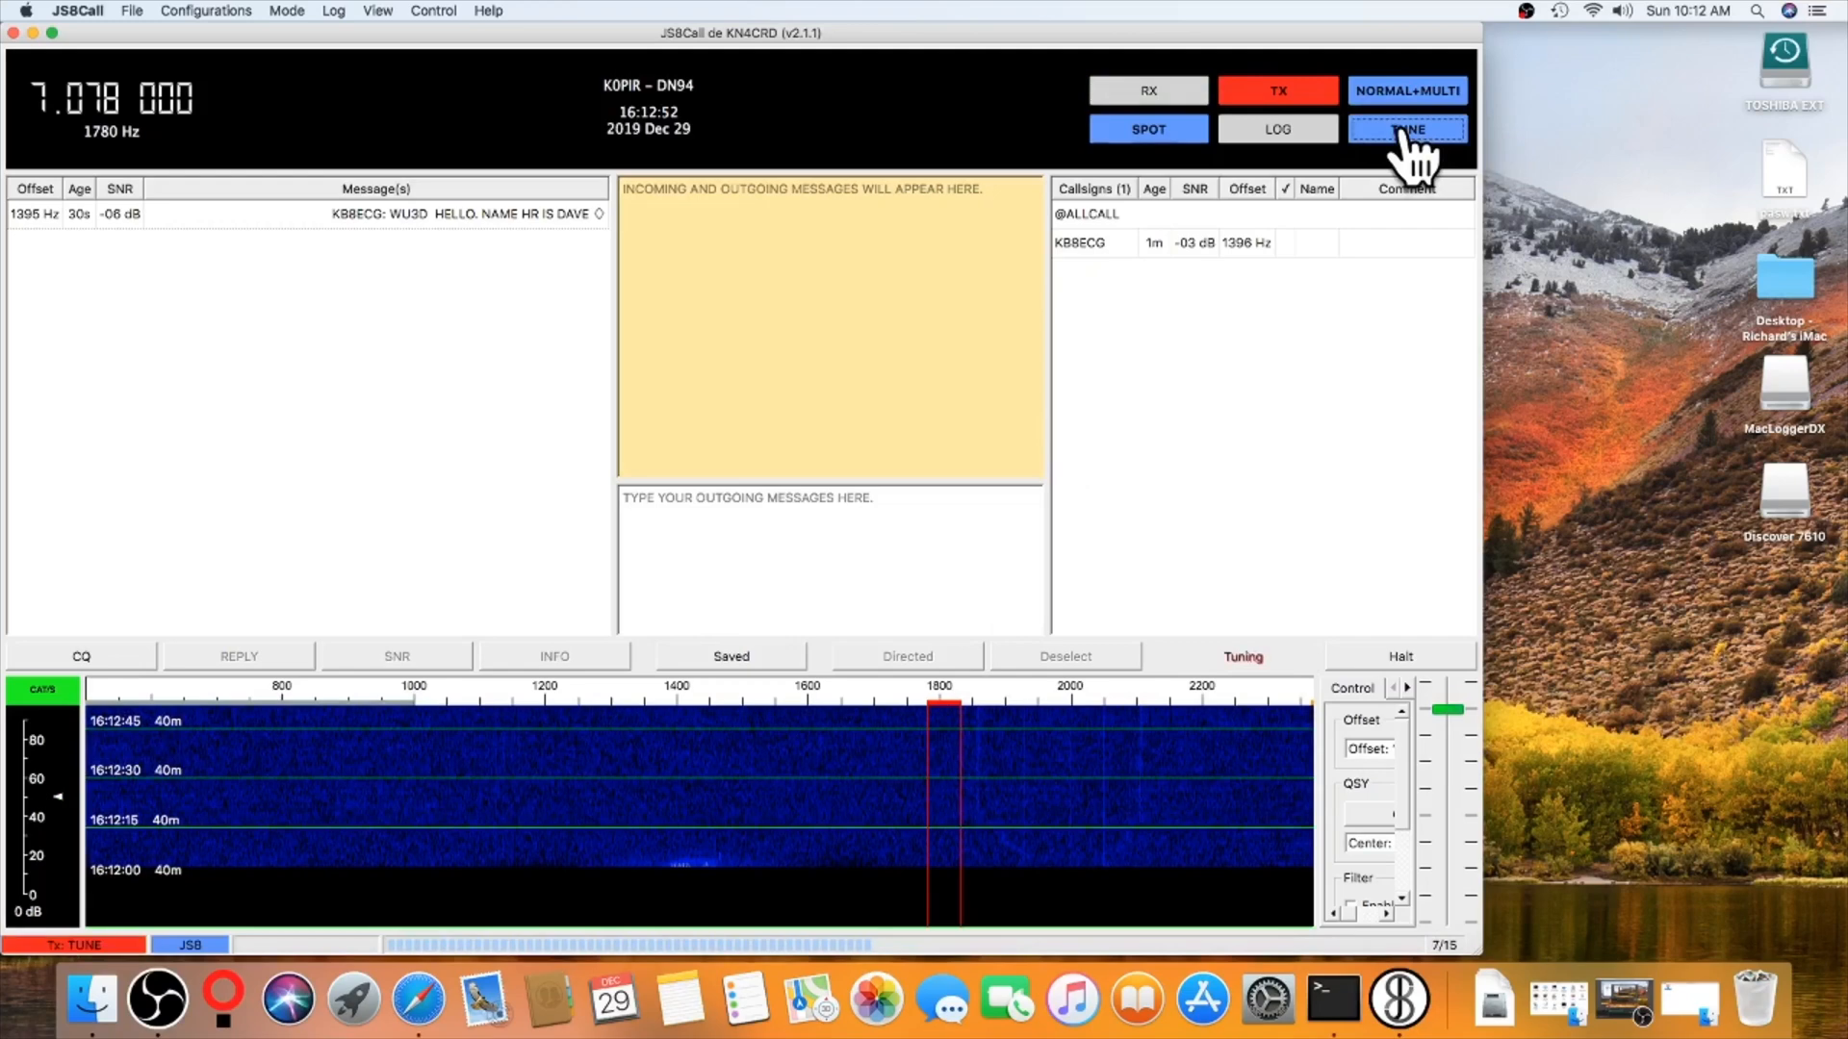
left_click(1407, 129)
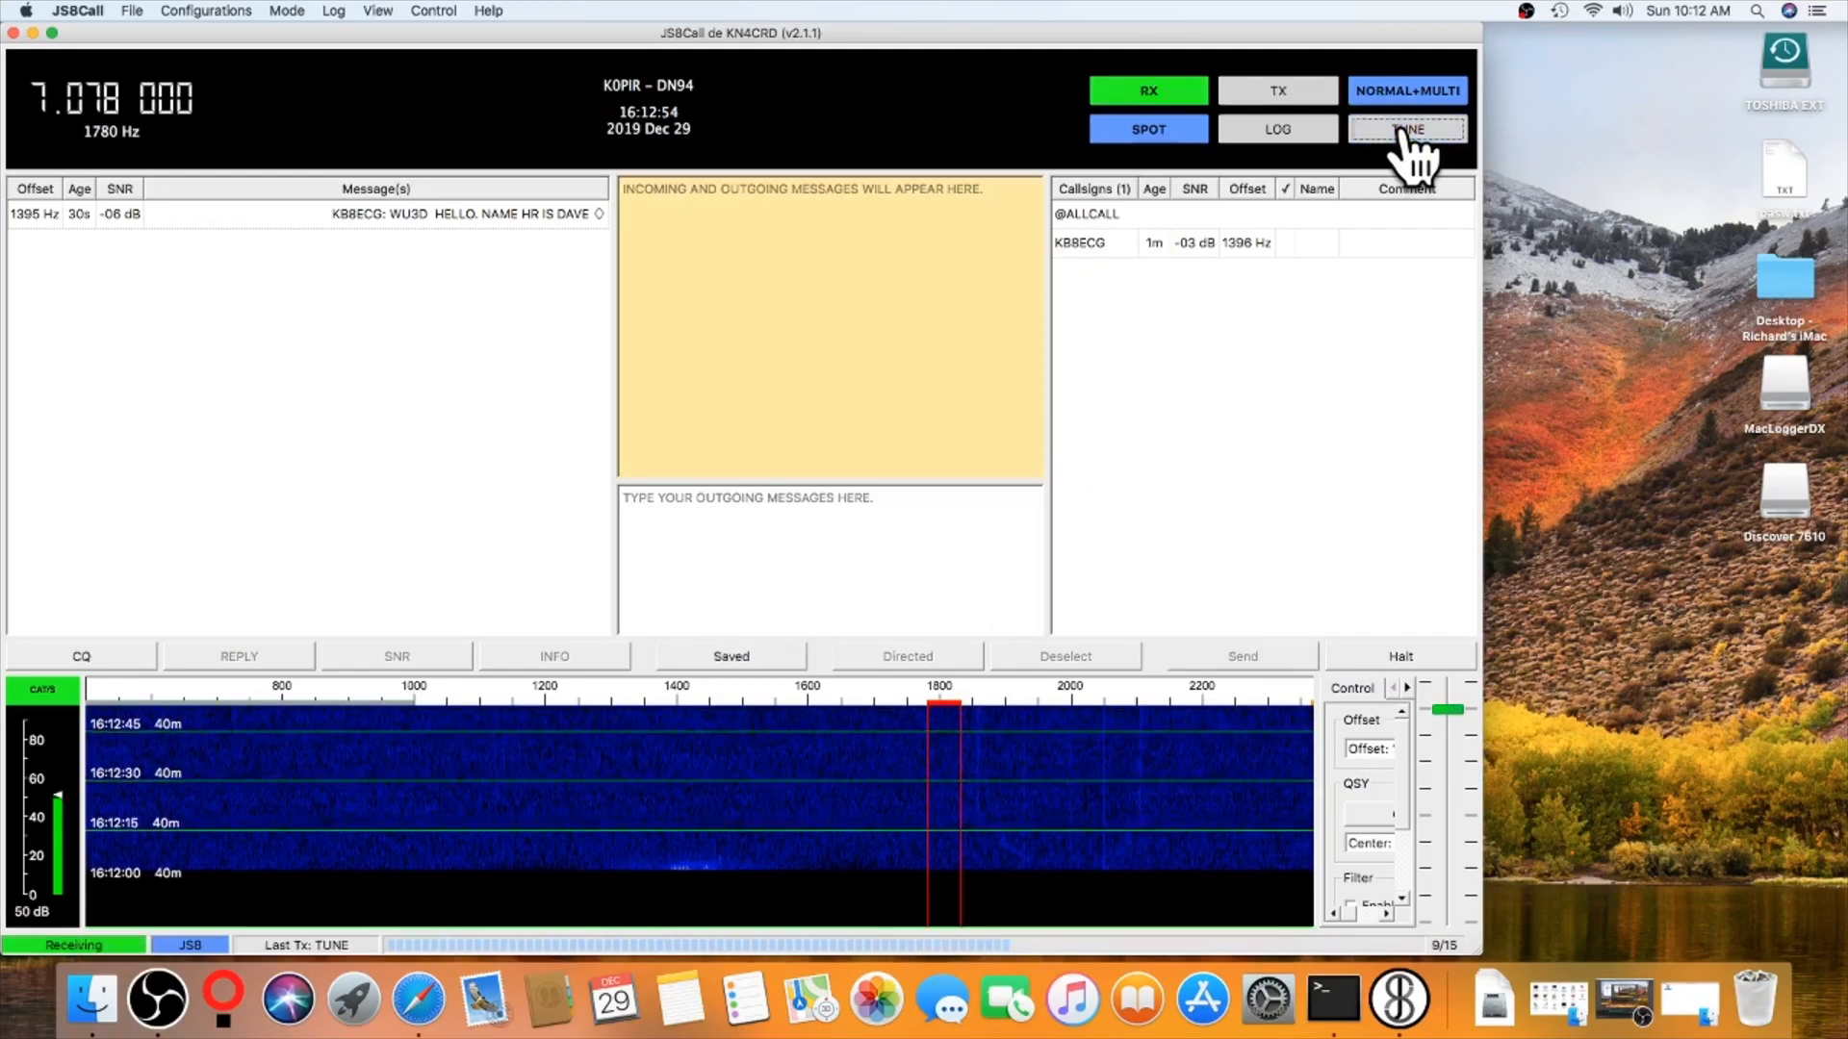
left_click(1405, 129)
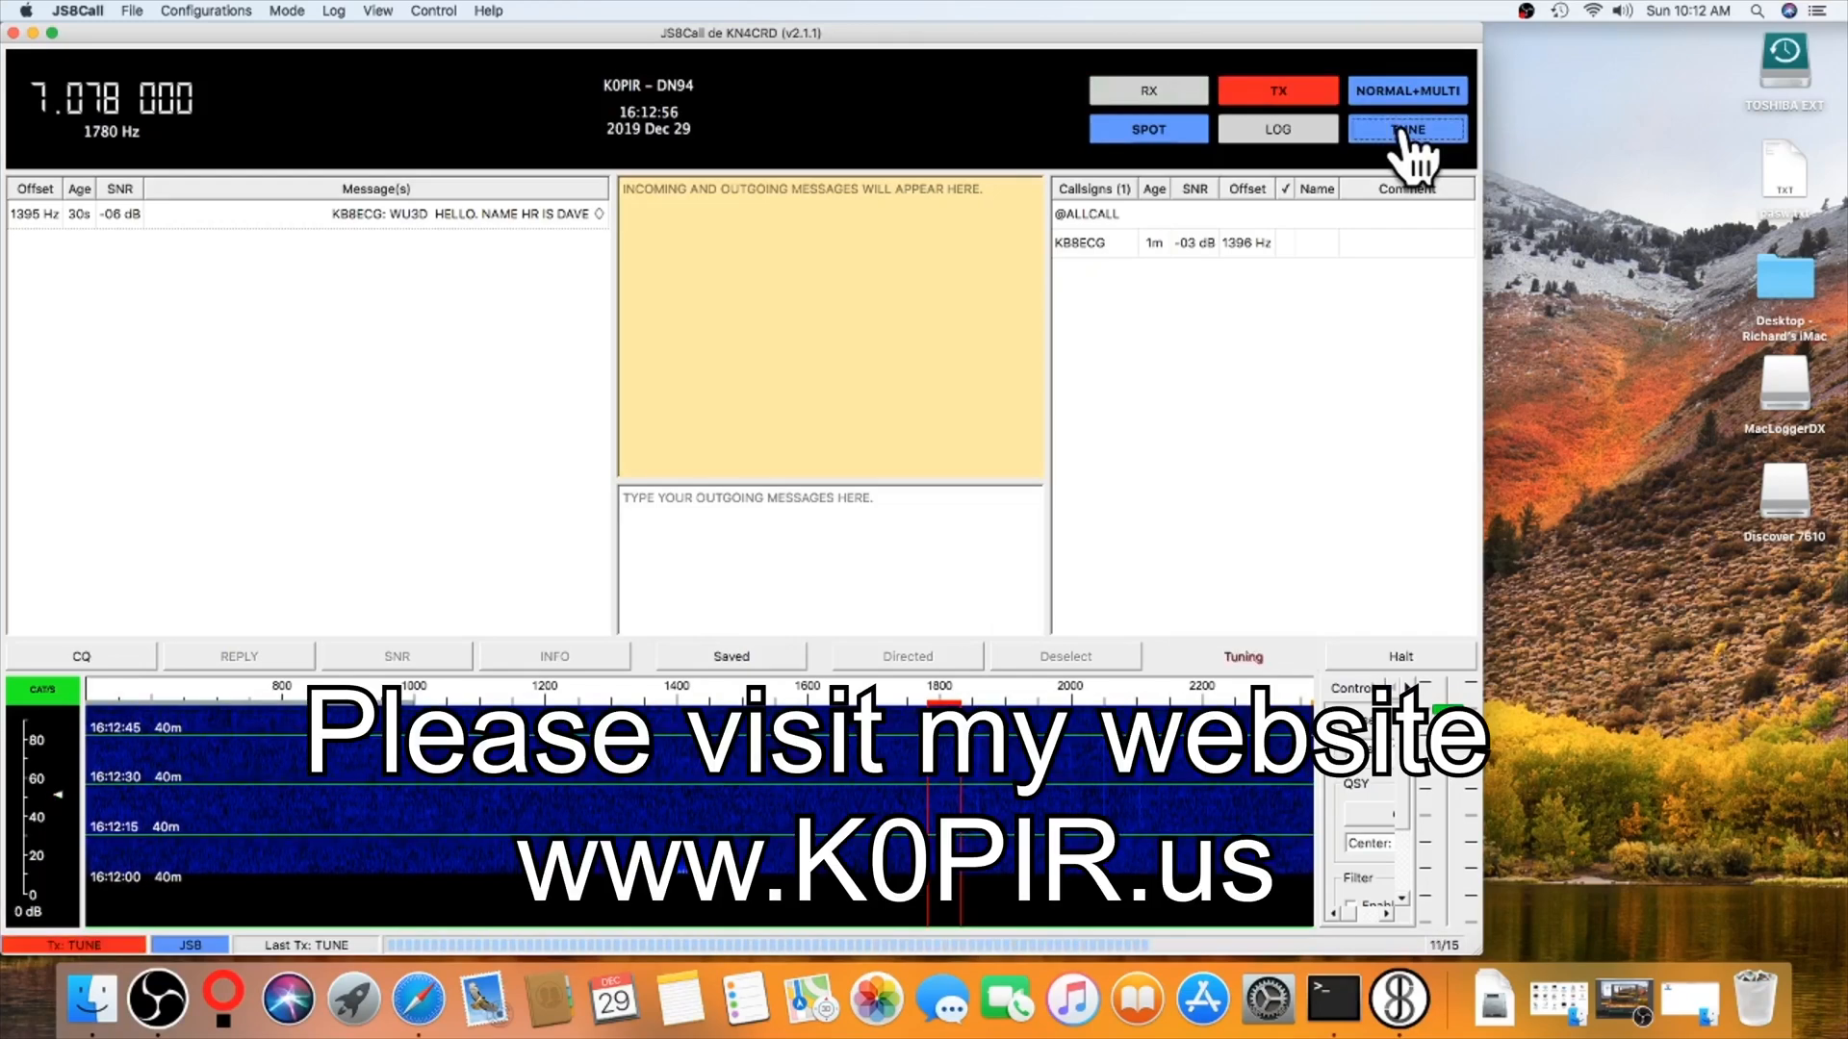
left_click(1405, 129)
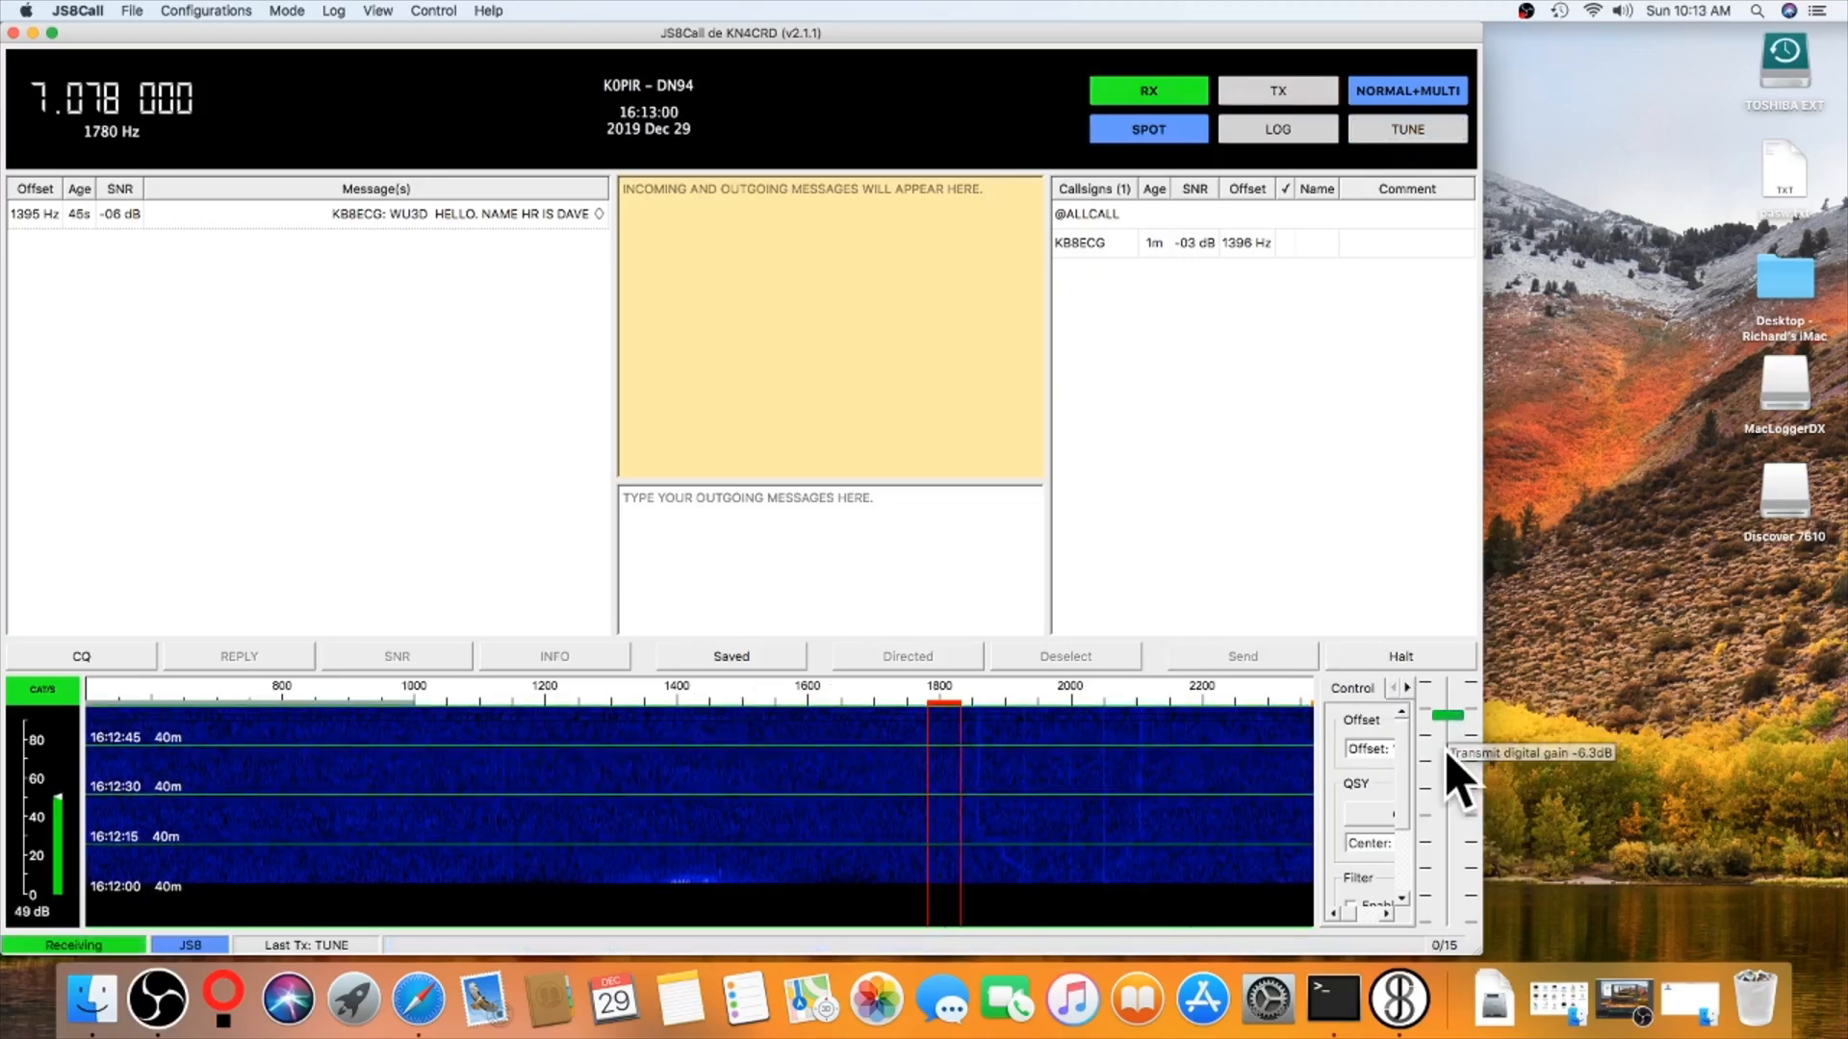
left_click_drag(1447, 716, 1447, 754)
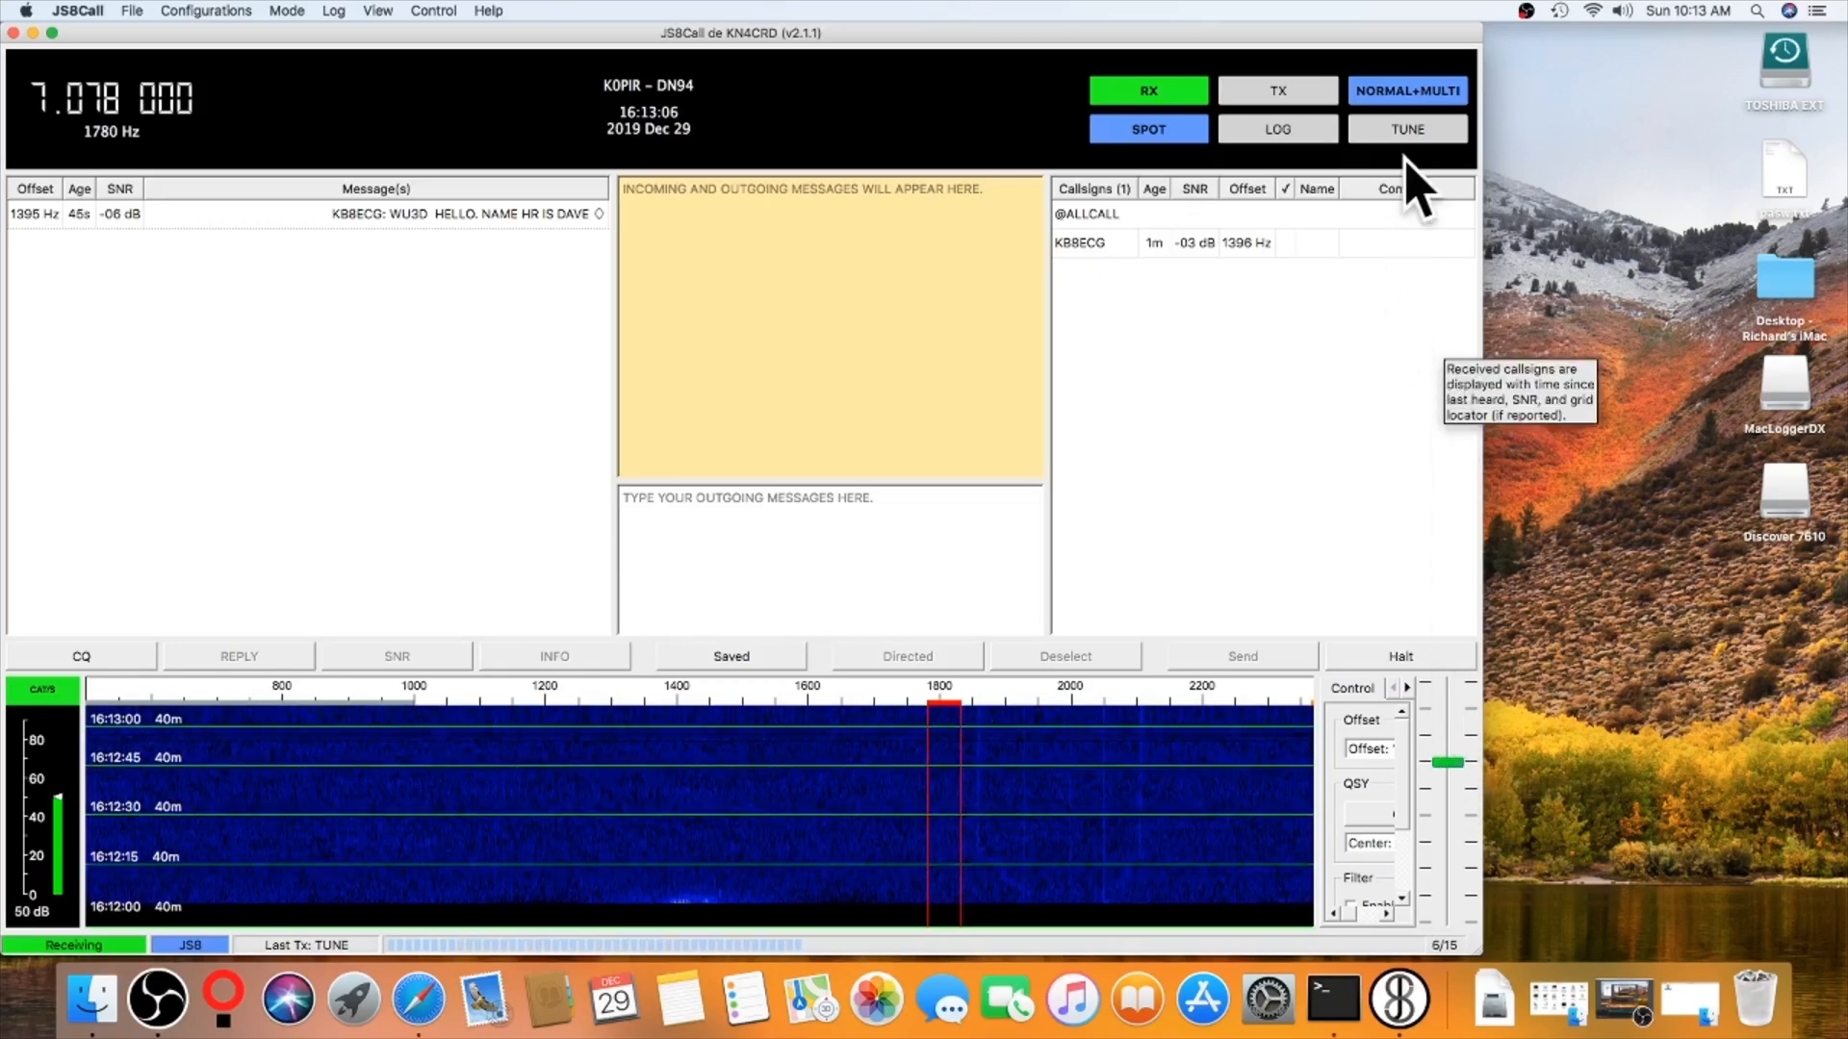
Step: Transmit TUNE again while reducing the gain to about -22 dB, then stop
left_click(1405, 129)
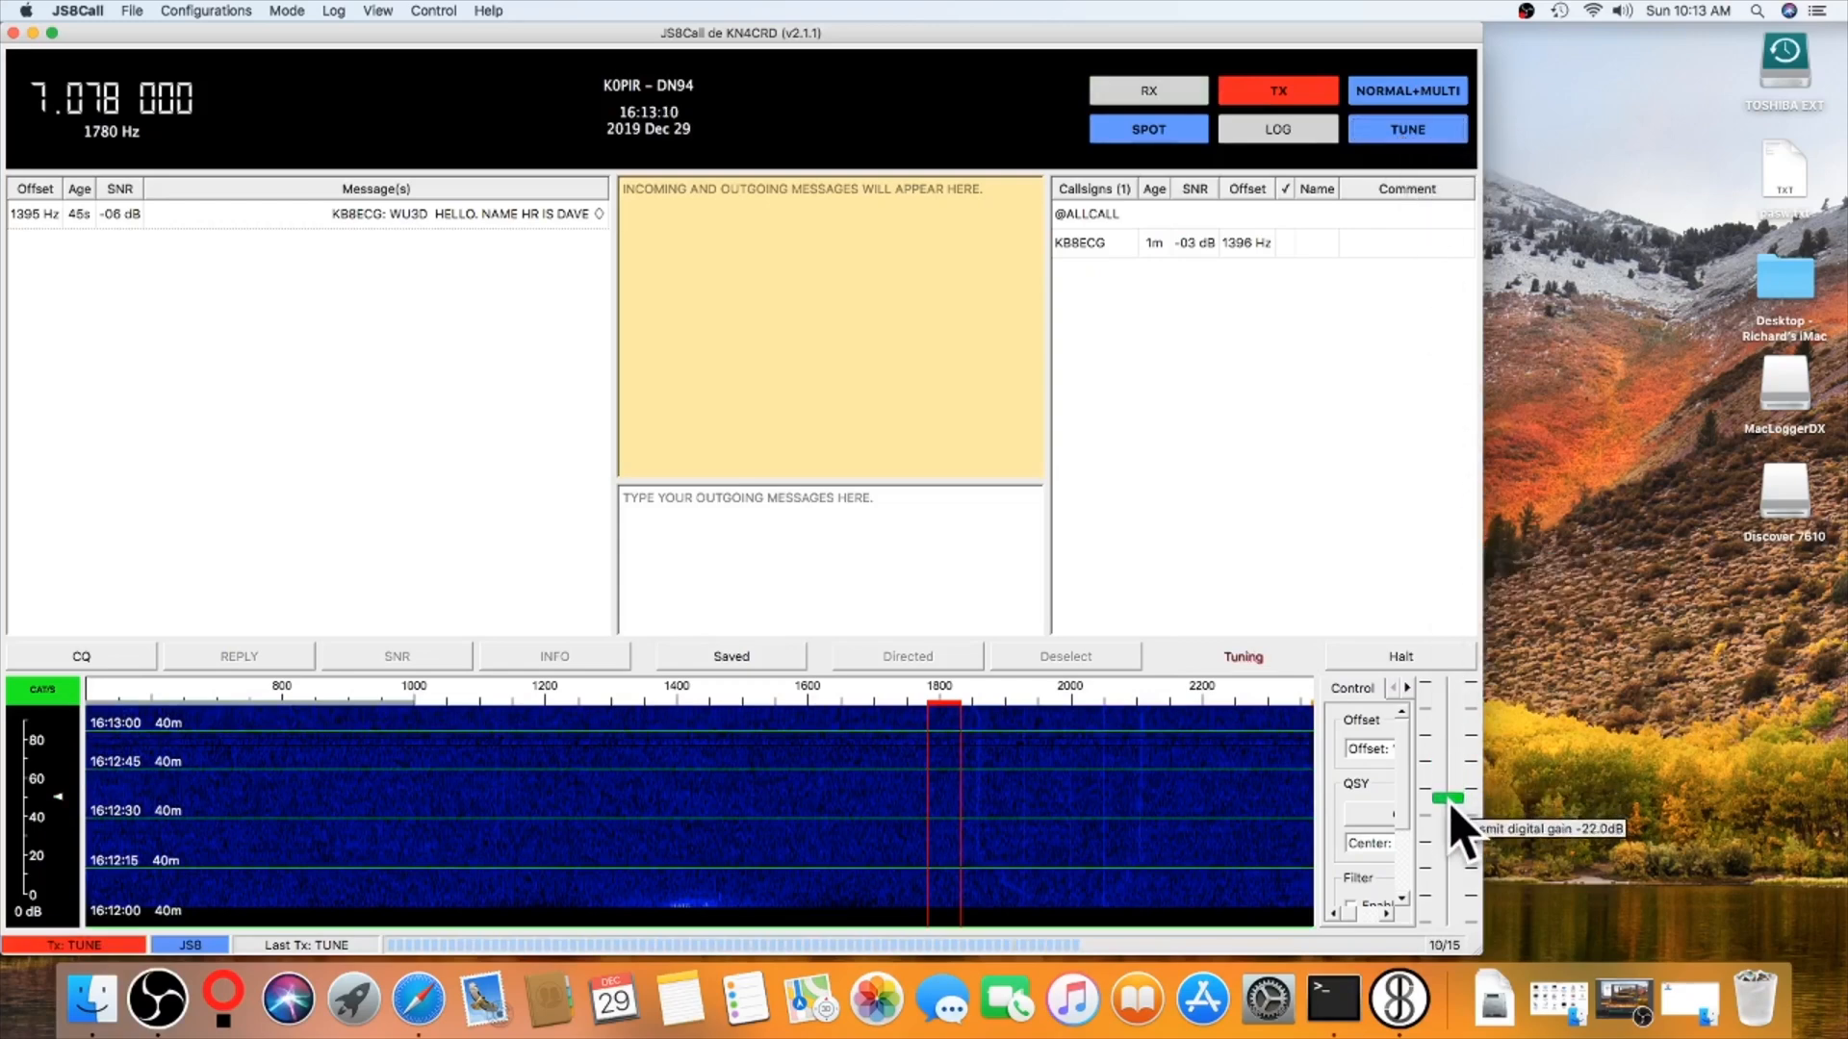
left_click_drag(1448, 797, 1448, 833)
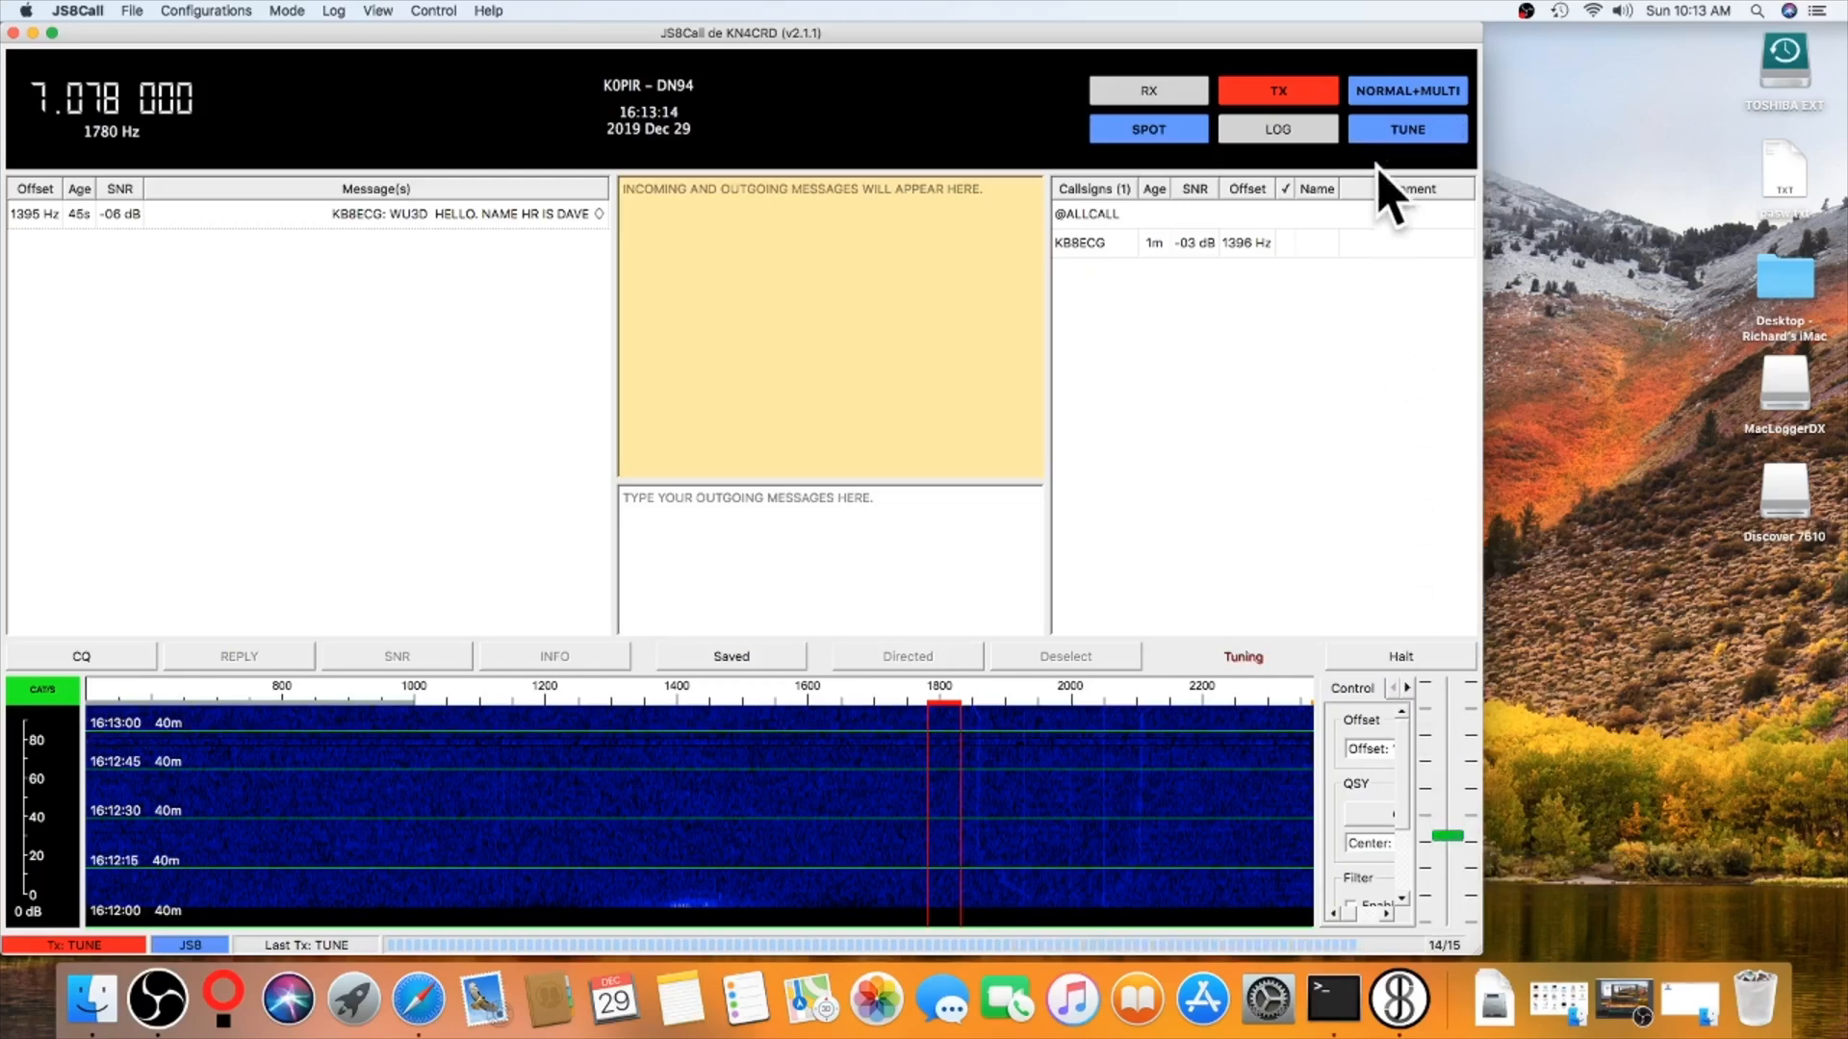
left_click(1405, 129)
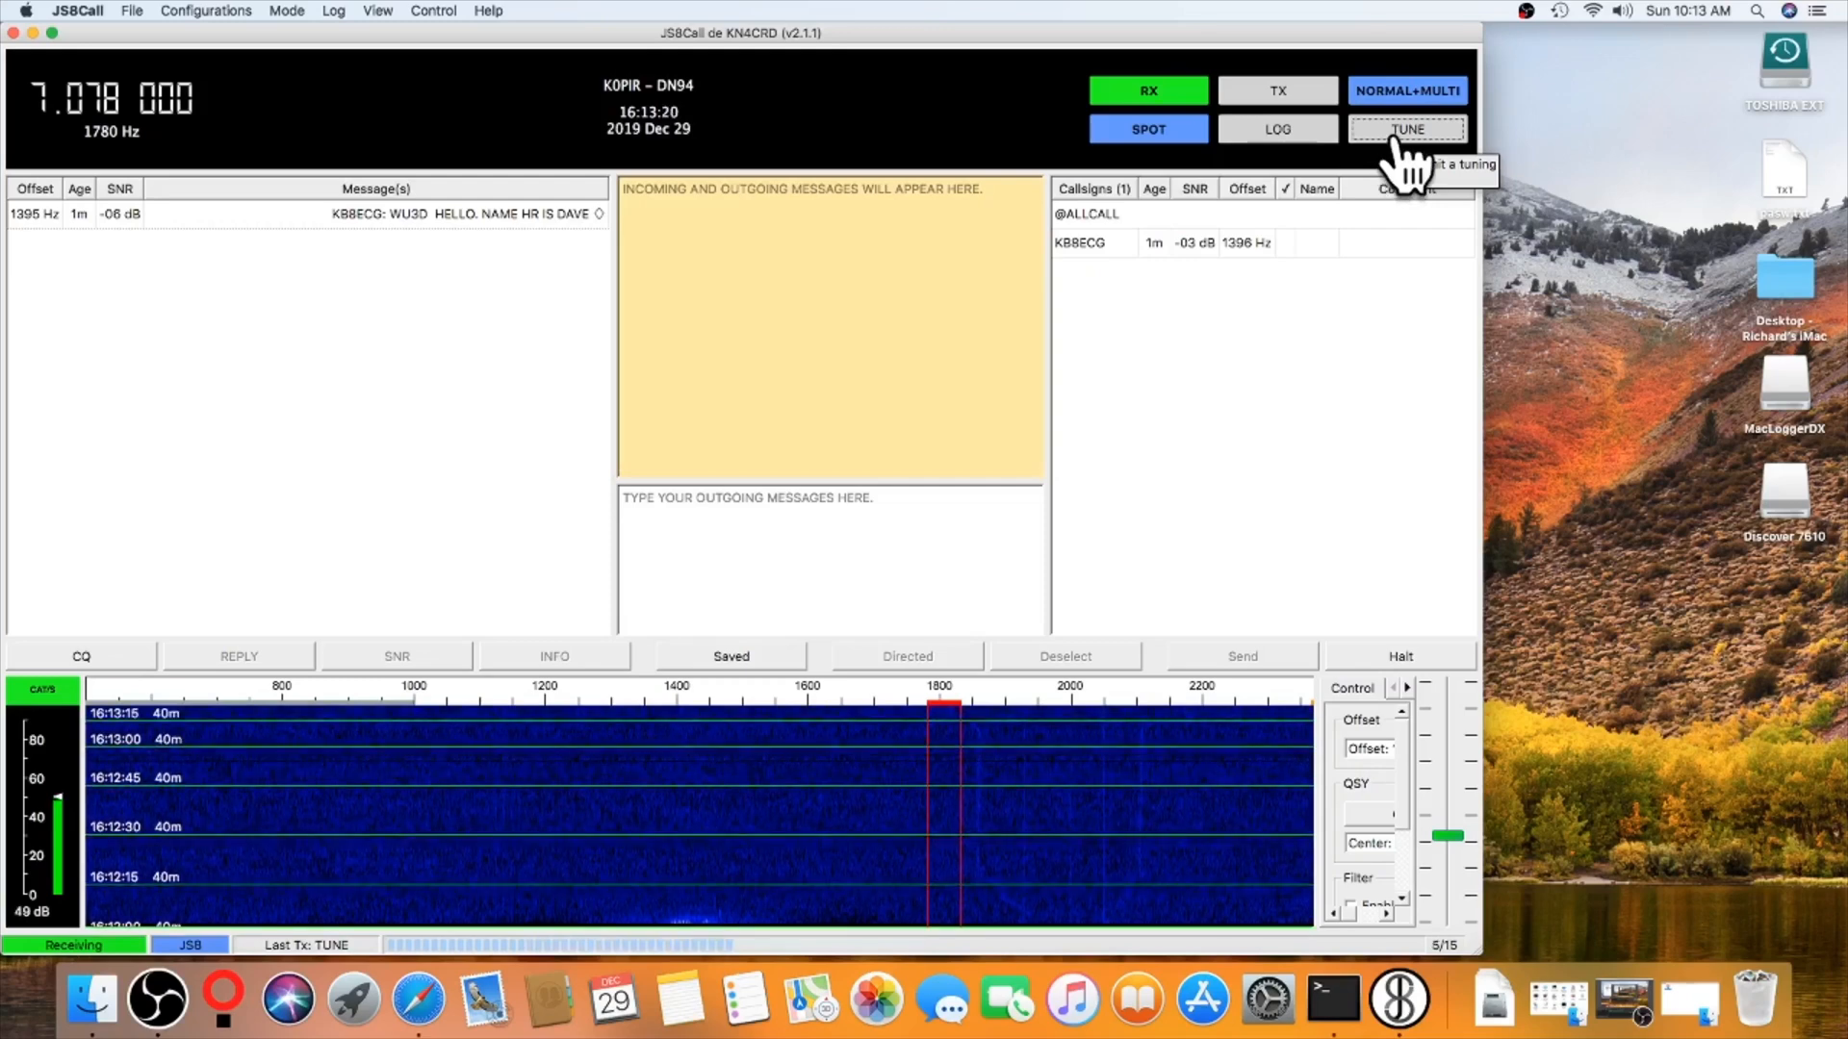
left_click(1405, 129)
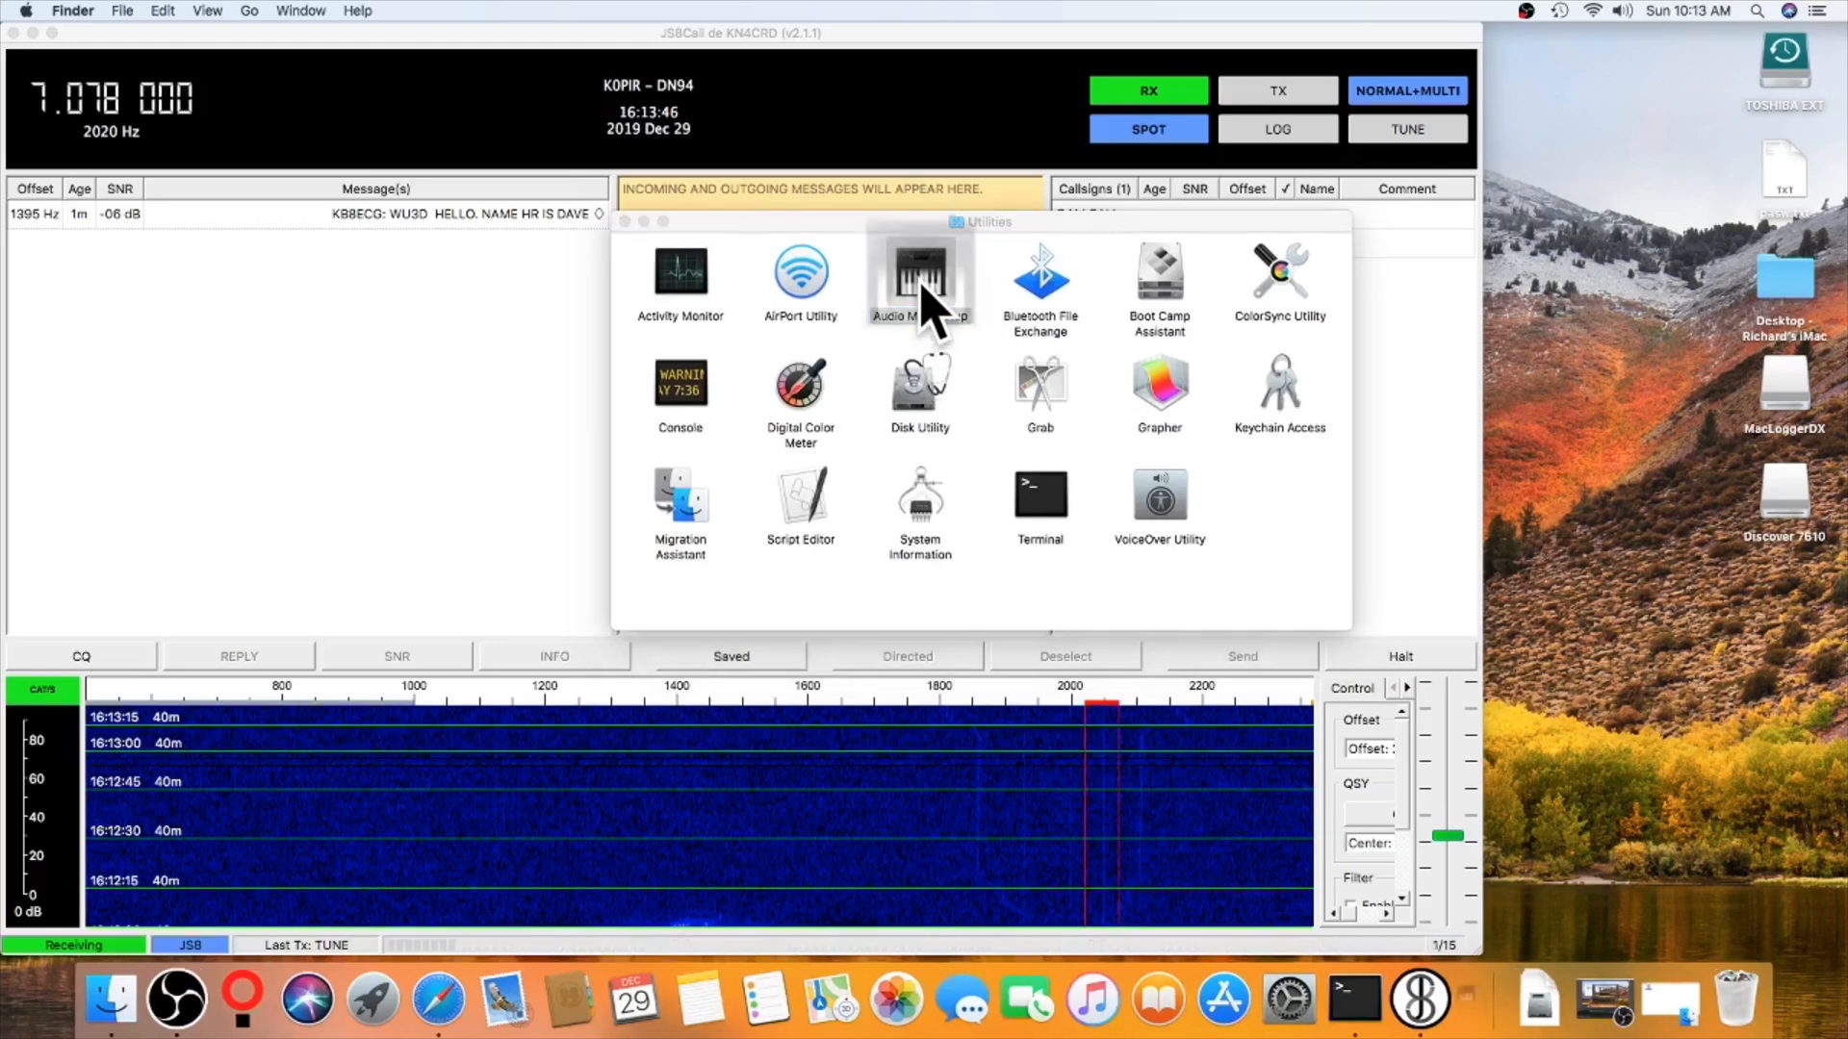
Step: Set USB Audio CODEC 1 output to 2 ch 16-bit Integer 44.1 kHz
double_click(920, 265)
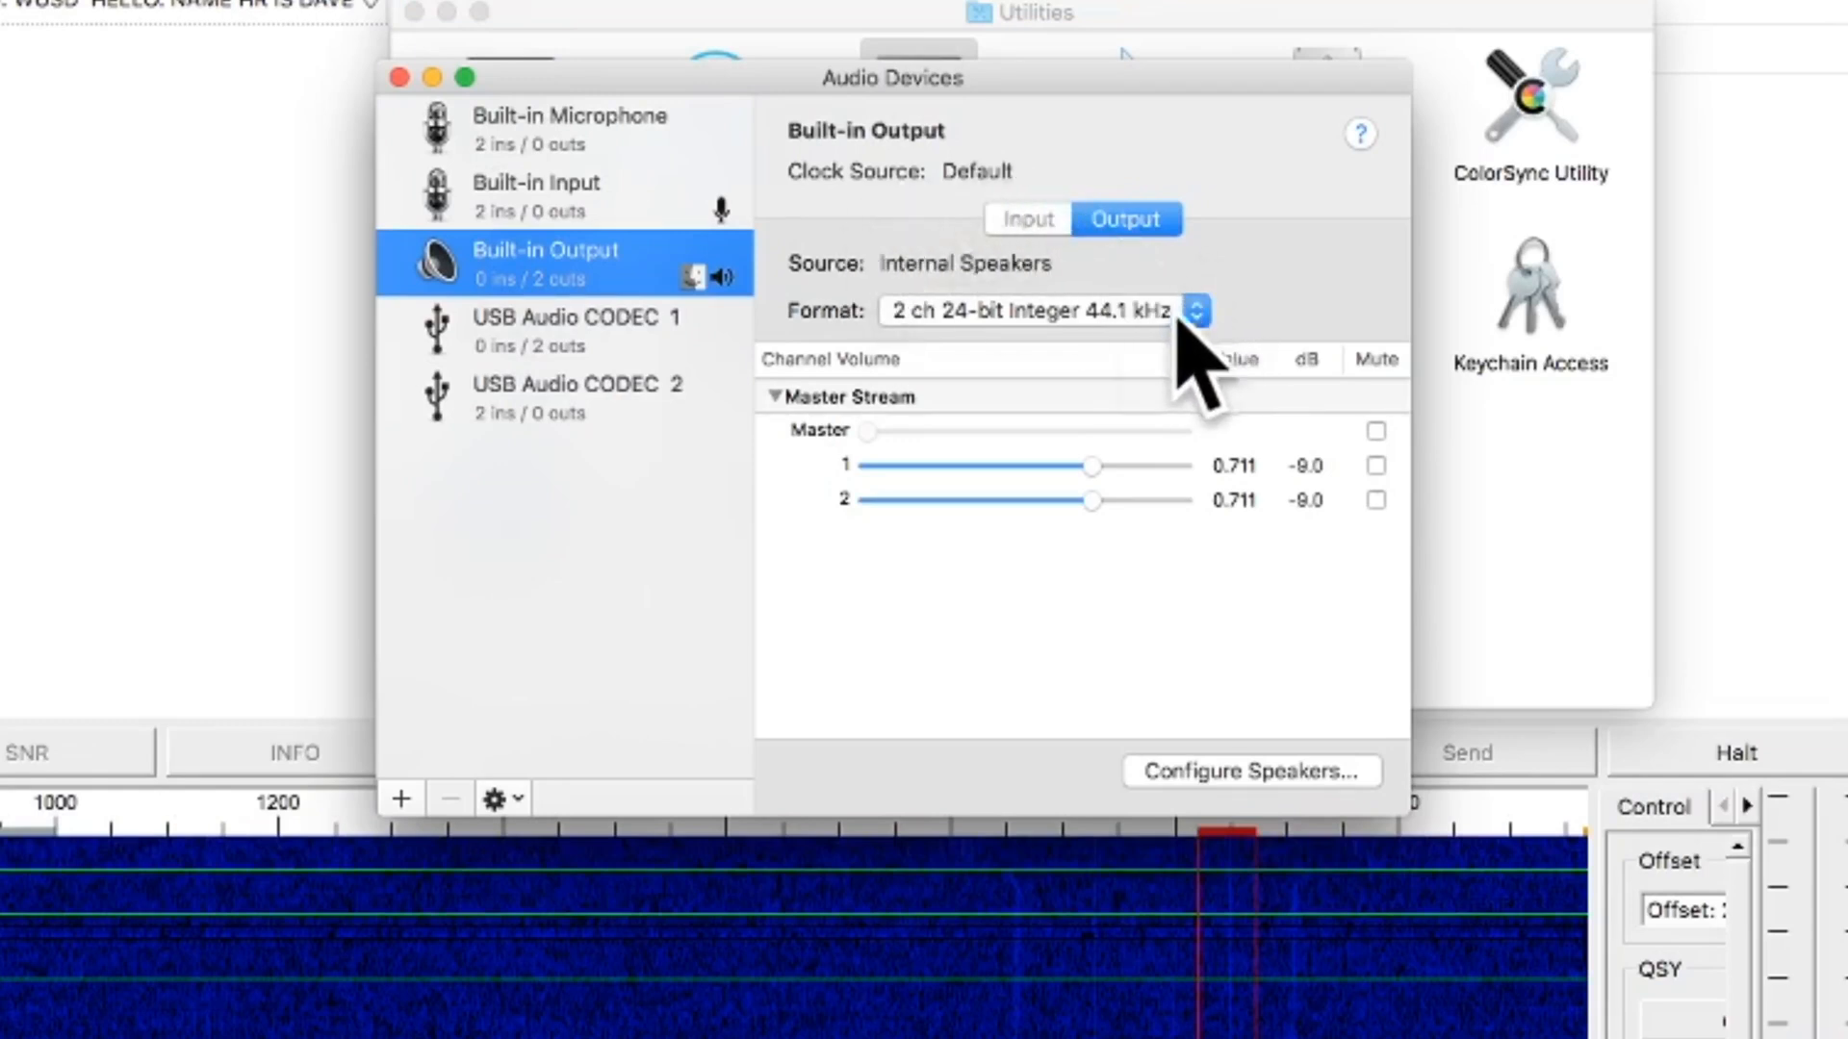
left_click(576, 329)
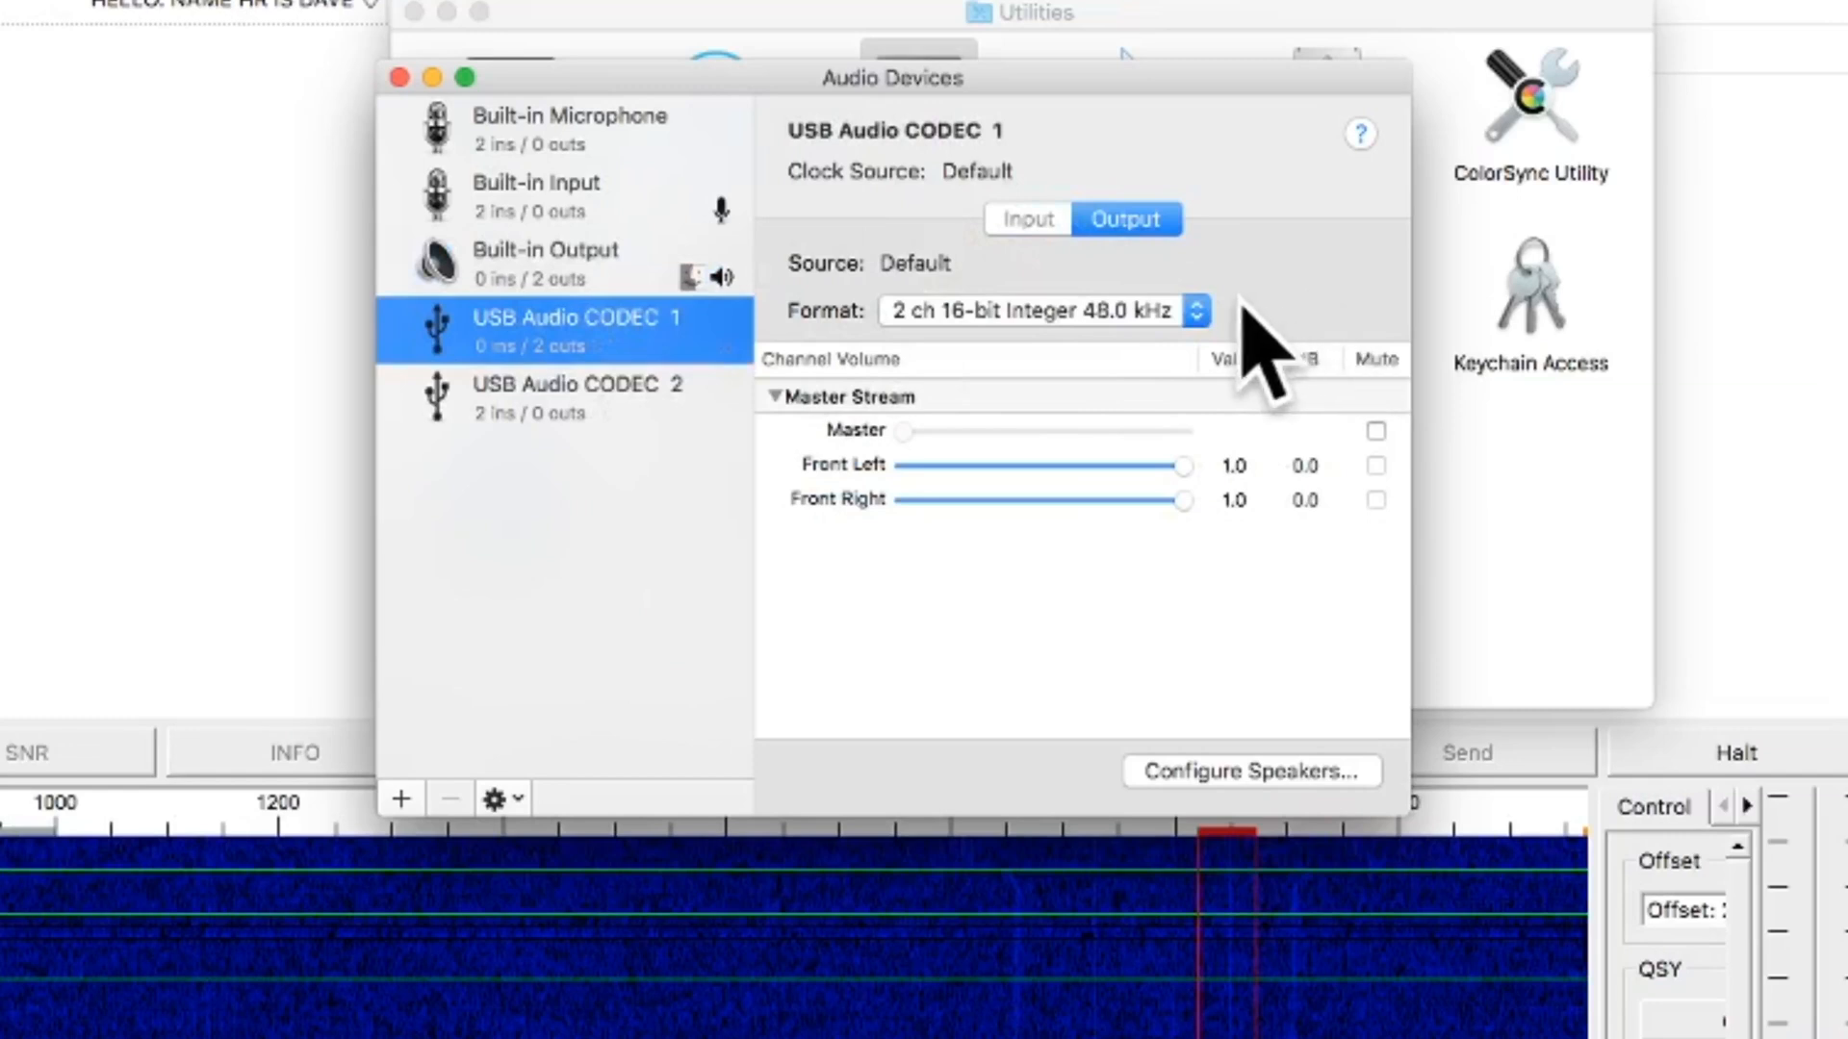
mouse_move(1226, 354)
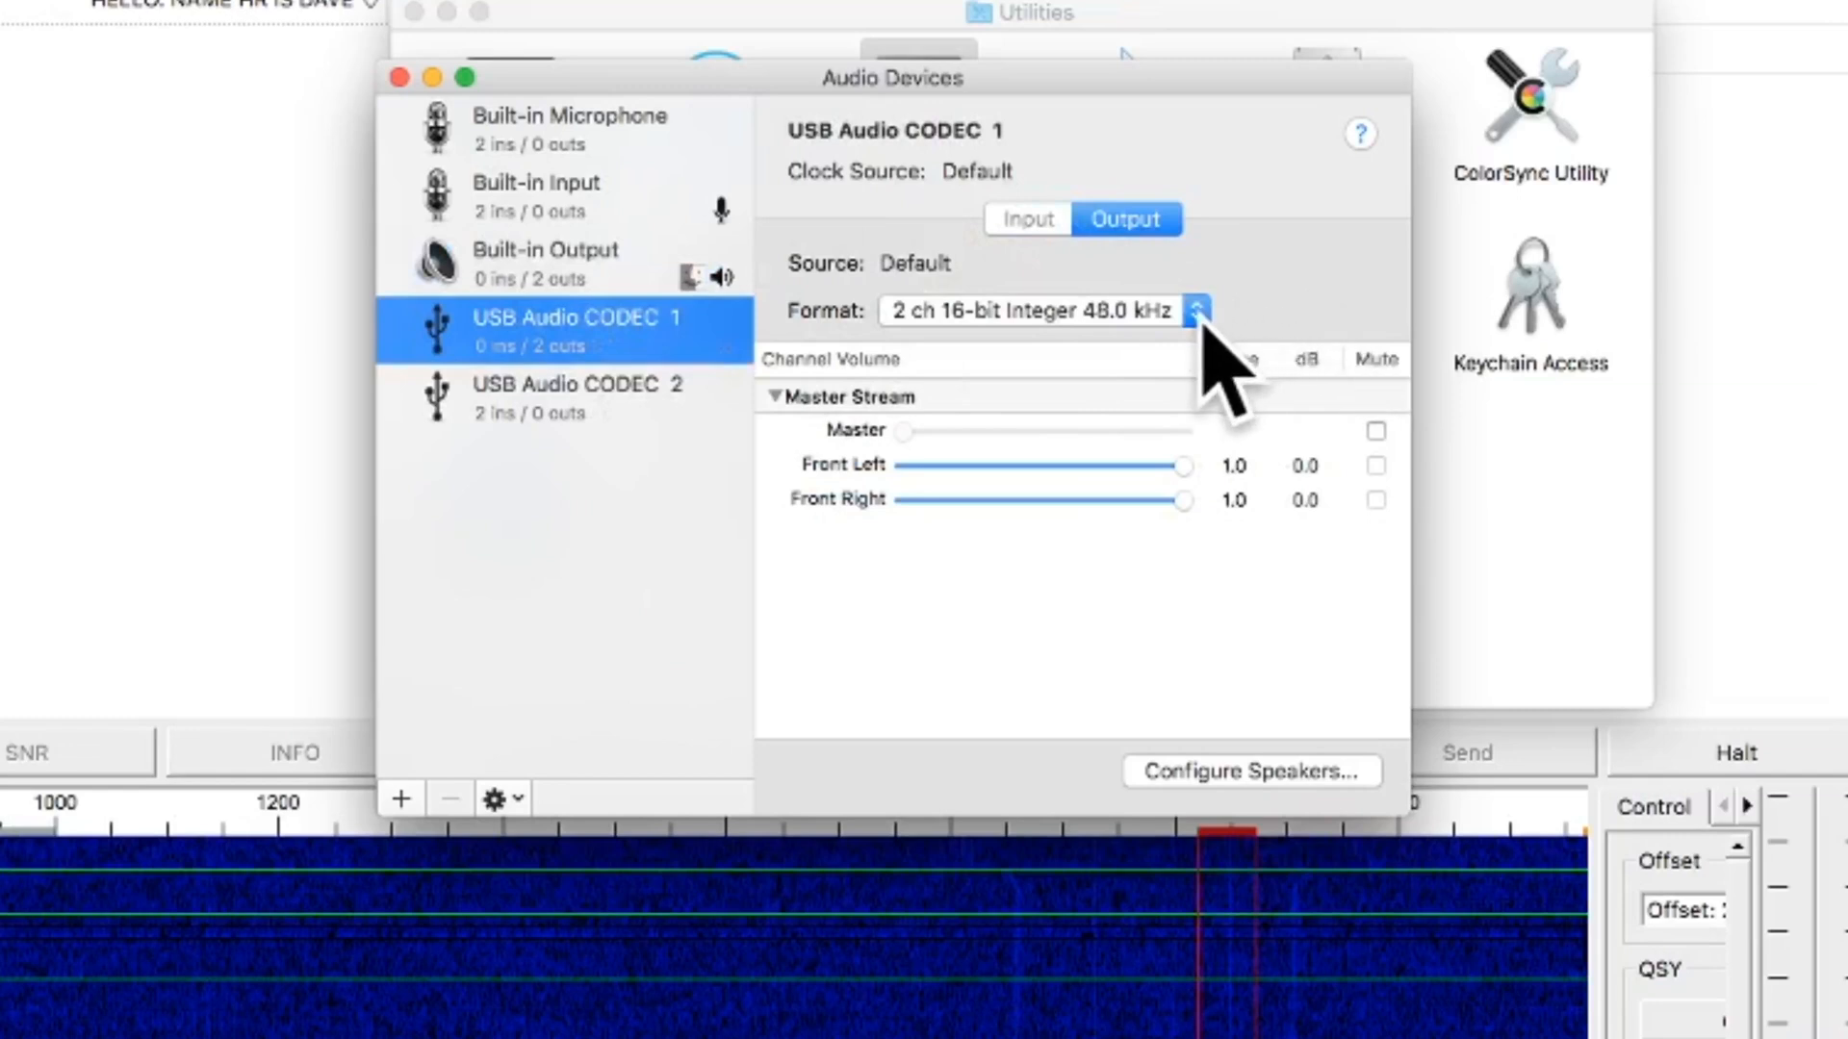
left_click(1197, 312)
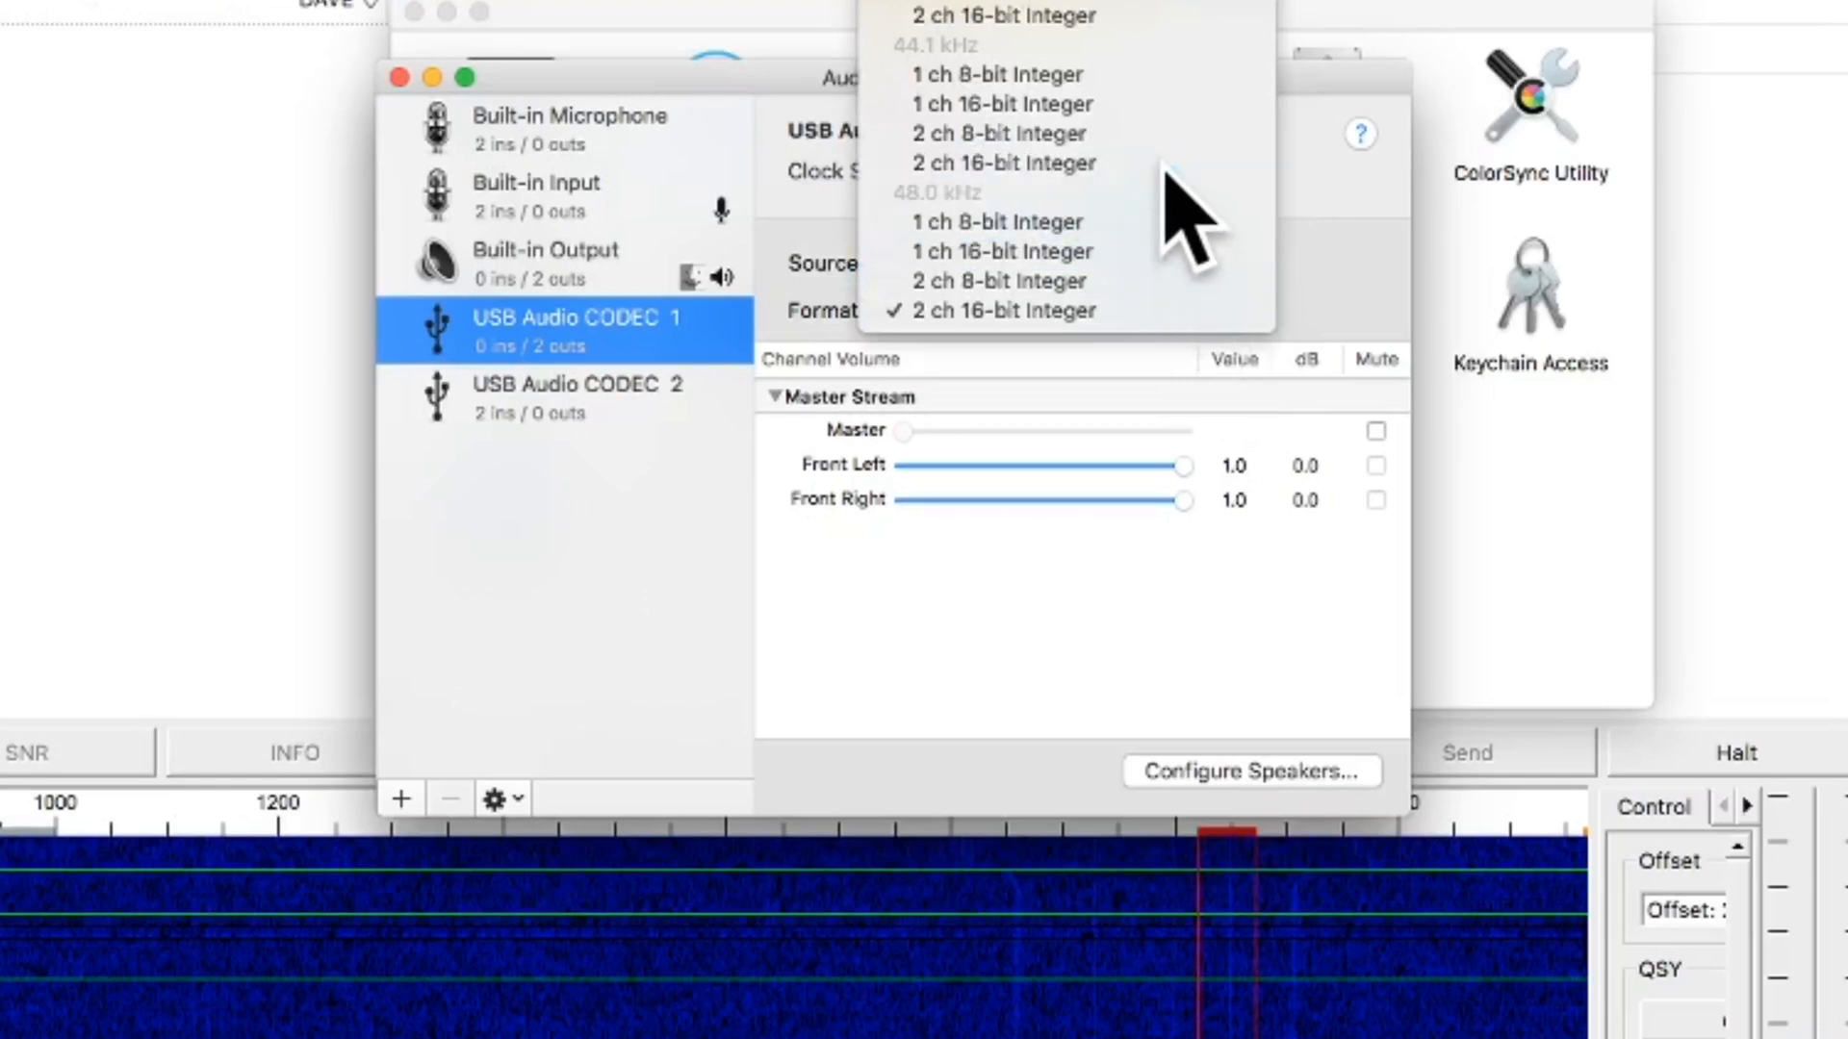
left_click(1001, 310)
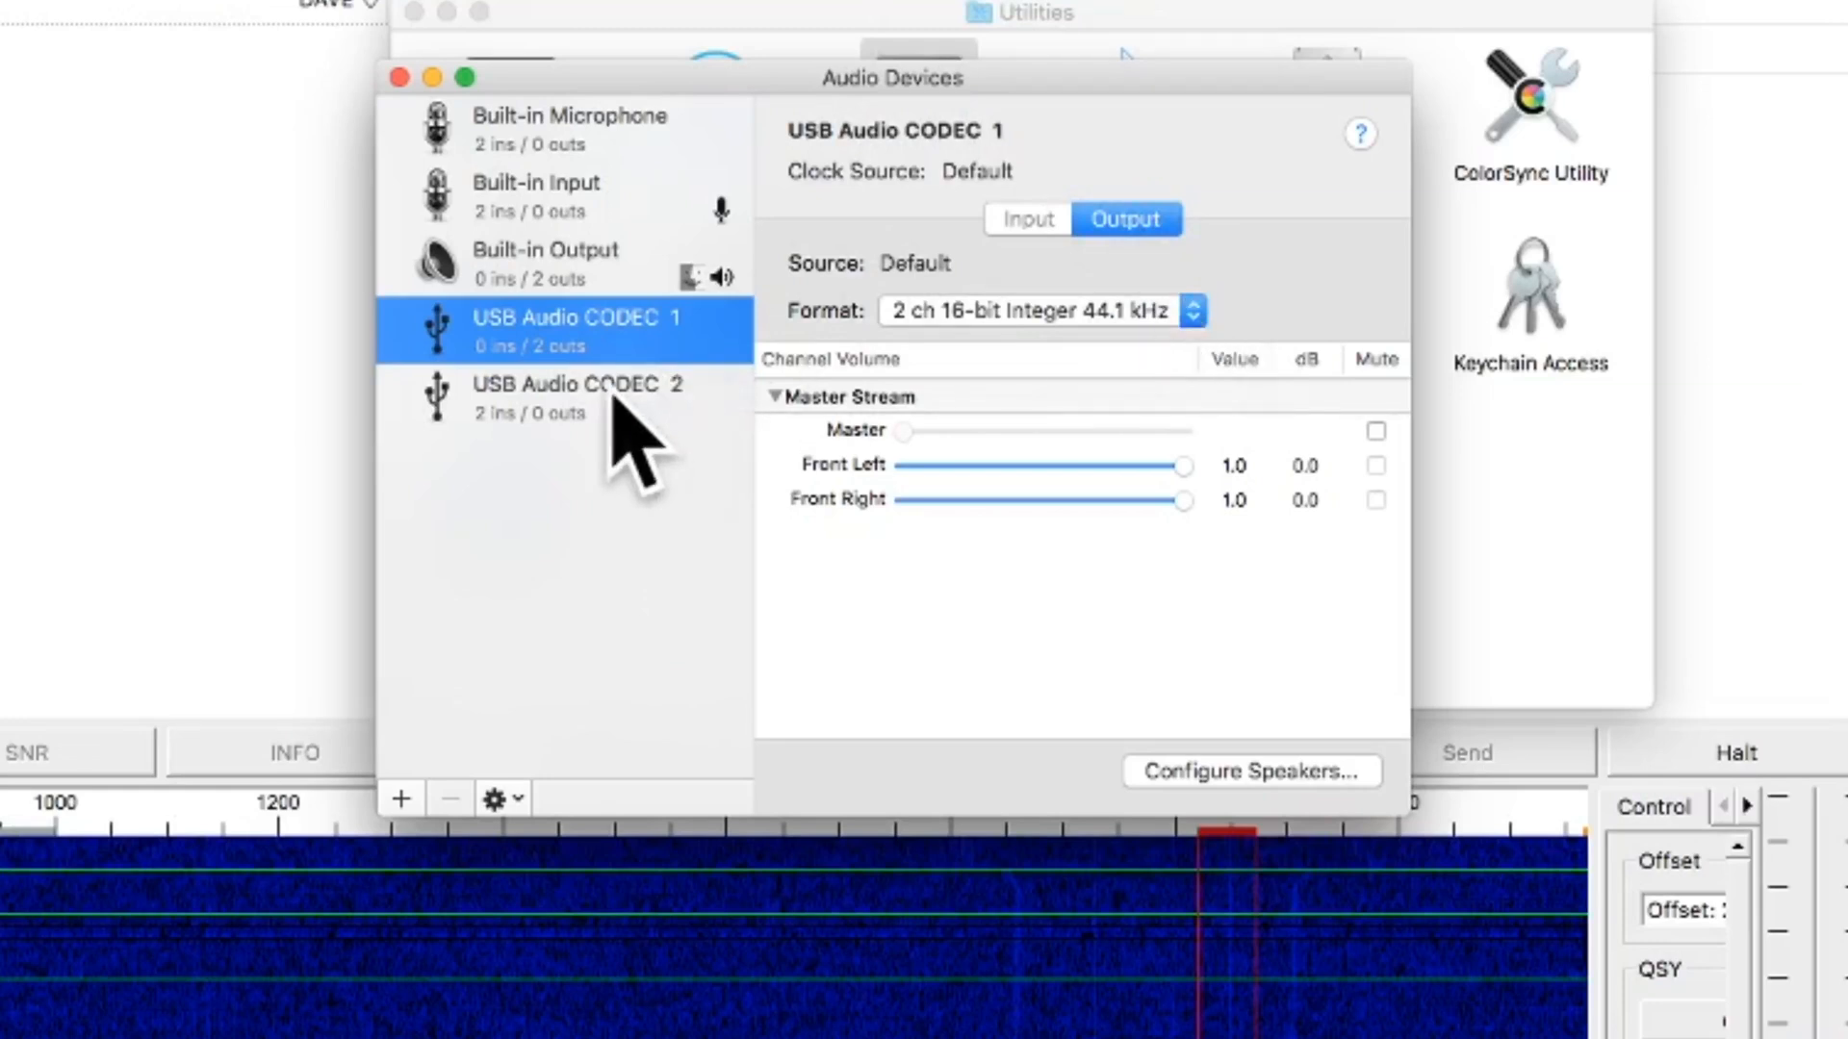
Step: Check USB Audio CODEC 2 input format and leave it at 48.0 kHz
left_click(573, 397)
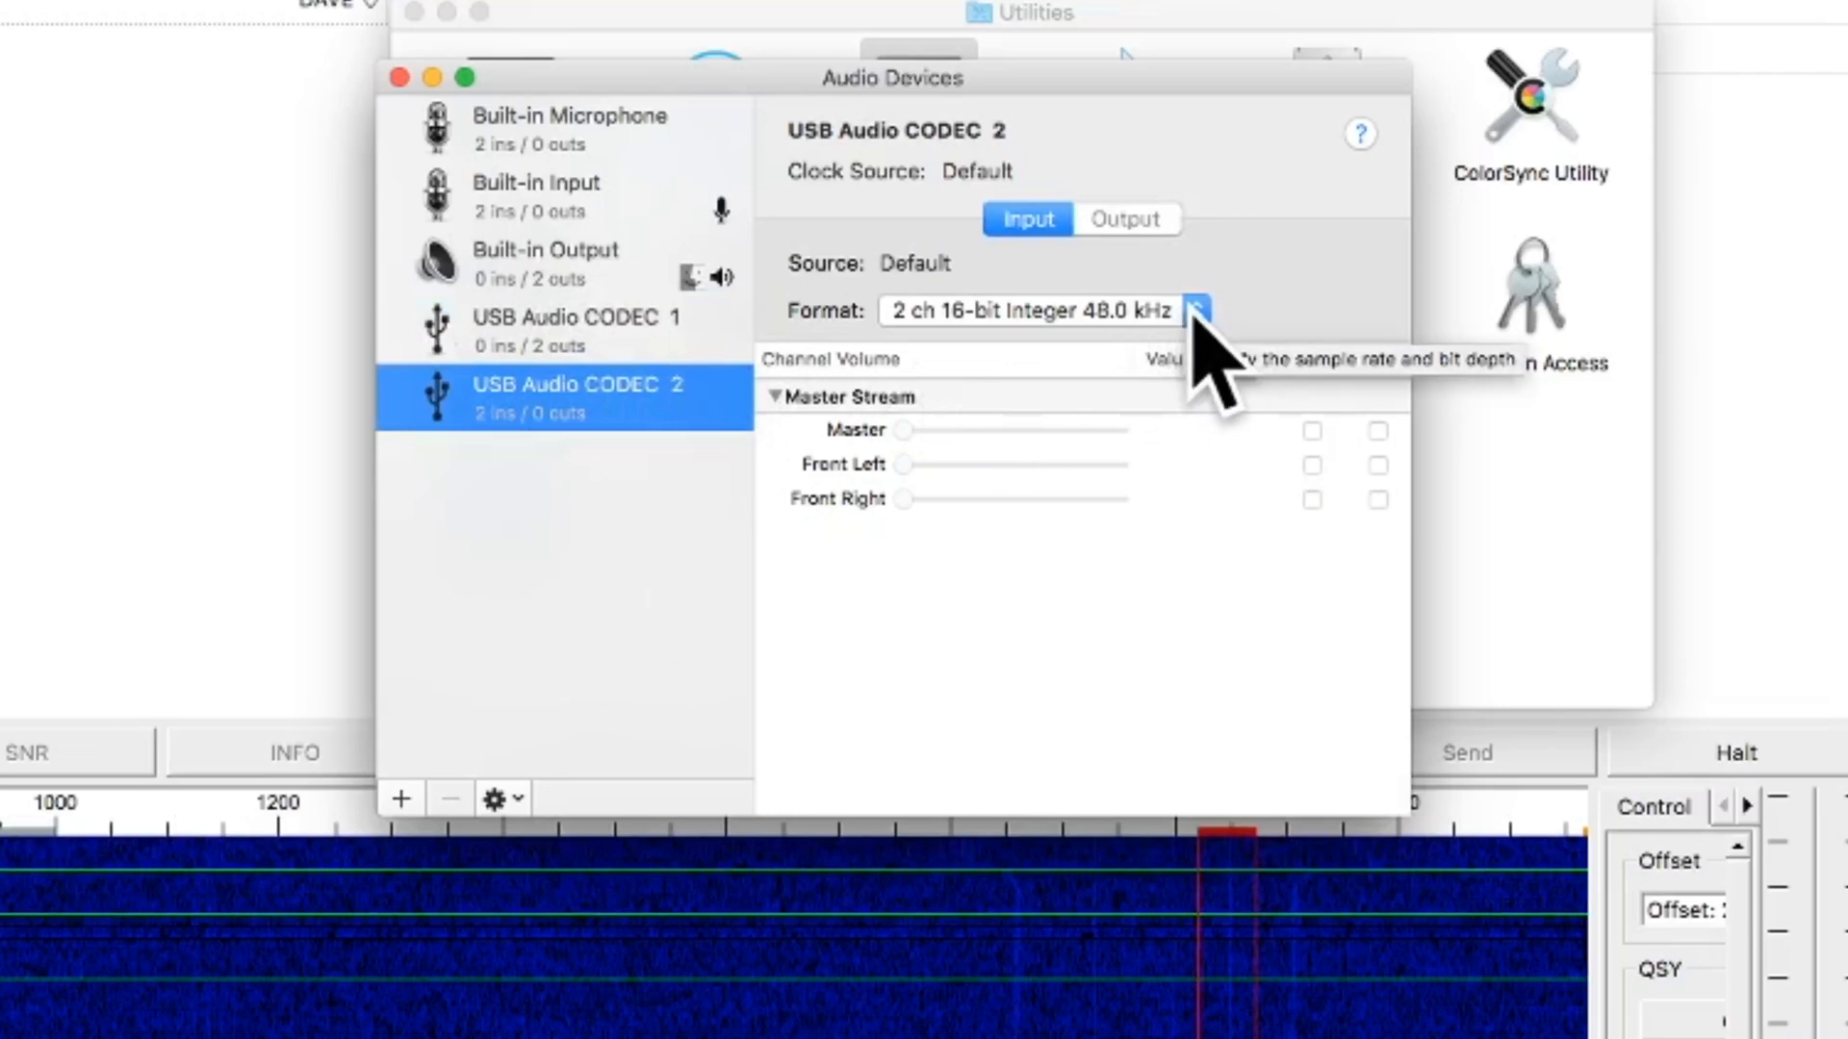
left_click(1195, 312)
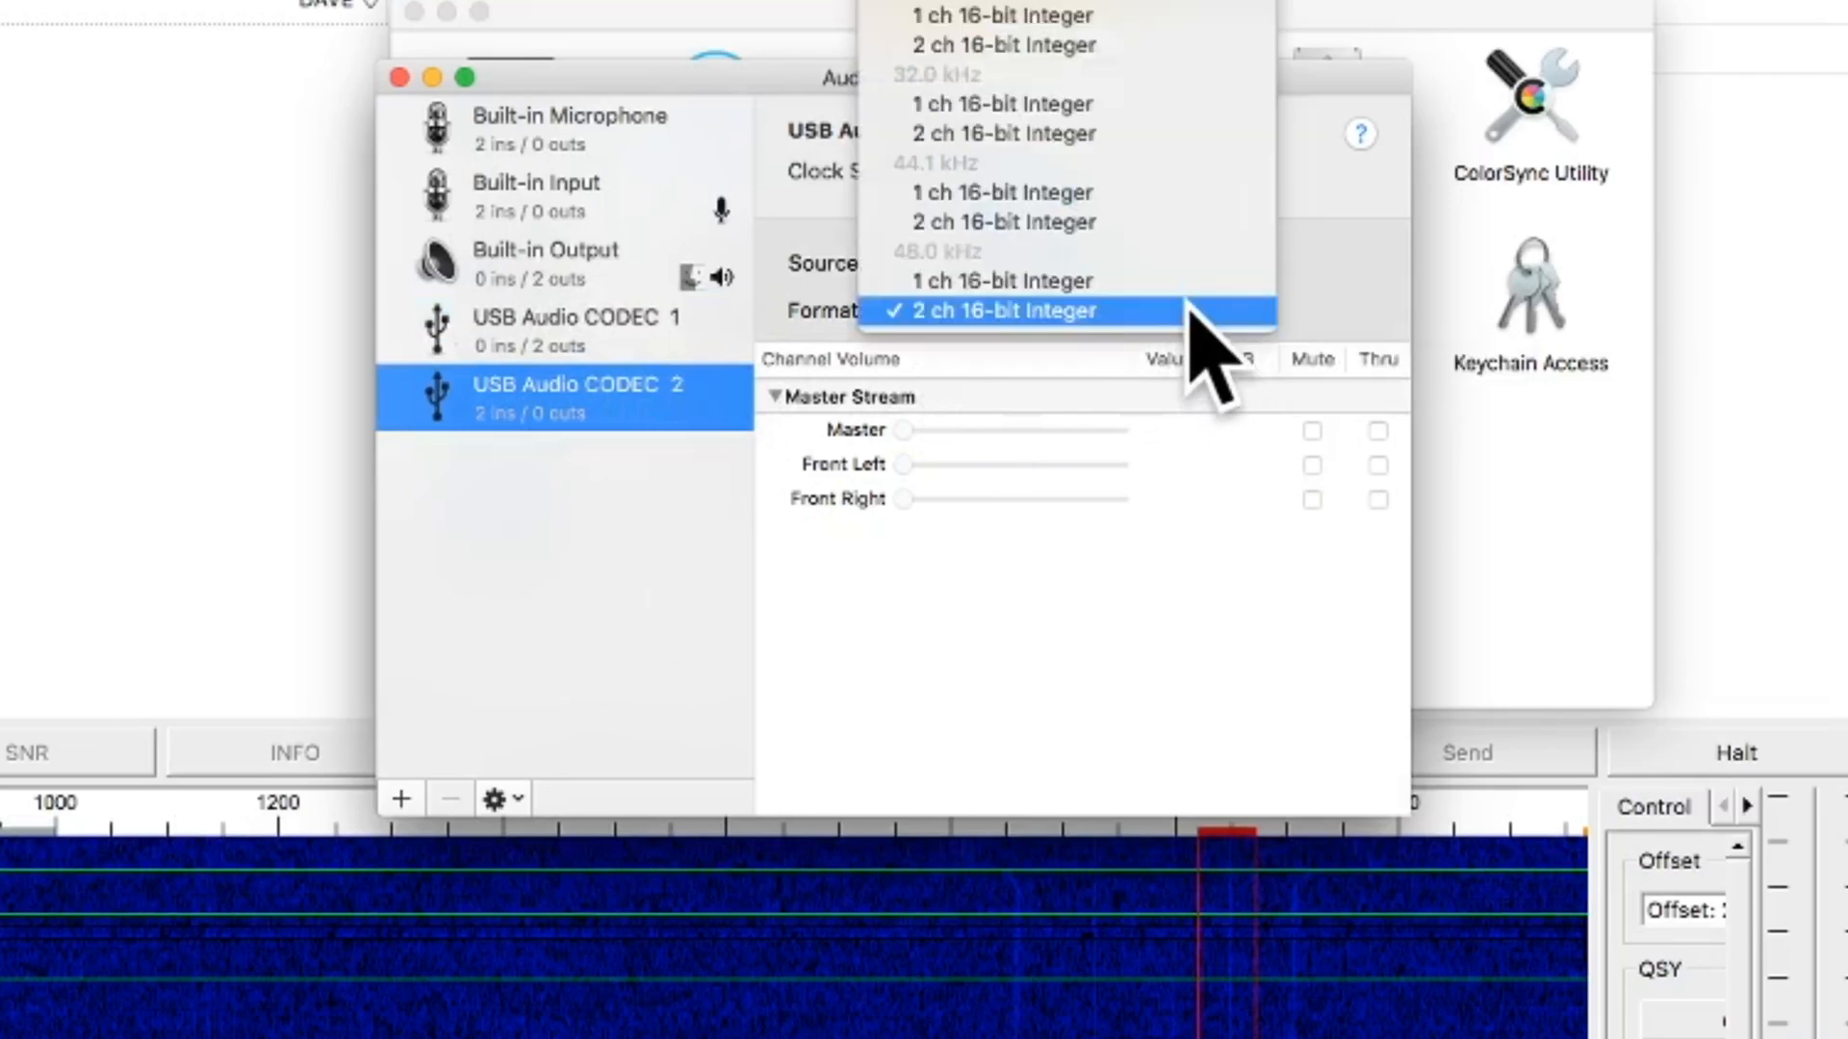
left_click(1001, 310)
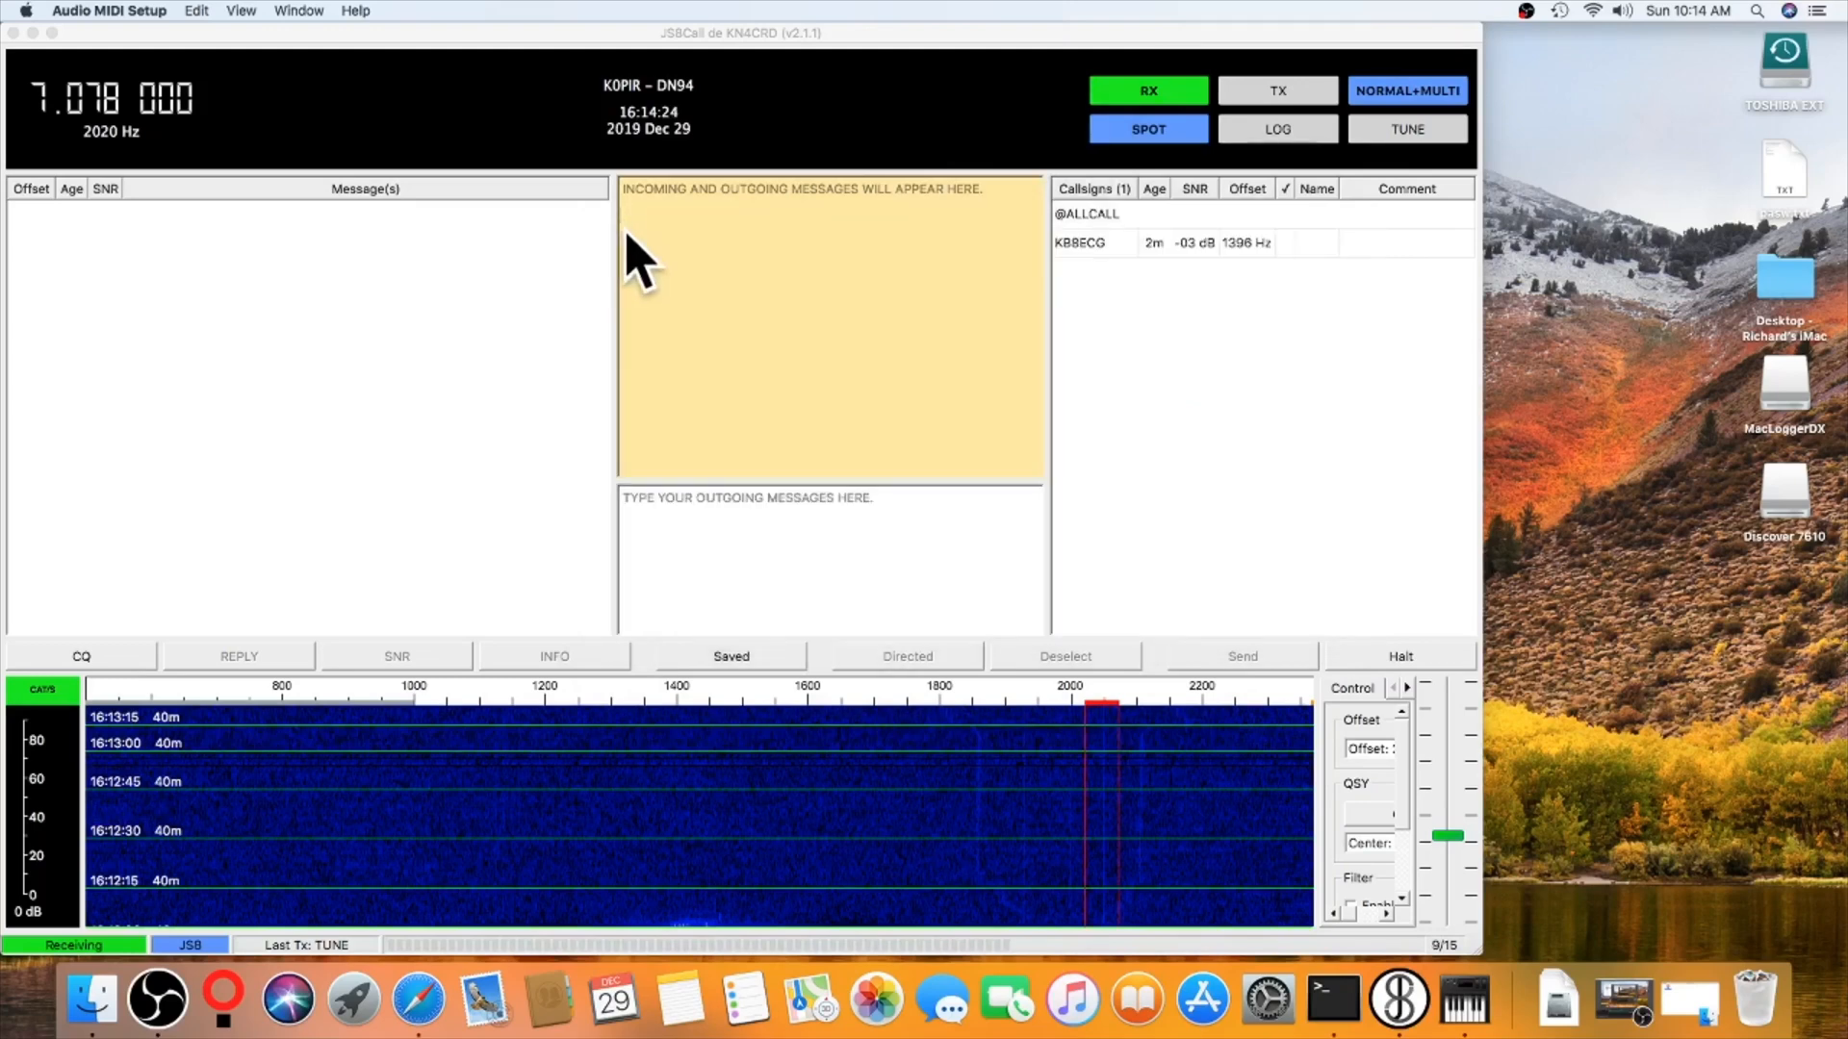
mouse_move(1384, 223)
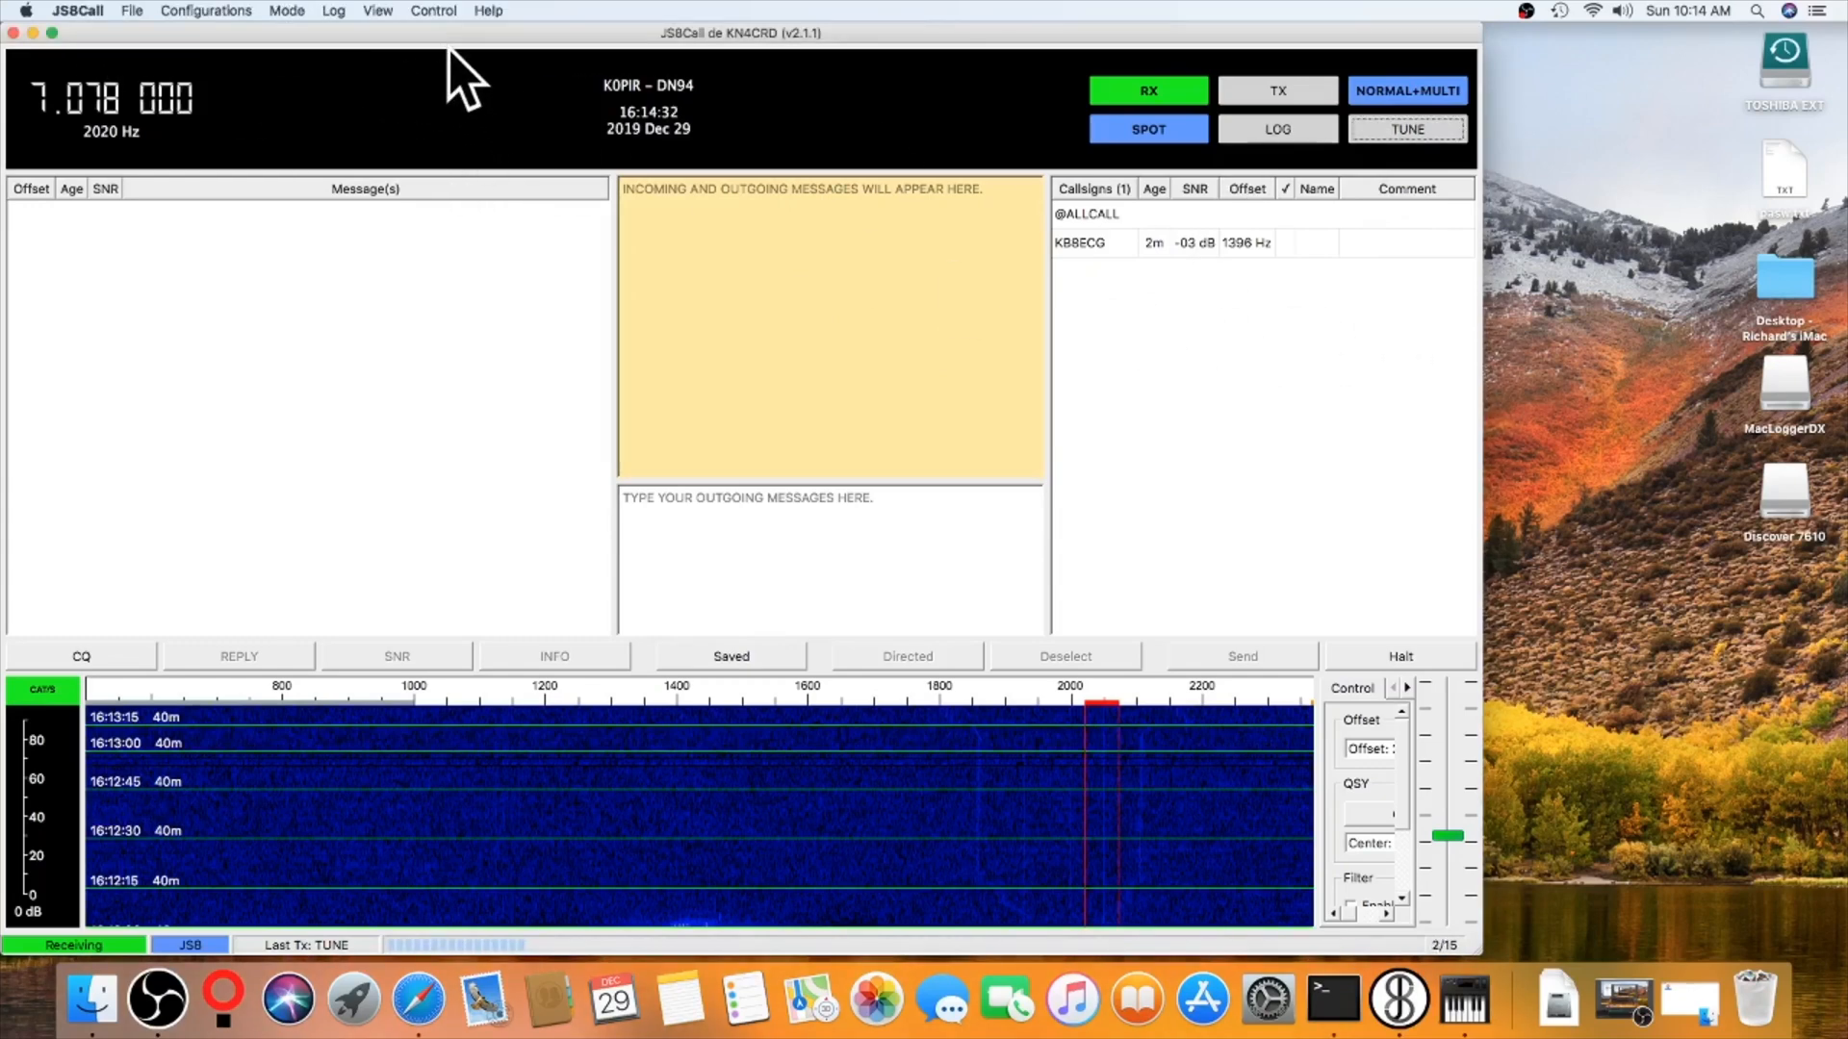
left_click(77, 12)
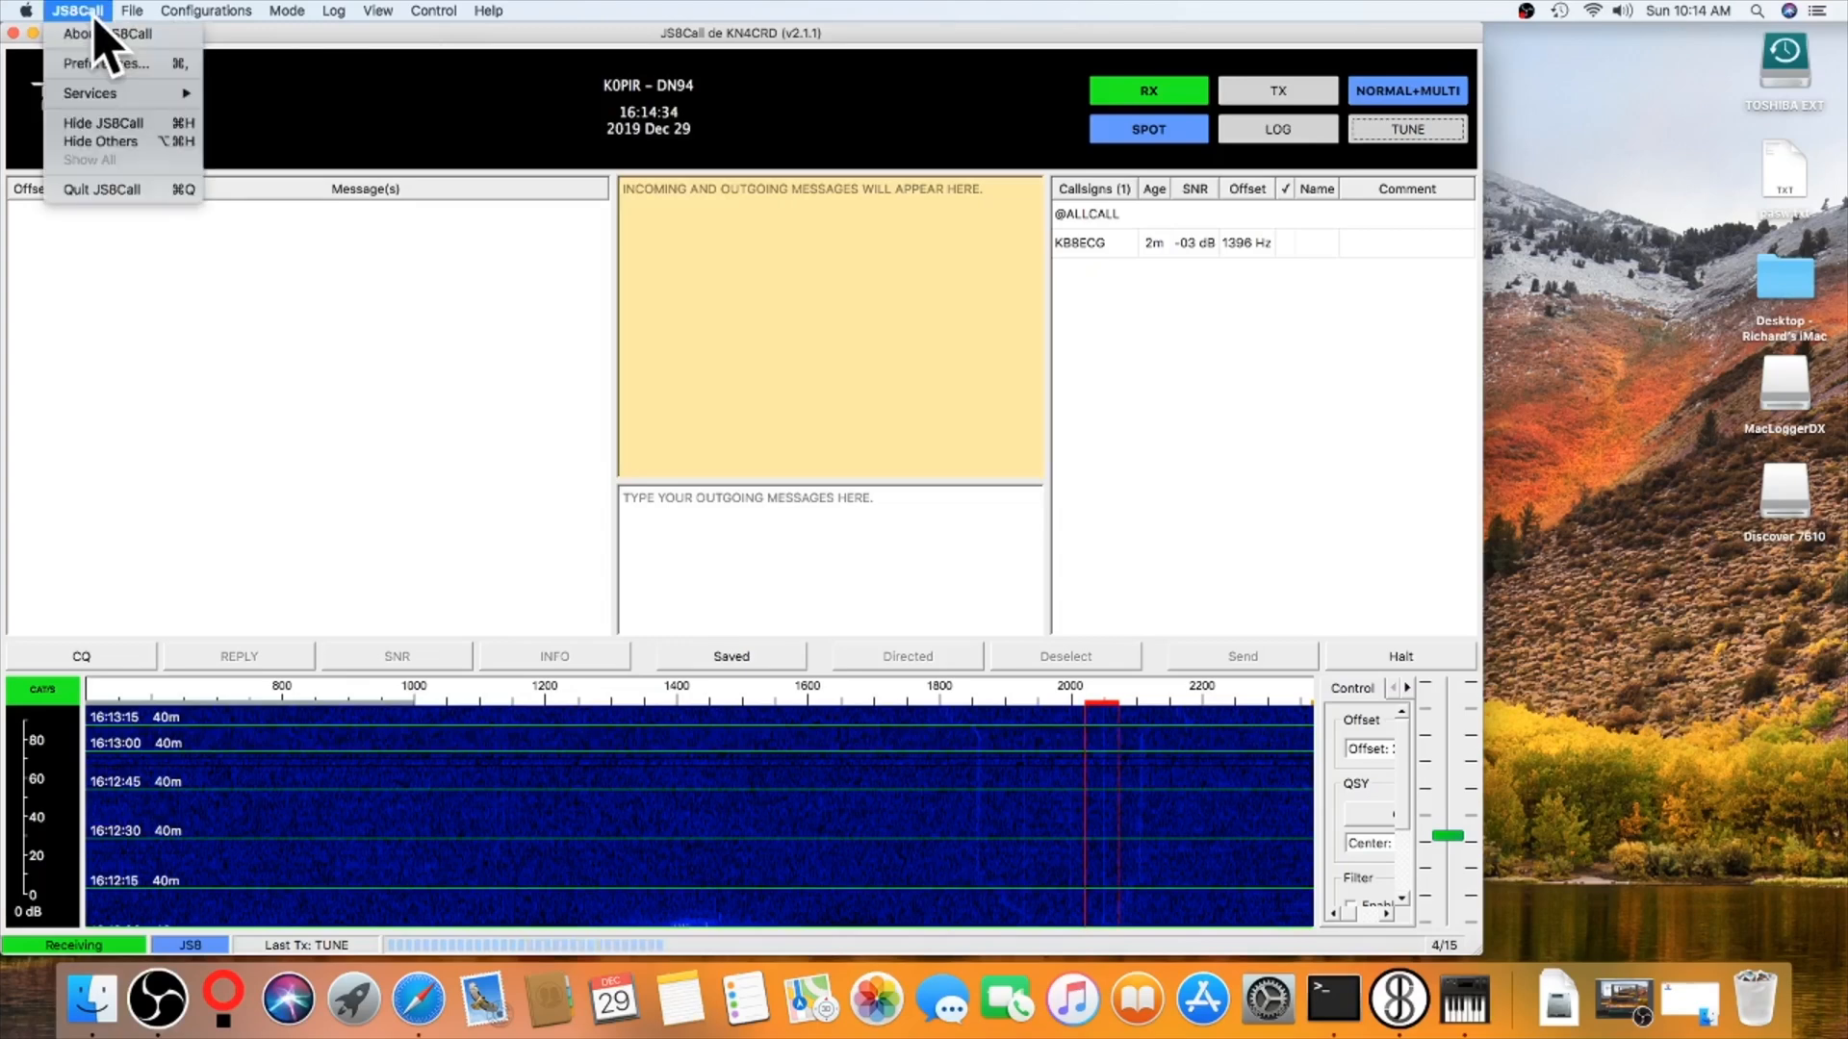
left_click(106, 62)
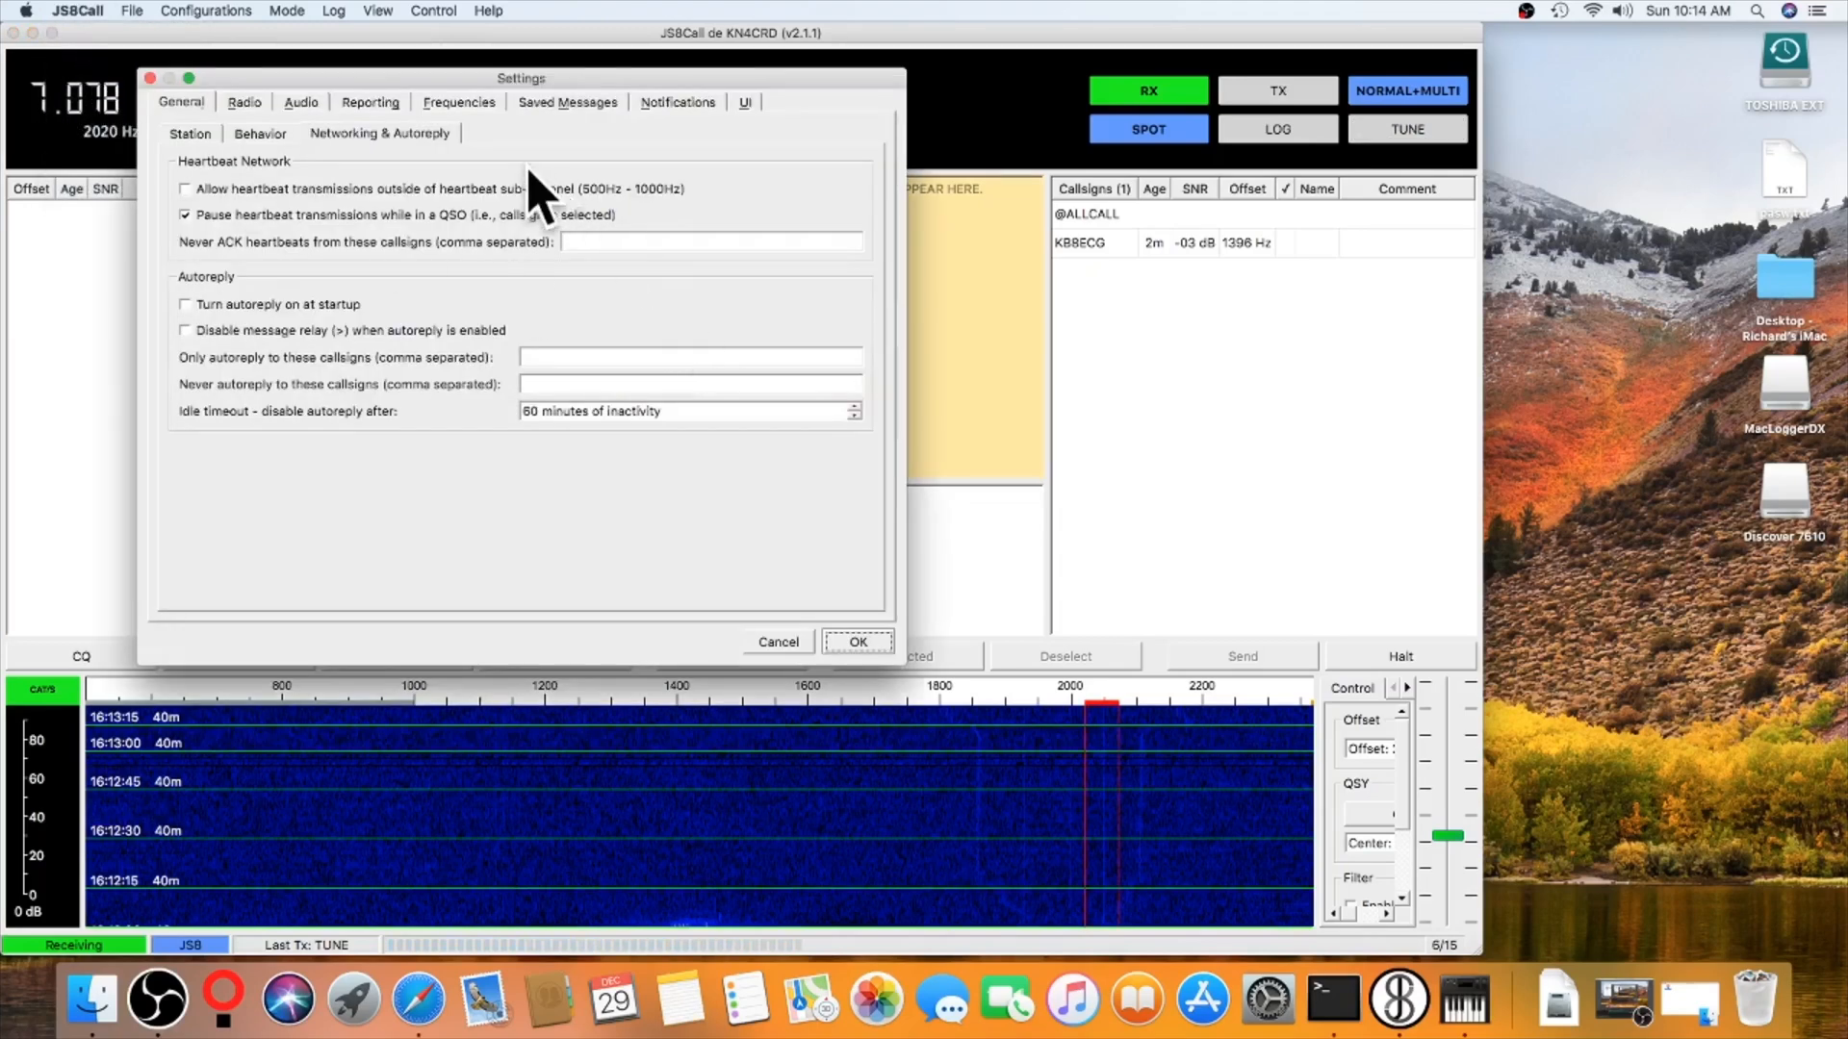
left_click(300, 102)
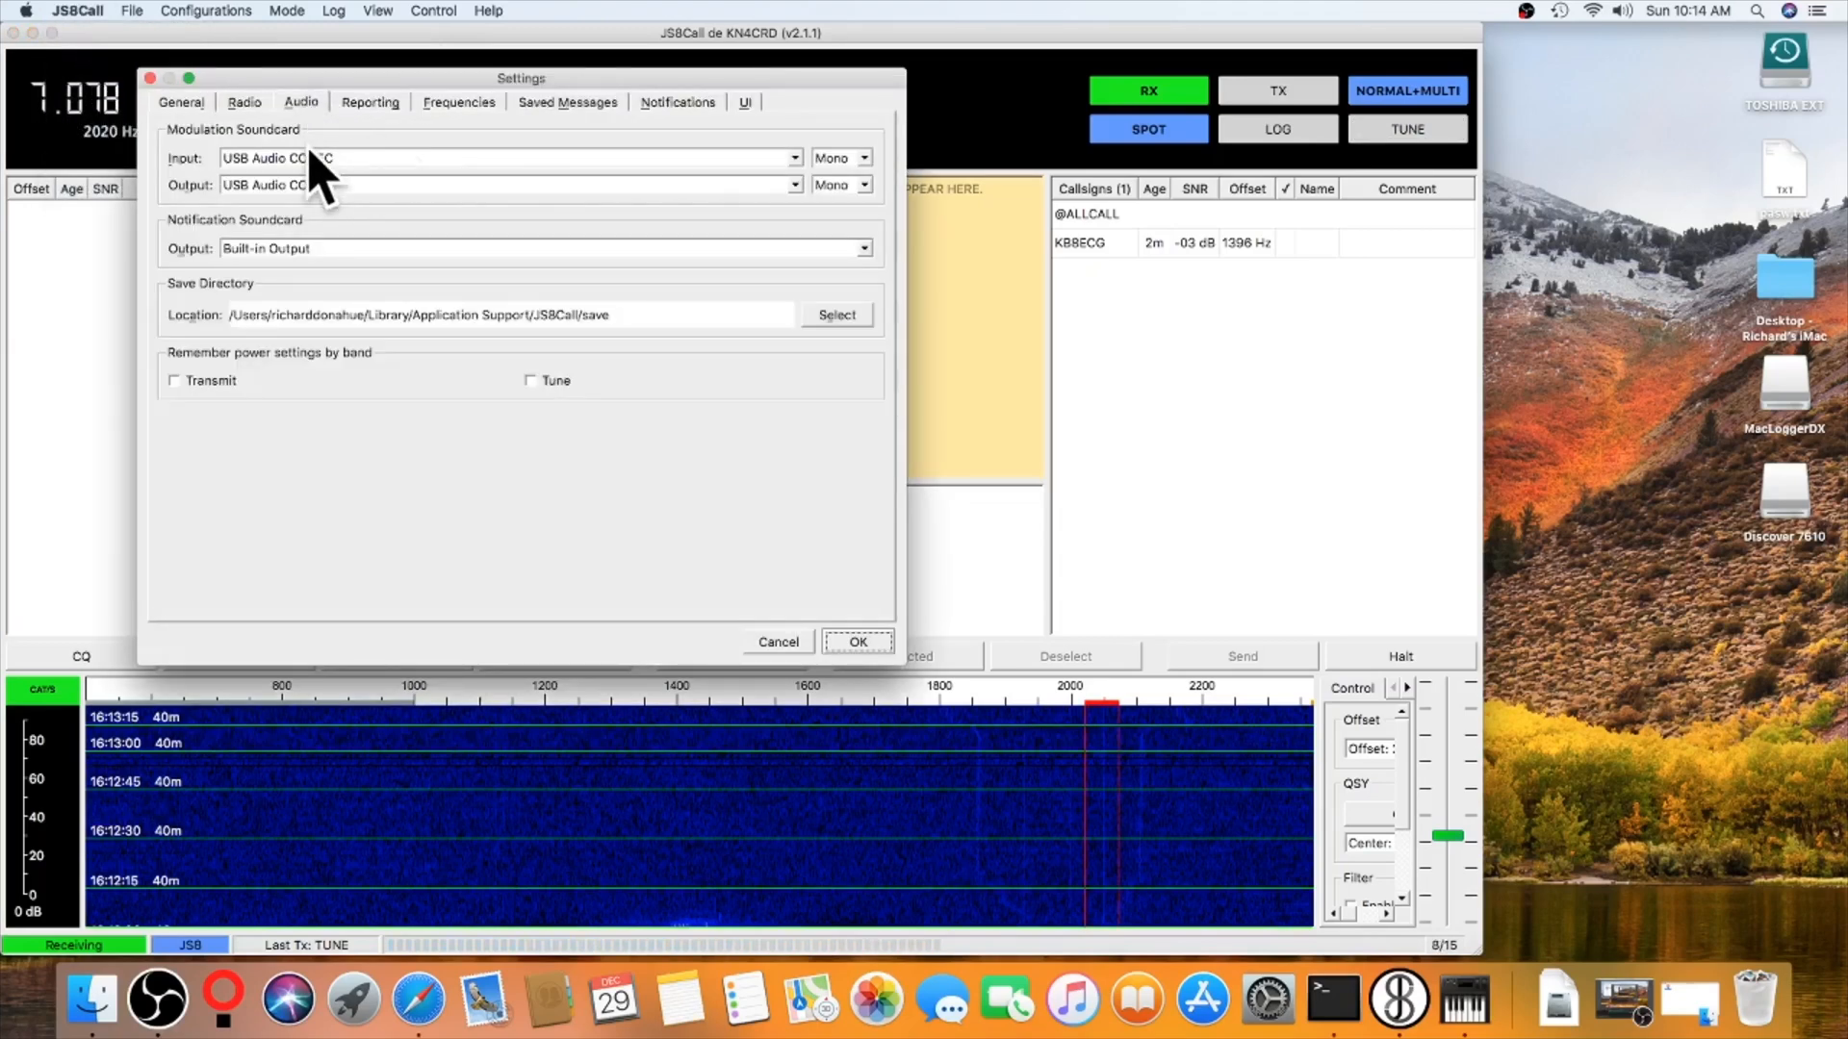
left_click(859, 643)
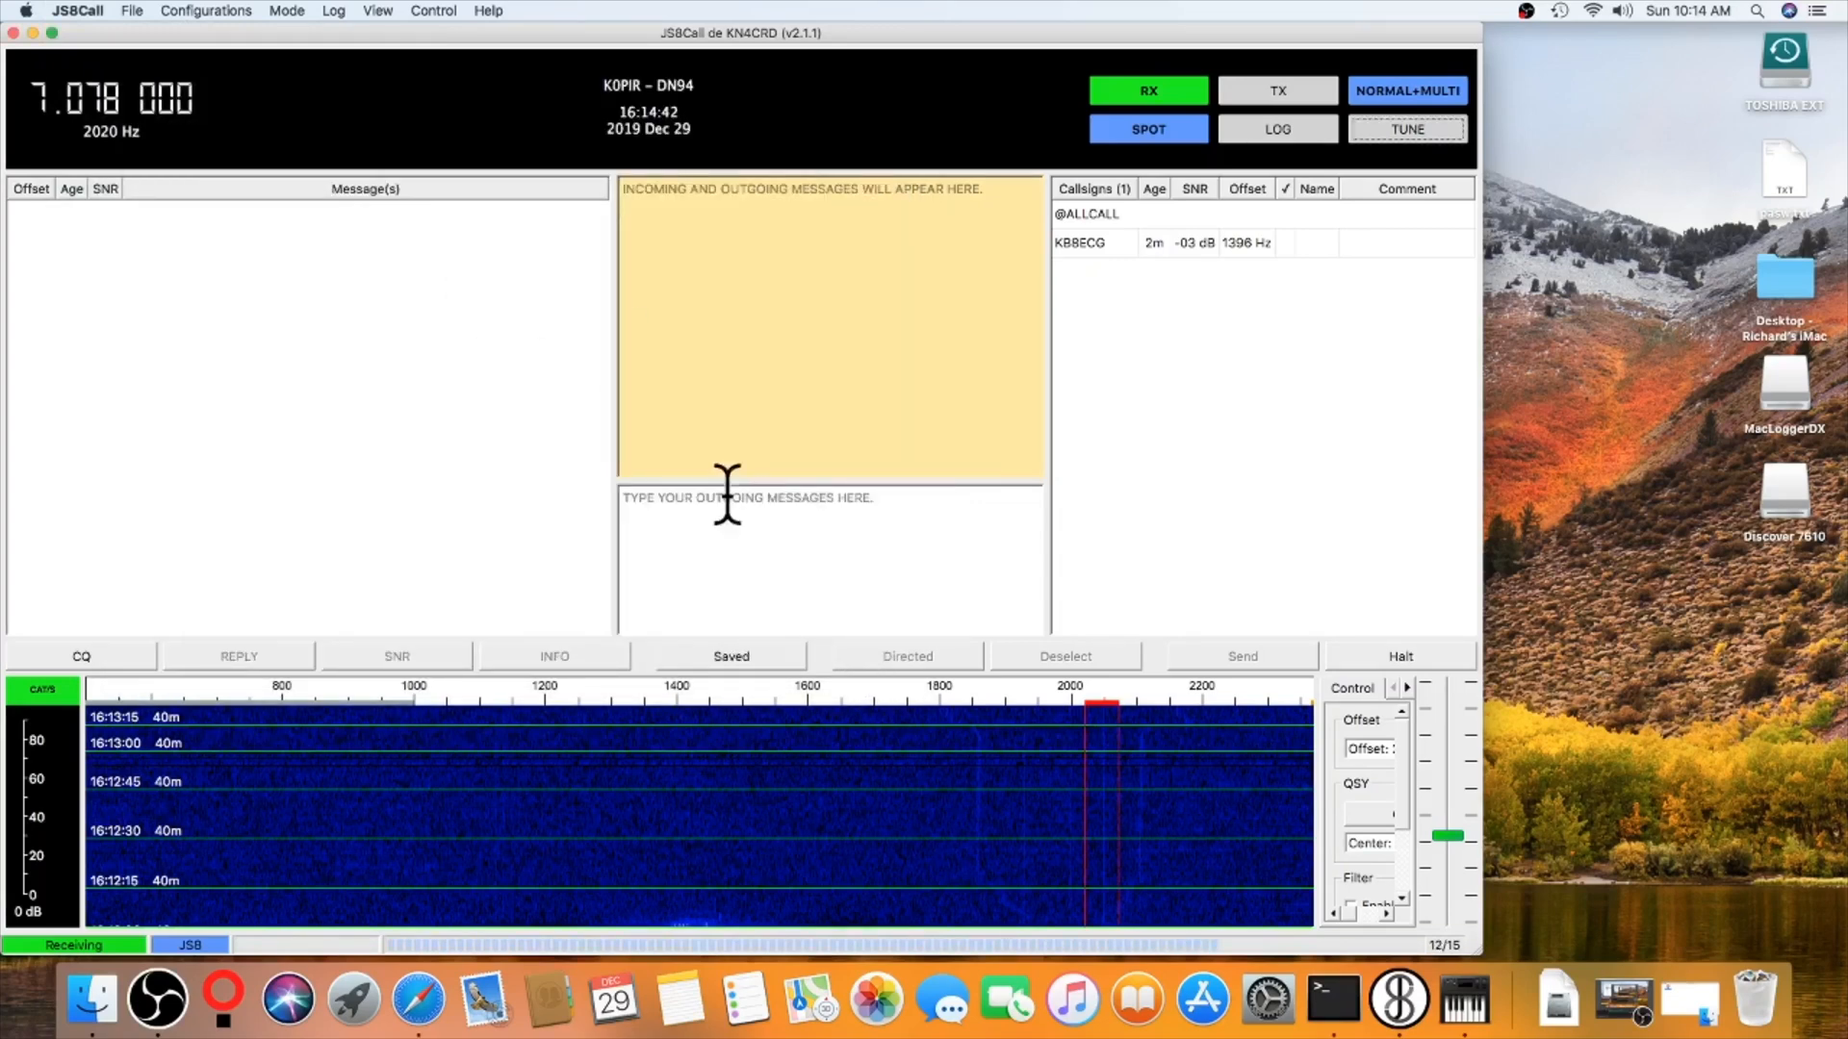
left_click(77, 11)
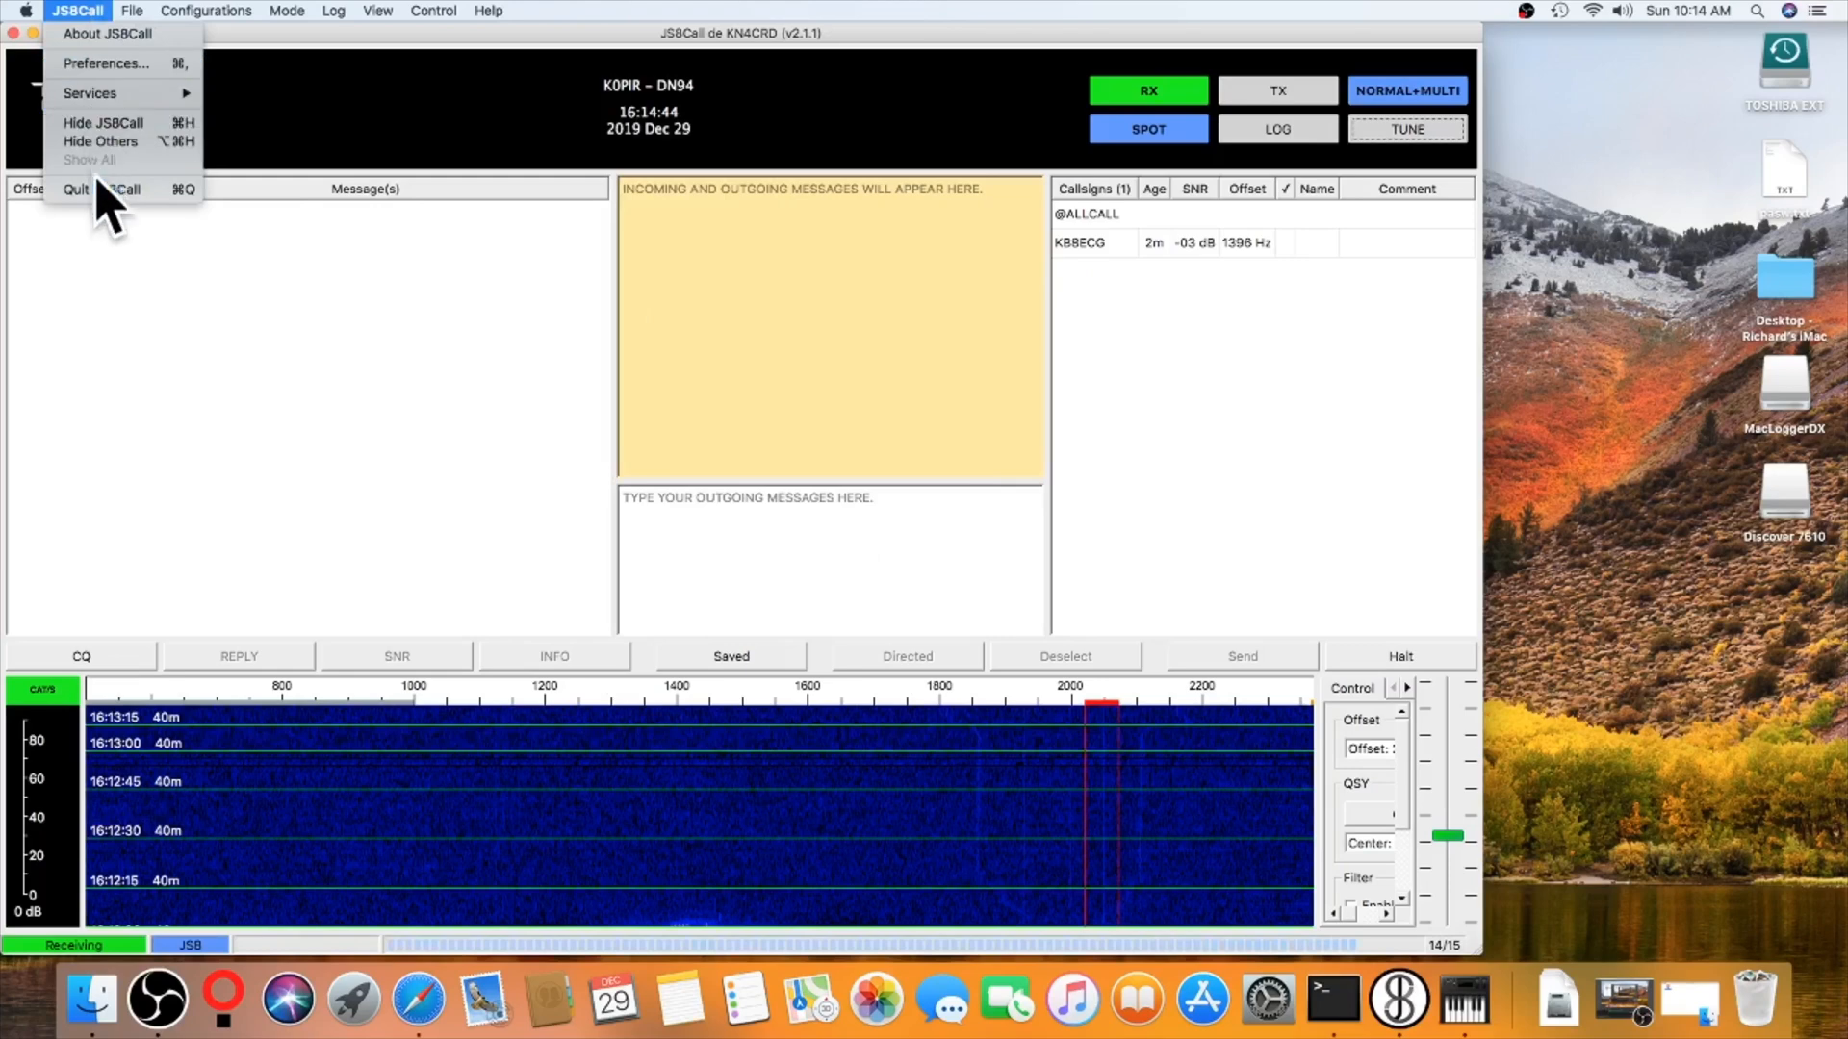
Step: Quit JS8Call and check the Sound output list showing Internal Speakers and USB Audio CODEC
left_click(75, 190)
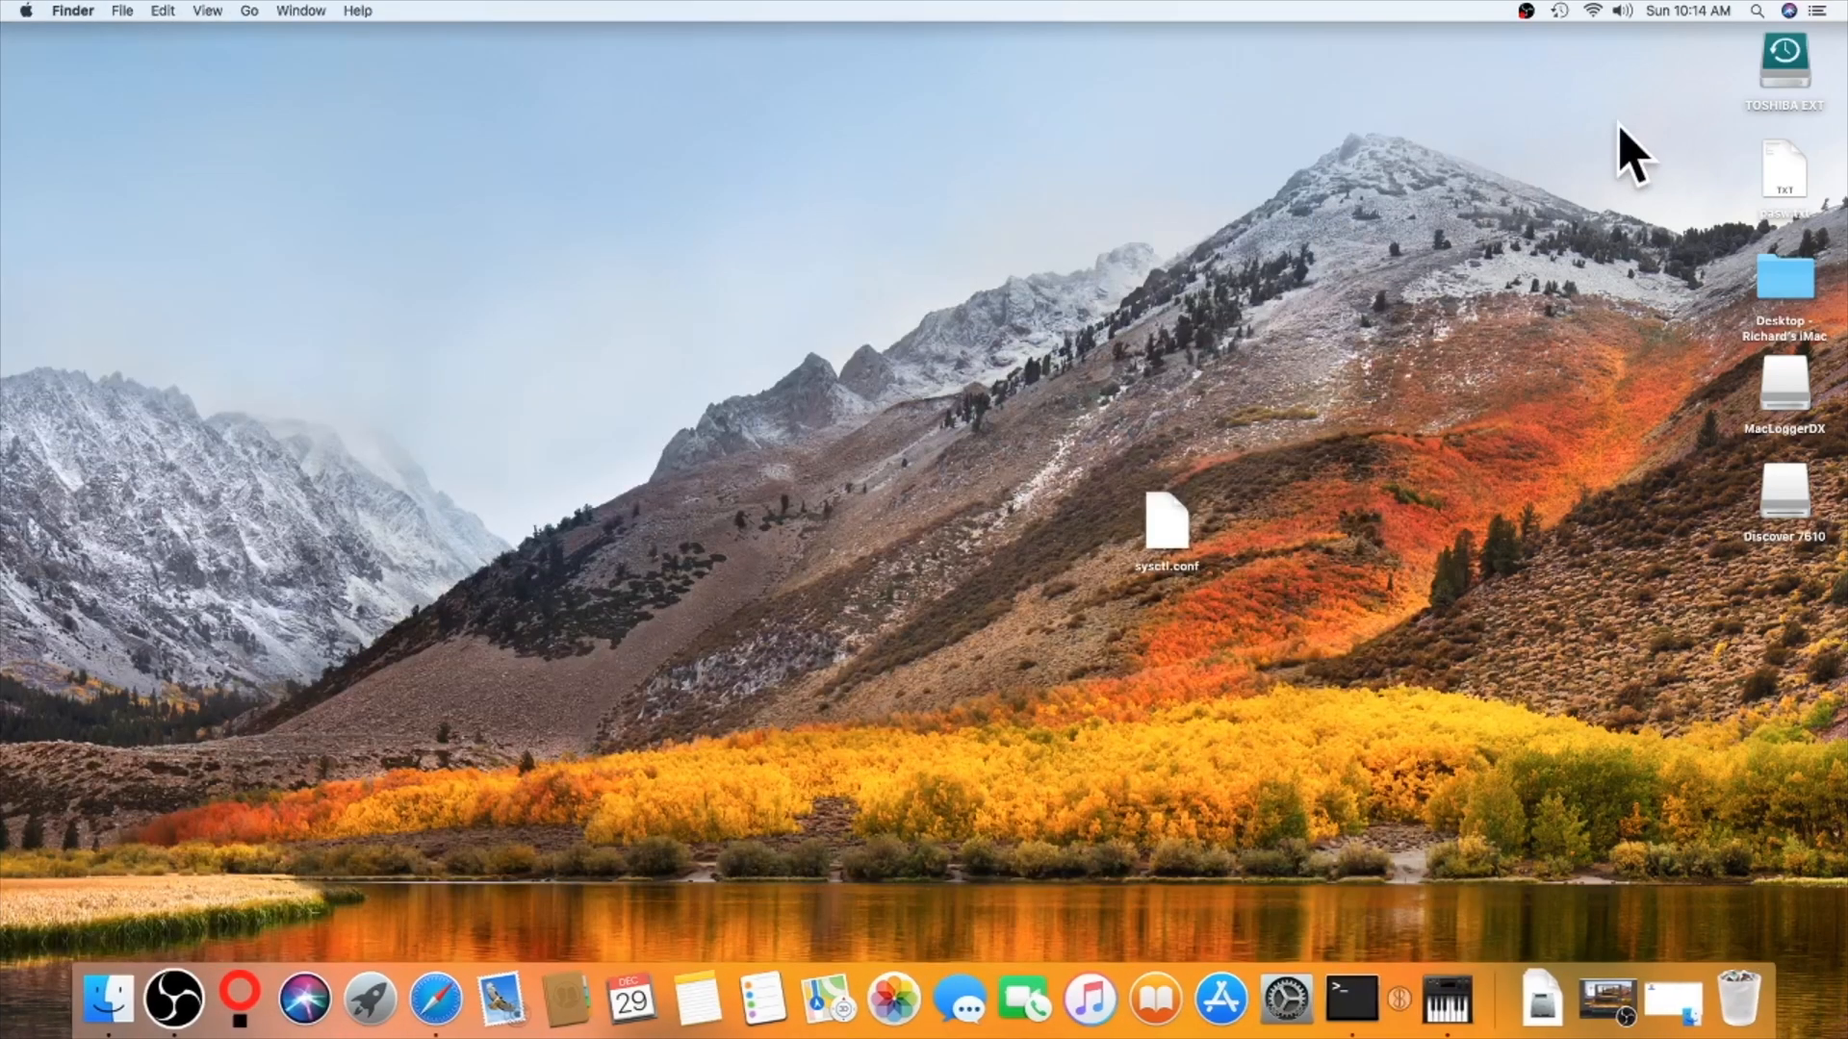
left_click(1620, 11)
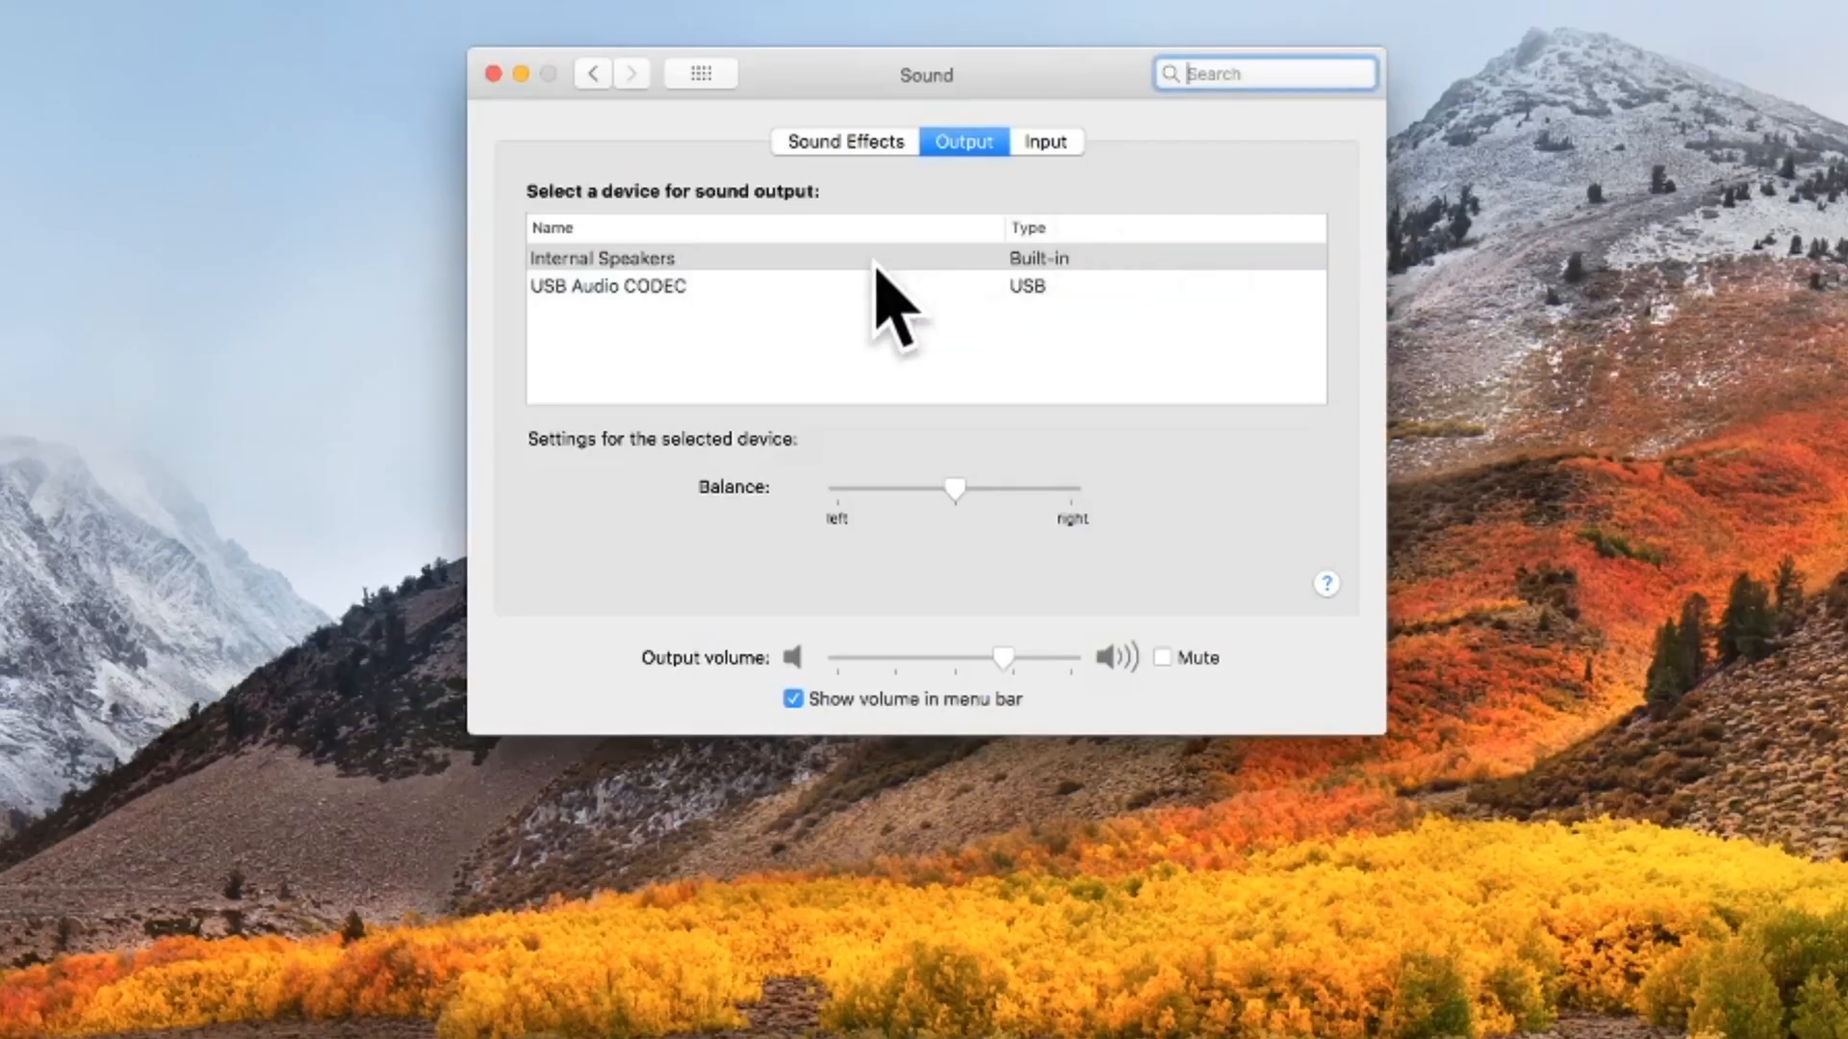
left_click(609, 287)
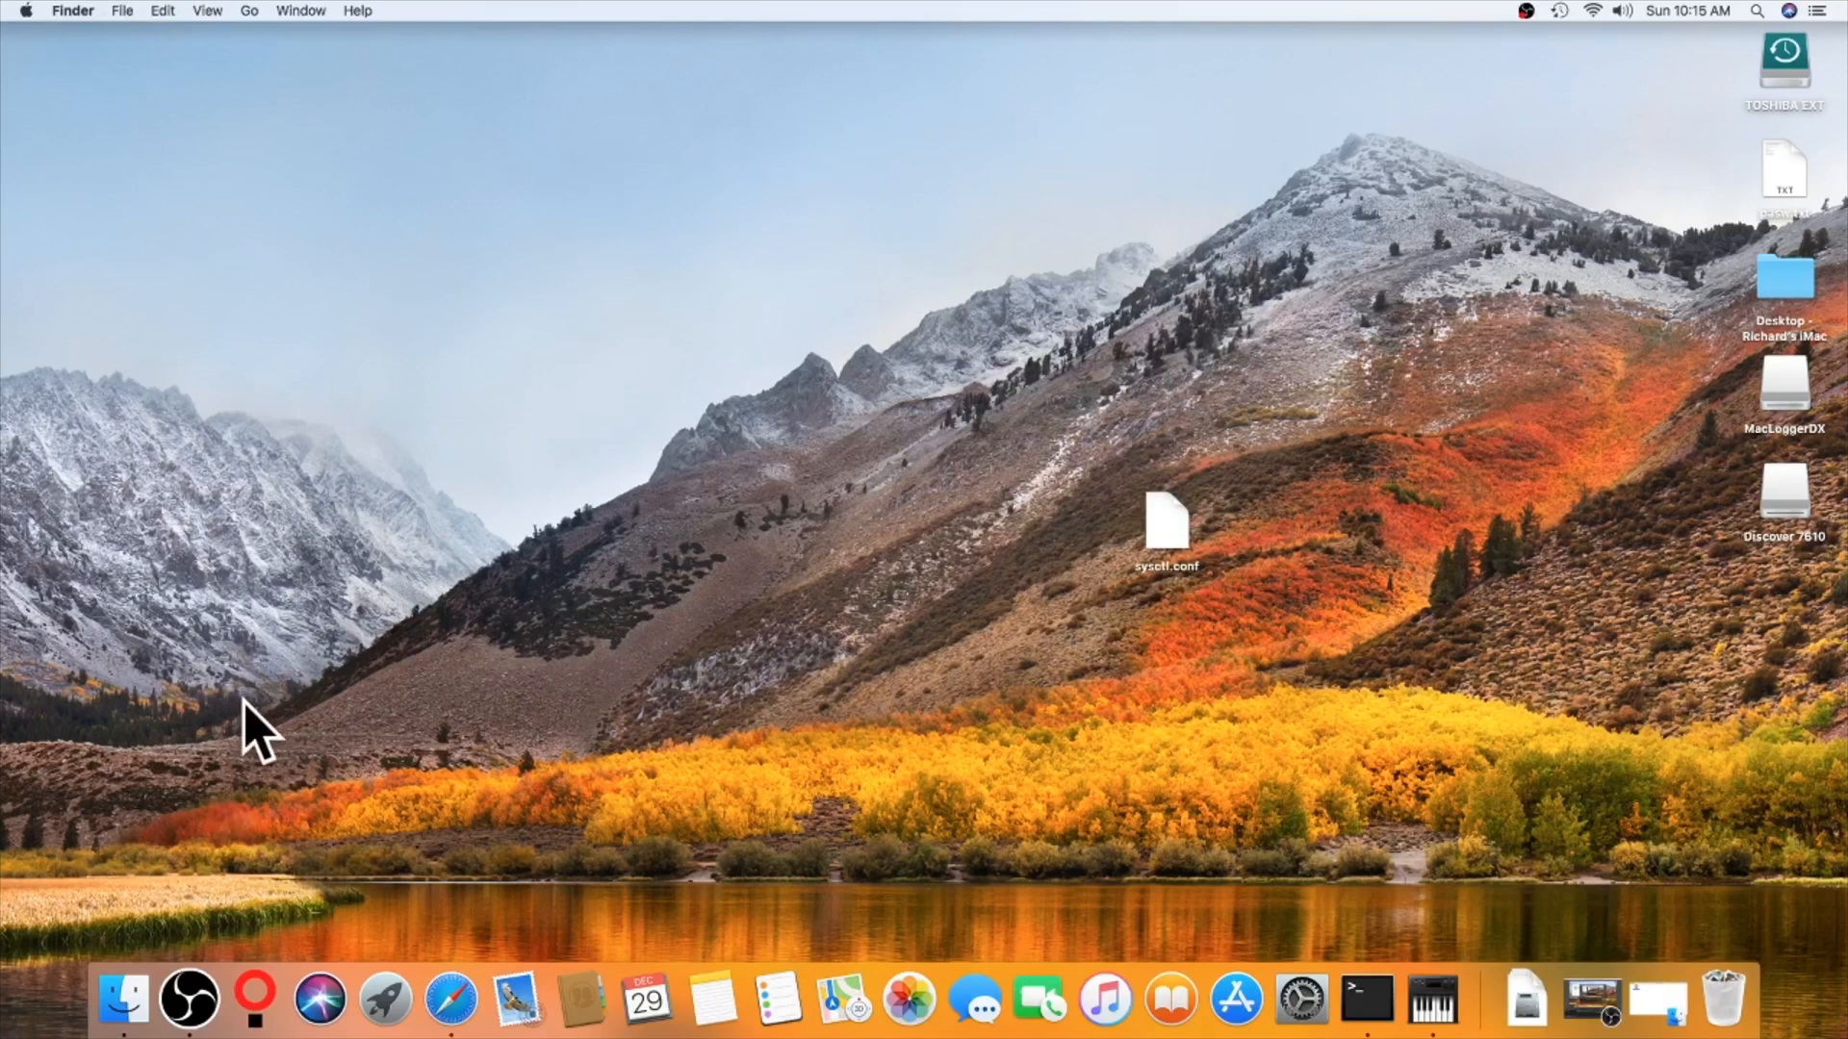
mouse_move(1232, 893)
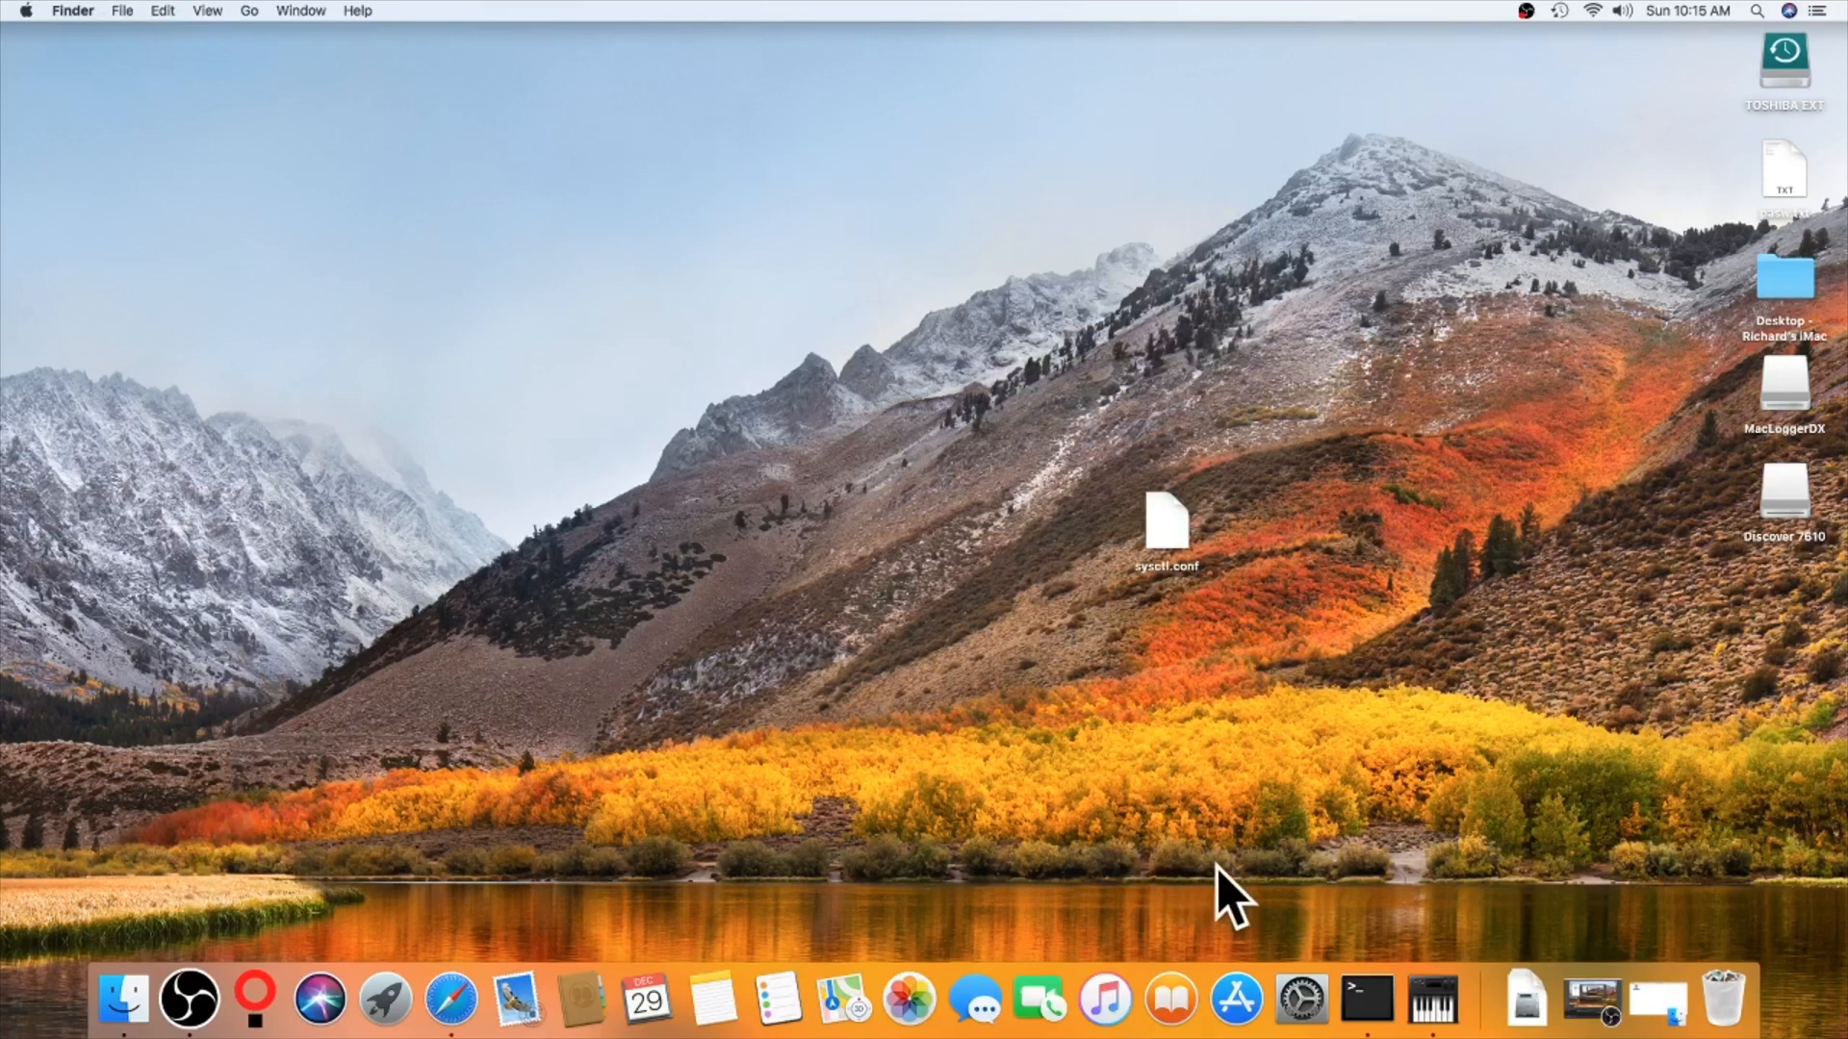
mouse_move(464, 173)
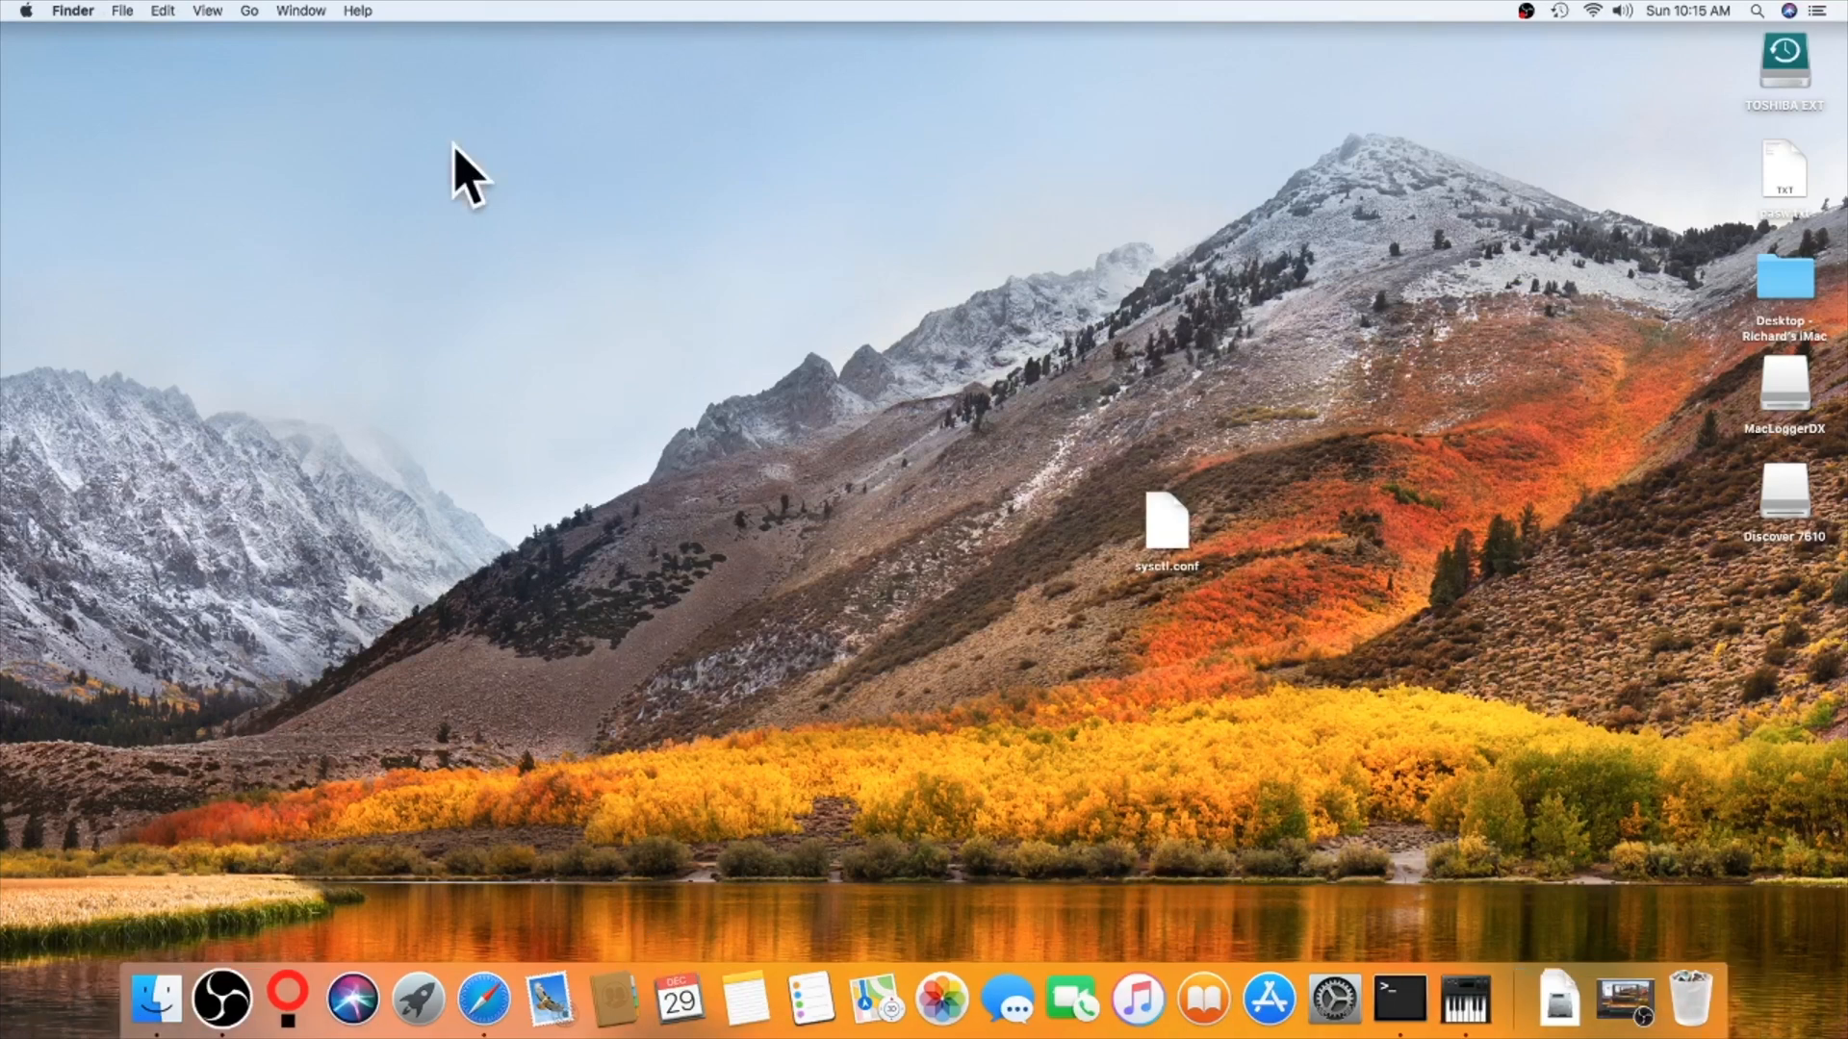
Step: Relaunch js8call from a new Finder window's Applications folder and switch to it
left_click(122, 11)
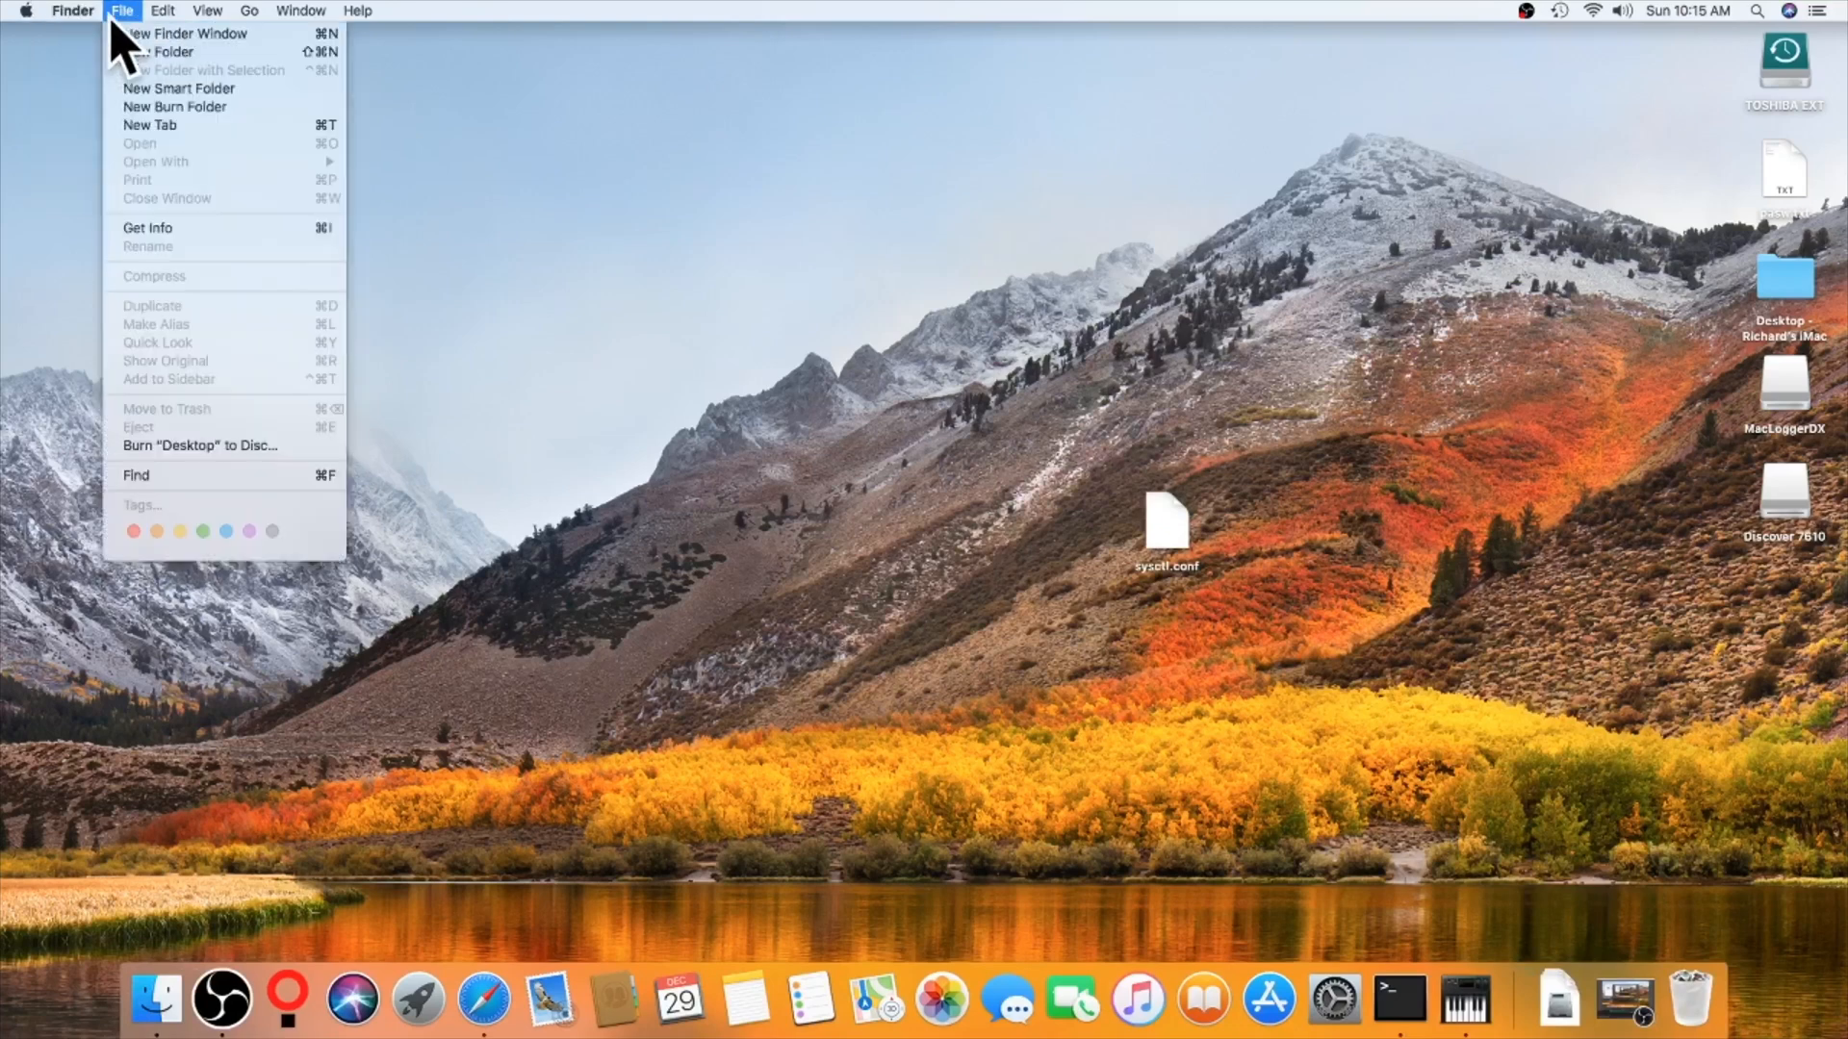
left_click(183, 32)
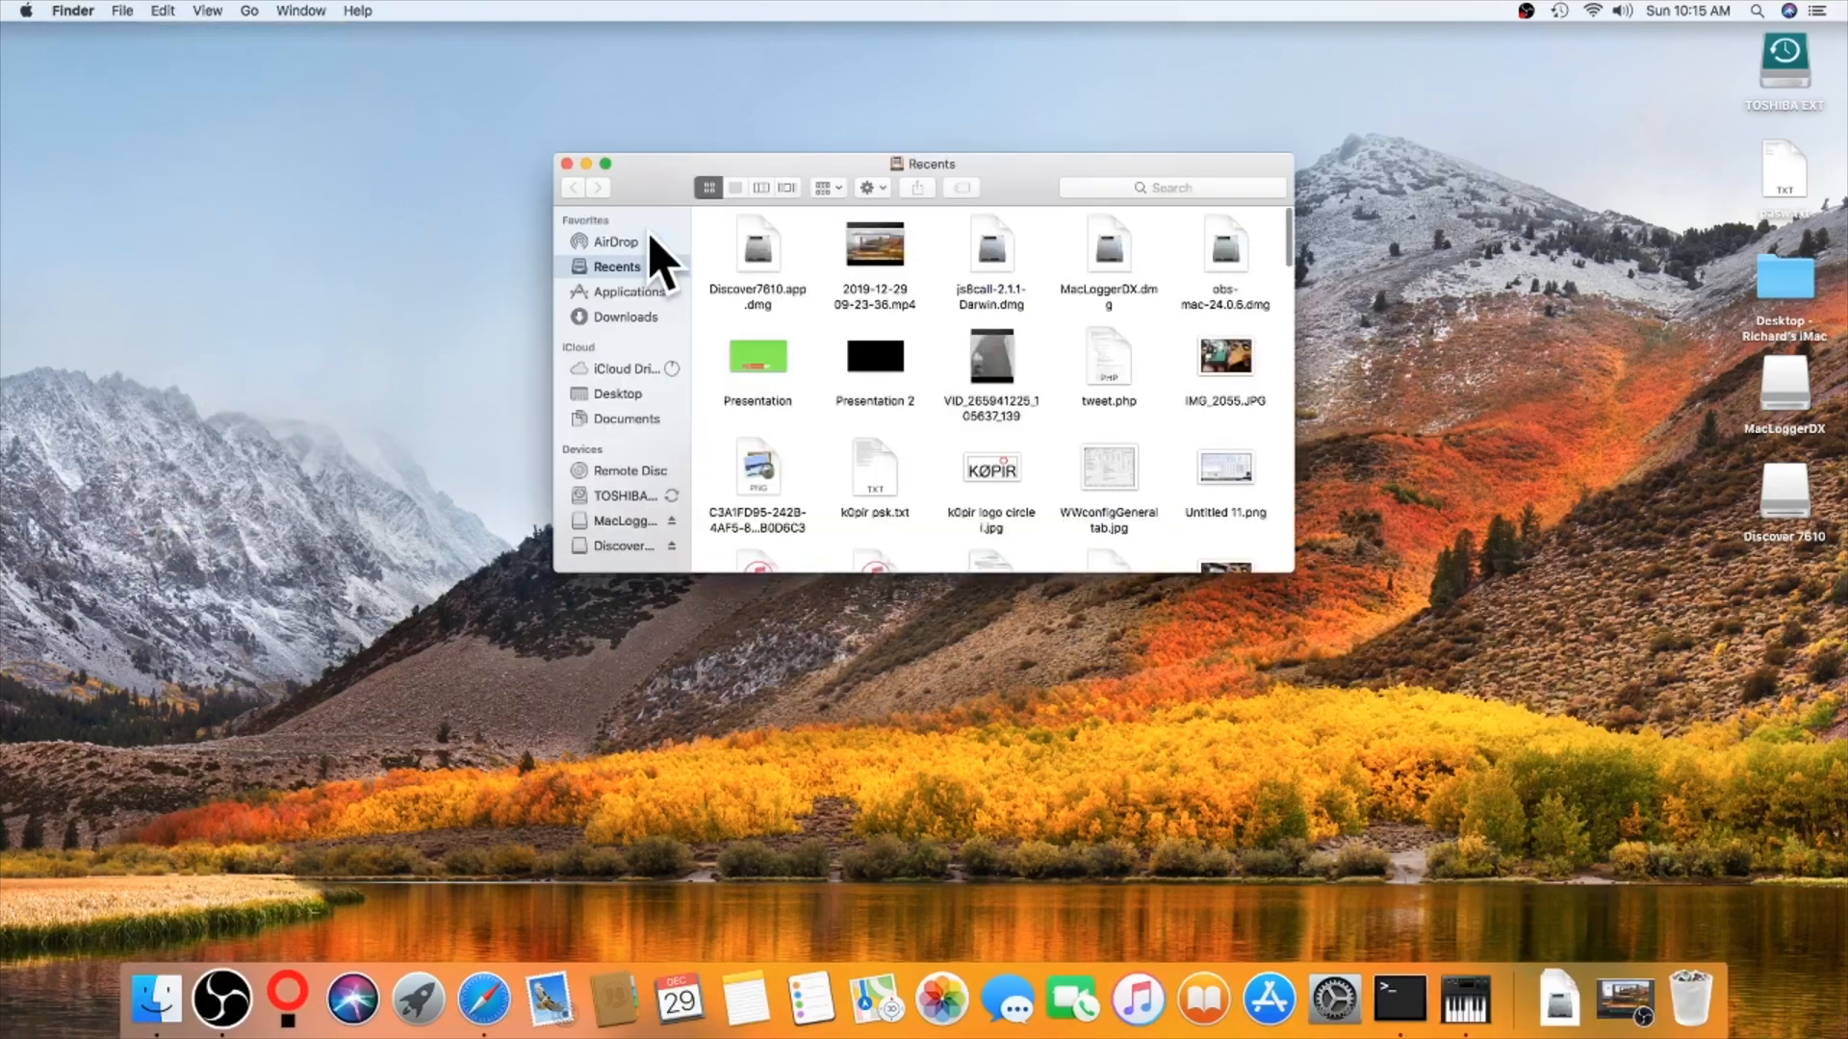
left_click(630, 291)
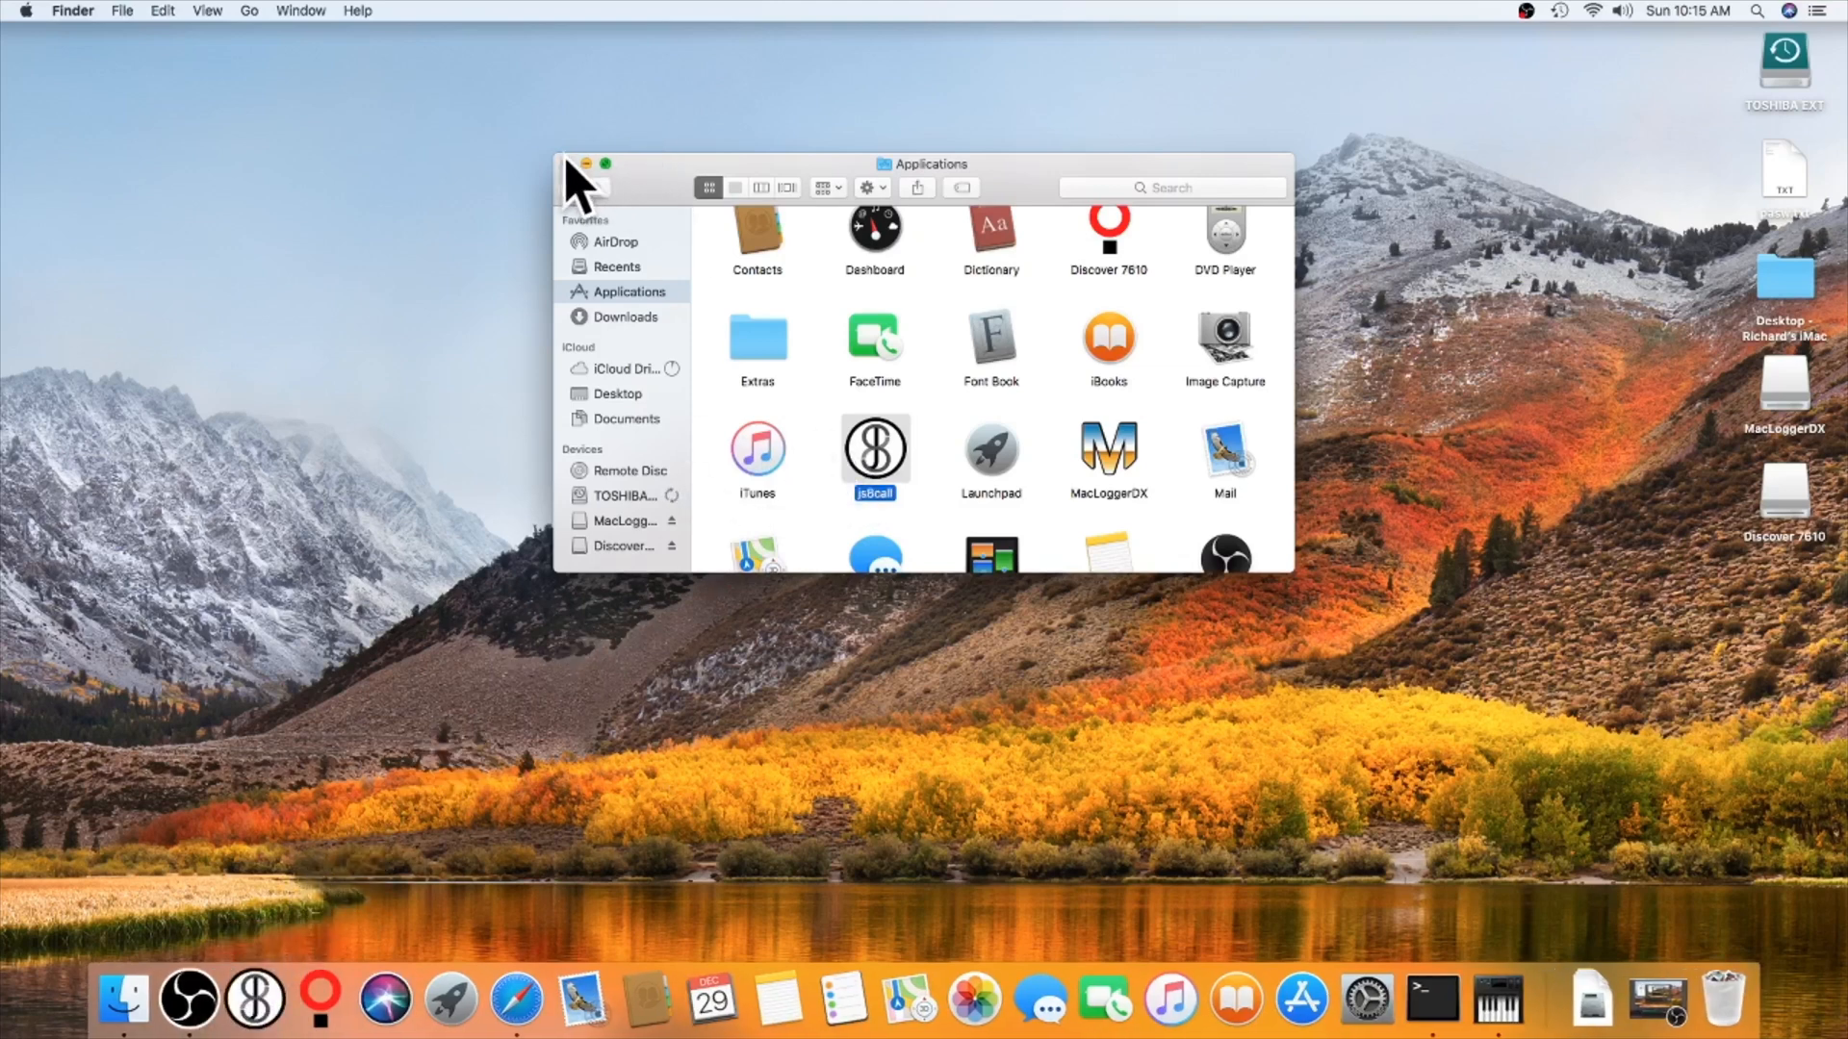
left_click(579, 163)
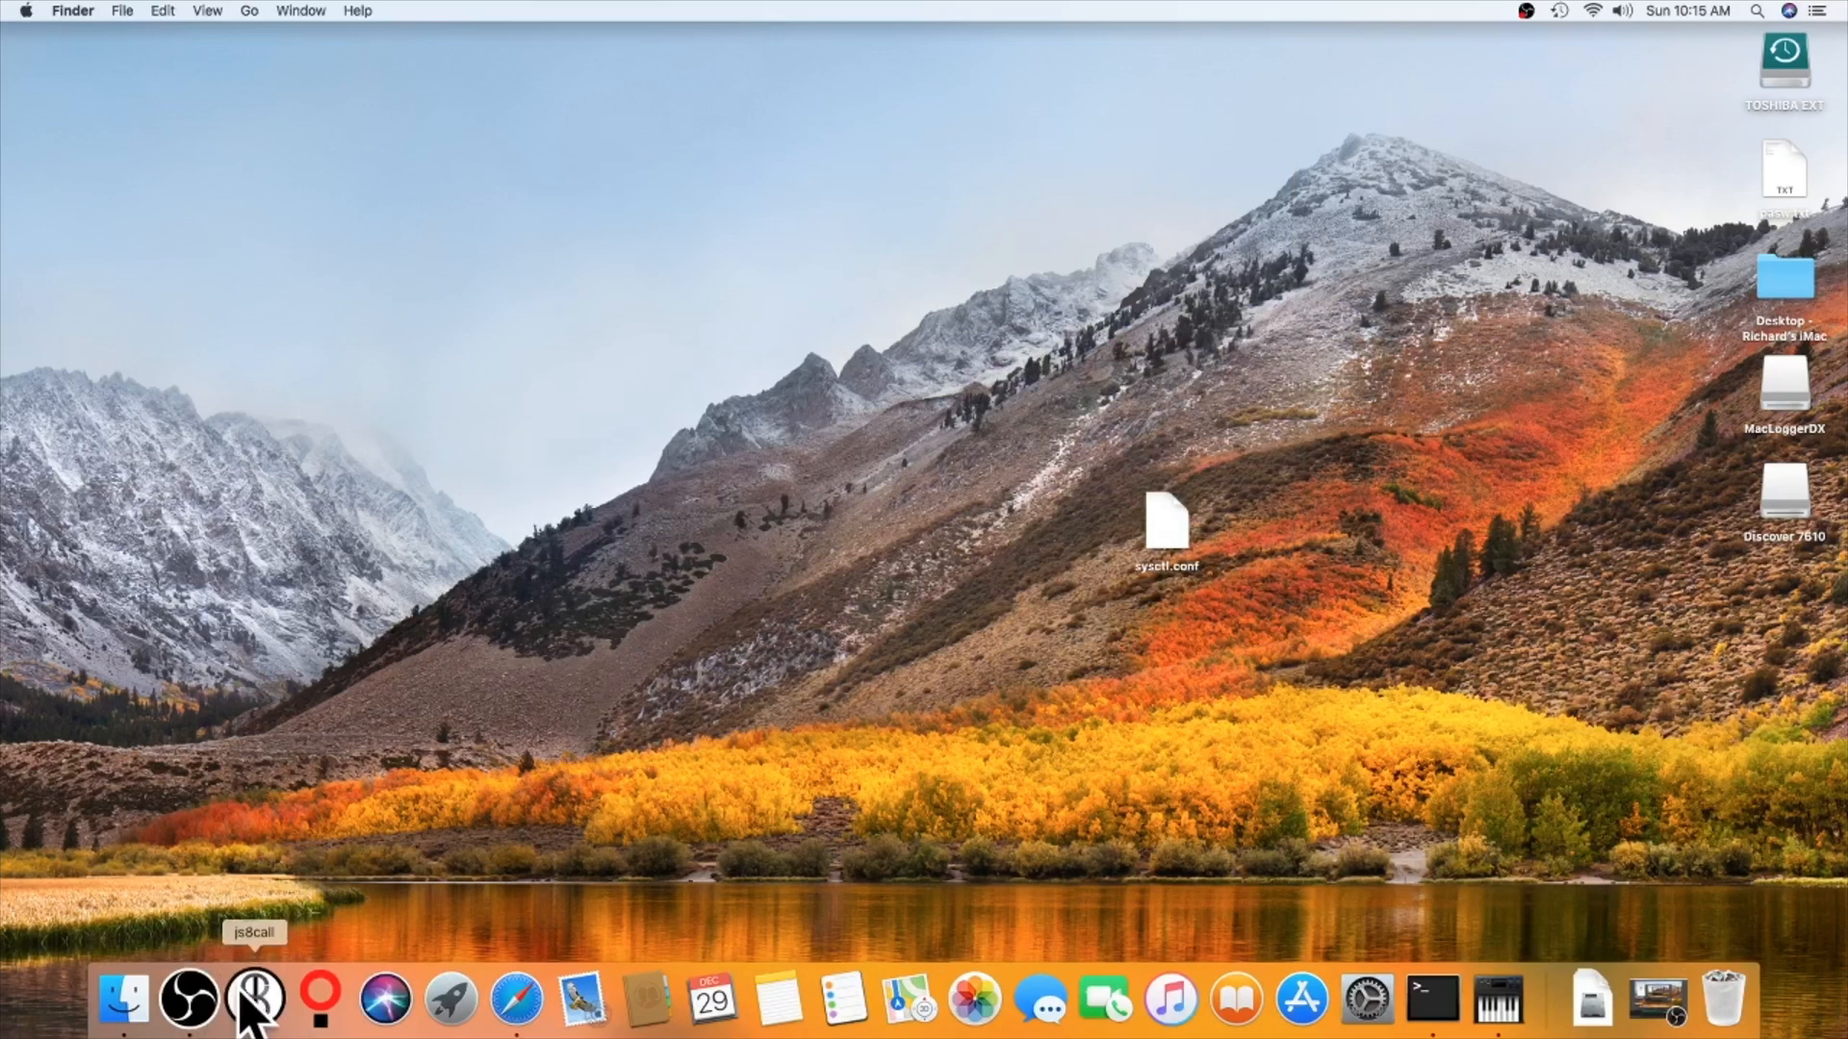
left_click(254, 999)
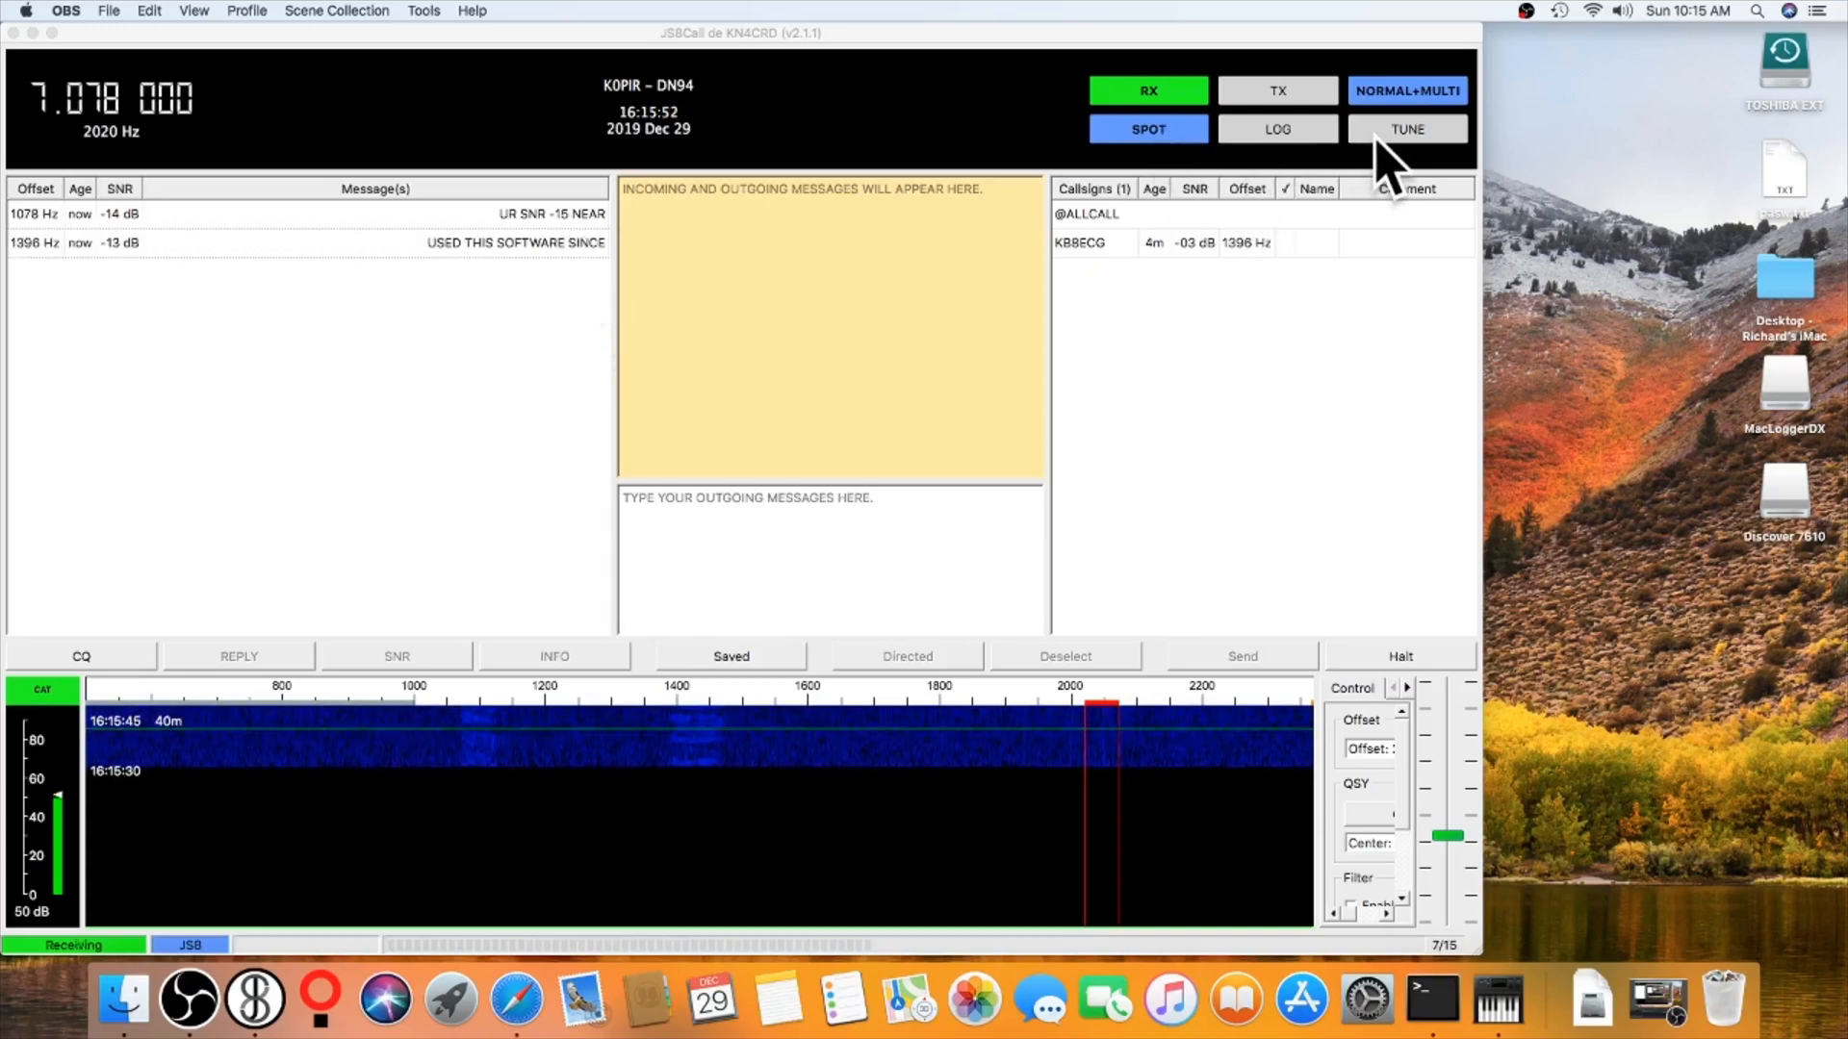
Step: Send a brief TUNE transmission on 7.078 MHz and return to receiving
left_click(1405, 129)
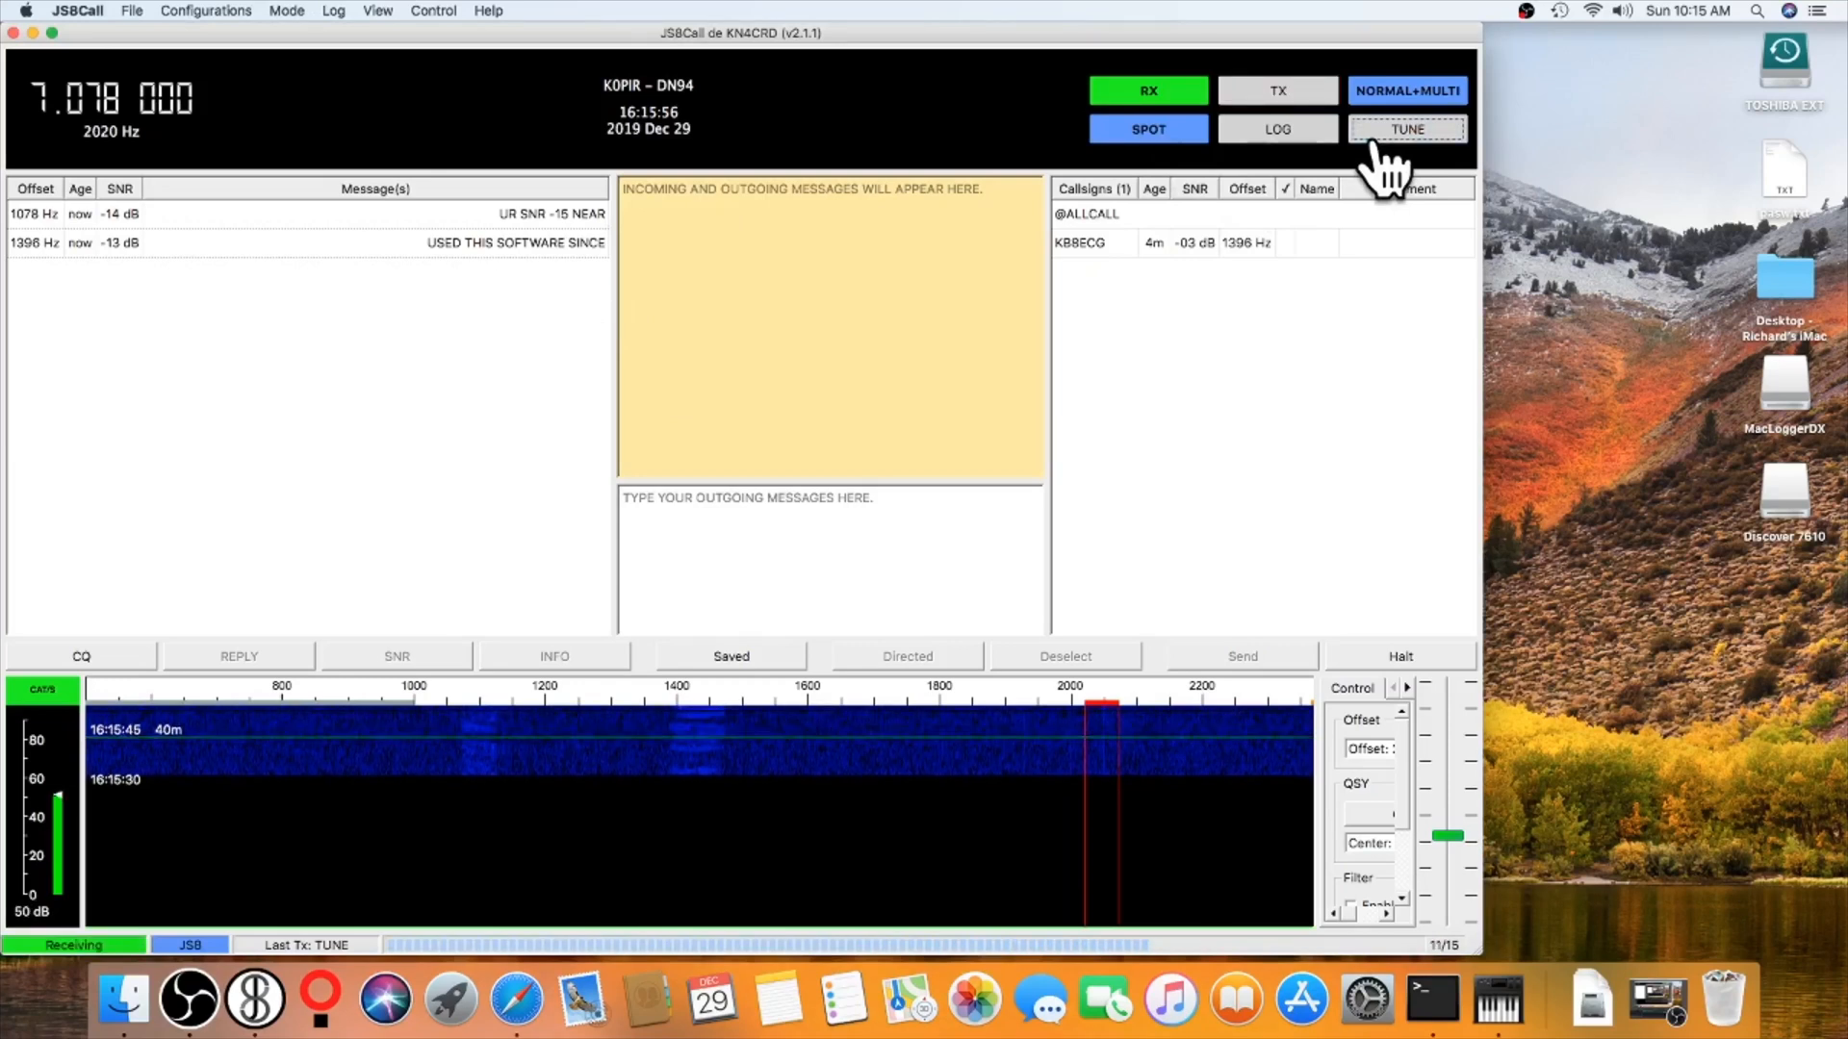
left_click(1405, 129)
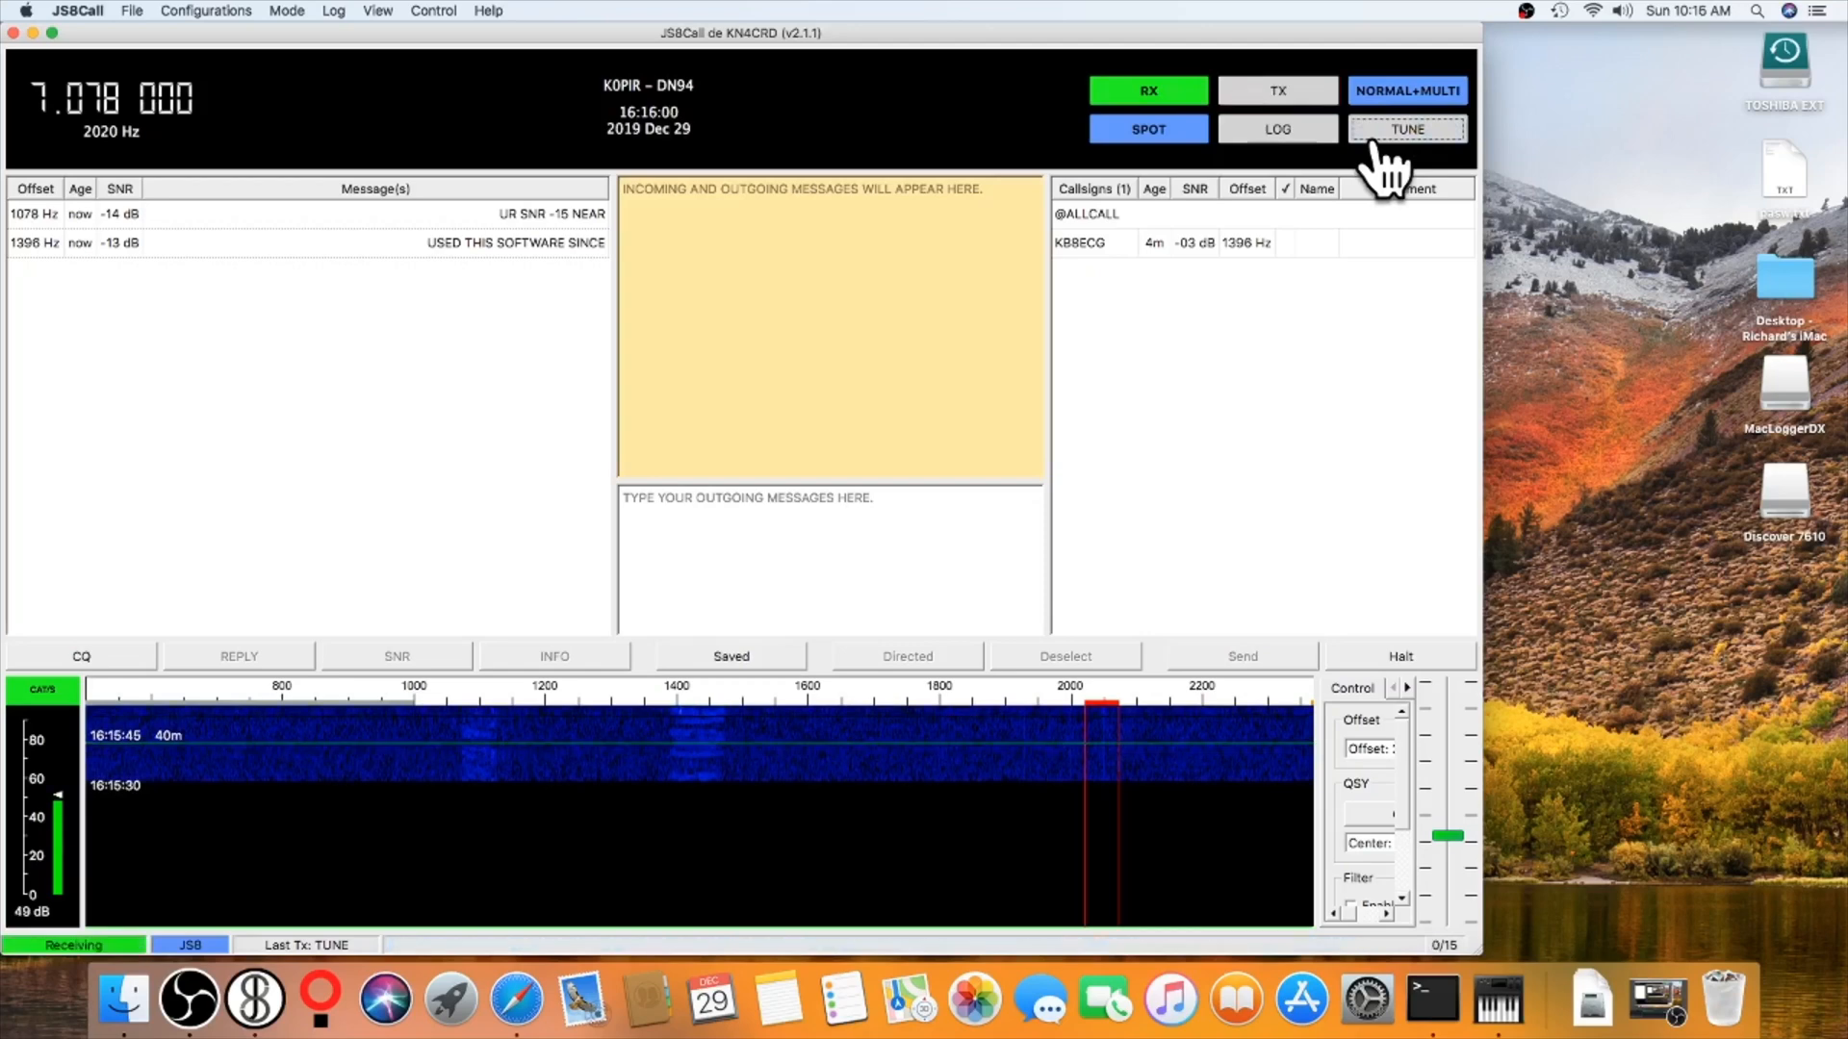
left_click(1405, 129)
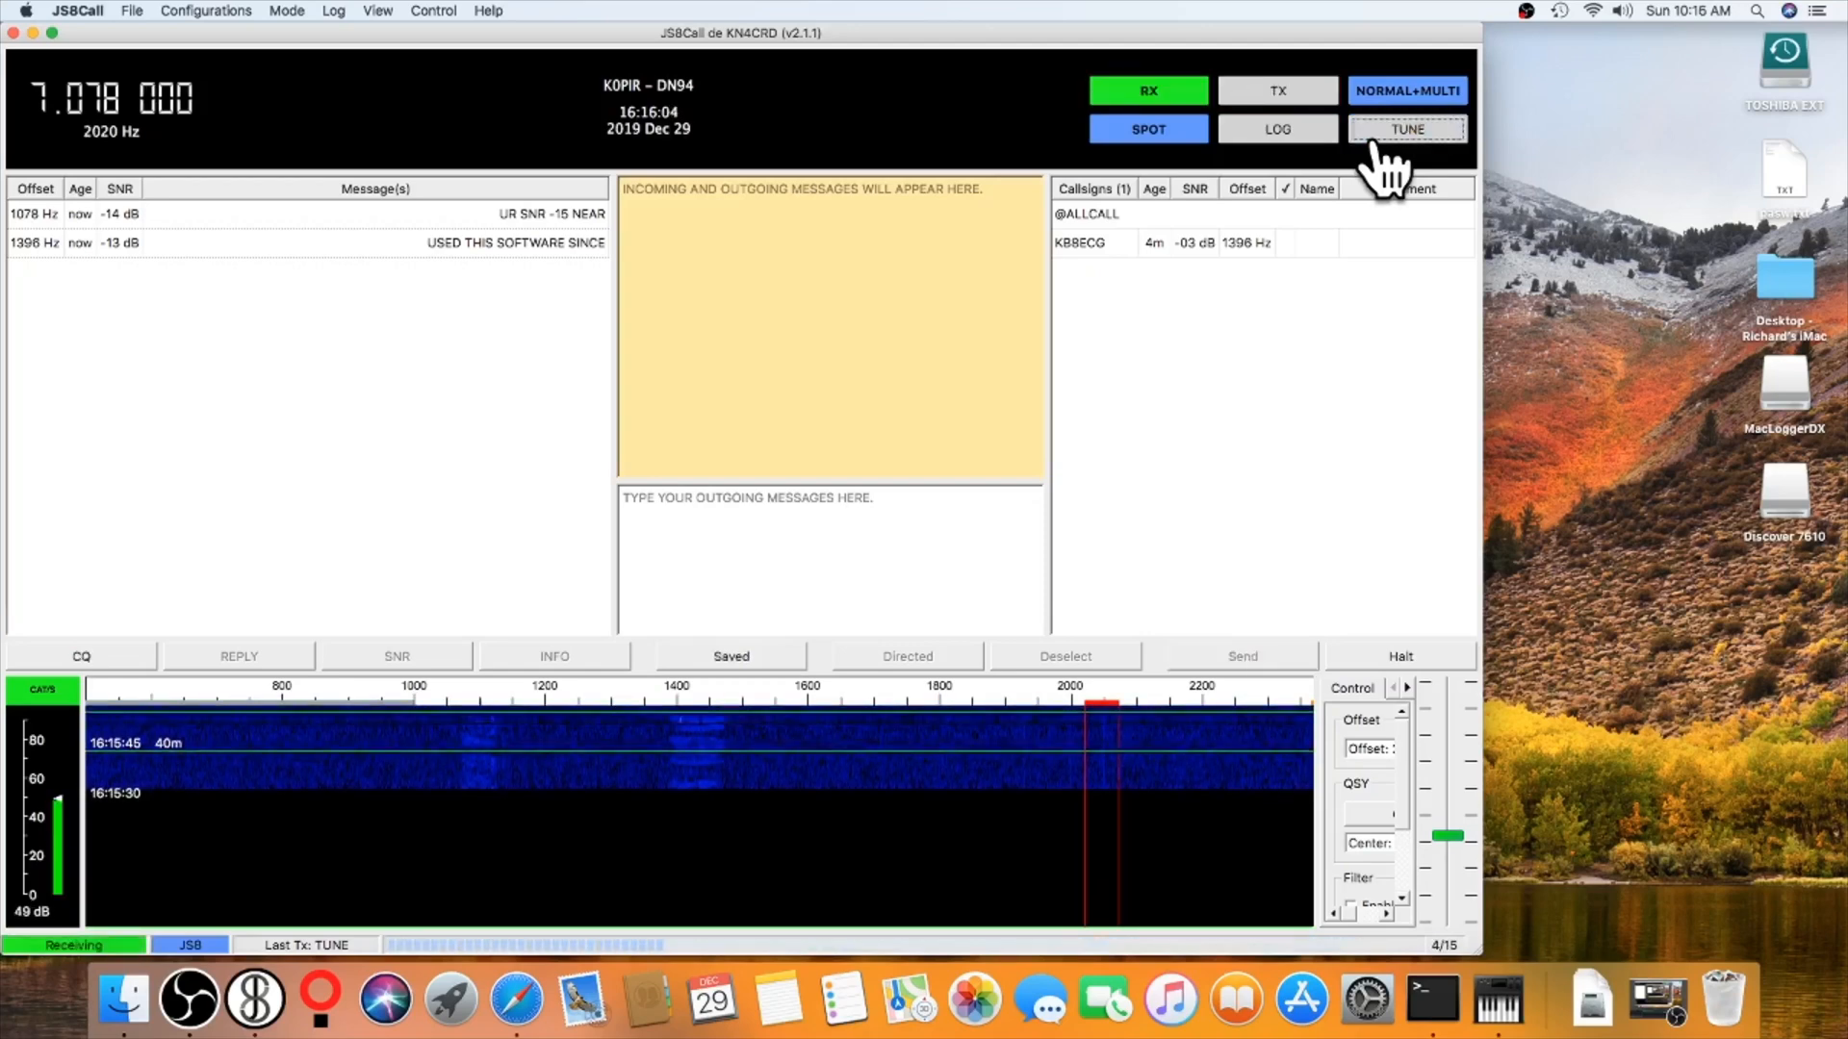
left_click(1405, 129)
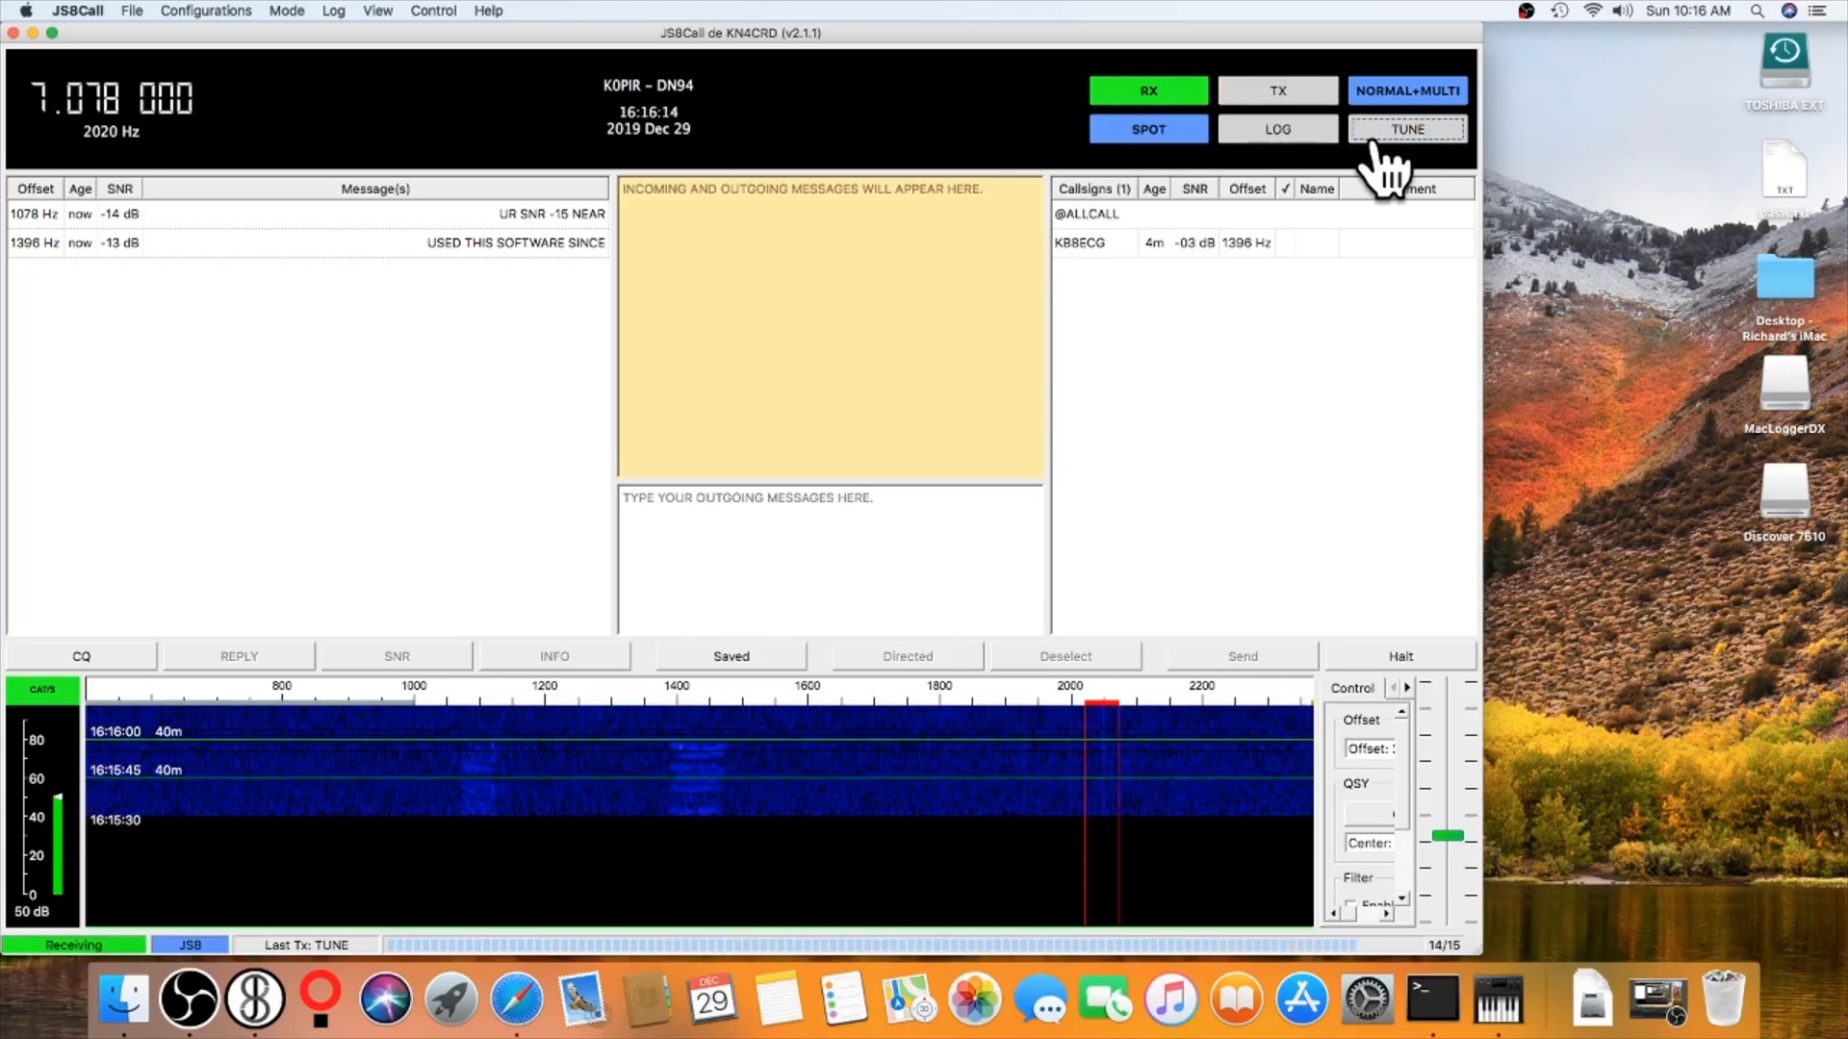
left_click(1405, 129)
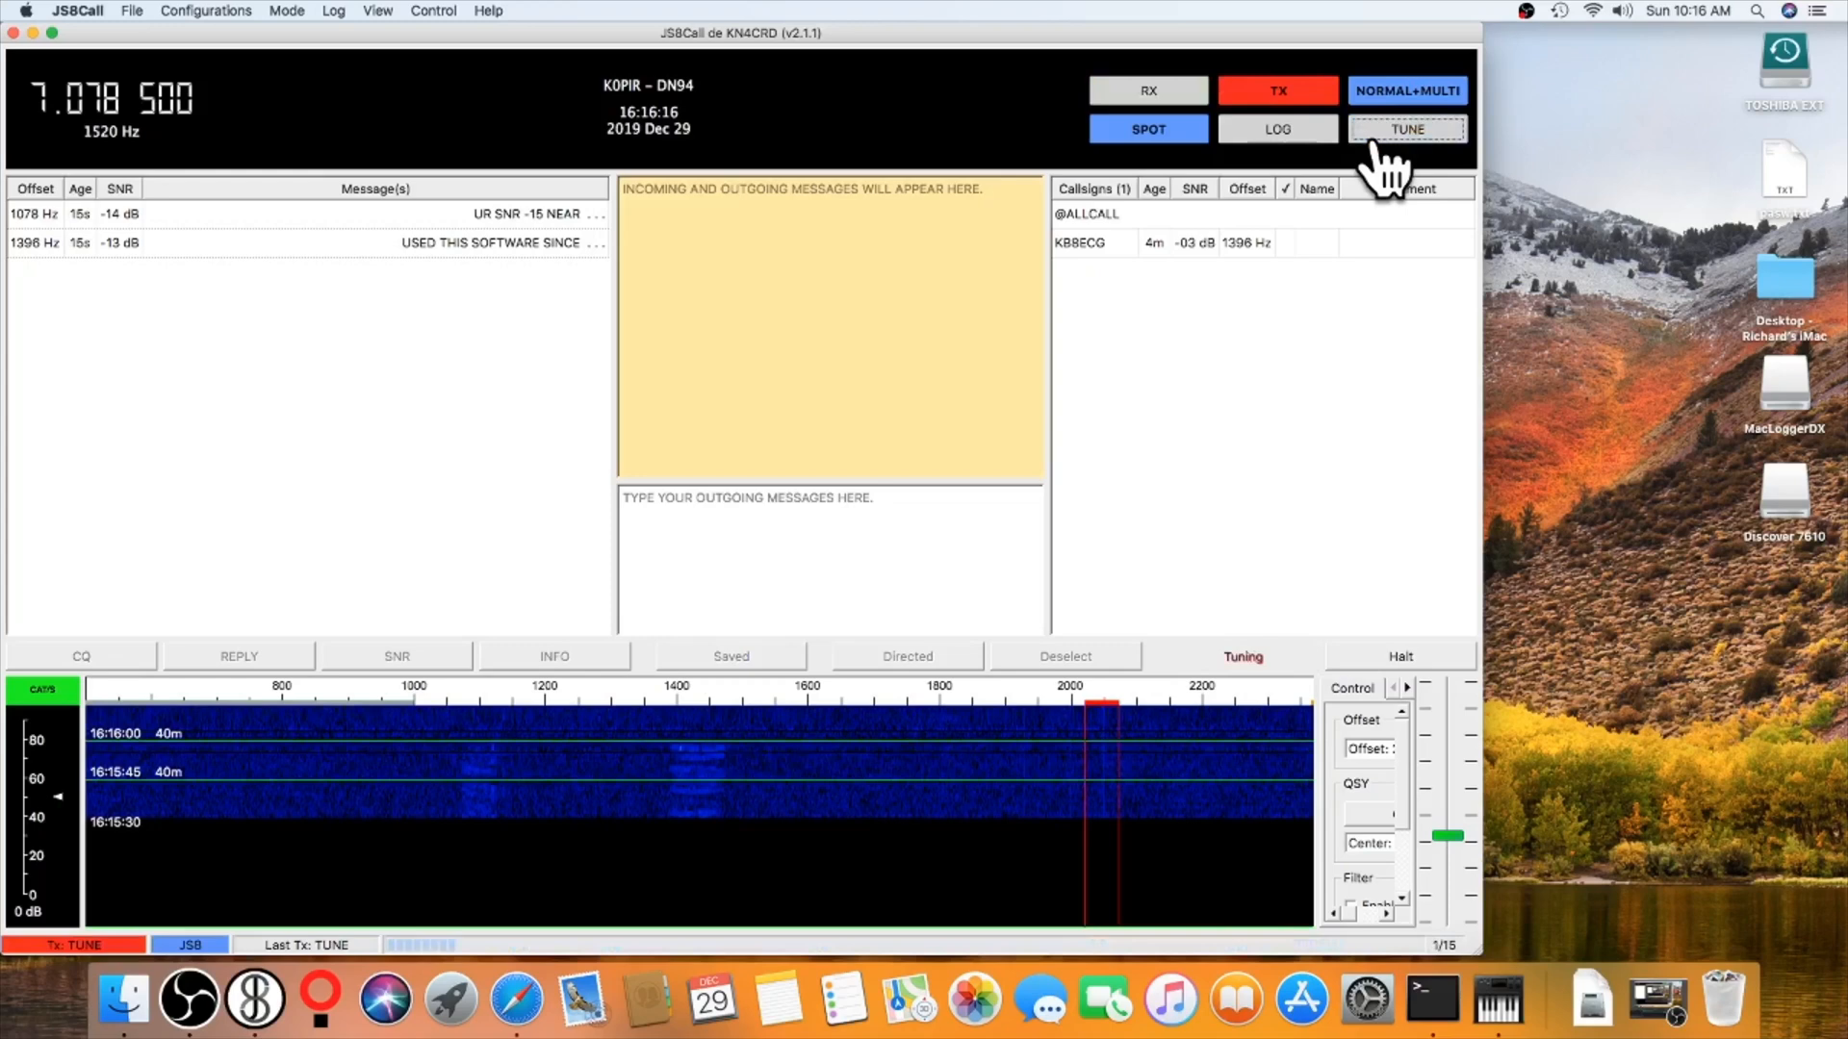
left_click(1405, 129)
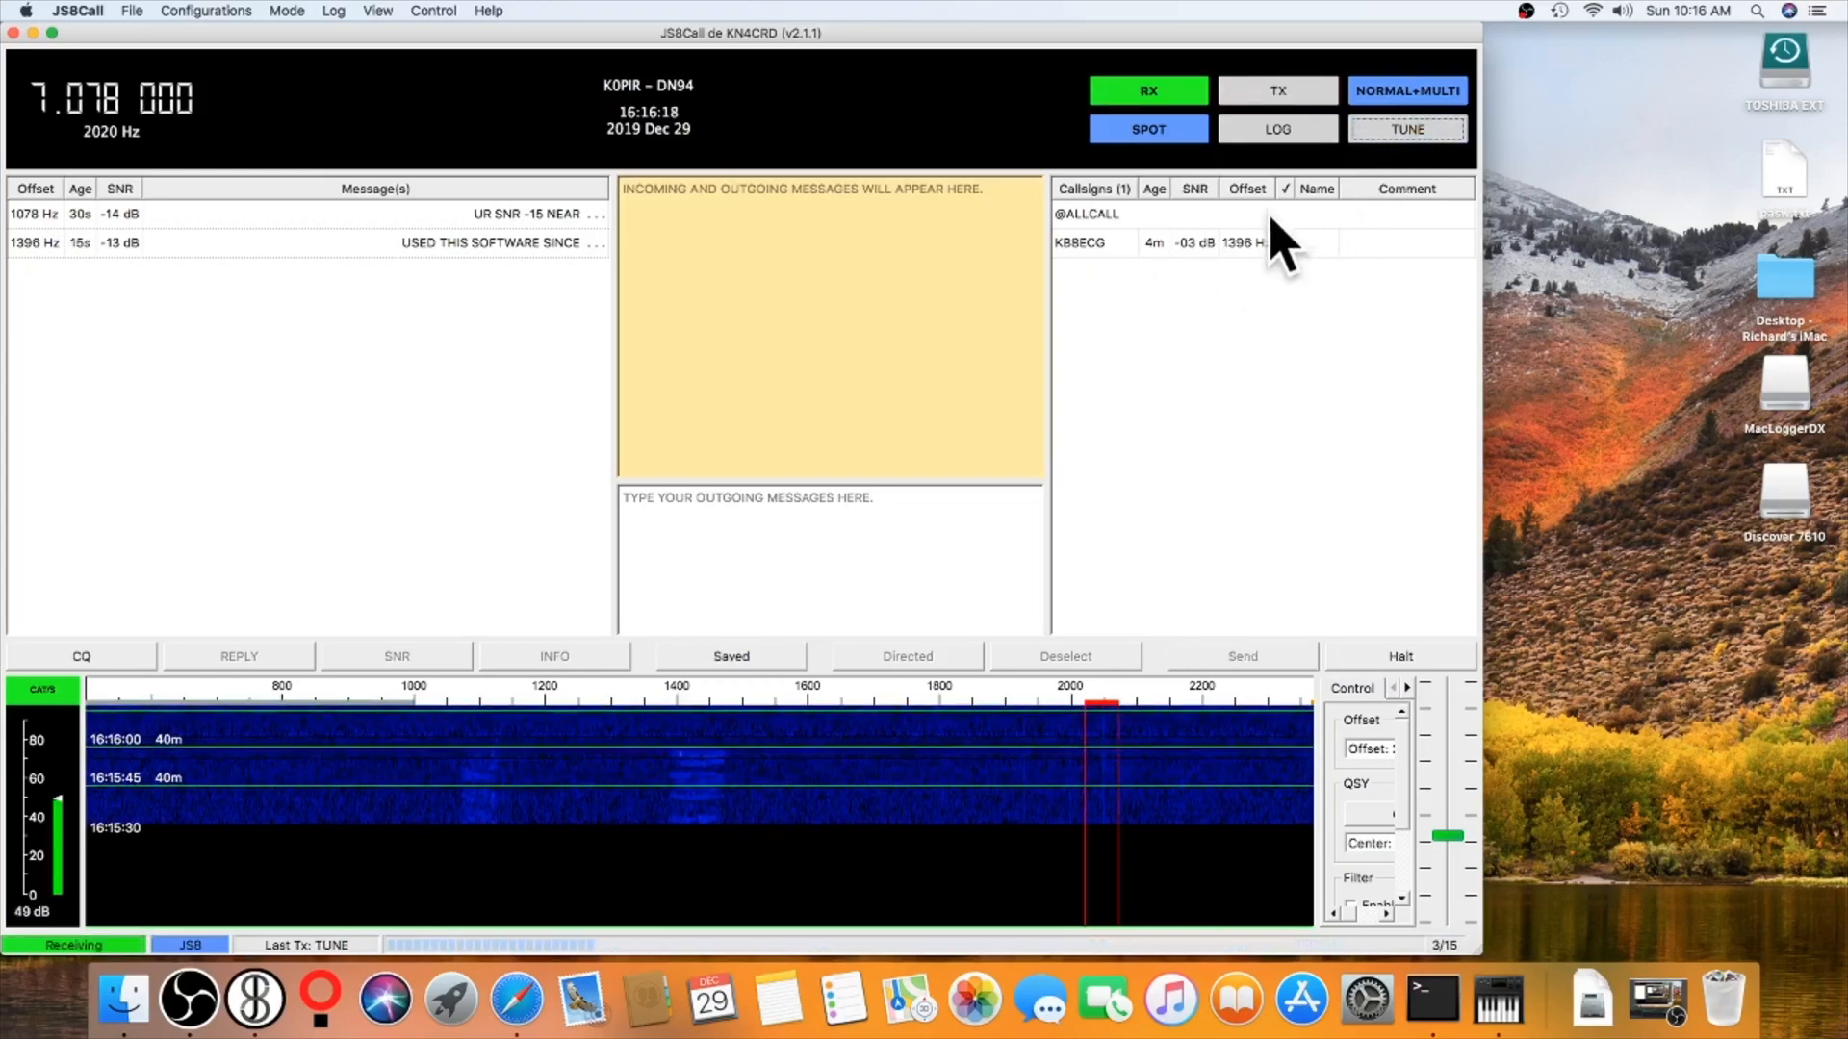
left_click(807, 712)
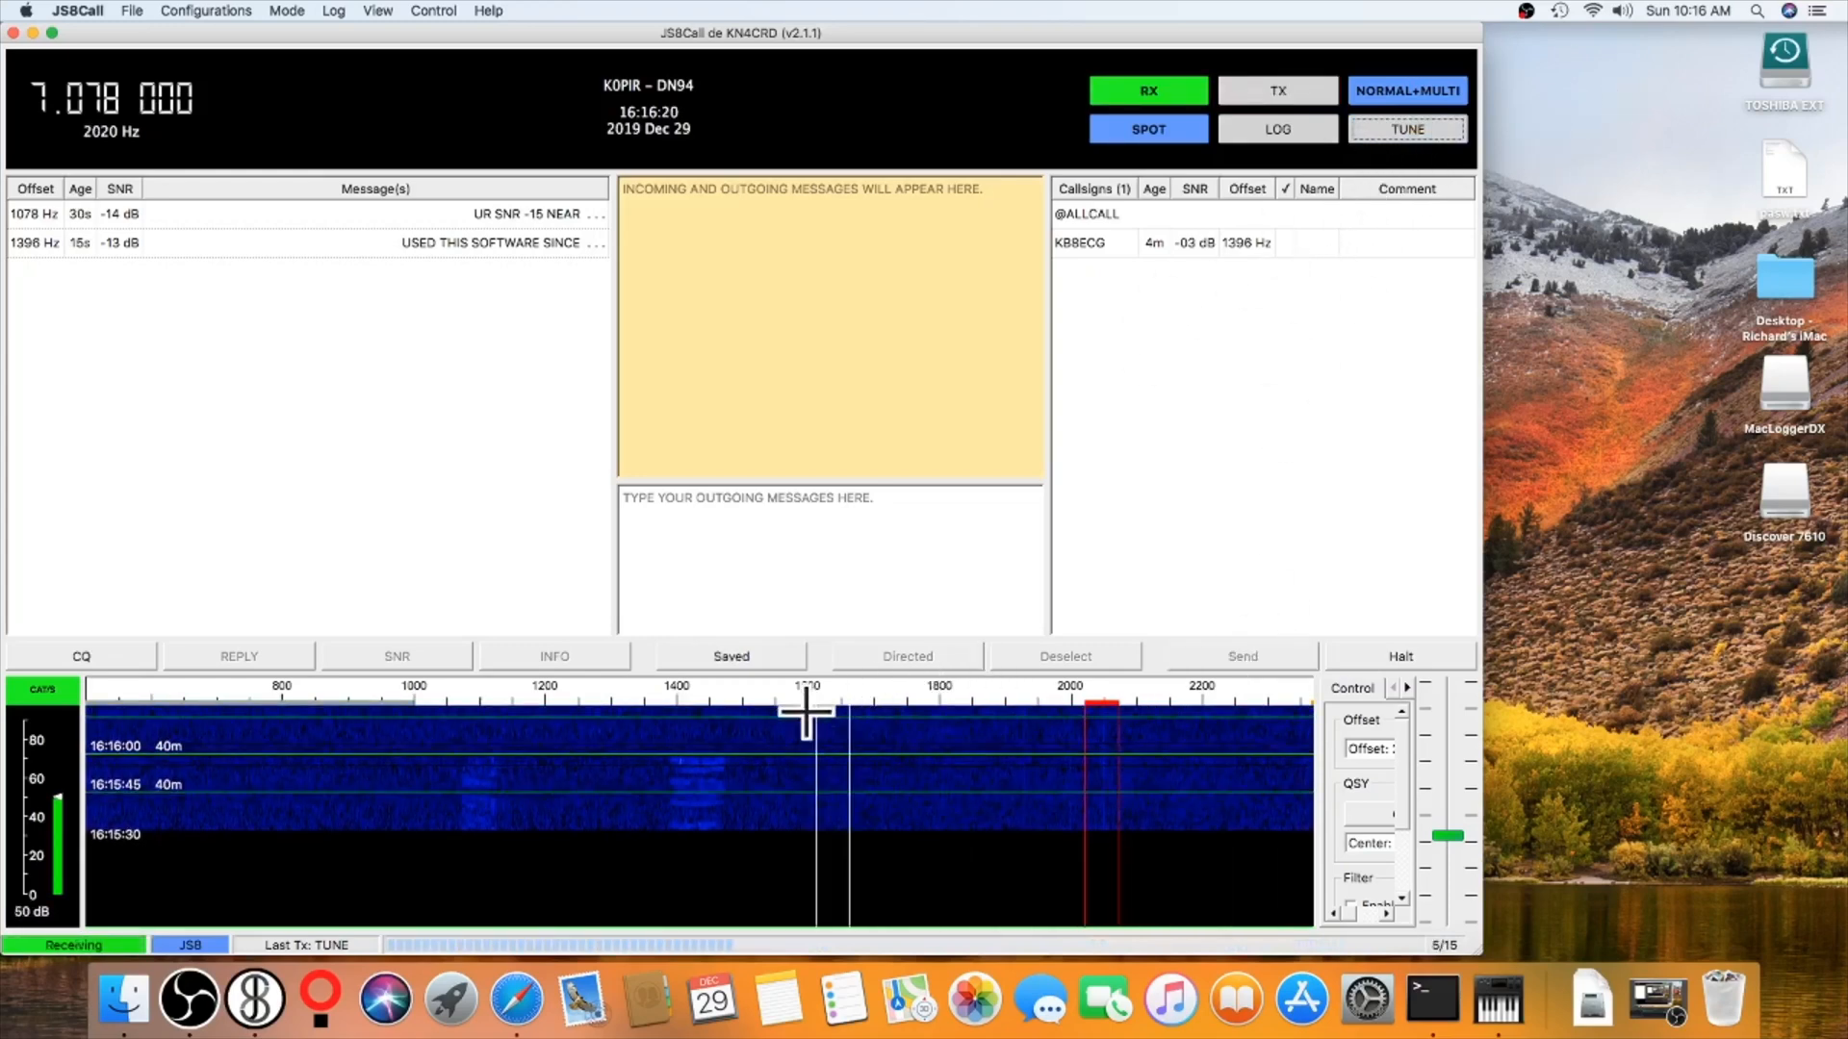